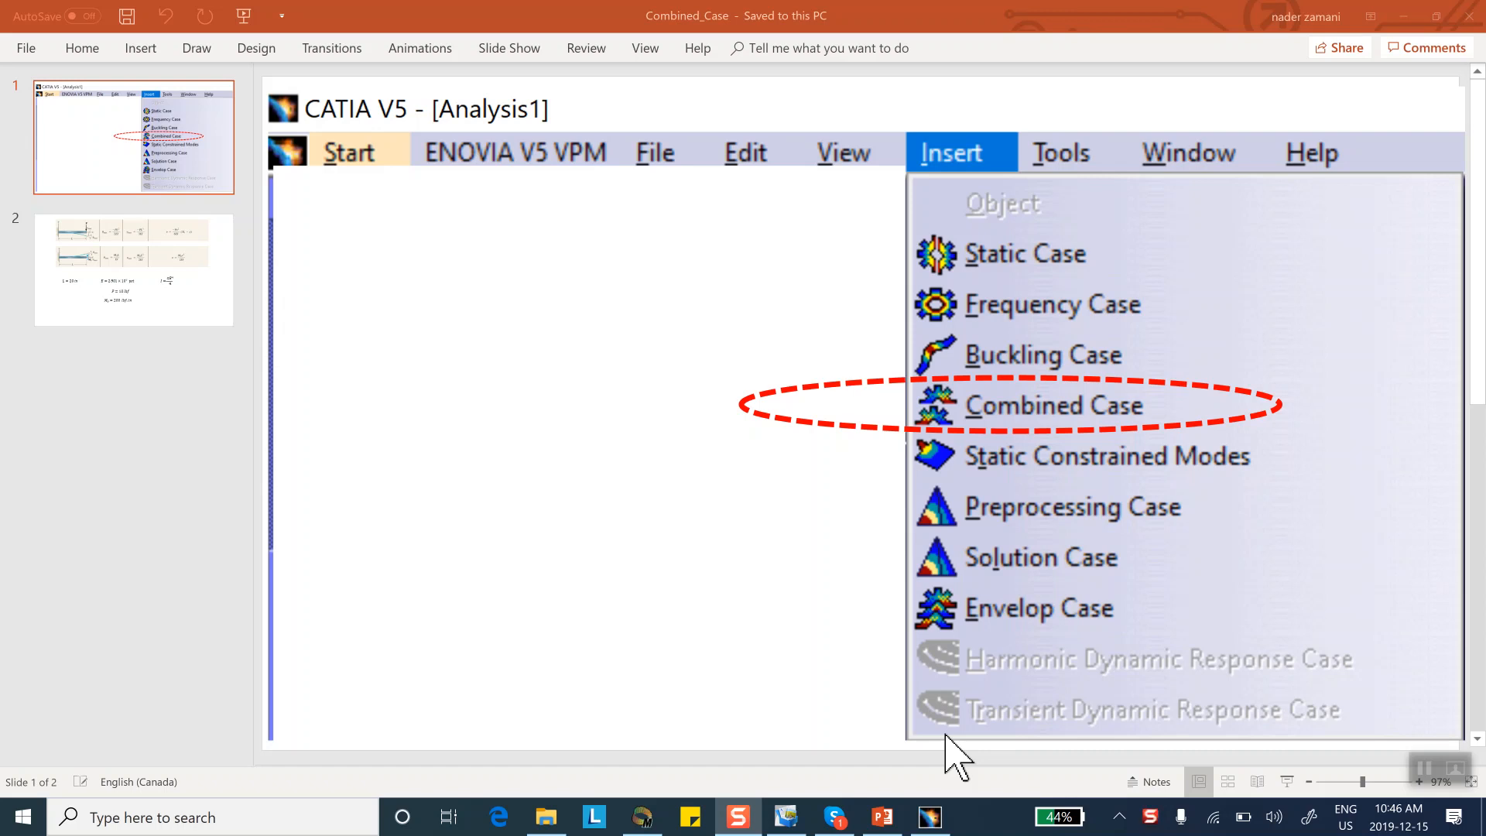
{"action": "mouse_move", "coordinate": [1022, 270]}
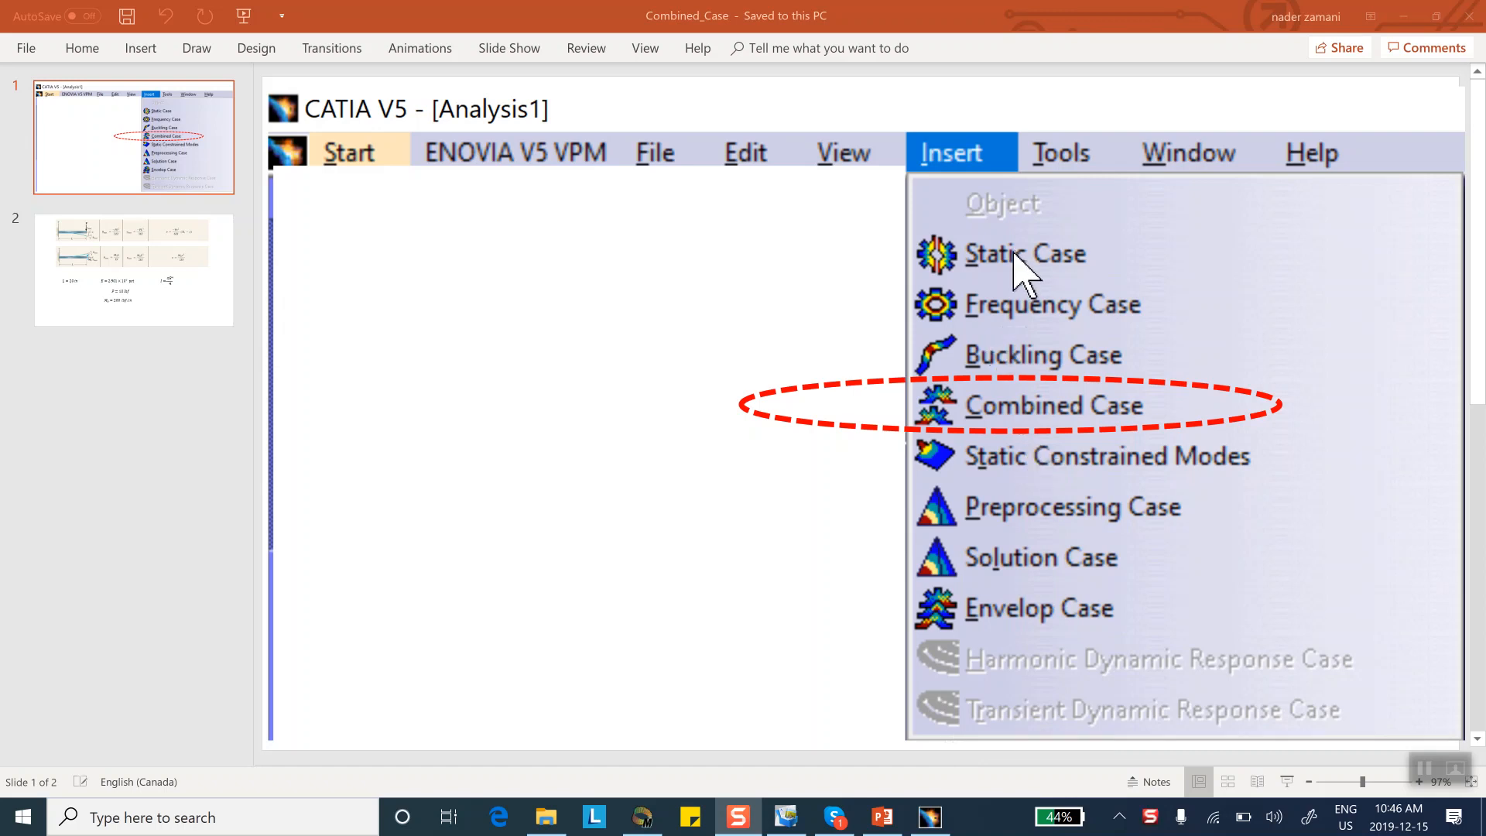
{"action": "mouse_move", "coordinate": [933, 242]}
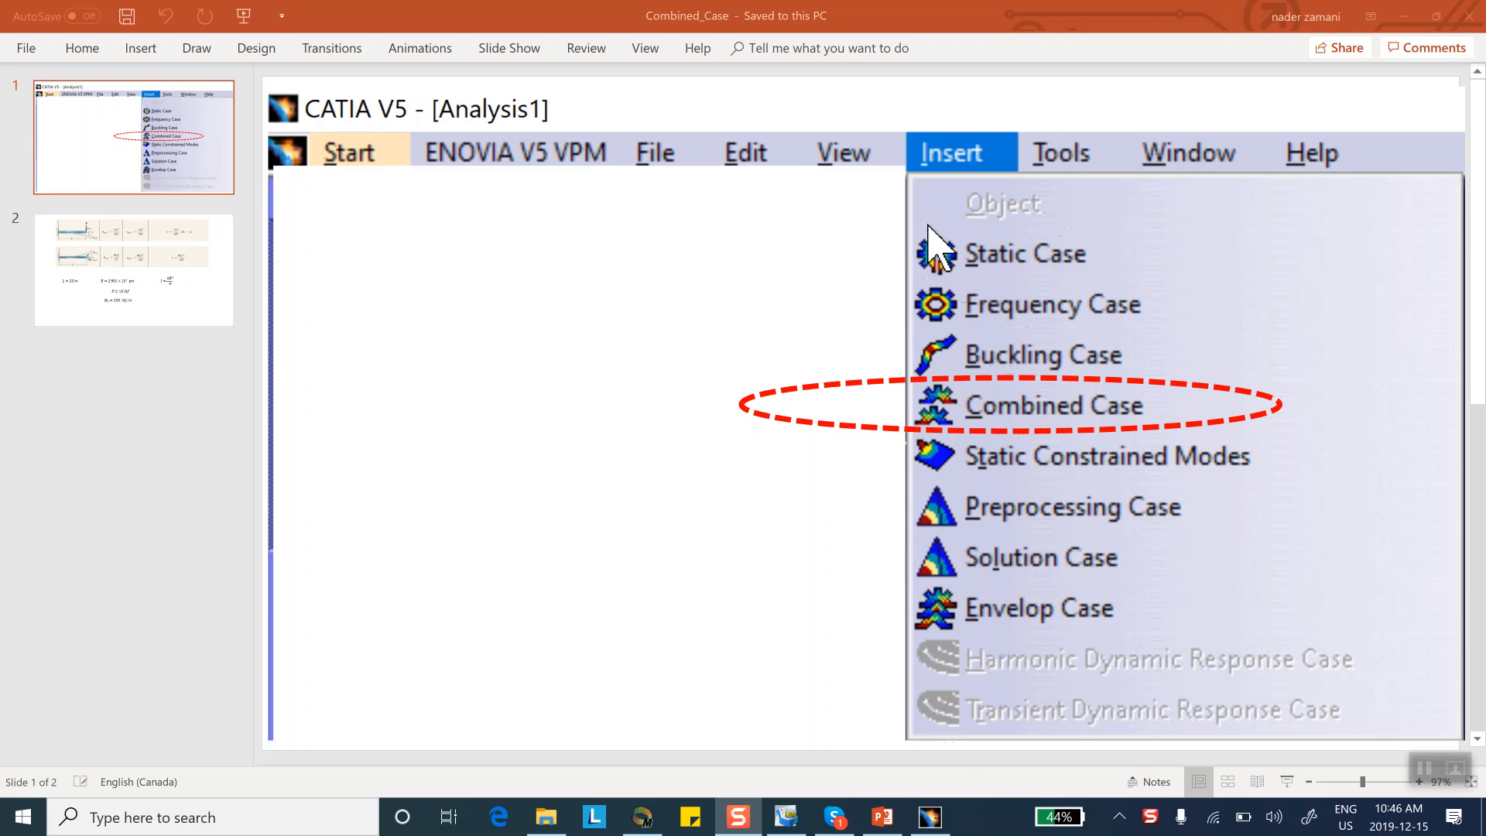
{"action": "mouse_move", "coordinate": [984, 379]}
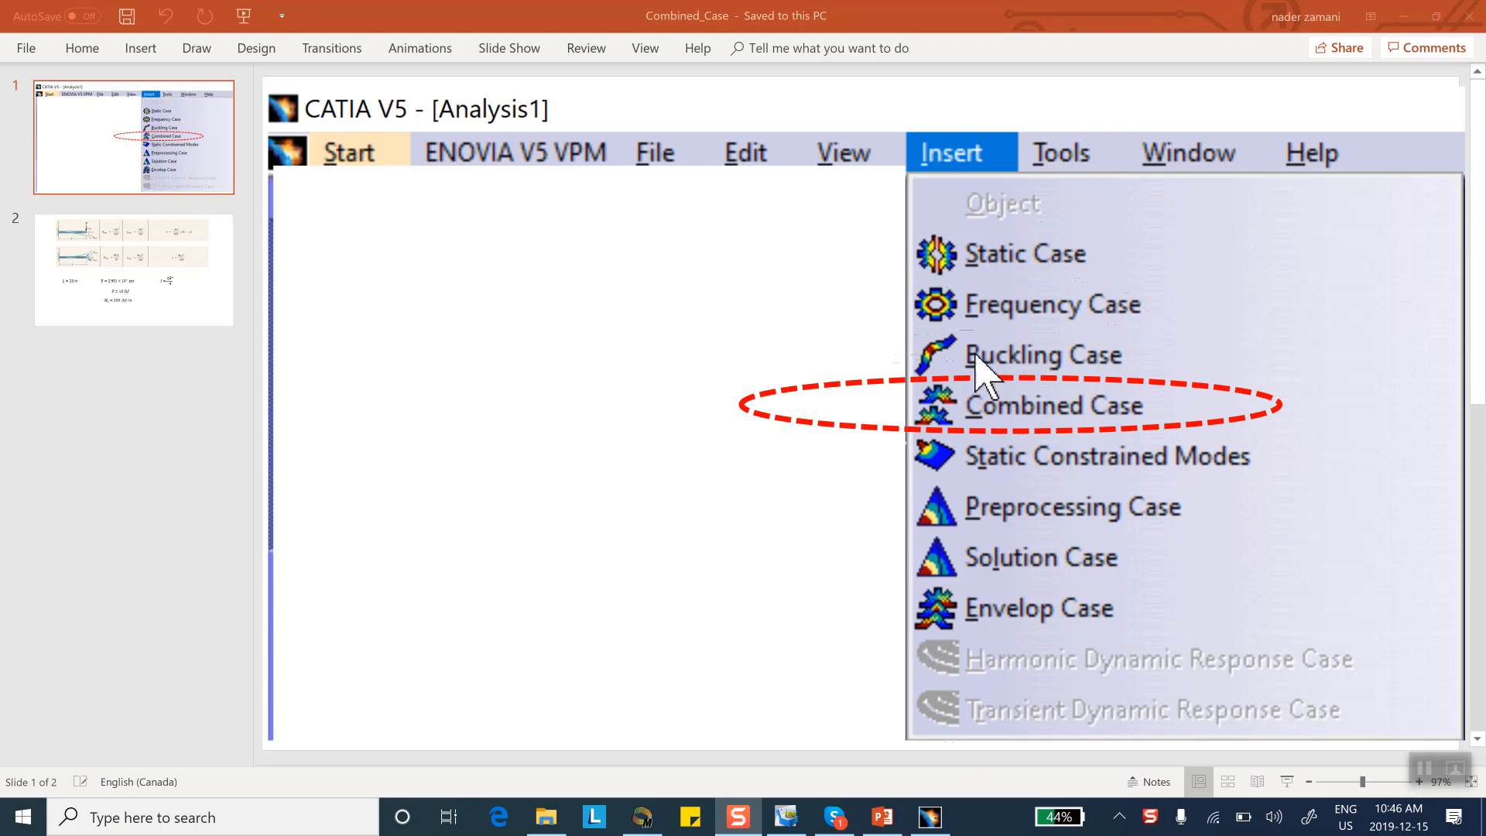
{"action": "mouse_move", "coordinate": [1029, 644]}
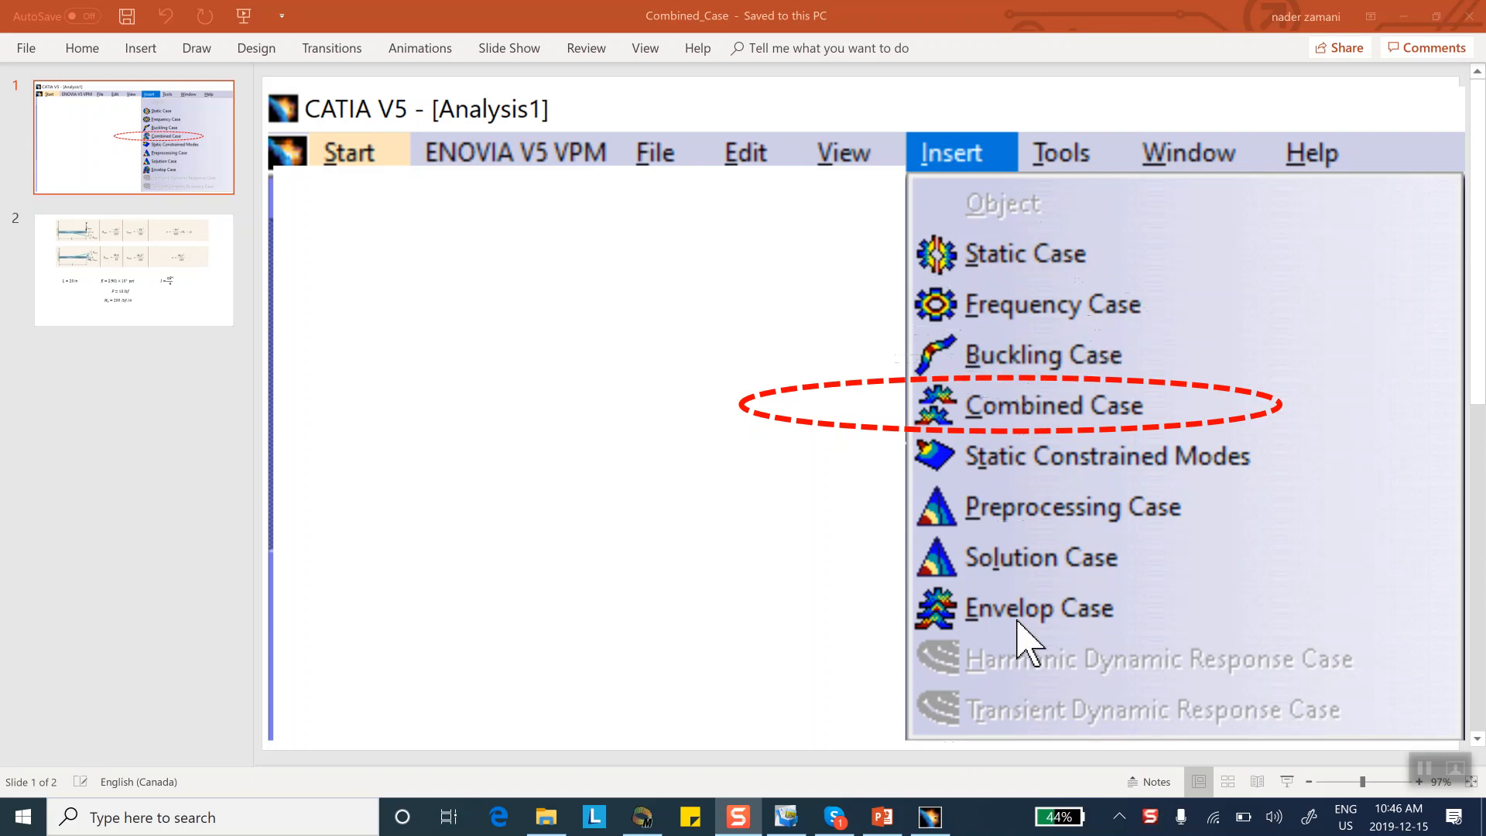
{"action": "mouse_move", "coordinate": [1050, 683]}
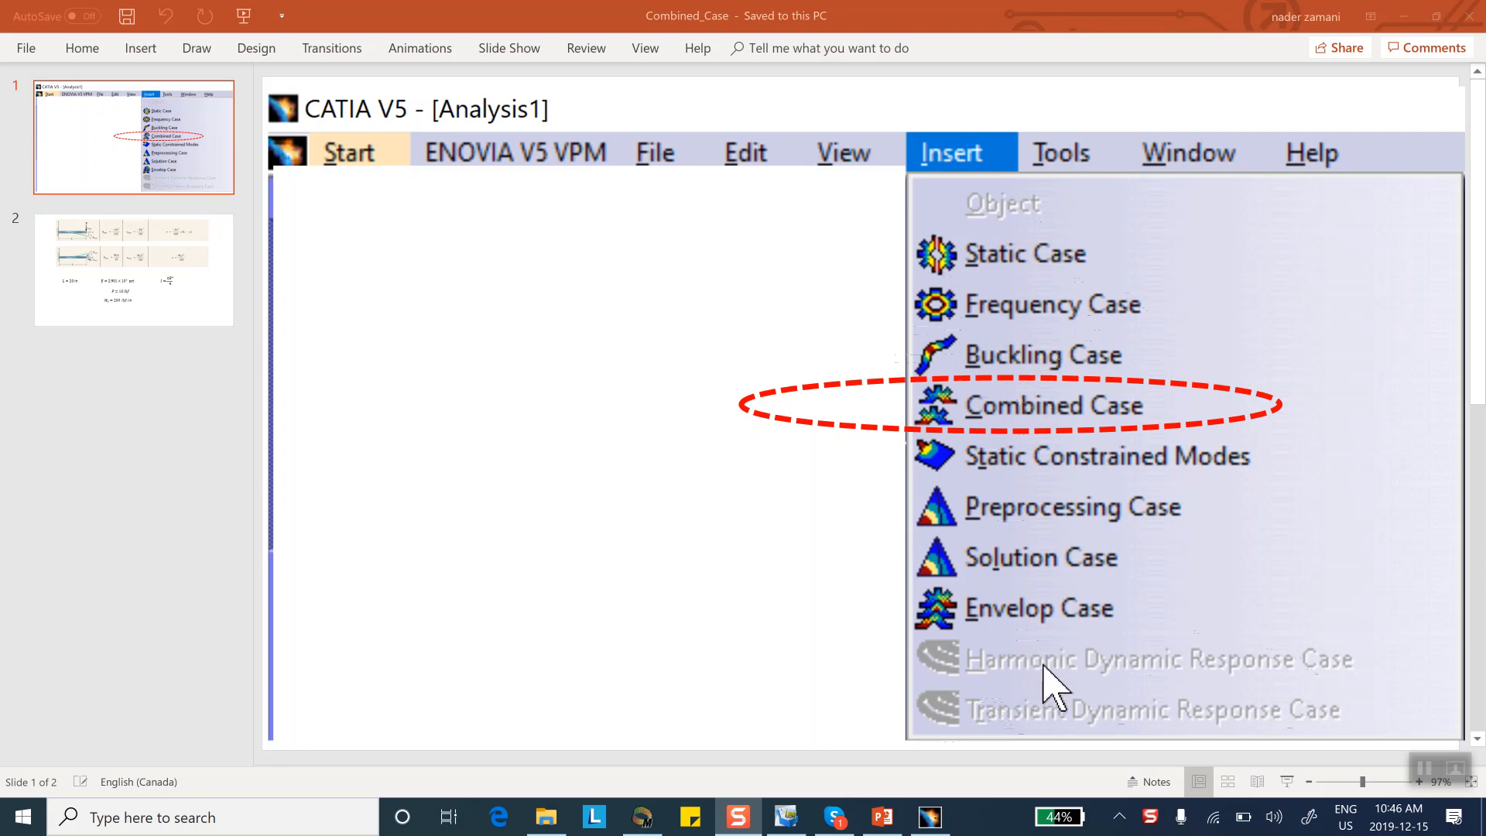
{"action": "mouse_move", "coordinate": [1203, 734]}
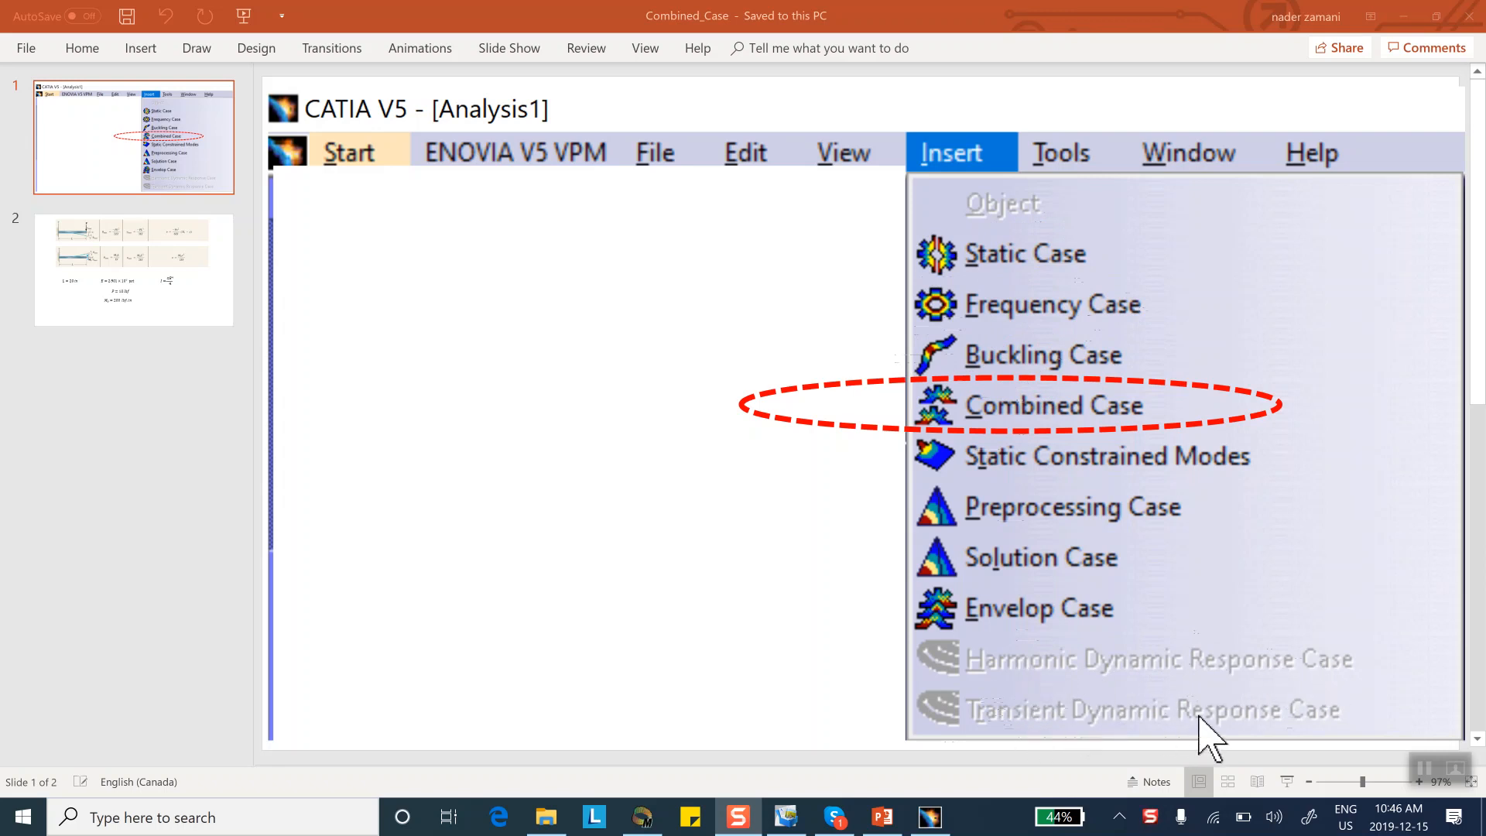
{"action": "mouse_move", "coordinate": [1081, 417]}
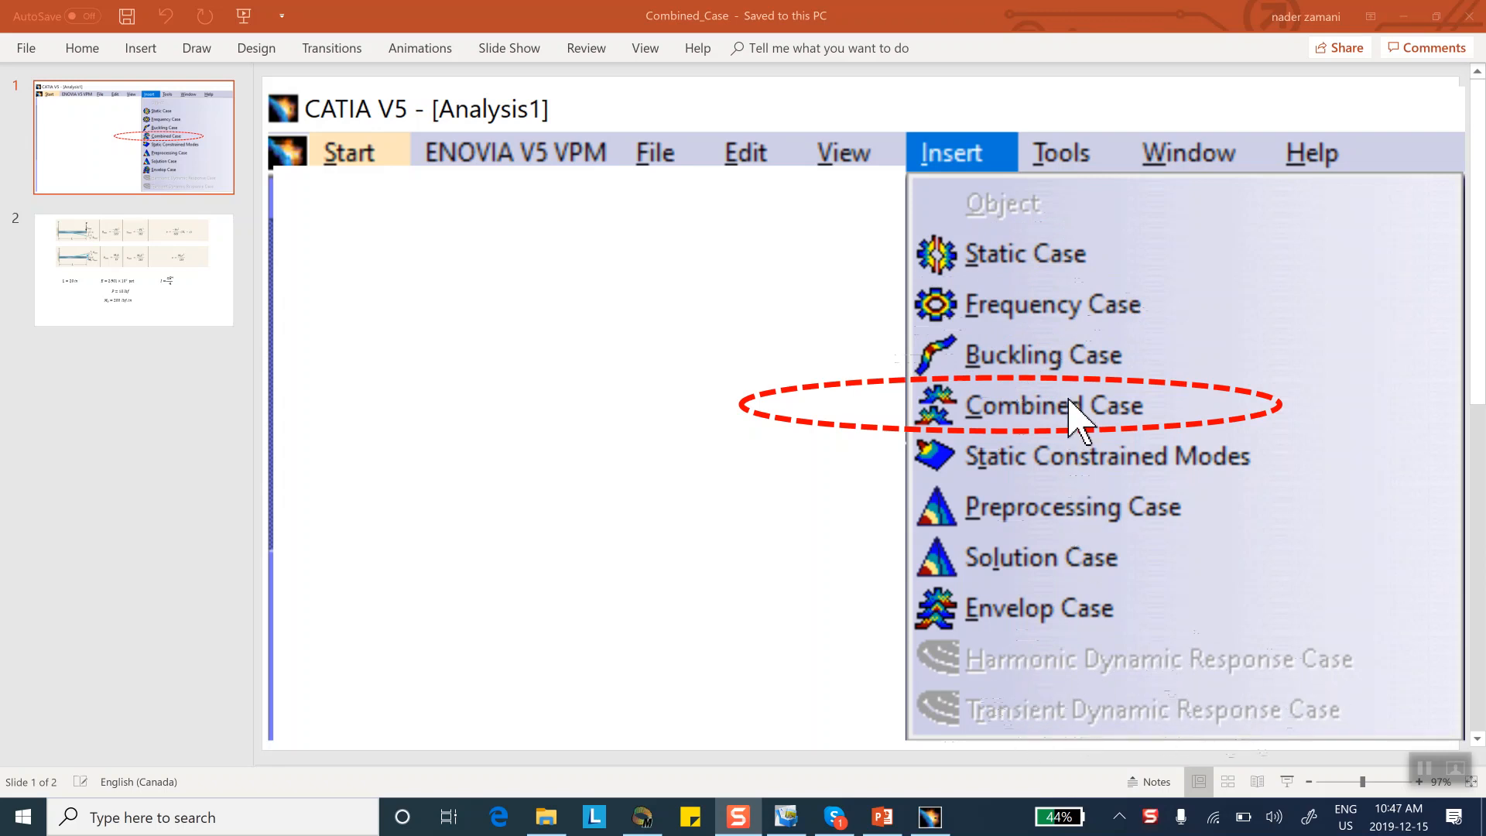
{"action": "mouse_move", "coordinate": [991, 408]}
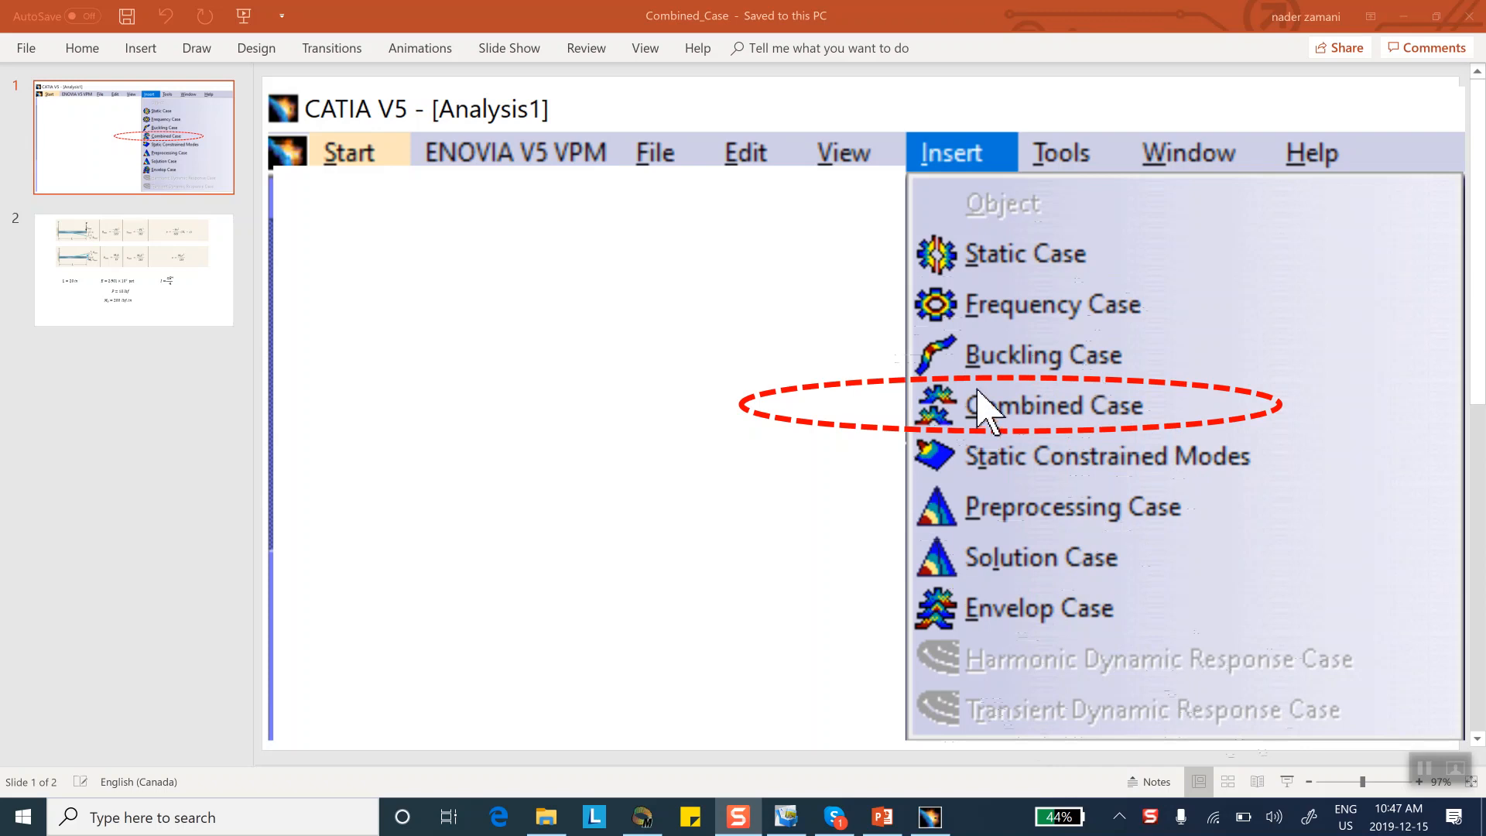
{"action": "mouse_move", "coordinate": [953, 426]}
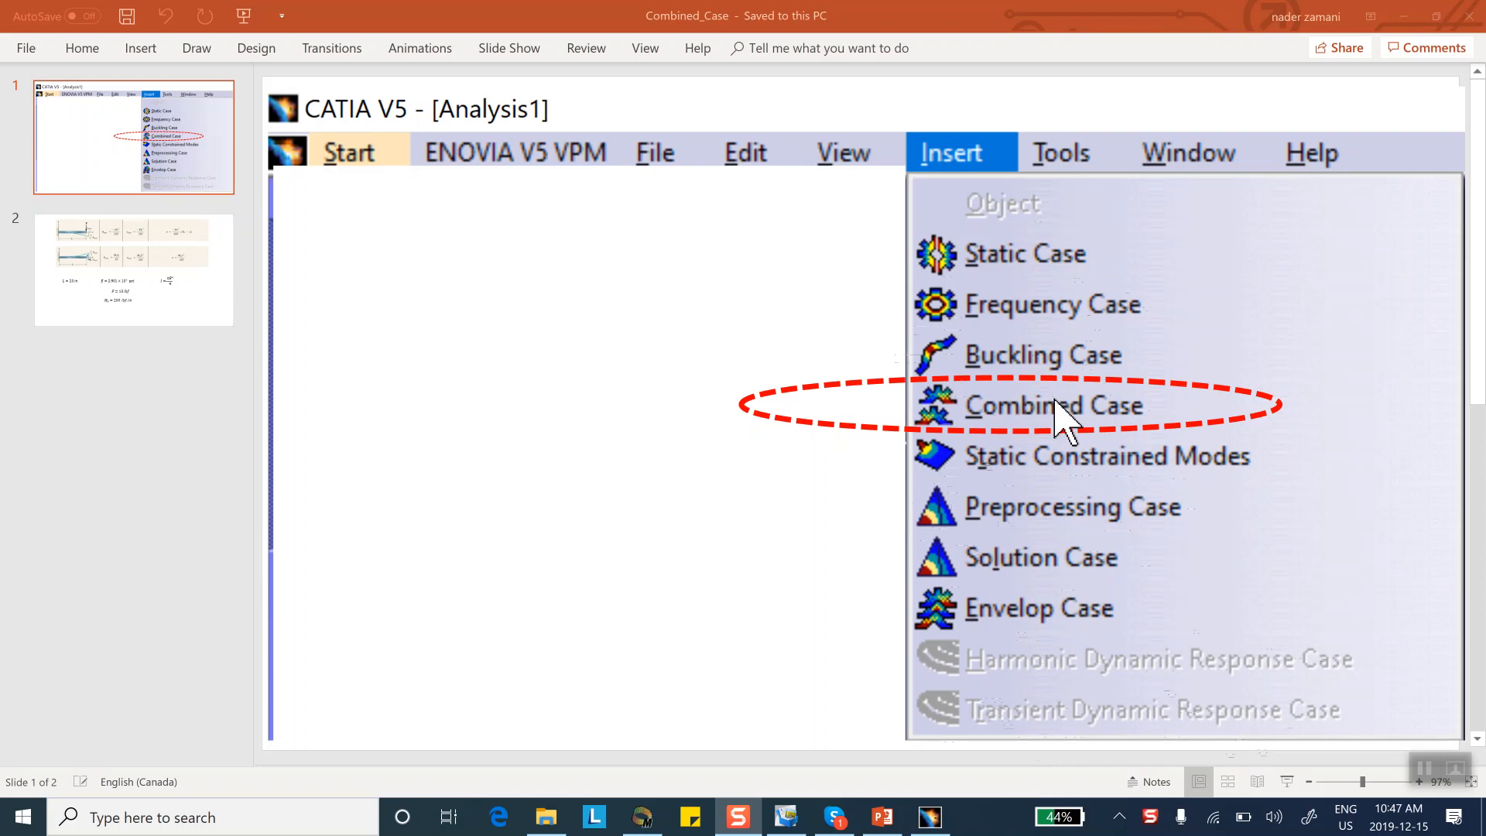
{"action": "mouse_move", "coordinate": [1019, 472]}
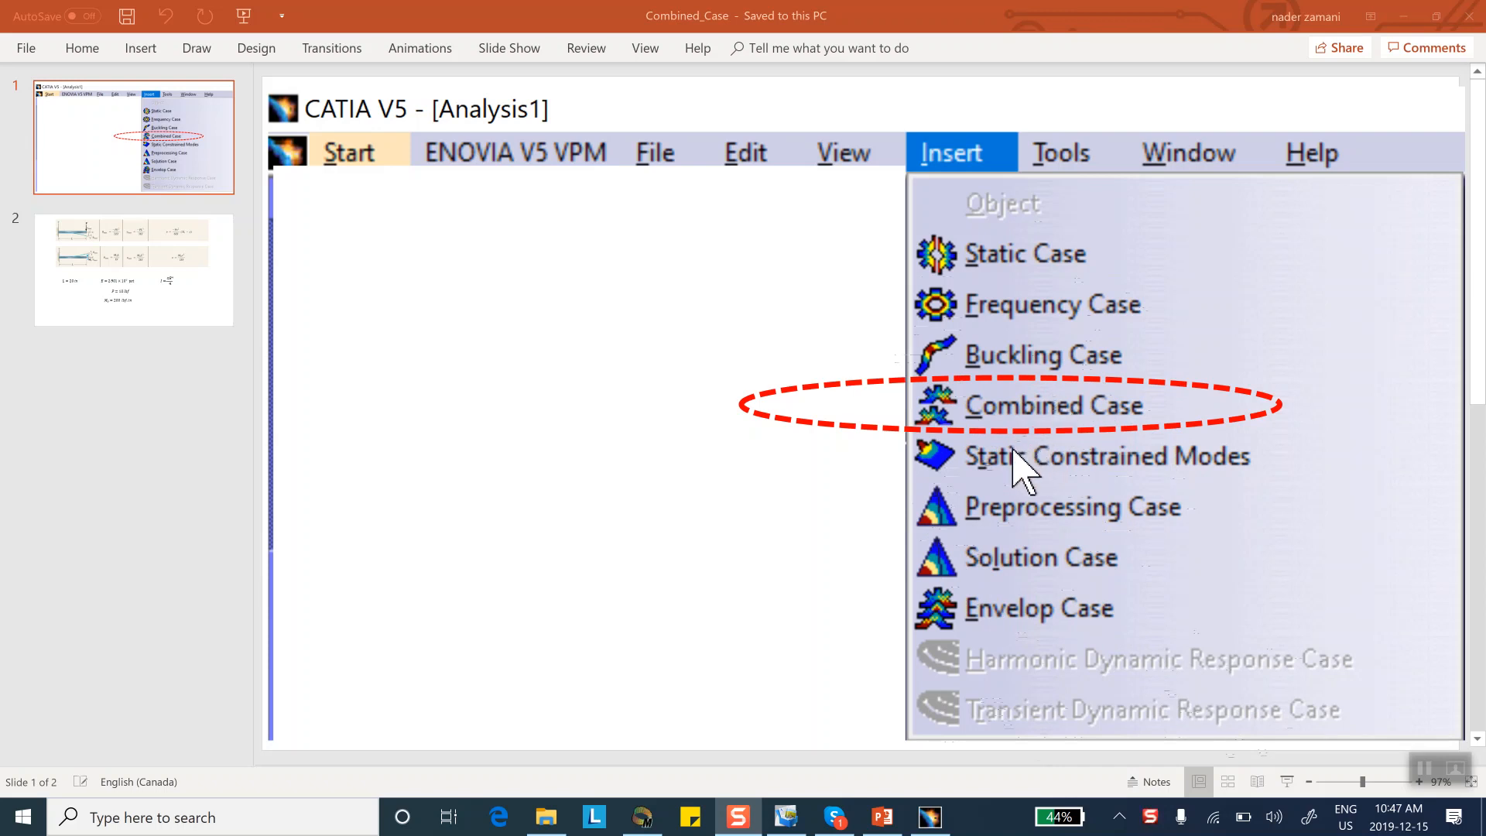
{"action": "mouse_move", "coordinate": [1012, 545]}
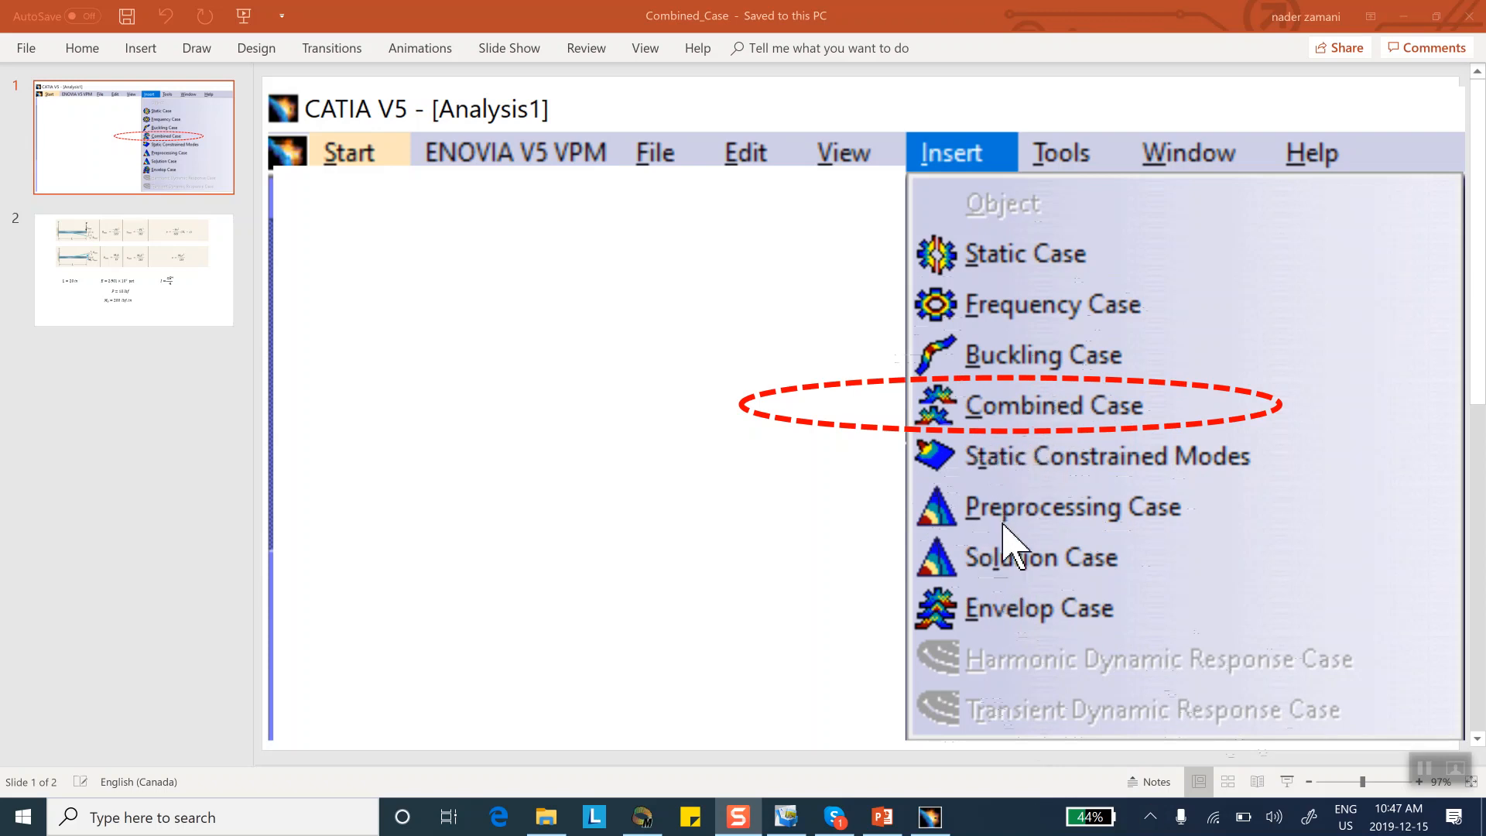
{"action": "mouse_move", "coordinate": [801, 658]}
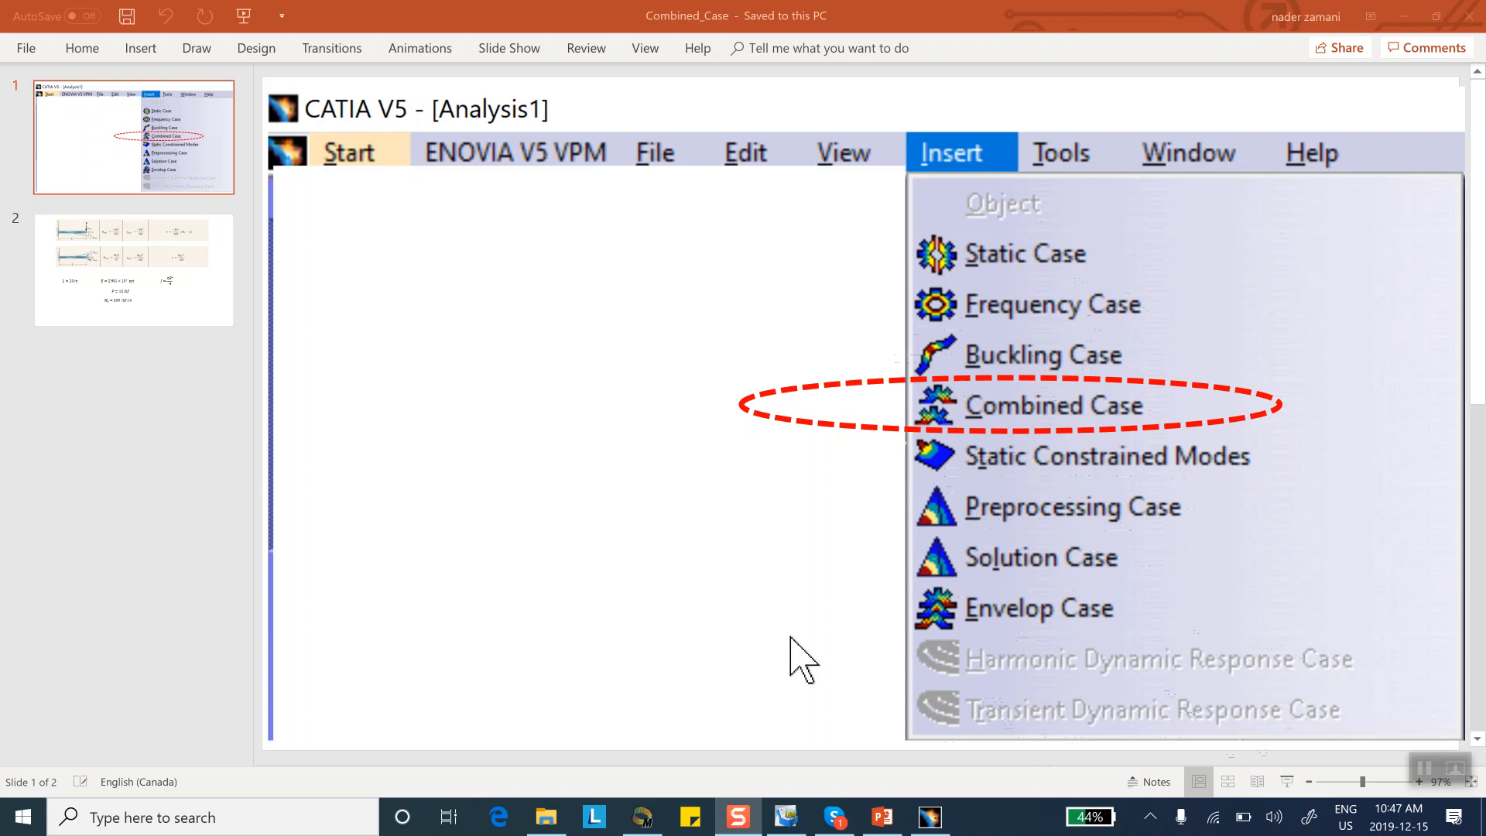
{"action": "mouse_move", "coordinate": [995, 436]}
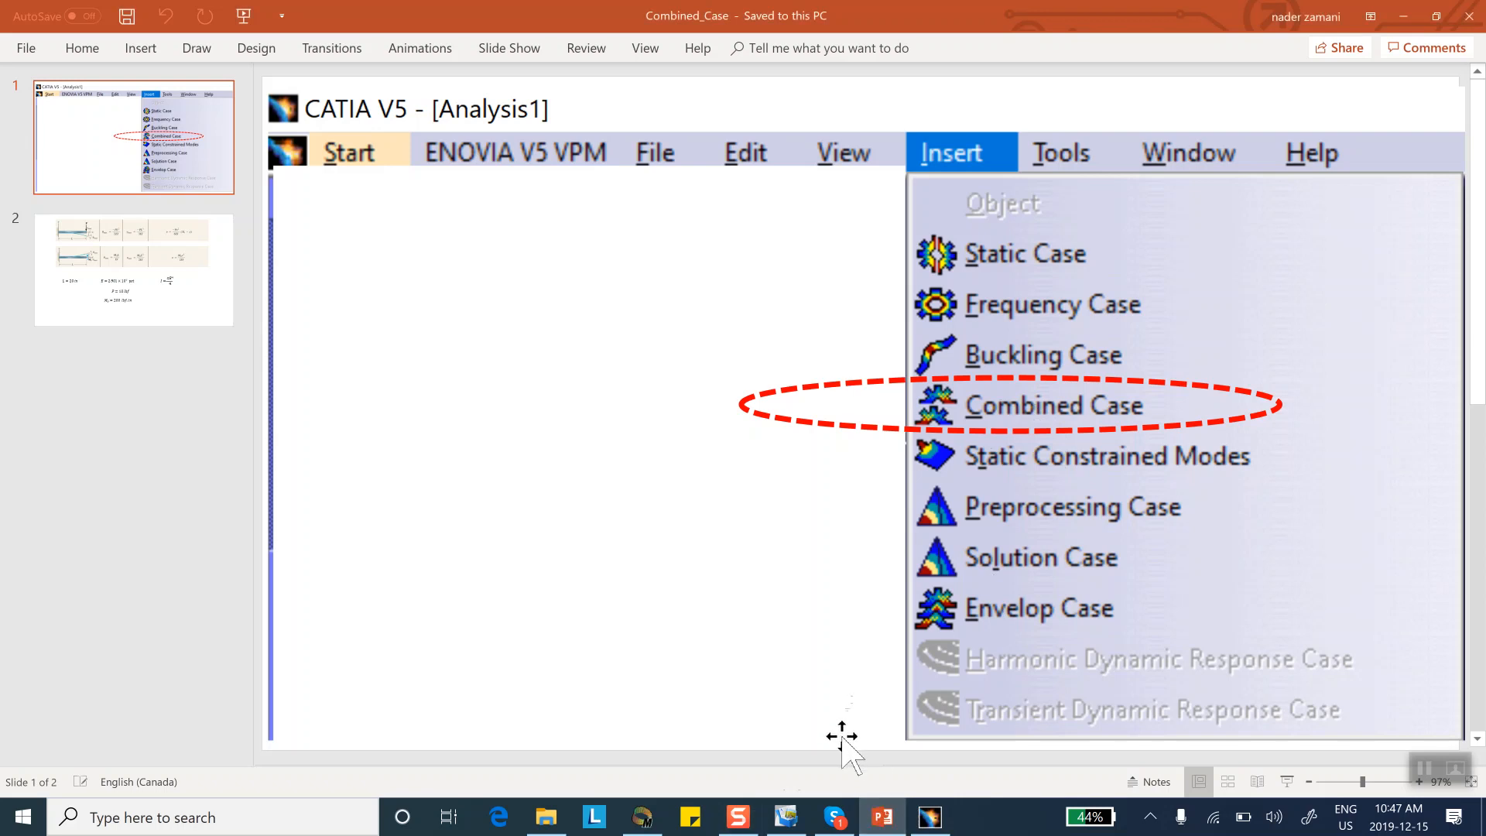
Switch to CATIA and create a new Part document, Part1
{"action": "left_click", "coordinate": [134, 268]}
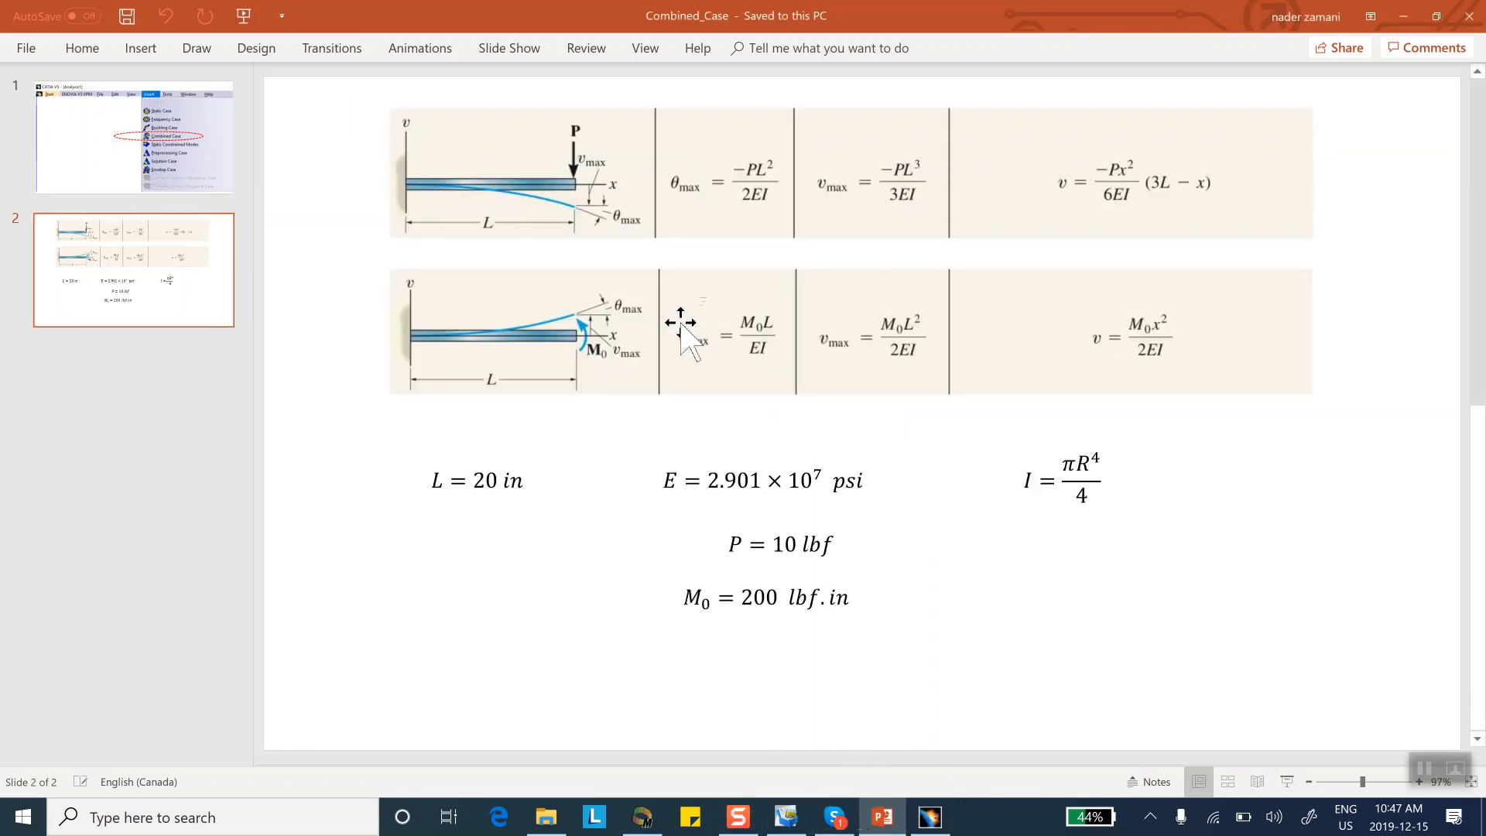
{"action": "mouse_move", "coordinate": [369, 114]}
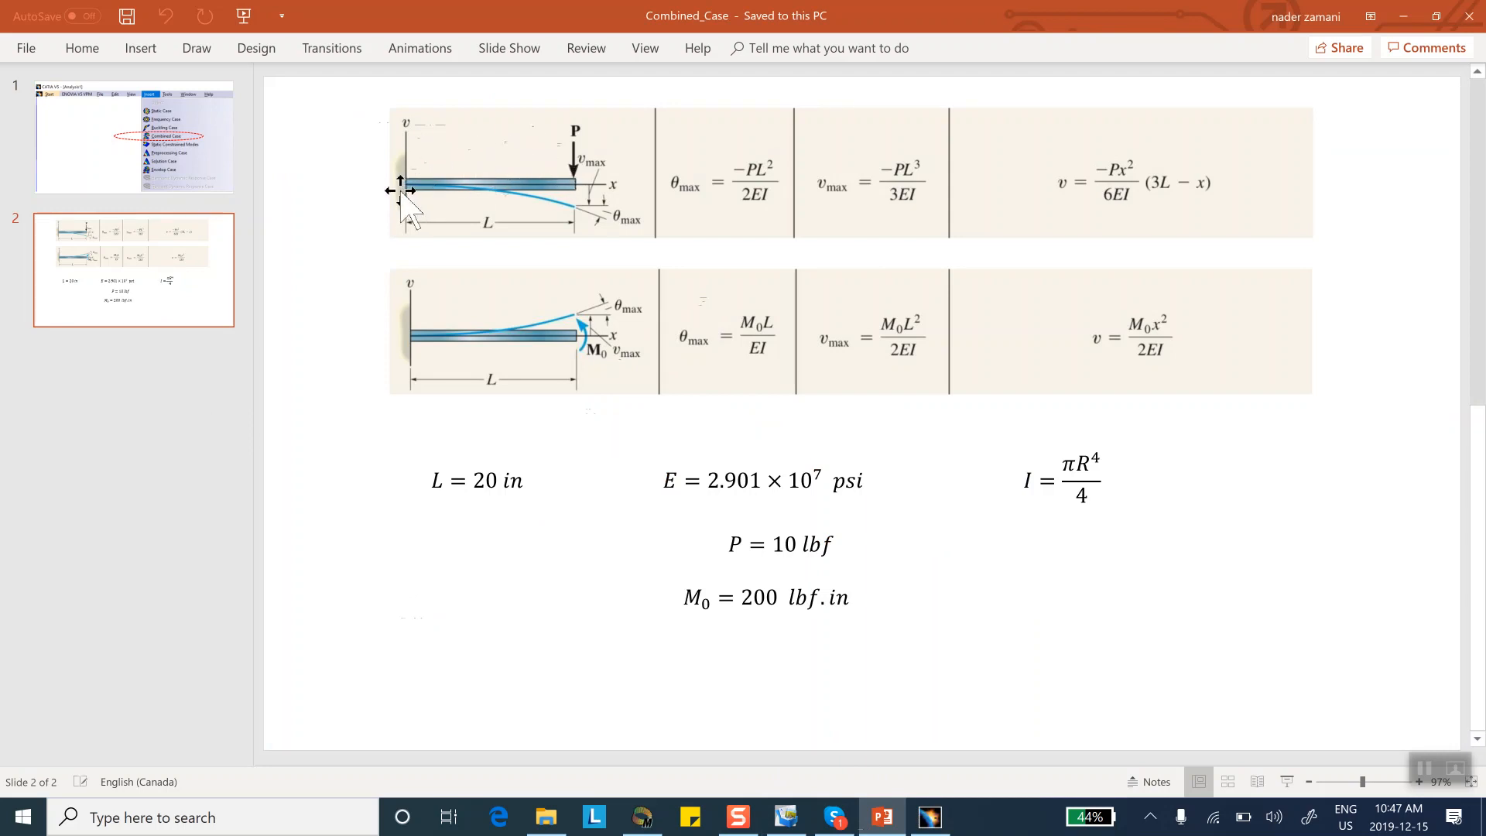
{"action": "mouse_move", "coordinate": [574, 152]}
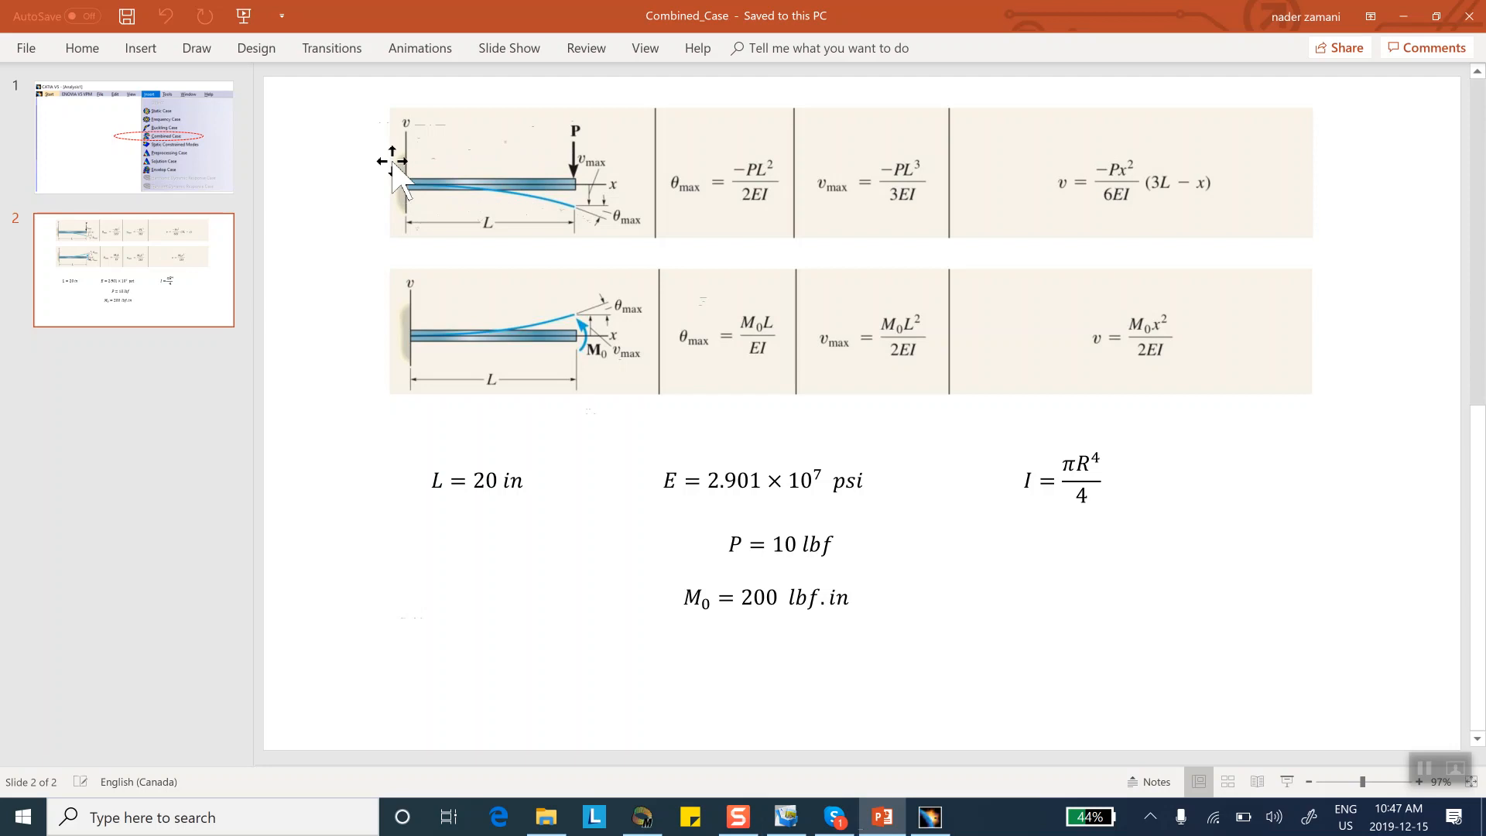
{"action": "mouse_move", "coordinate": [629, 208]}
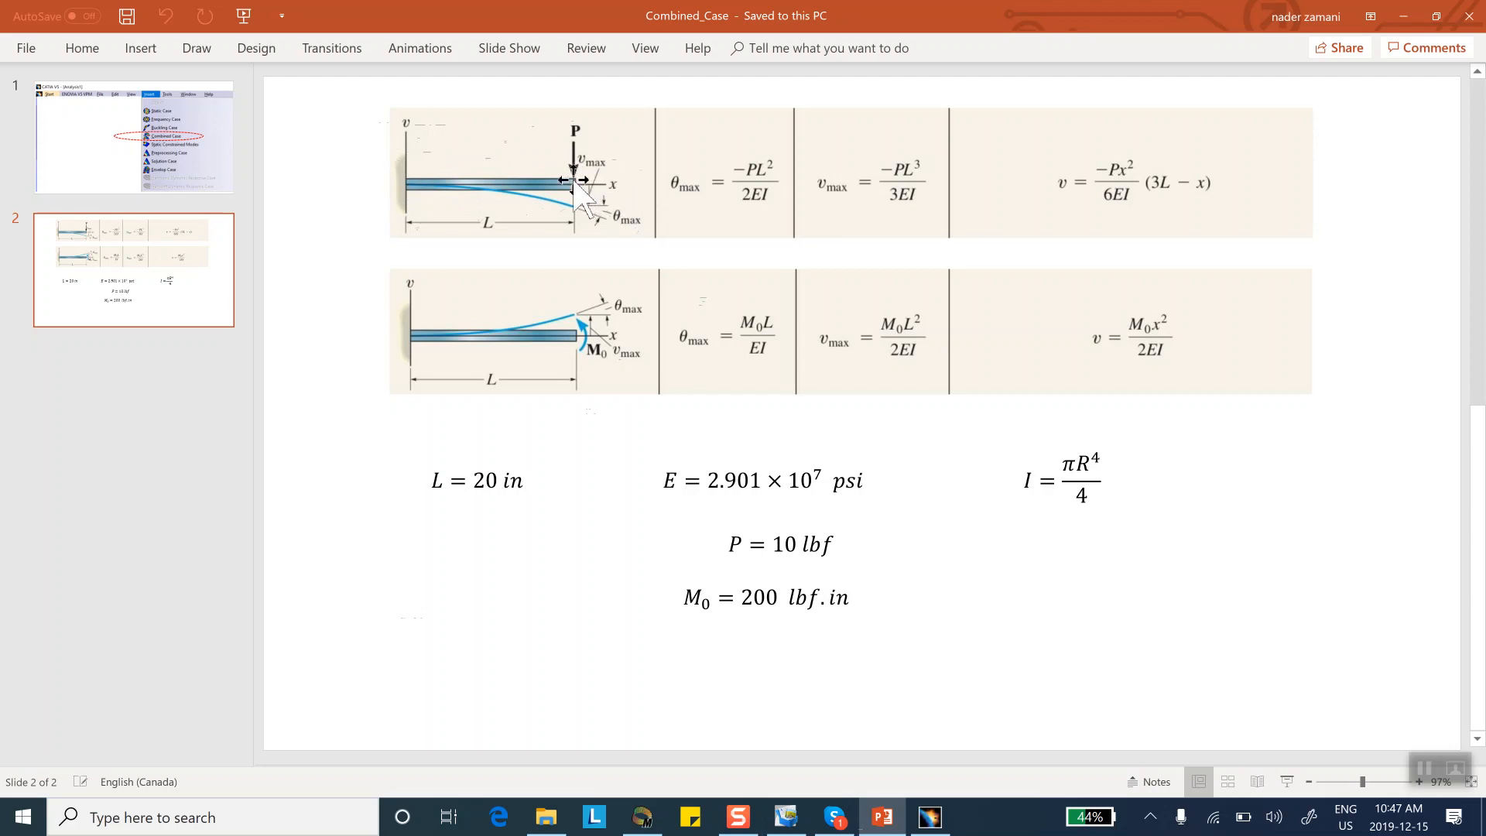
{"action": "mouse_move", "coordinate": [564, 194]}
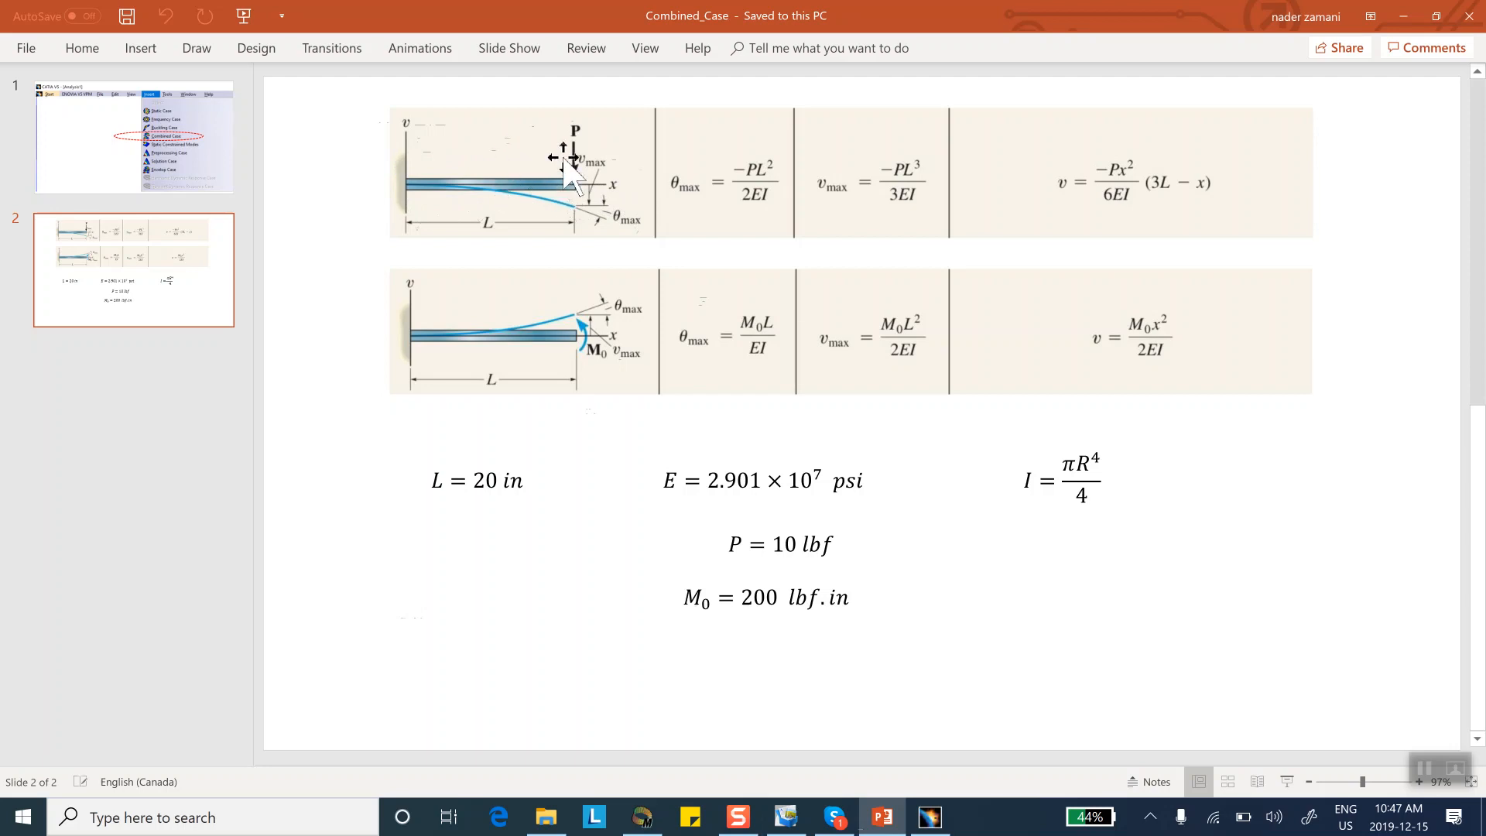
{"action": "mouse_move", "coordinate": [1028, 156]}
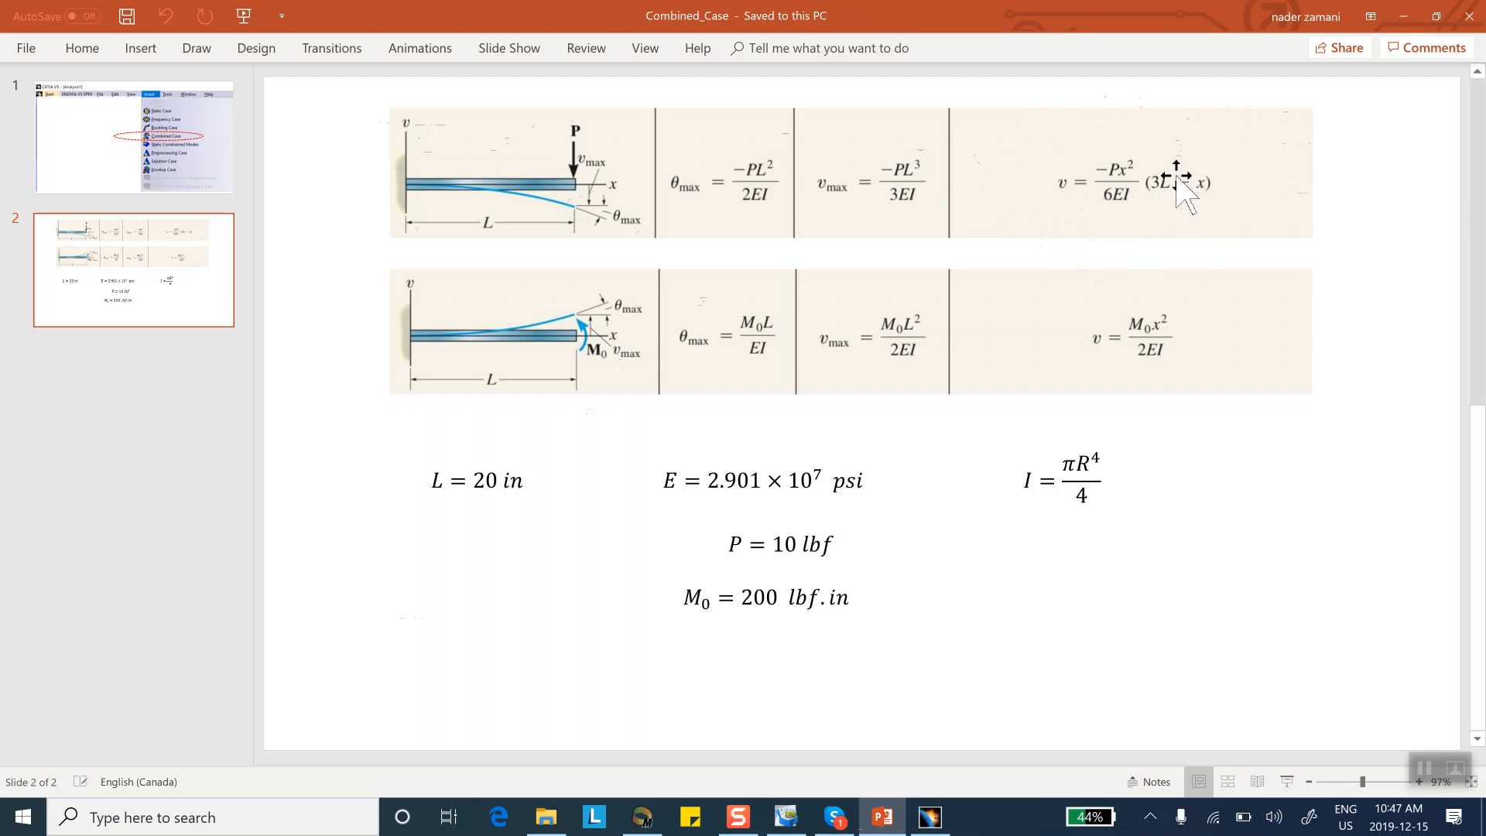
{"action": "mouse_move", "coordinate": [549, 374]}
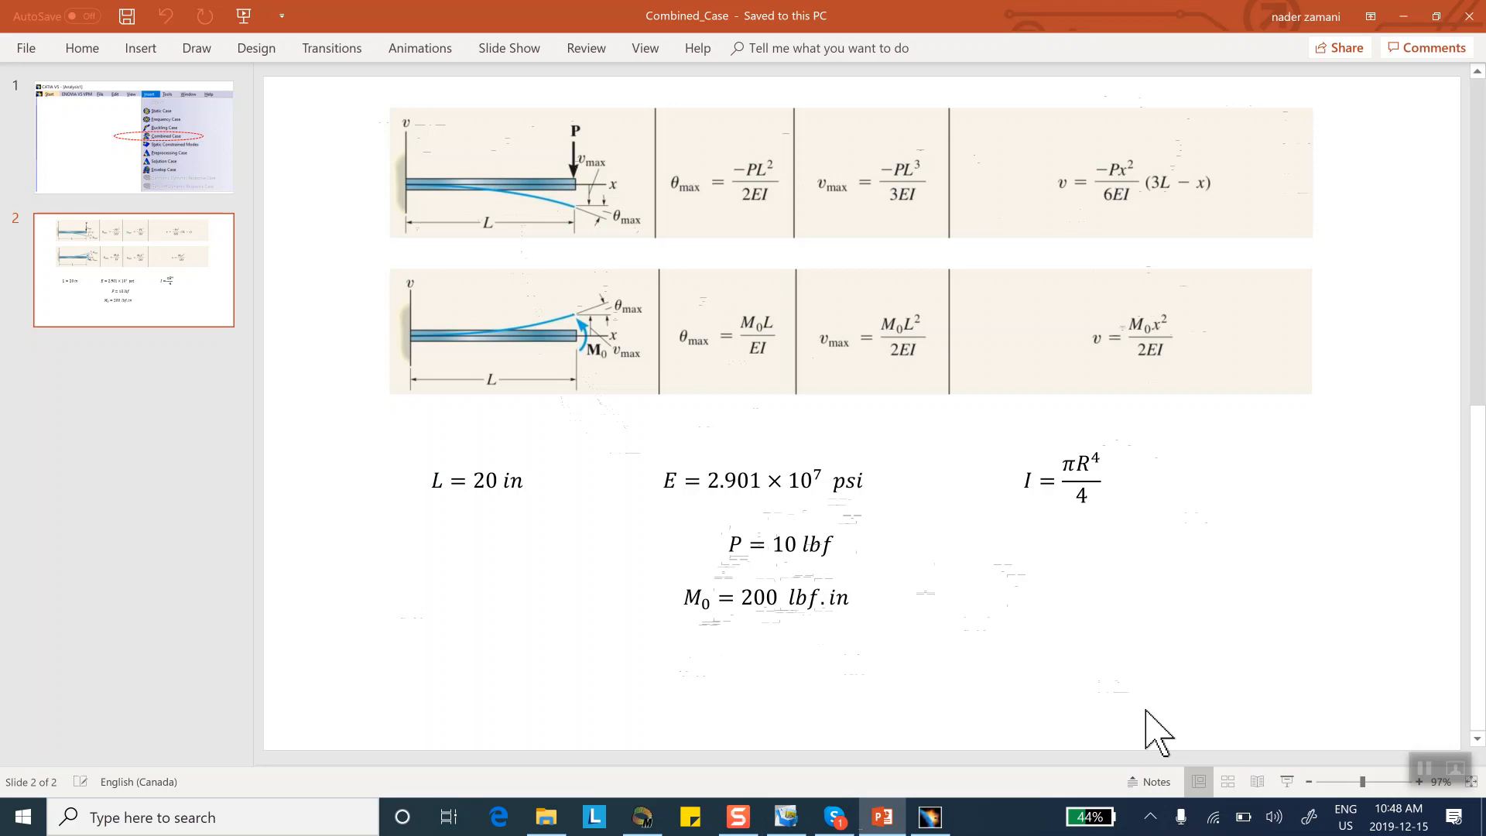
{"action": "mouse_move", "coordinate": [713, 123]}
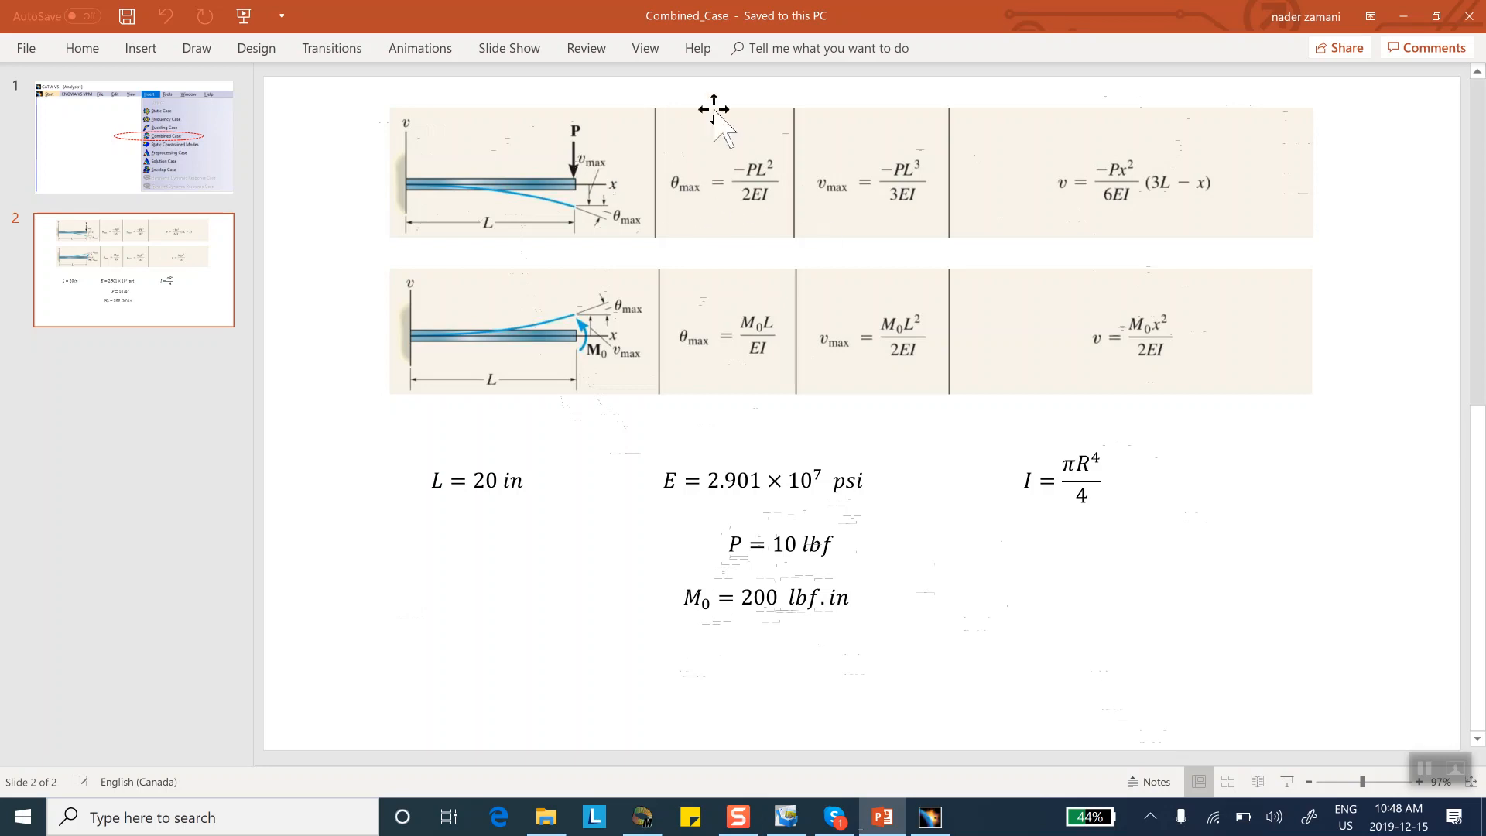
{"action": "mouse_move", "coordinate": [570, 180]}
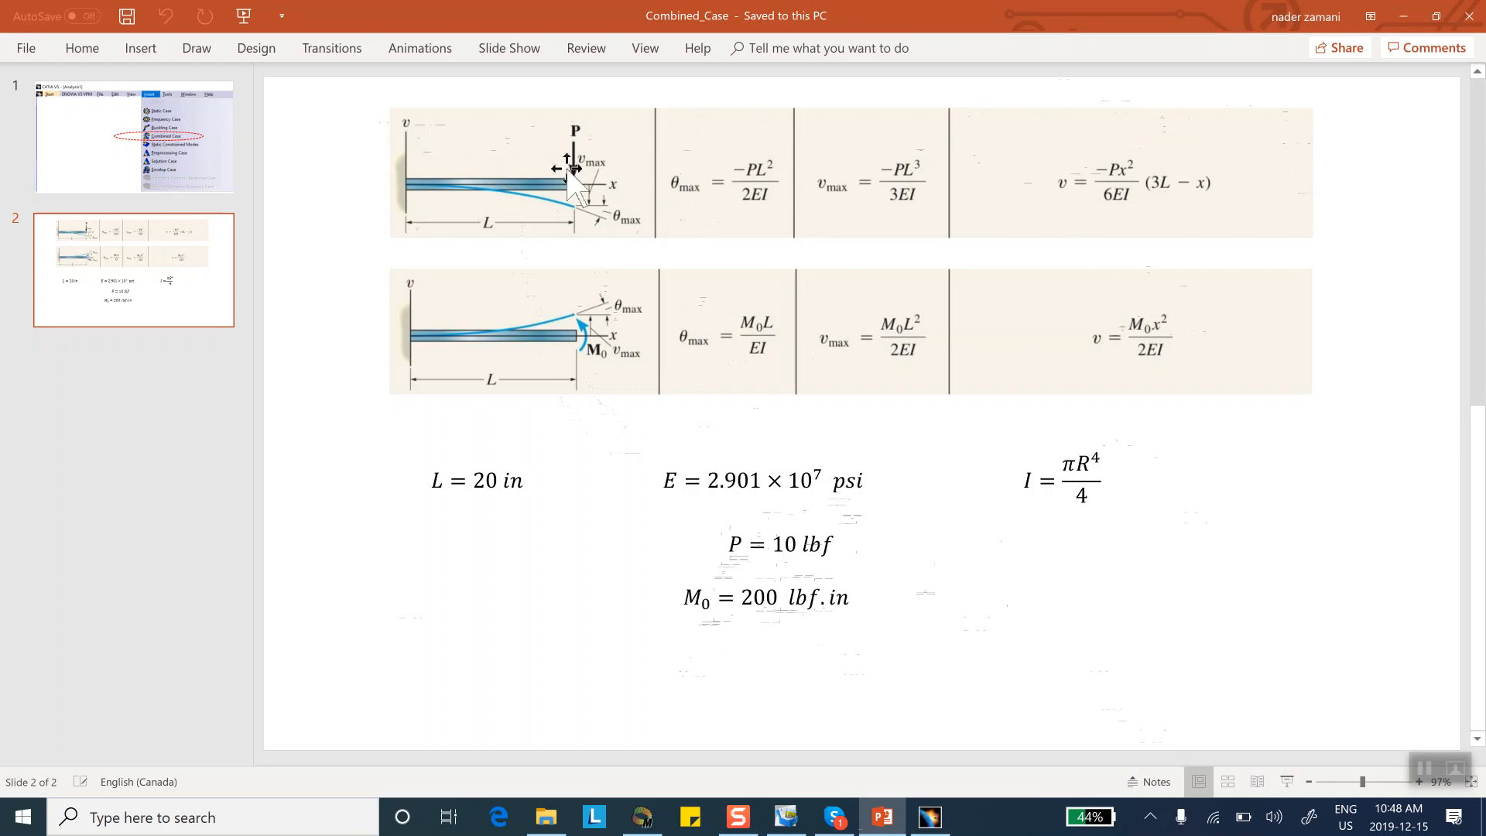
{"action": "mouse_move", "coordinate": [599, 289]}
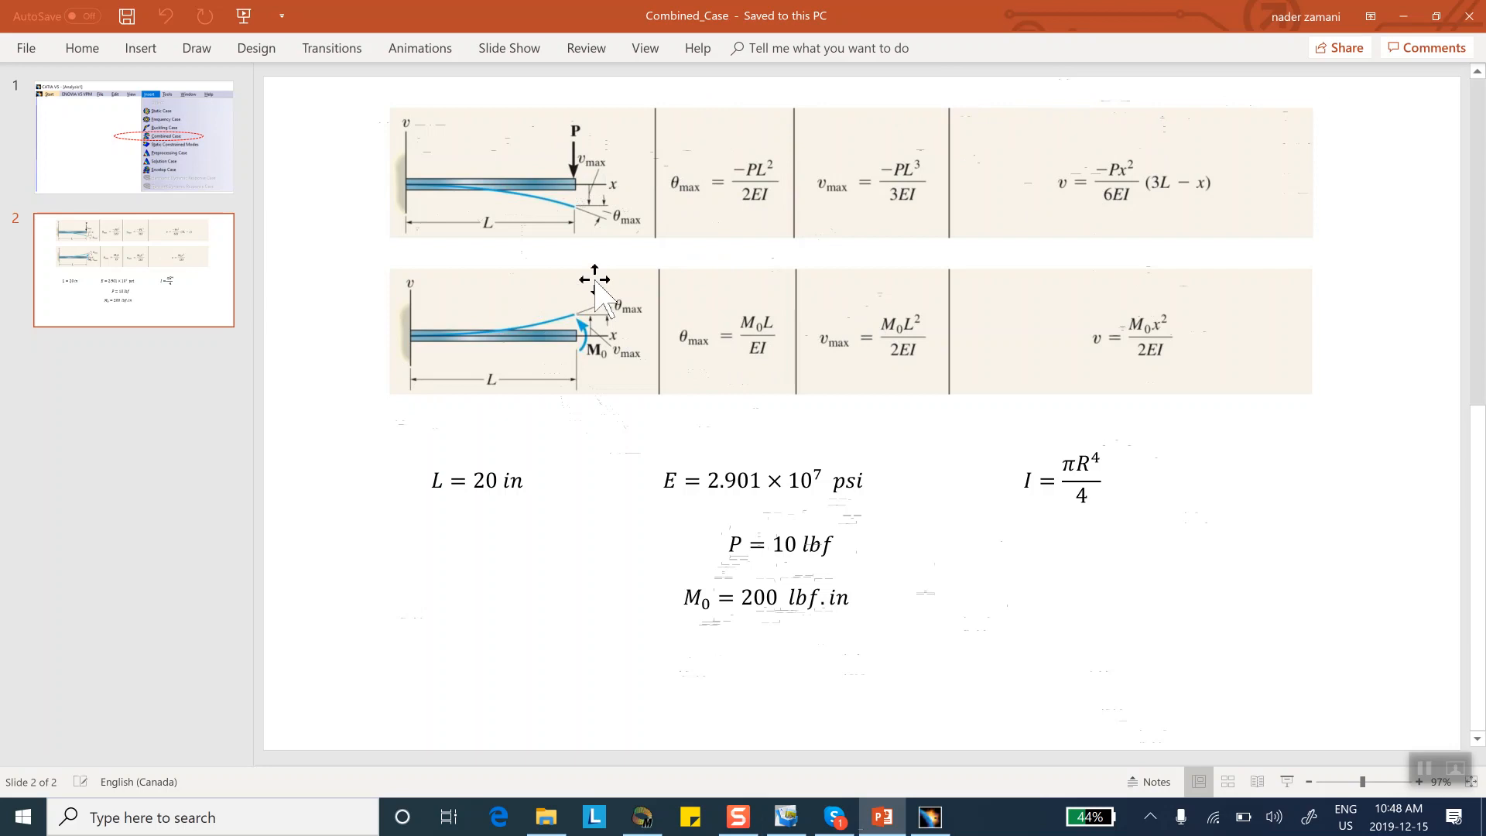
{"action": "mouse_move", "coordinate": [1002, 464]}
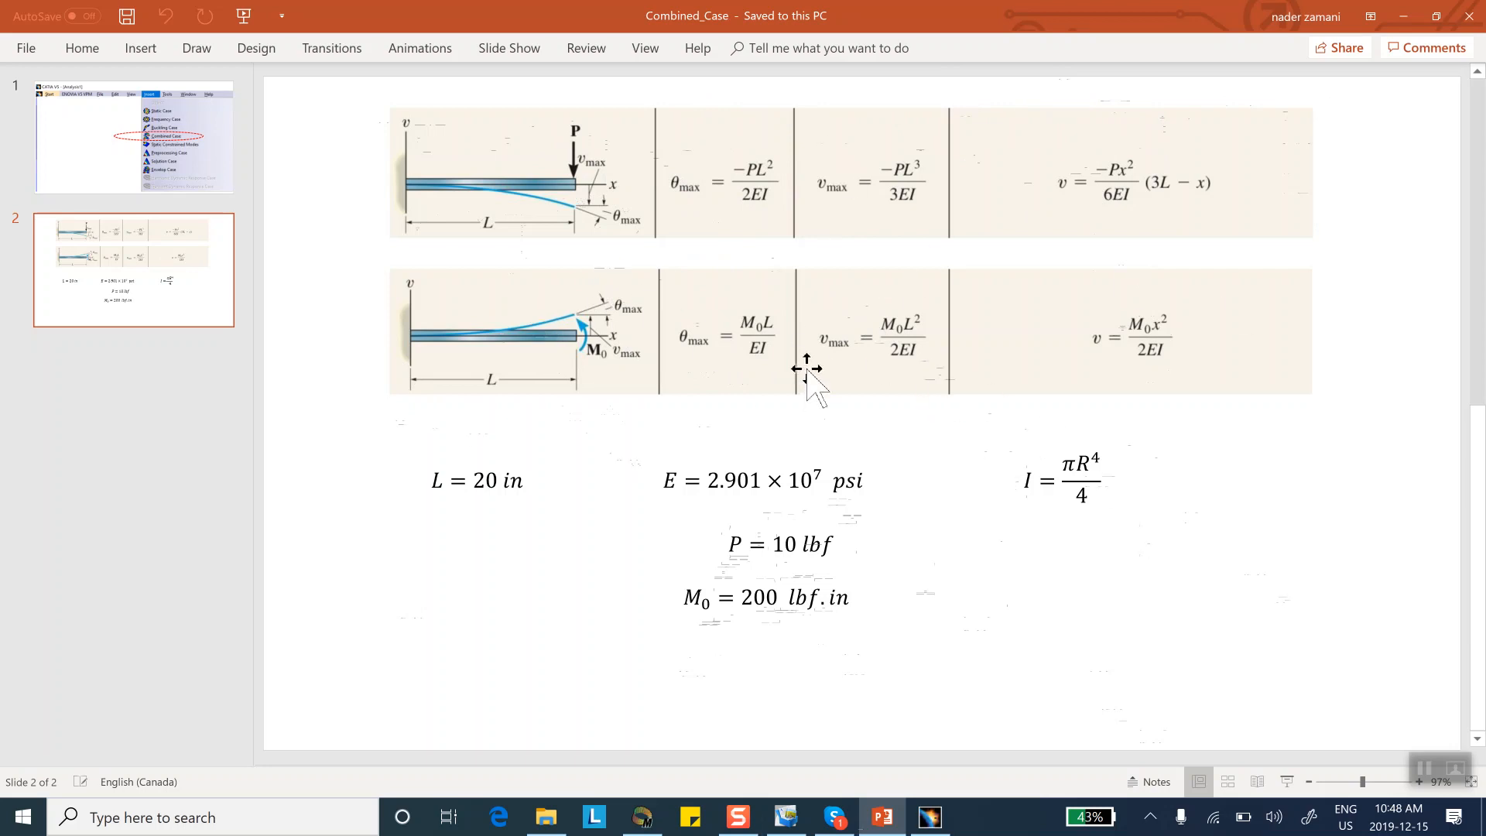
{"action": "mouse_move", "coordinate": [336, 227]}
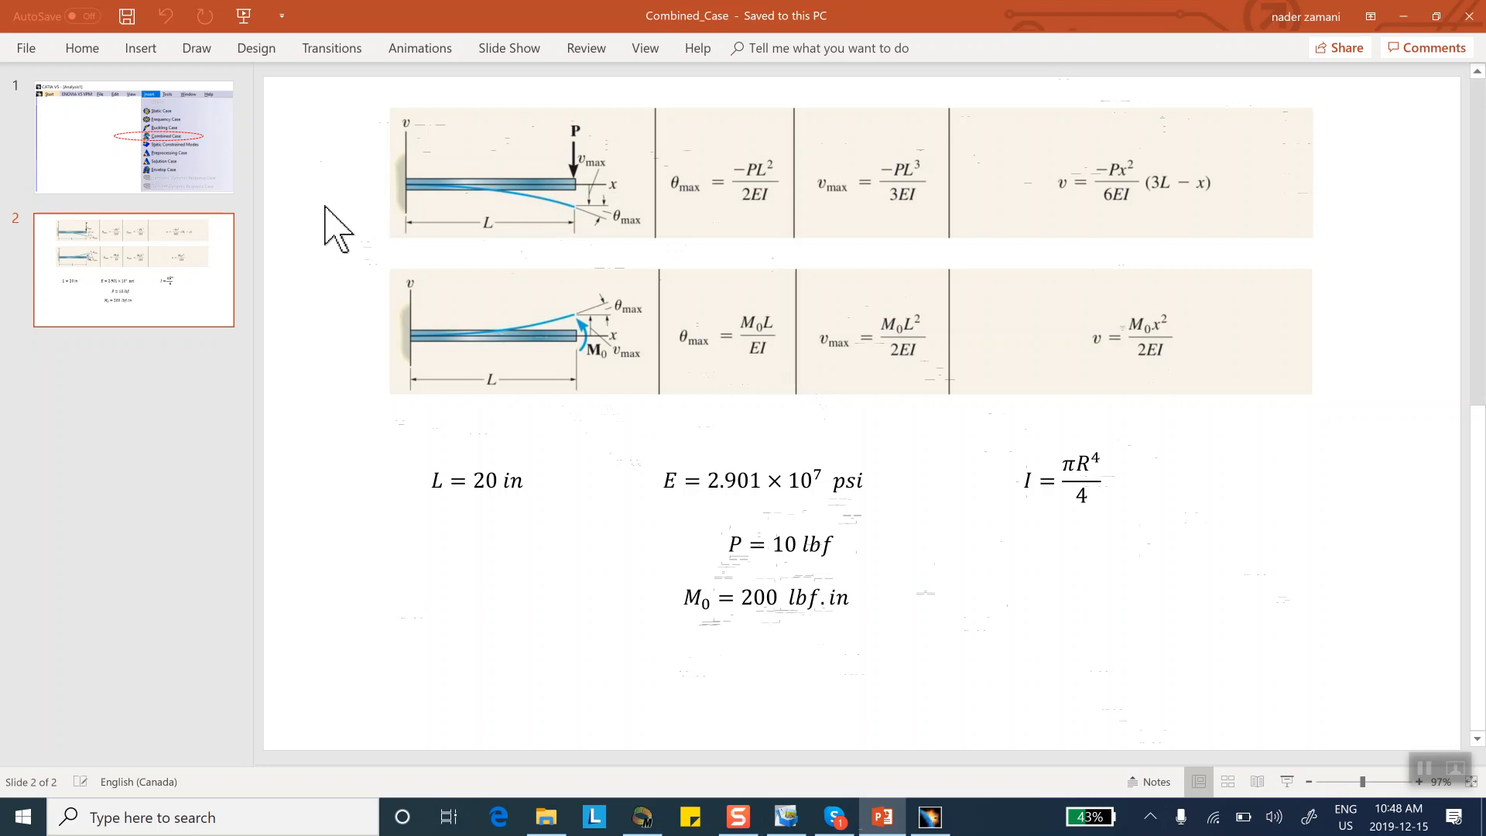
{"action": "mouse_move", "coordinate": [482, 128]}
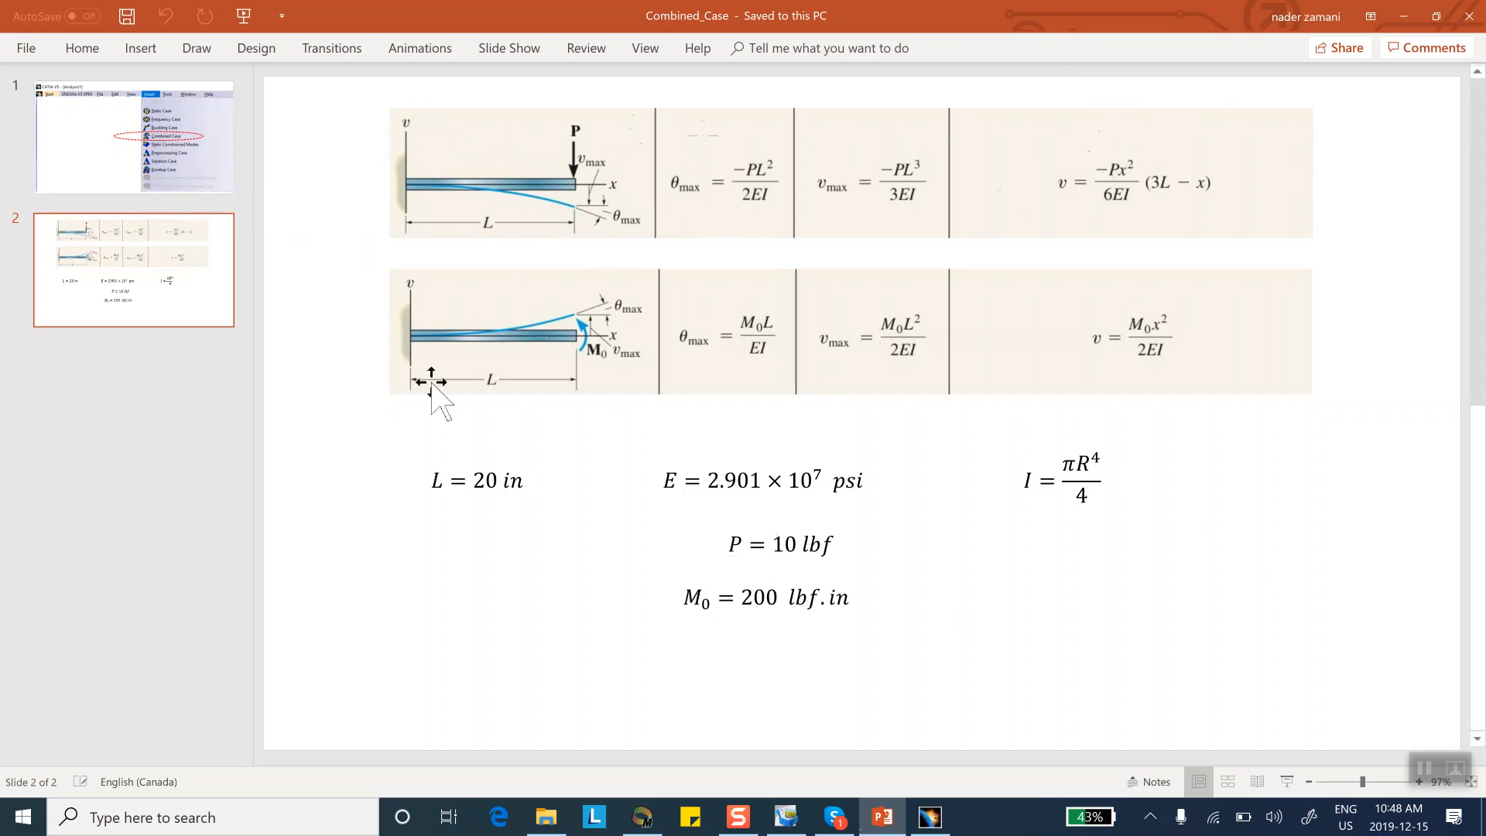
{"action": "mouse_move", "coordinate": [603, 377]}
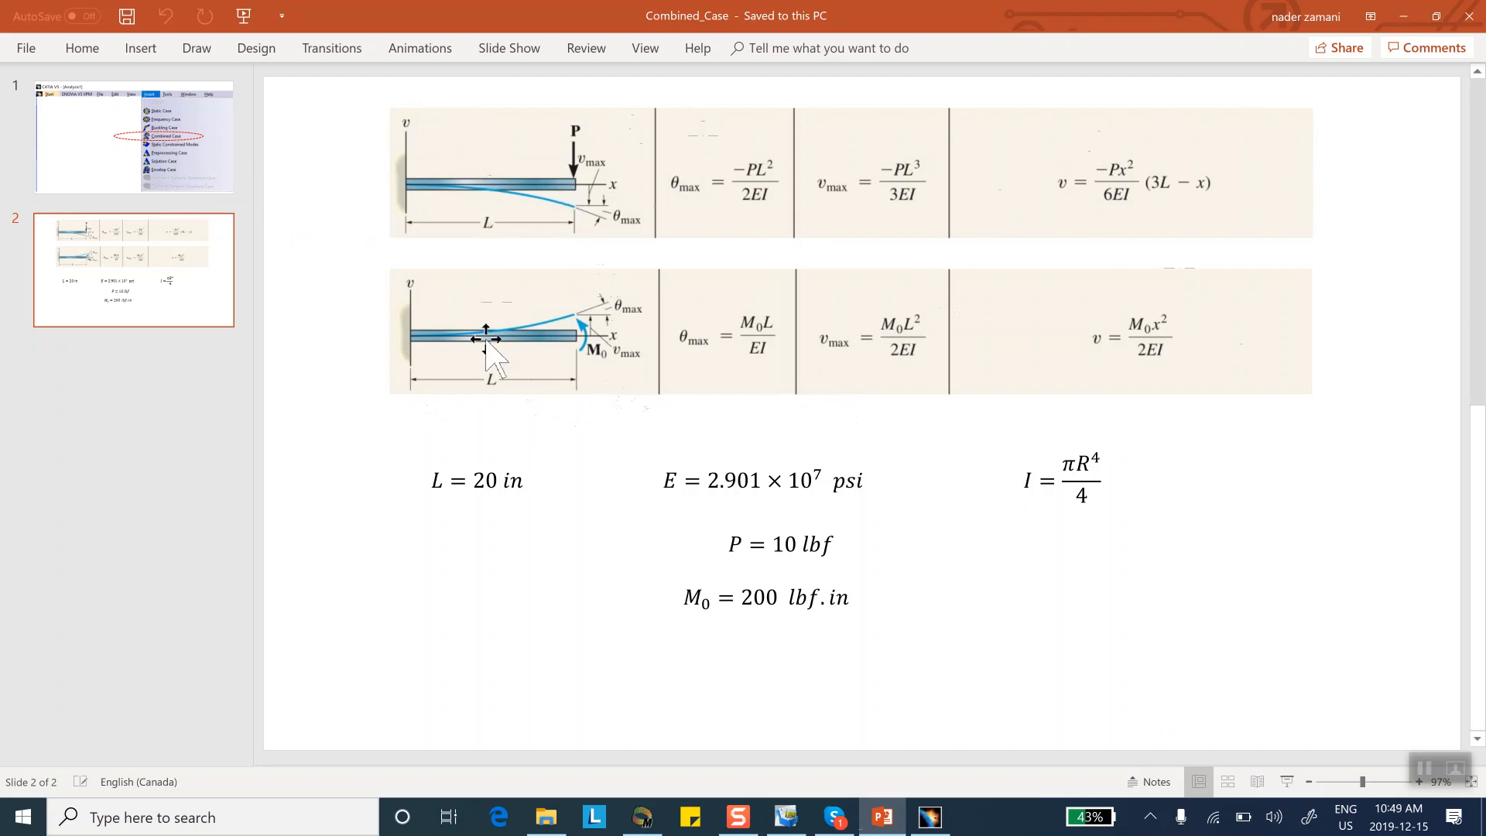
{"action": "mouse_move", "coordinate": [431, 305]}
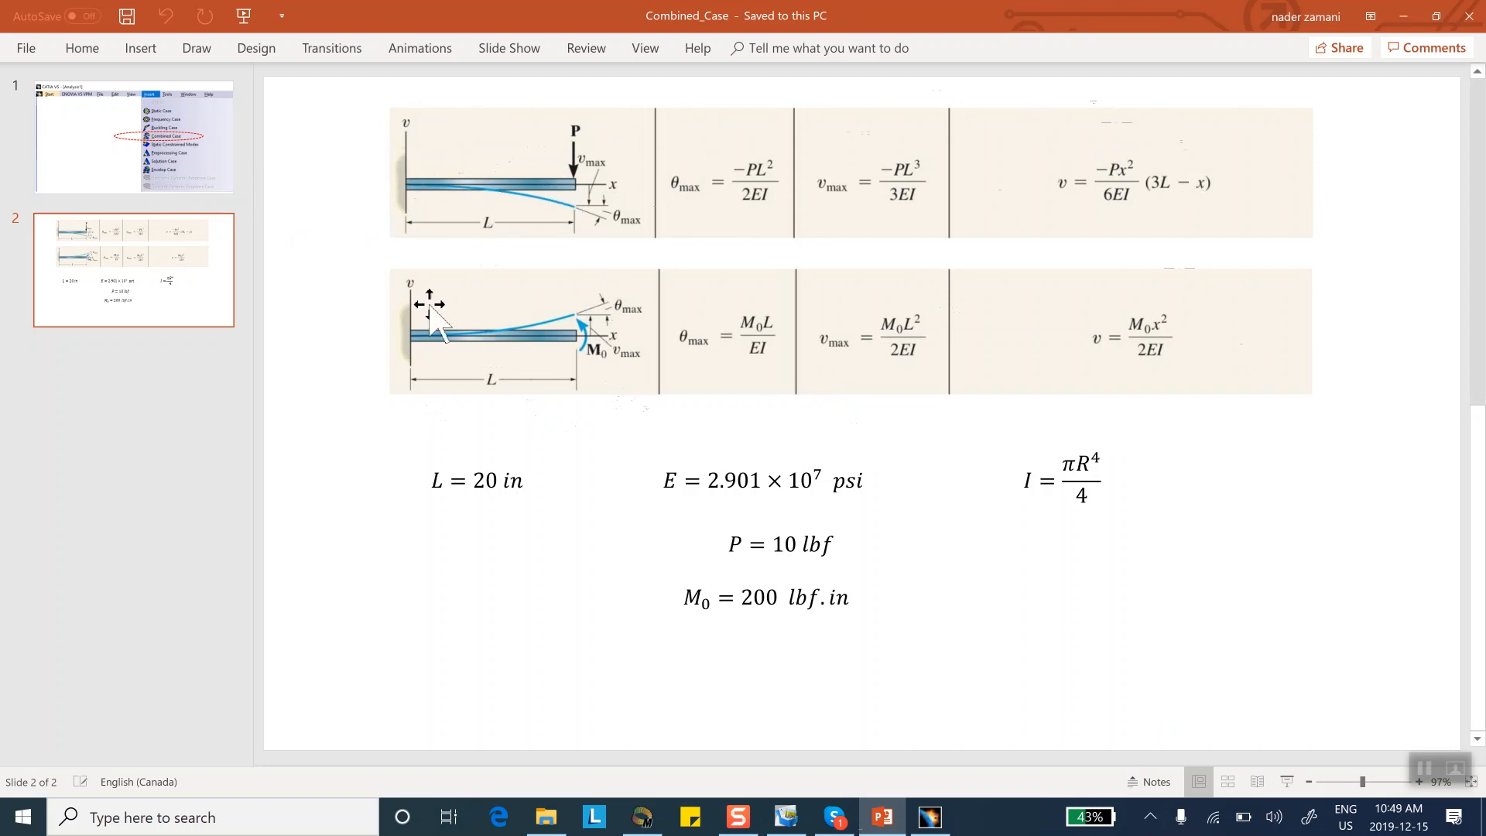
{"action": "mouse_move", "coordinate": [657, 133]}
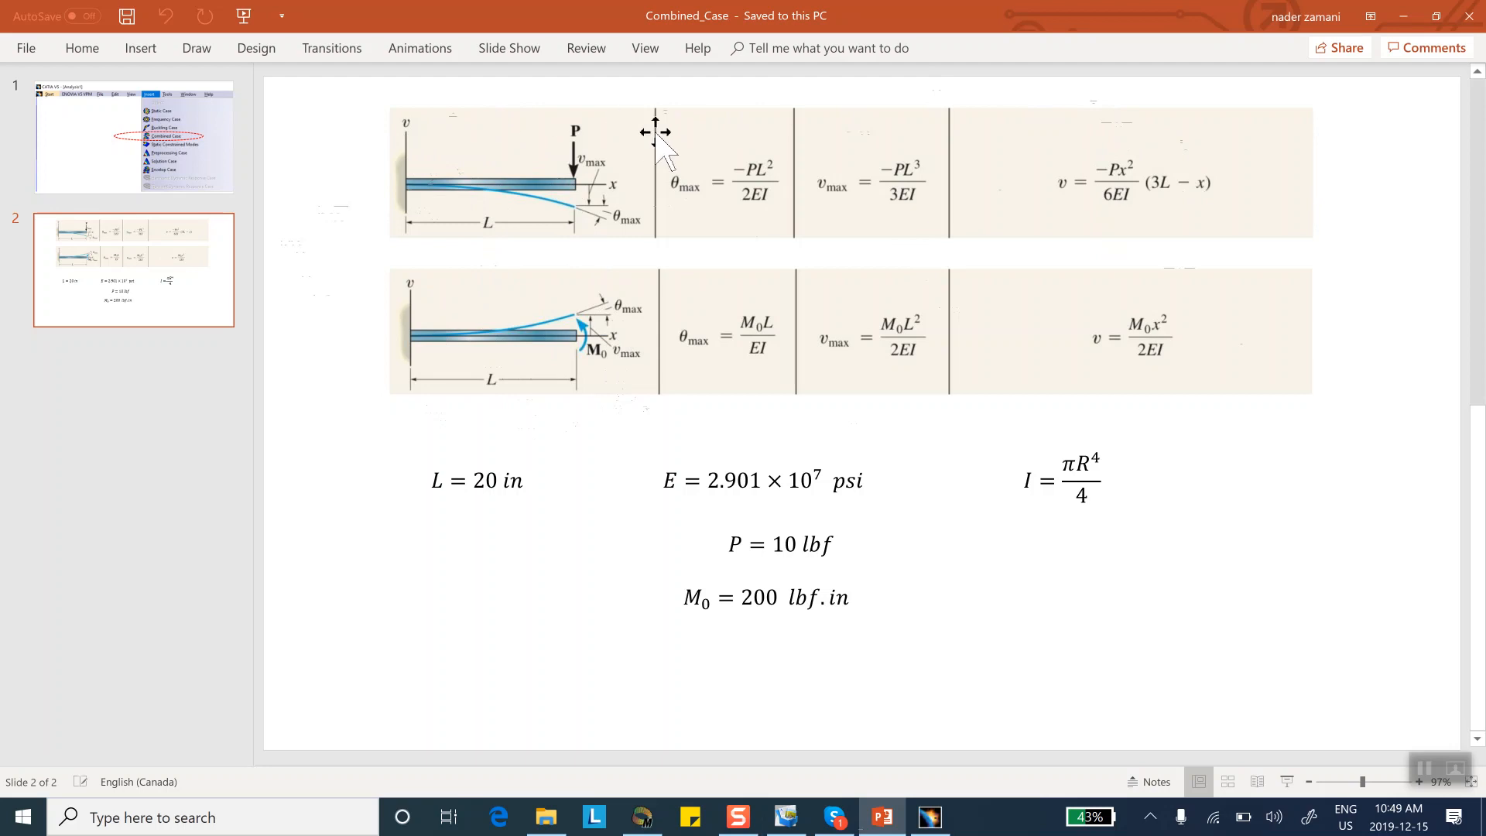
{"action": "mouse_move", "coordinate": [612, 383]}
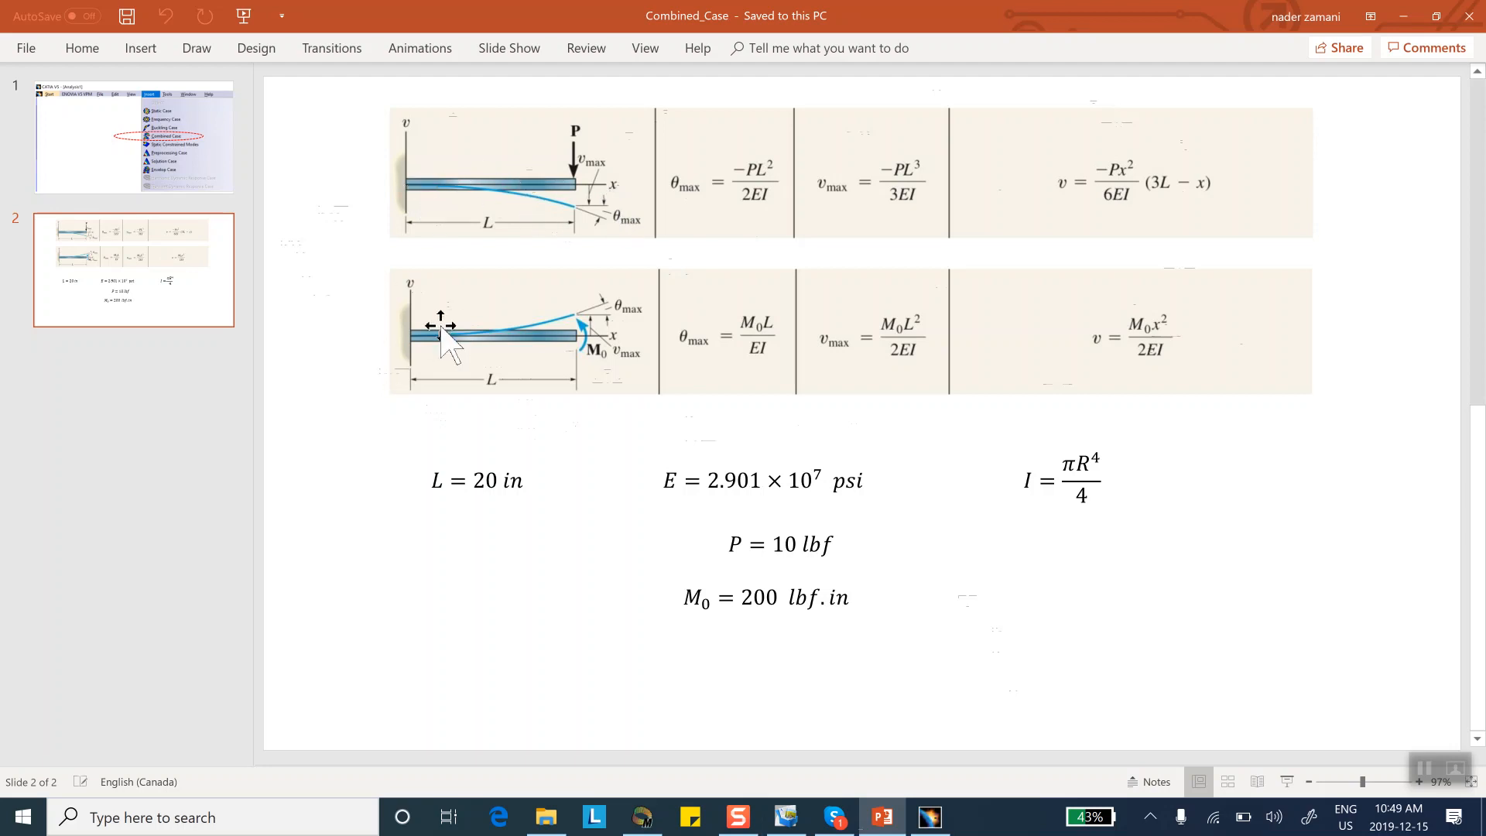
{"action": "mouse_move", "coordinate": [473, 190]}
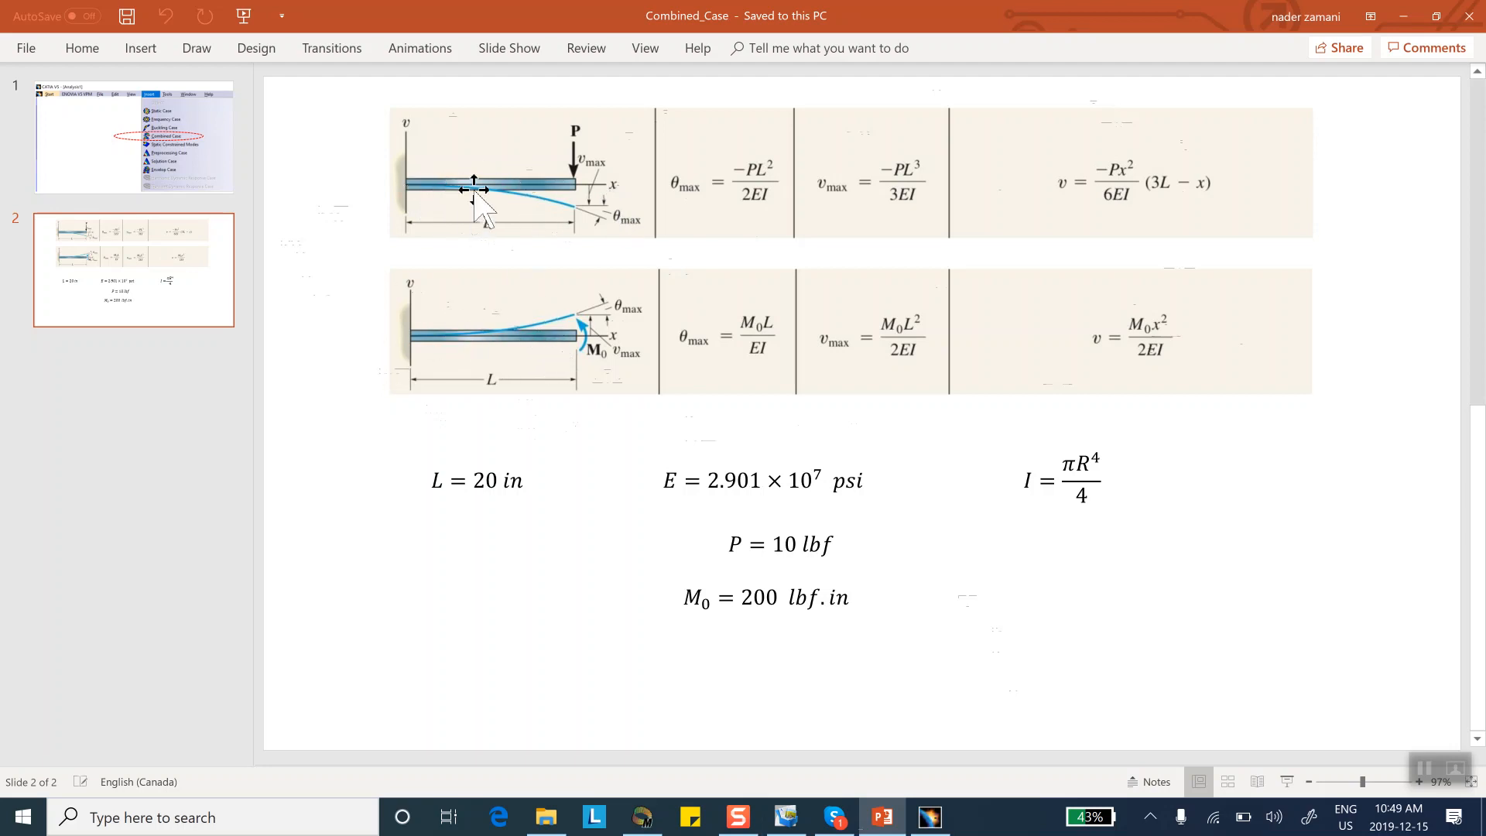
{"action": "mouse_move", "coordinate": [640, 194]}
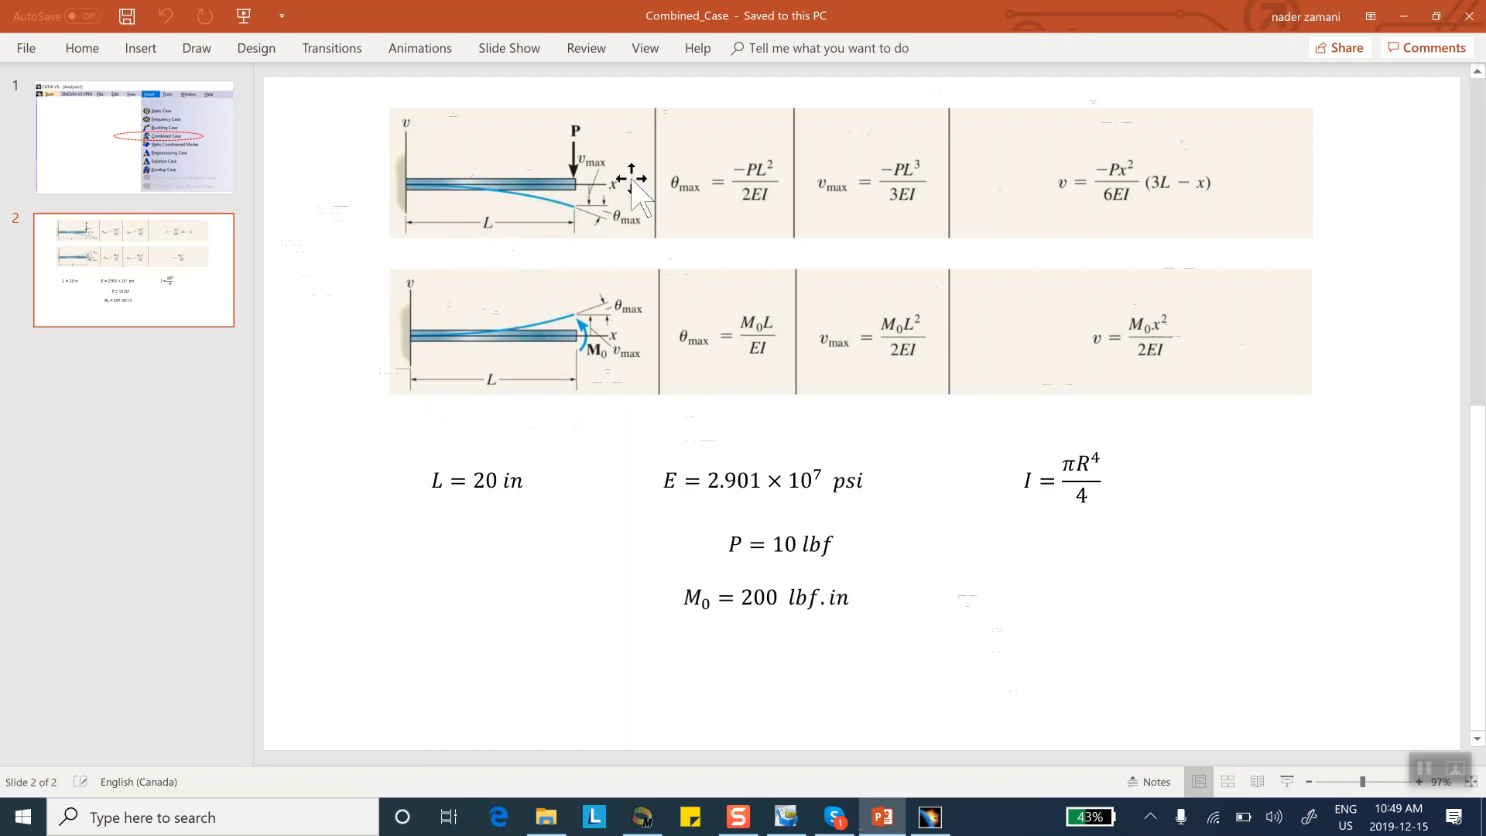
{"action": "mouse_move", "coordinate": [1158, 284]}
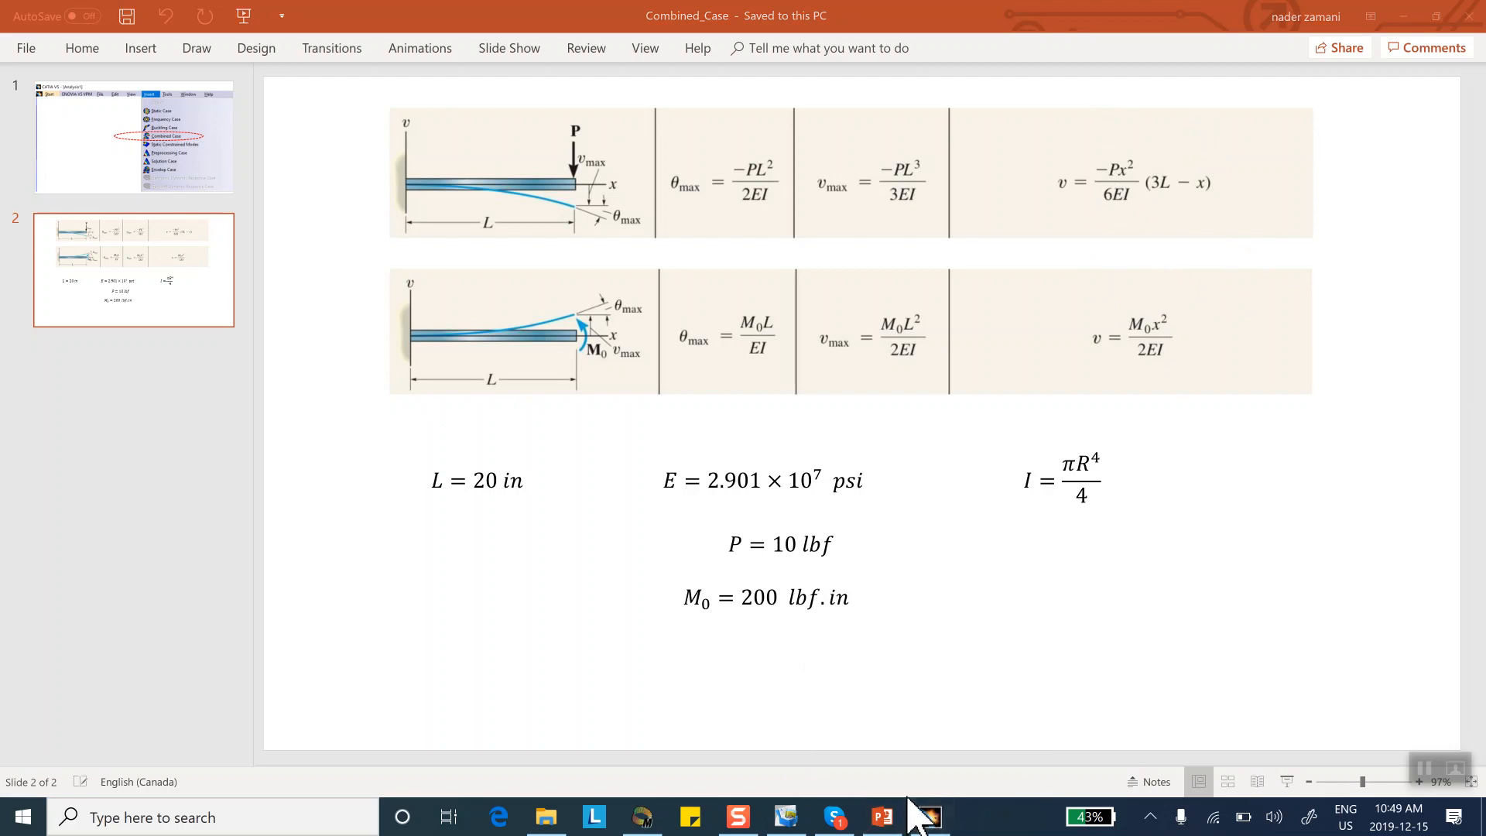
{"action": "left_click", "coordinate": [928, 816]}
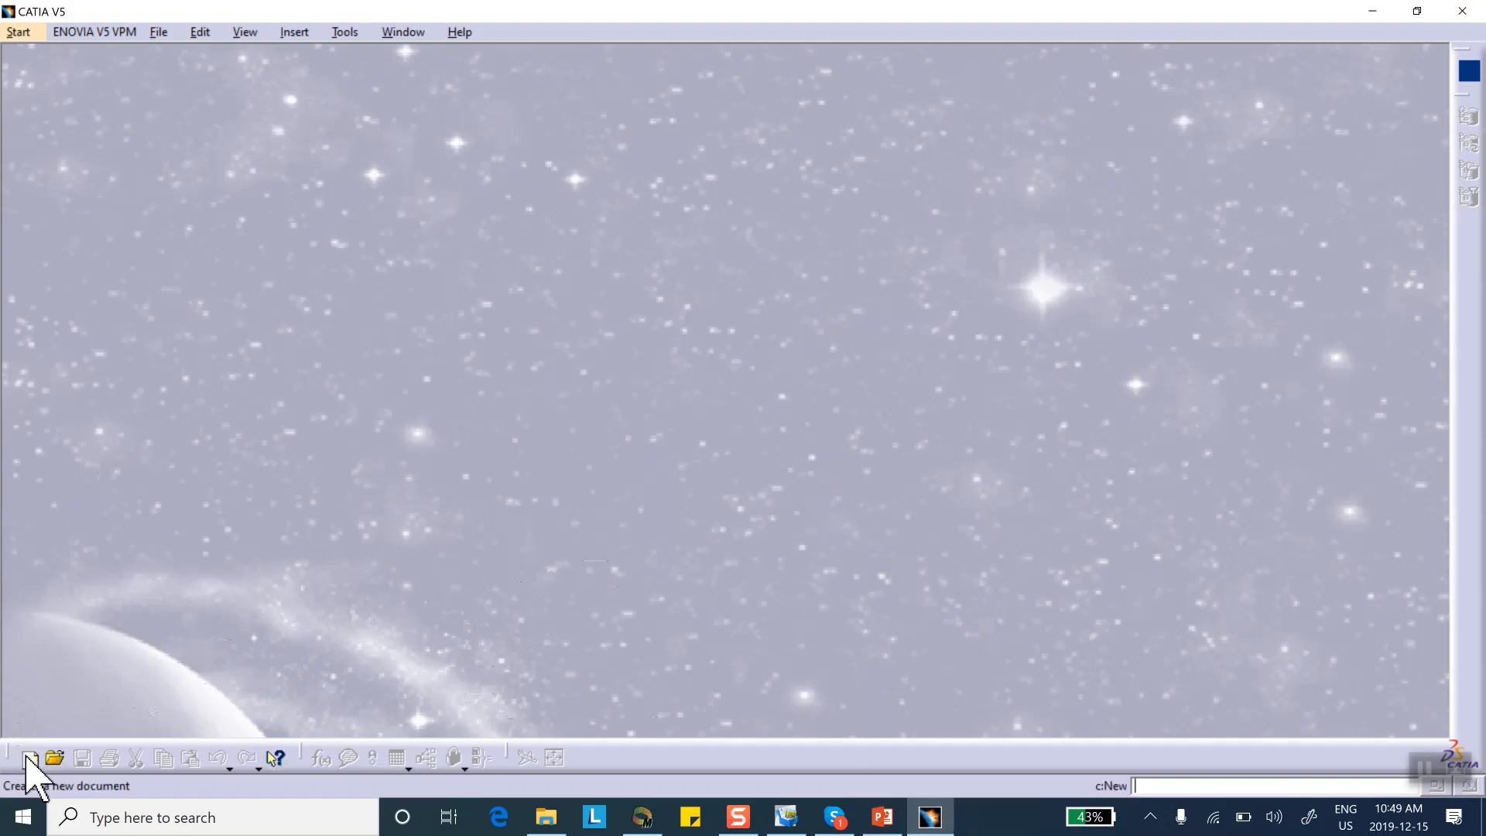
{"action": "left_click", "coordinate": [30, 757]}
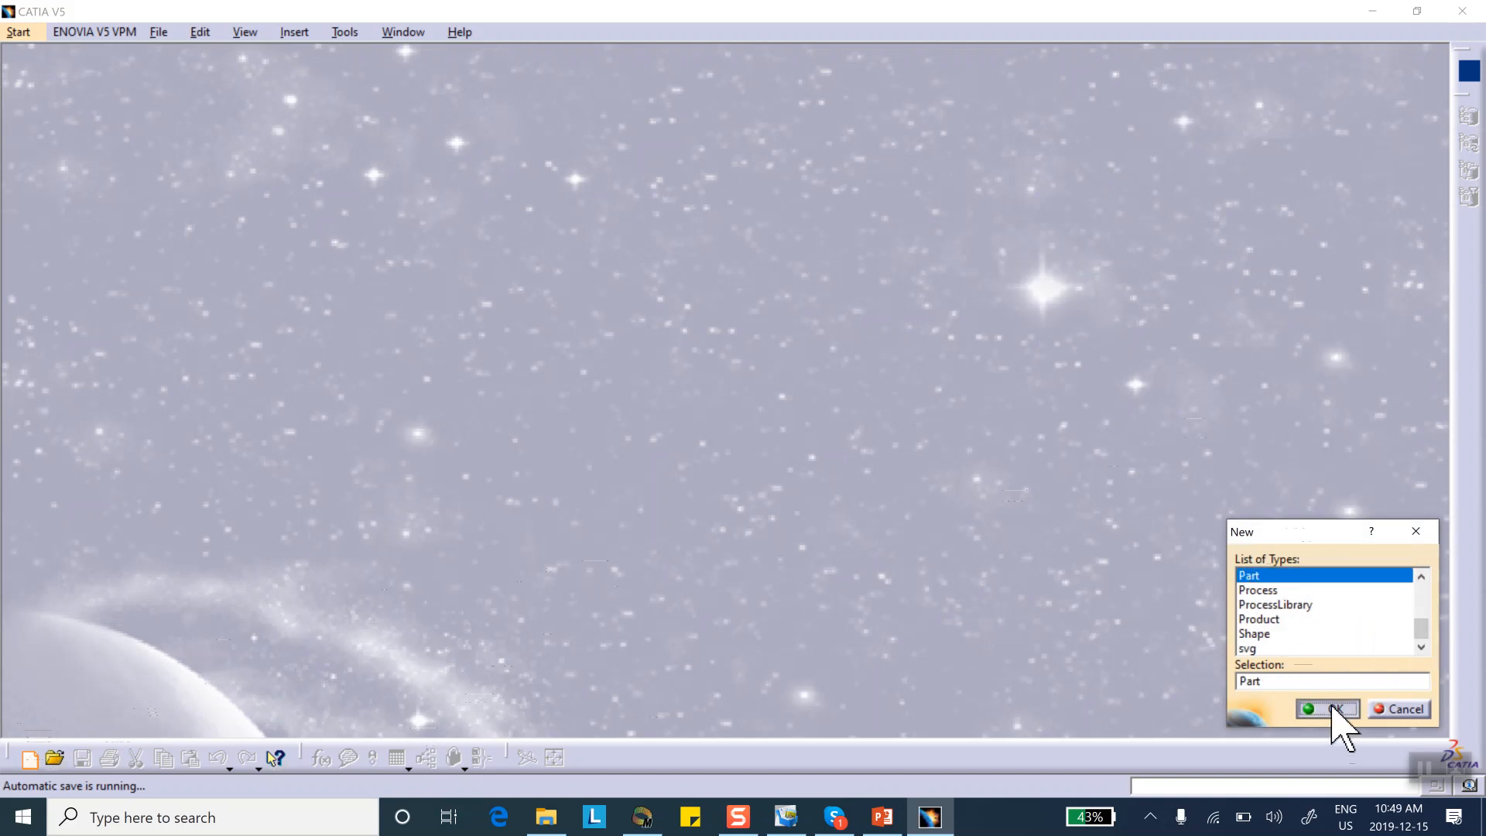
{"action": "left_click", "coordinate": [1321, 709]}
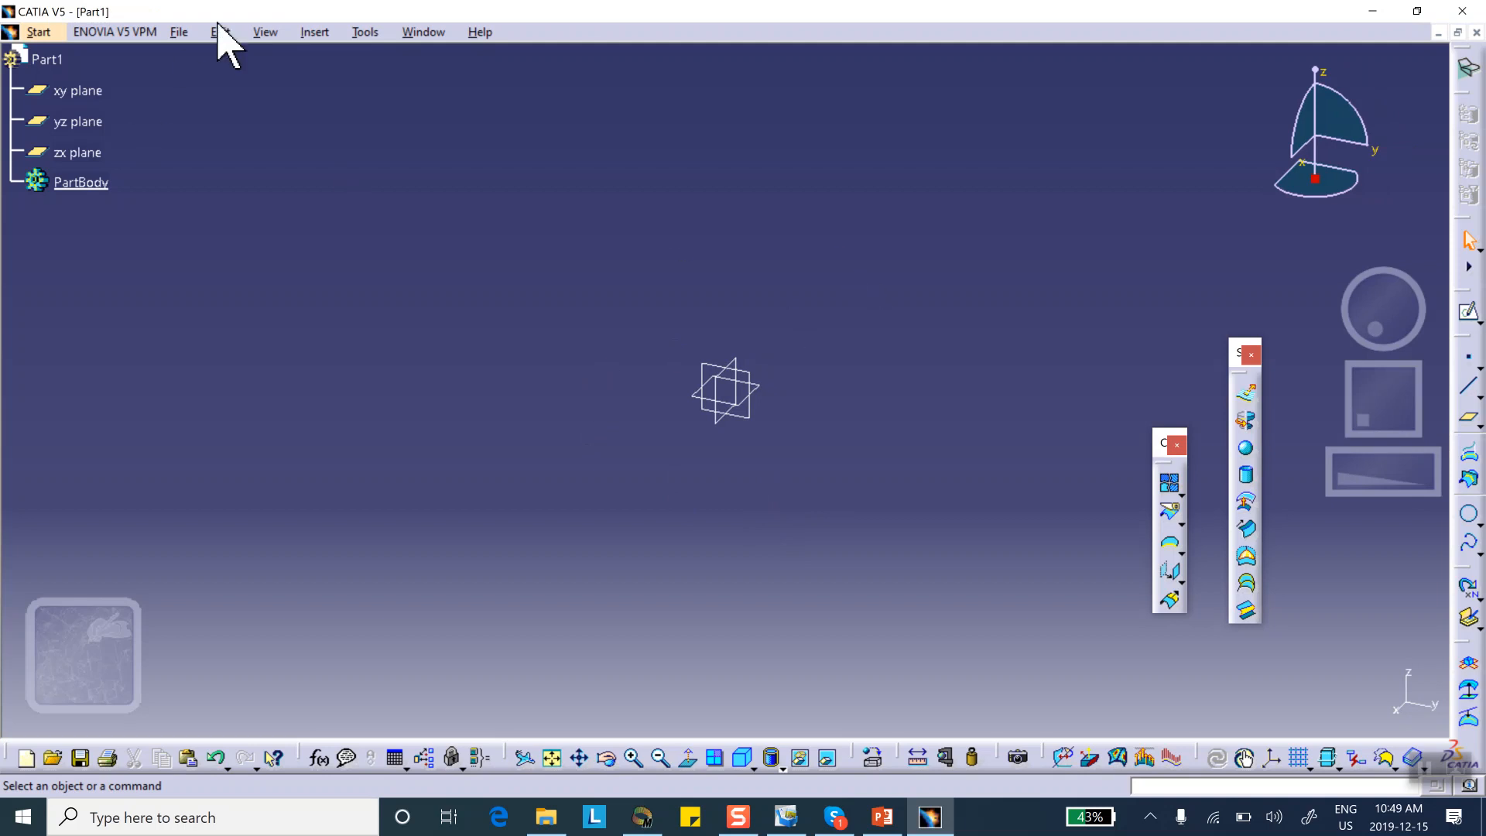
Save the part as Part1.CATPart in Combines_Case through Save Management
{"action": "left_click", "coordinate": [179, 31]}
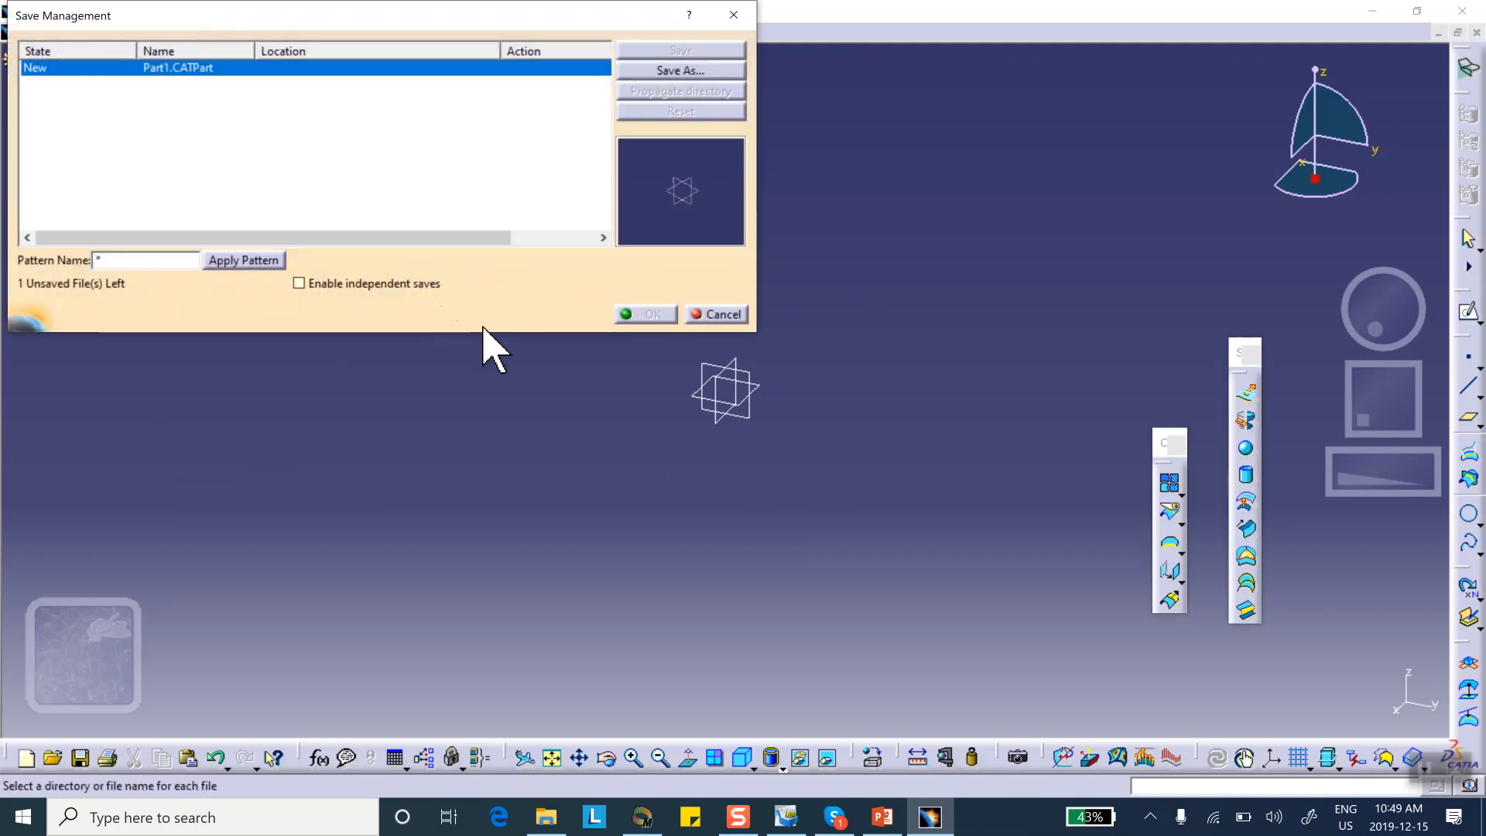
{"action": "left_click", "coordinate": [679, 71]}
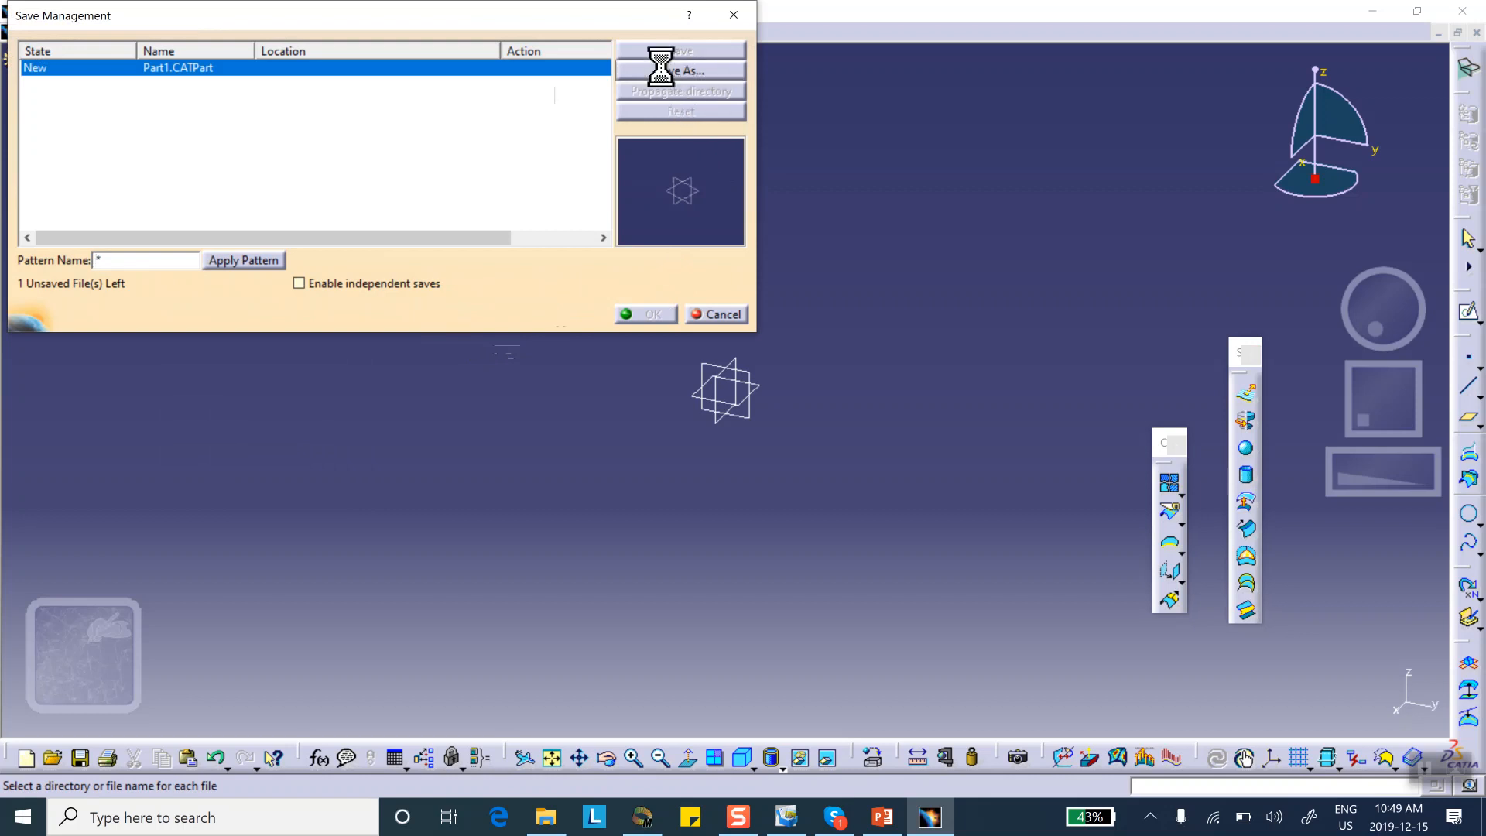
{"action": "left_click", "coordinate": [688, 70]}
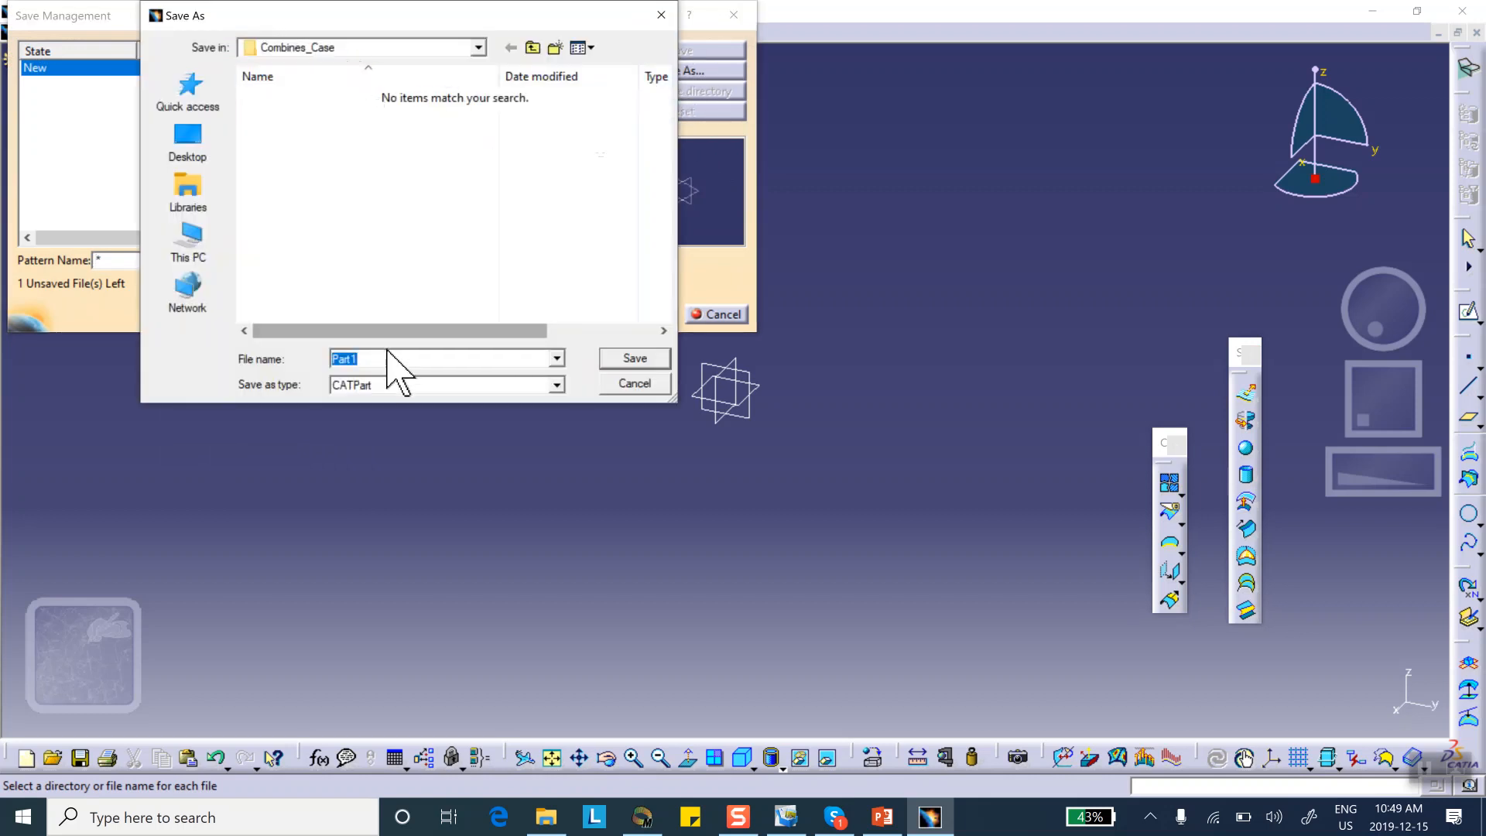
{"action": "left_click", "coordinate": [633, 358]}
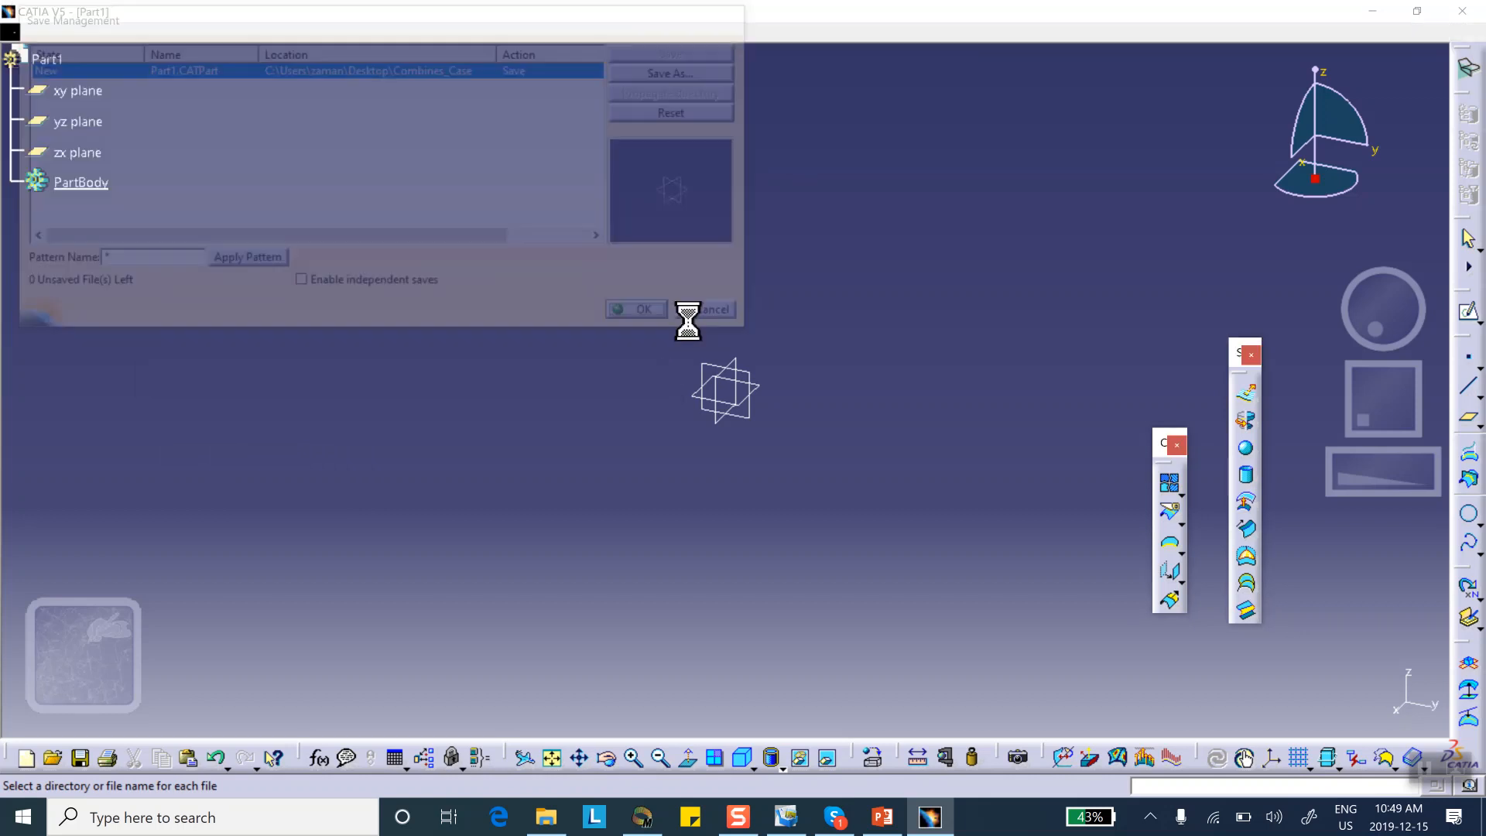
{"action": "left_click", "coordinate": [636, 308]}
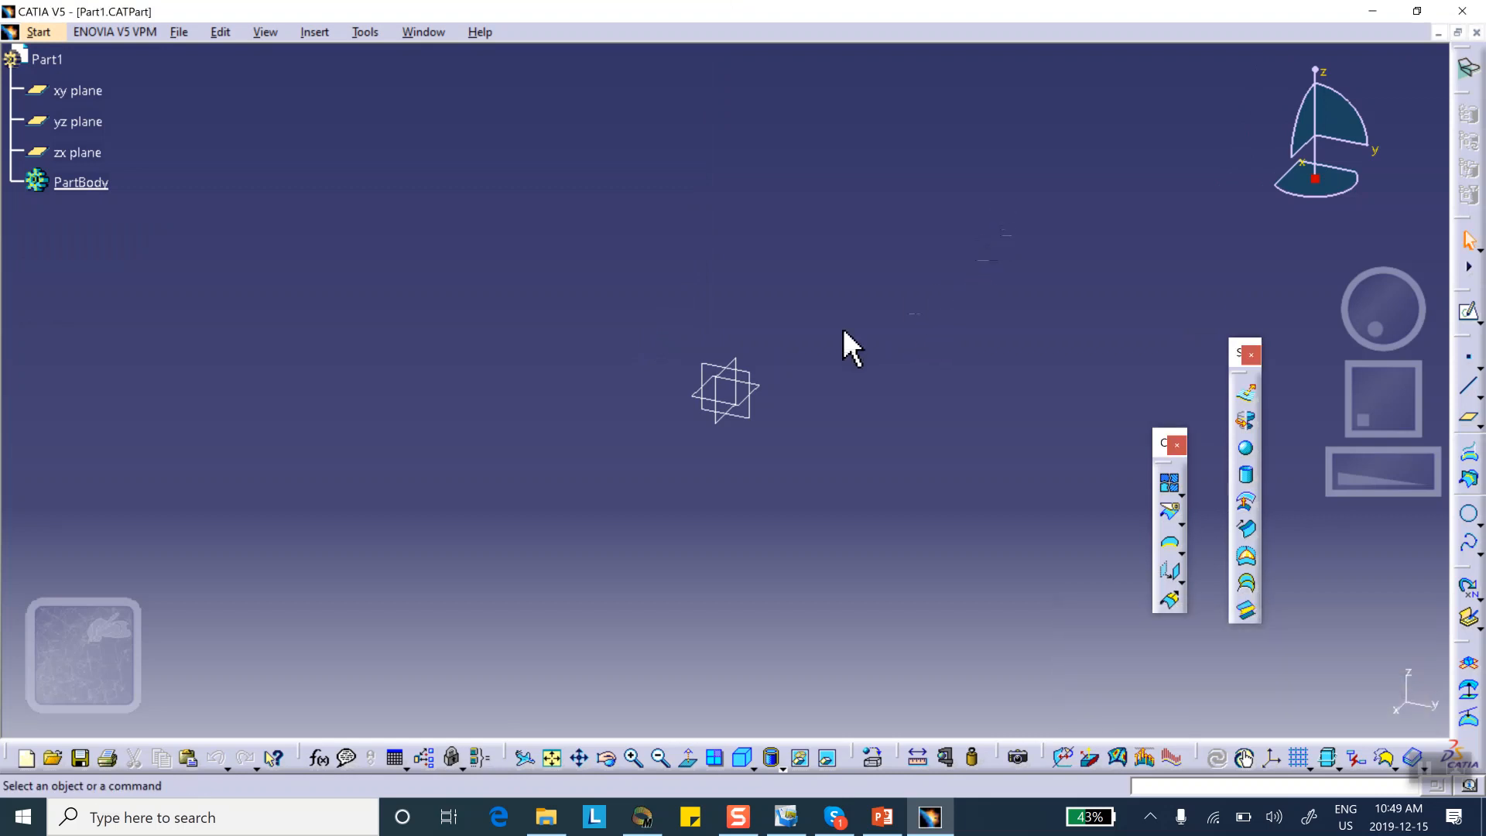
Sketch a single line on a reference plane and constrain its length to 20 in
{"action": "left_click", "coordinate": [78, 122]}
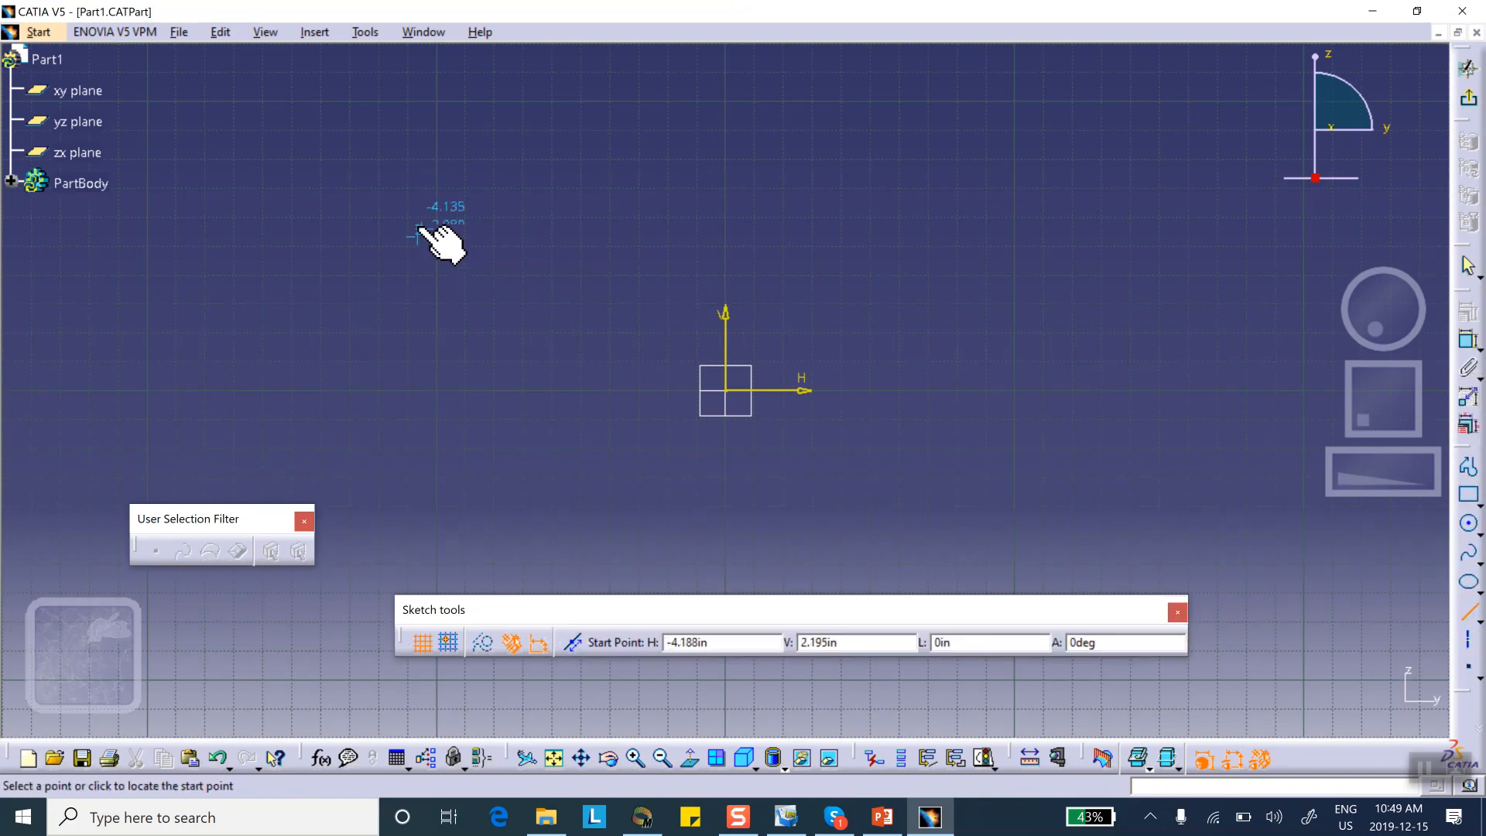
{"action": "left_click", "coordinate": [422, 236]}
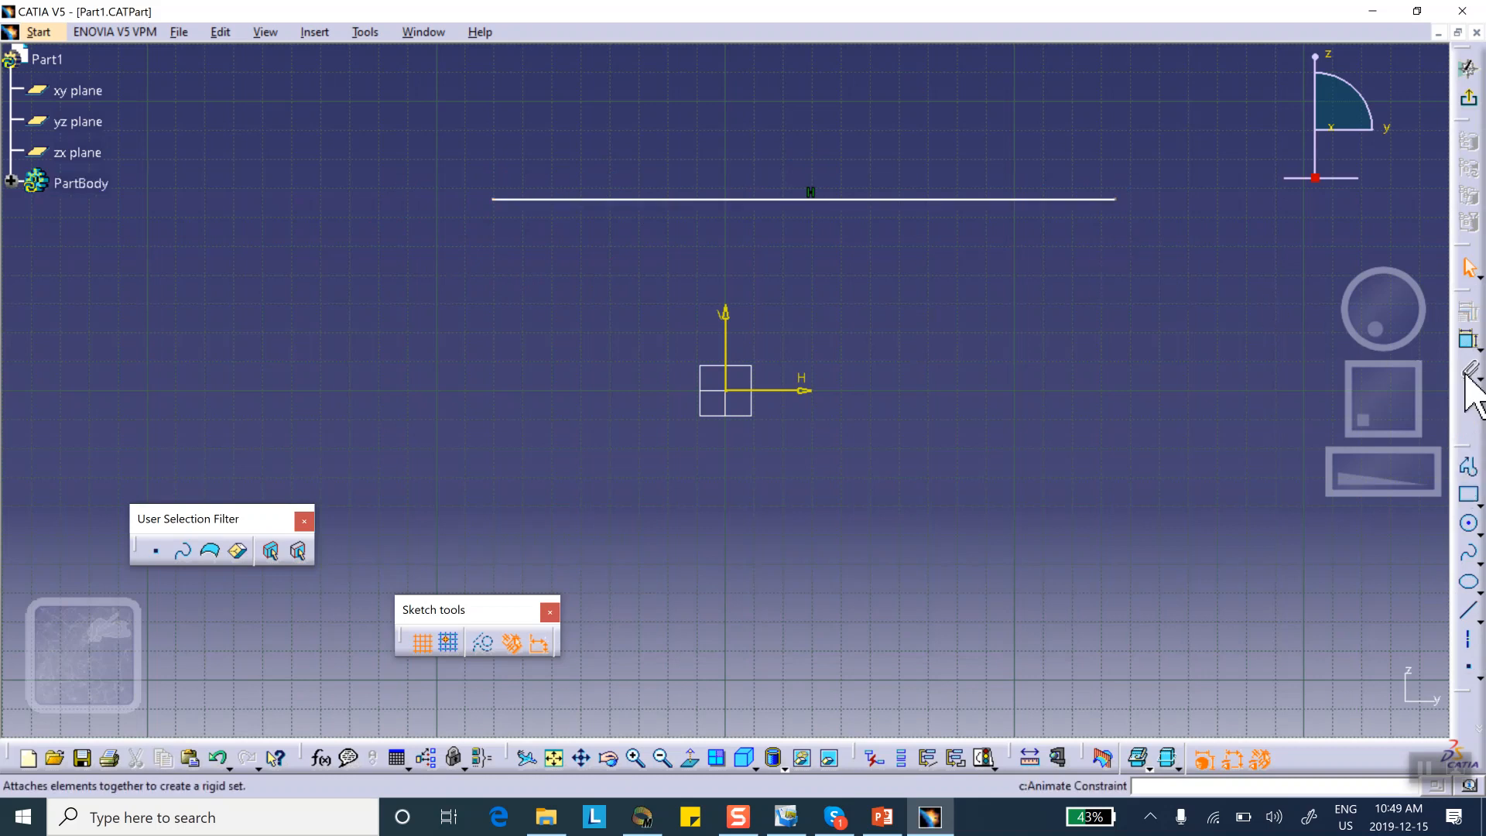
{"action": "left_click", "coordinate": [806, 197]}
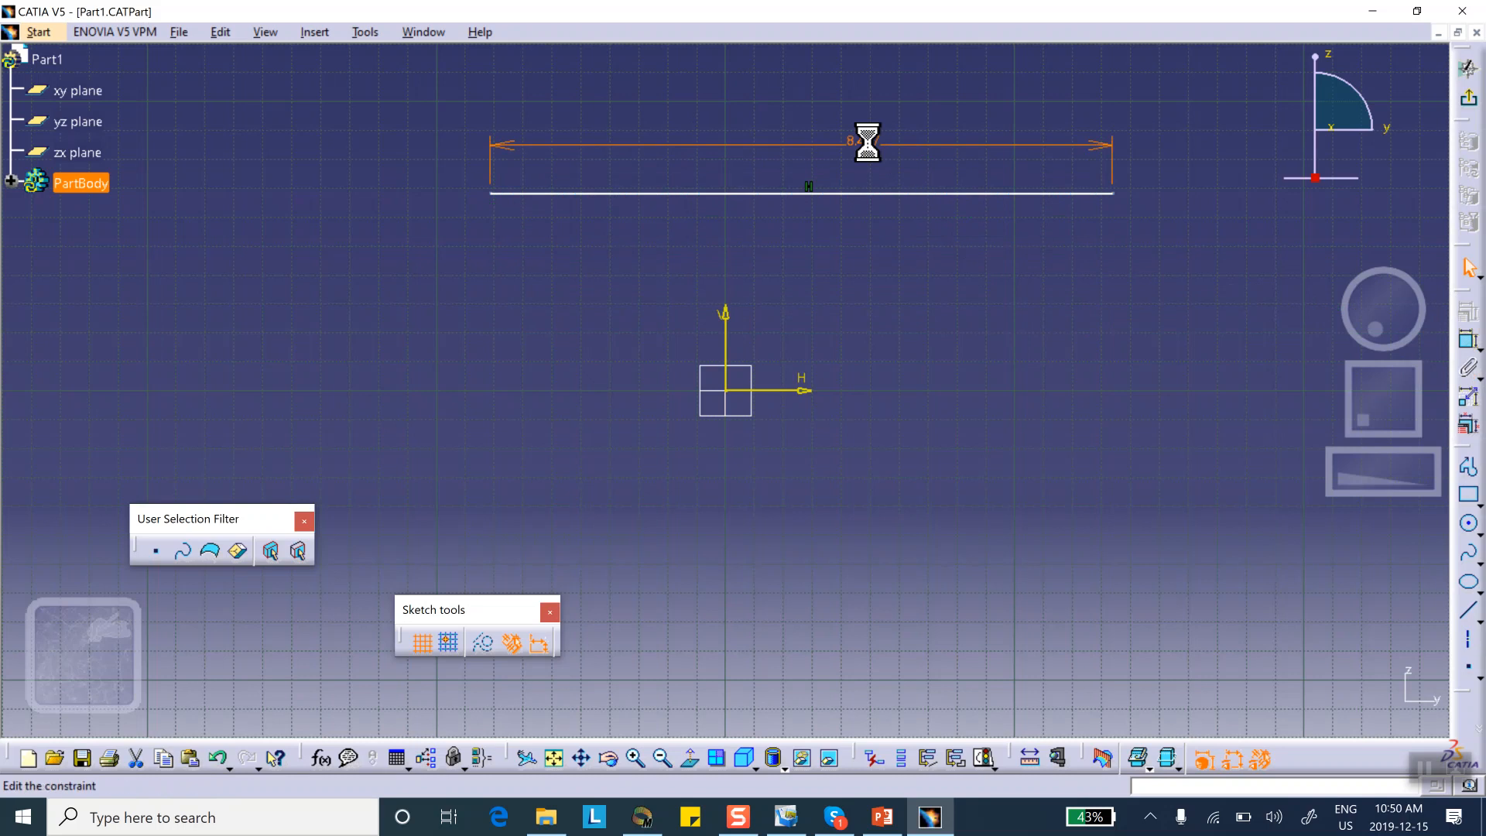
{"action": "double_click", "coordinate": [862, 142]}
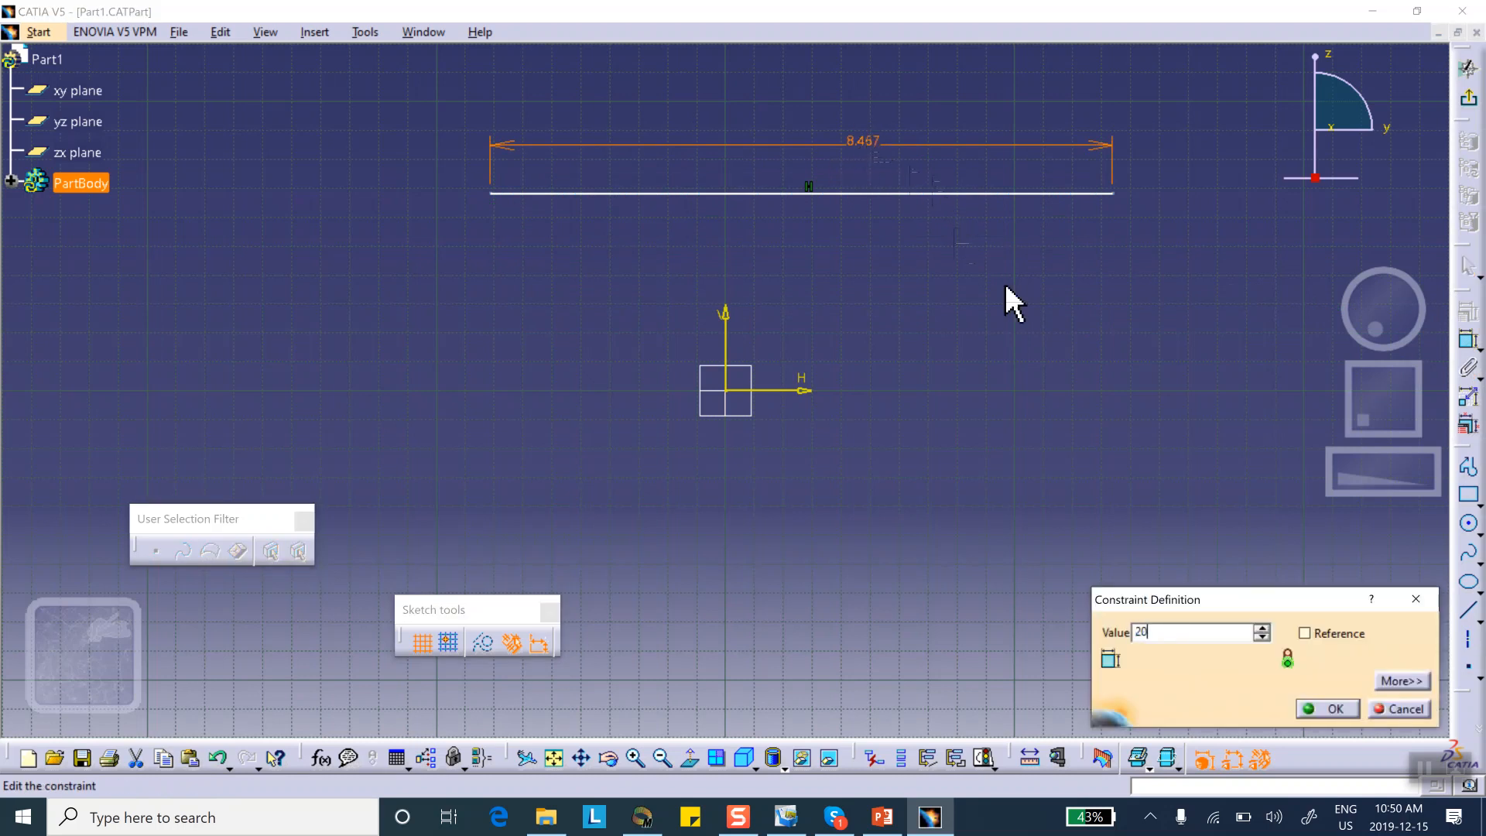
{"action": "left_click", "coordinate": [1325, 708]}
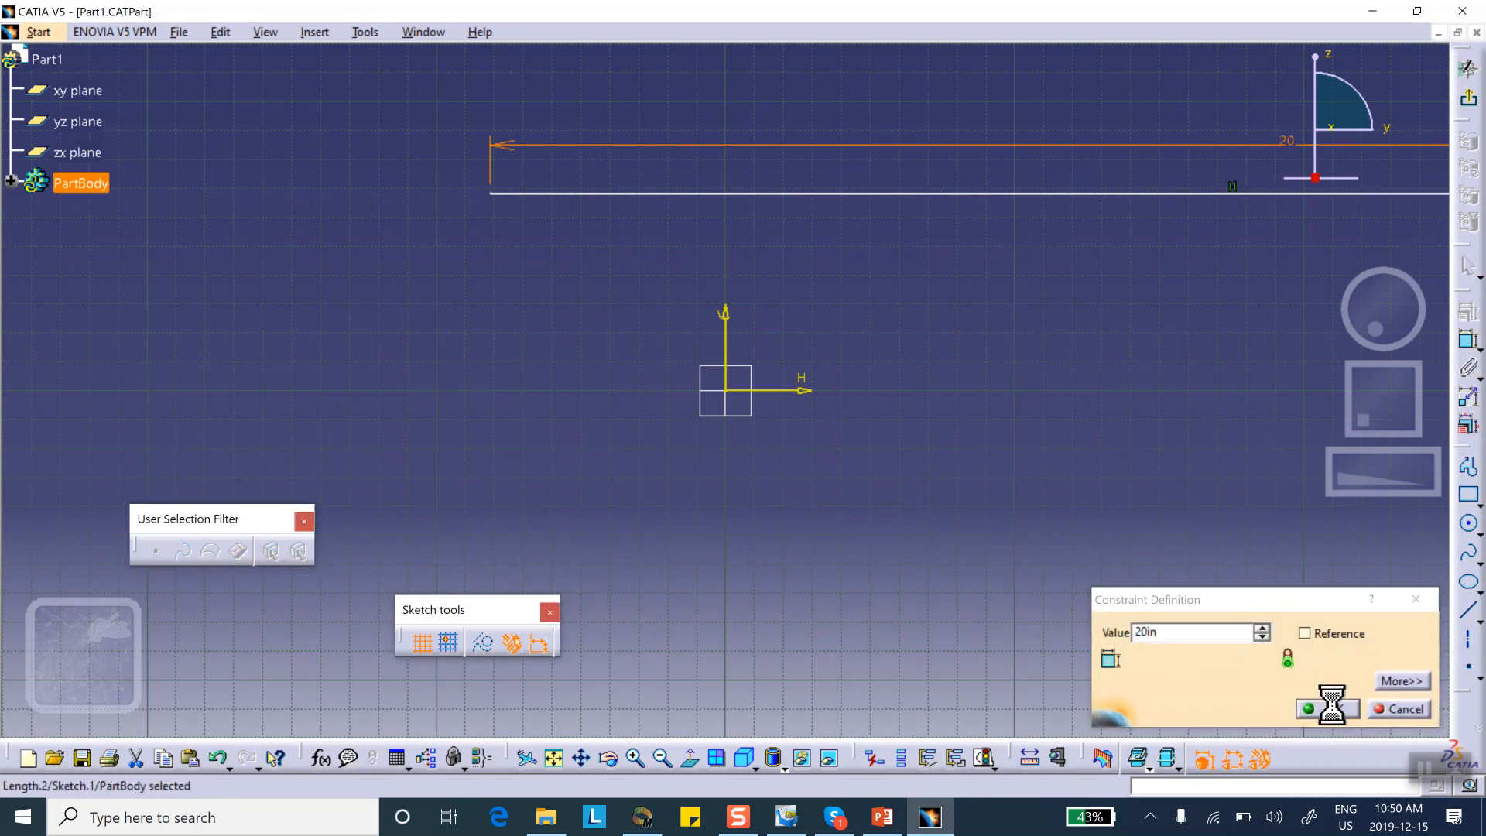
{"action": "left_click", "coordinate": [1324, 709]}
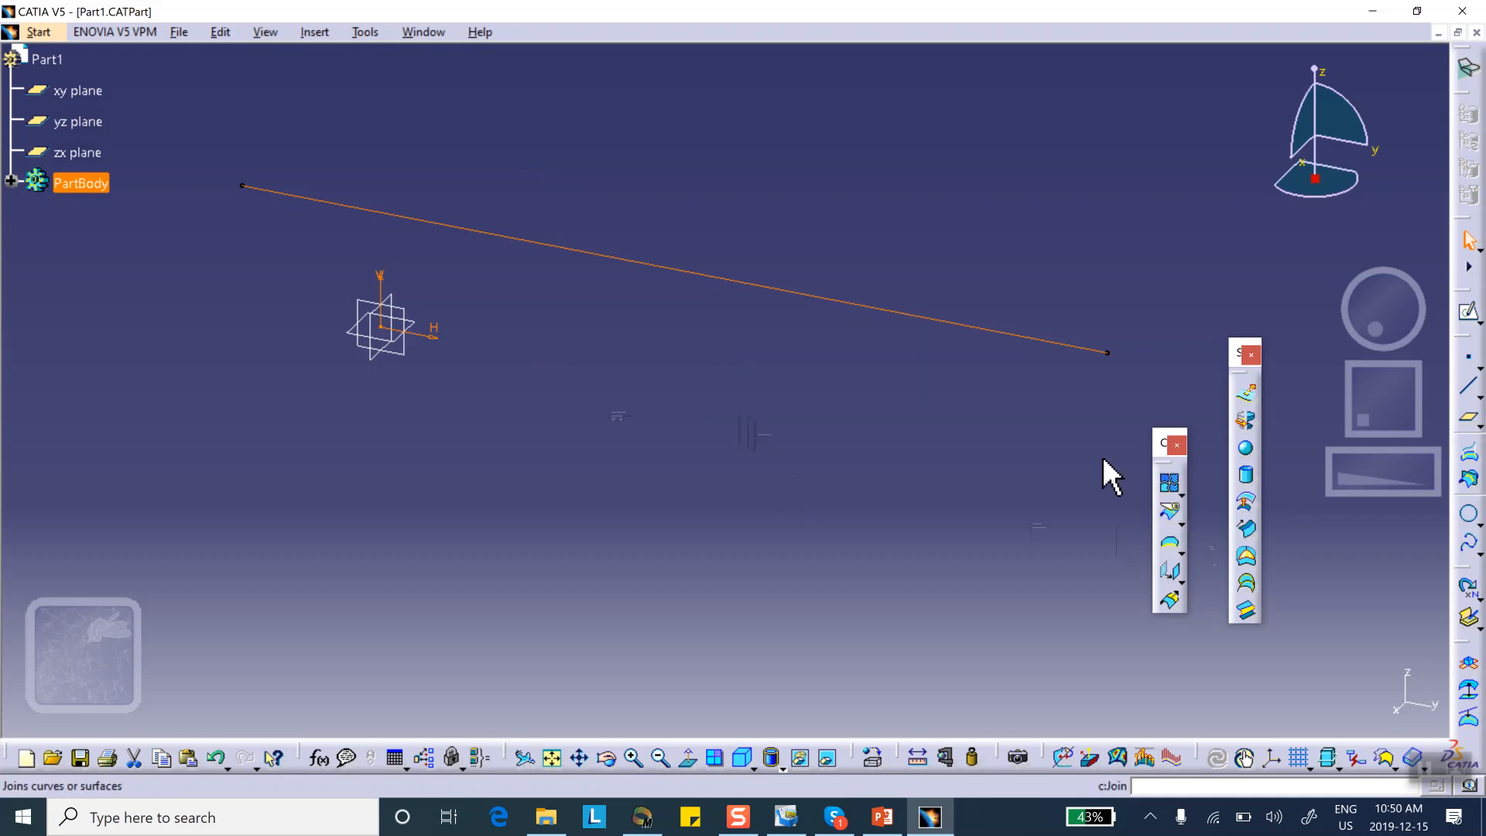
{"action": "mouse_move", "coordinate": [269, 199]}
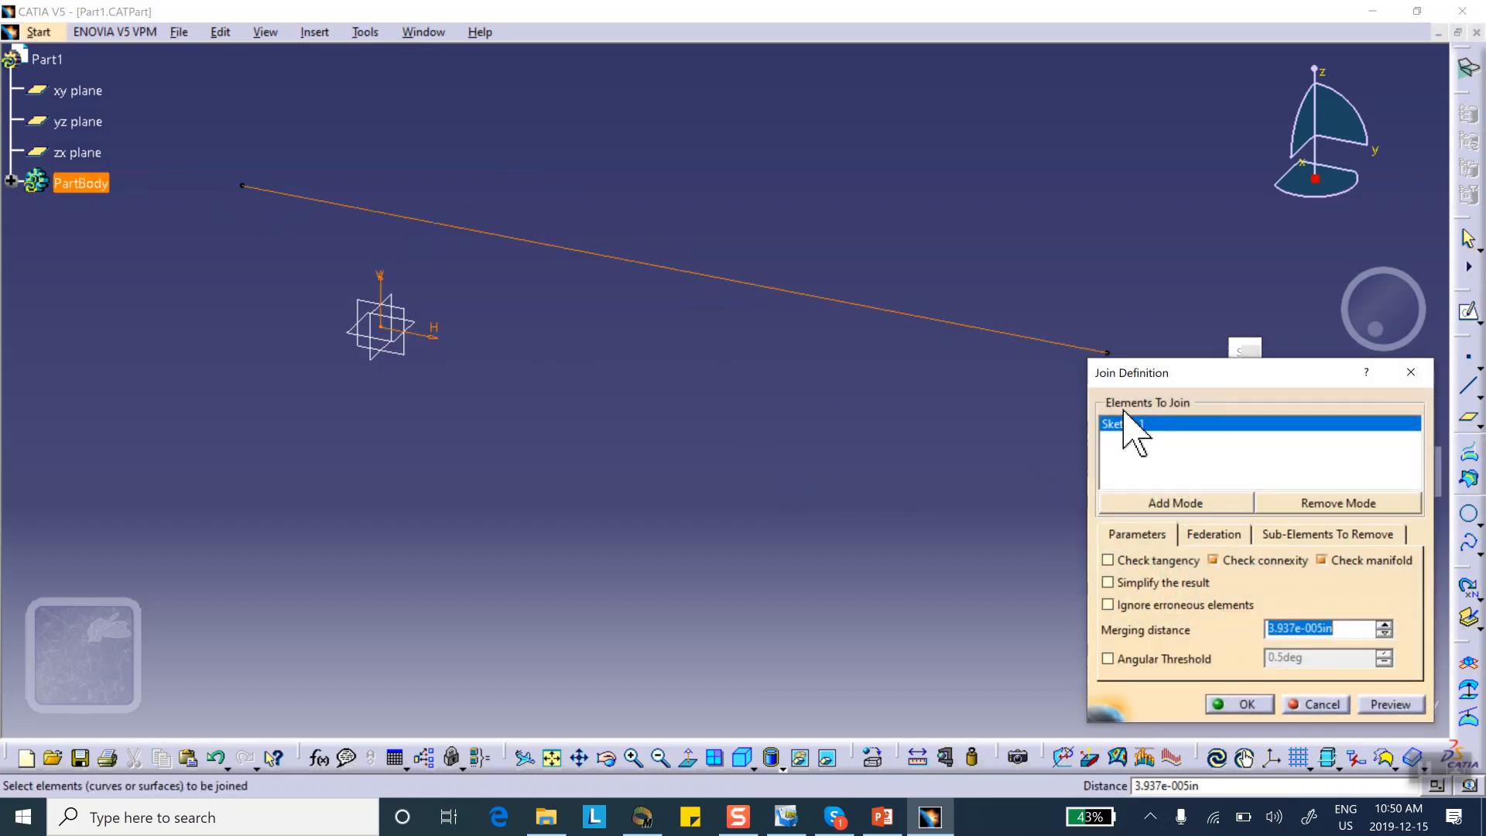
Join Sketch.1 into a single curve
{"action": "left_click", "coordinate": [1238, 703]}
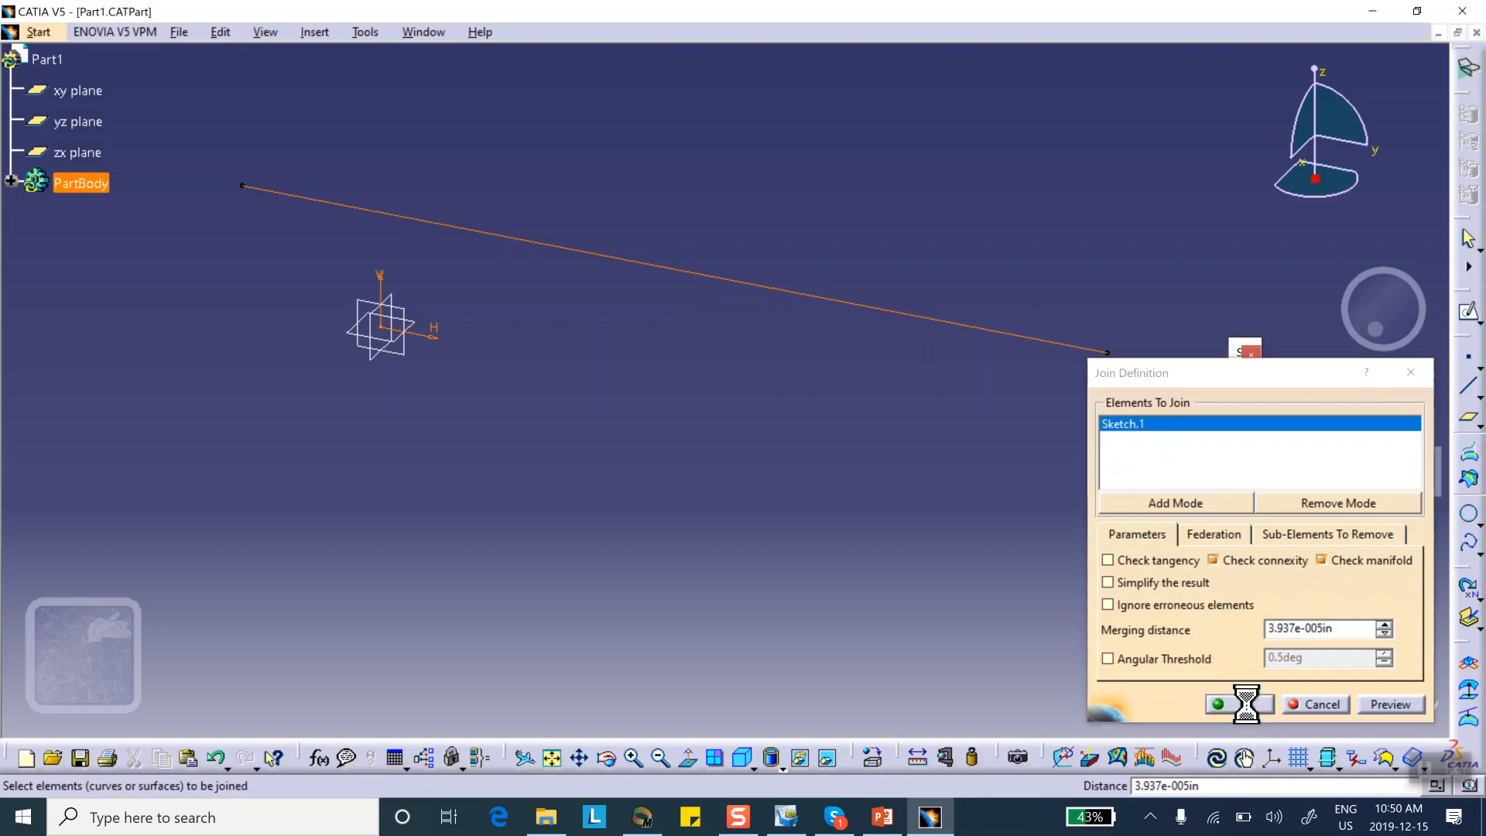
{"action": "left_click", "coordinate": [1228, 704]}
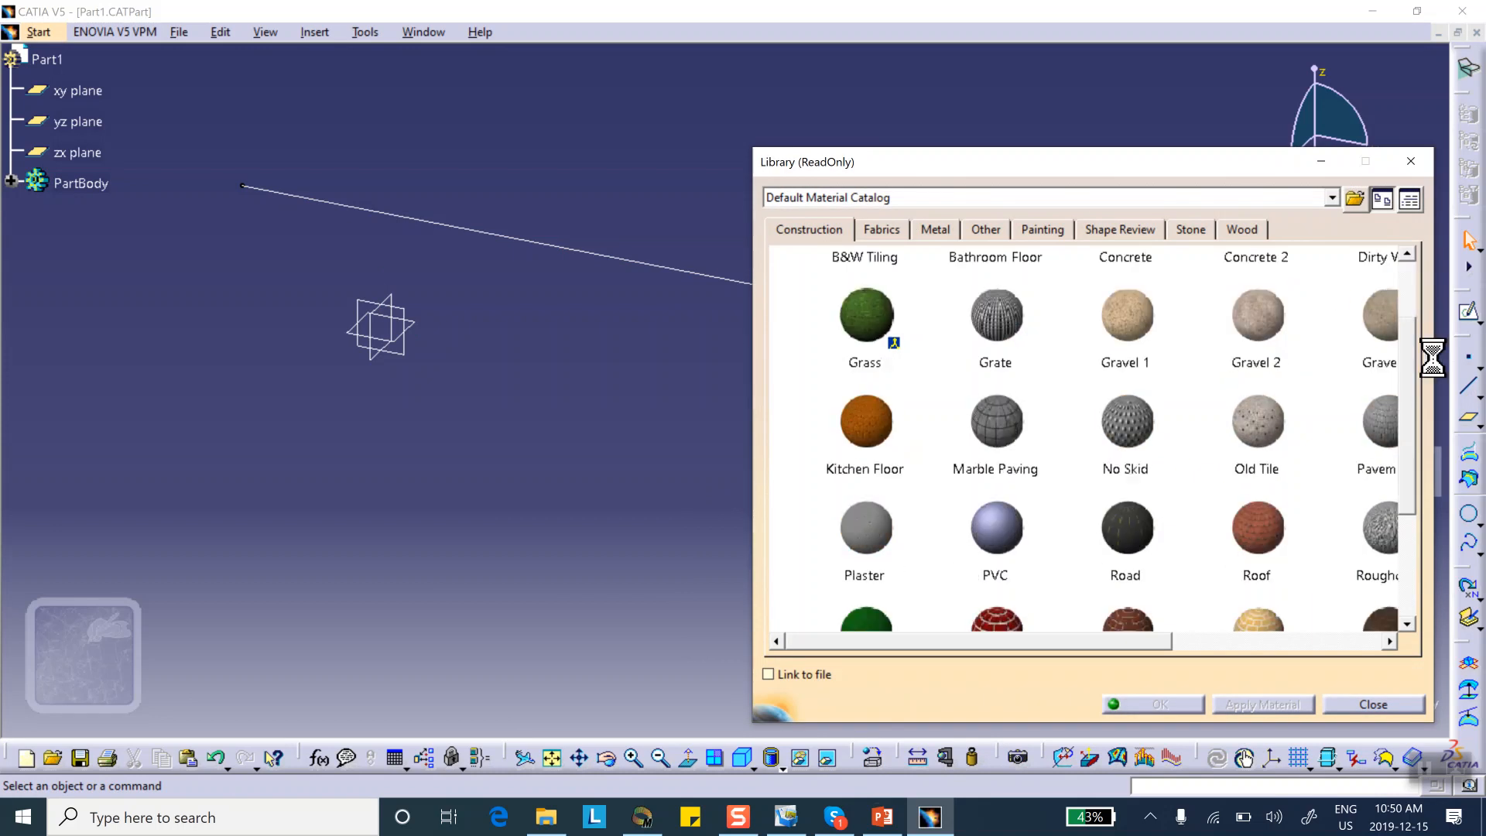
Apply Steel from the Metal materials library to Part1
{"action": "scroll", "scroll_direction": "down", "scroll_amount": 3}
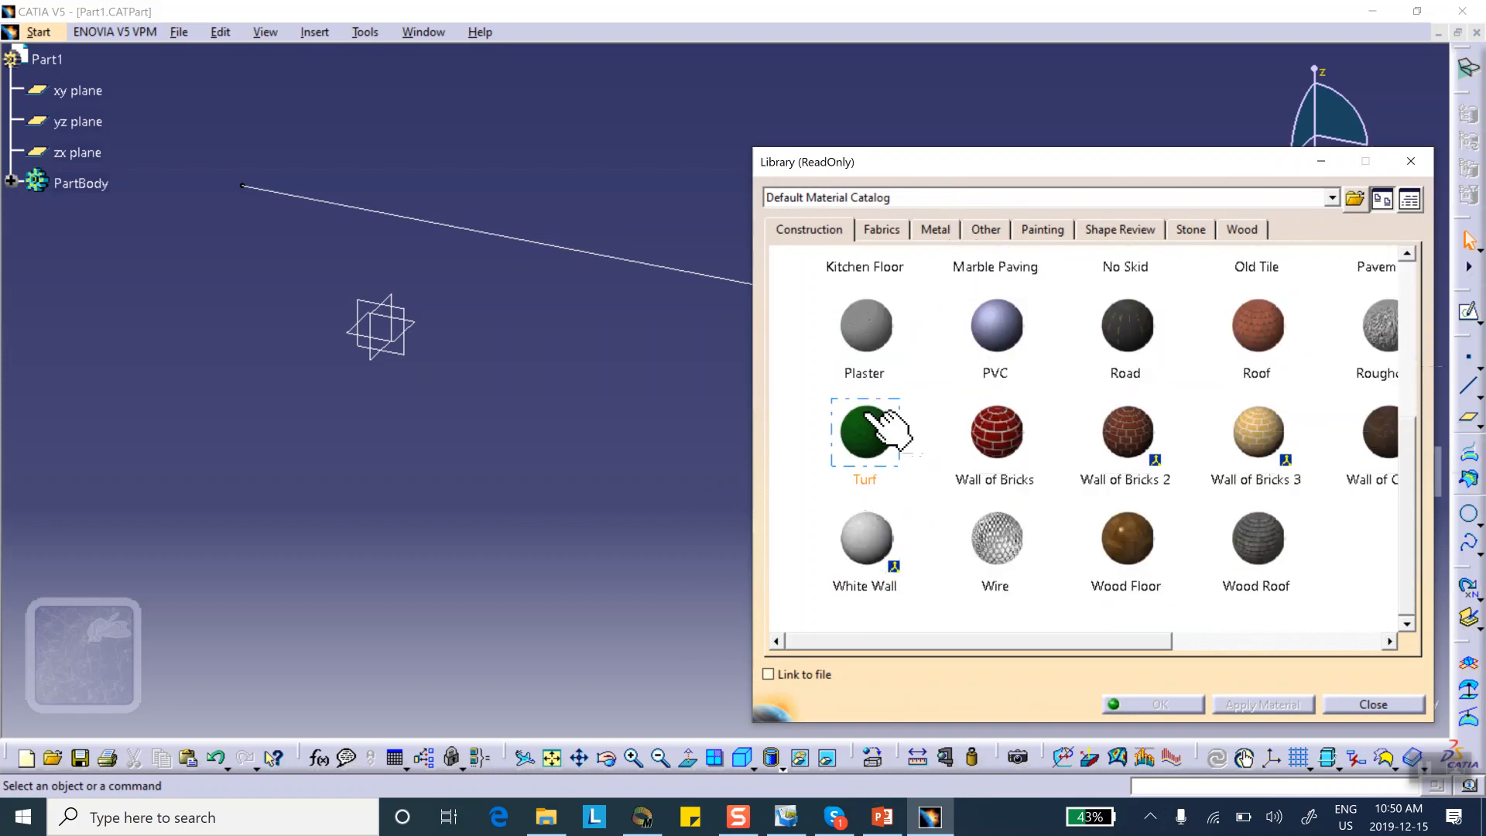
{"action": "mouse_move", "coordinate": [915, 265]}
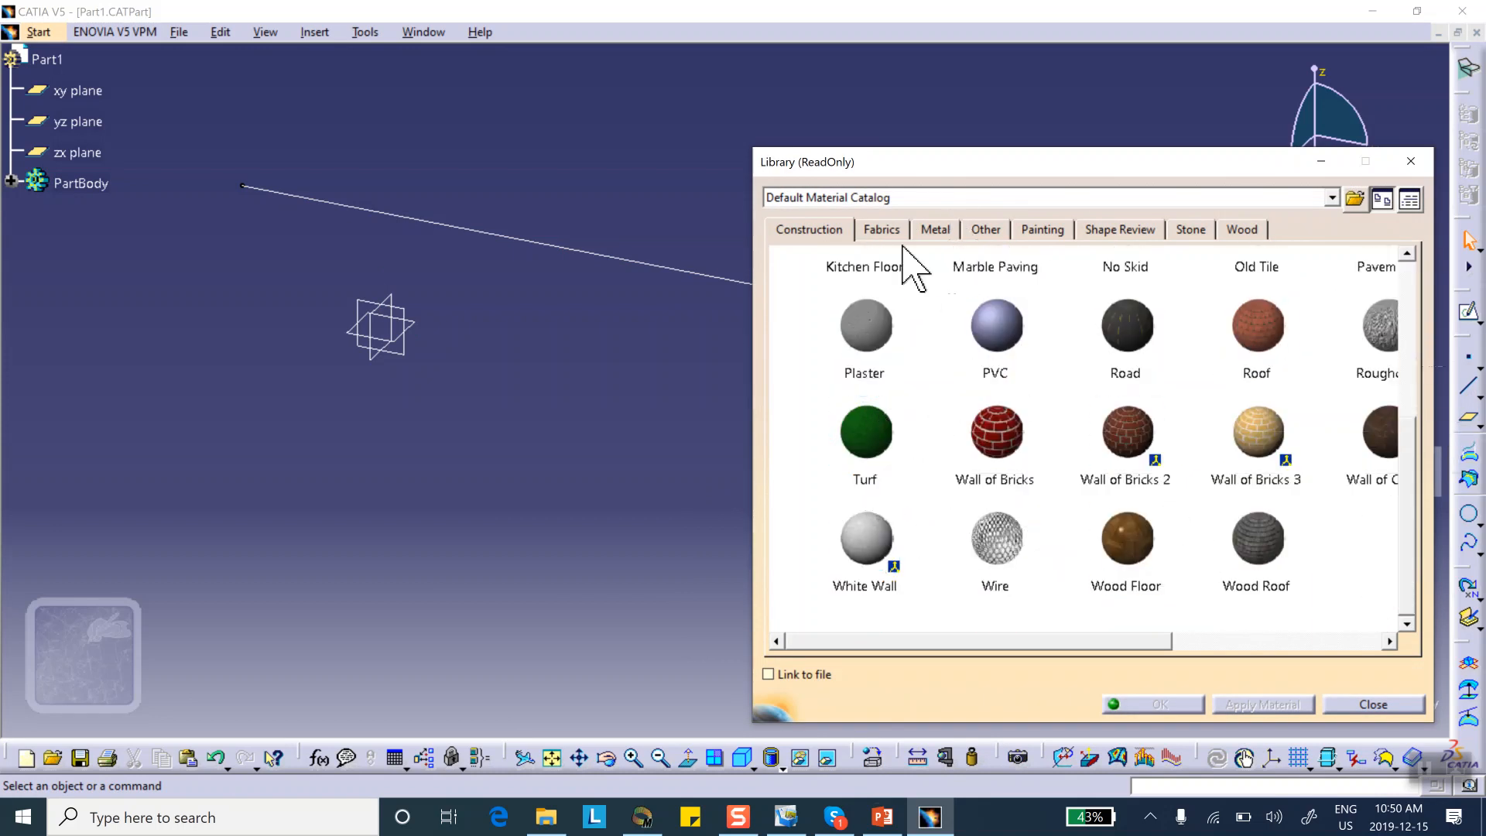
{"action": "left_click", "coordinate": [934, 229]}
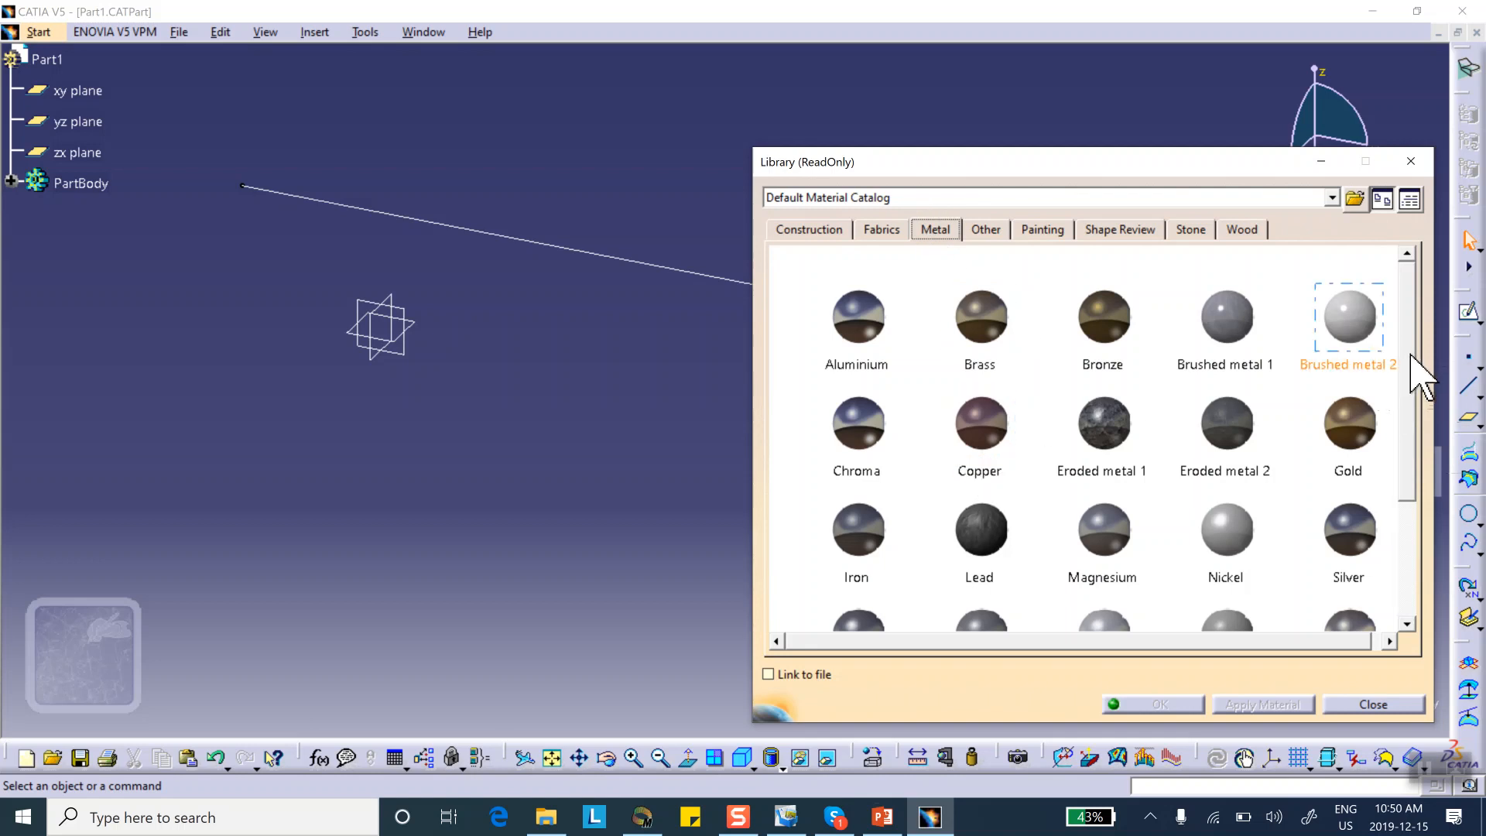
{"action": "scroll", "scroll_direction": "down", "scroll_amount": 3}
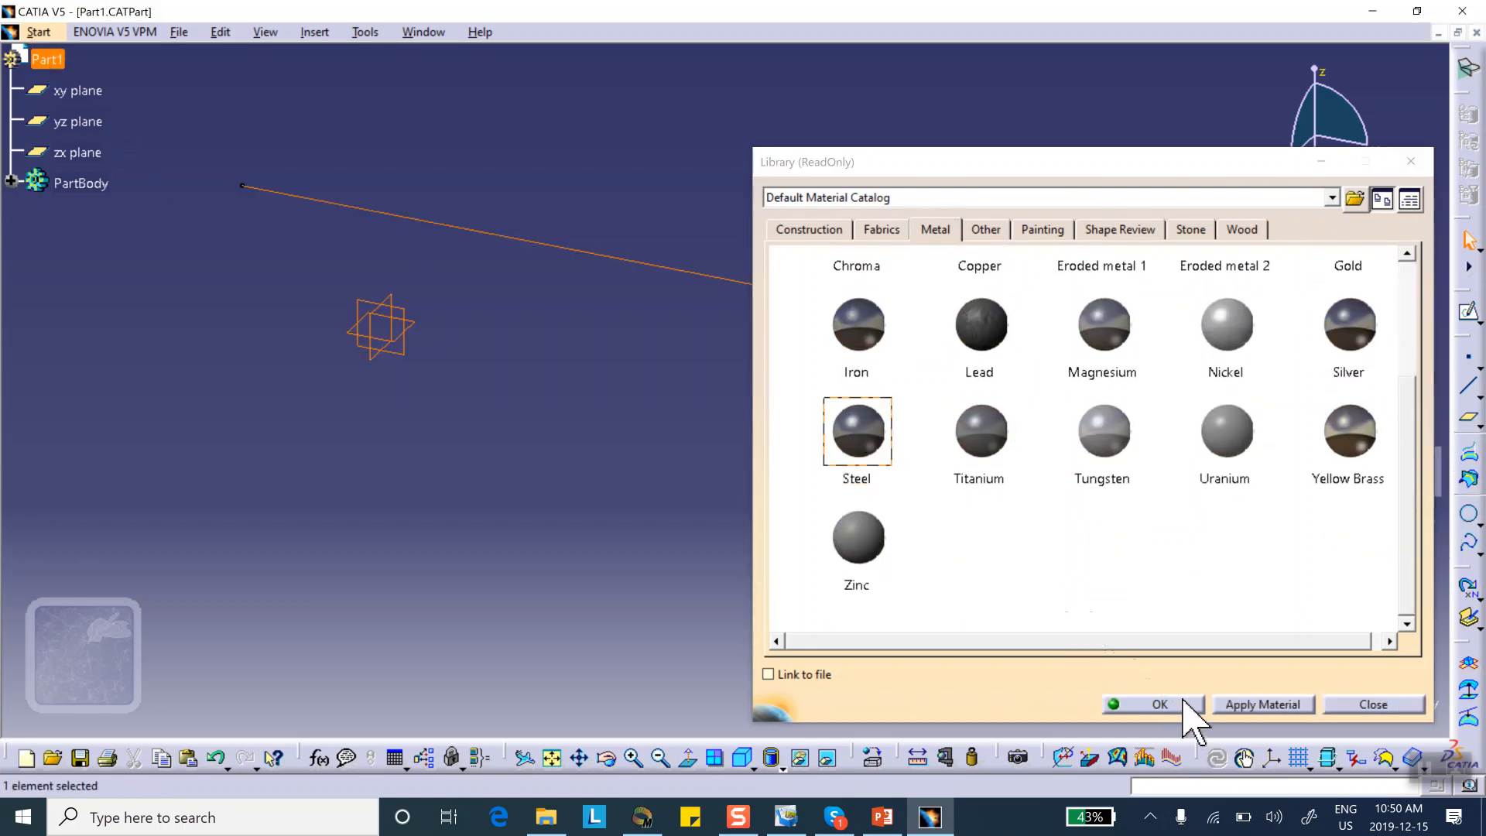
{"action": "left_click", "coordinate": [1160, 704]}
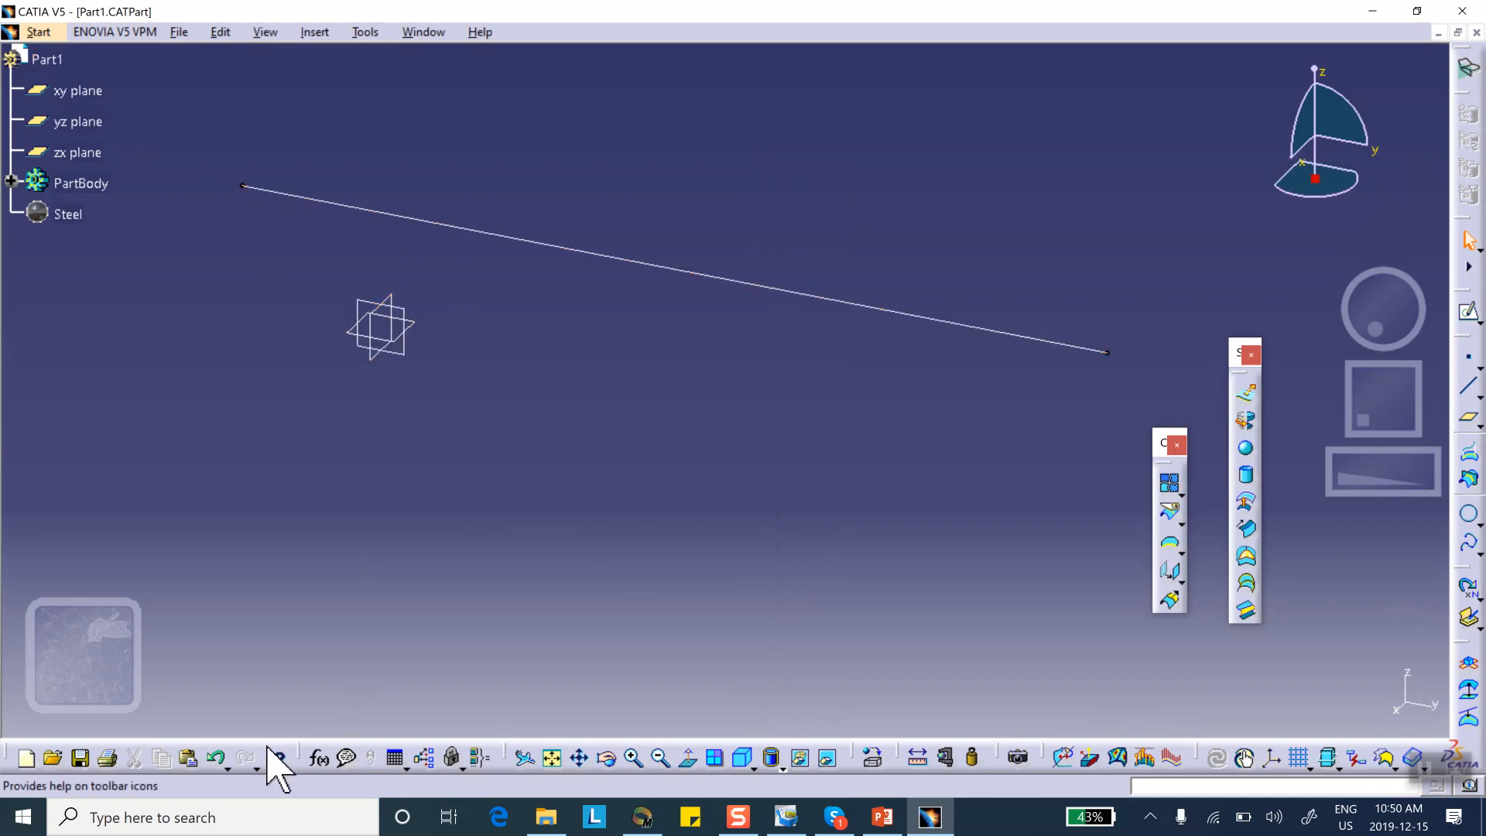
{"action": "left_click", "coordinate": [80, 757]}
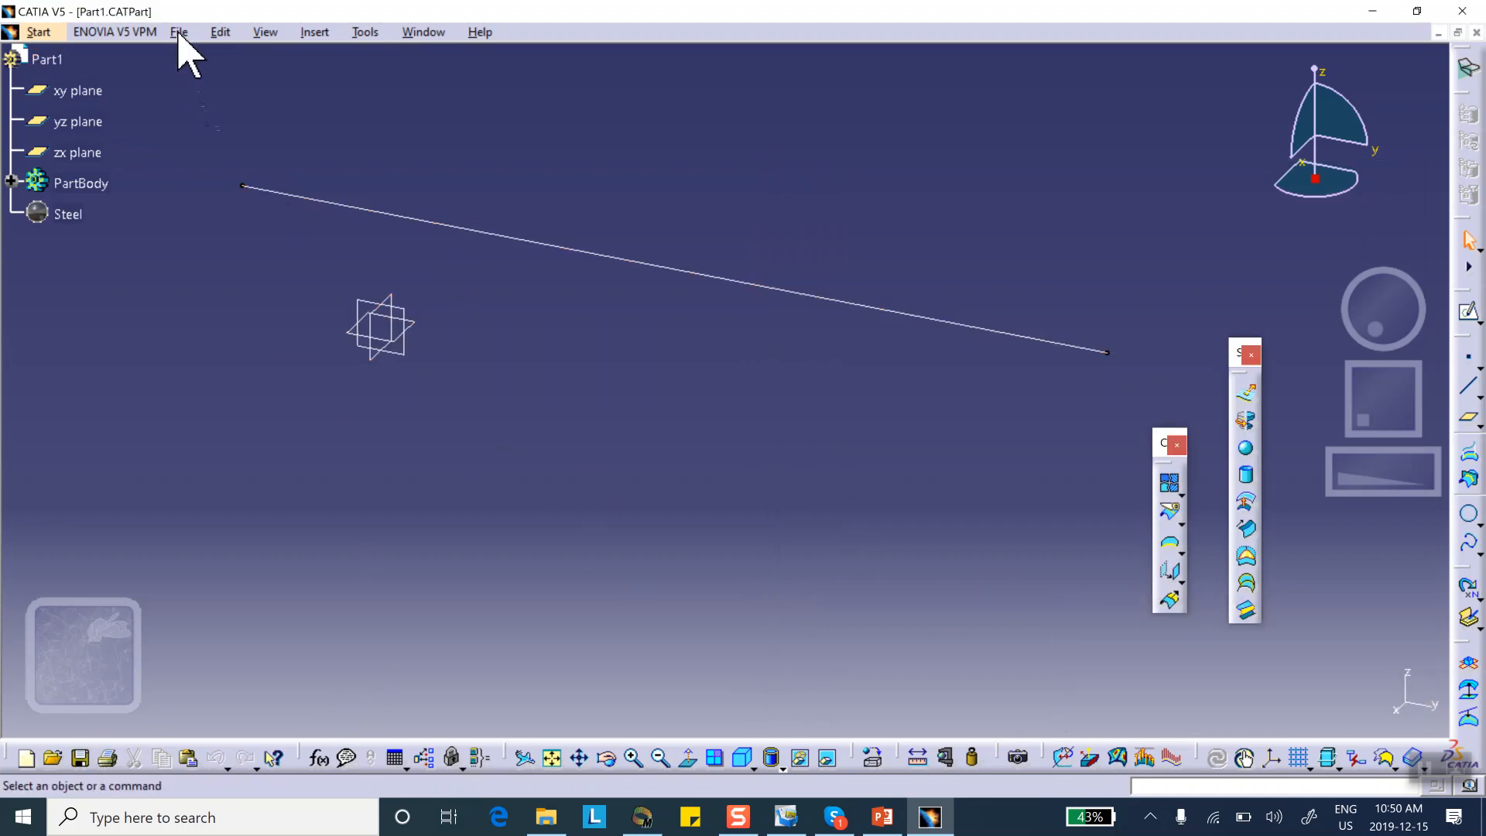
Enter Generative Structural Analysis with a Static Analysis case
{"action": "left_click", "coordinate": [39, 31]}
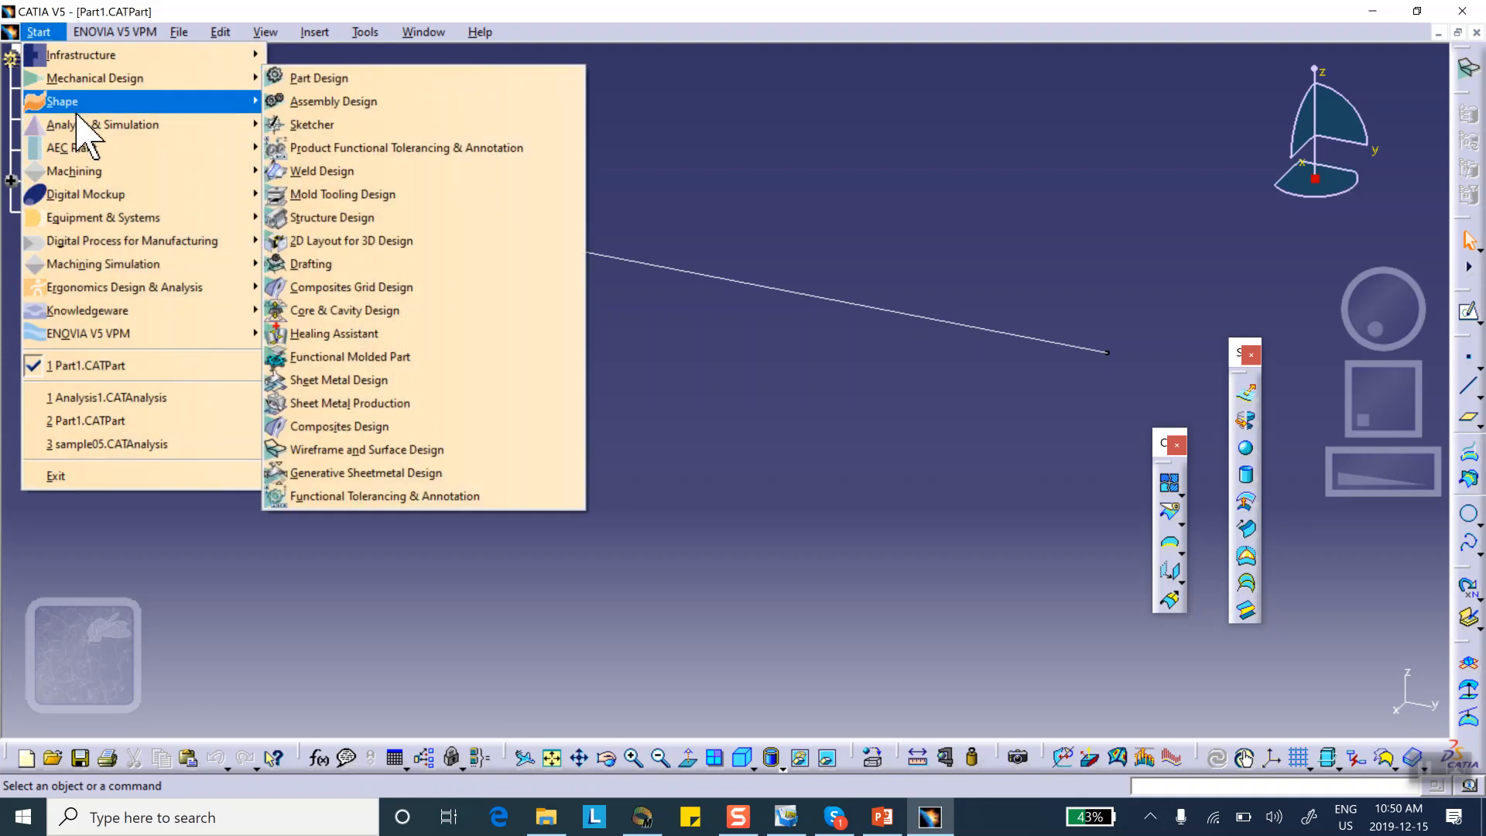
{"action": "mouse_move", "coordinate": [102, 124]}
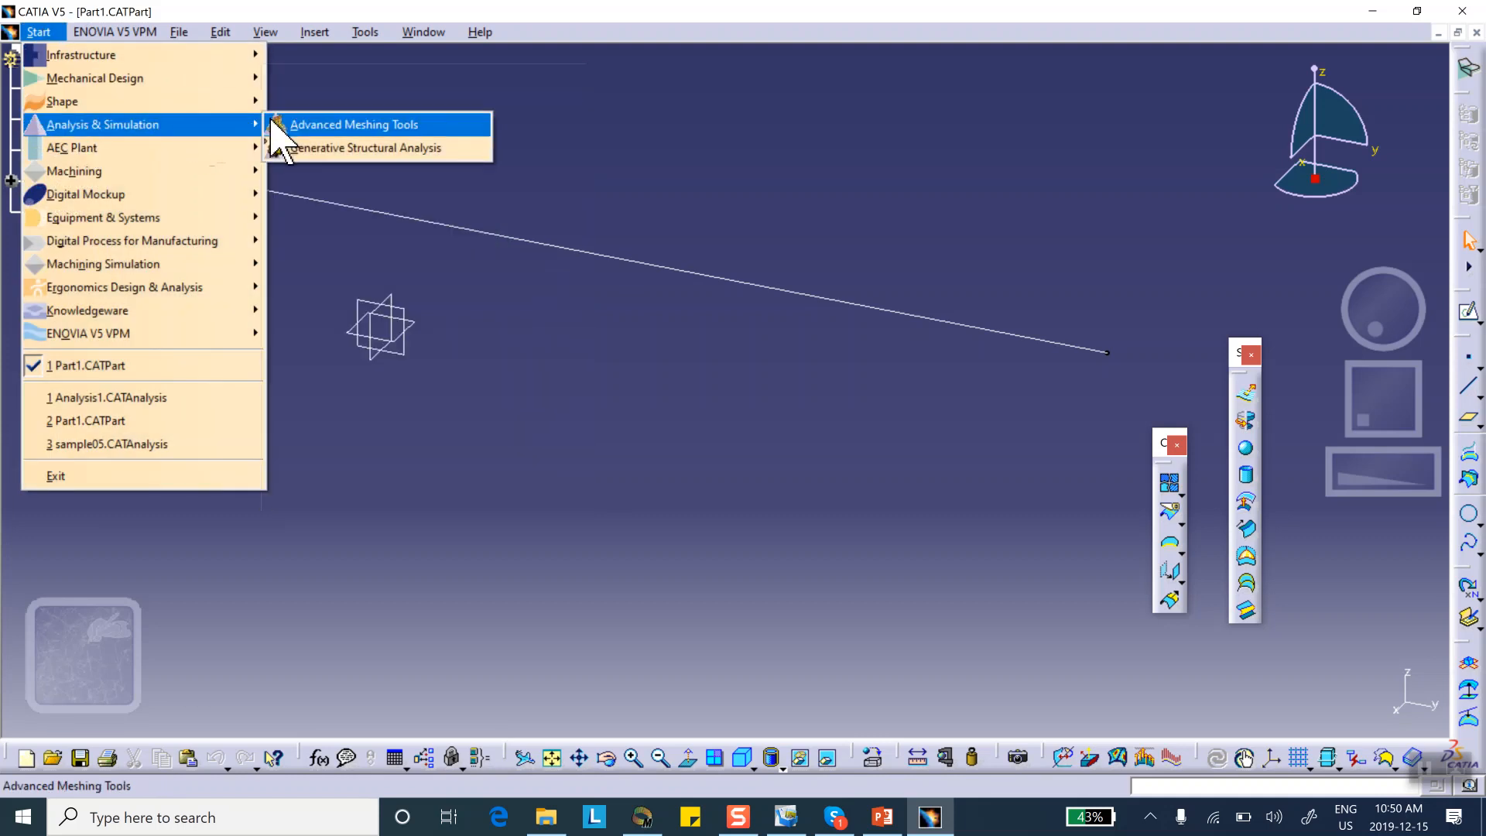
{"action": "left_click", "coordinate": [367, 148]}
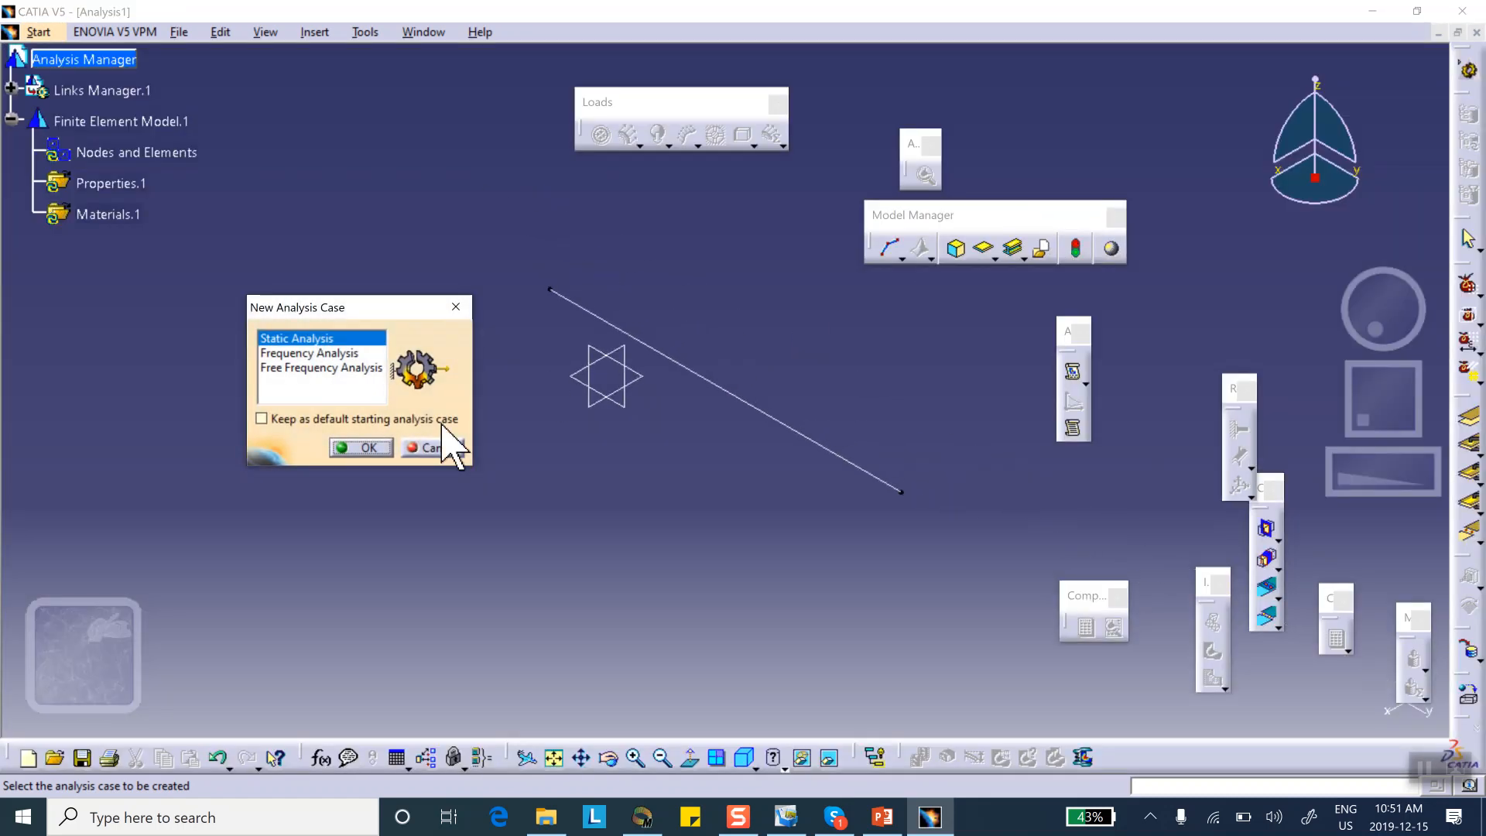
{"action": "left_click", "coordinate": [368, 446]}
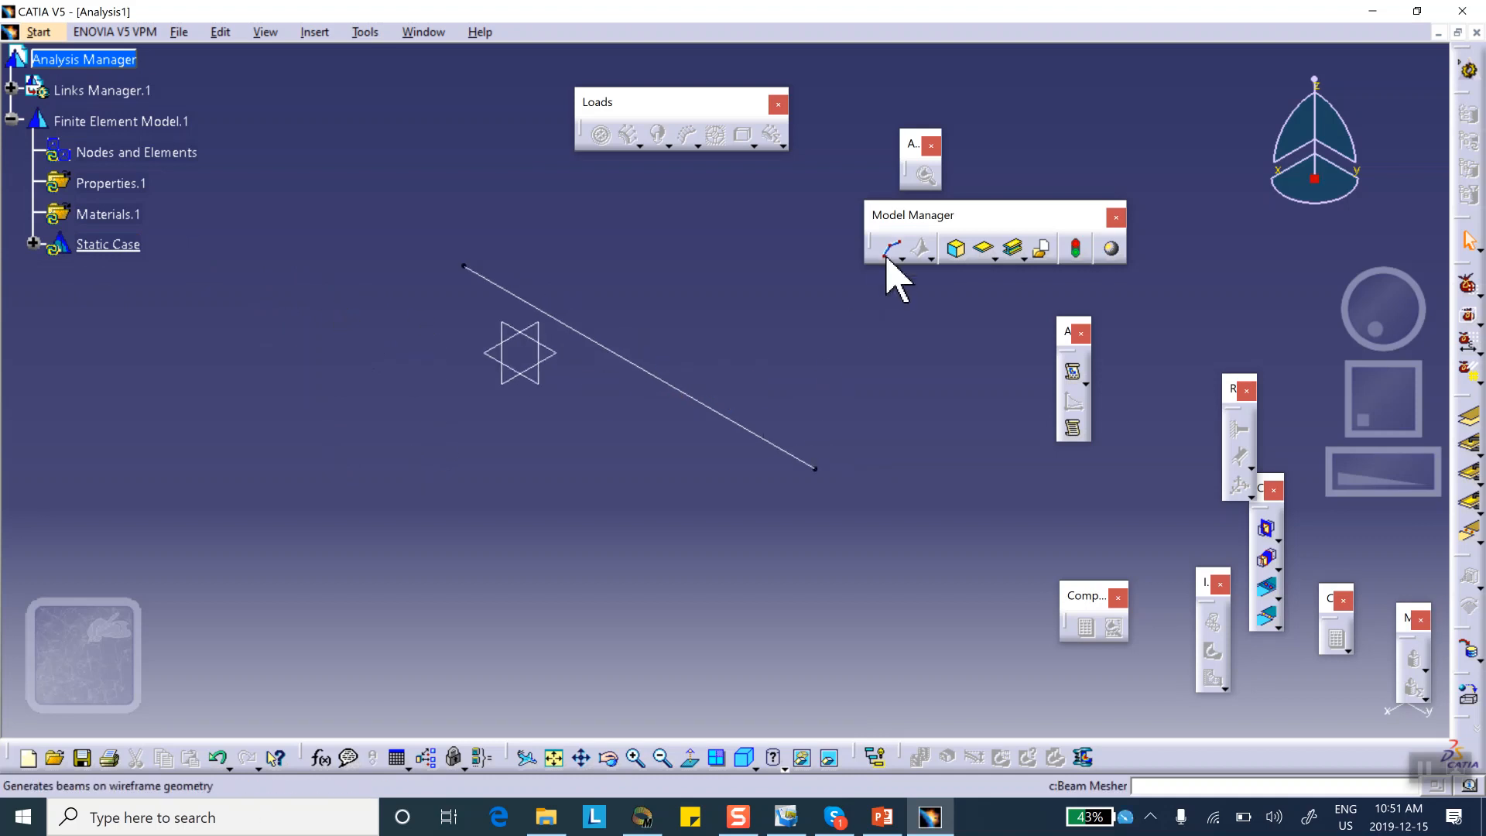
Beam-mesh the line with size 20 and update the model's mesh
{"action": "left_click", "coordinate": [887, 248]}
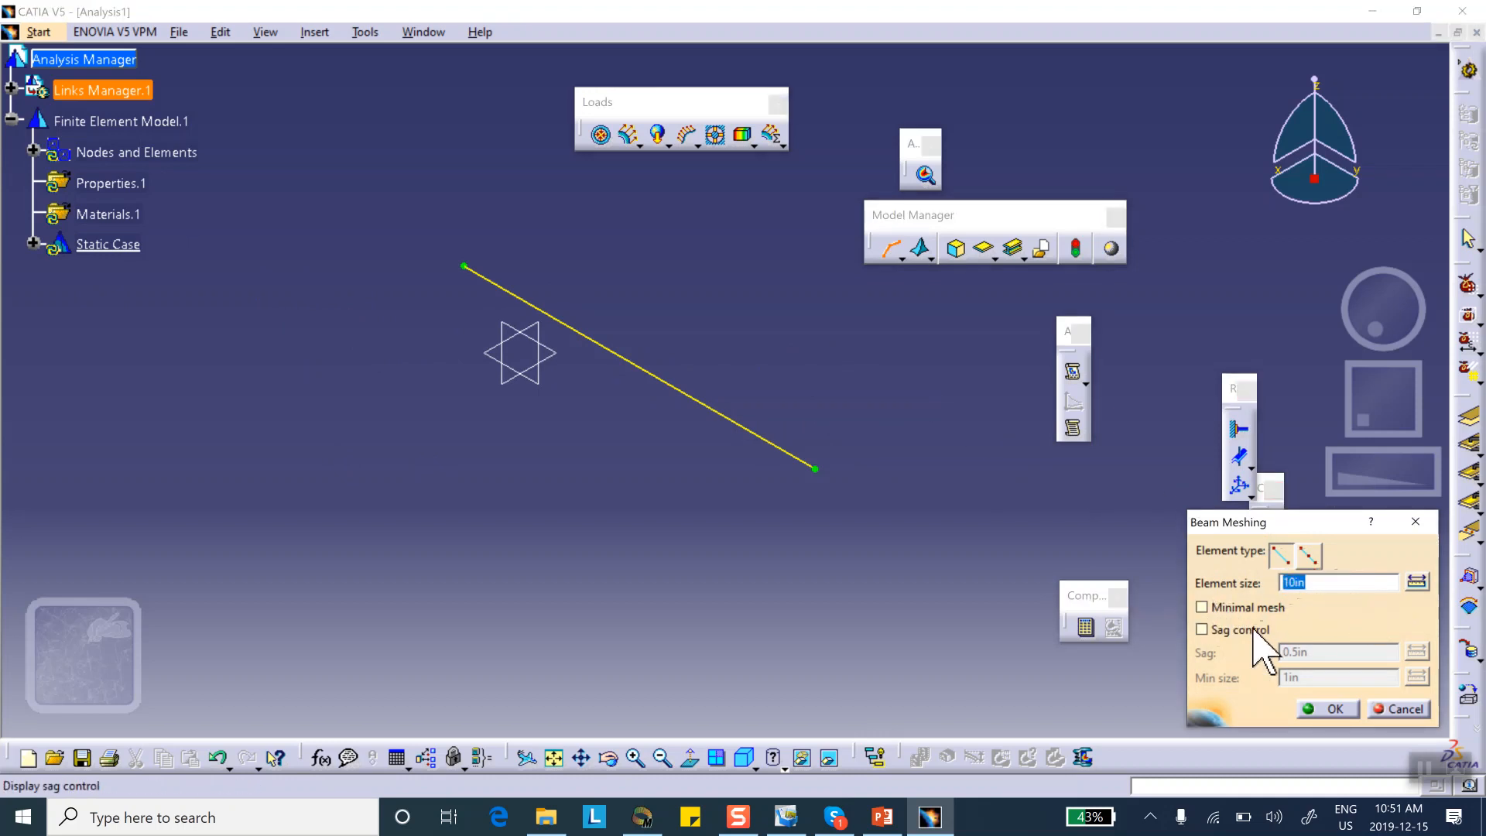
{"action": "type", "text": "20"}
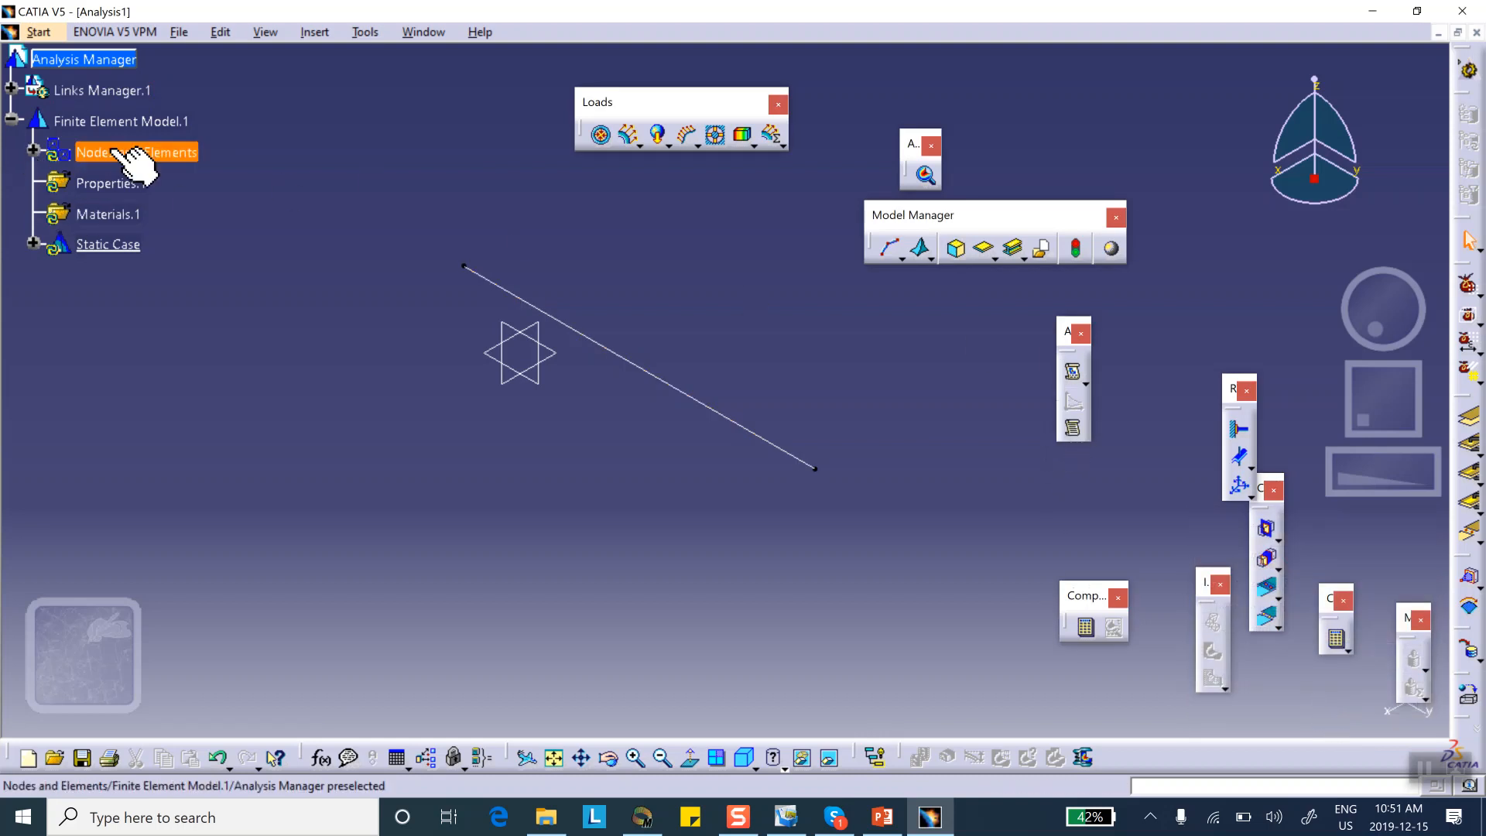
{"action": "double_click", "coordinate": [137, 153]}
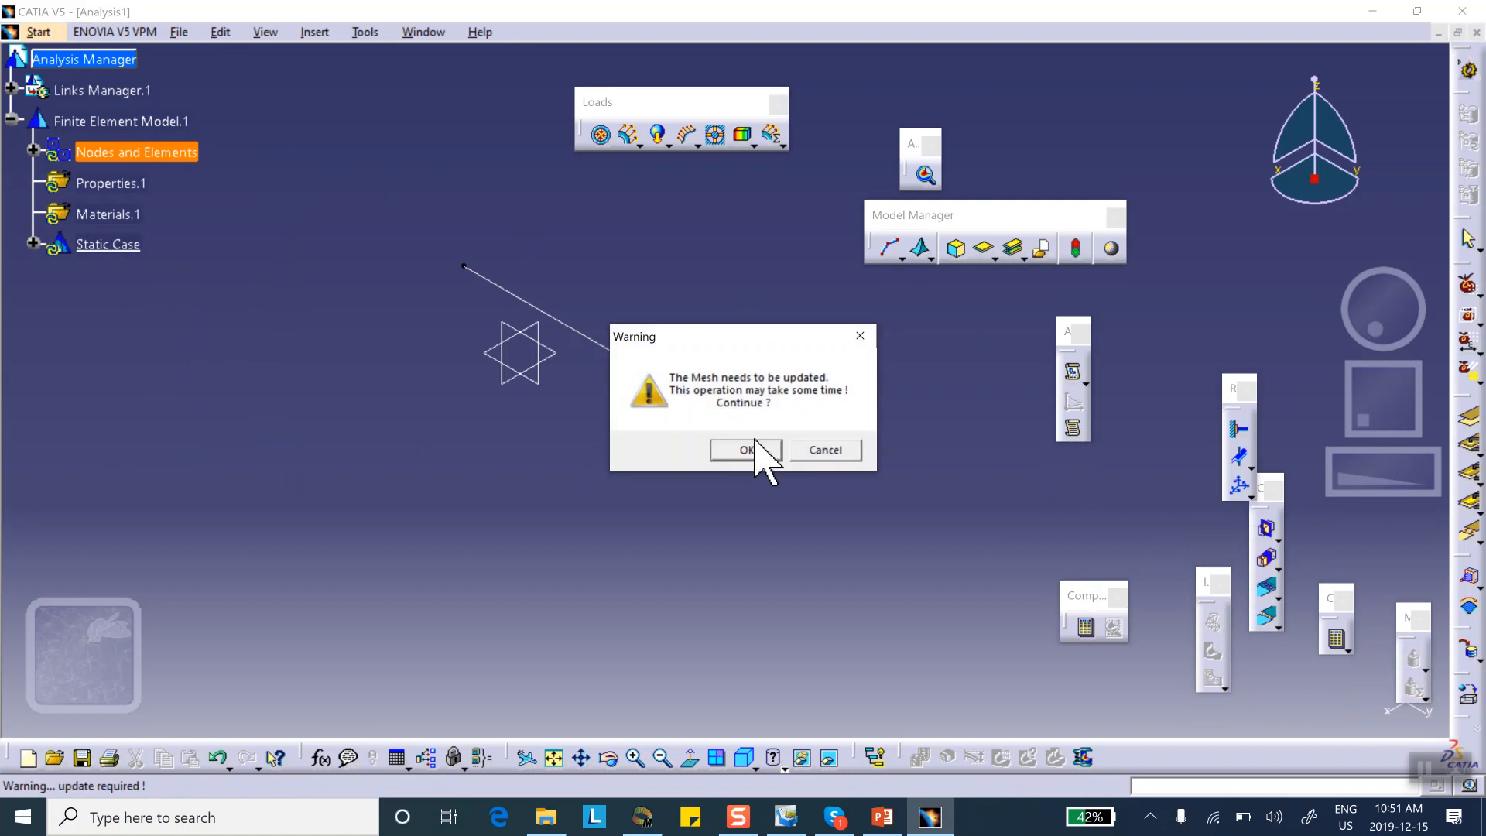
{"action": "left_click", "coordinate": [746, 449]}
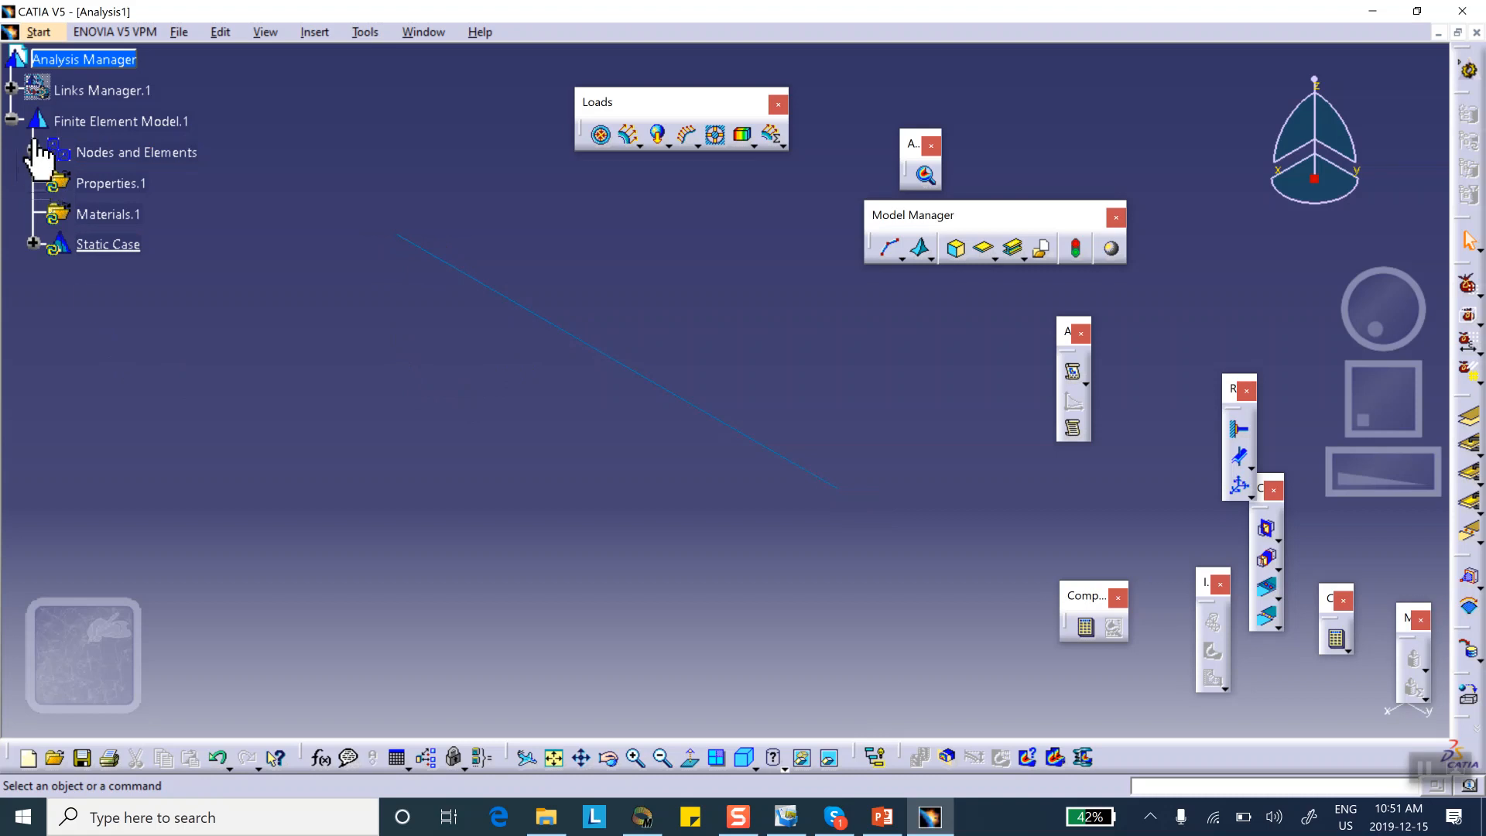
{"action": "right_click", "coordinate": [120, 214]}
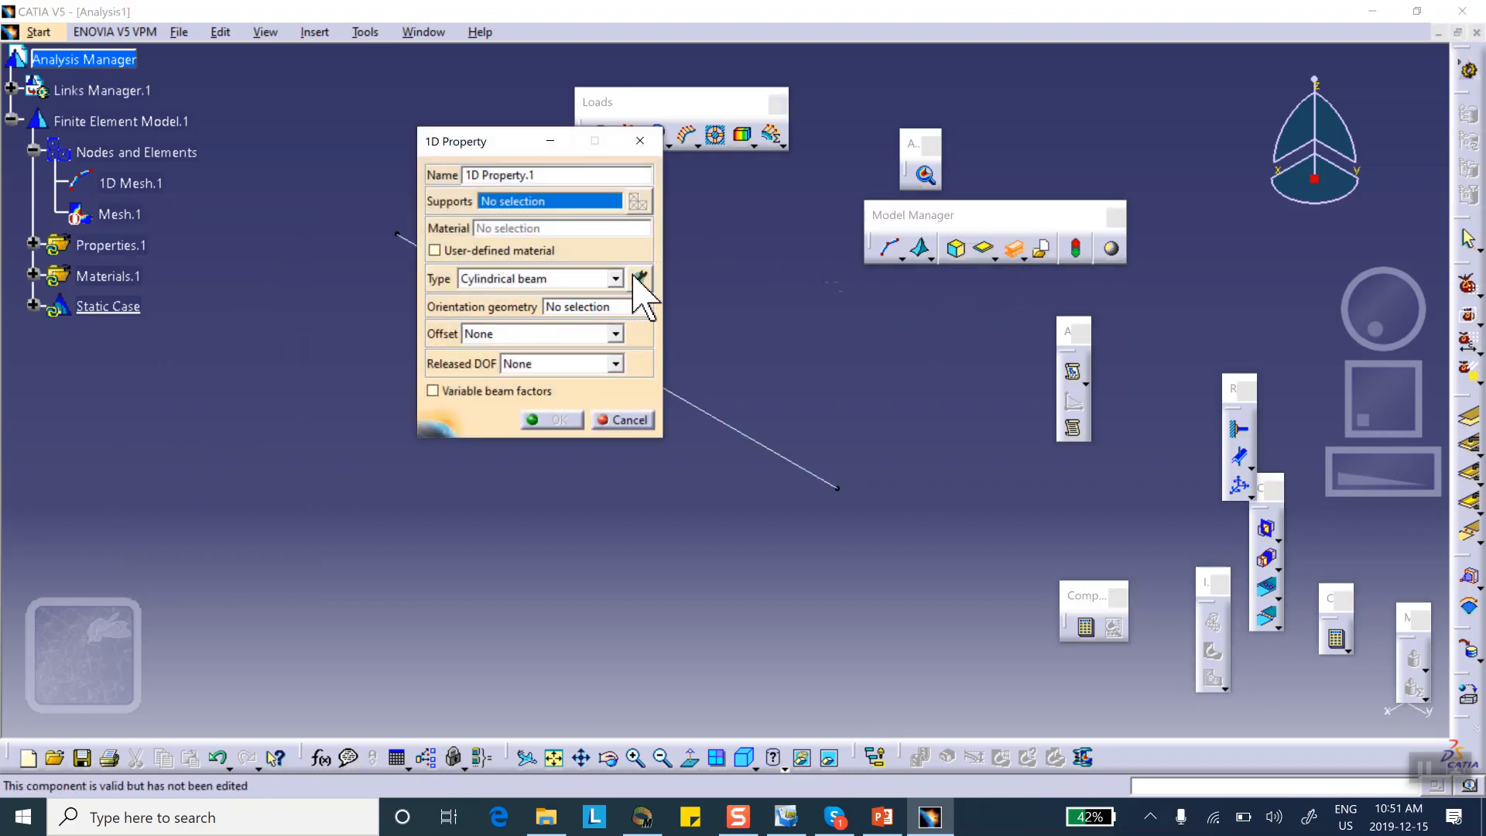
Apply a Steel cylindrical-beam 1D property with set section dimensions to the edge
{"action": "left_click", "coordinate": [641, 279]}
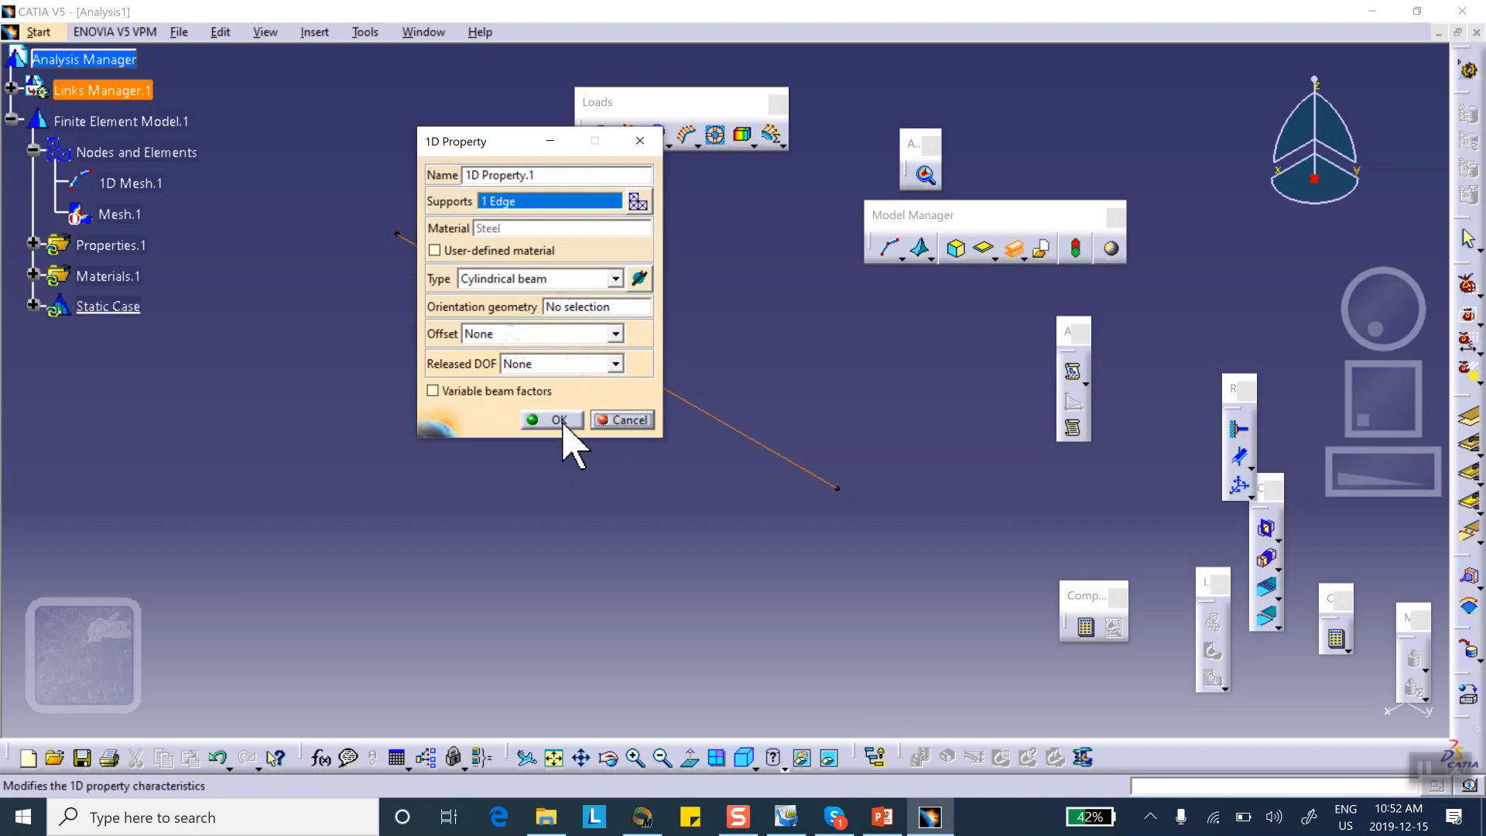
{"action": "left_click", "coordinate": [551, 419]}
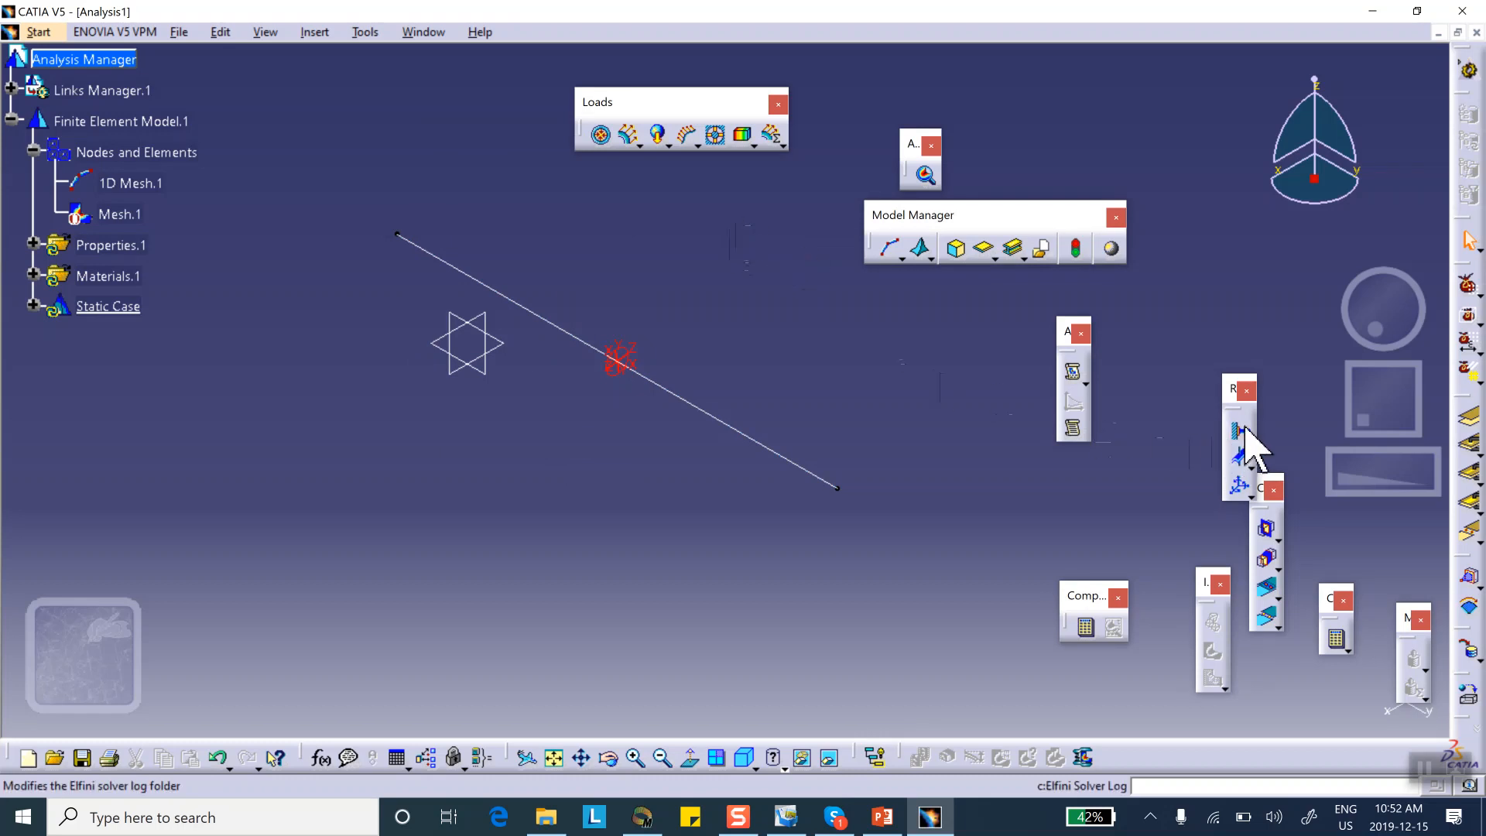
Clamp the left beam end and apply a 10 lbf downward force at the right end
{"action": "left_click", "coordinate": [1238, 432]}
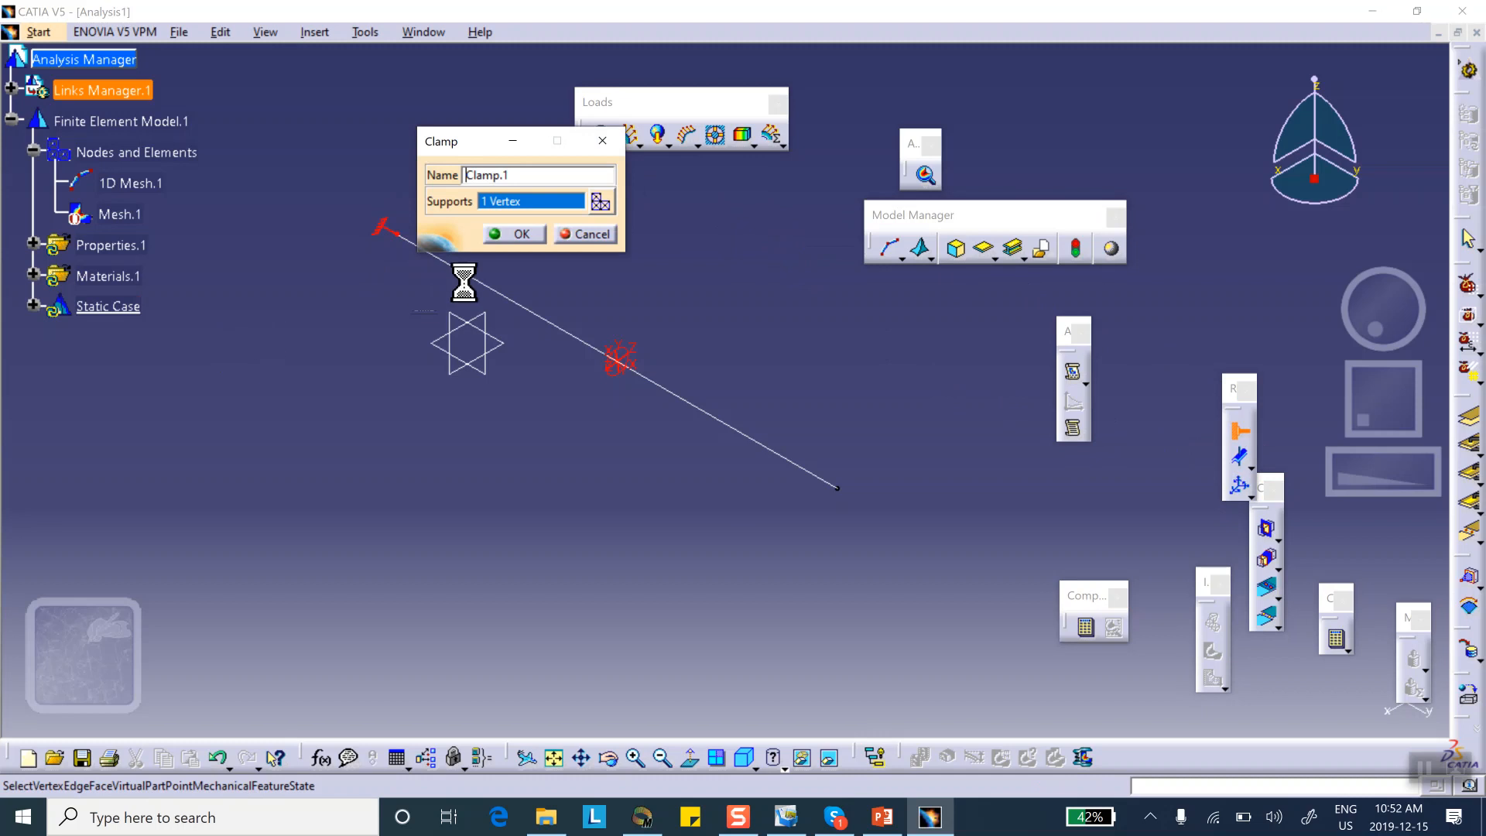
{"action": "left_click", "coordinate": [512, 234]}
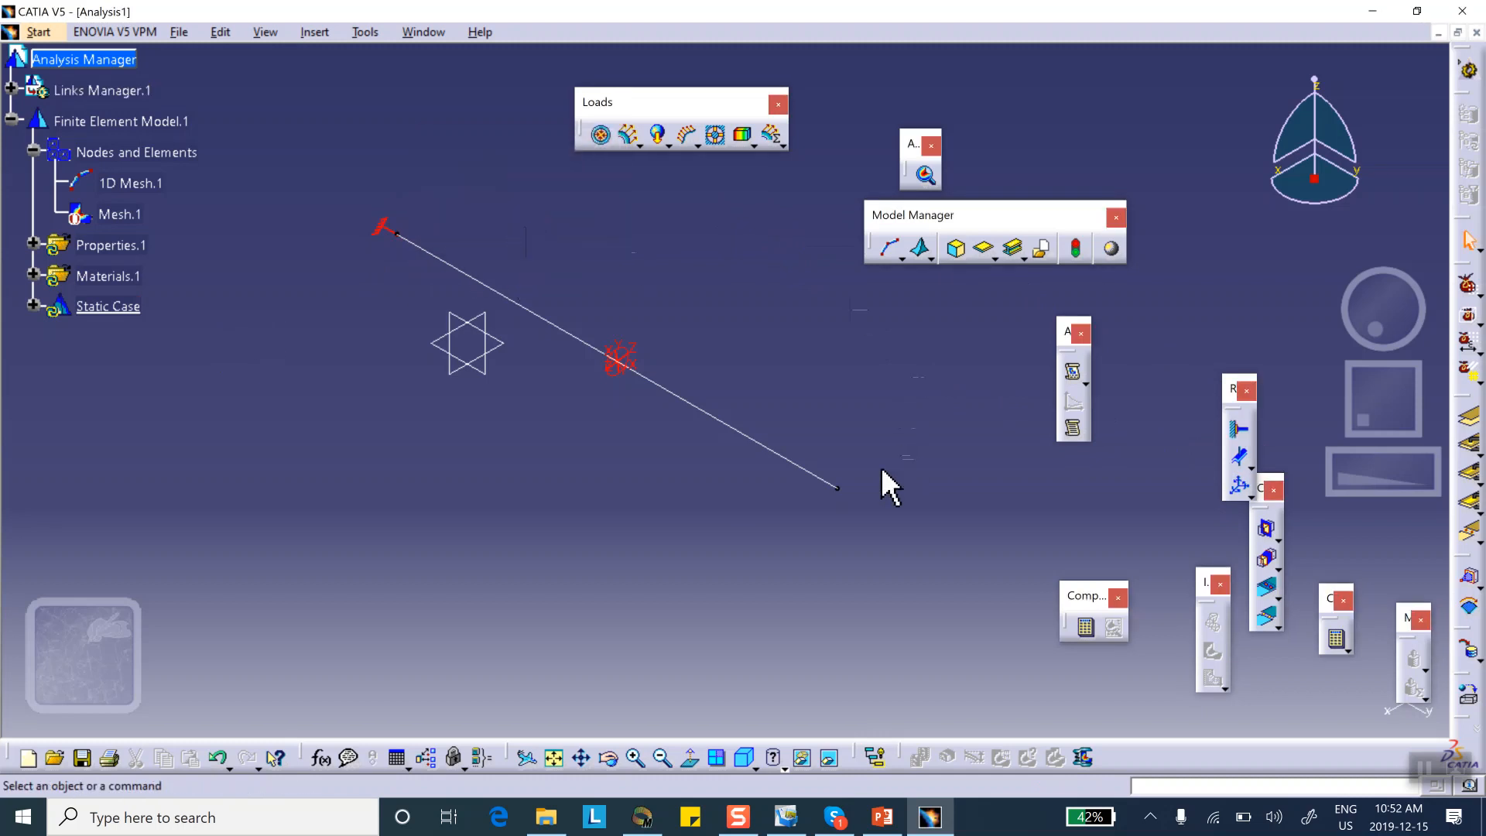
{"action": "mouse_move", "coordinate": [683, 176]}
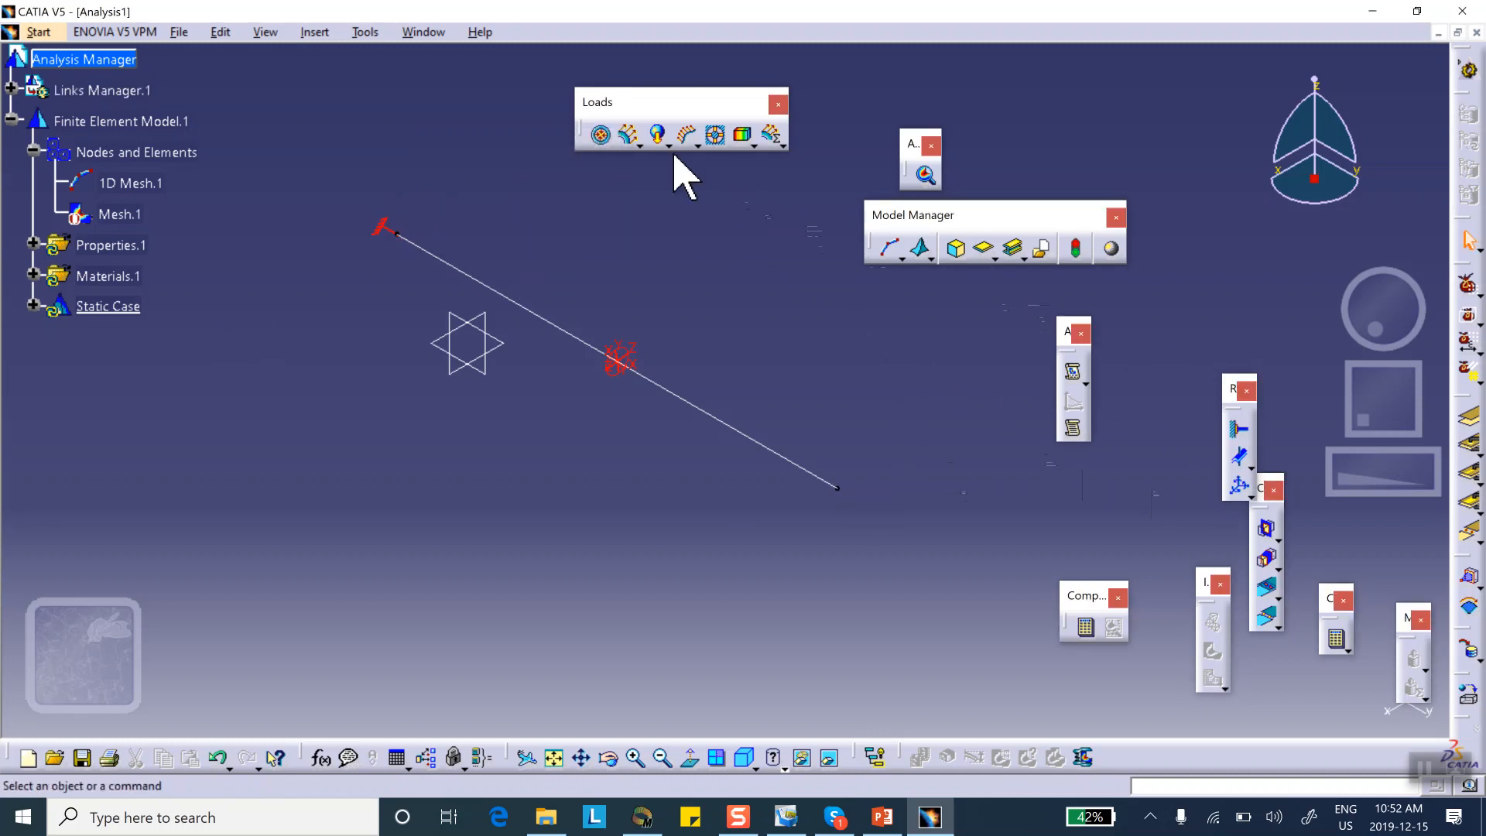
{"action": "left_click", "coordinate": [657, 135]}
{"action": "type", "text": "-10lbf"}
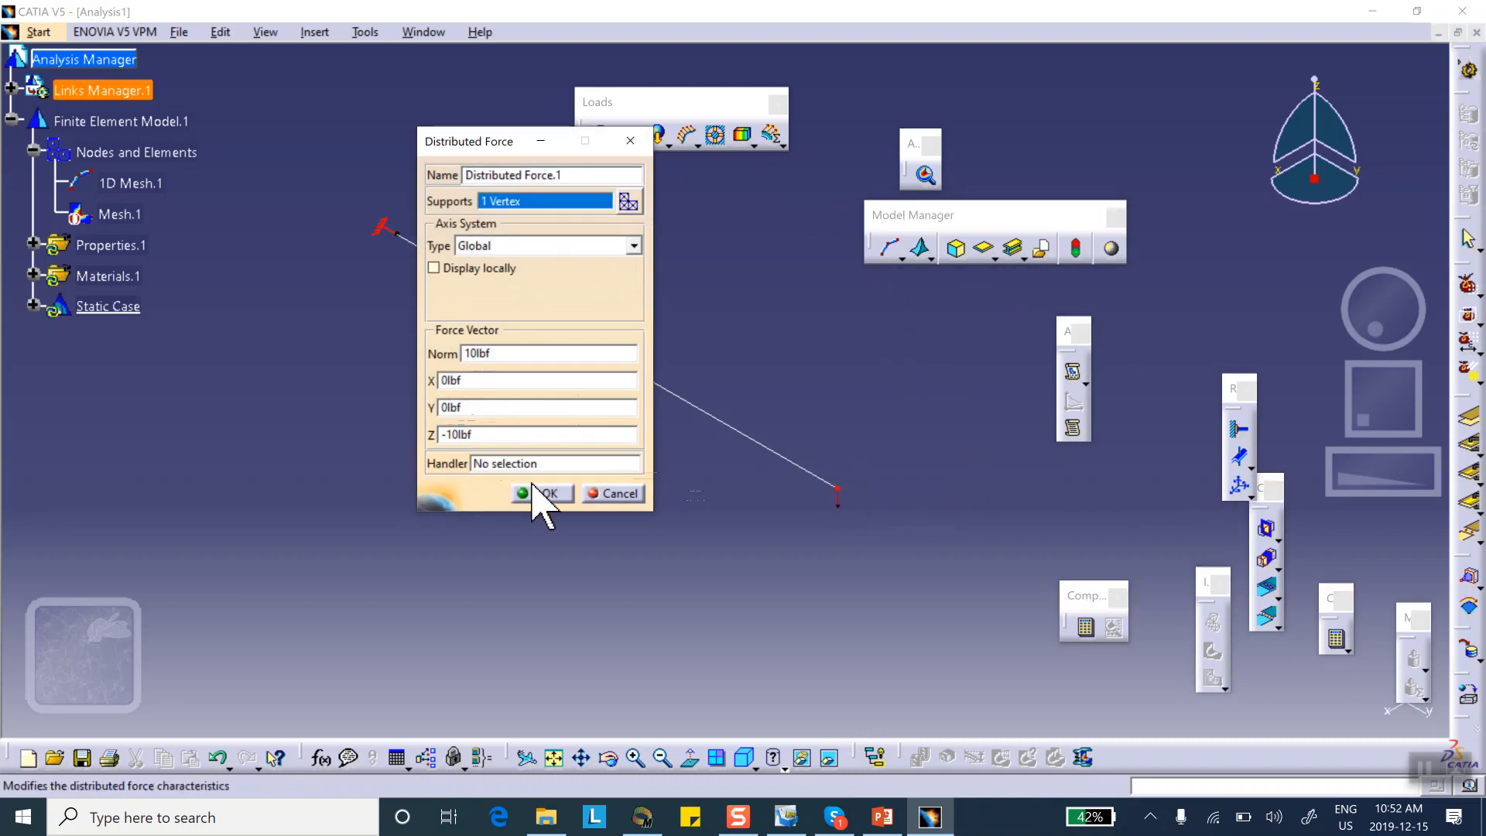
{"action": "left_click", "coordinate": [544, 493]}
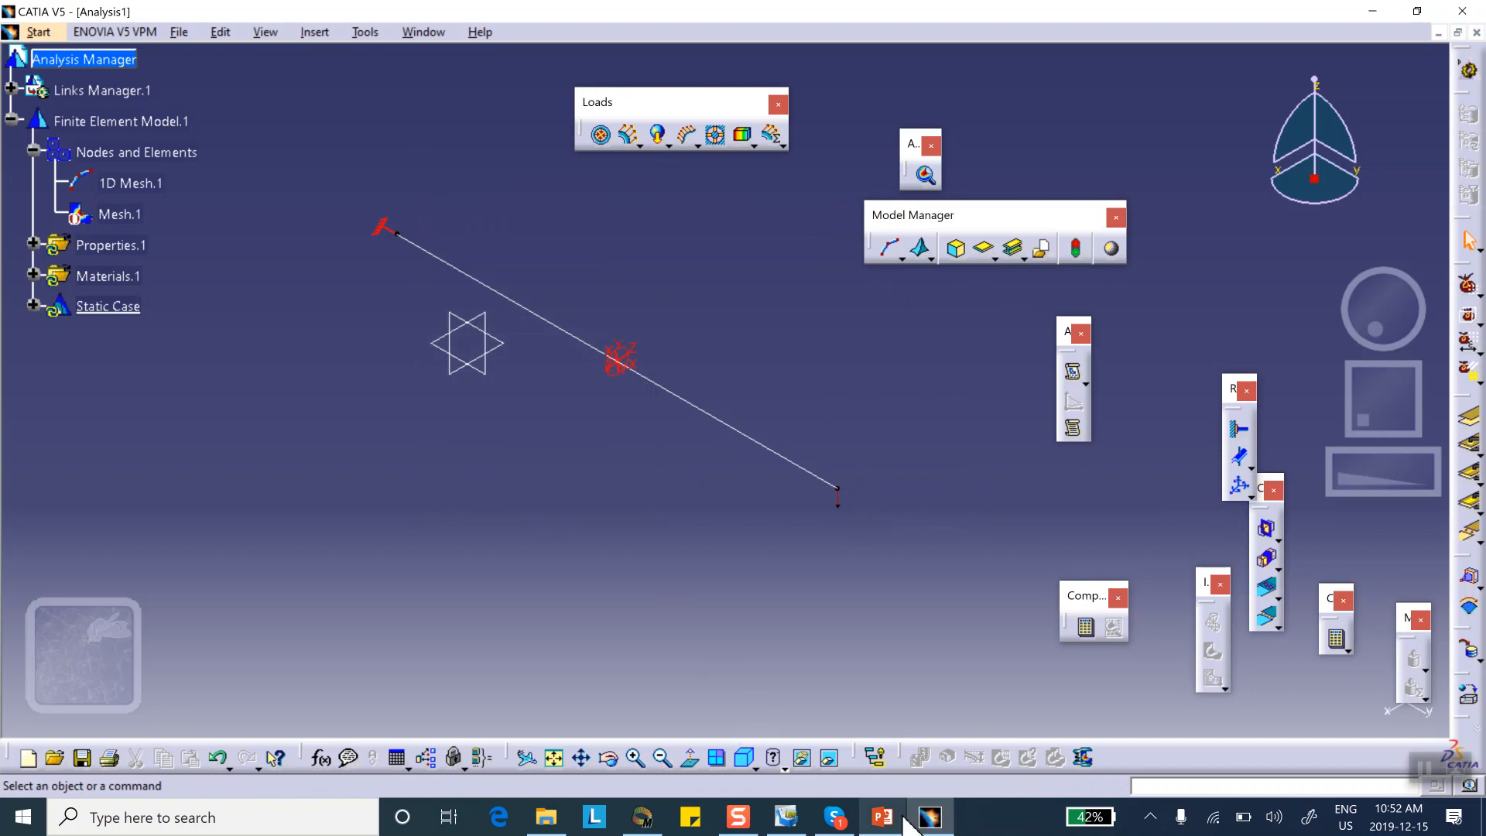
{"action": "left_click", "coordinate": [881, 816]}
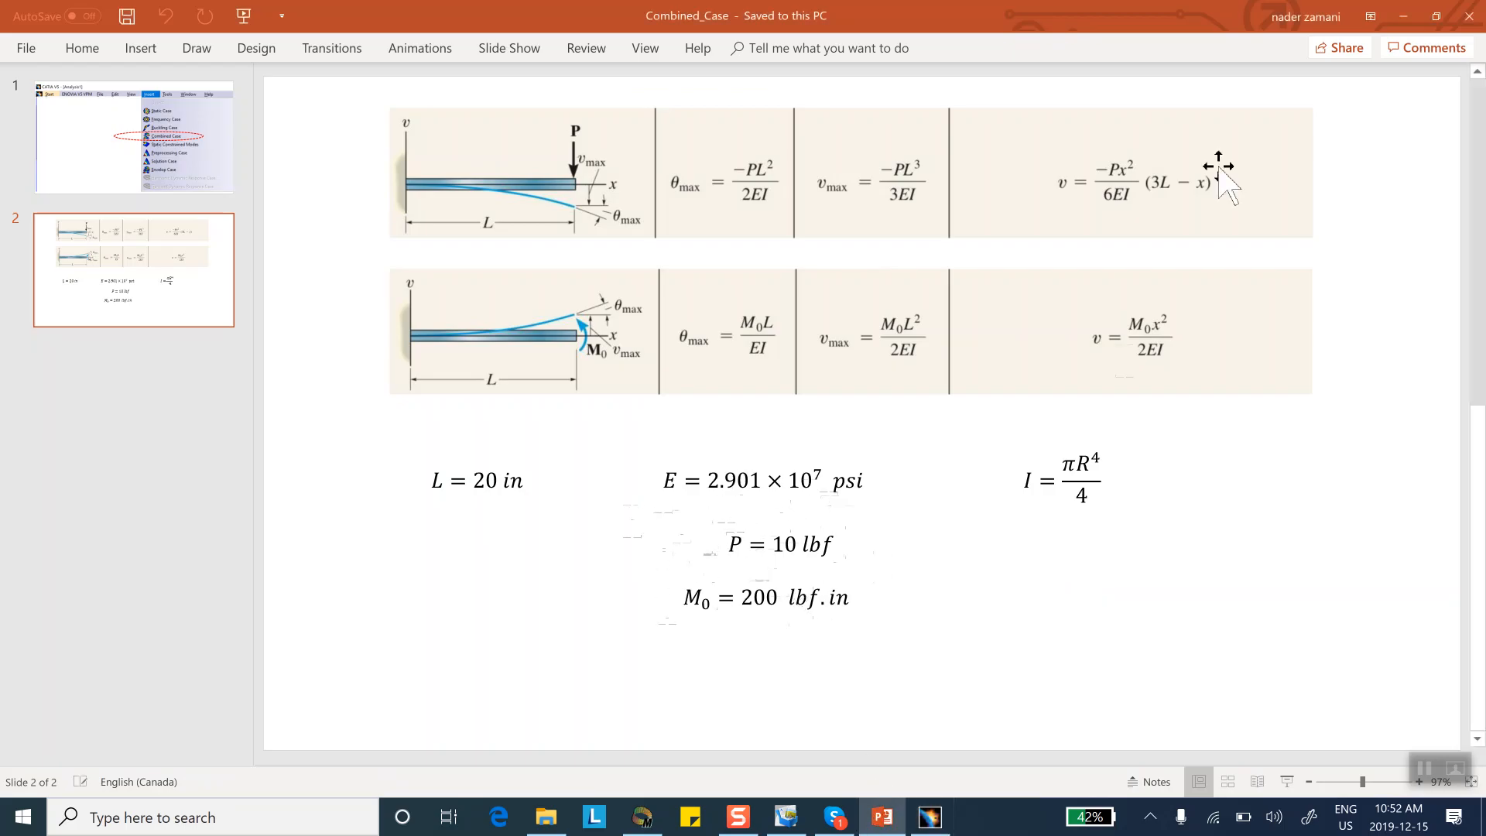
{"action": "left_click", "coordinate": [928, 816]}
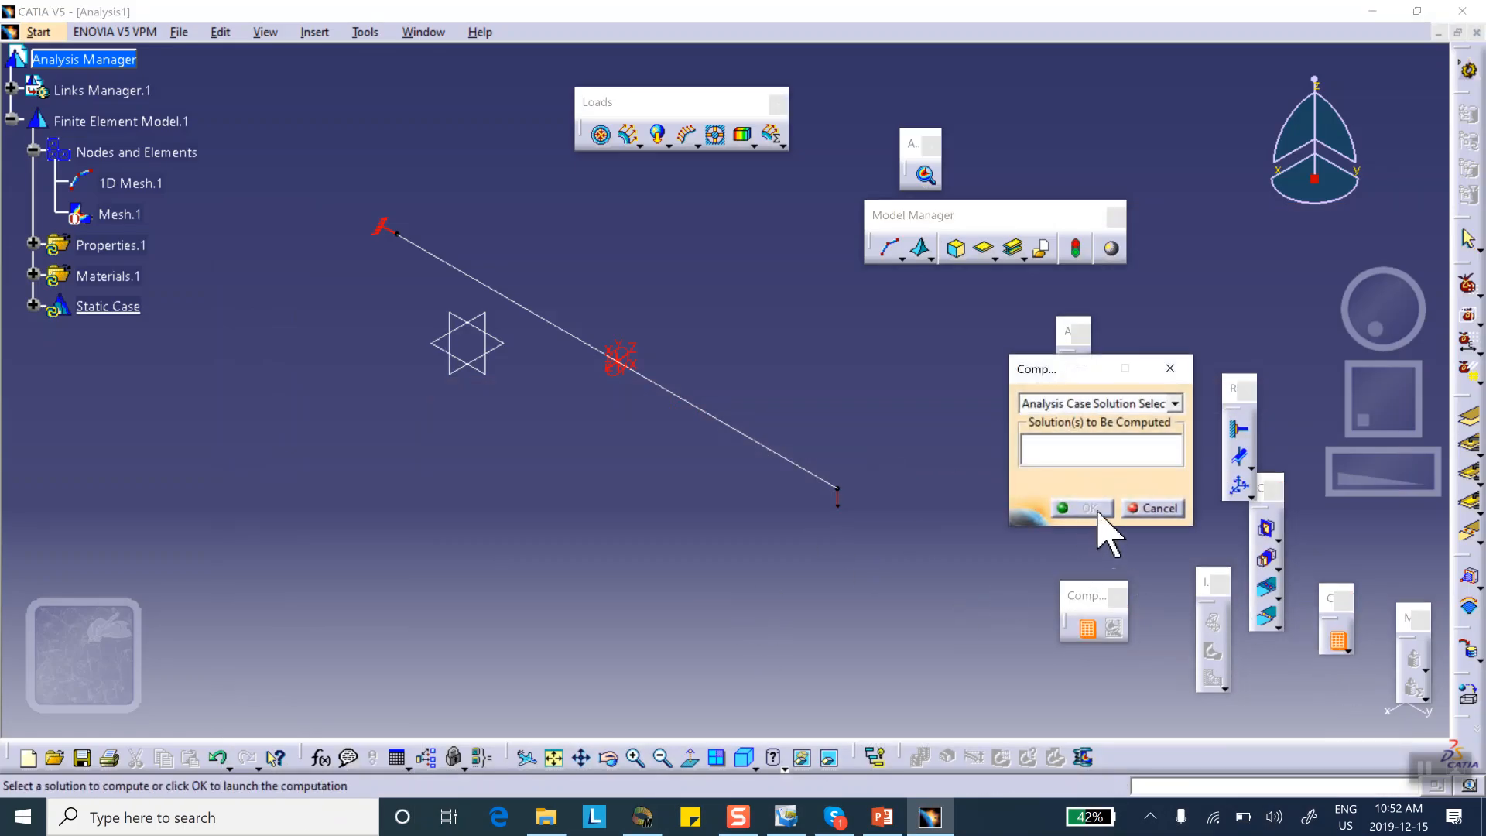
{"action": "mouse_move", "coordinate": [1190, 527]}
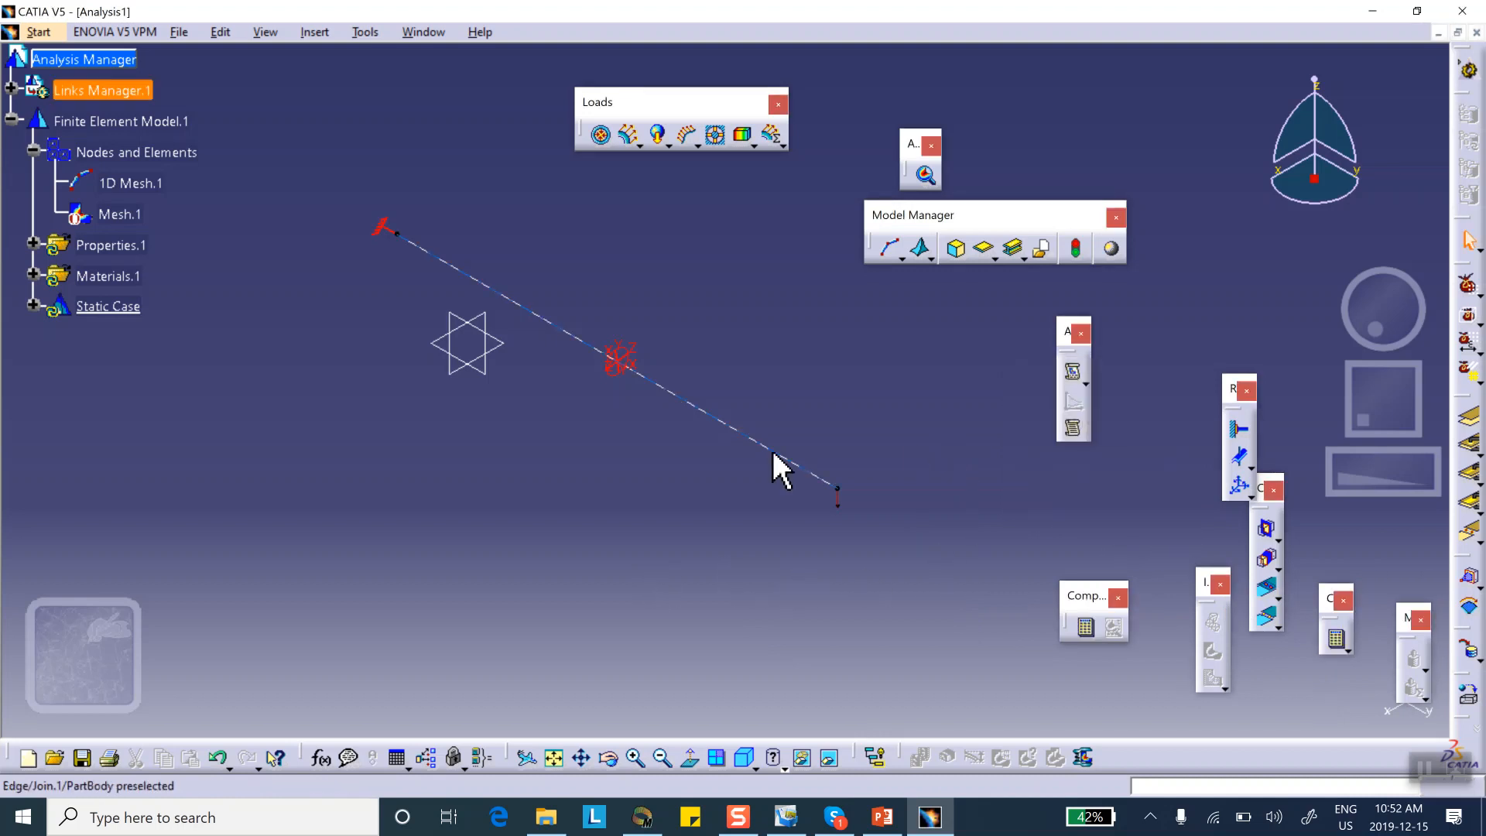
Compute All and accept the resource estimate, giving 0.0188 in maximum displacement
{"action": "left_click", "coordinate": [1084, 626]}
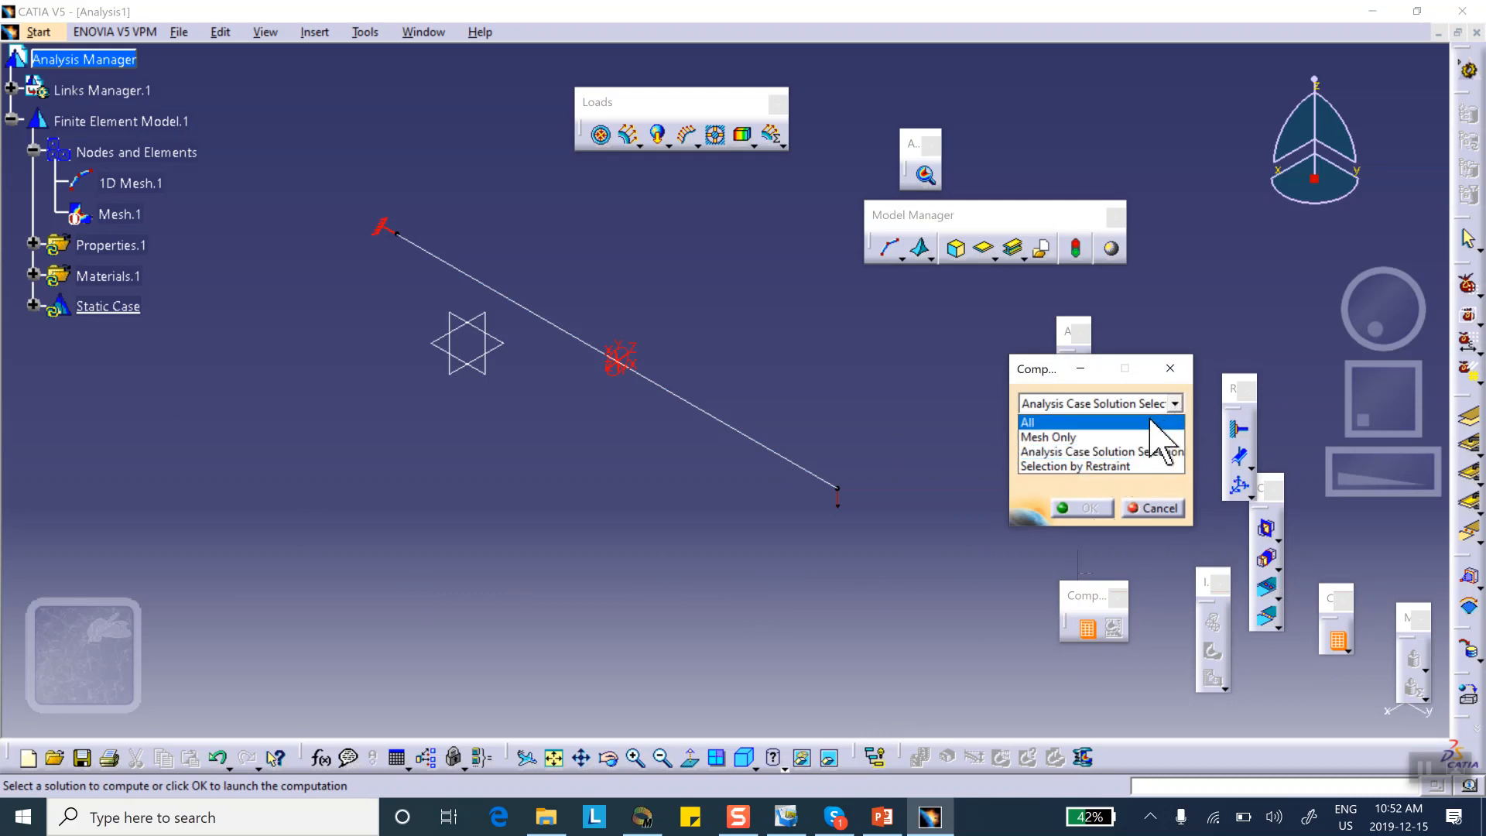
{"action": "left_click", "coordinate": [1081, 508]}
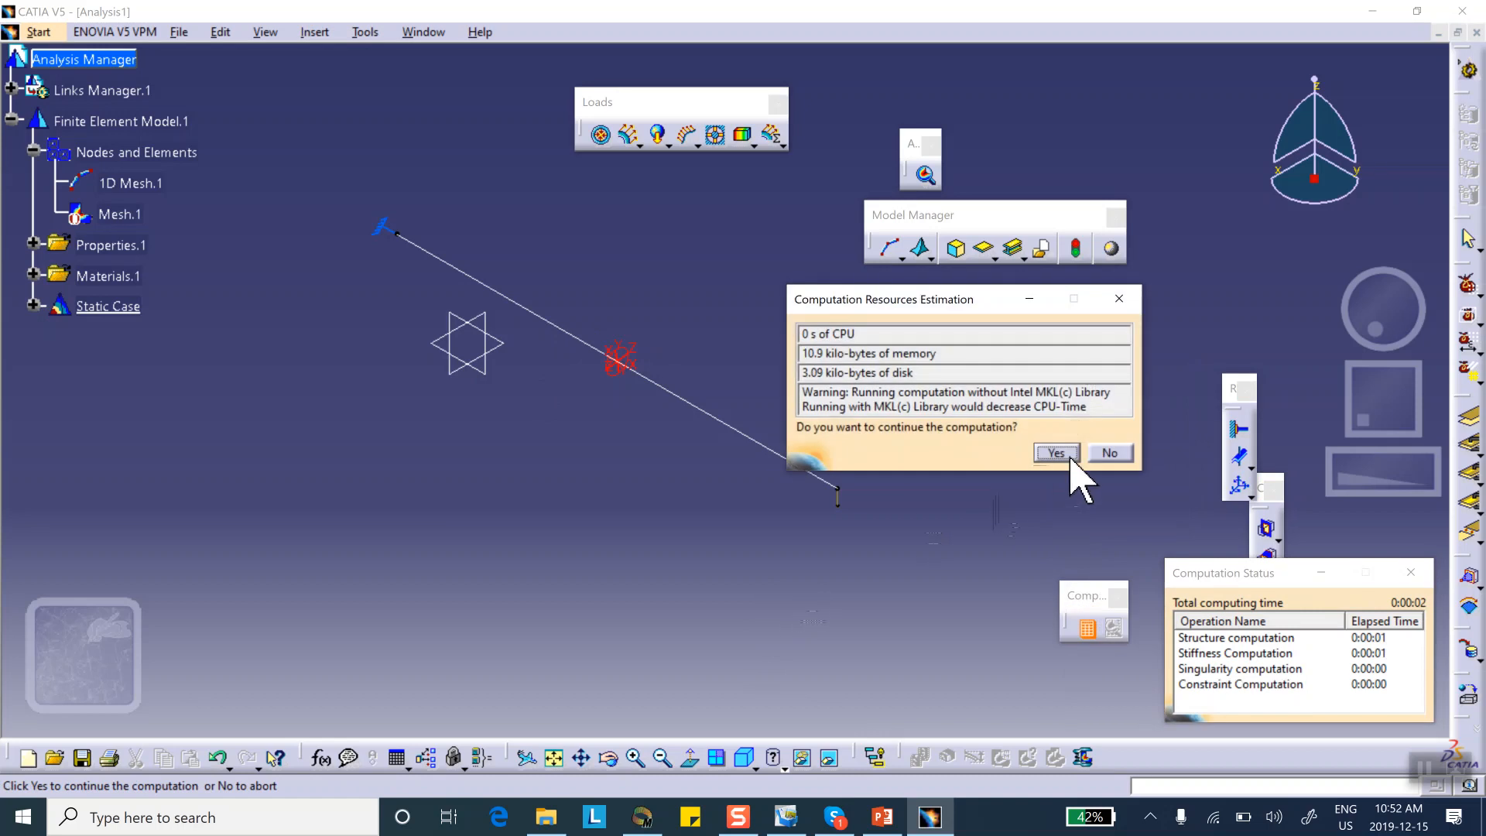
{"action": "left_click", "coordinate": [1055, 452]}
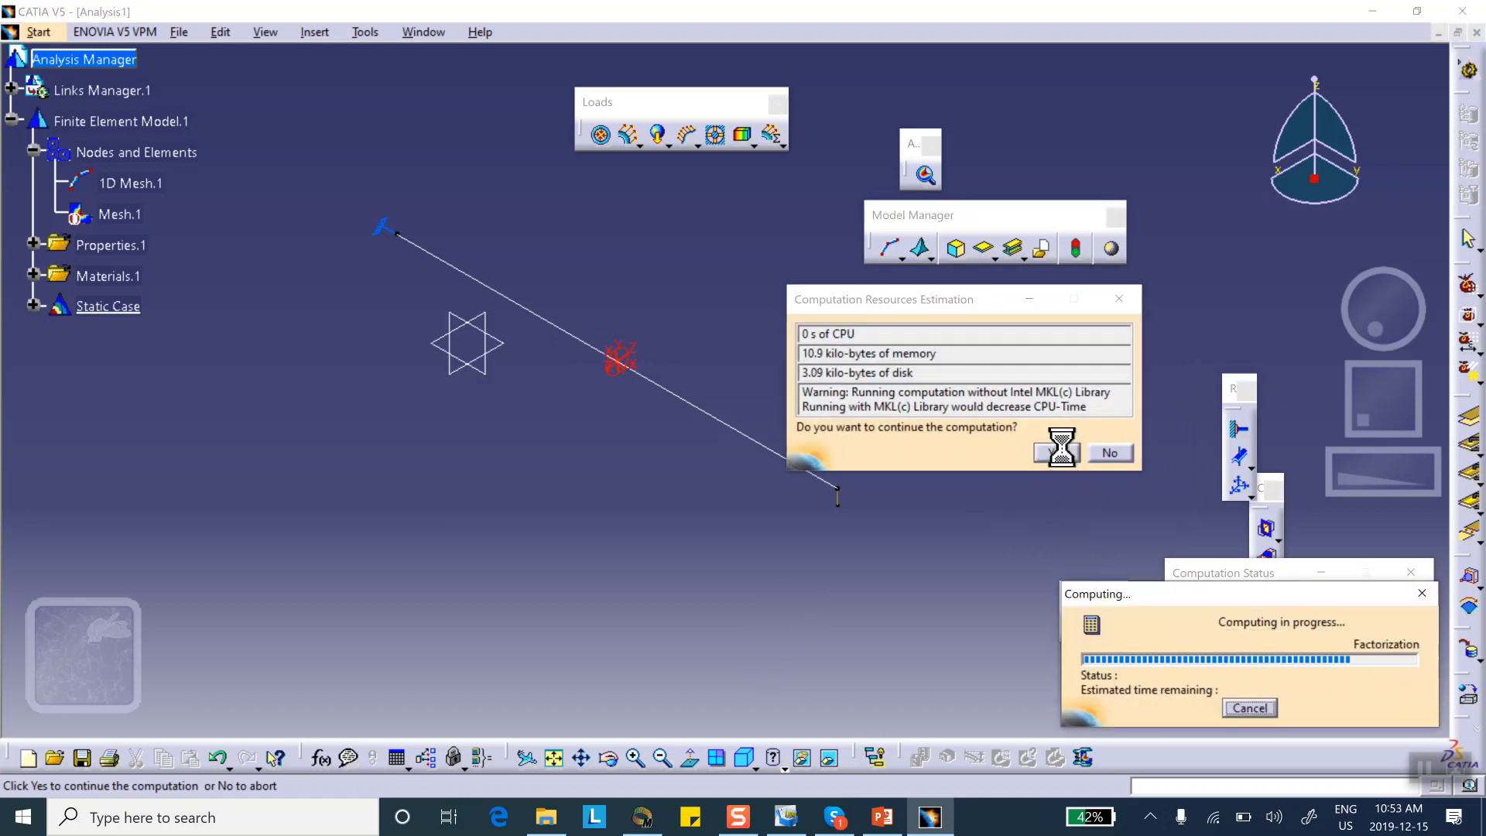
{"action": "left_click", "coordinate": [1059, 452]}
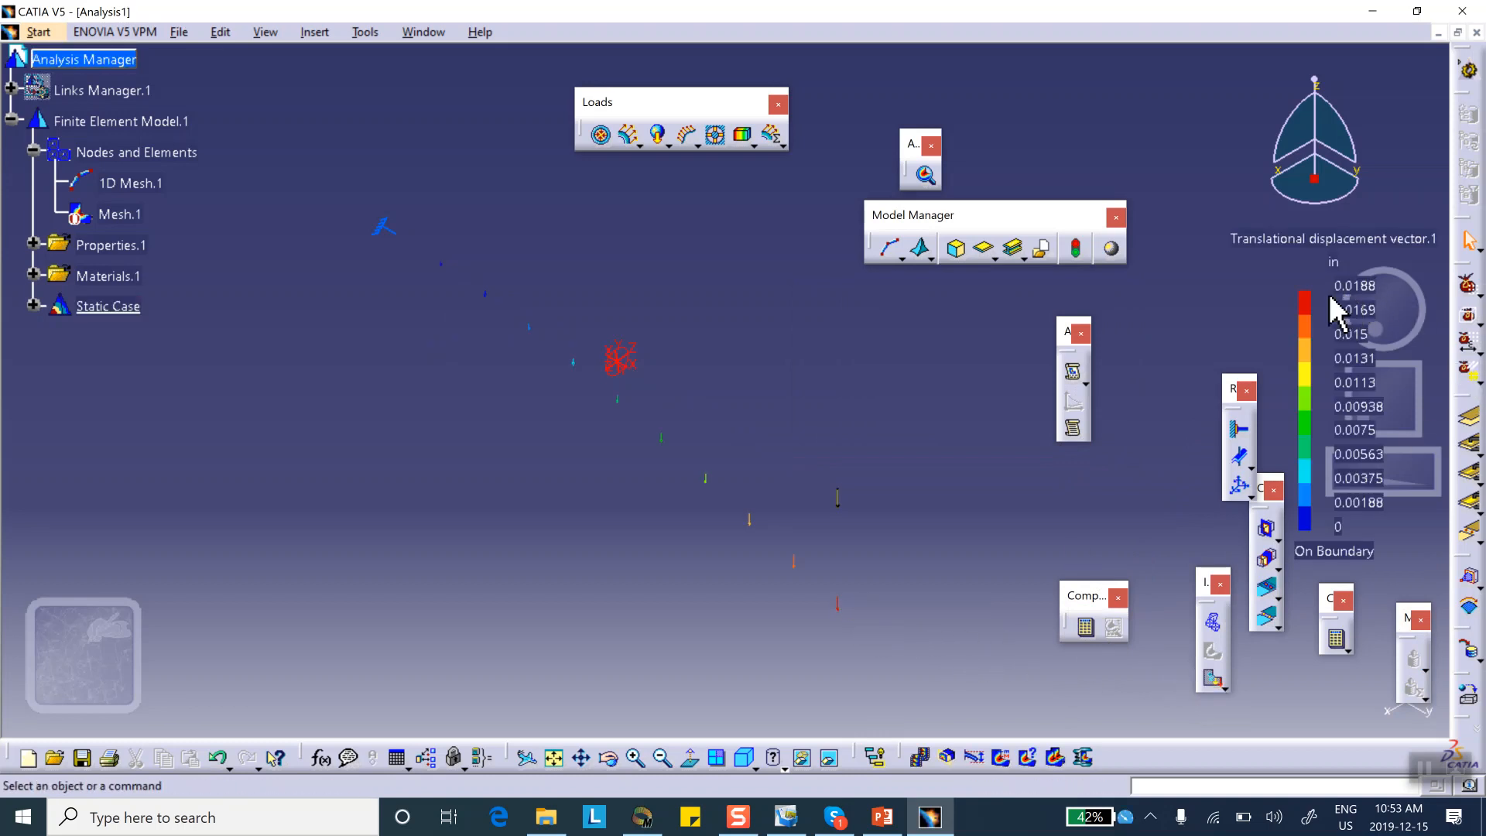
{"action": "mouse_move", "coordinate": [1294, 353]}
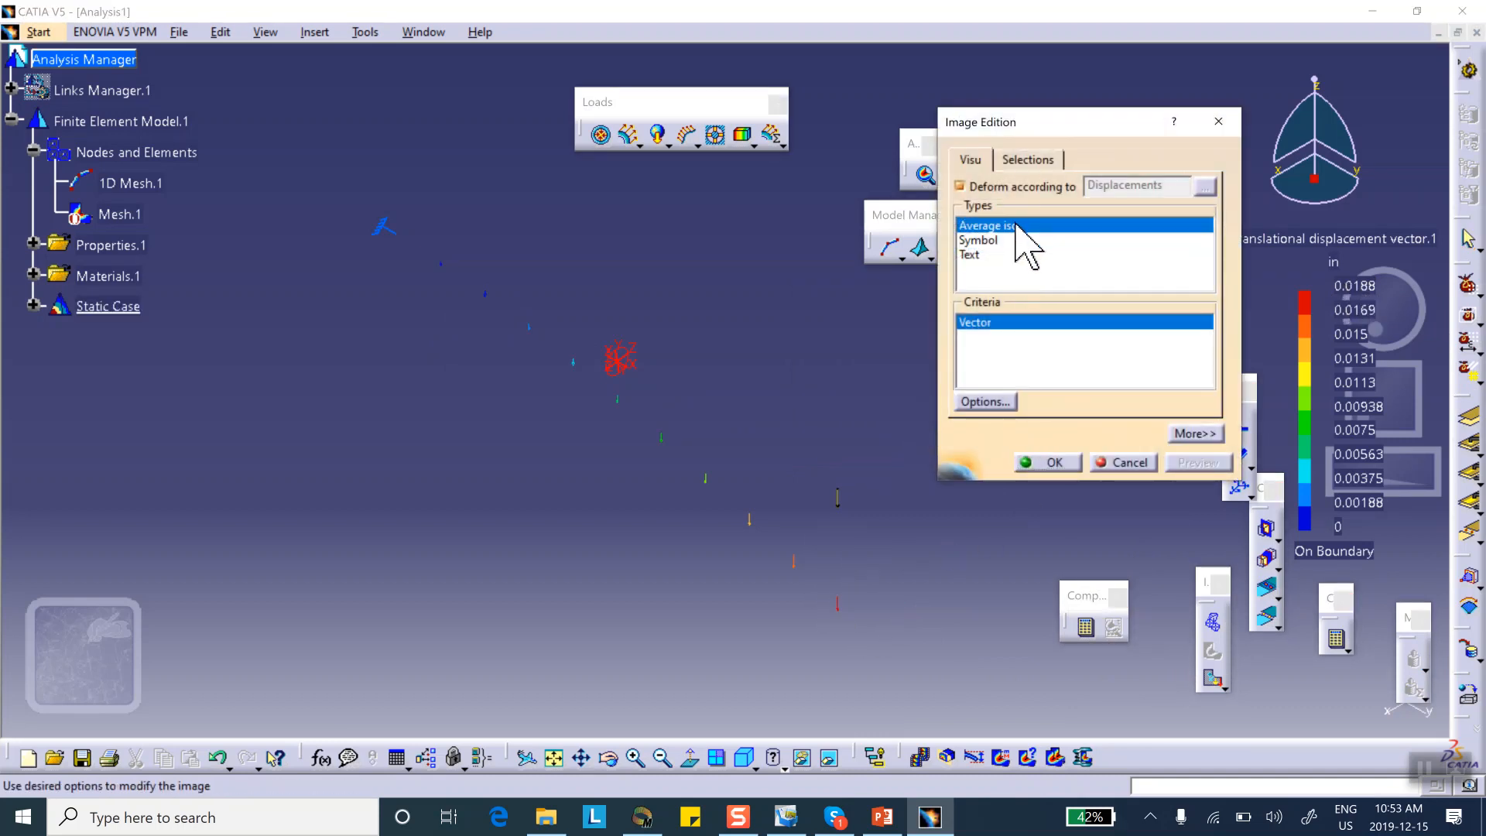
Display the translational displacement magnitude contour on the beam, peaking at 0.0188 in
{"action": "left_click", "coordinate": [1047, 463]}
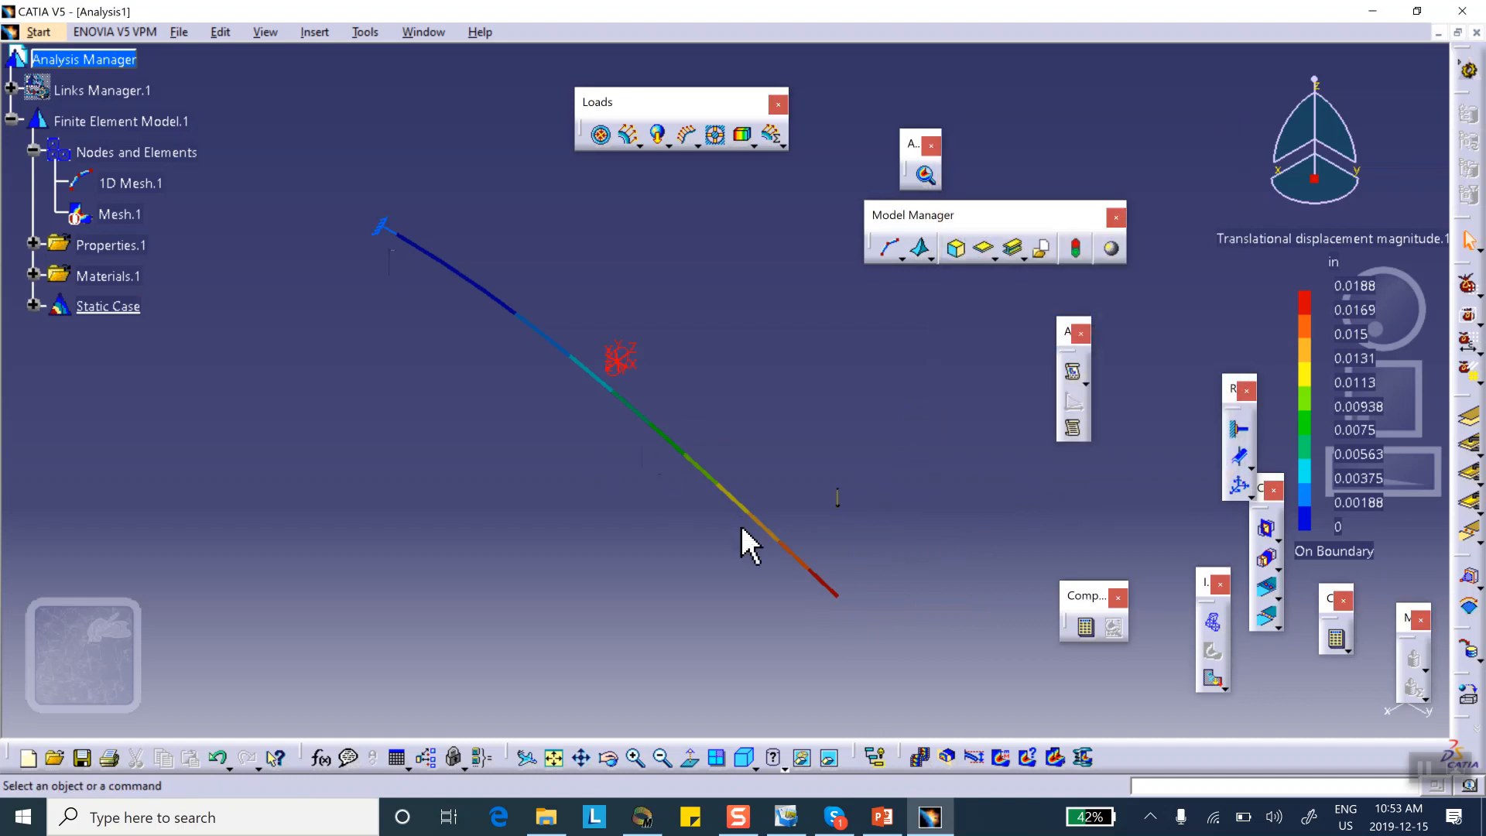
{"action": "mouse_move", "coordinate": [553, 457]}
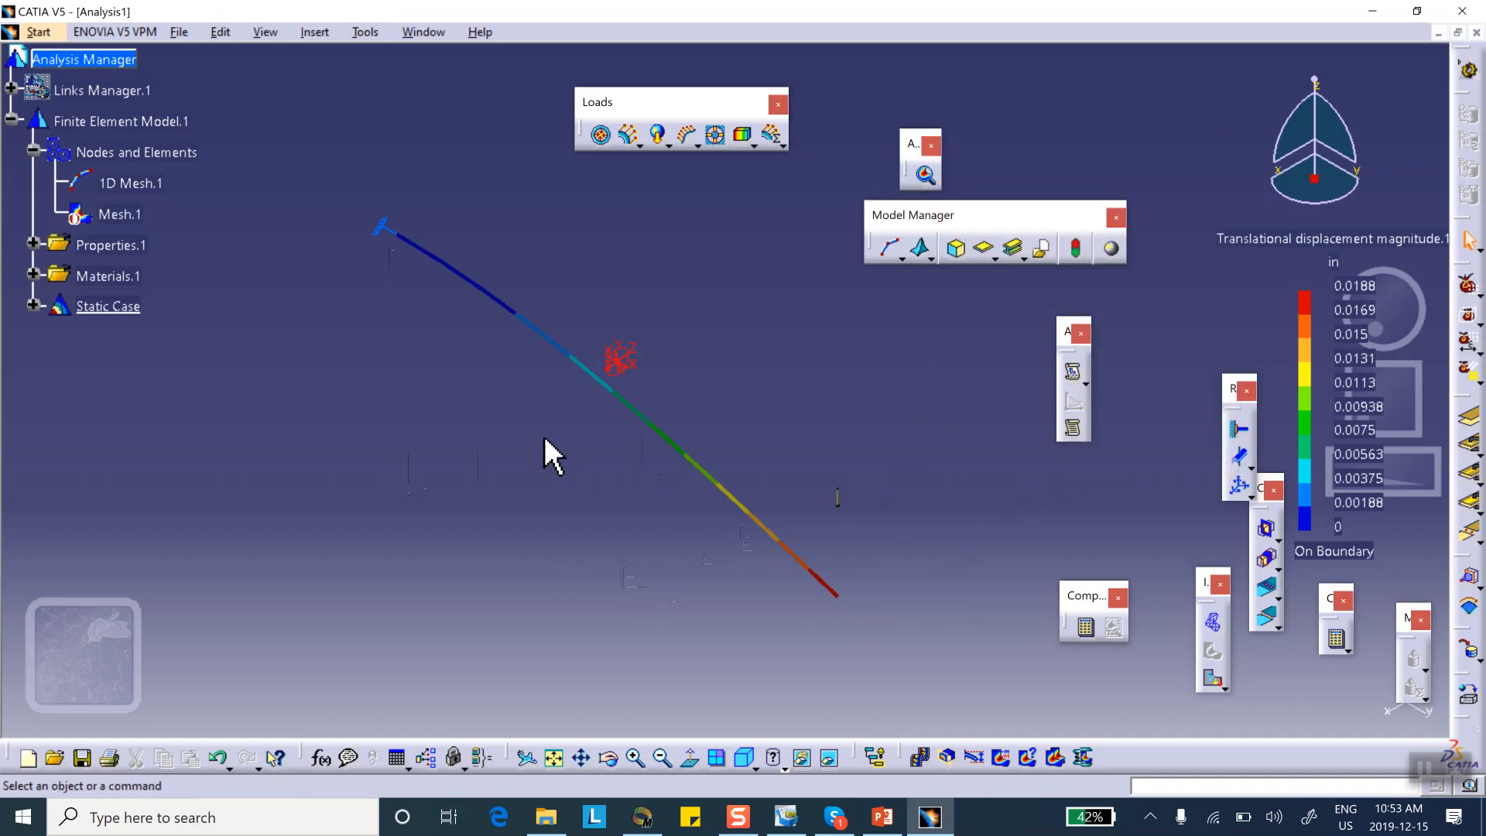
{"action": "left_click", "coordinate": [34, 305]}
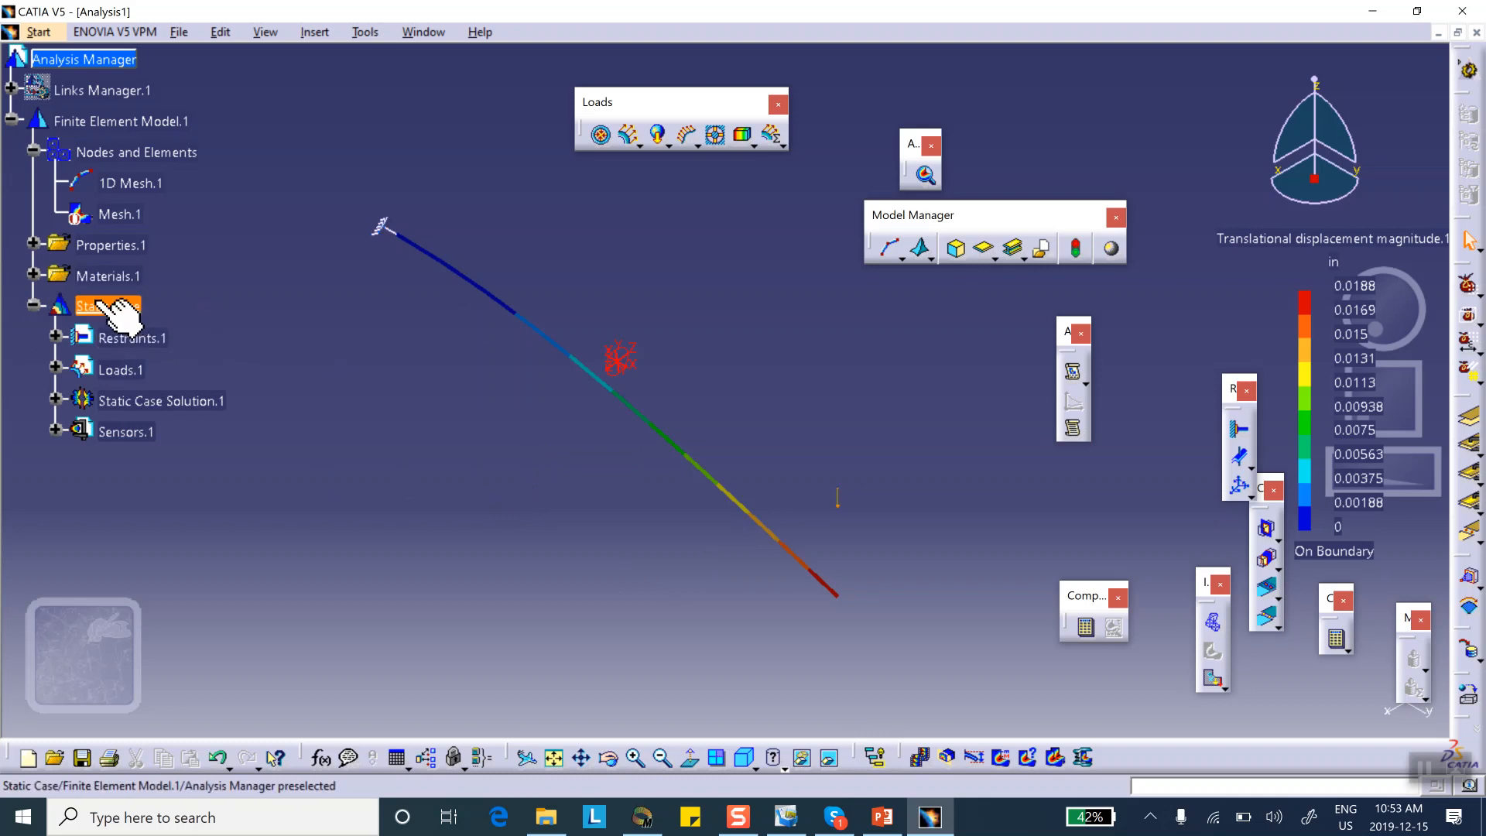
Change the first static case's Feature Name to 'Static Case Concentrated Force' in Properties
{"action": "right_click", "coordinate": [94, 305]}
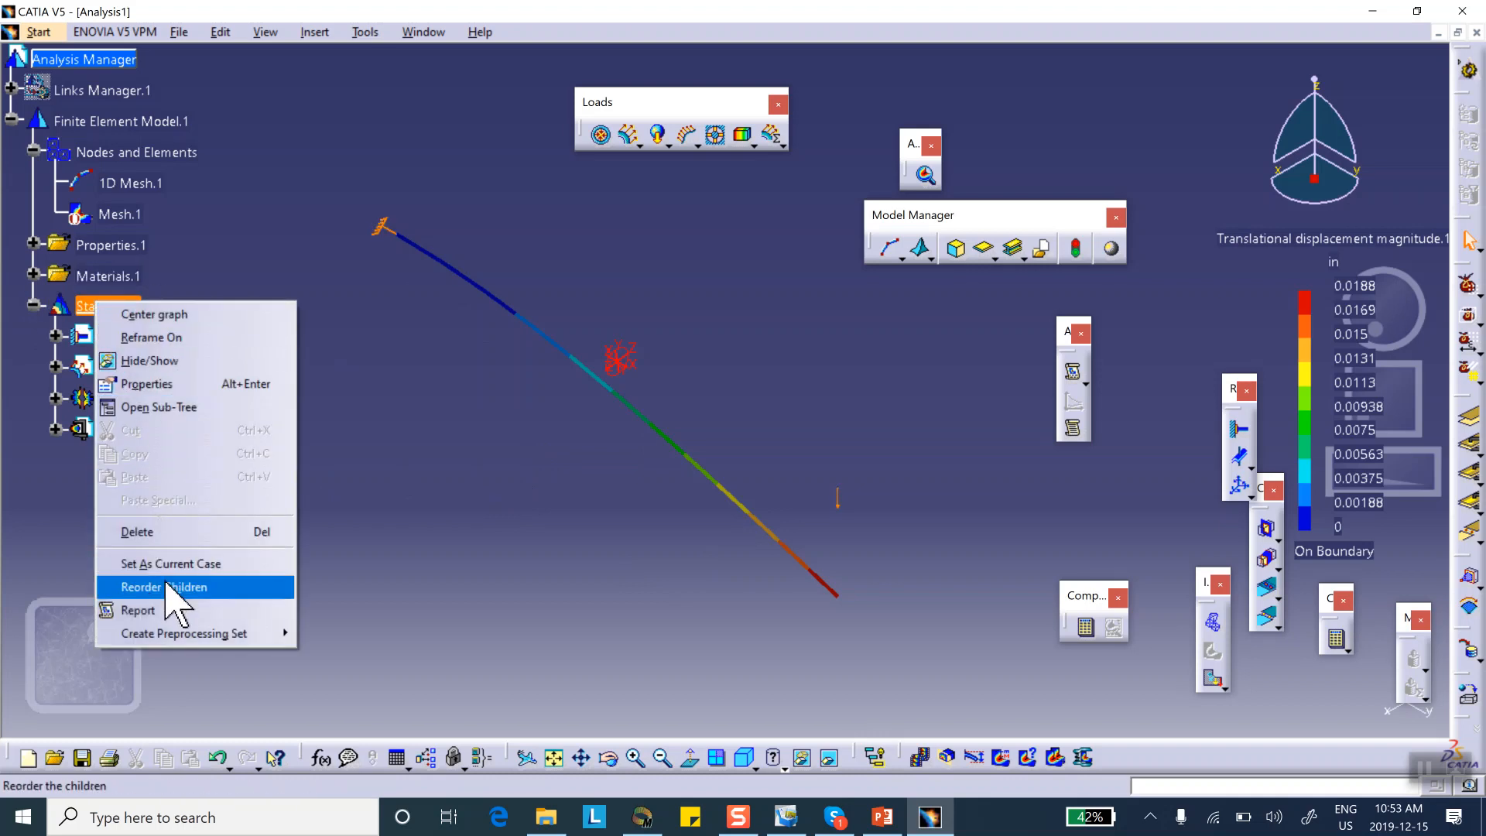
{"action": "left_click", "coordinate": [147, 384]}
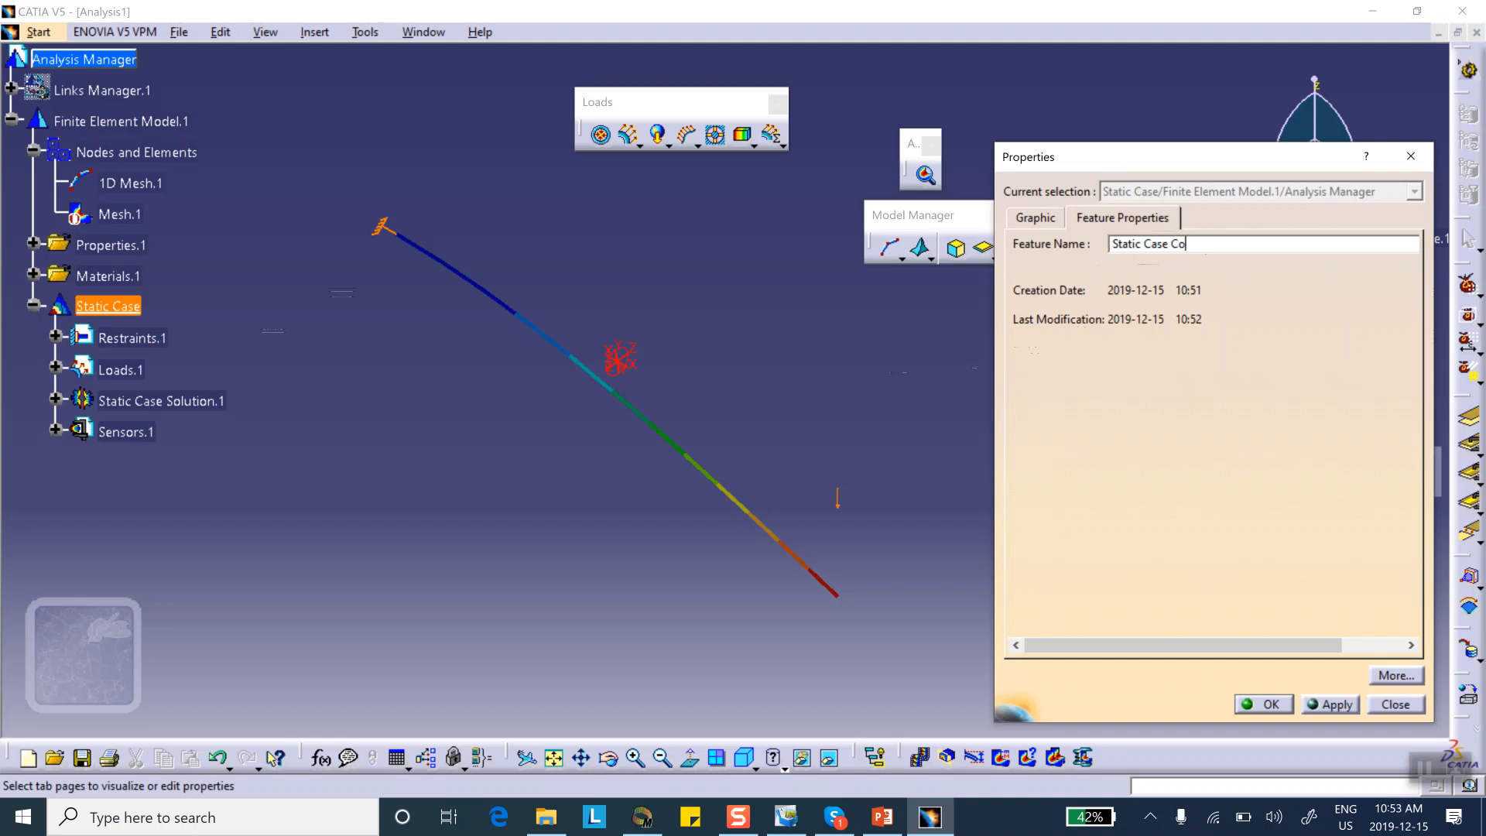
{"action": "type", "text": "ncentrated F"}
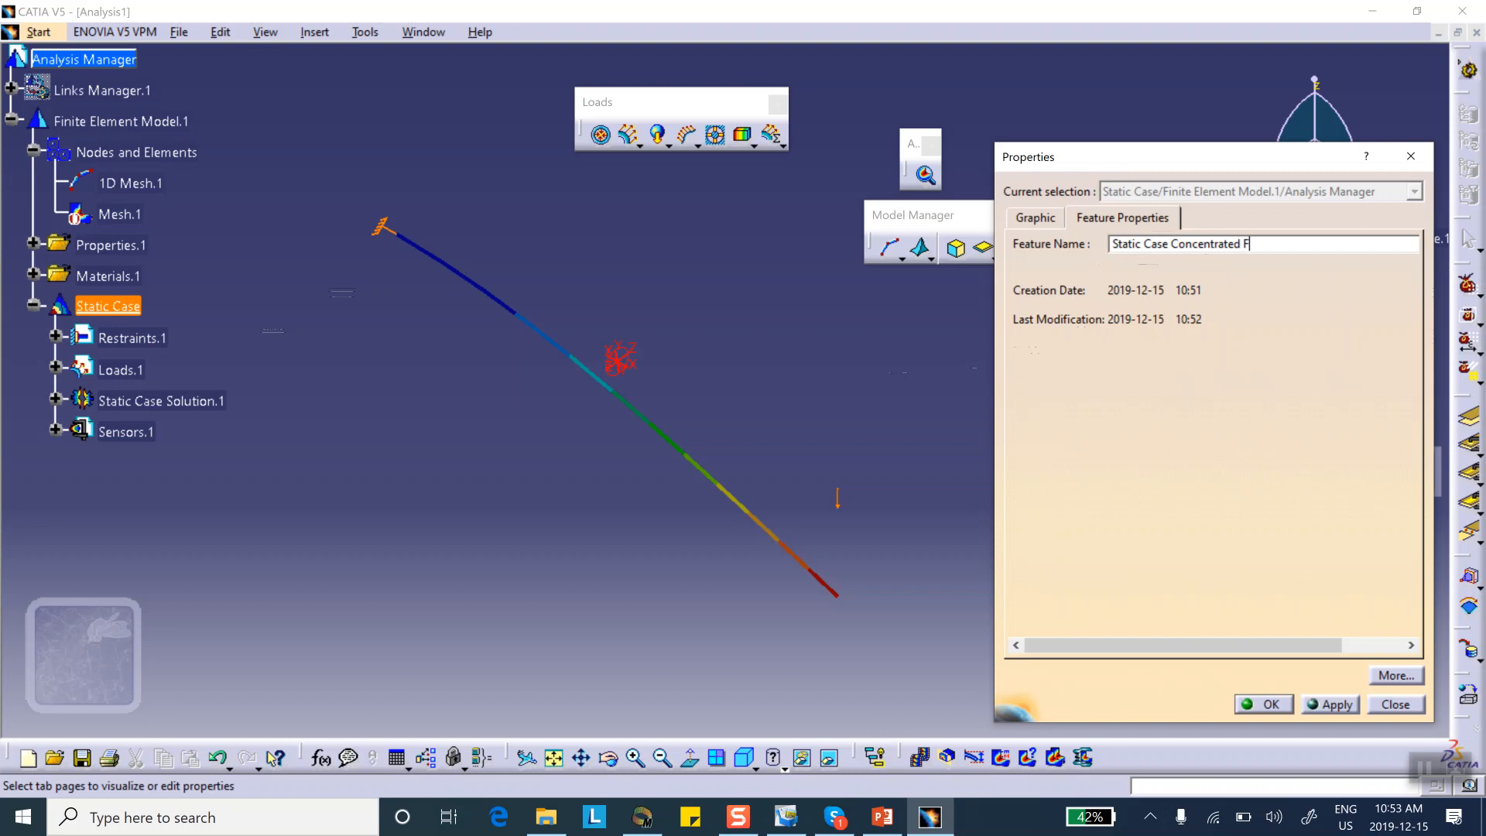
{"action": "type", "text": "orce"}
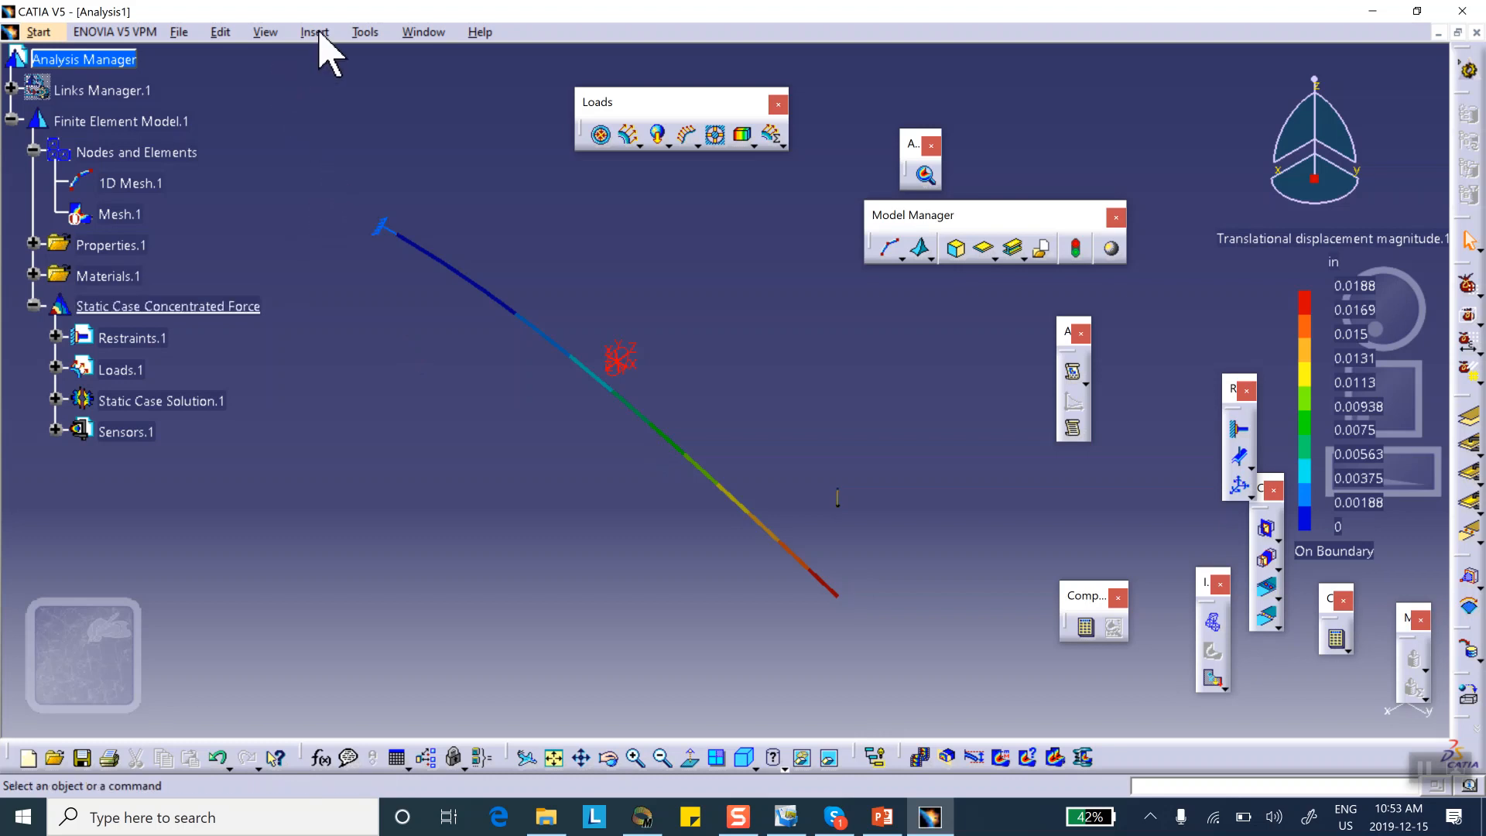
{"action": "left_click", "coordinate": [313, 31]}
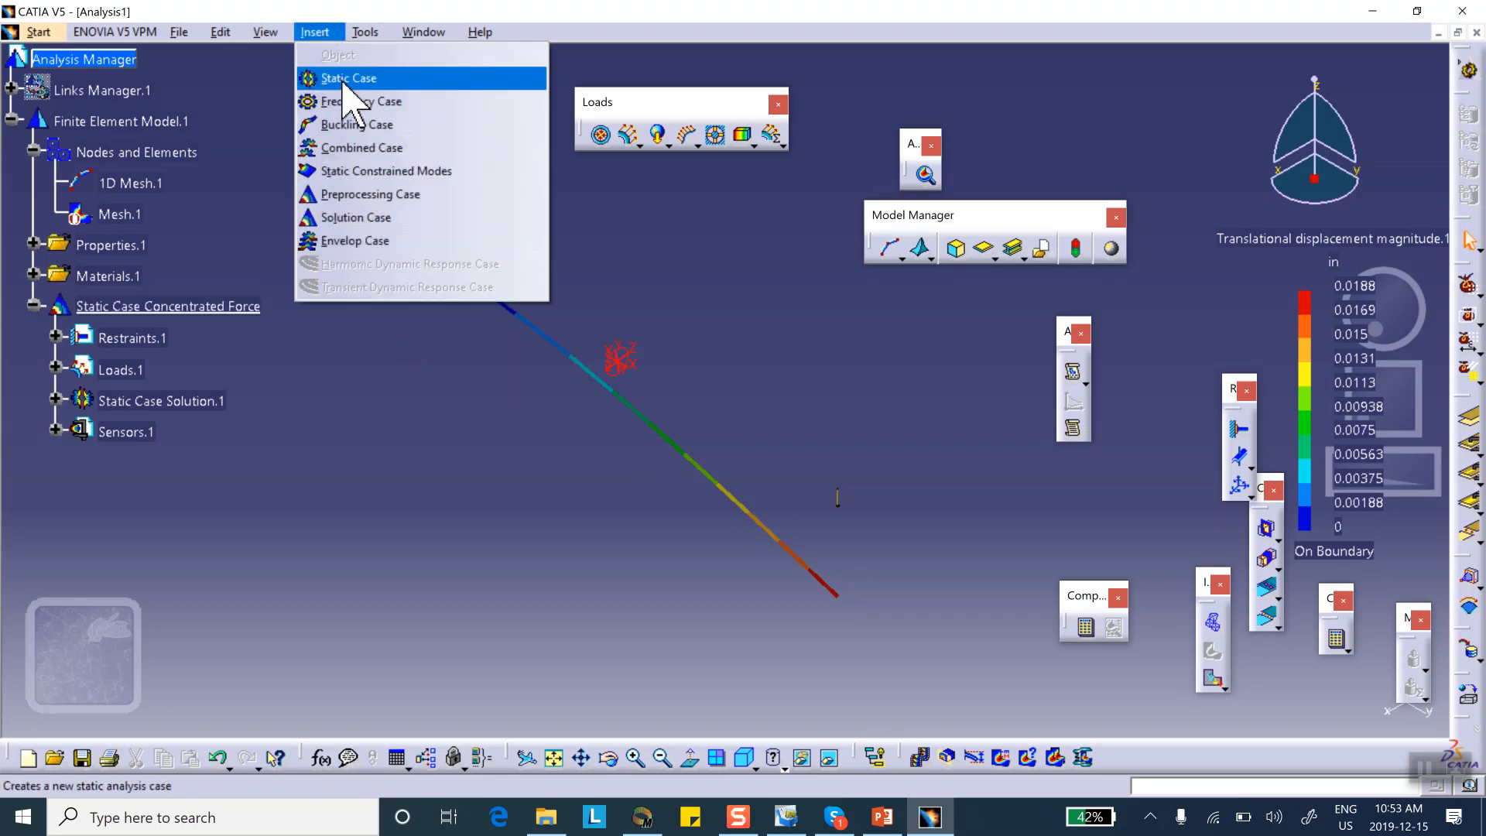
Insert a second Static Case with new Restraints, Loads and Masses sets
{"action": "left_click", "coordinate": [348, 77]}
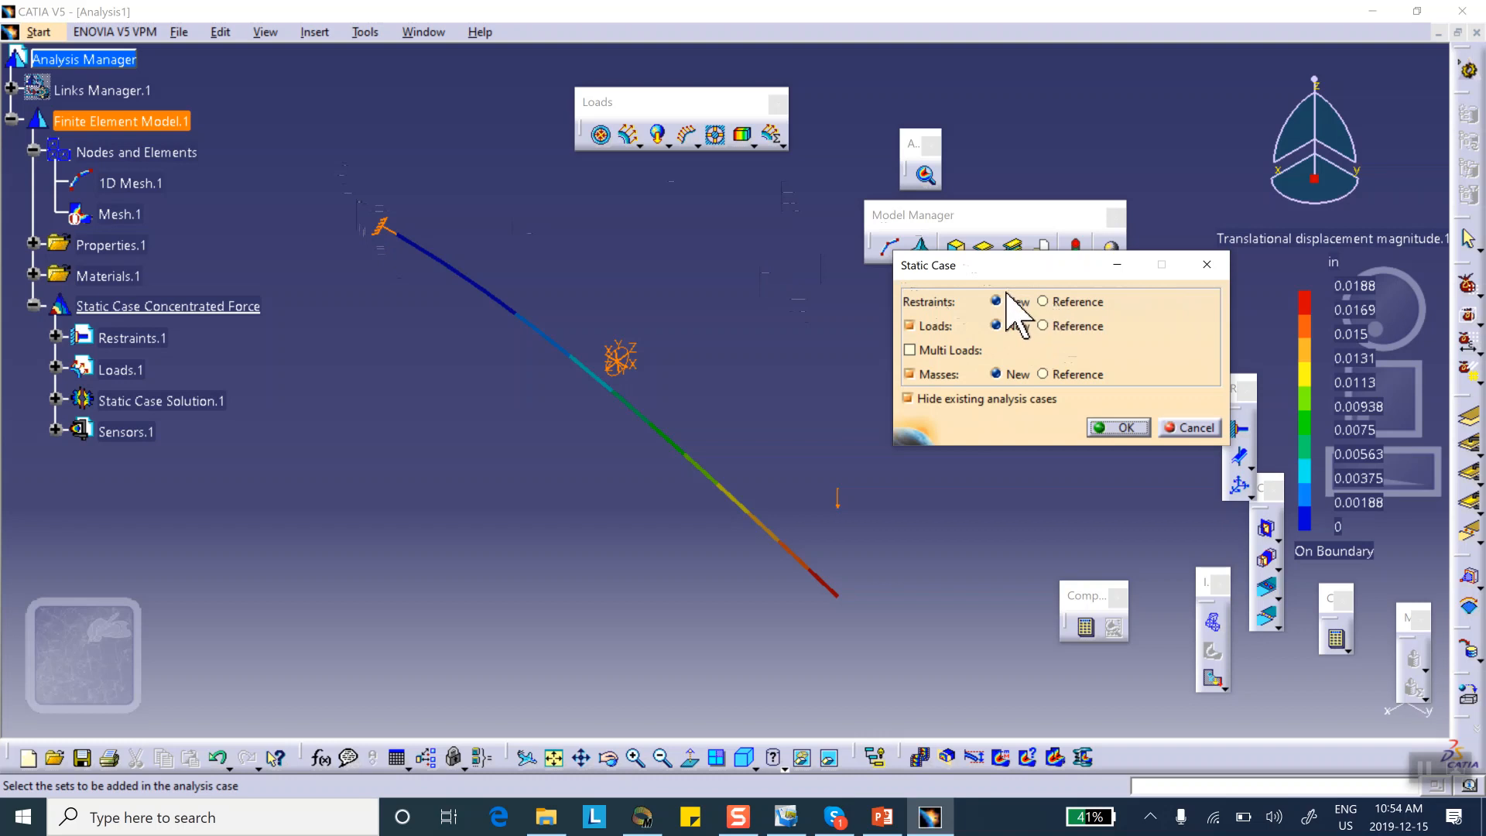
{"action": "mouse_move", "coordinate": [1025, 367]}
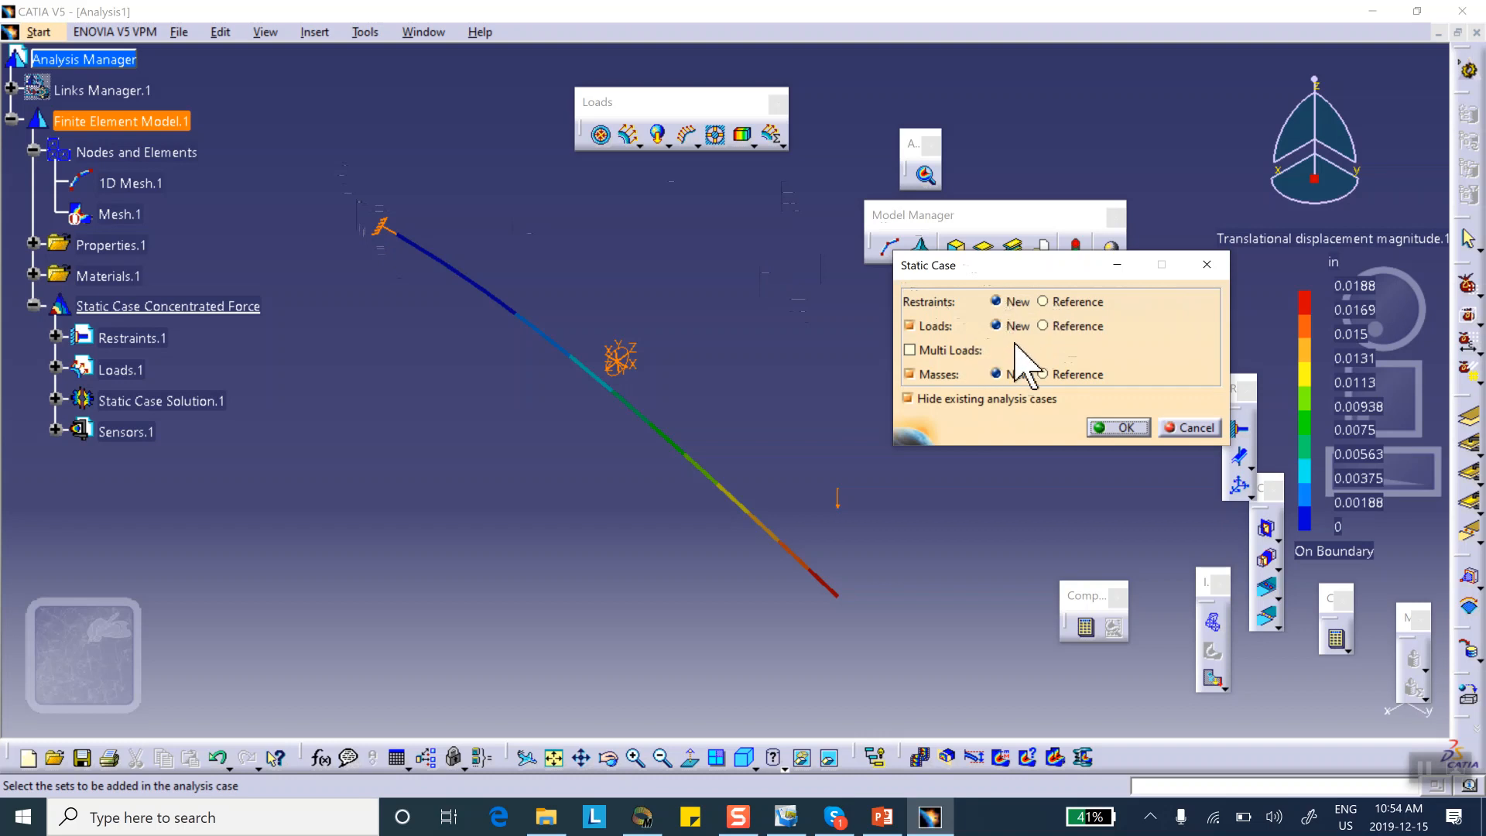
{"action": "left_click", "coordinate": [1117, 427]}
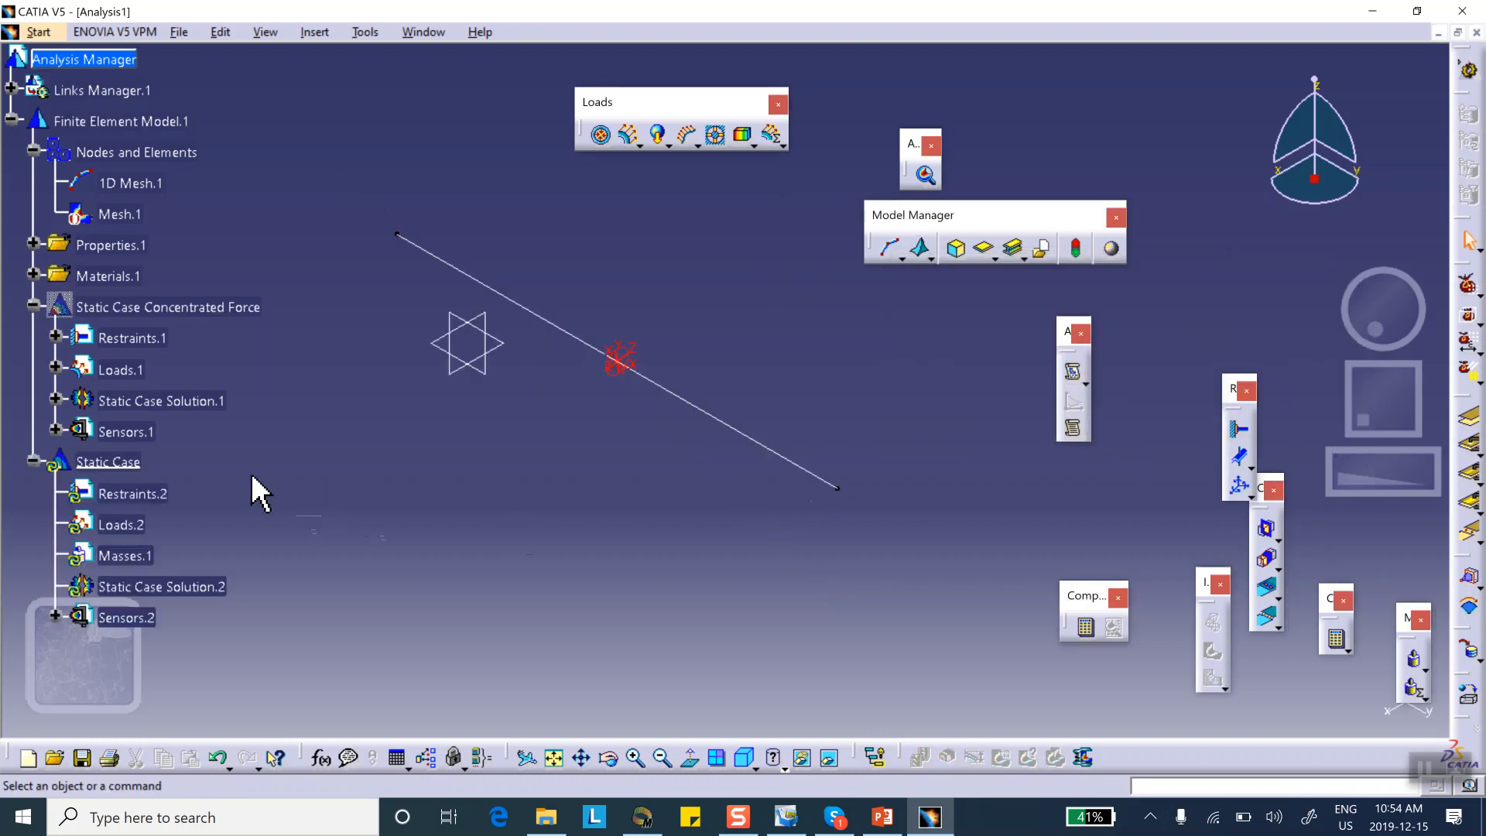
Change the new case's Feature Name to 'Static Case Concentrated Moment' in Properties
{"action": "right_click", "coordinate": [107, 461]}
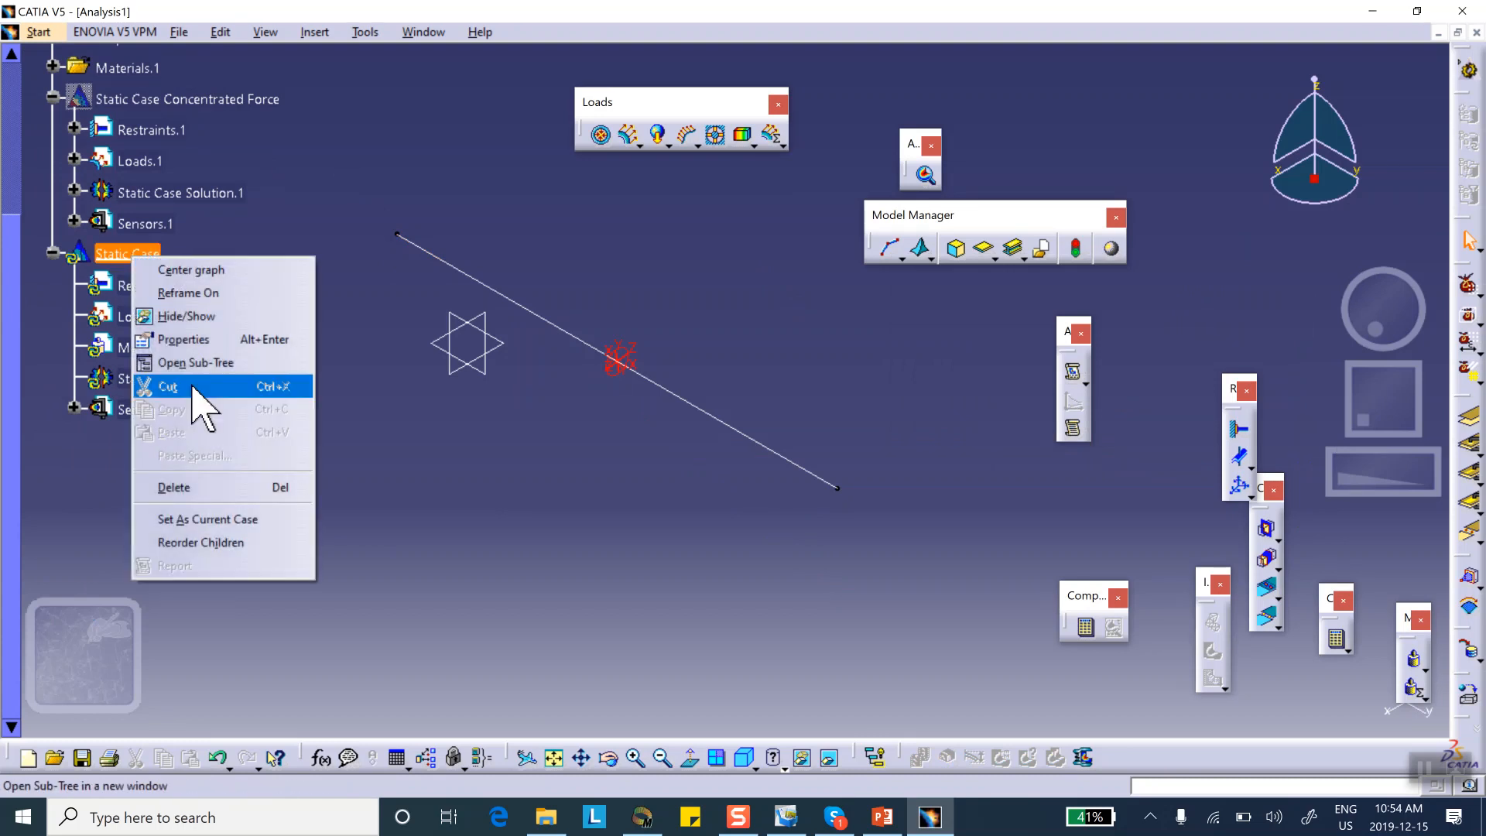
{"action": "left_click", "coordinate": [184, 339]}
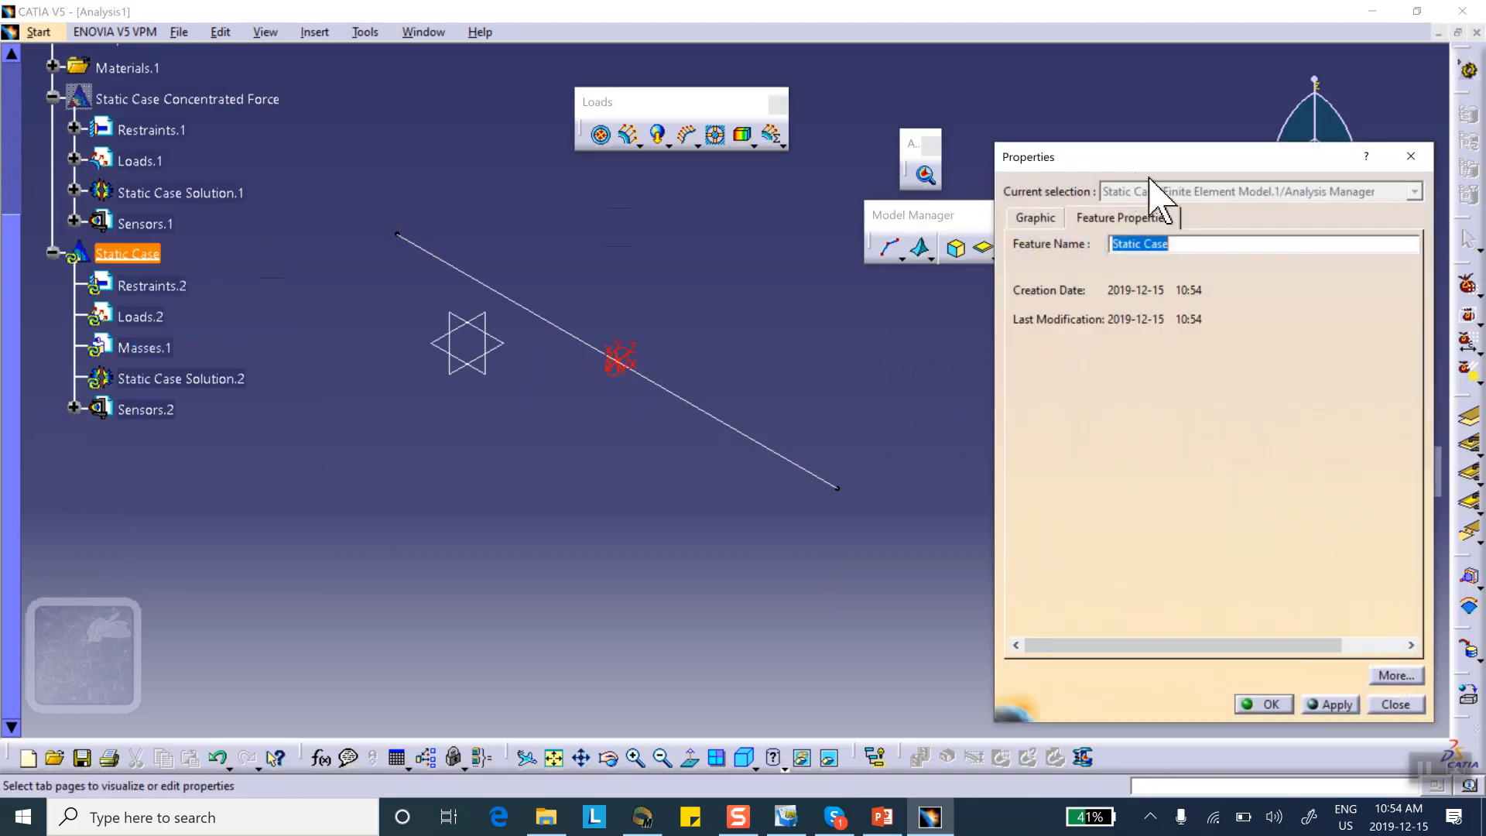
{"action": "left_click", "coordinate": [1185, 244]}
{"action": "type", "text": " Conc"}
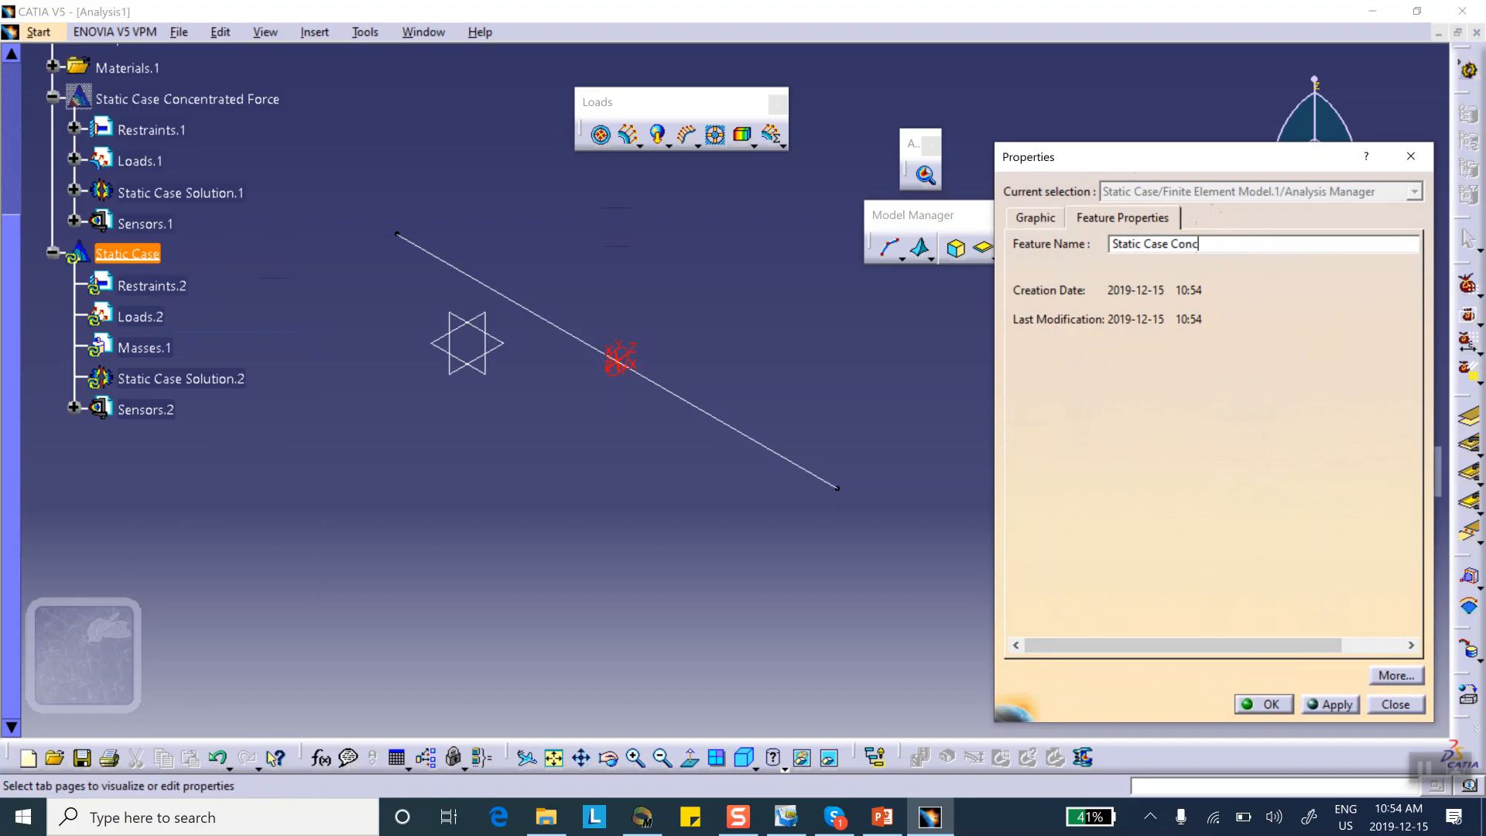
{"action": "type", "text": "entrated Mome"}
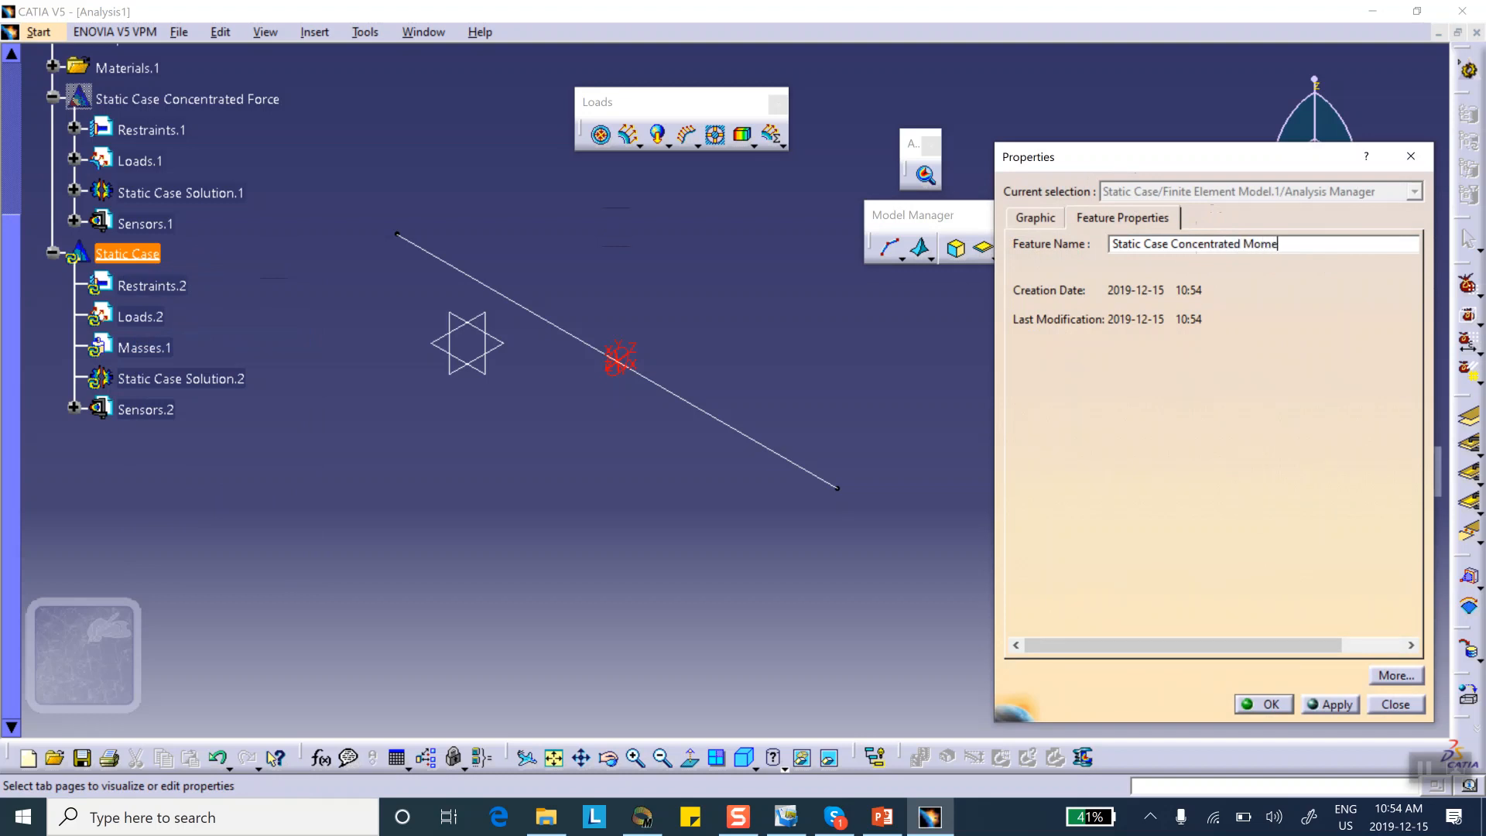
{"action": "type", "text": "nt"}
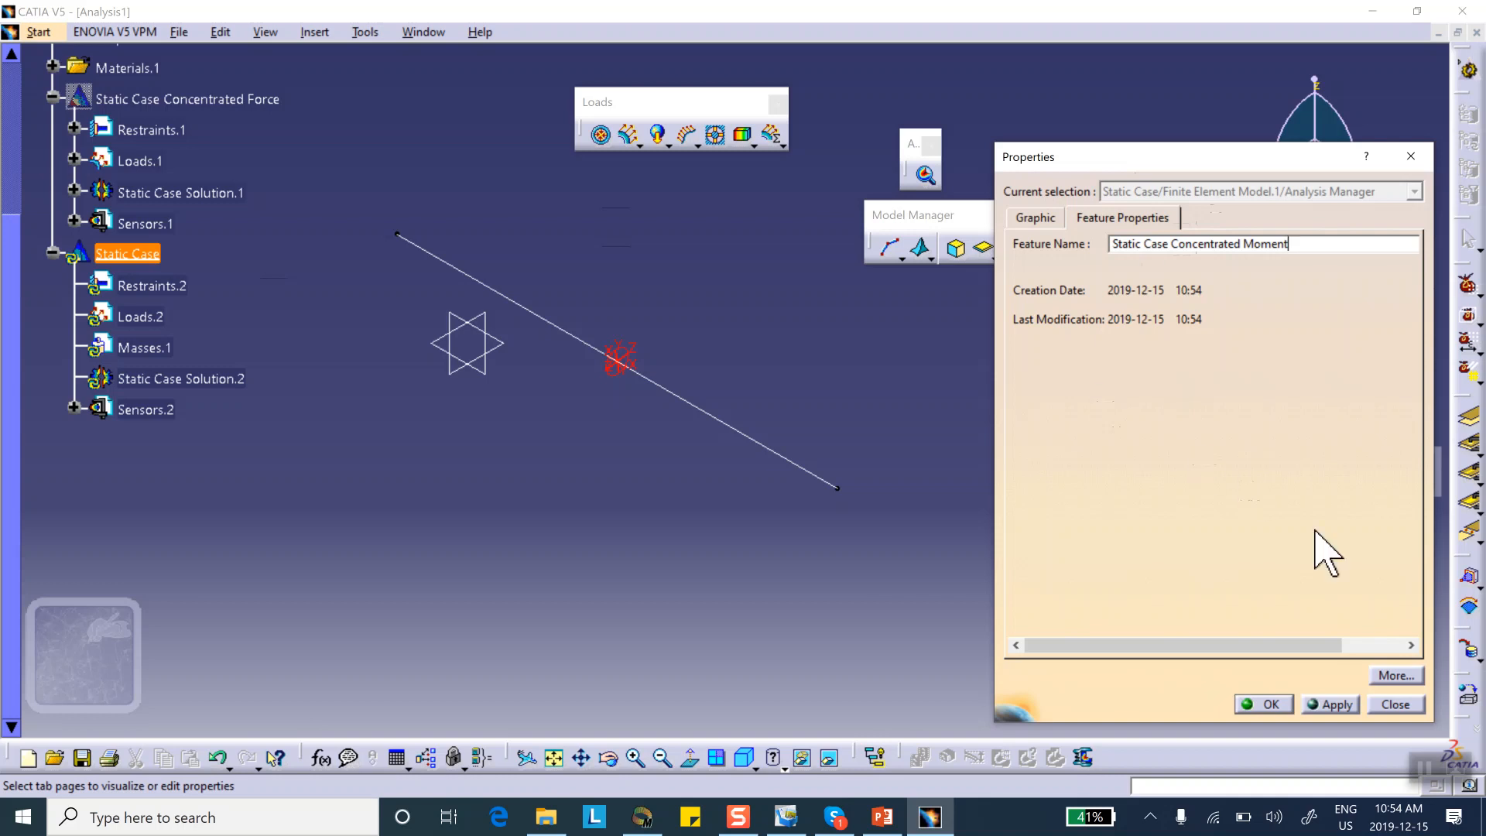
{"action": "left_click", "coordinate": [1263, 704]}
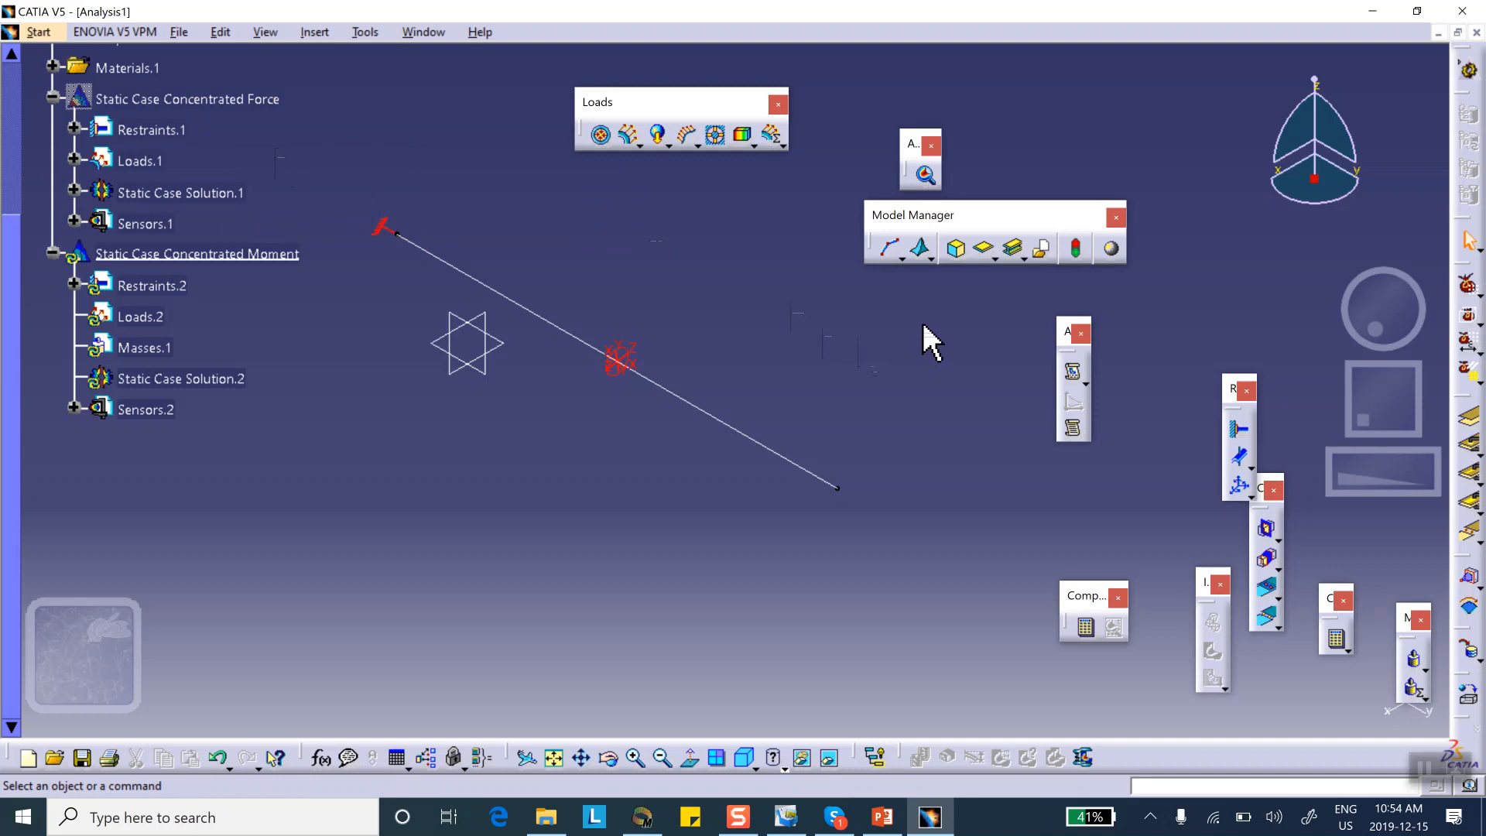
{"action": "mouse_move", "coordinate": [711, 176]}
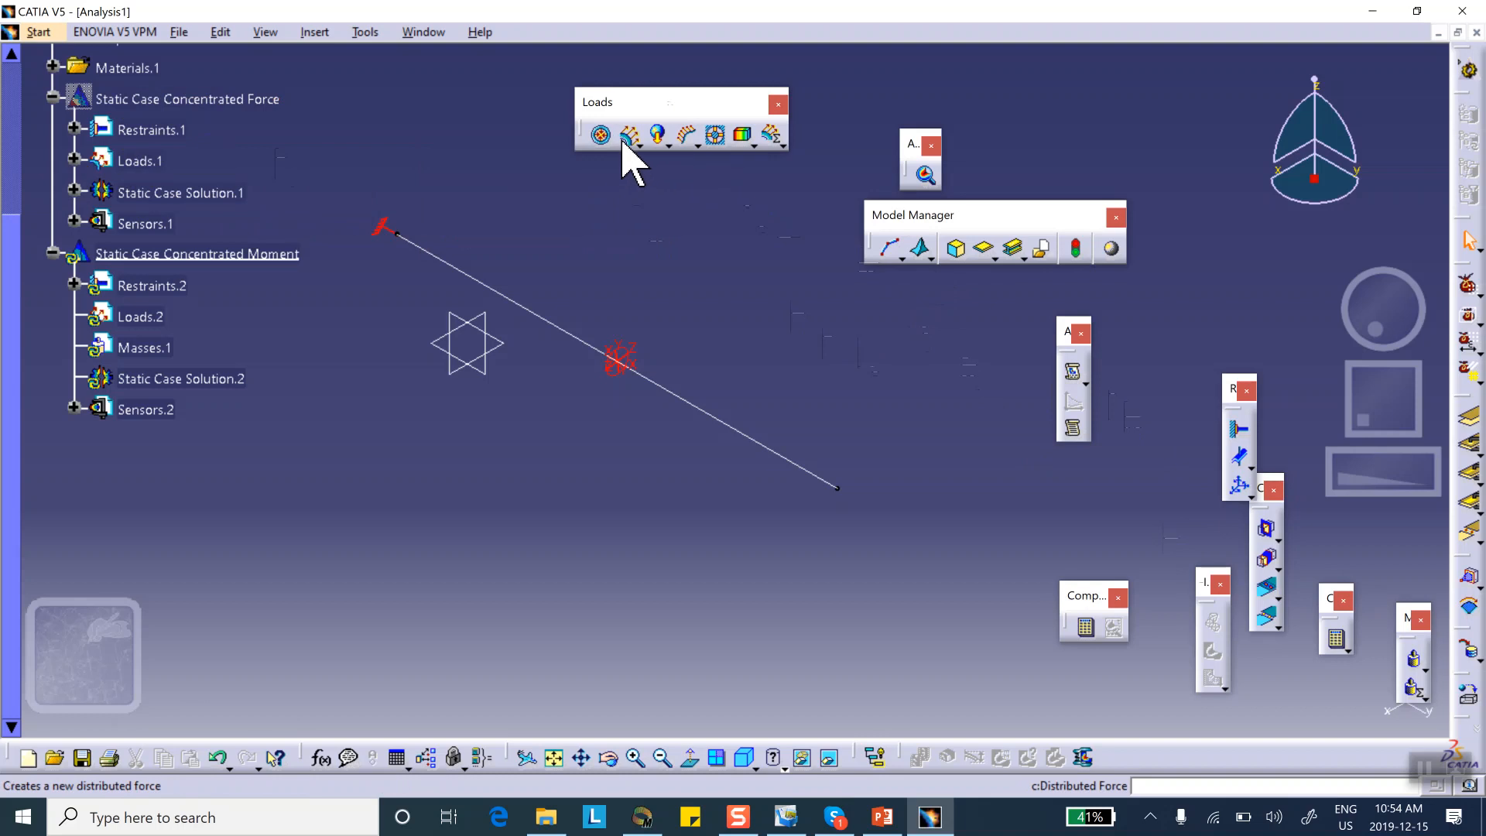
{"action": "mouse_move", "coordinate": [630, 135]}
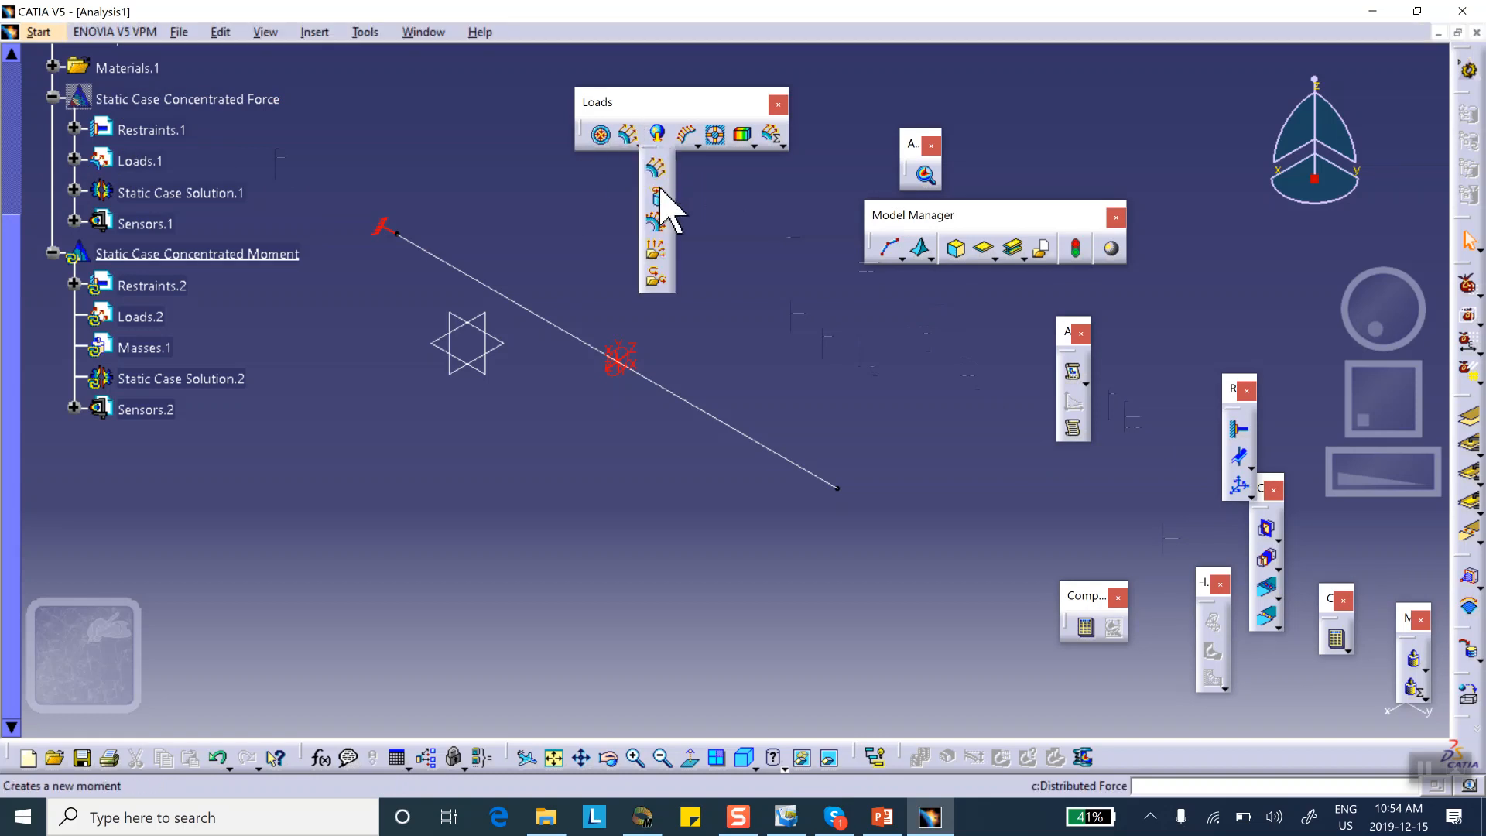
Apply Moment.1, 200 lbf·in about X, at the beam's free-end vertex
{"action": "left_click", "coordinate": [657, 207]}
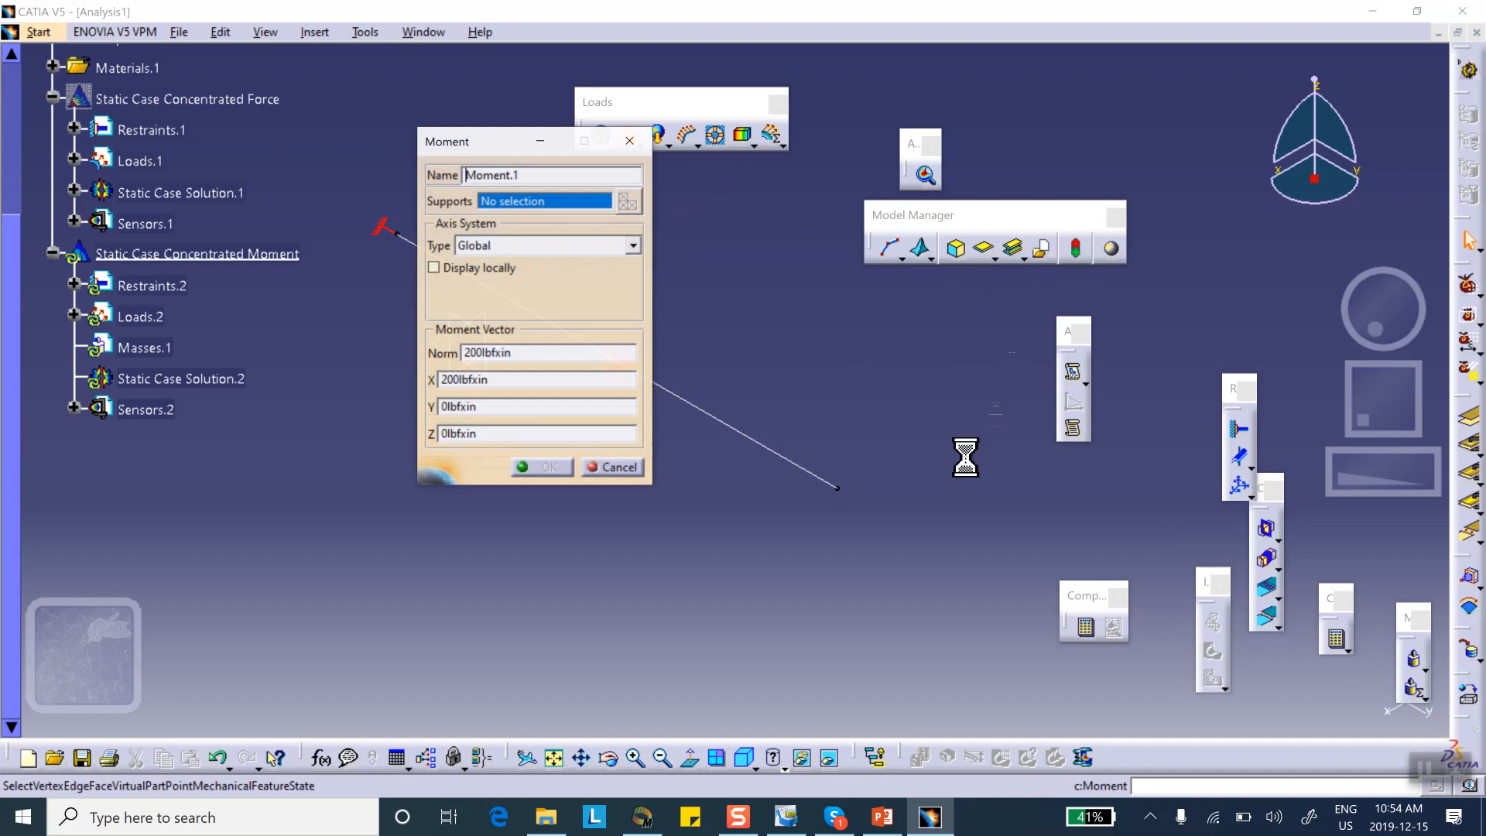
{"action": "left_click", "coordinate": [831, 491]}
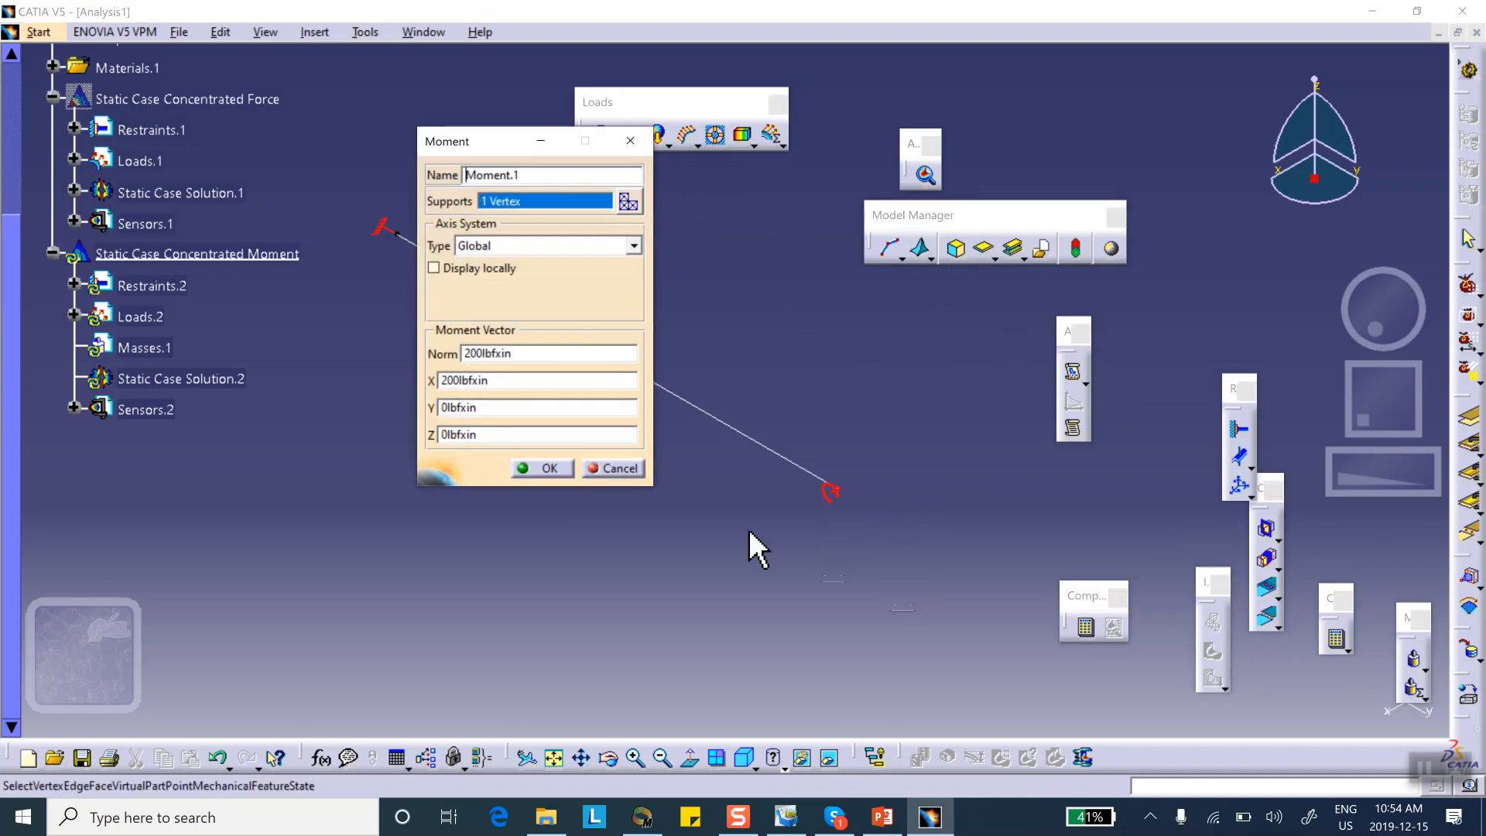
{"action": "mouse_move", "coordinate": [491, 270]}
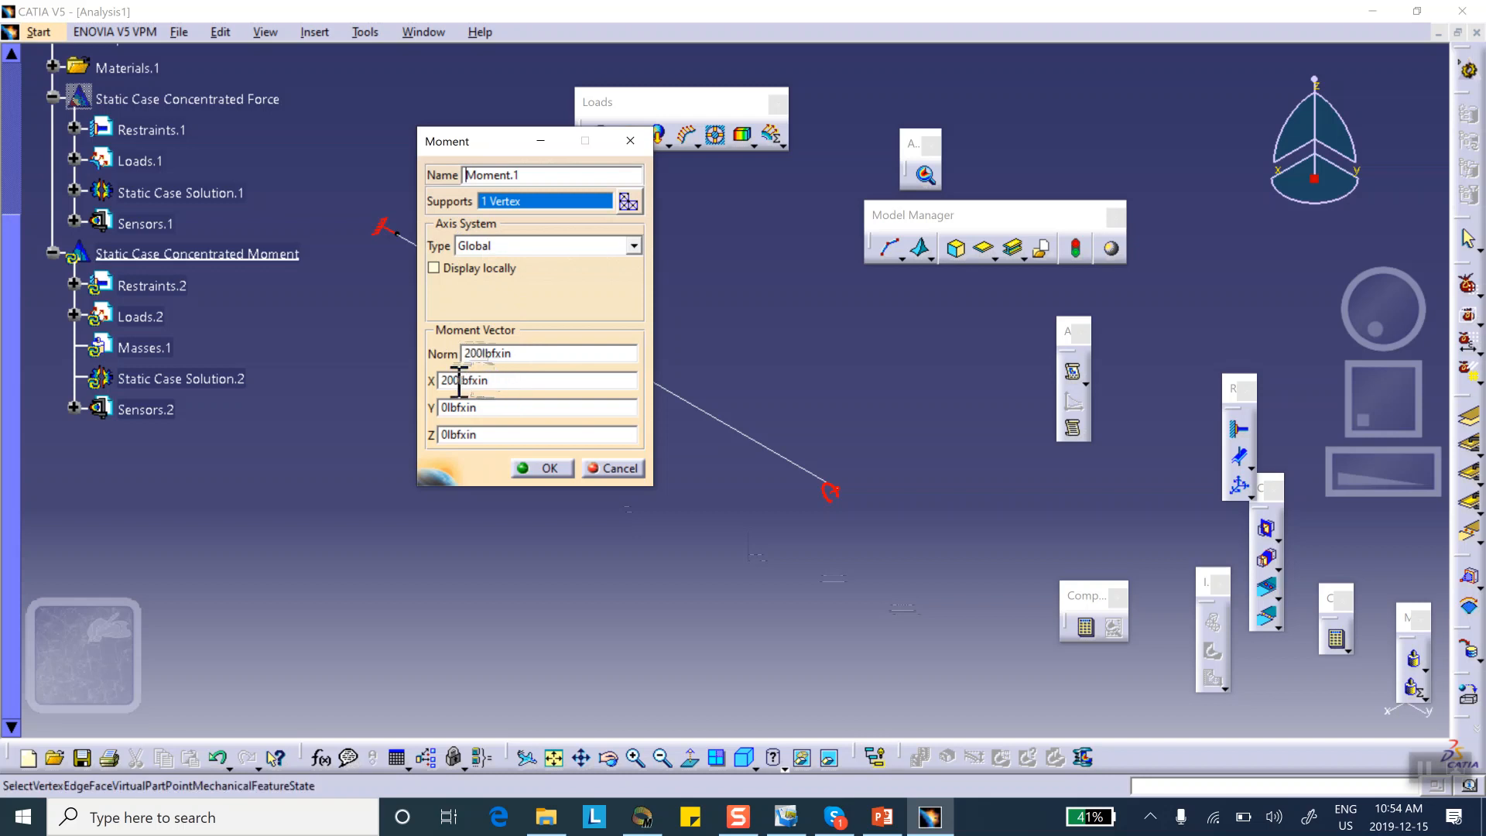
{"action": "mouse_move", "coordinate": [459, 379]}
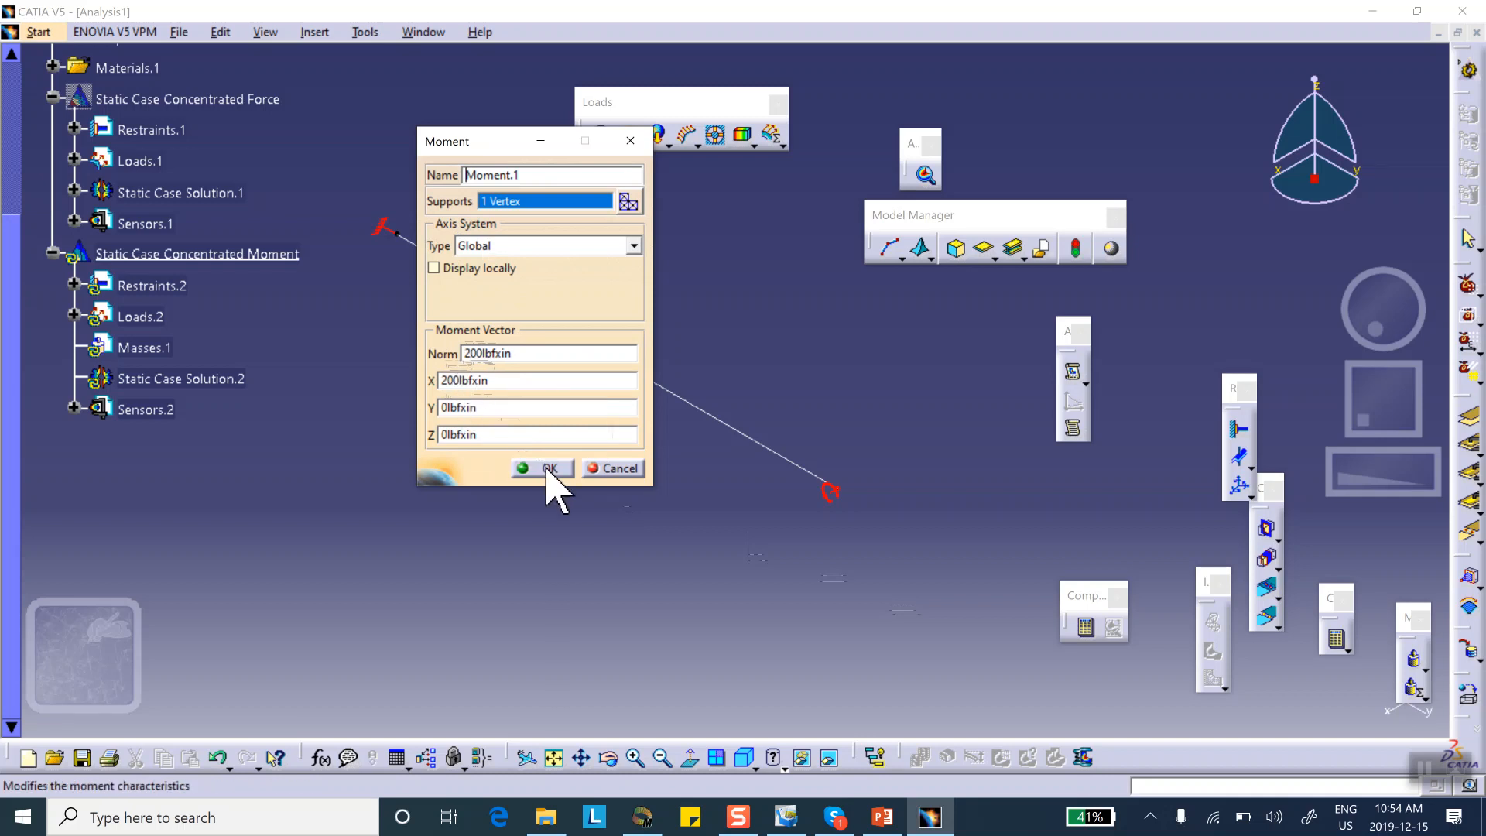
{"action": "left_click", "coordinate": [548, 468]}
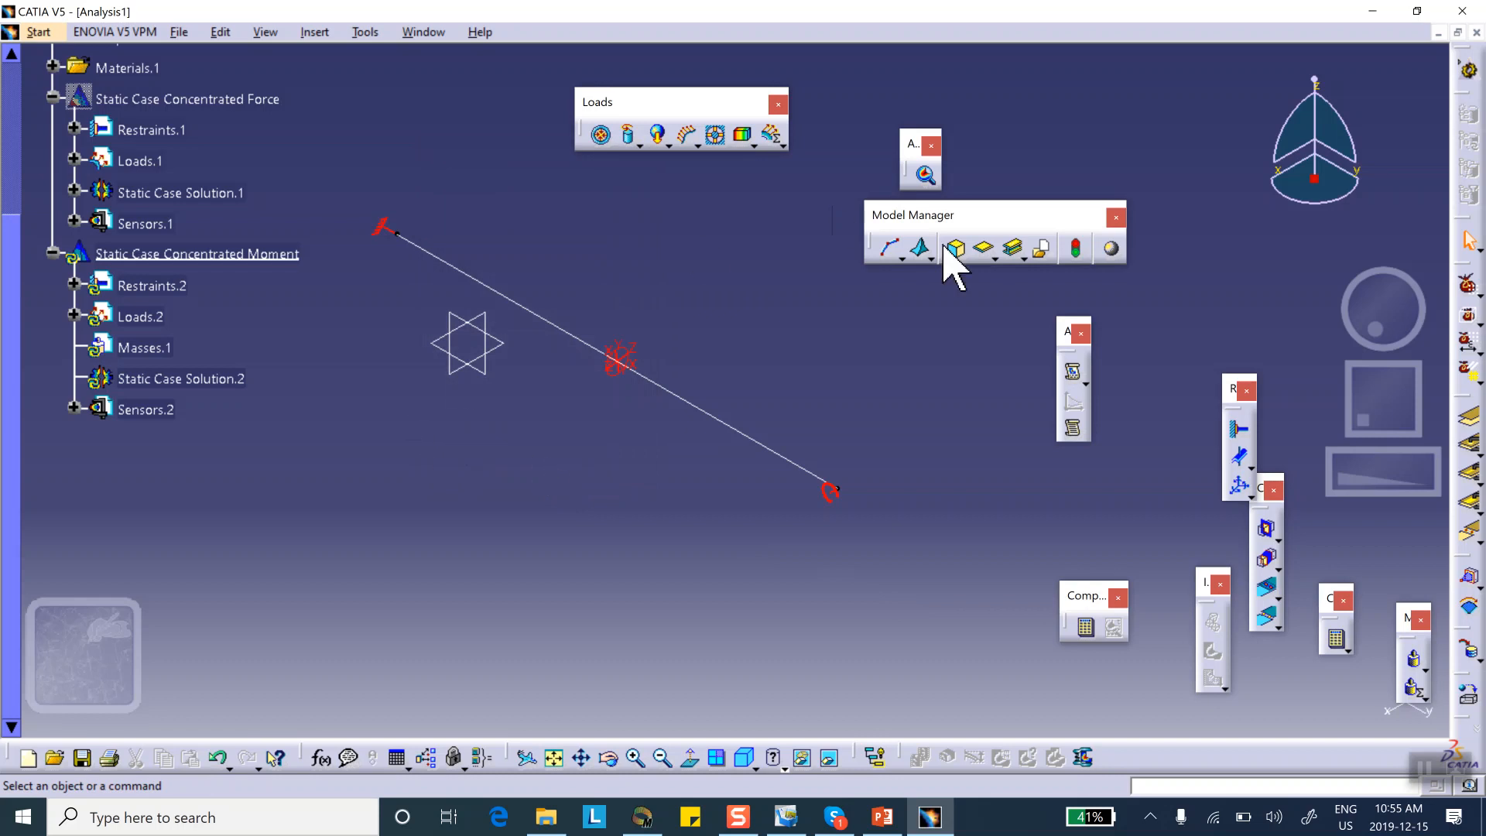
Compute all cases, continuing past the resources estimation warning
{"action": "left_click", "coordinate": [1085, 626]}
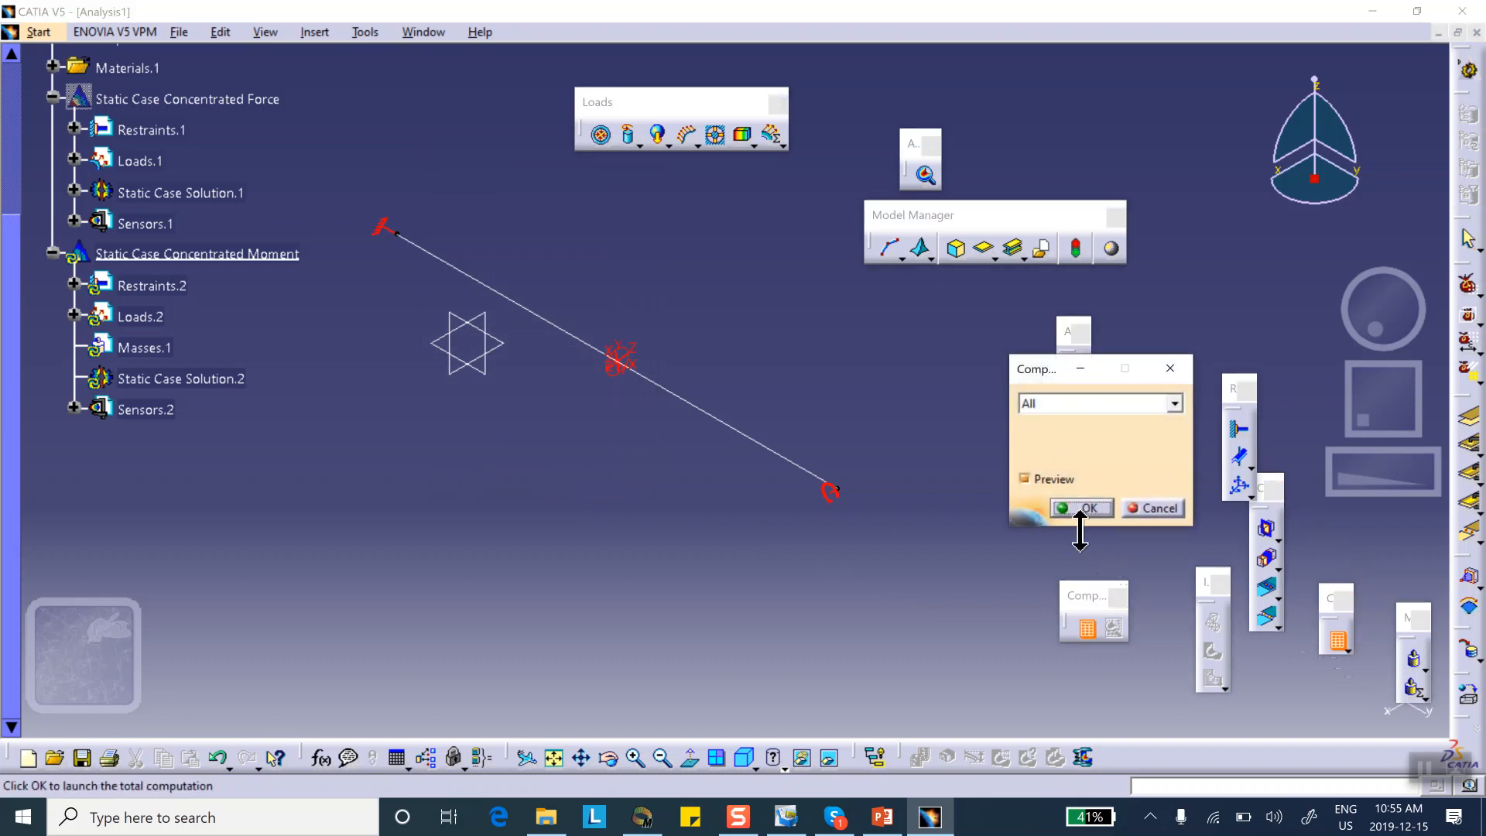
{"action": "left_click", "coordinate": [1082, 508]}
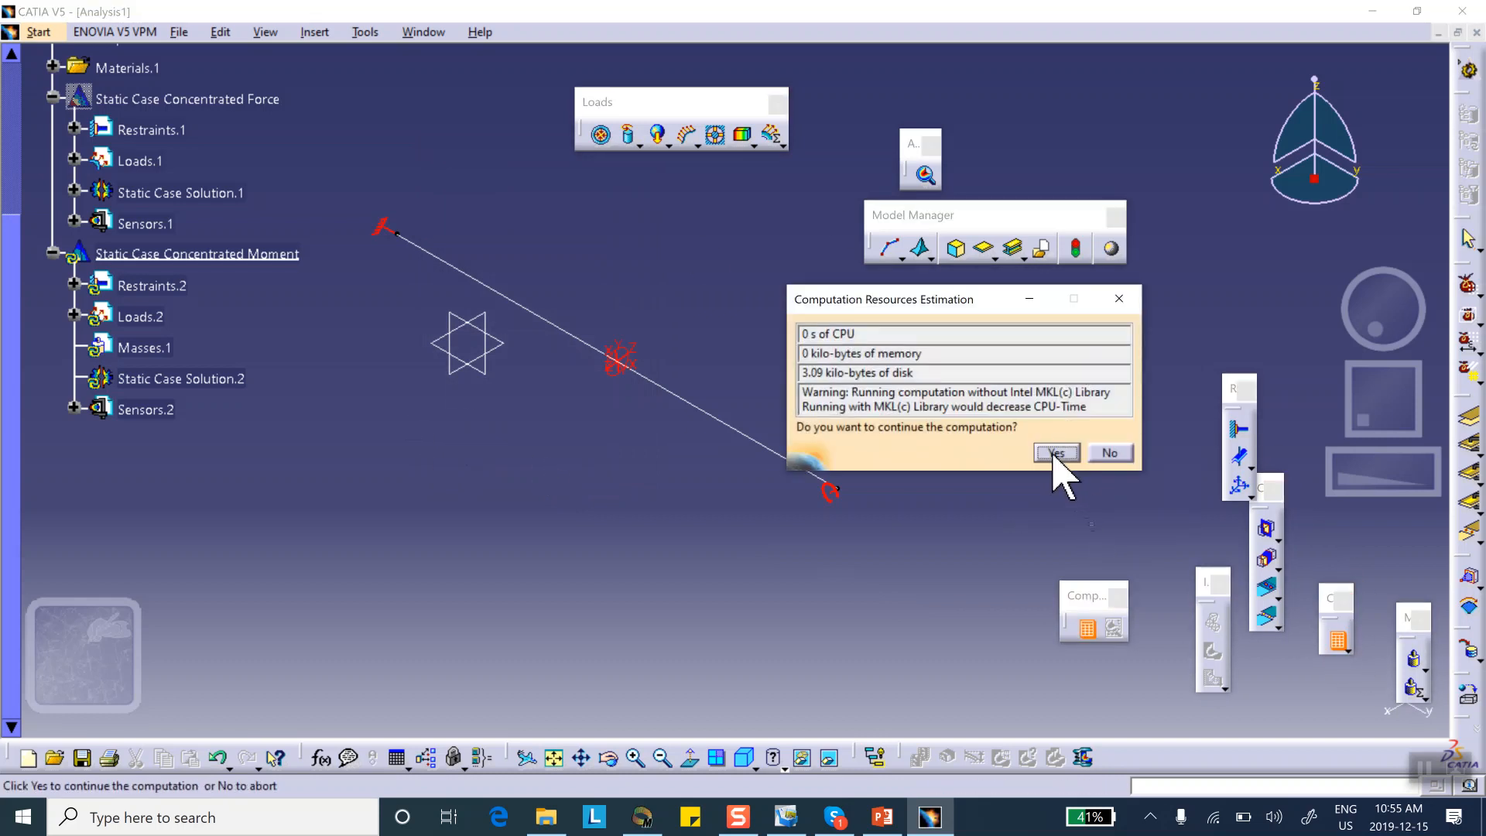
{"action": "left_click", "coordinate": [1055, 452]}
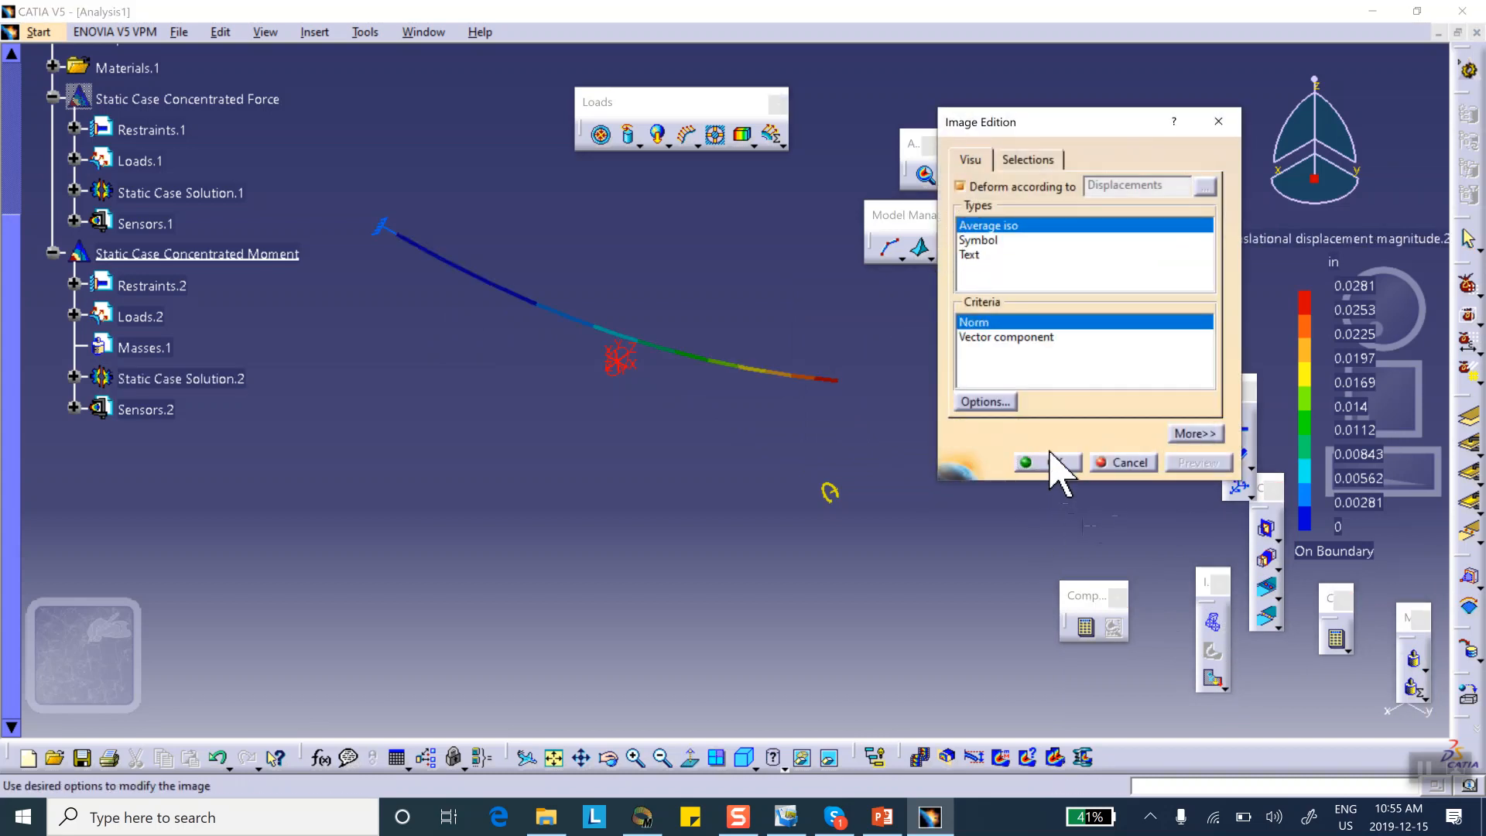
Accept the displacement contour and probe the moment case's free end, reading 0.0281 in
{"action": "left_click", "coordinate": [1029, 463]}
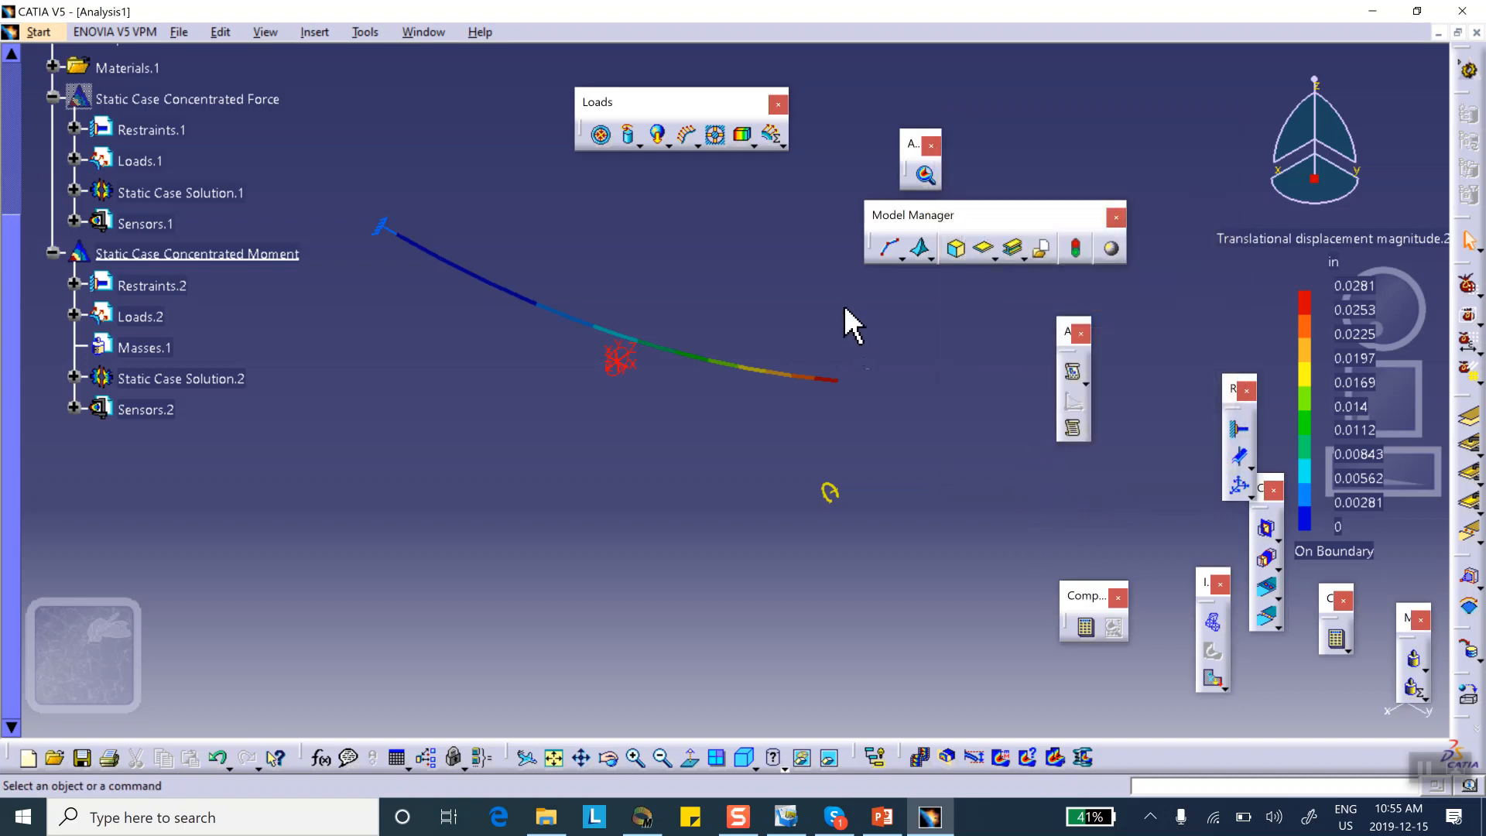
{"action": "mouse_move", "coordinate": [839, 398]}
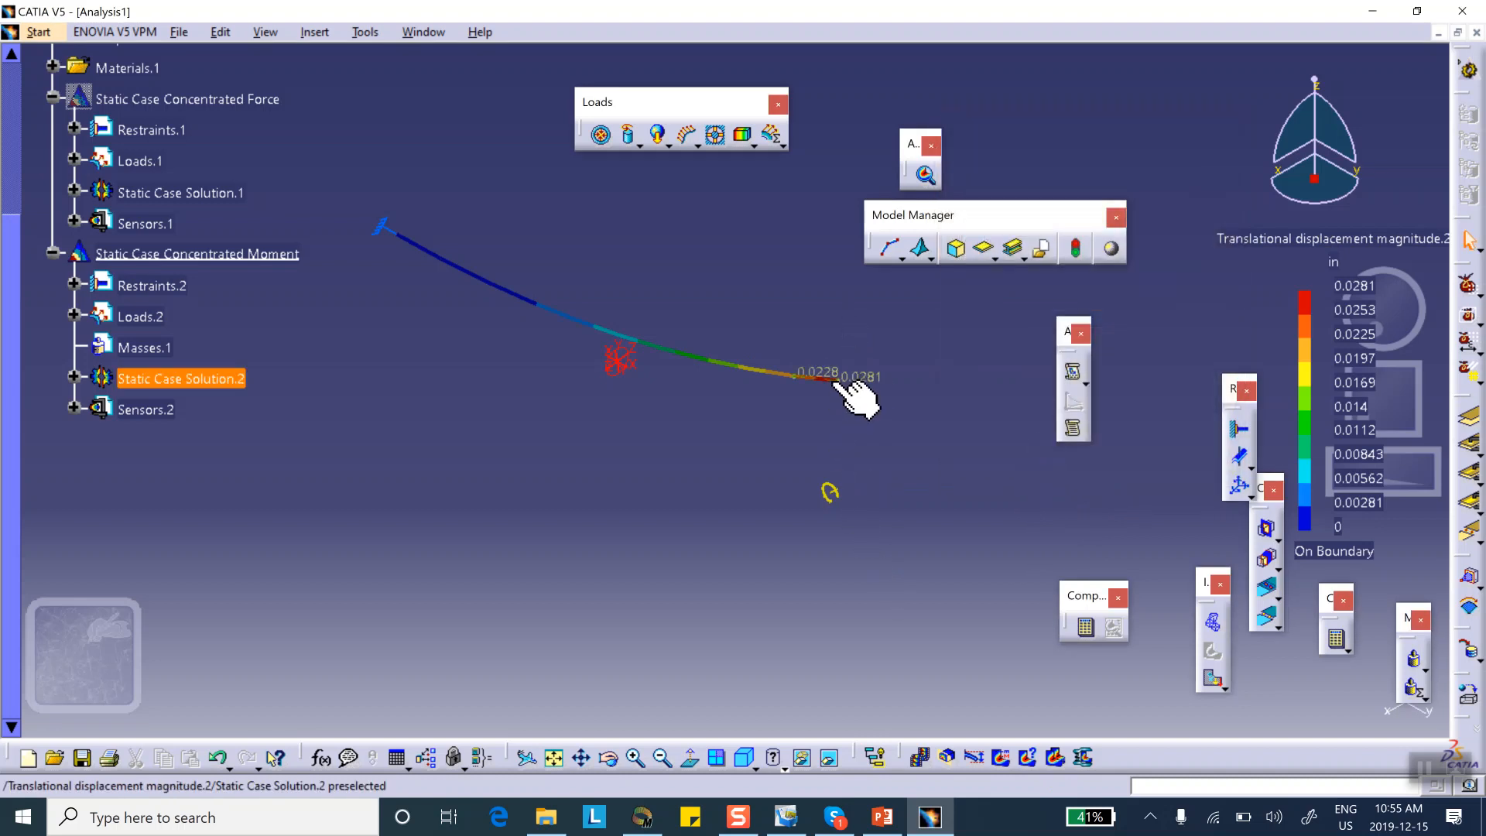
{"action": "left_click", "coordinate": [600, 428]}
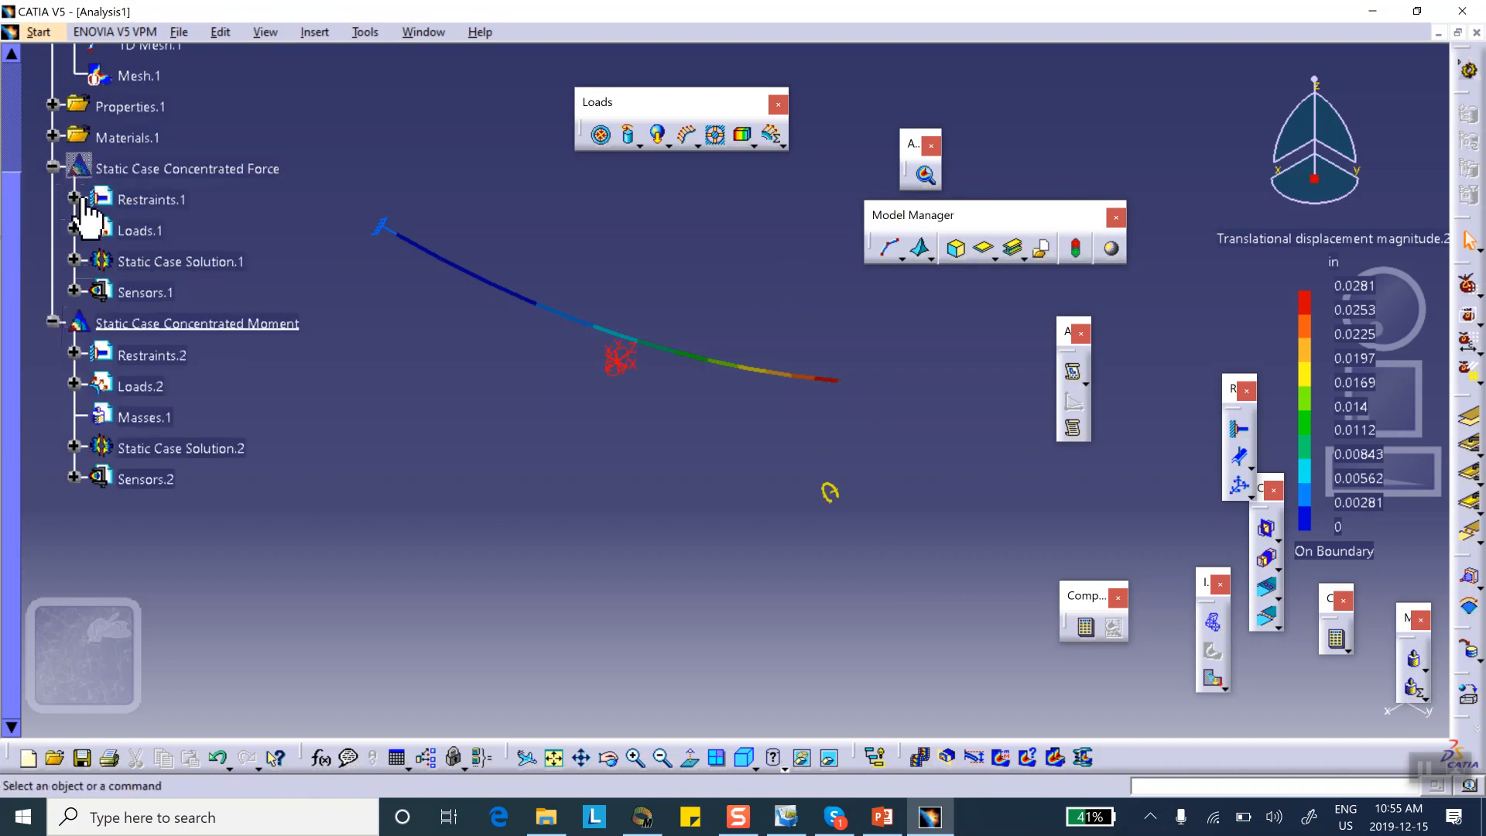
{"action": "mouse_move", "coordinate": [236, 232]}
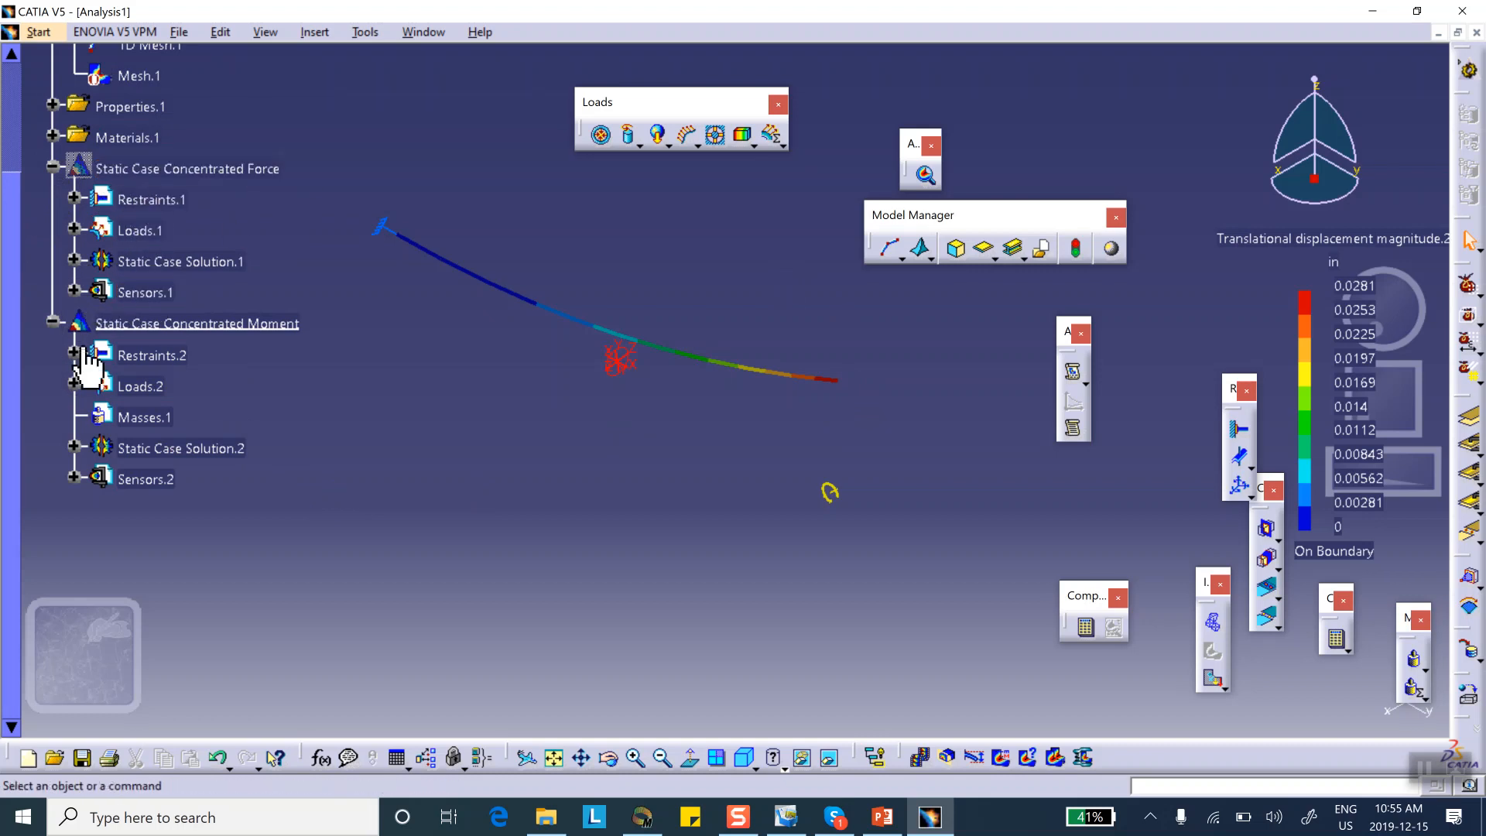
{"action": "mouse_move", "coordinate": [607, 533]}
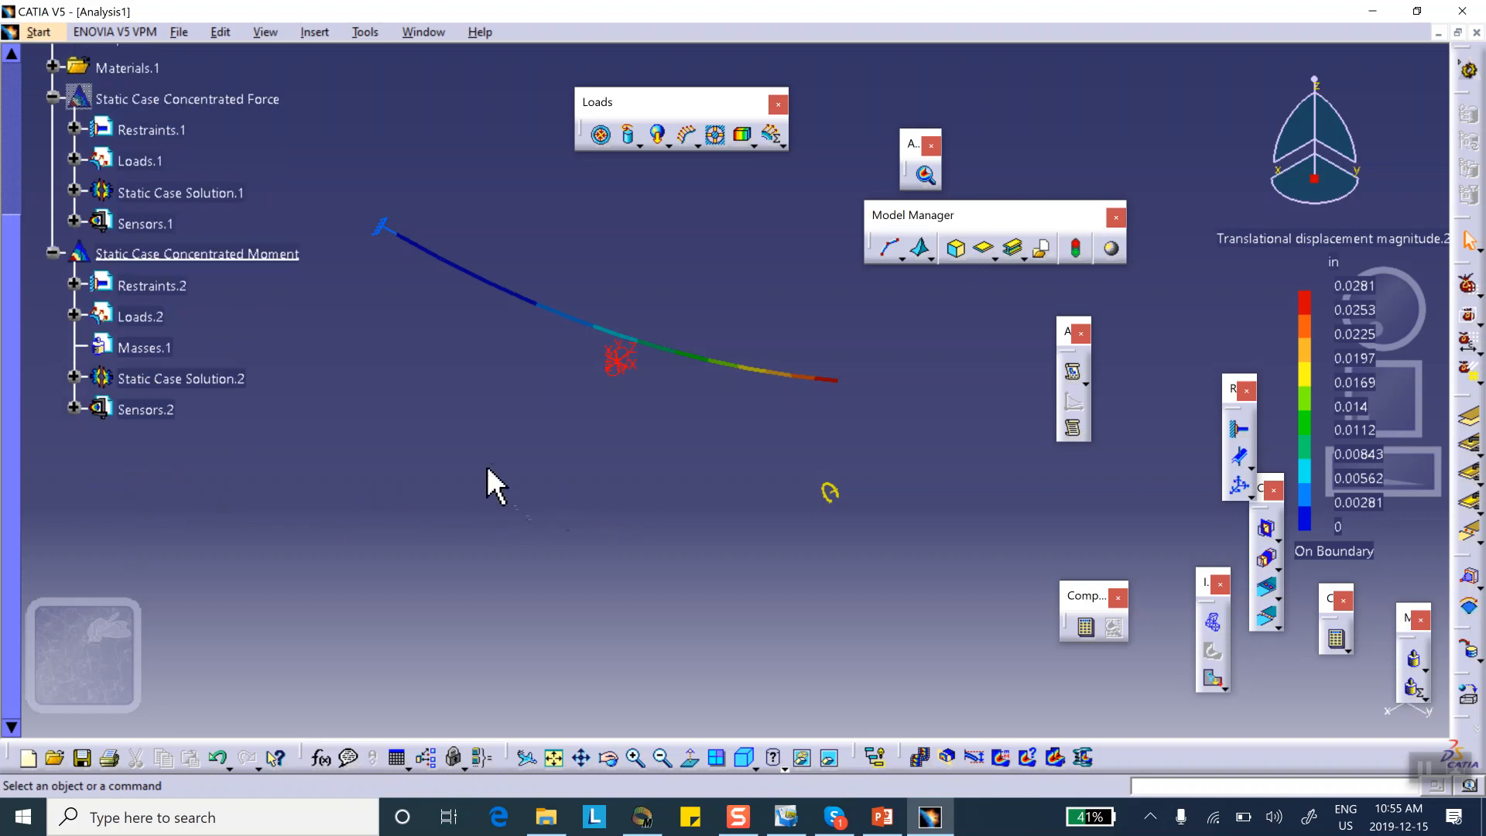
{"action": "mouse_move", "coordinate": [446, 280]}
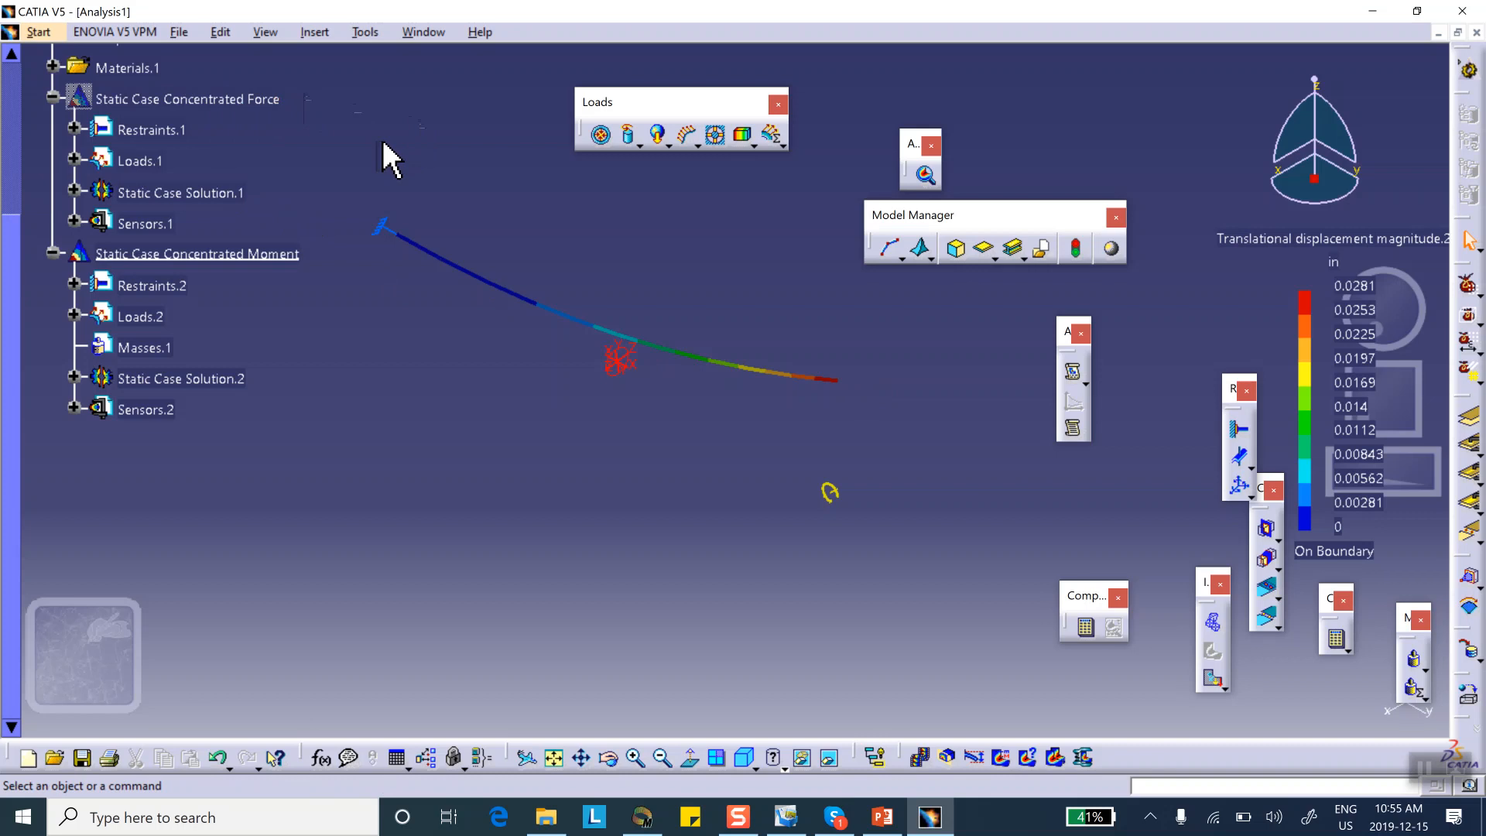
{"action": "mouse_move", "coordinate": [256, 304]}
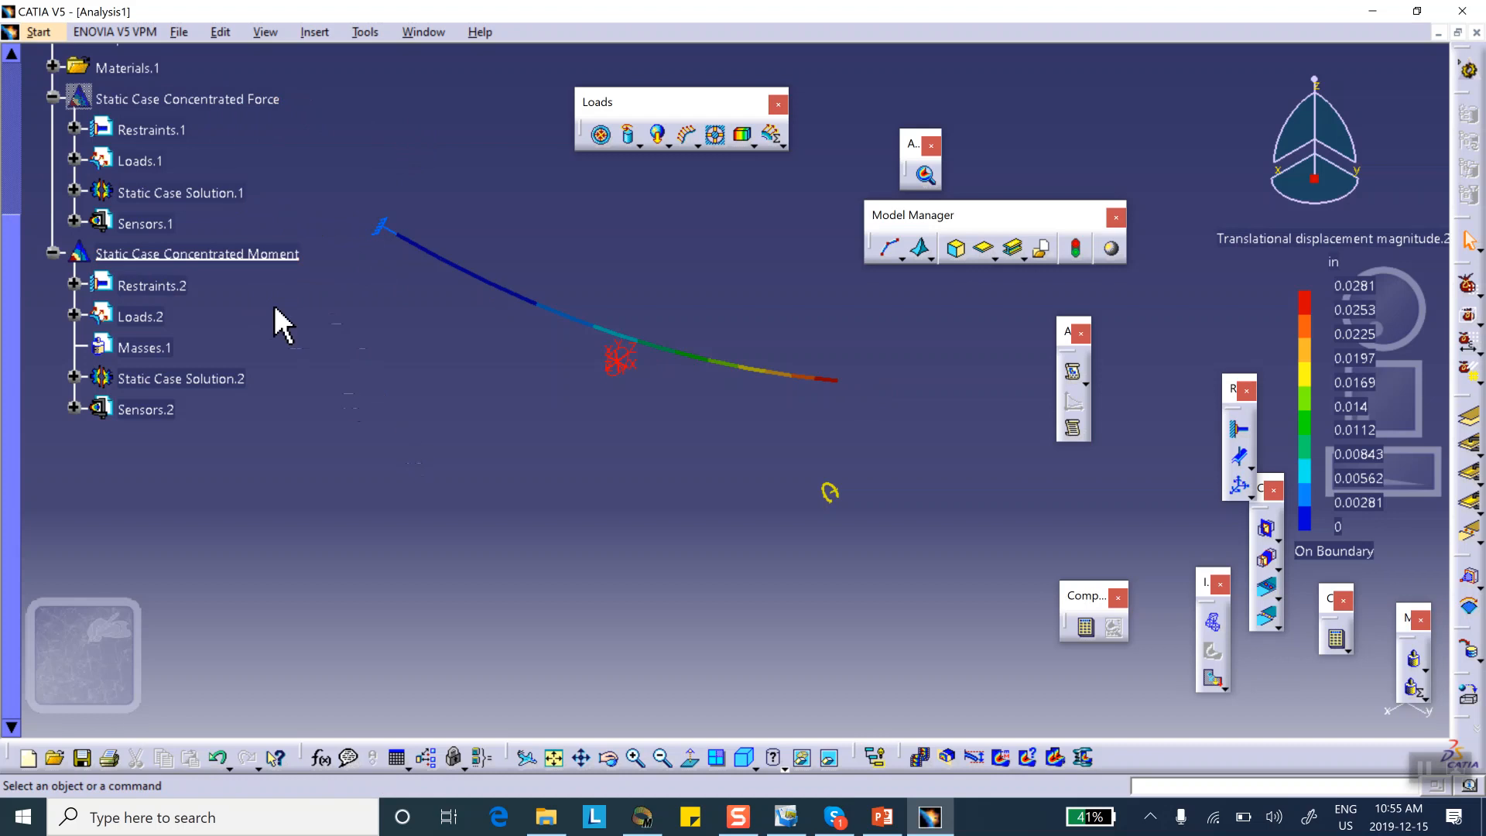
{"action": "left_click", "coordinate": [197, 253]}
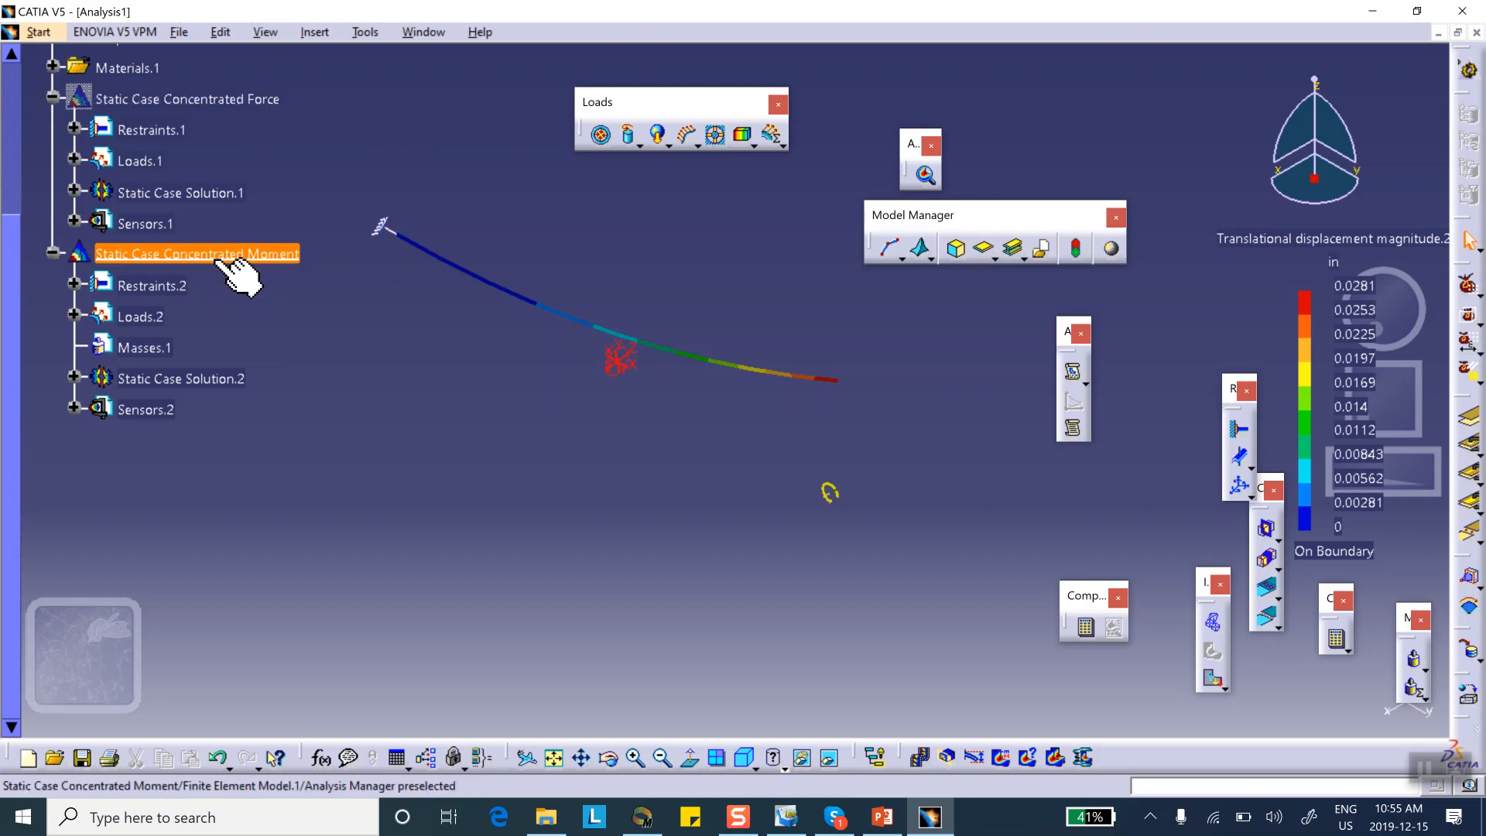
{"action": "left_click", "coordinate": [186, 98]}
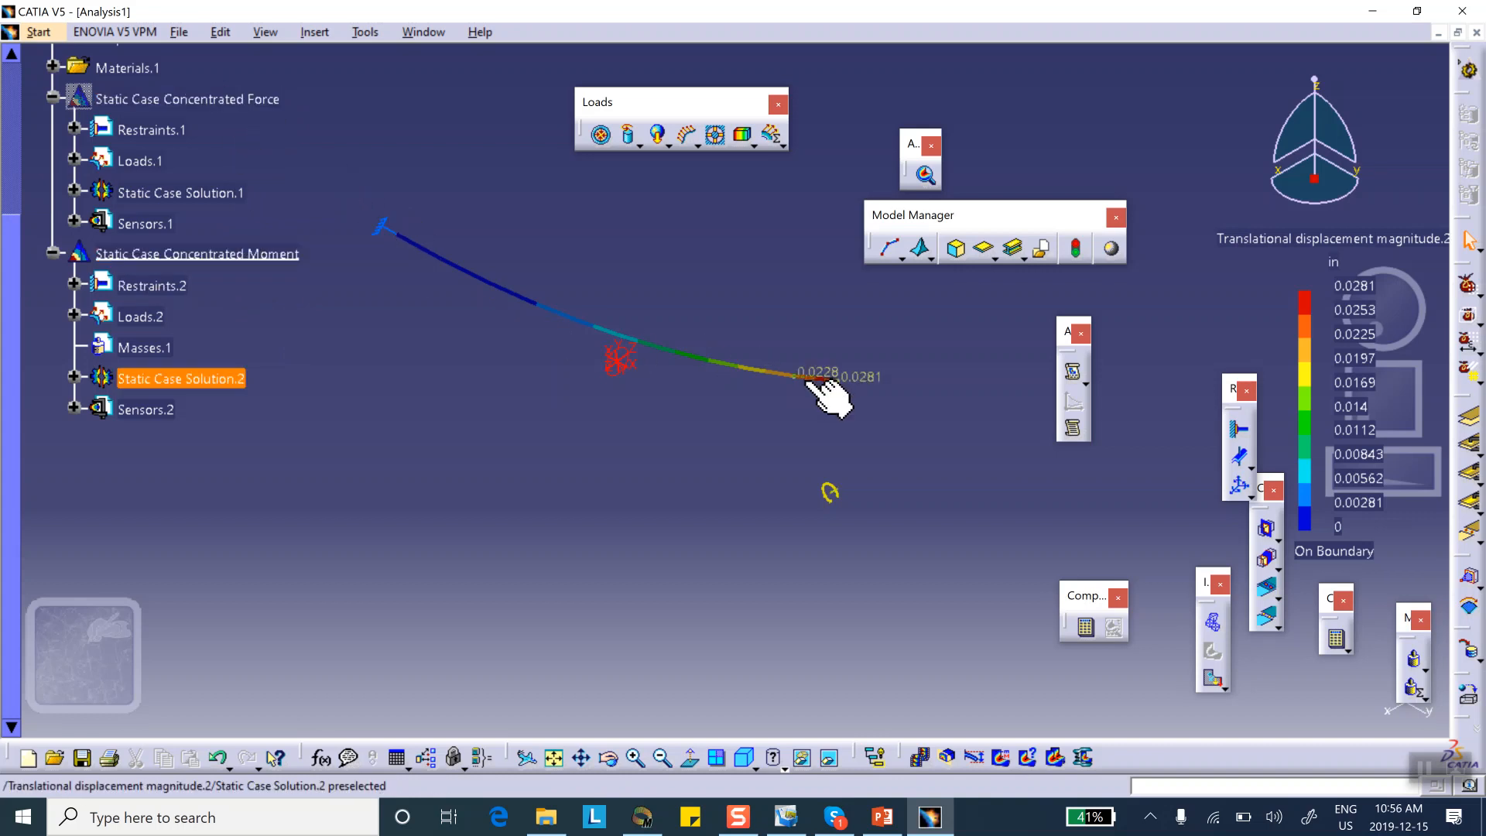
{"action": "left_click", "coordinate": [554, 490]}
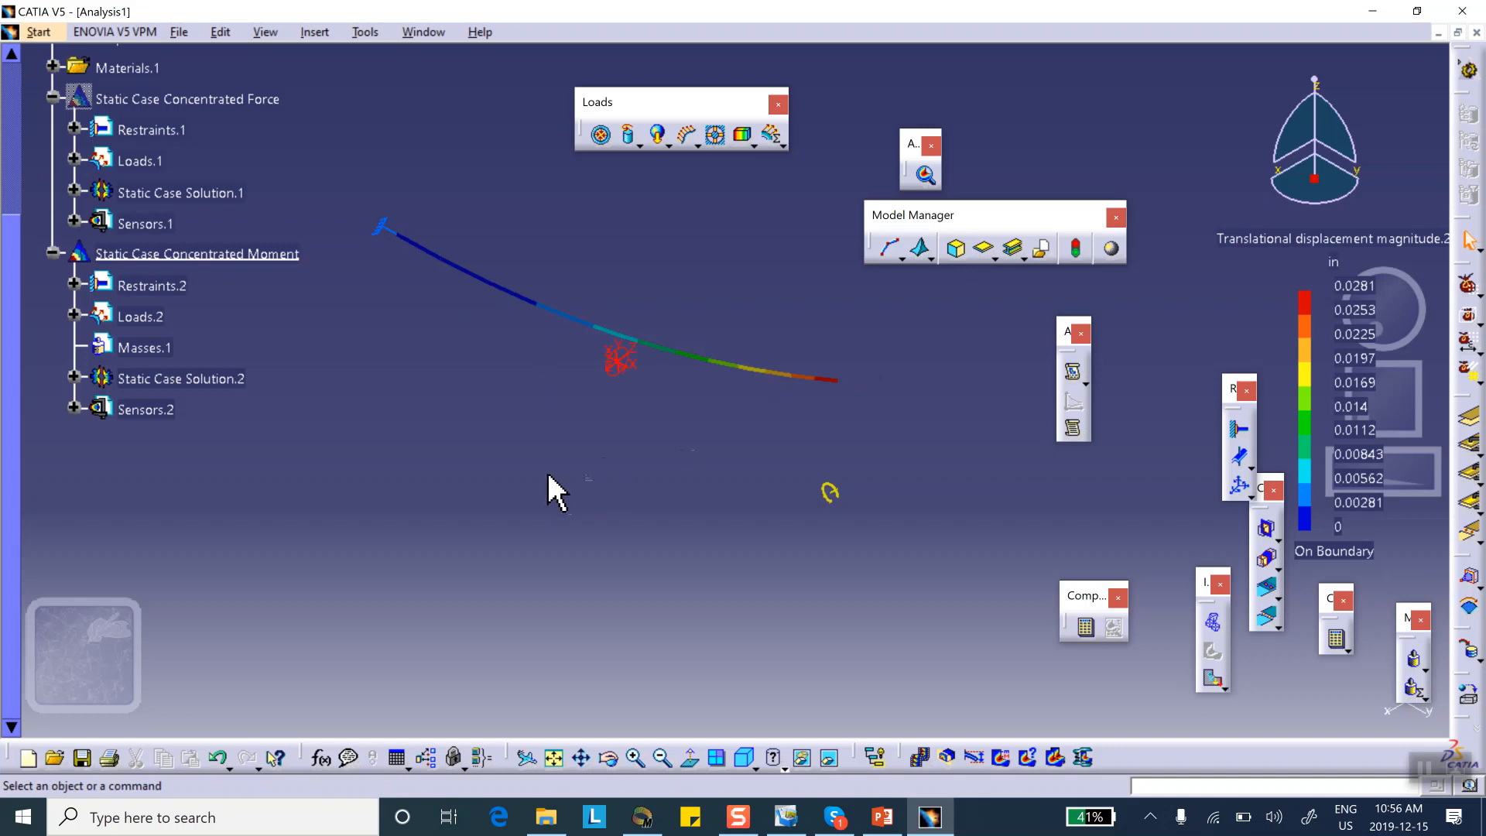
{"action": "mouse_move", "coordinate": [1021, 299]}
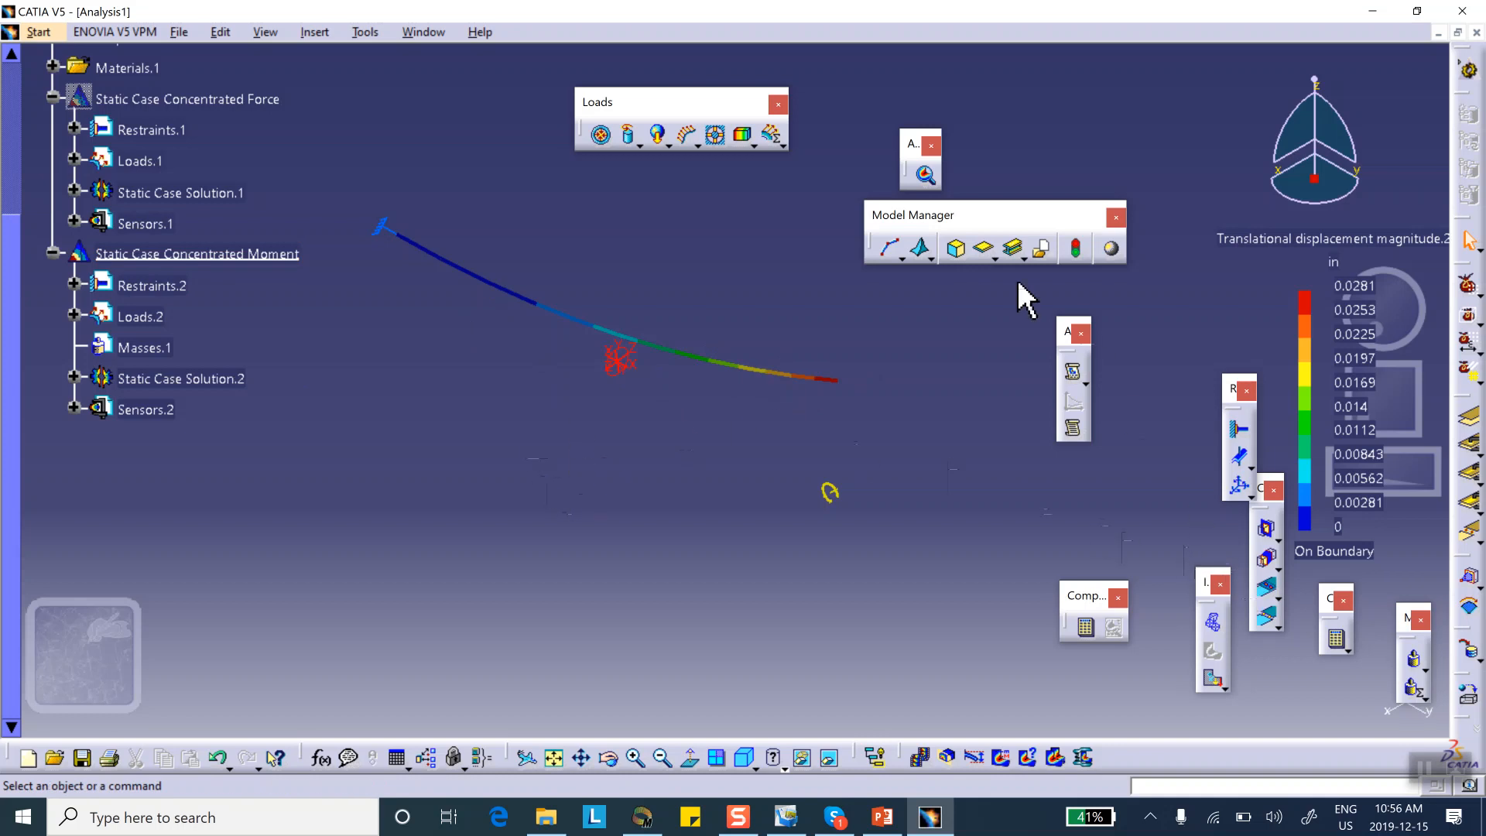
Insert a Combined Case and open Combined Static Case Solution.1's definition
{"action": "left_click", "coordinate": [314, 31]}
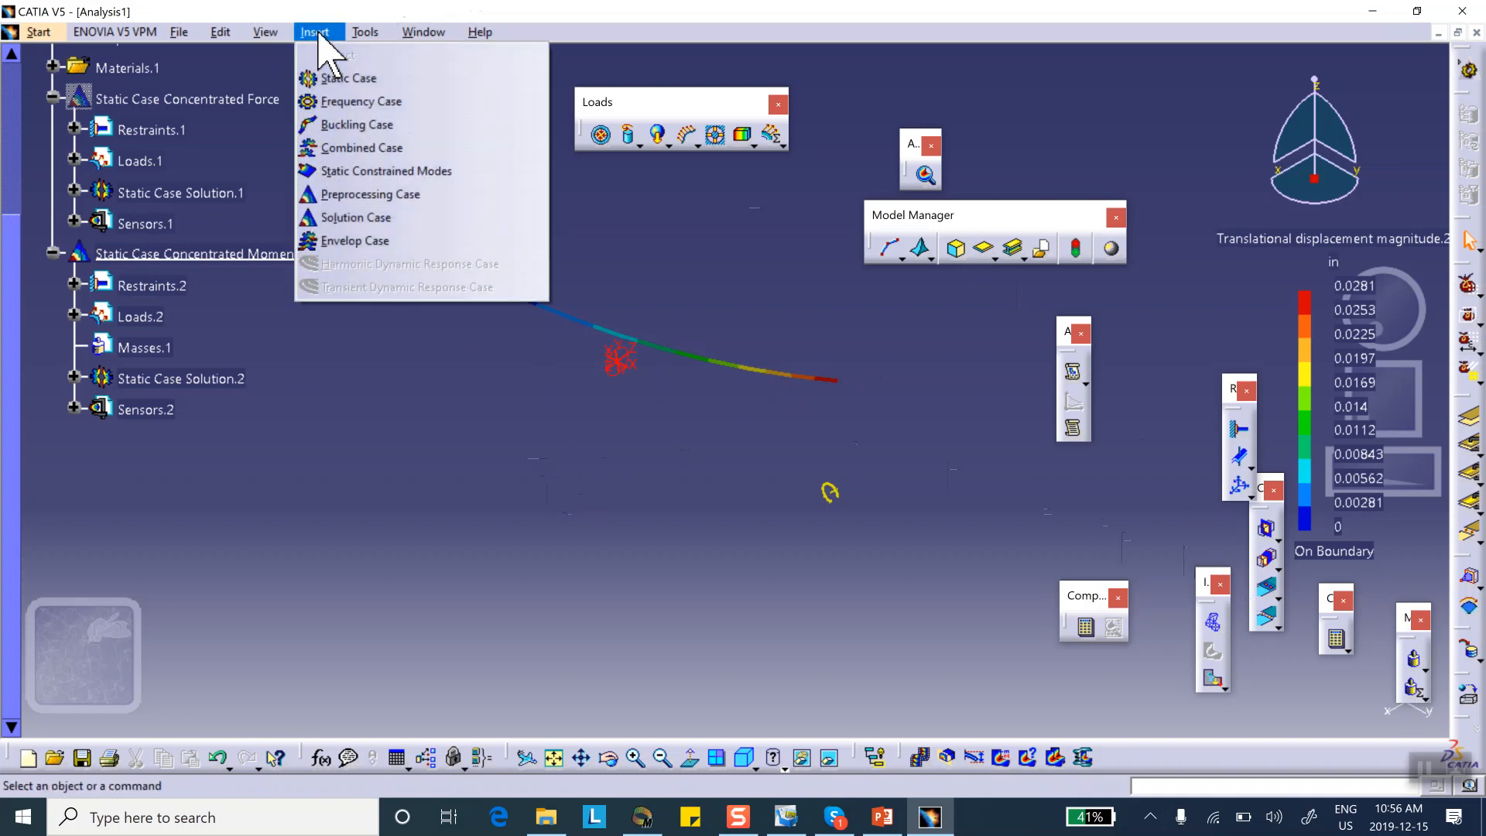
{"action": "mouse_move", "coordinate": [369, 147]}
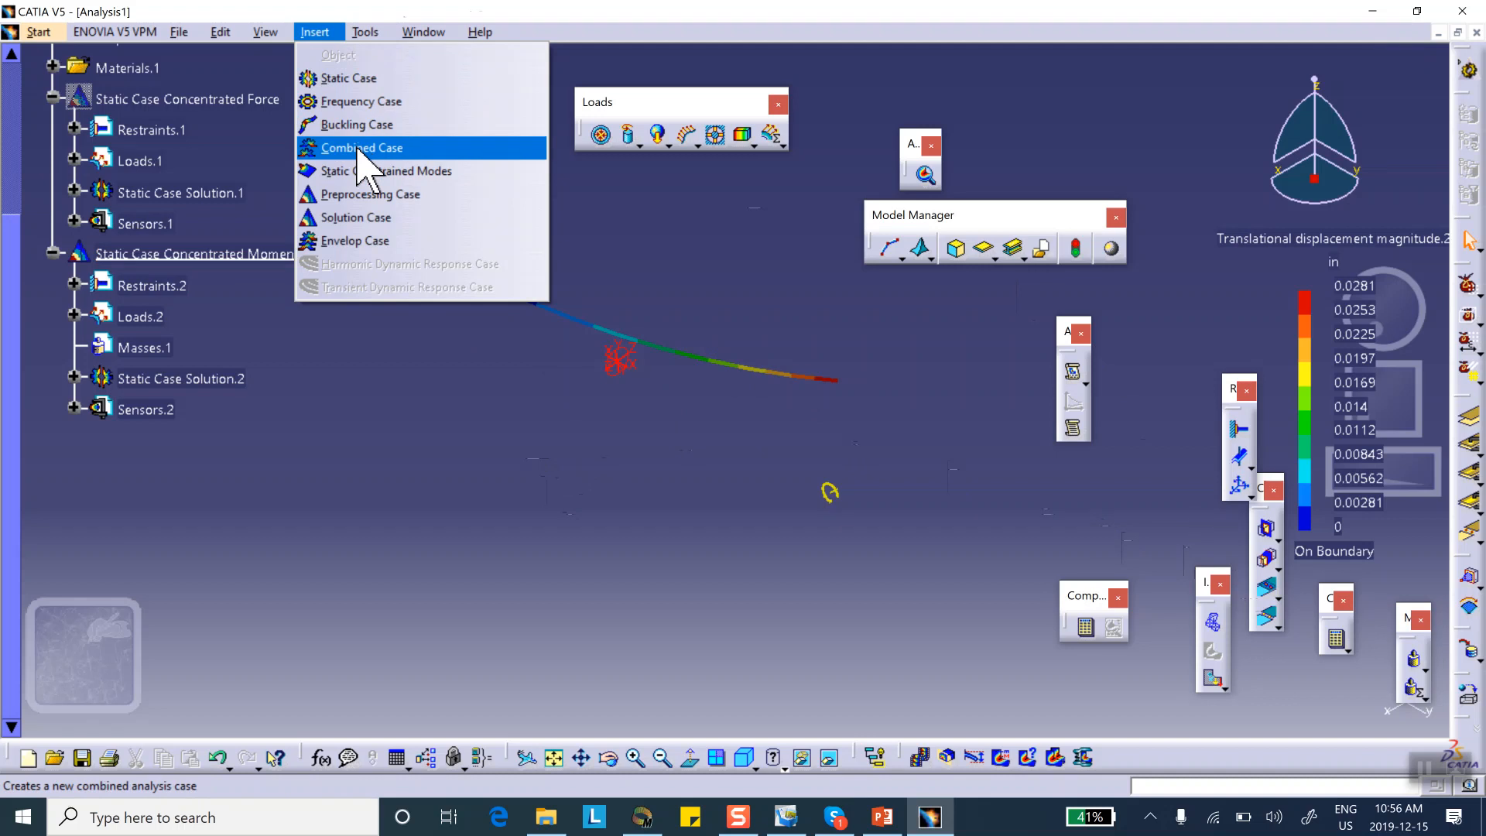
{"action": "left_click", "coordinate": [359, 147]}
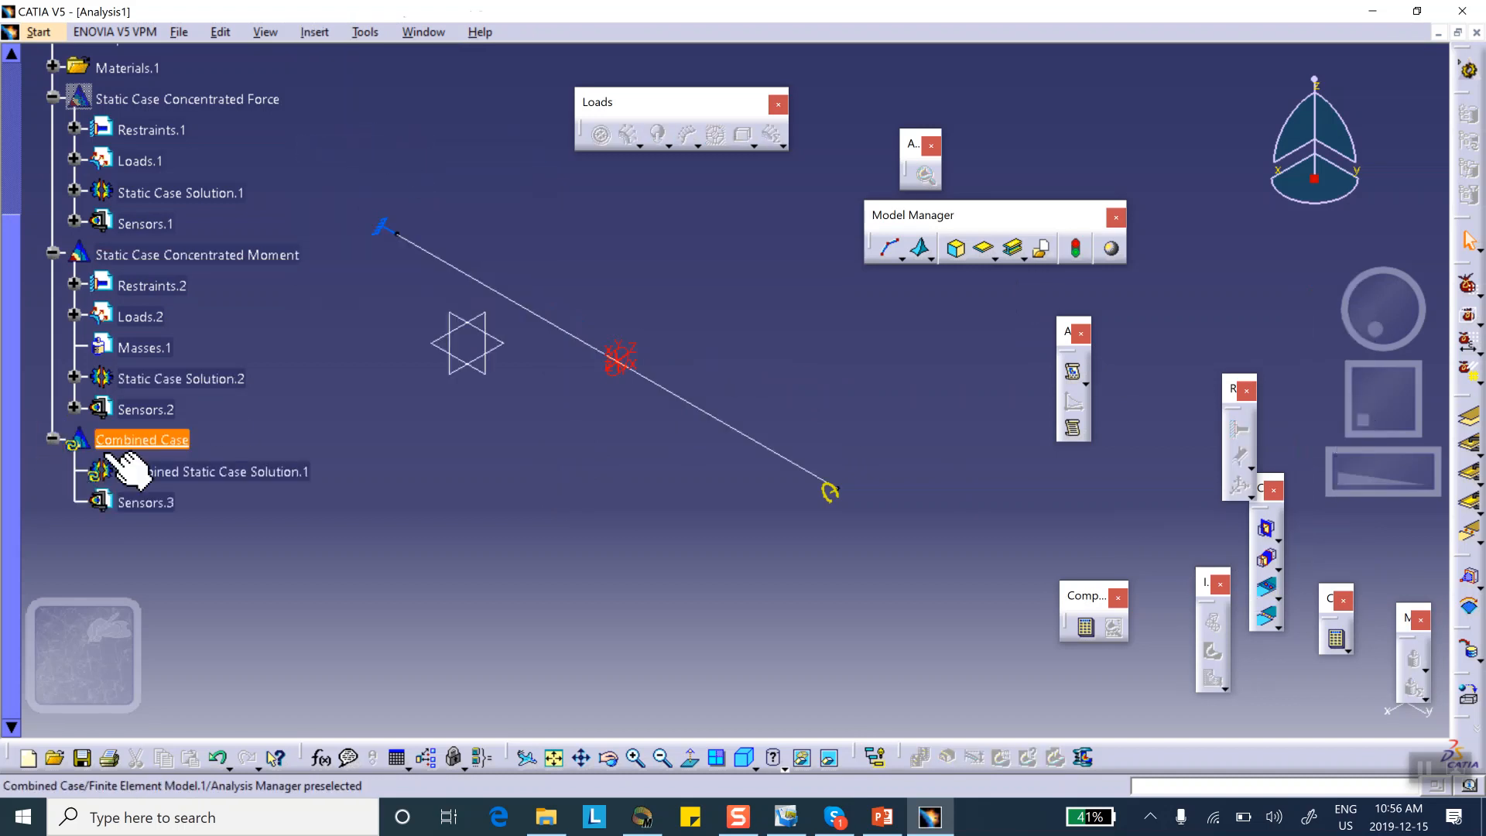
{"action": "left_click", "coordinate": [212, 471]}
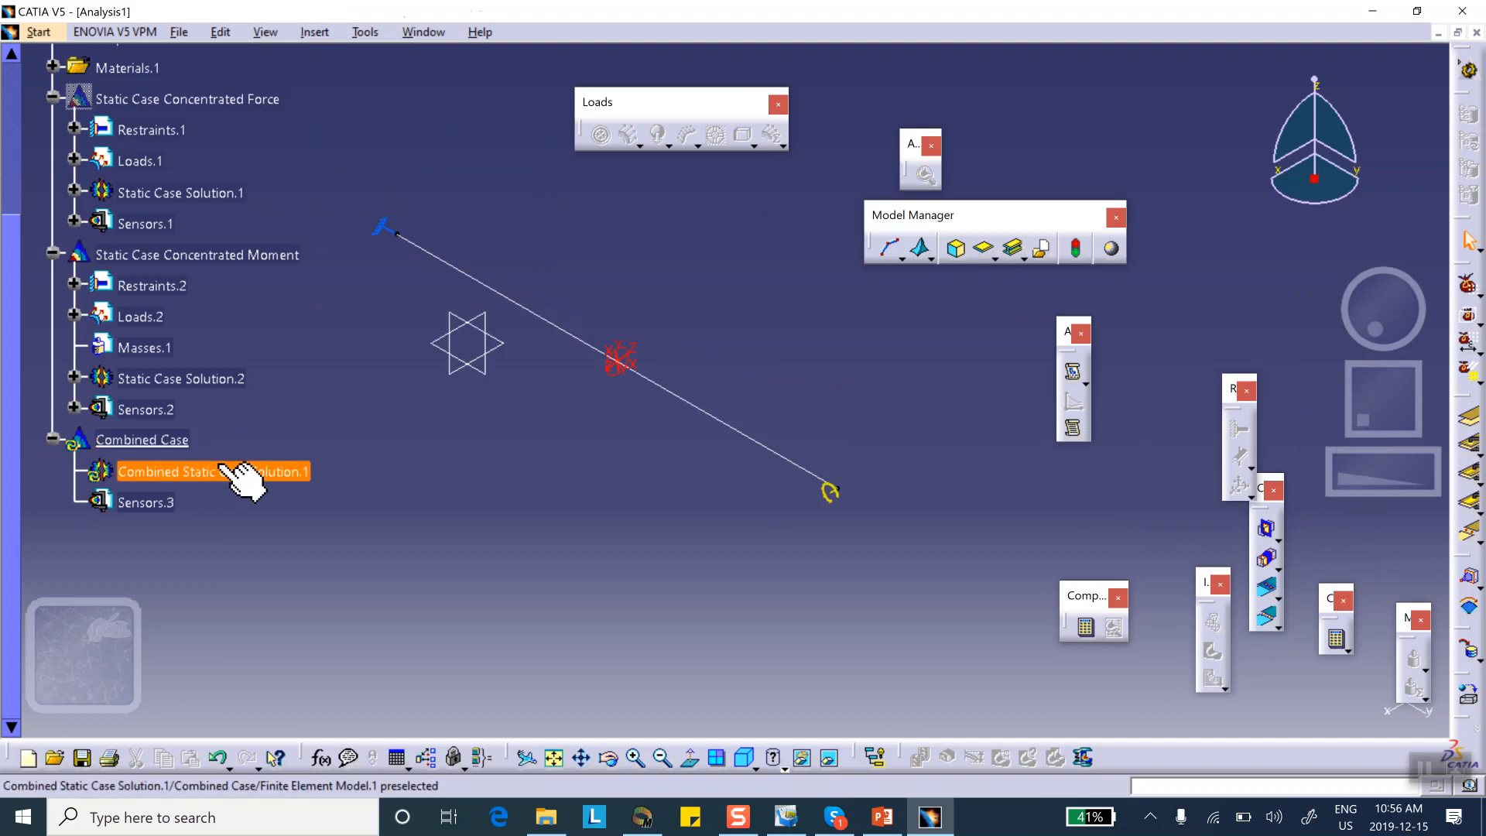
{"action": "double_click", "coordinate": [211, 471]}
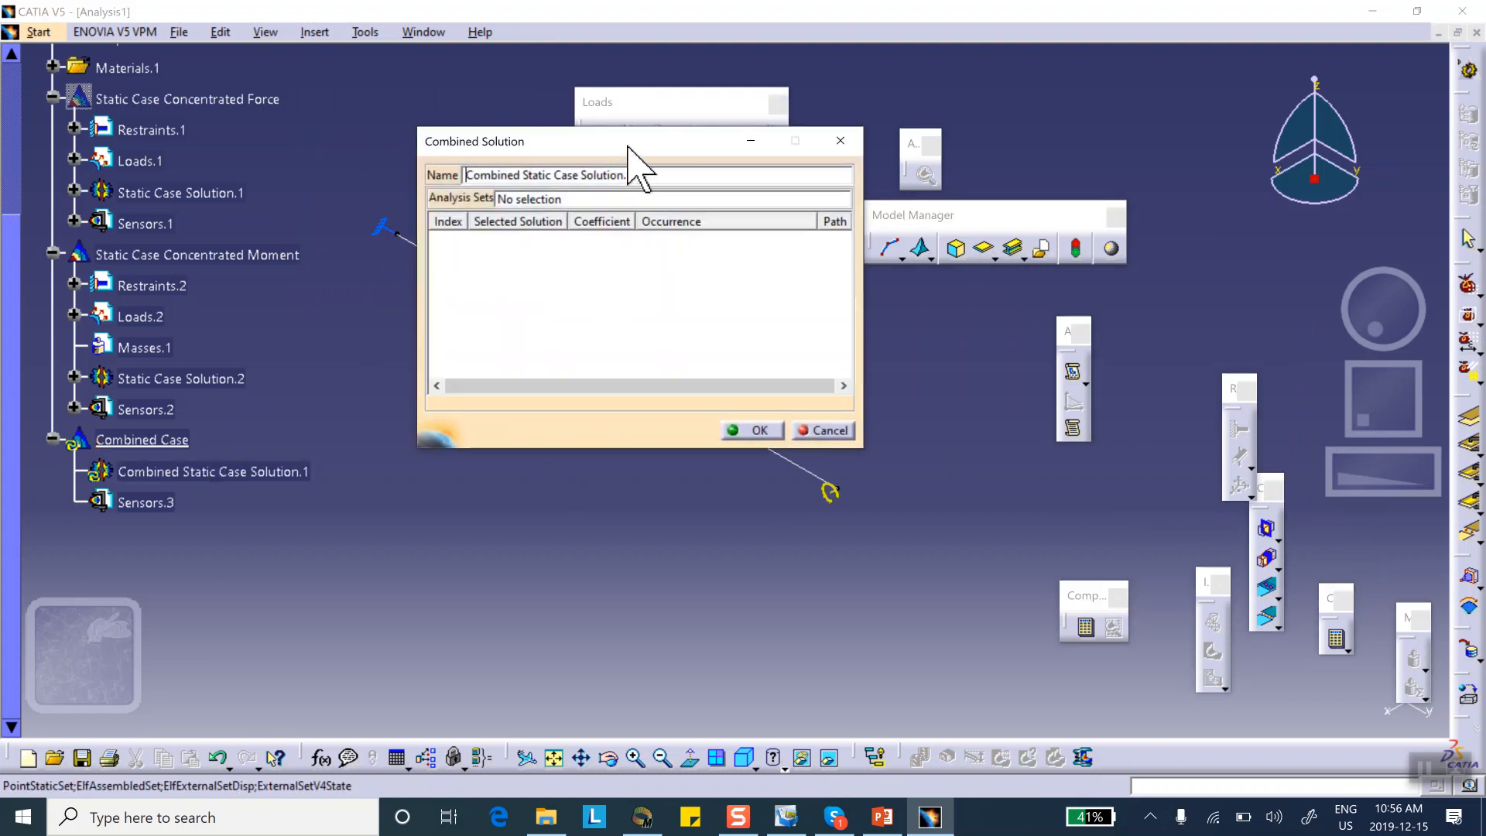
Combine Static Case Solution.1 and Solution.2, each with coefficient 1
{"action": "left_click_drag", "start_coordinate": [632, 140], "coordinate": [722, 127]}
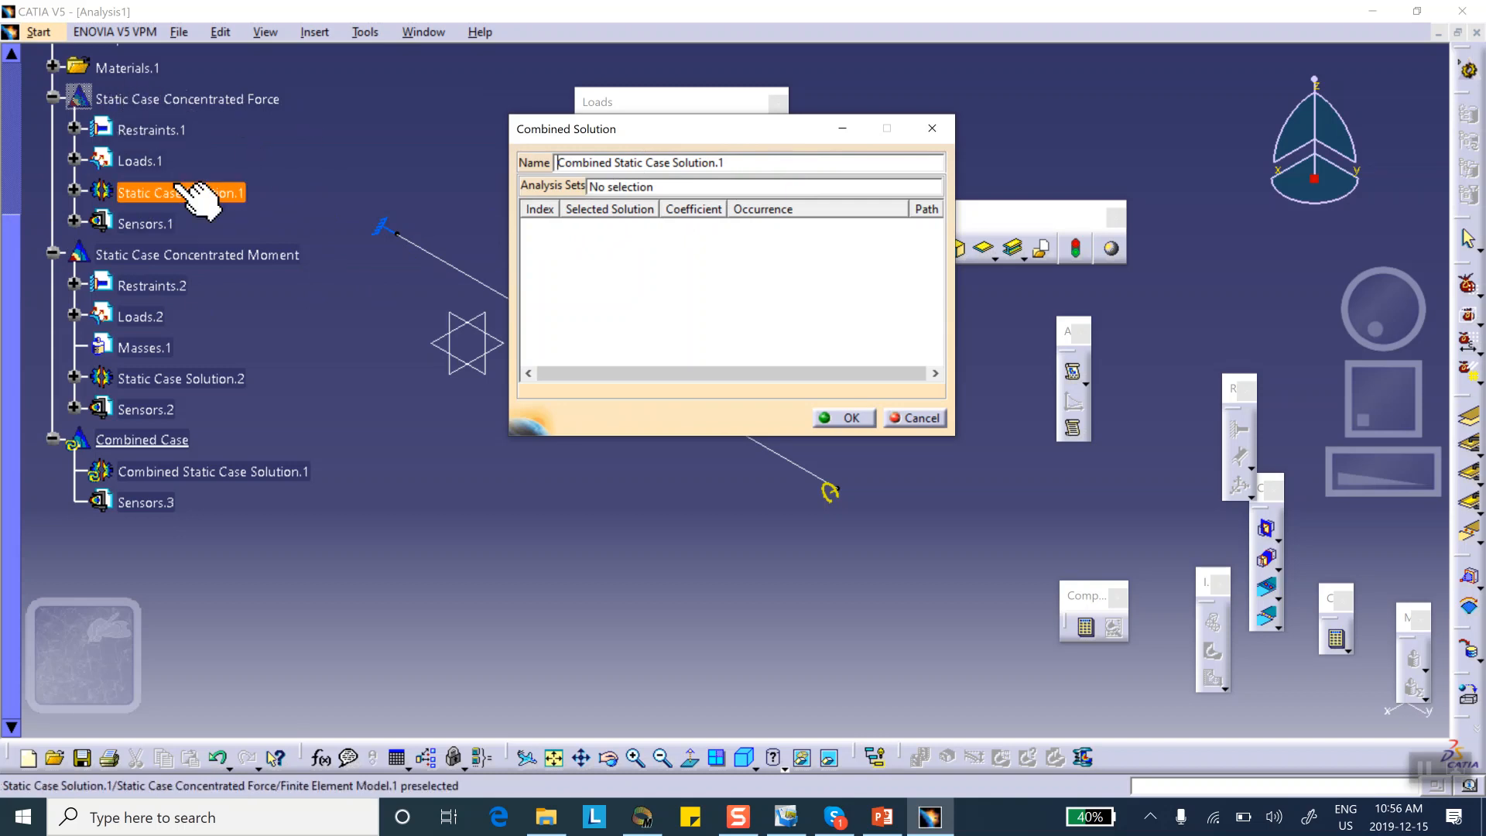
{"action": "mouse_move", "coordinate": [240, 211]}
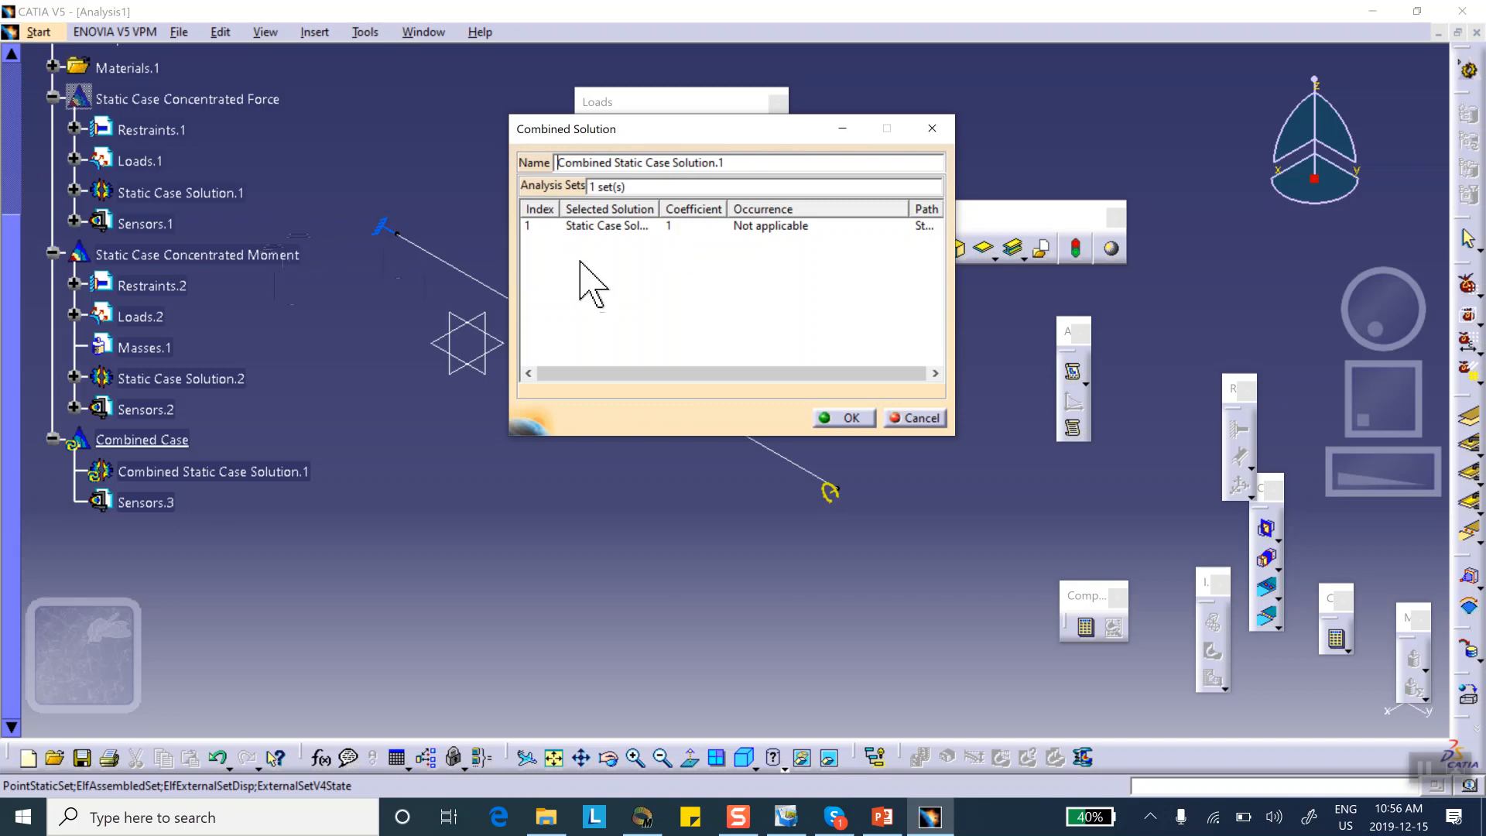
{"action": "left_click", "coordinate": [182, 379]}
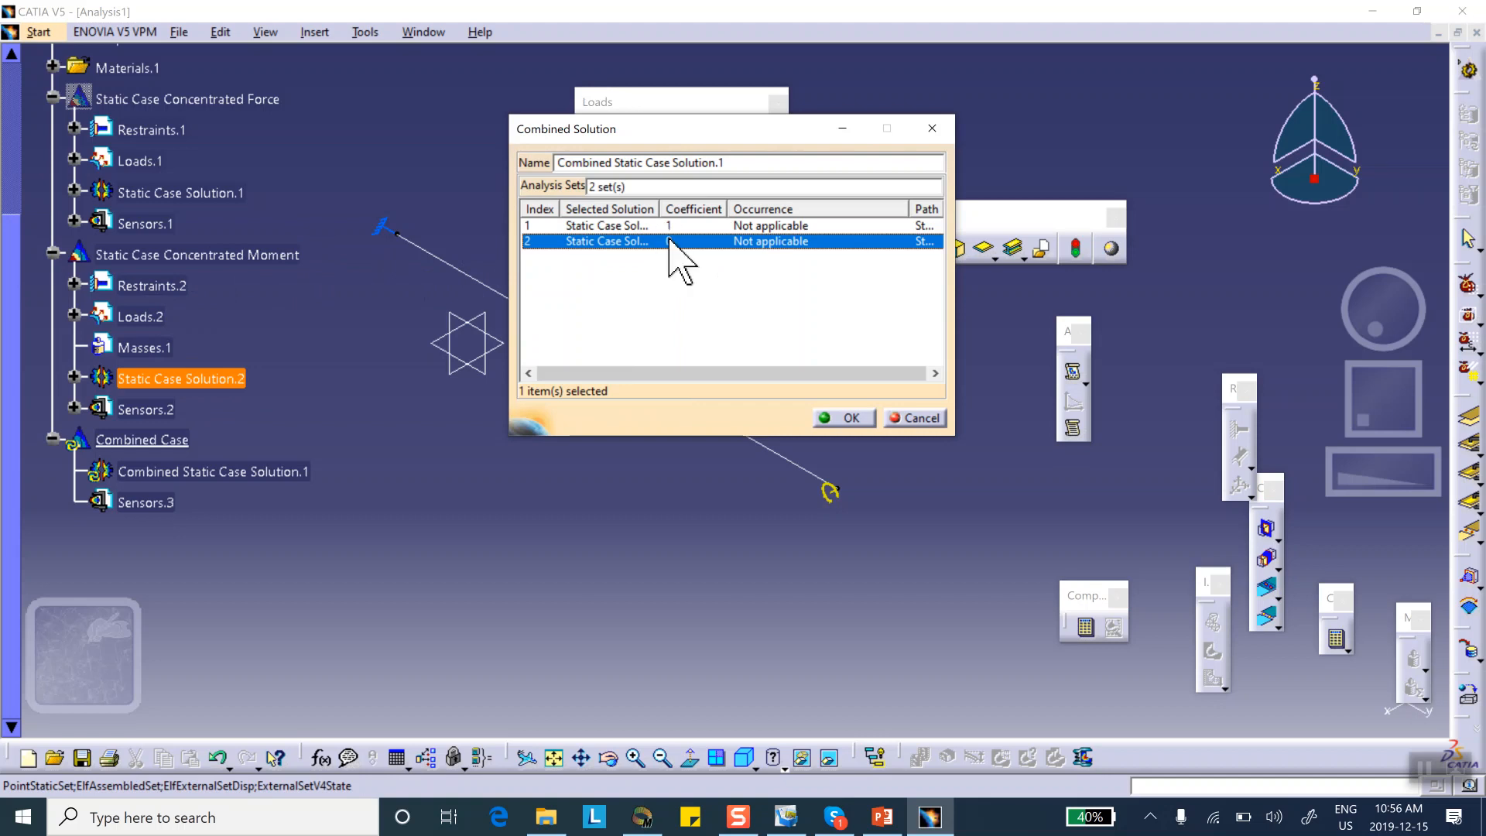
{"action": "right_click", "coordinate": [663, 242]}
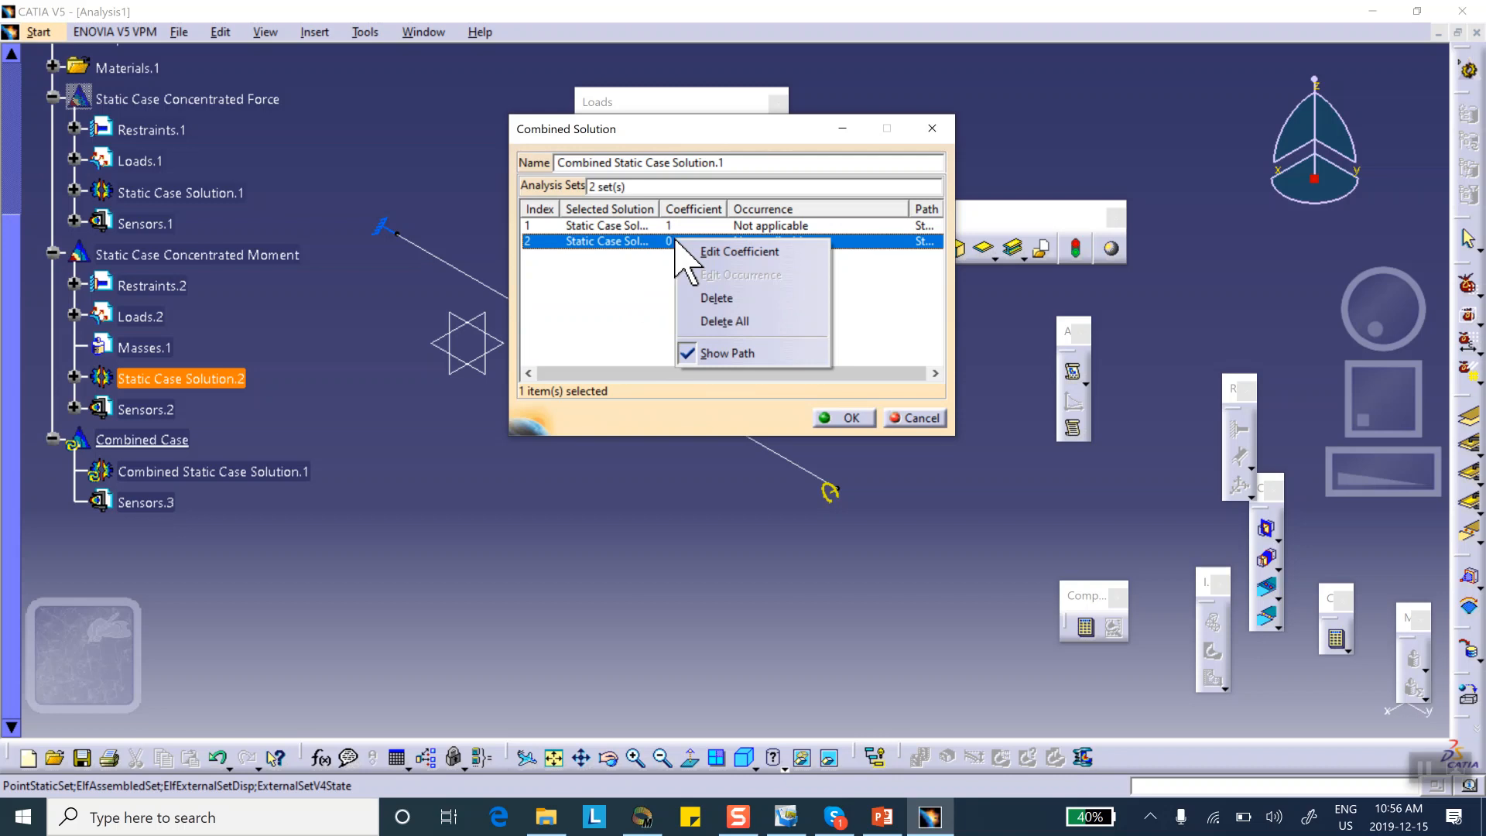
{"action": "left_click", "coordinate": [739, 251]}
{"action": "type", "text": "1"}
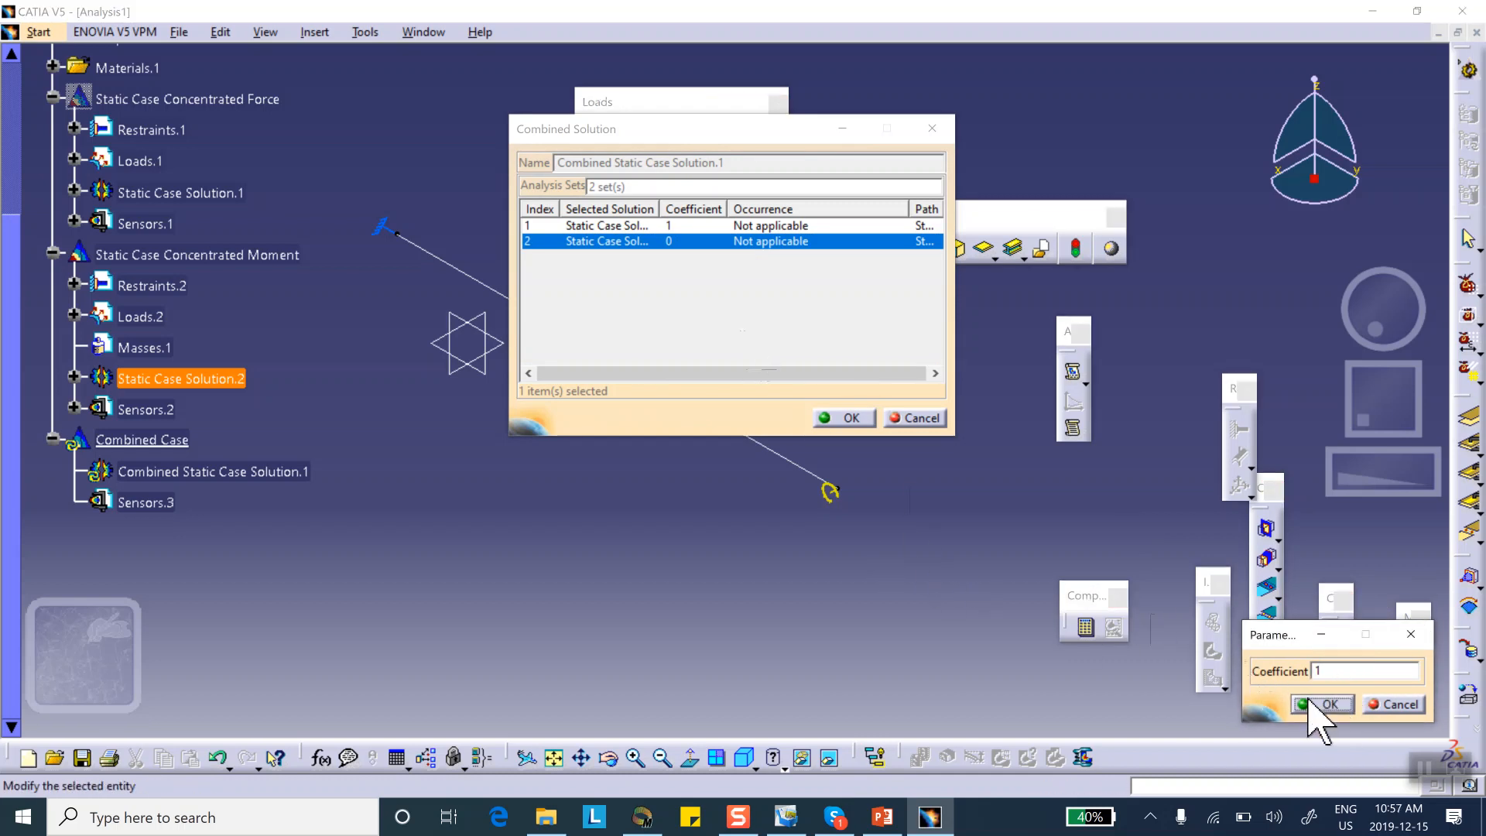
{"action": "left_click", "coordinate": [1321, 704]}
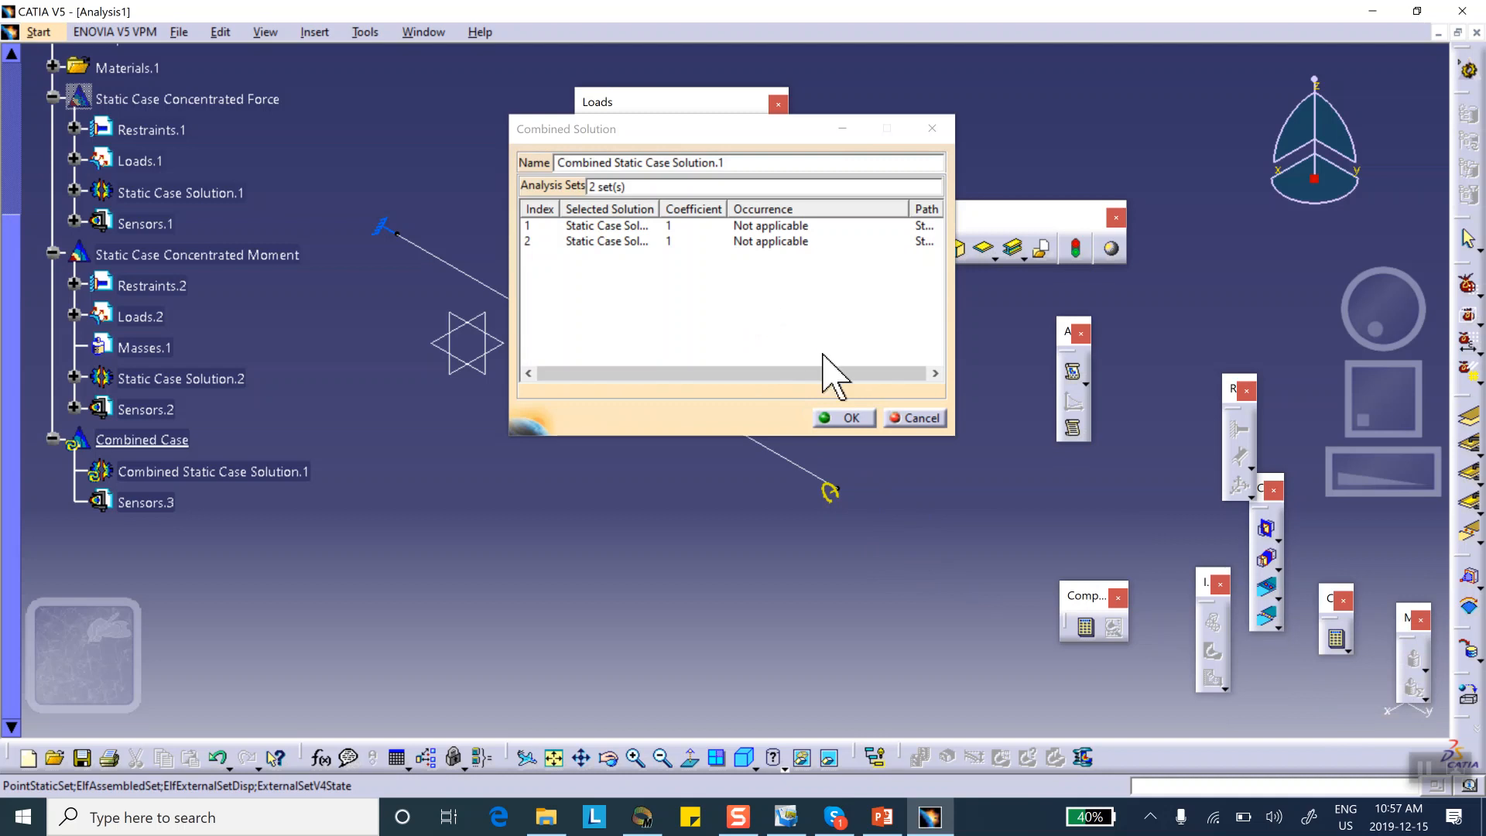
{"action": "left_click", "coordinate": [850, 418]}
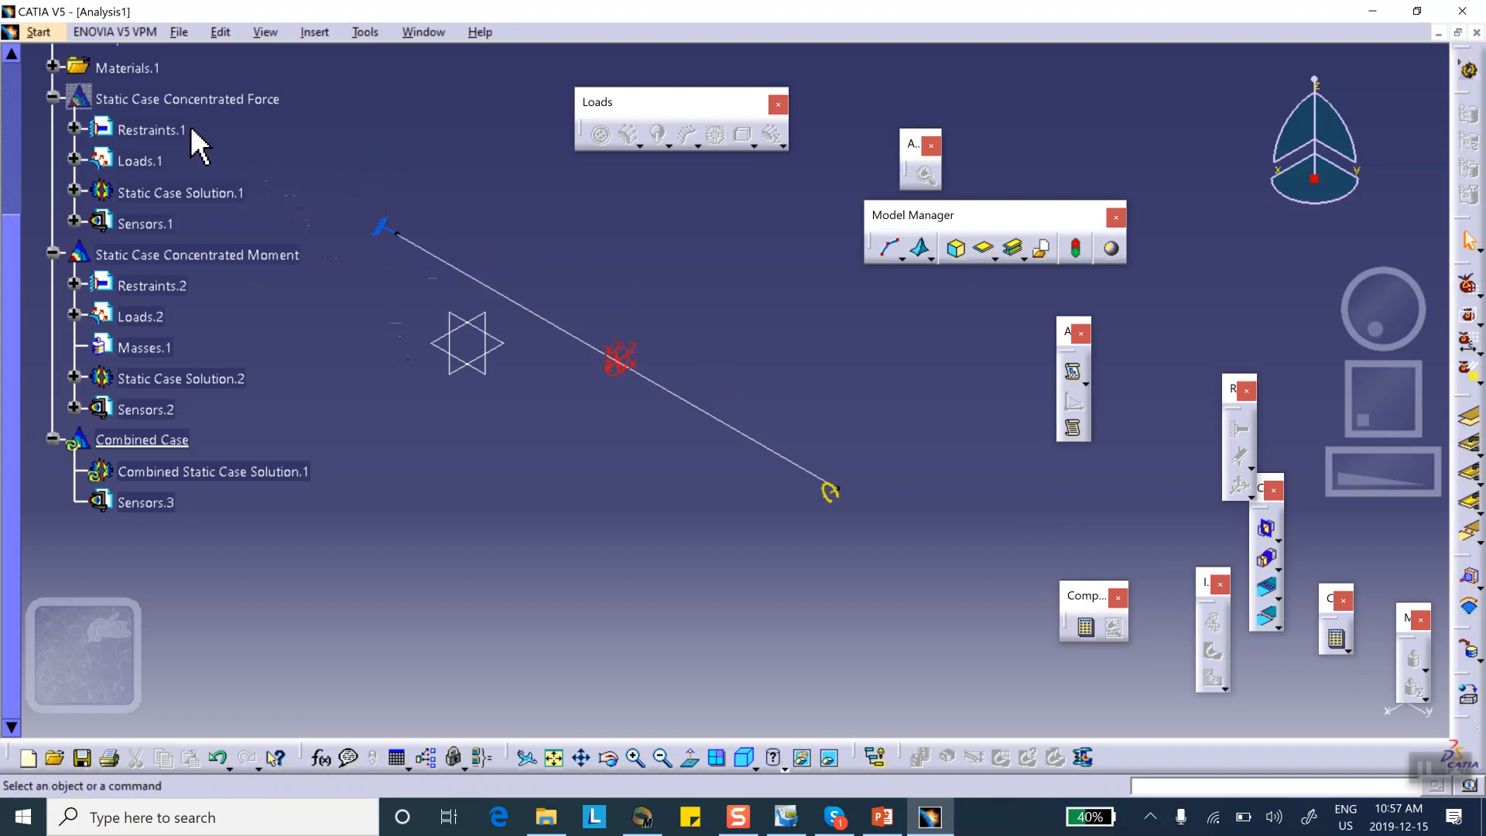
{"action": "mouse_move", "coordinate": [379, 118]}
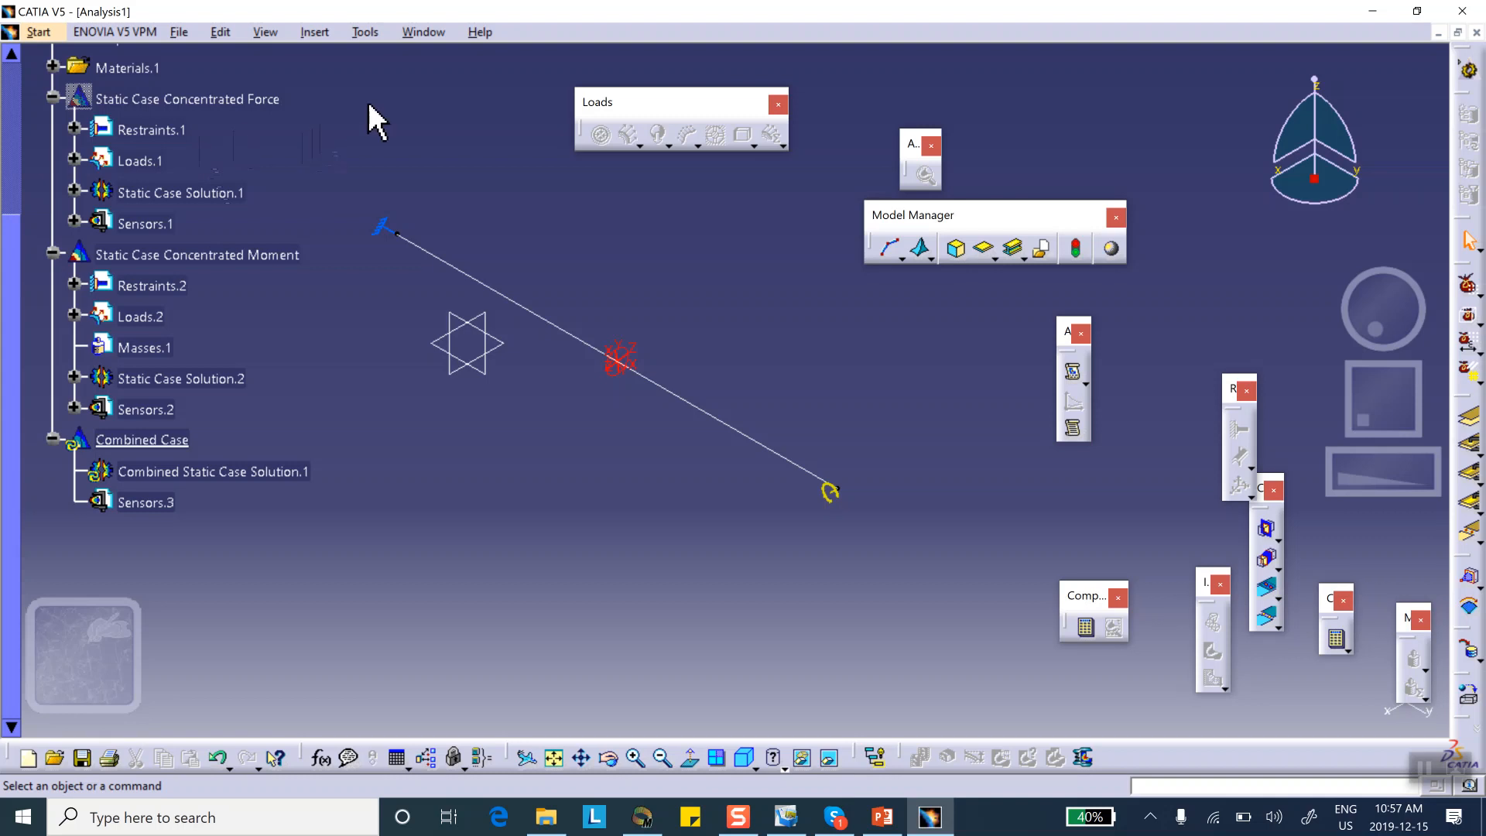
{"action": "mouse_move", "coordinate": [417, 246]}
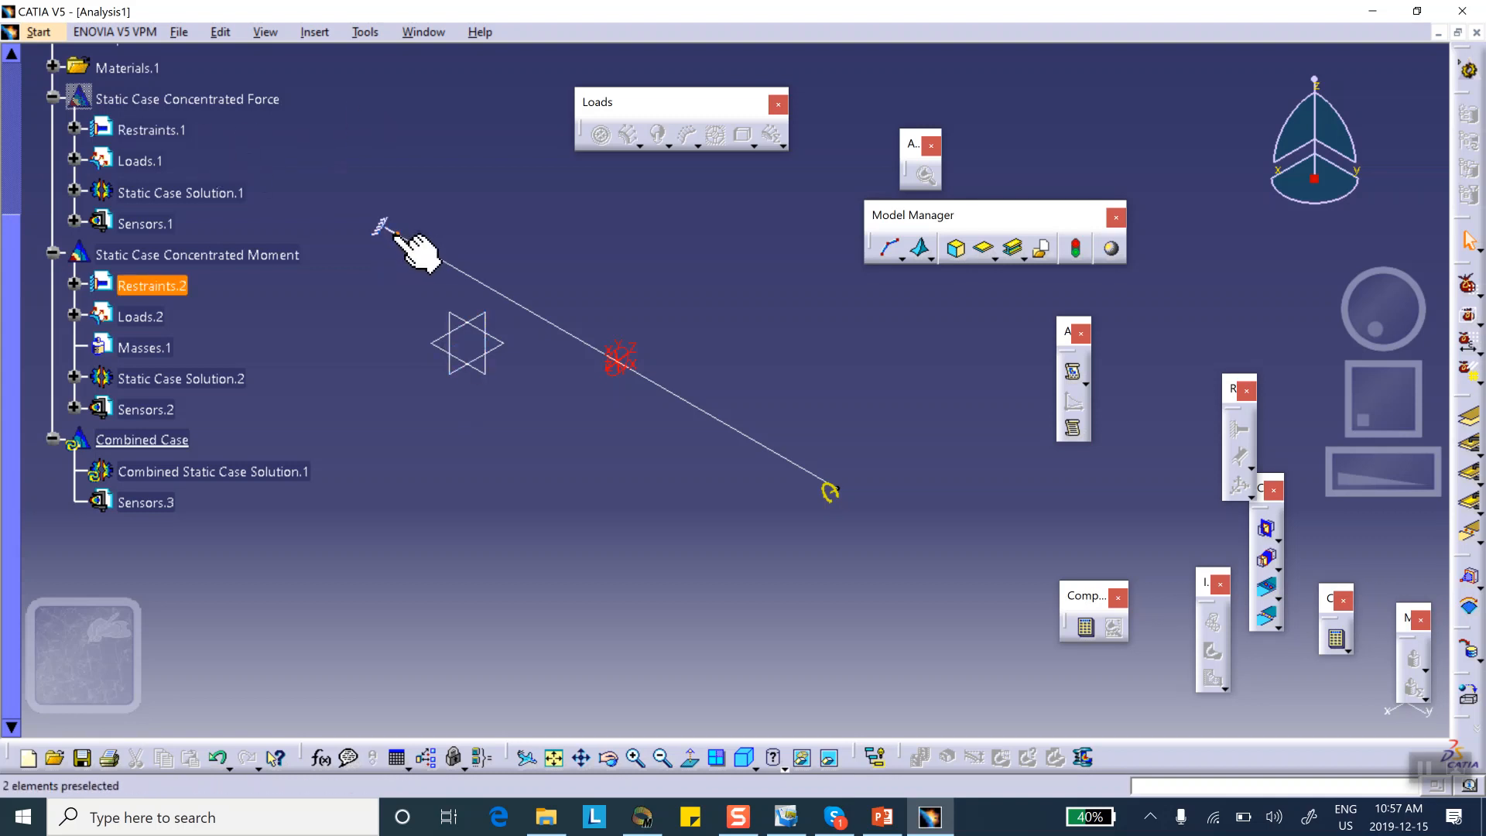
{"action": "mouse_move", "coordinate": [831, 493]}
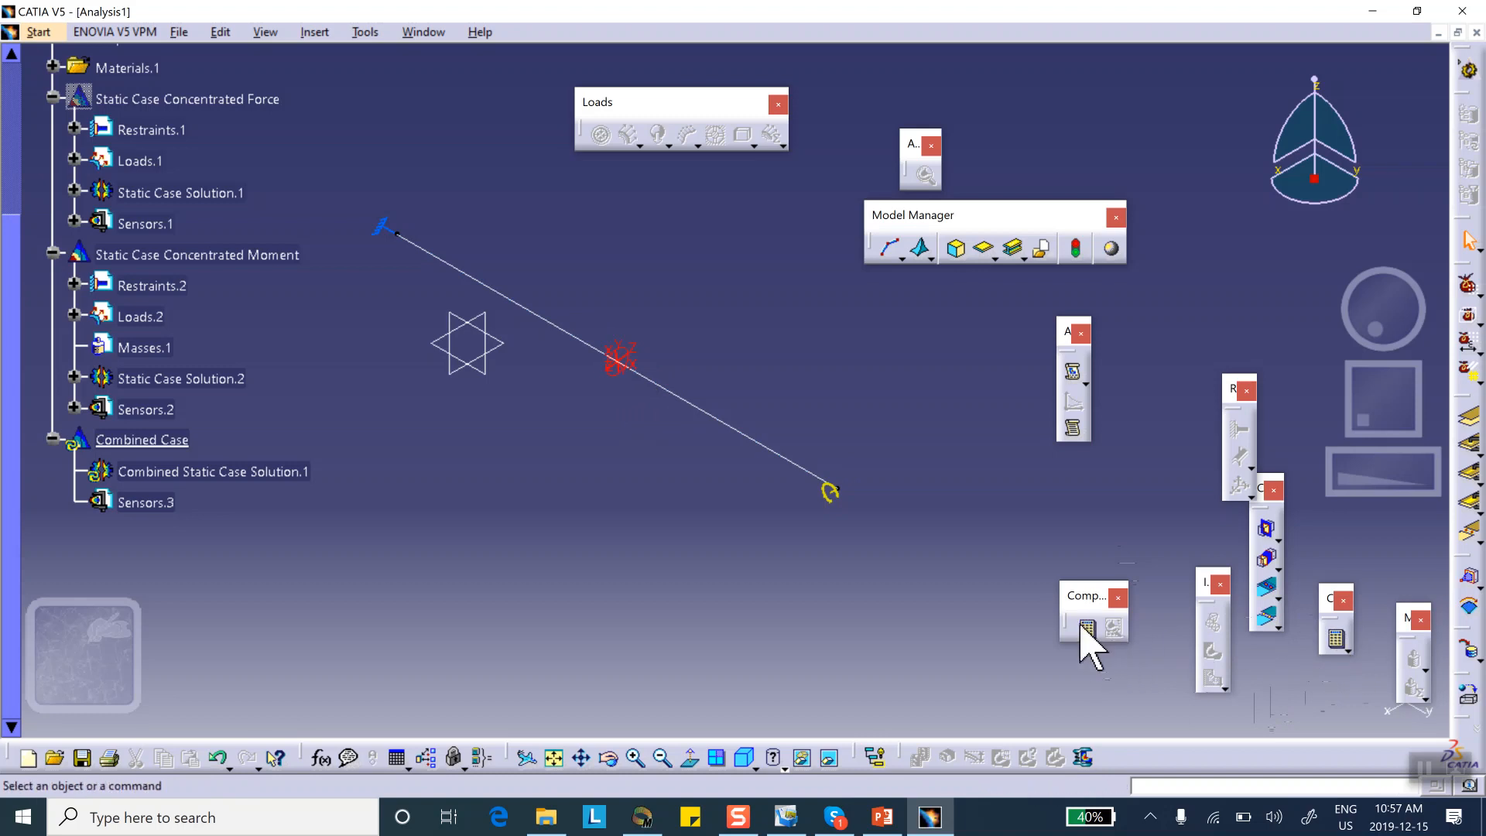
Compute all cases and accept the warning that restraints differ between combined solutions
{"action": "left_click", "coordinate": [1087, 629]}
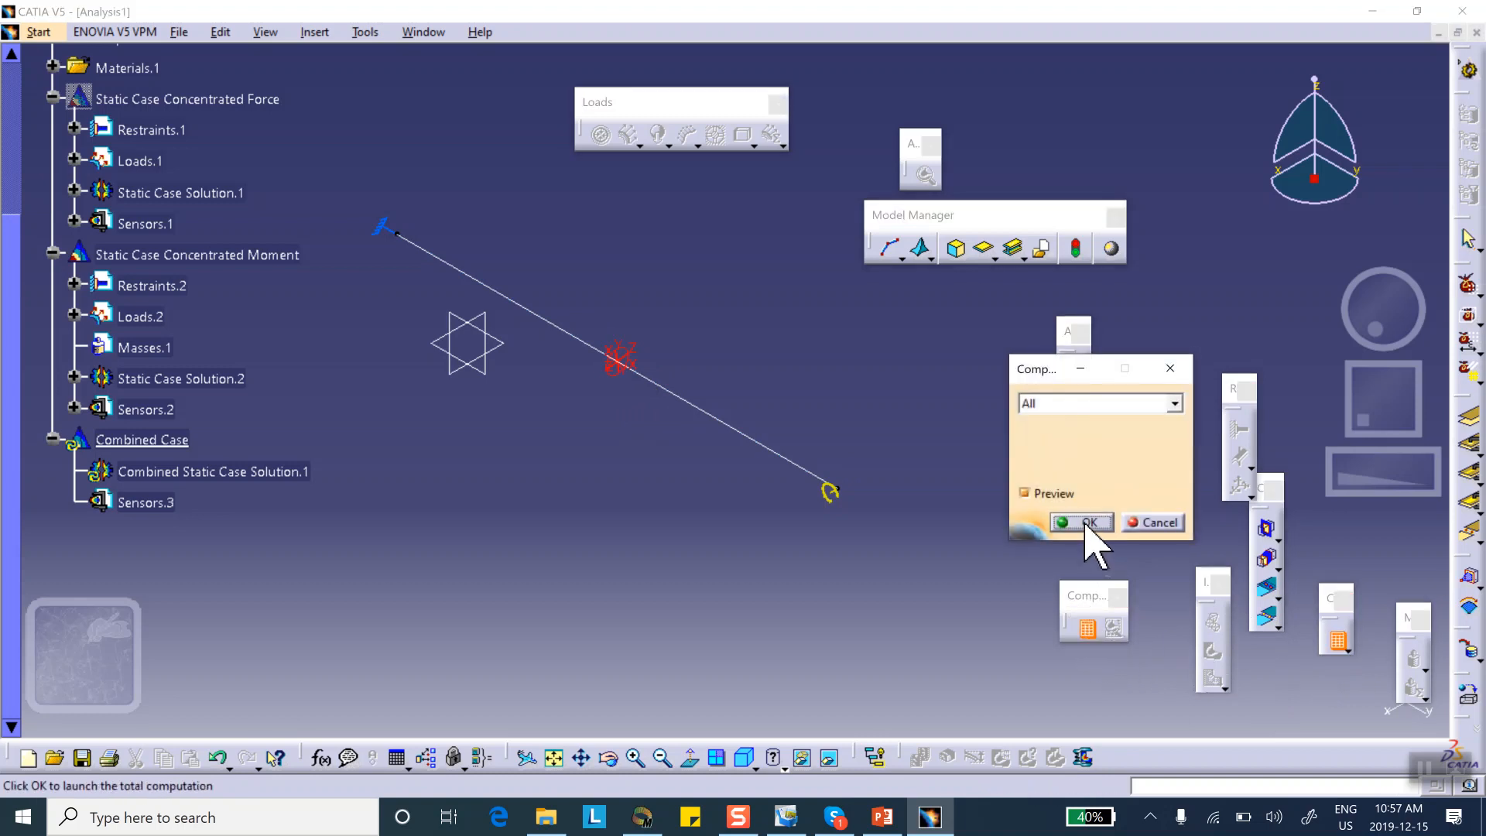
{"action": "left_click", "coordinate": [1080, 522]}
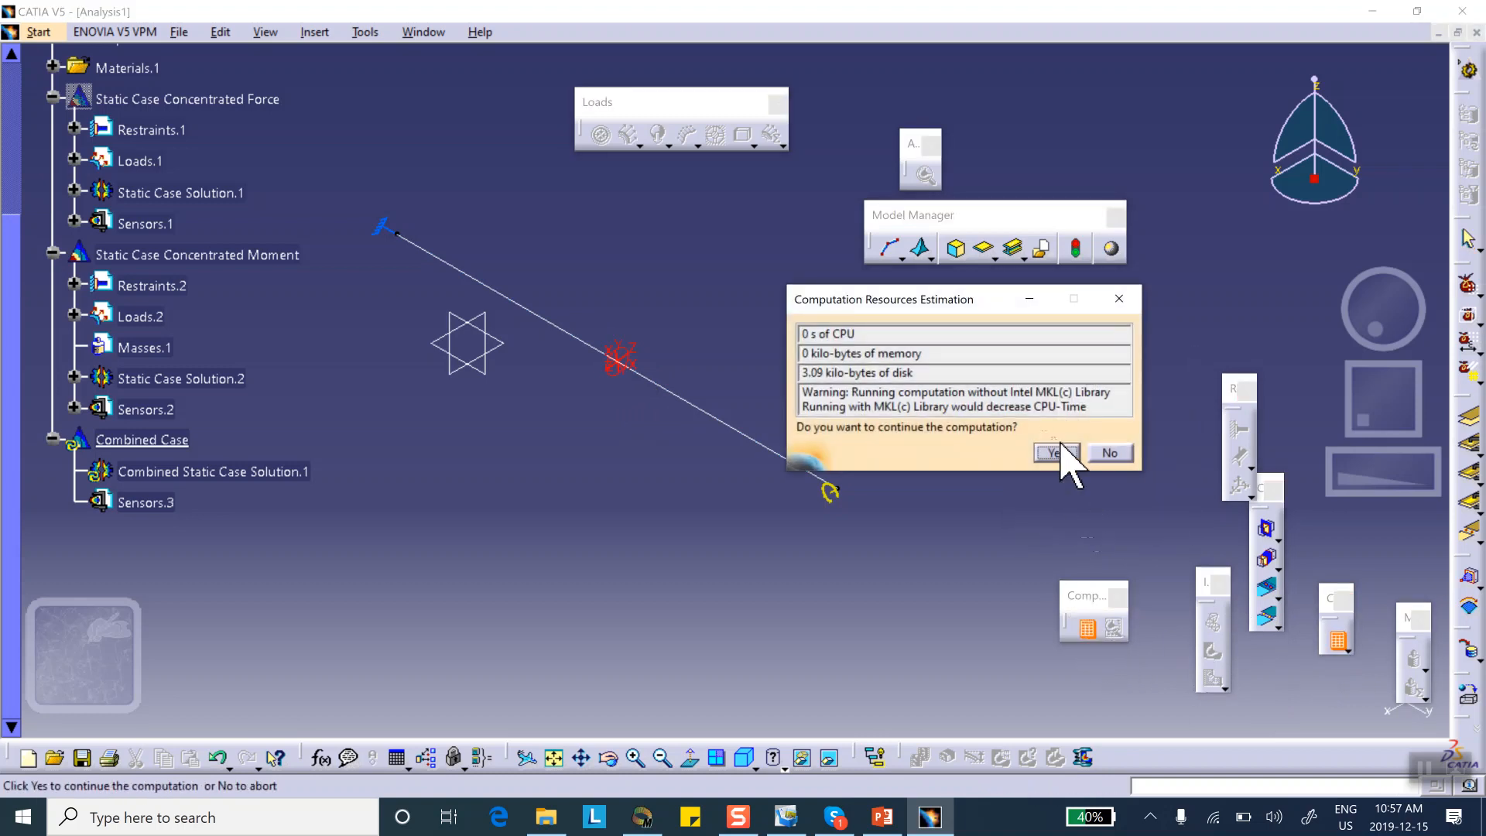
{"action": "left_click", "coordinate": [1052, 452]}
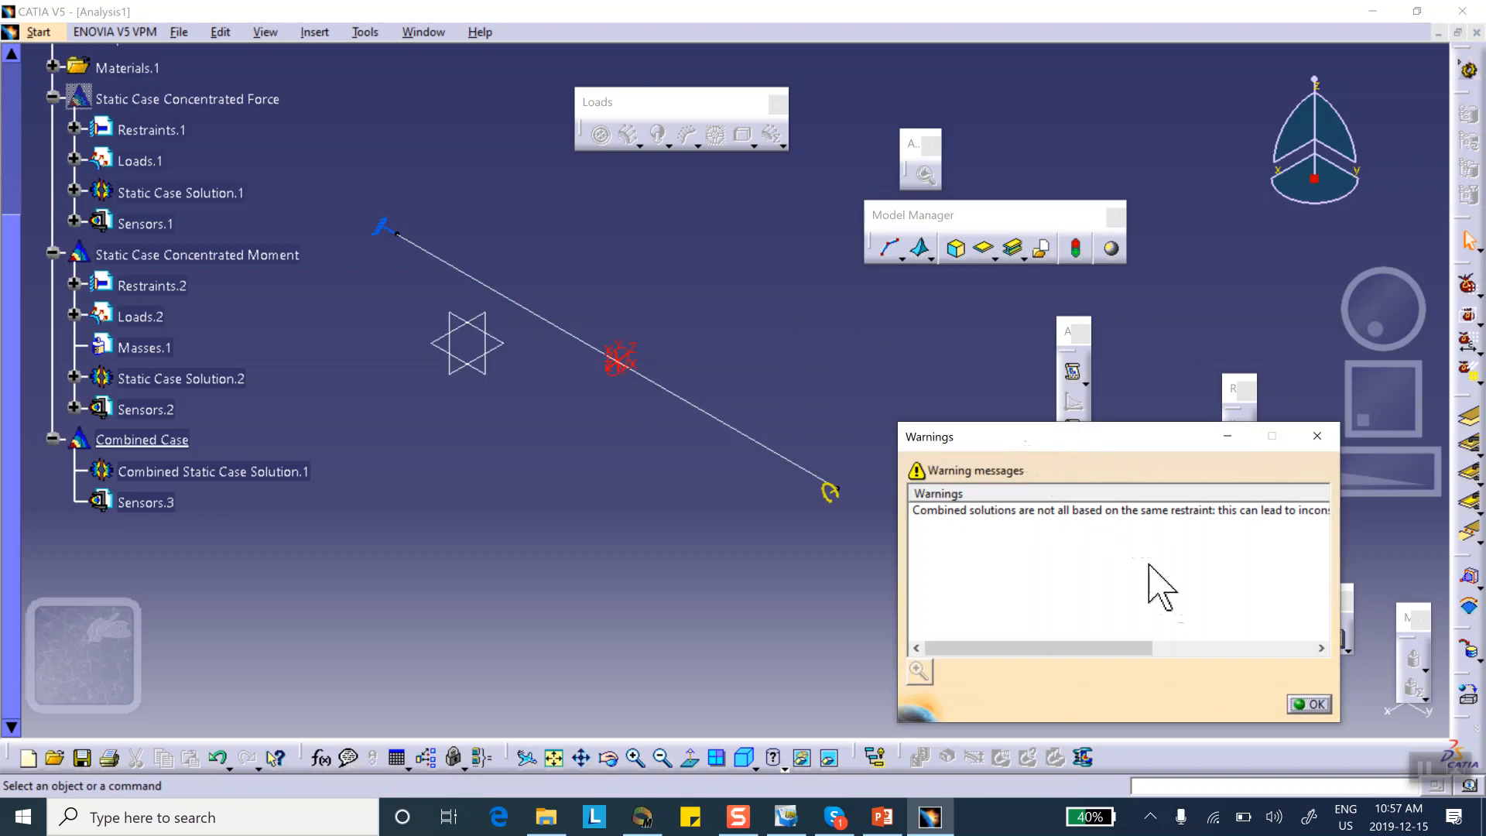
{"action": "mouse_move", "coordinate": [1089, 530]}
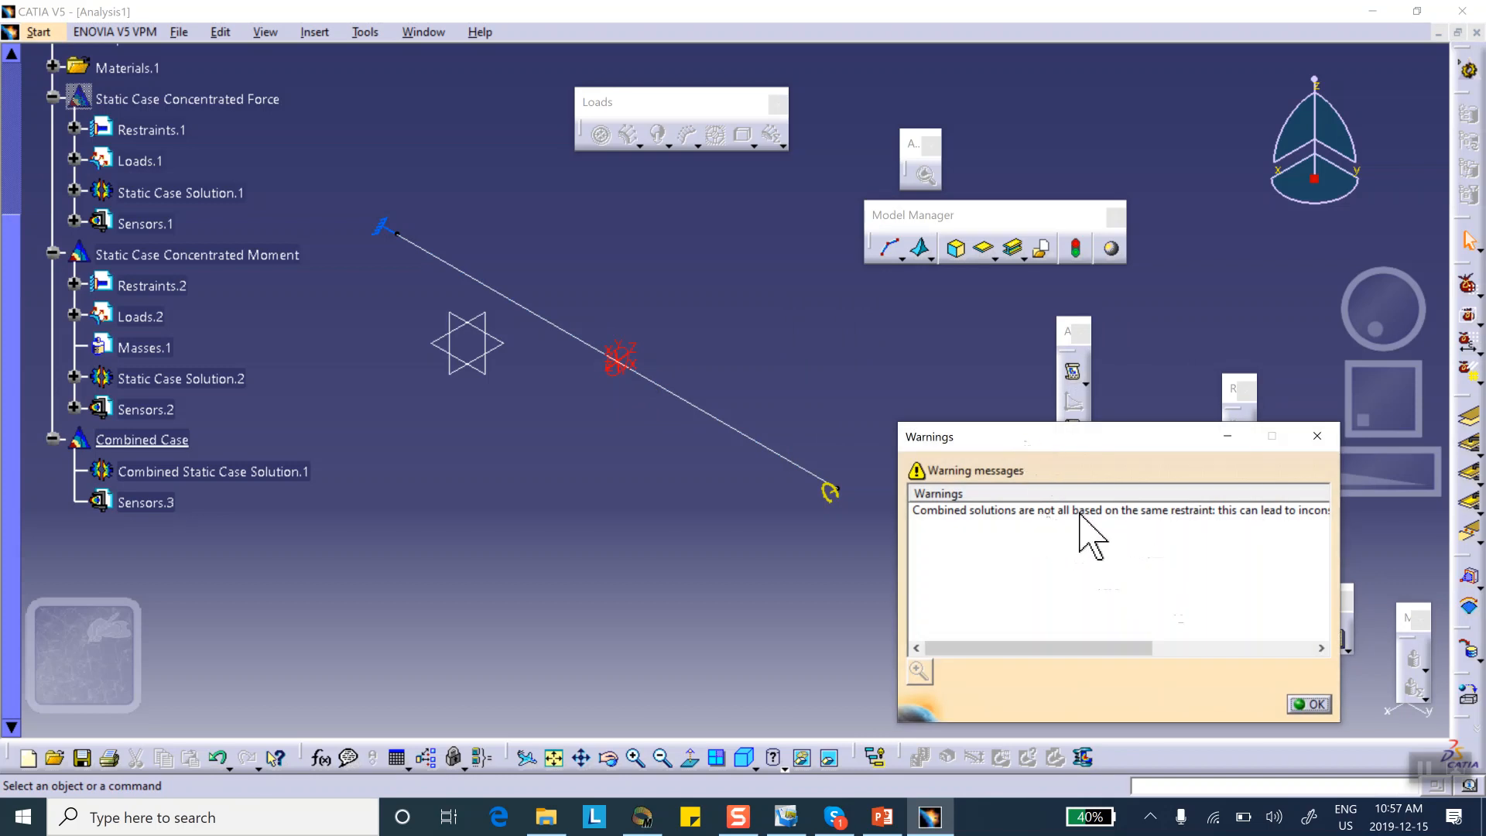
{"action": "left_click", "coordinate": [1308, 704]}
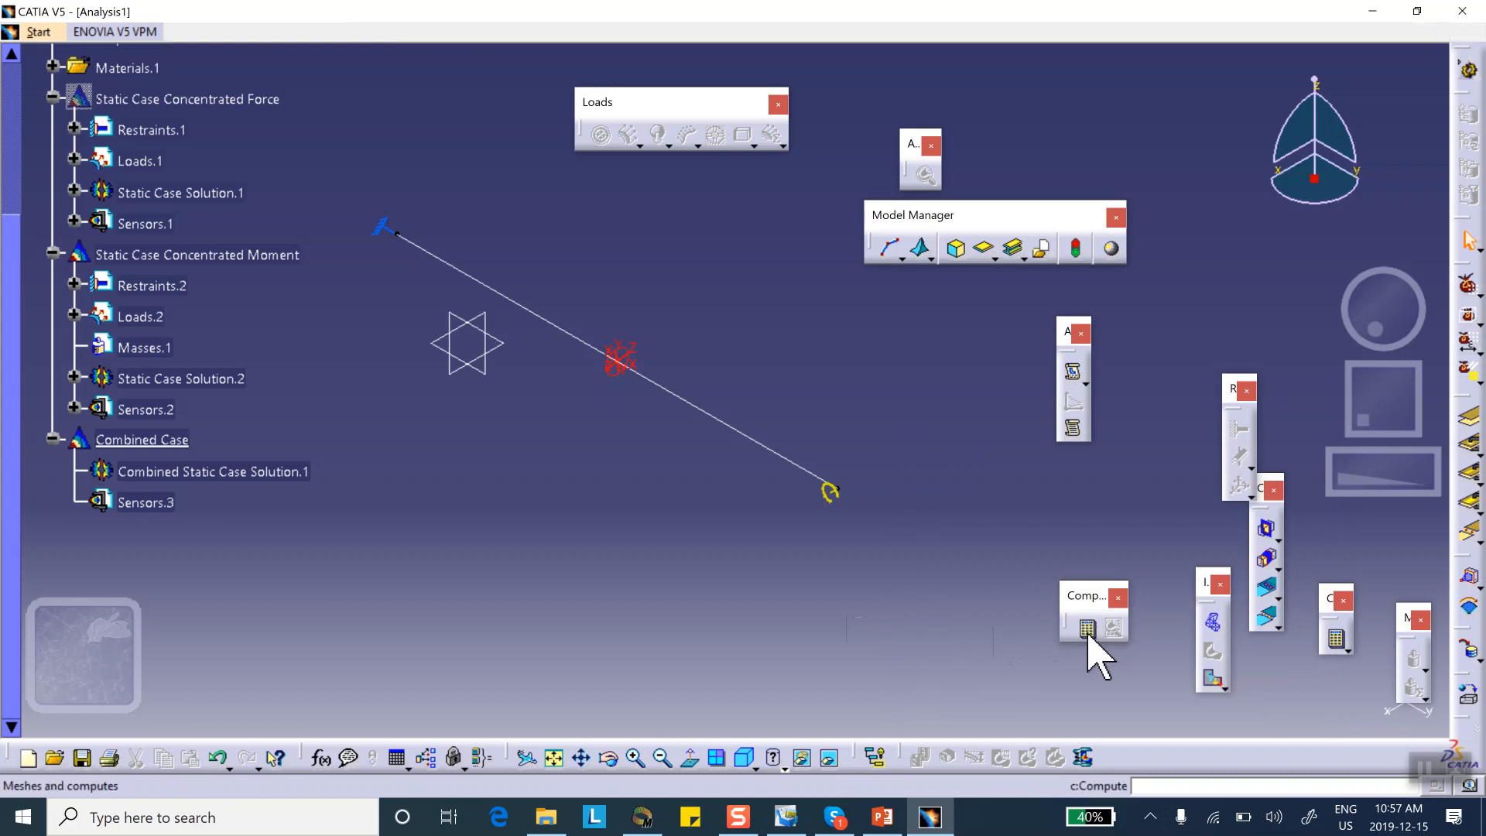
{"action": "left_click", "coordinate": [1086, 628]}
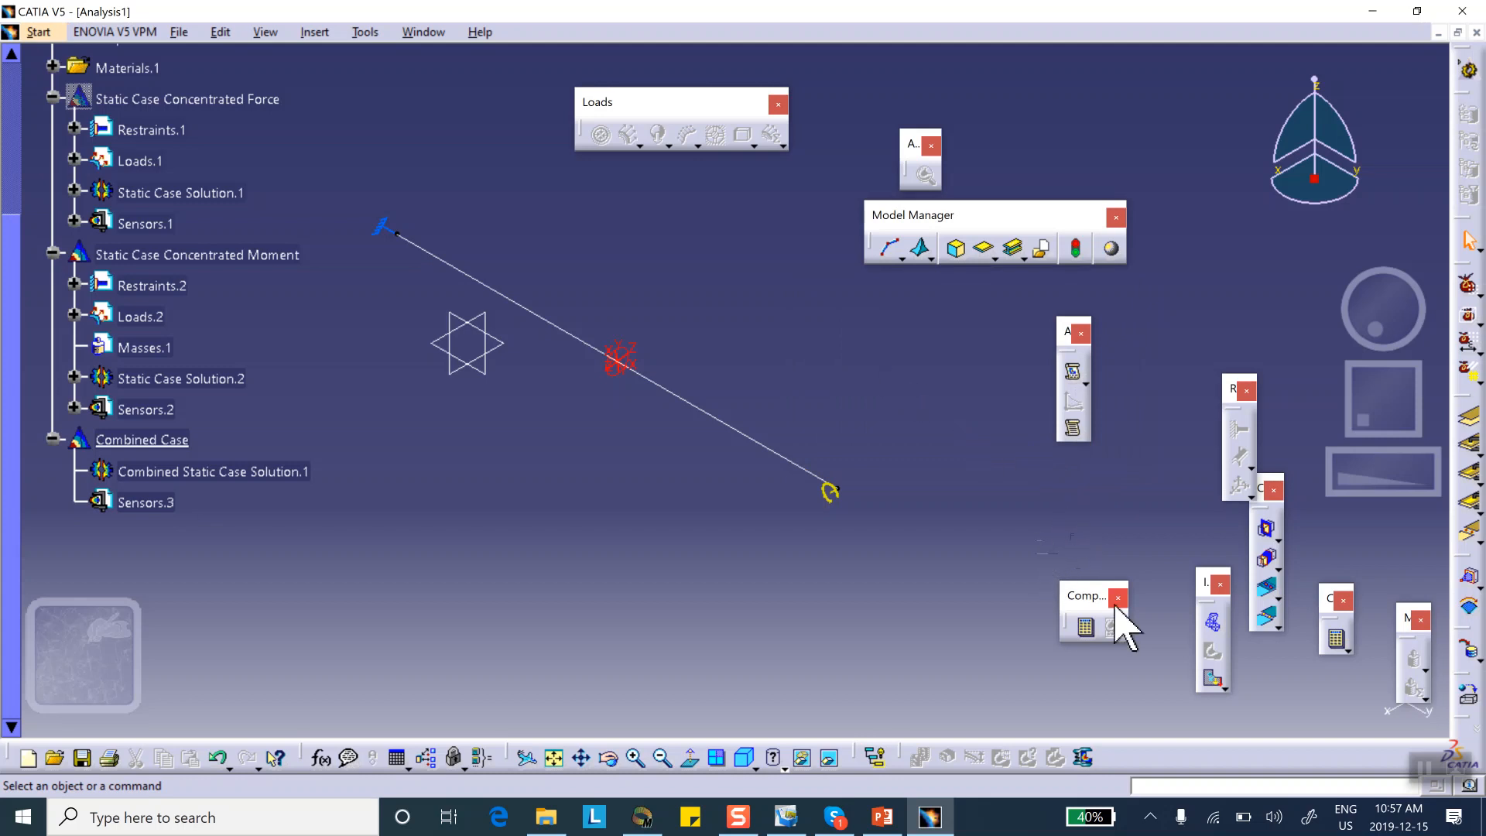
Show the combined displacement as an Average iso Norm contour, viewed from the front
{"action": "left_click", "coordinate": [1083, 626]}
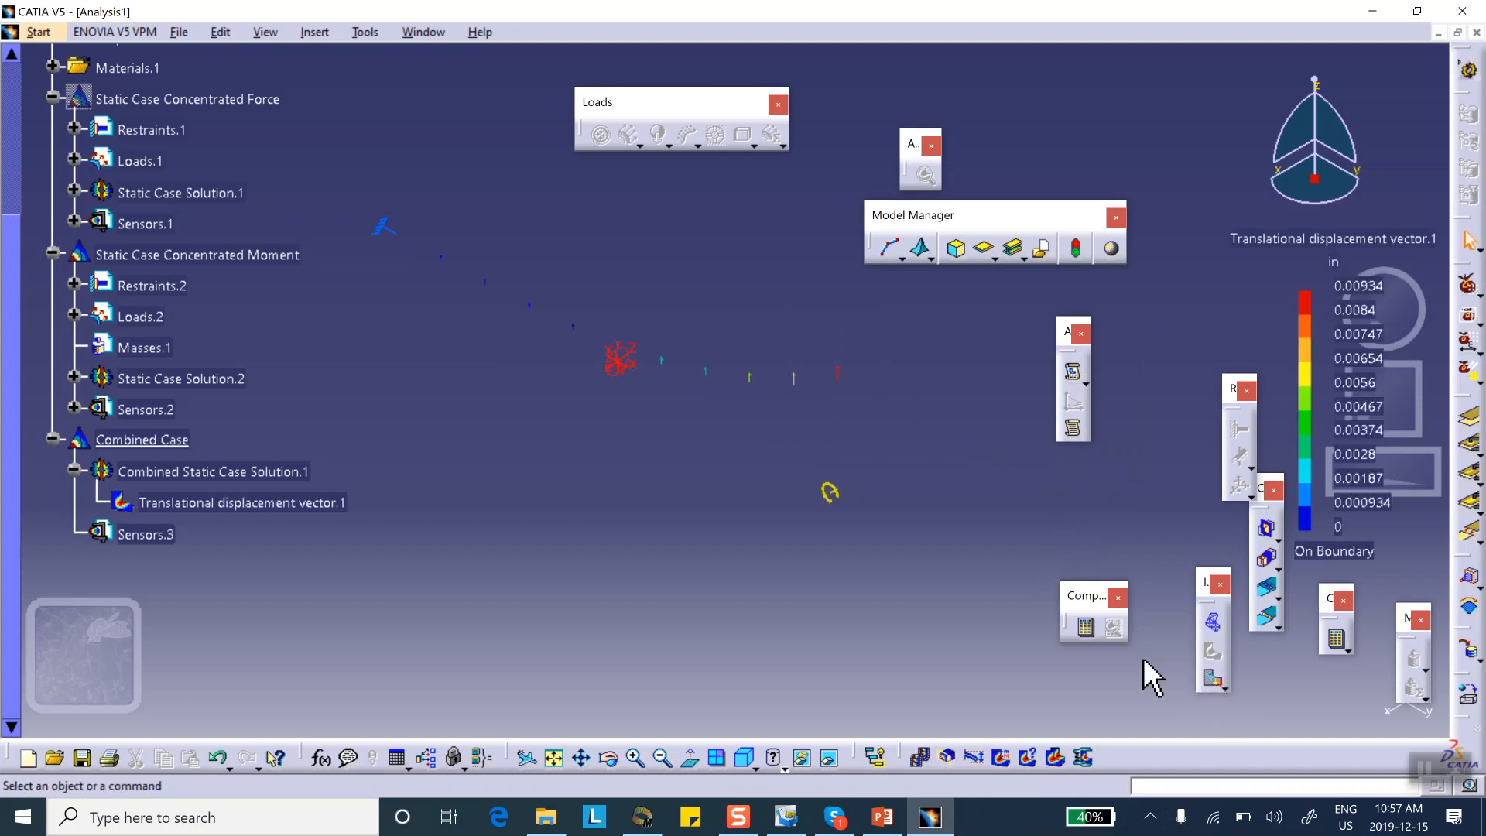
{"action": "left_click", "coordinate": [241, 503]}
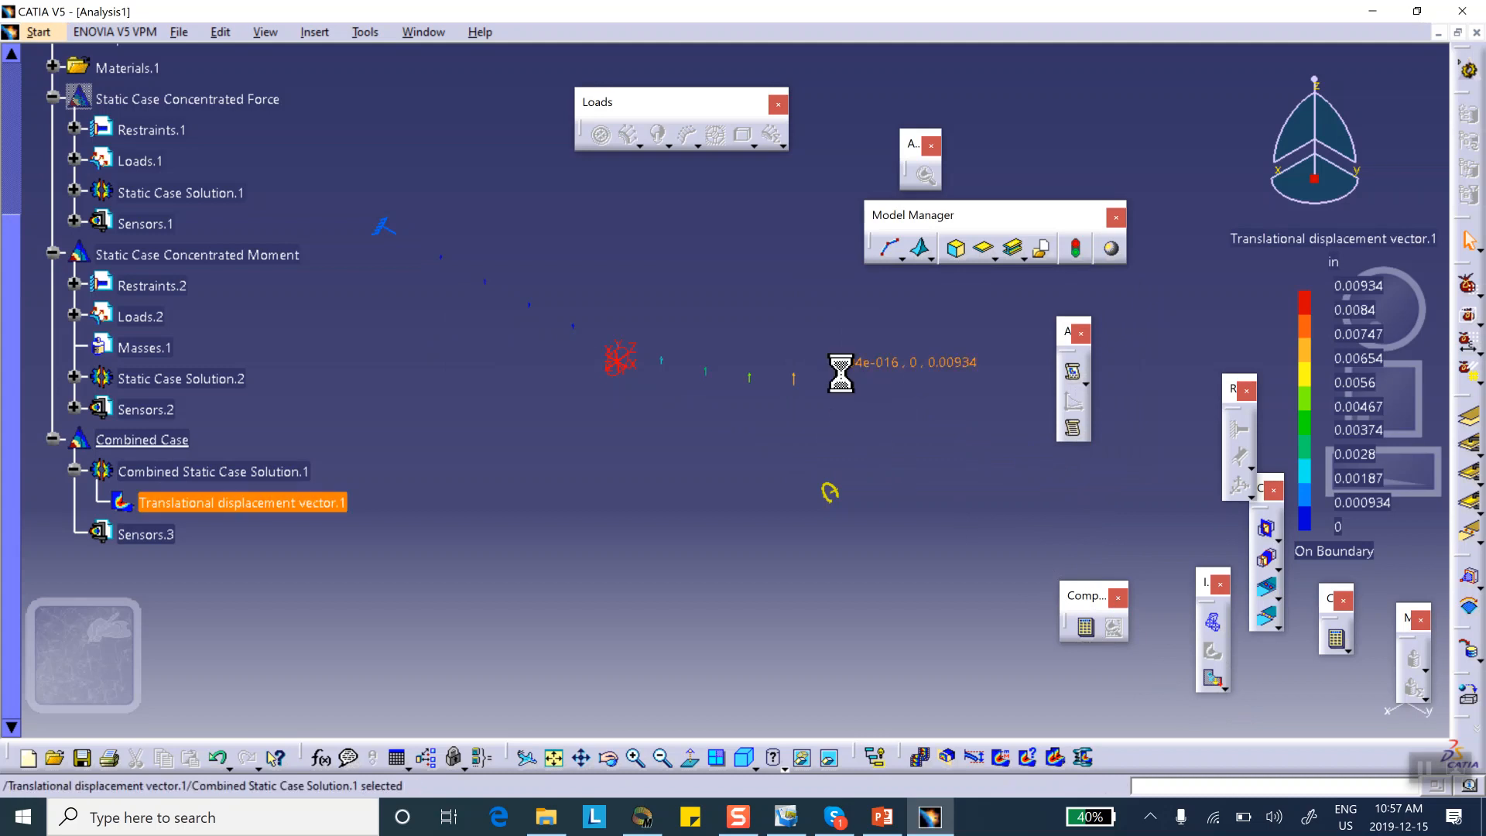
{"action": "double_click", "coordinate": [241, 502]}
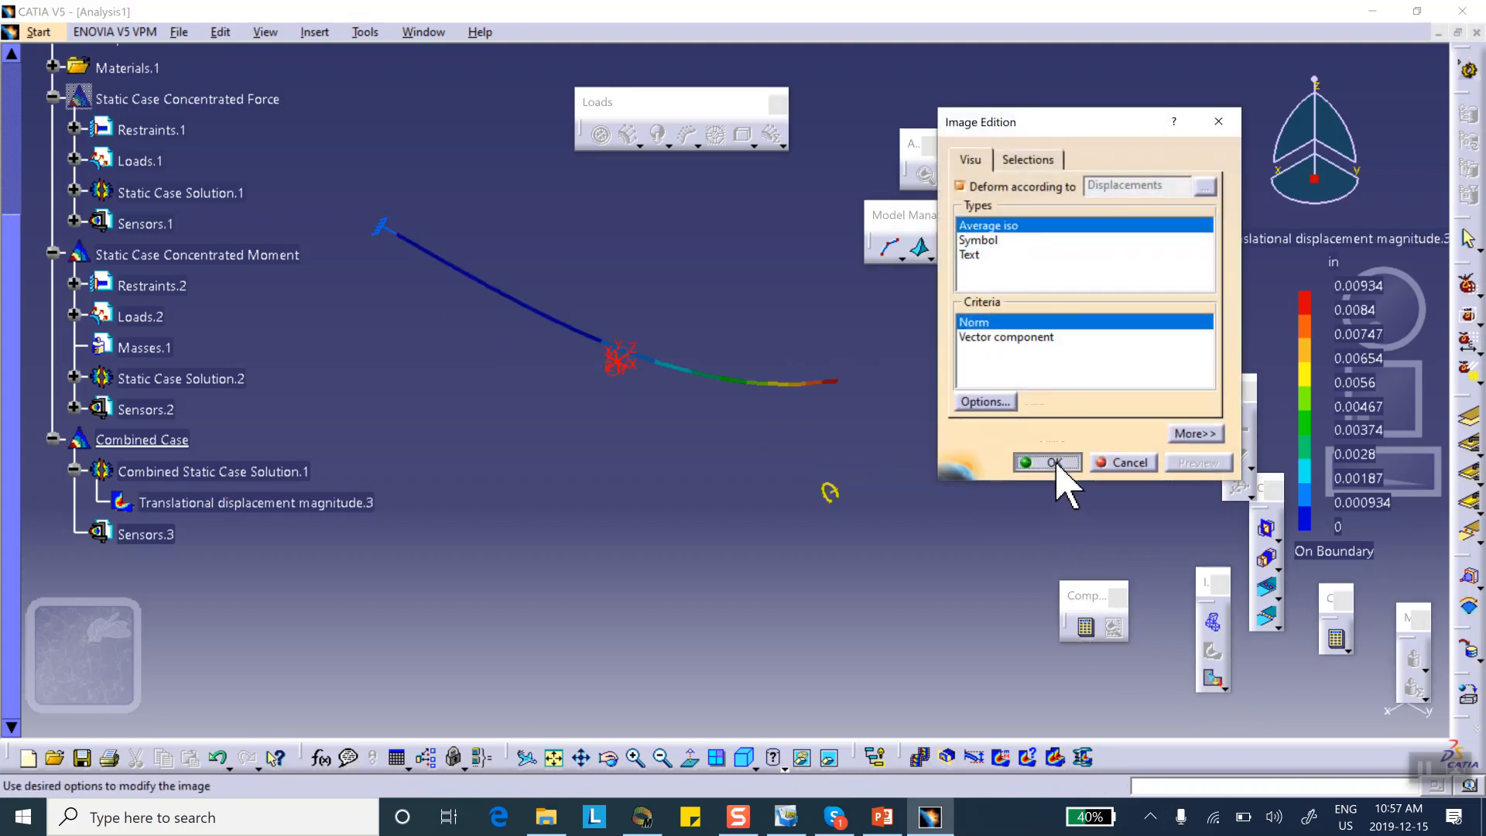
{"action": "left_click", "coordinate": [1054, 462]}
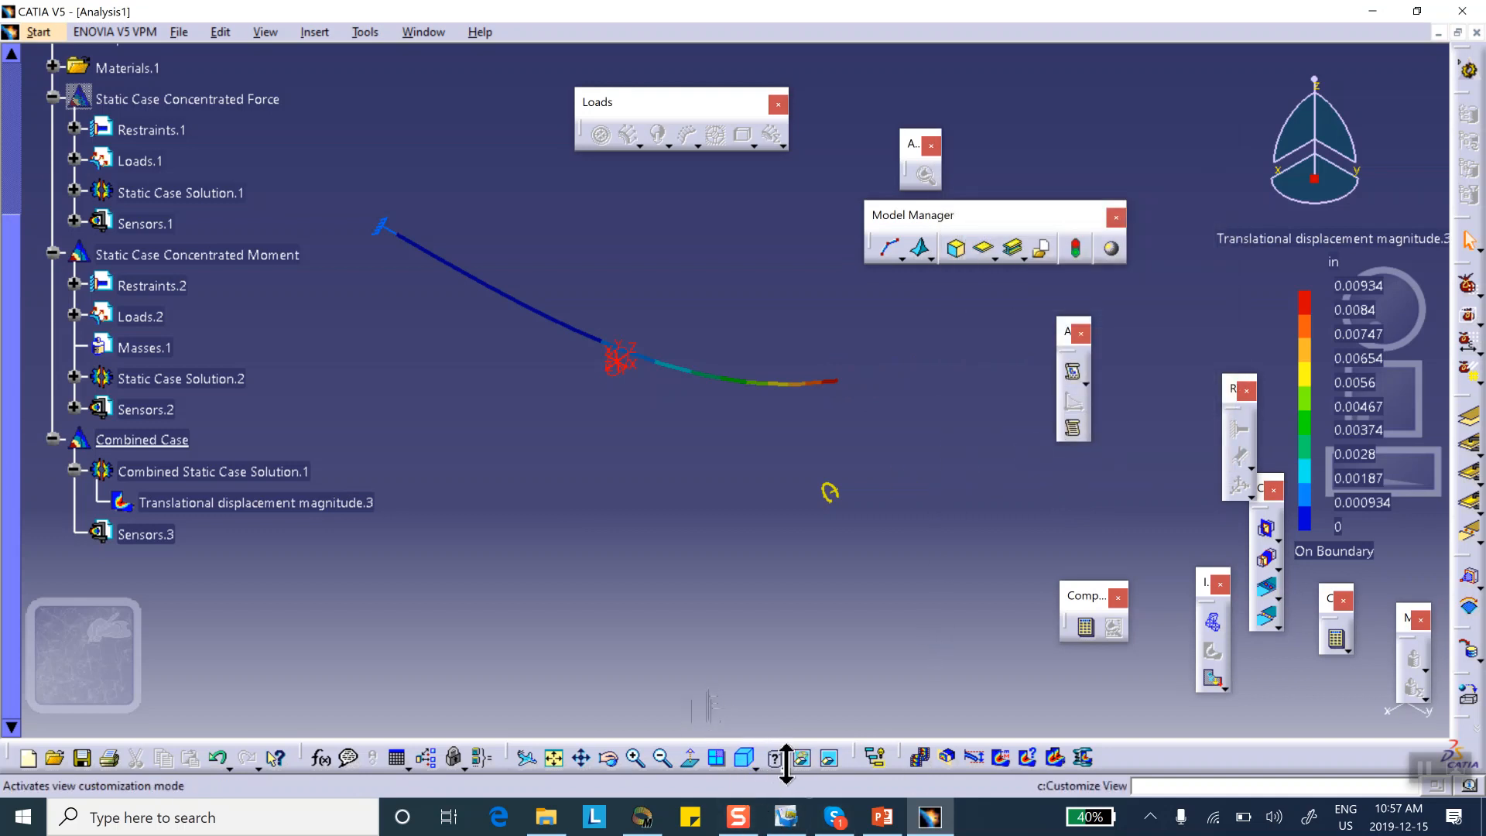
{"action": "left_click", "coordinate": [744, 756]}
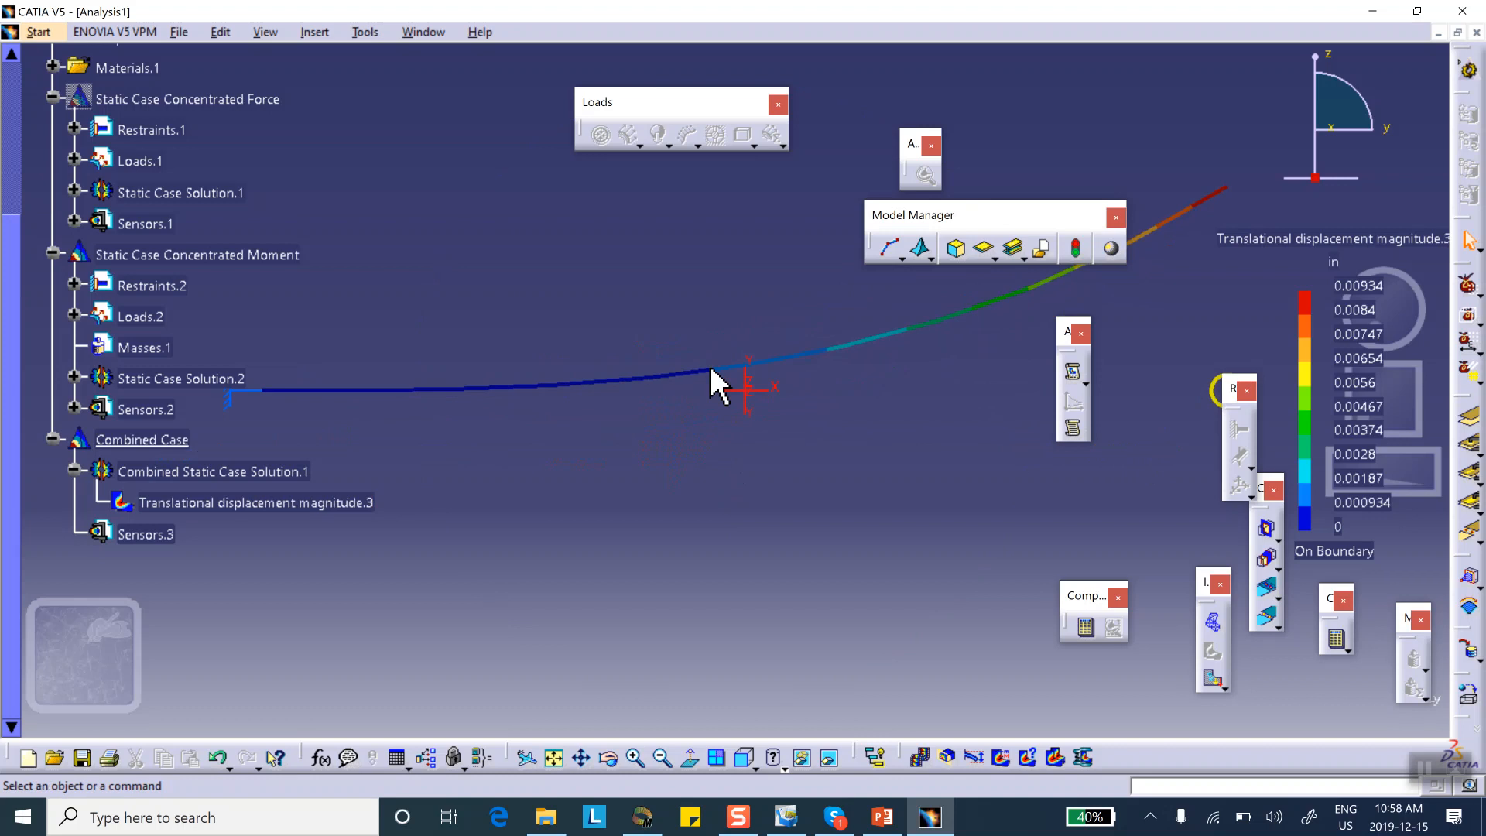
{"action": "mouse_move", "coordinate": [725, 393]}
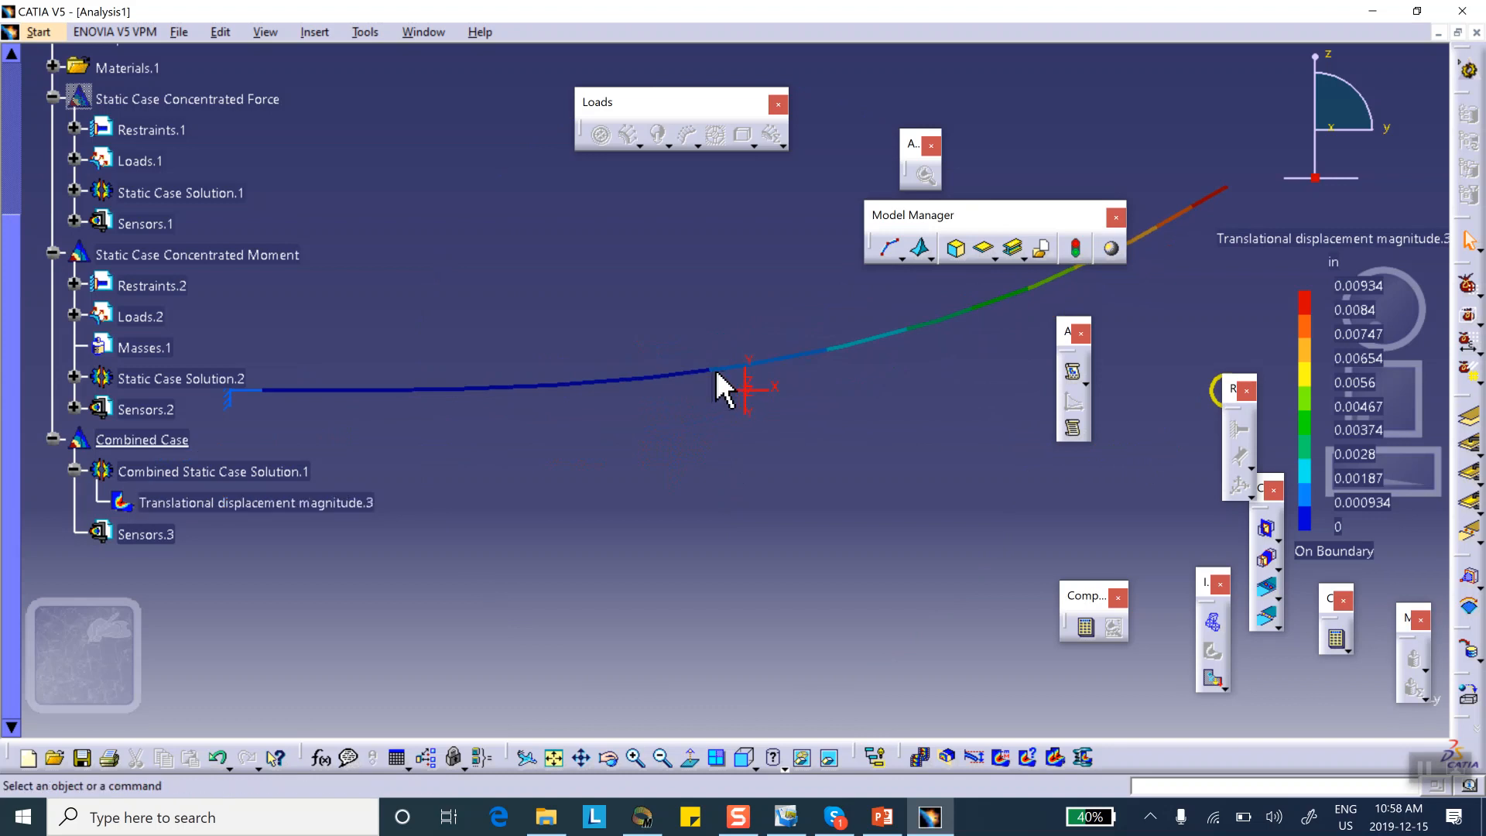
{"action": "mouse_move", "coordinate": [672, 607]}
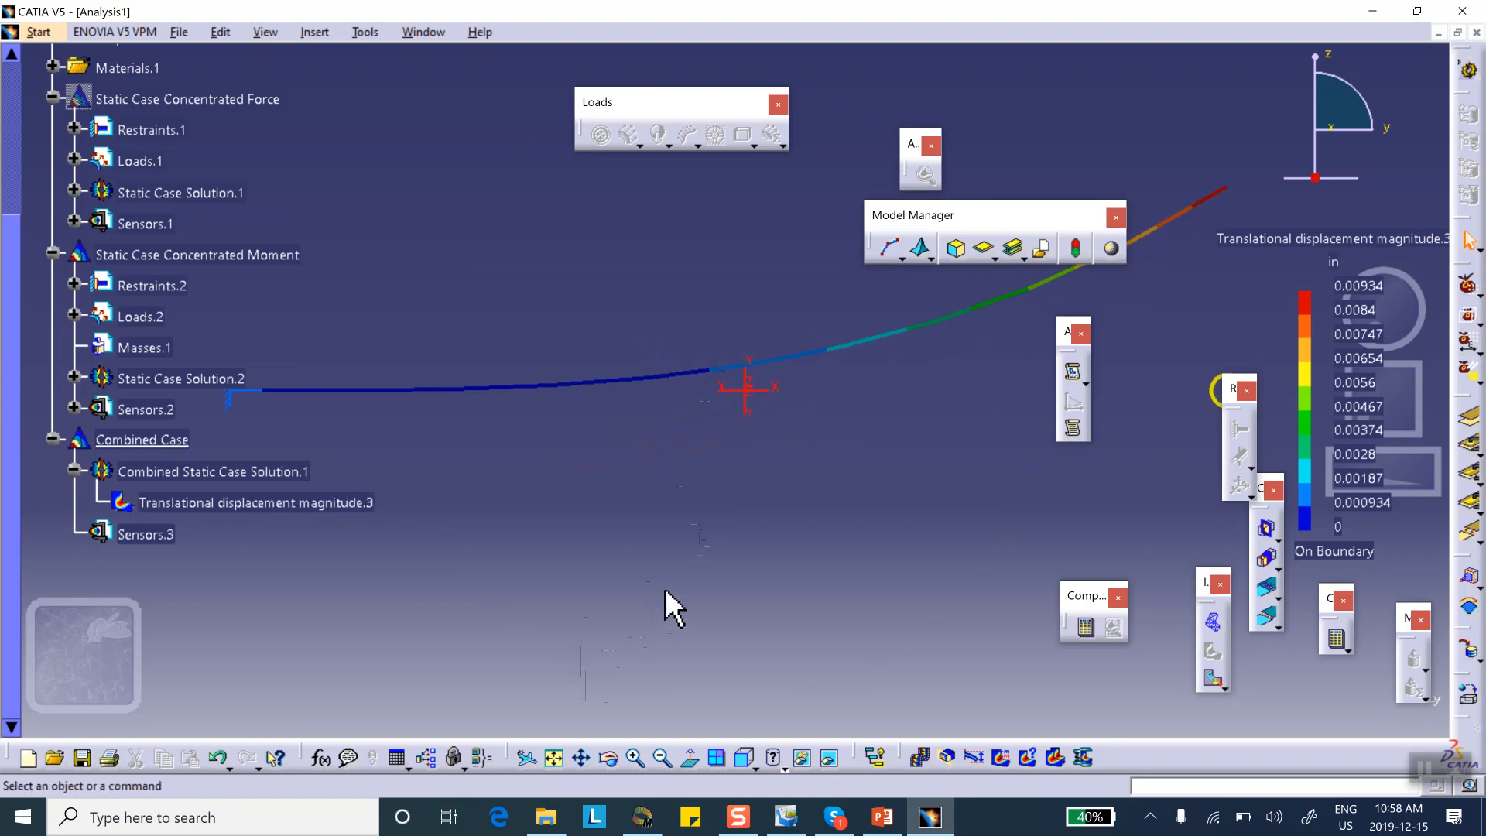
{"action": "mouse_move", "coordinate": [431, 498]}
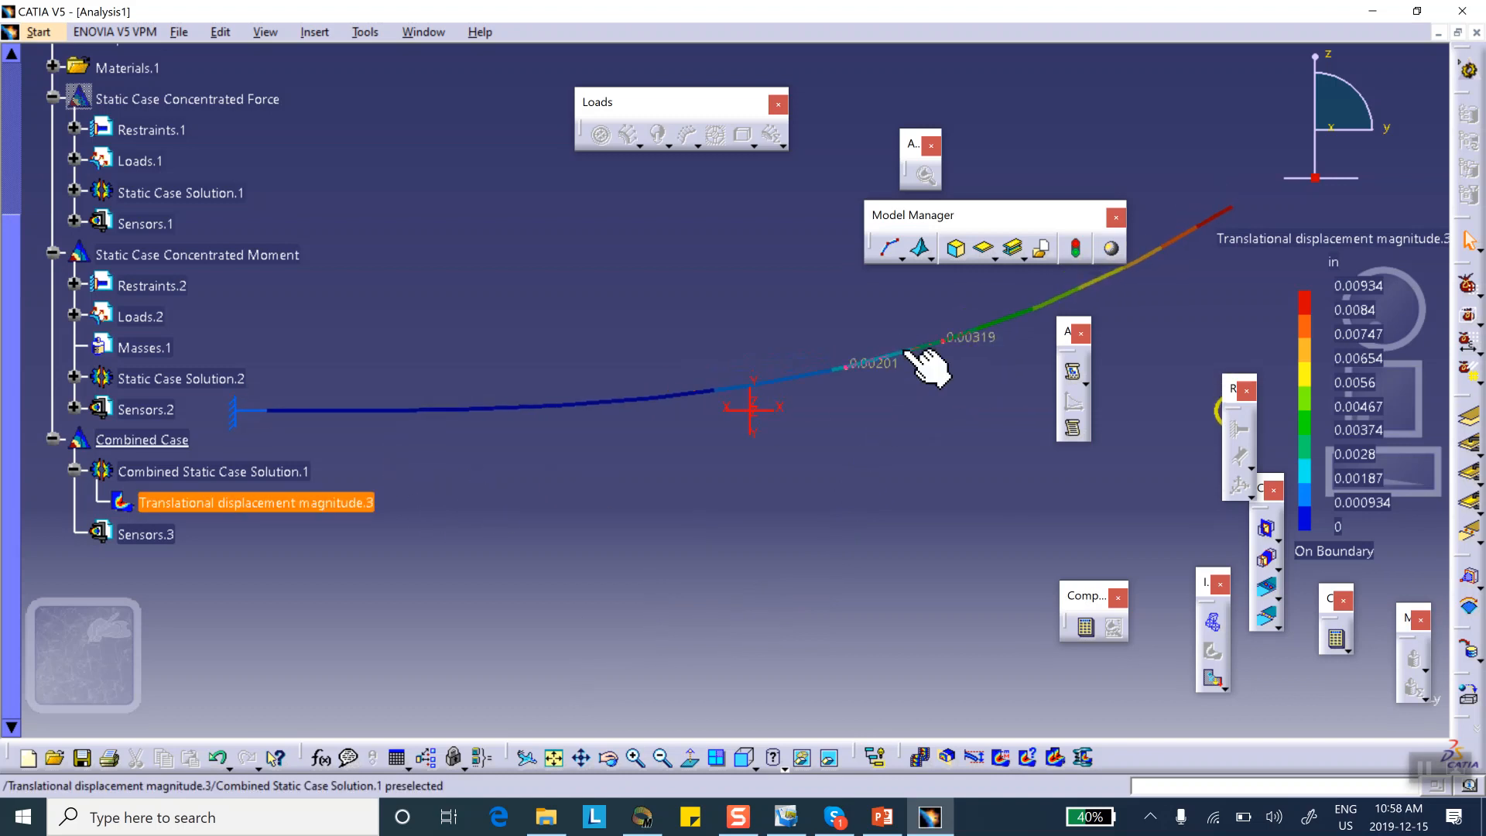
Display the displacement contour on the undeformed beam
{"action": "double_click", "coordinate": [253, 503]}
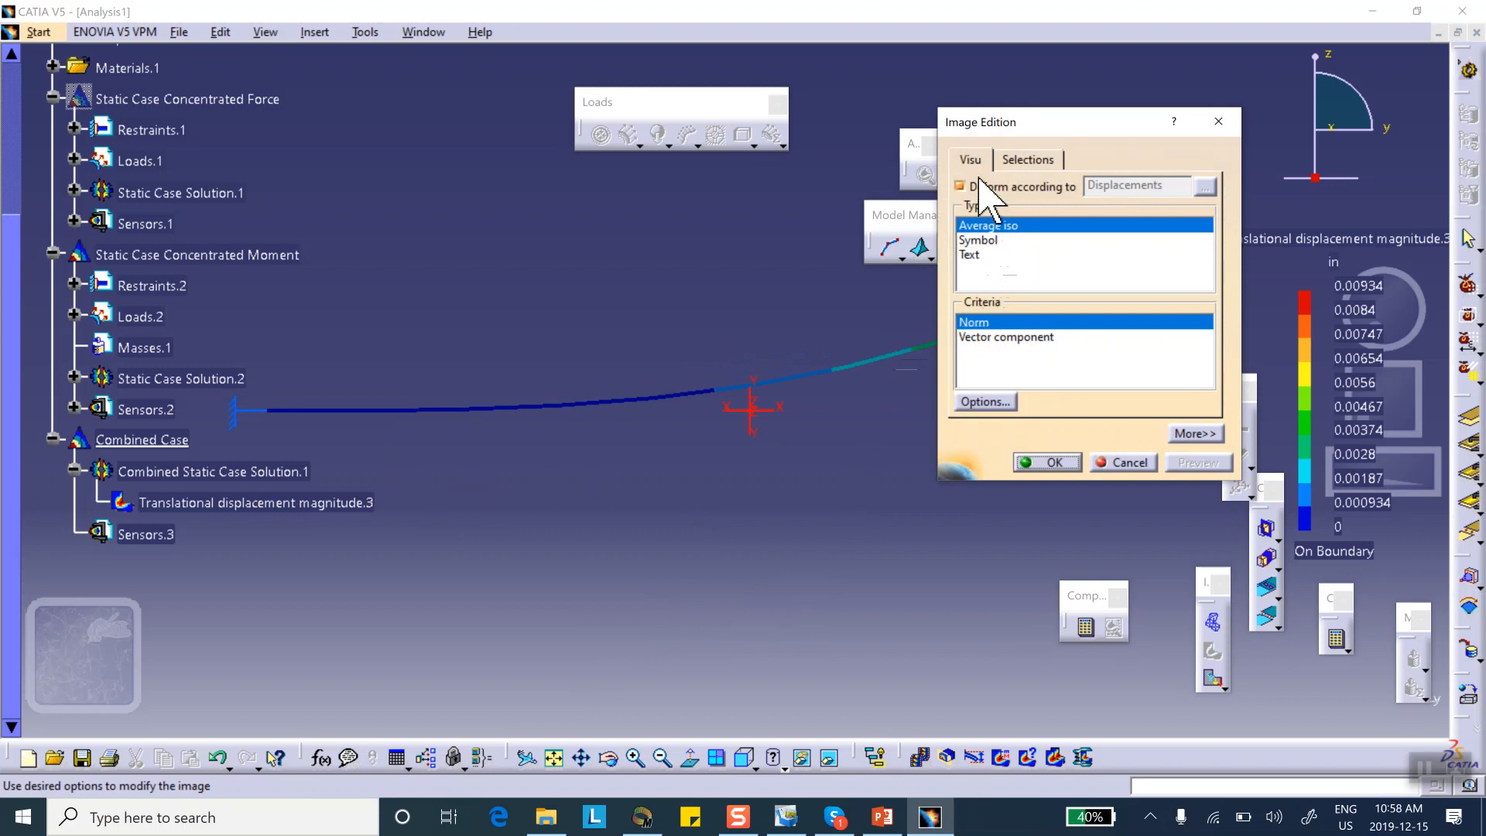
{"action": "left_click", "coordinate": [958, 186]}
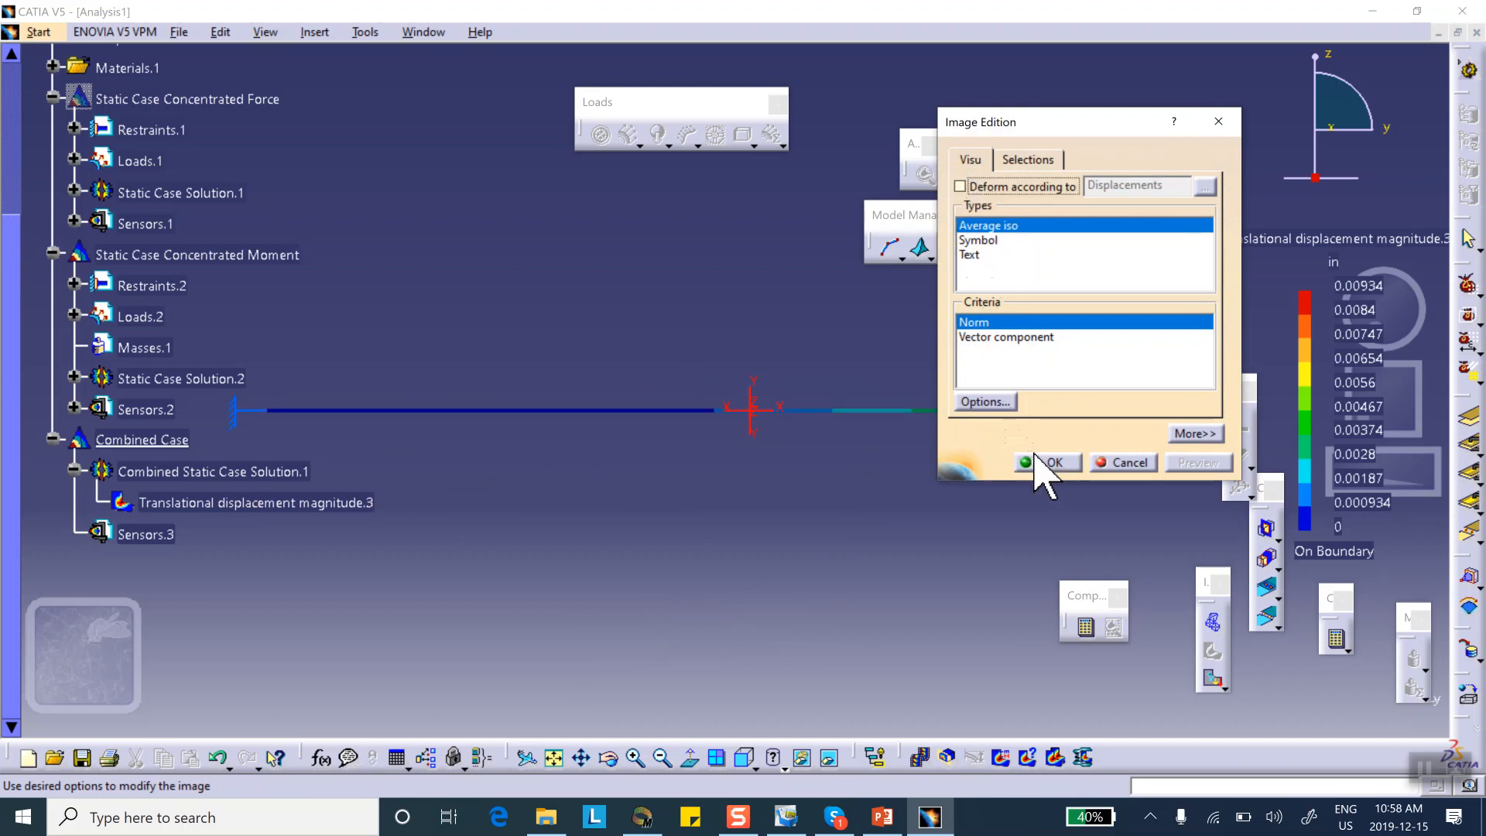
{"action": "left_click", "coordinate": [1055, 462]}
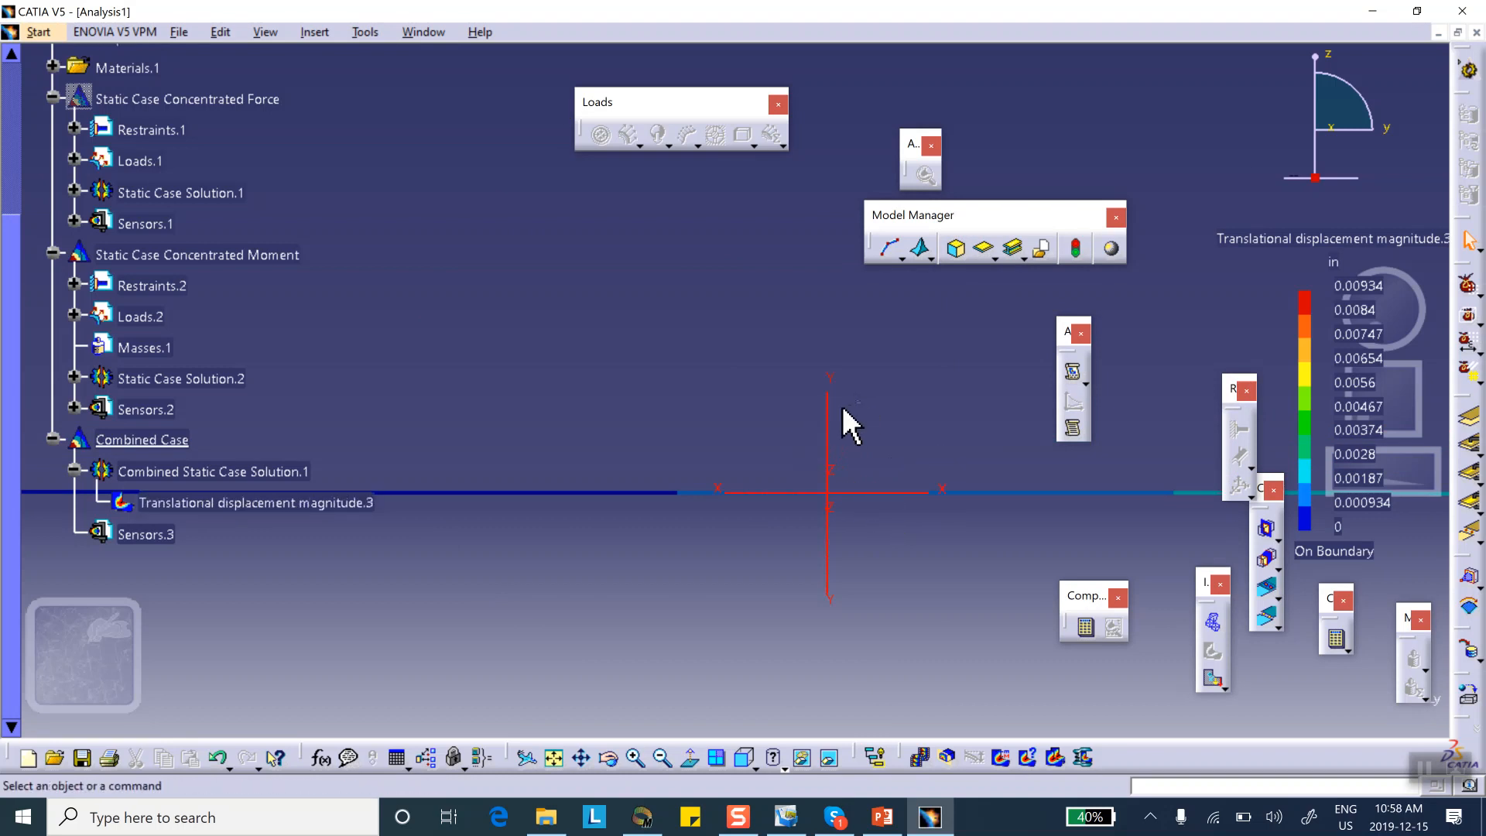
Hide the axis symbol, zoom out to fit the beam, and expand the tree to Properties.1
{"action": "right_click", "coordinate": [844, 417]}
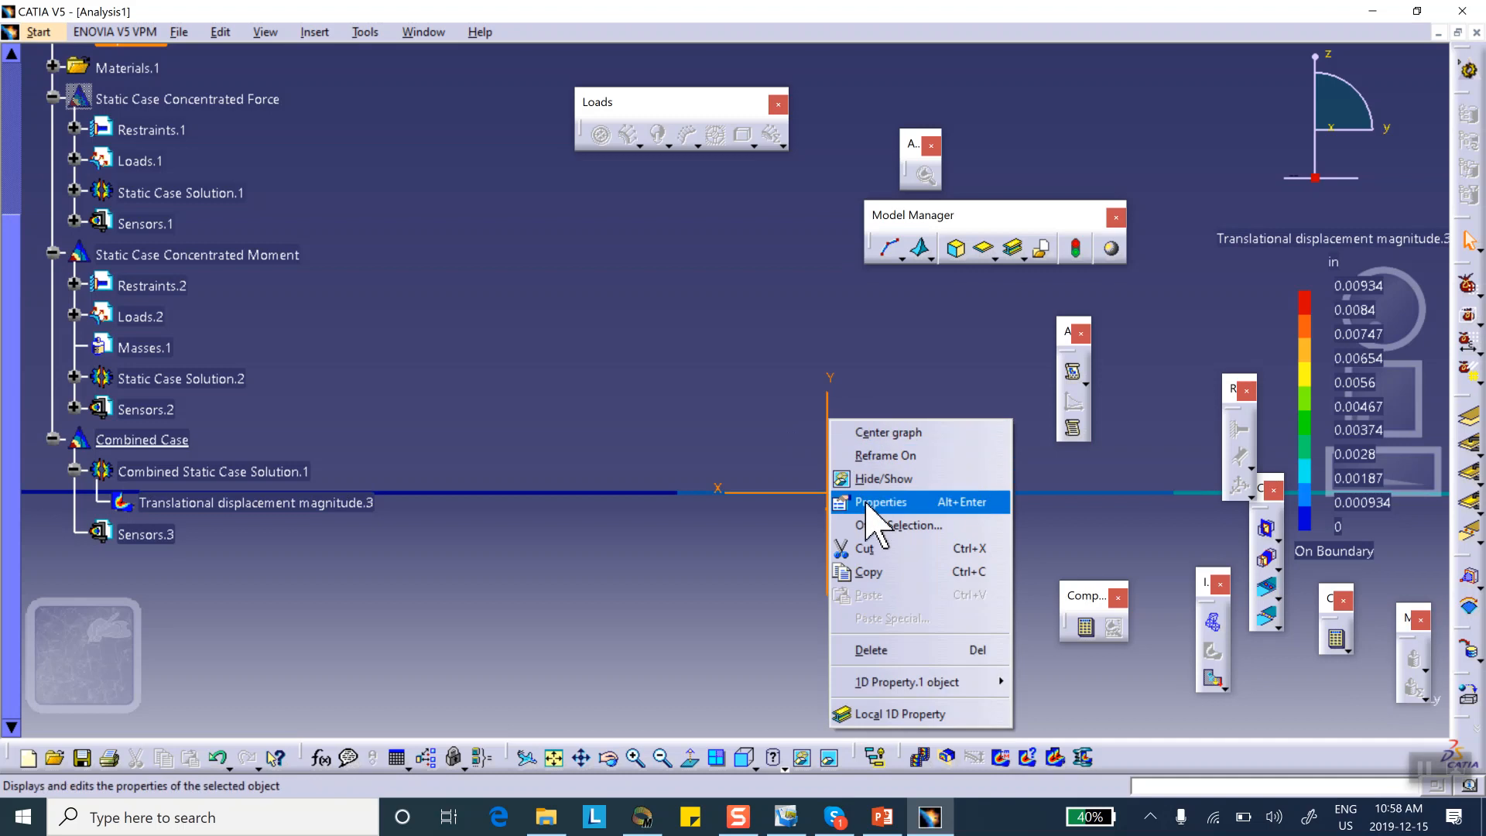
{"action": "left_click", "coordinate": [879, 501]}
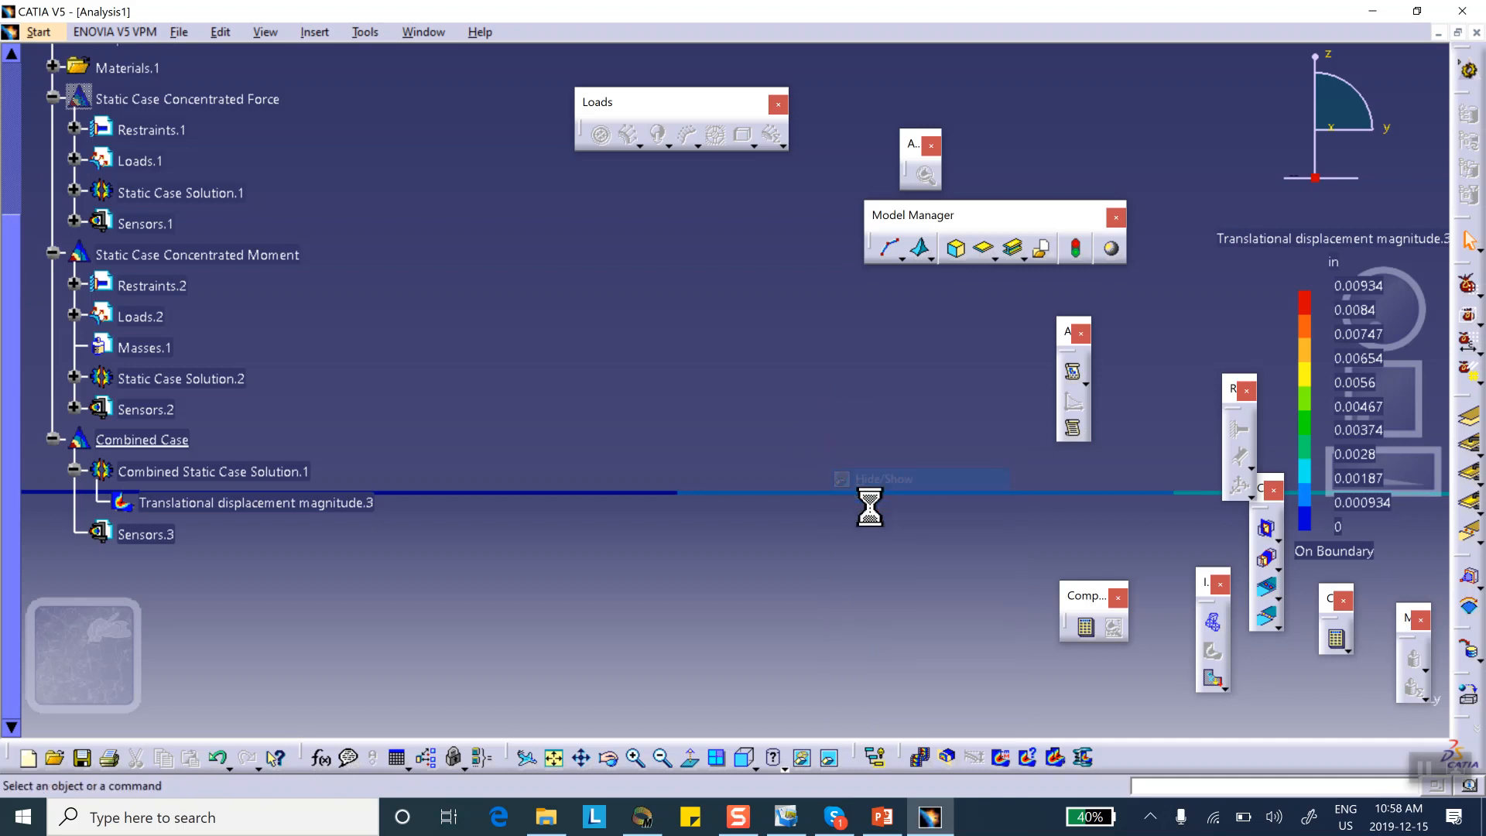
{"action": "mouse_move", "coordinate": [839, 507]}
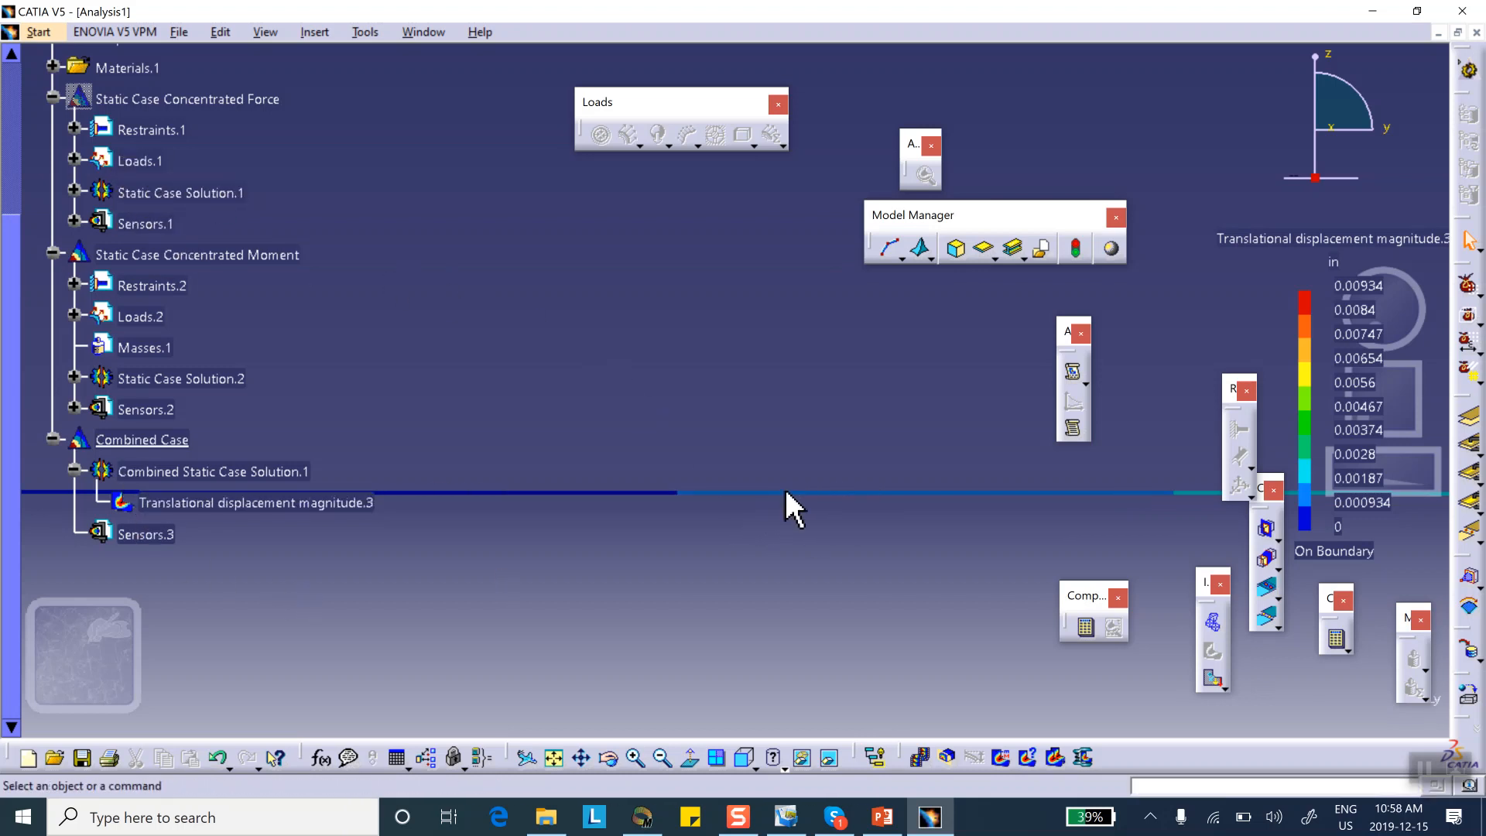
{"action": "mouse_move", "coordinate": [805, 503]}
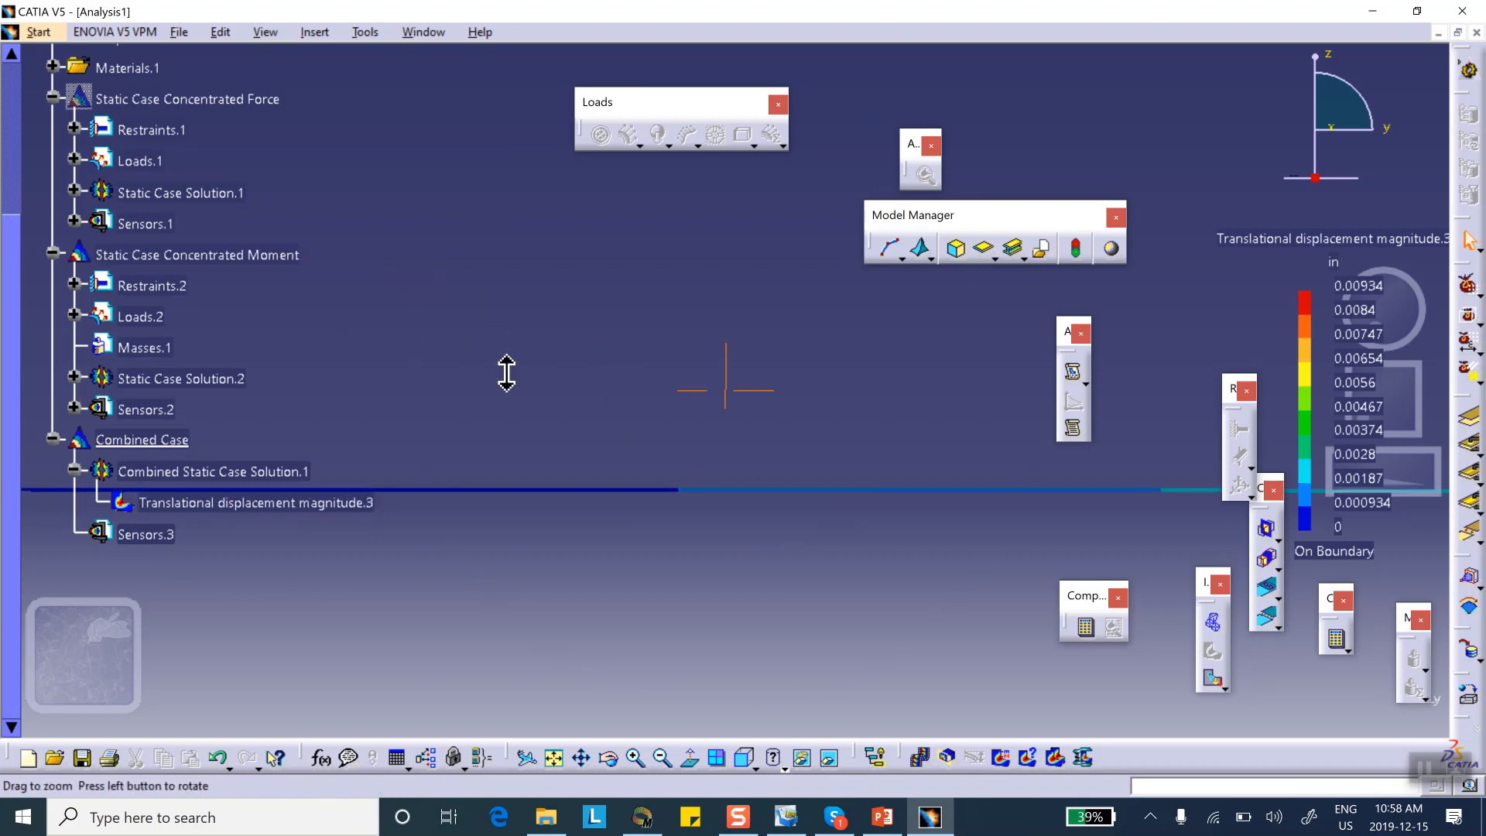
{"action": "left_click", "coordinate": [196, 254]}
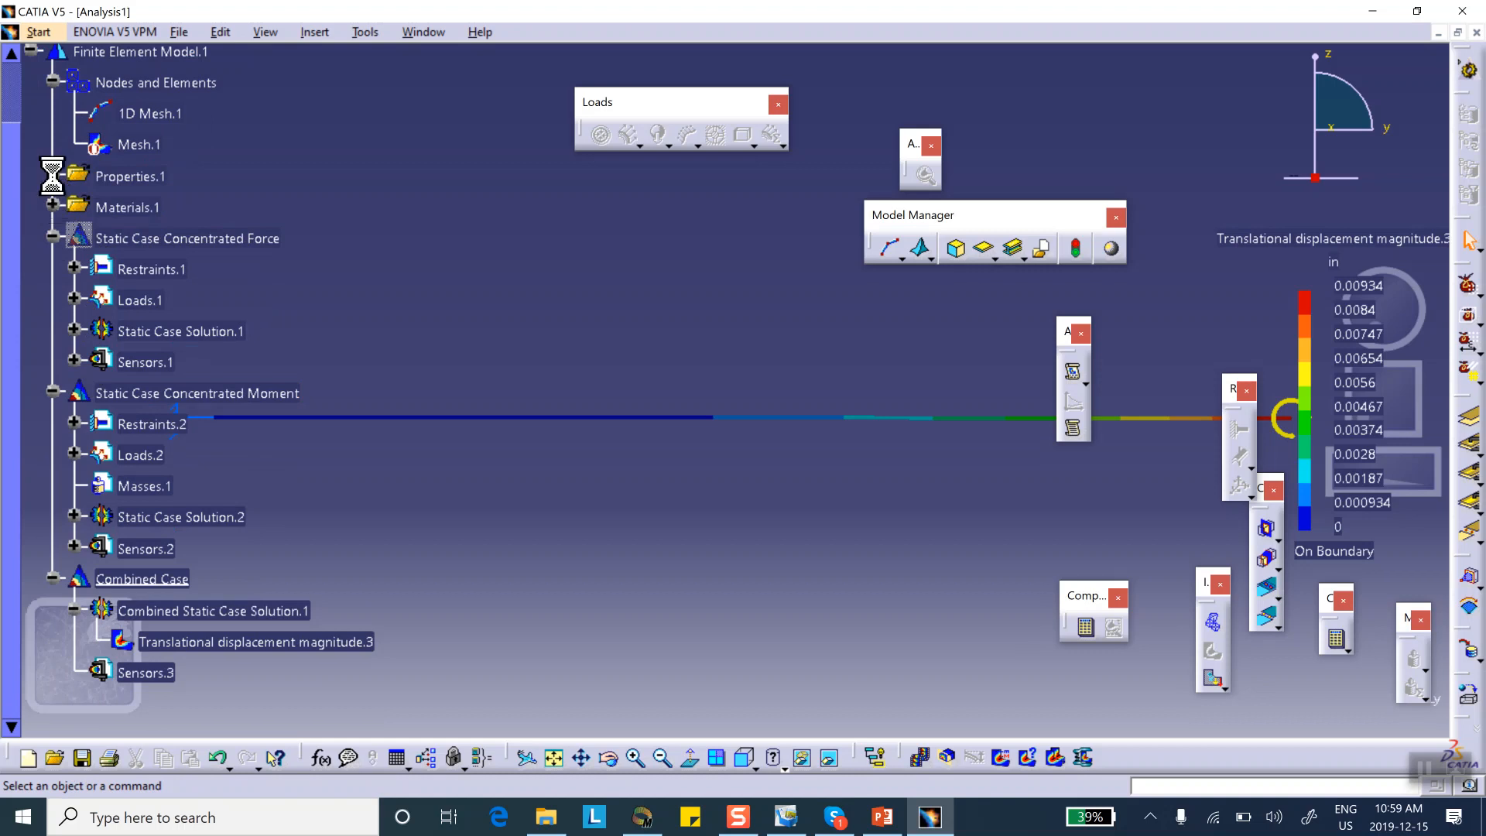
{"action": "right_click", "coordinate": [143, 206]}
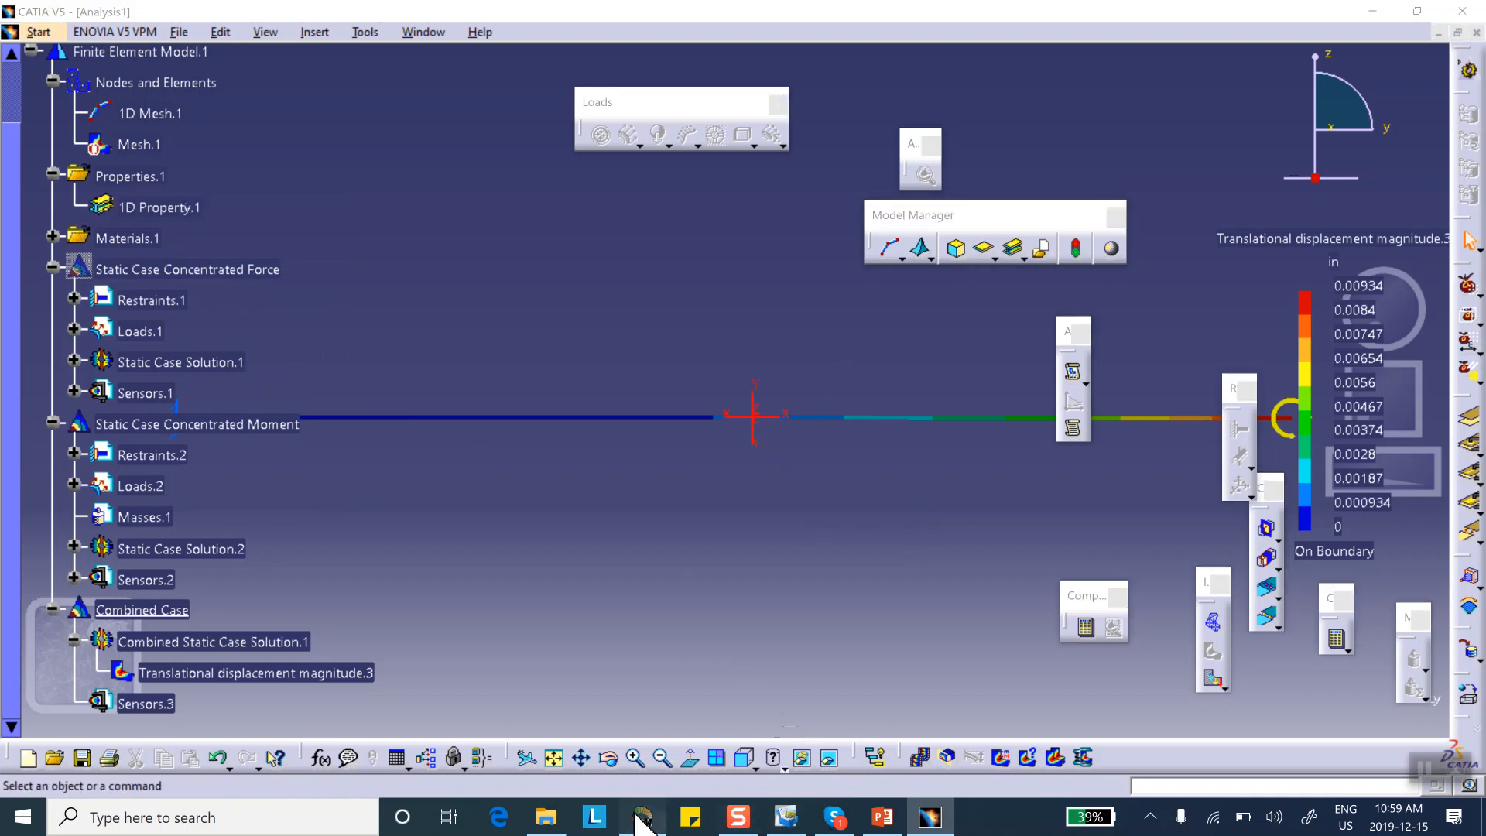
In the Combined_Case worksheet, add α and β weights before δP(L/2) and δM(L/2)
{"action": "left_click", "coordinate": [641, 815]}
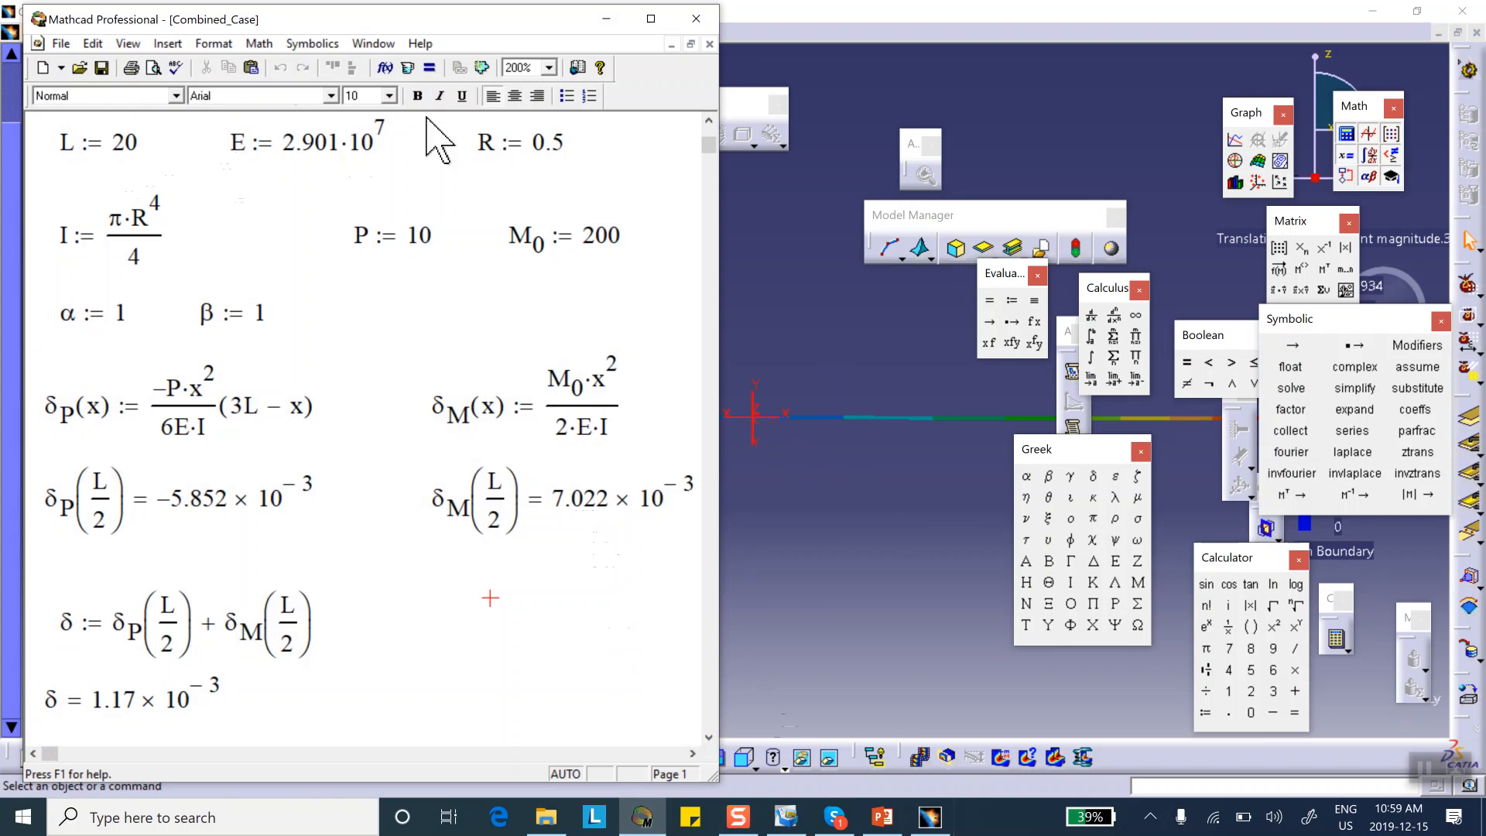
{"action": "mouse_move", "coordinate": [152, 341]}
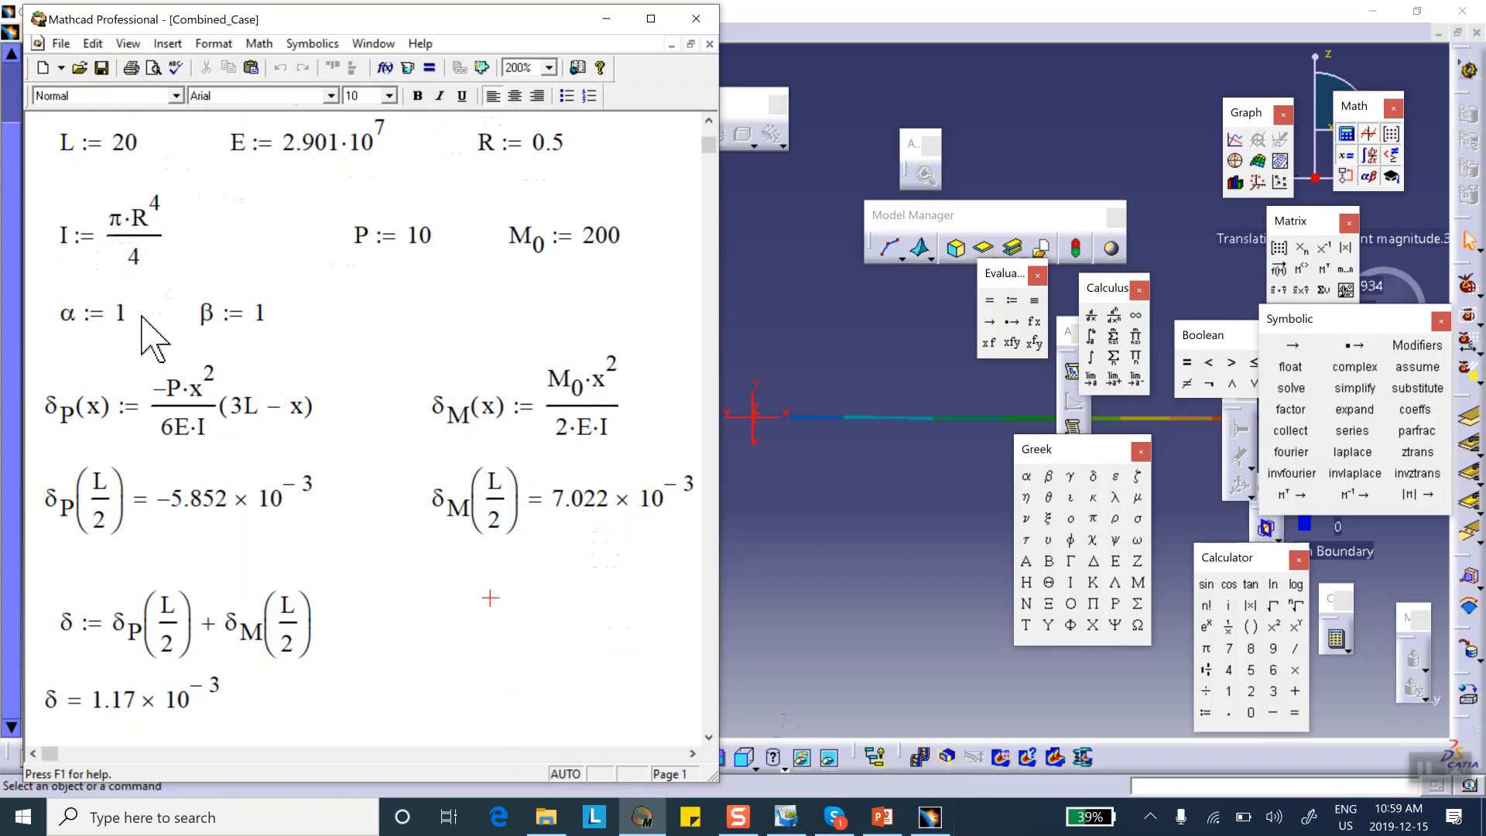
{"action": "mouse_move", "coordinate": [266, 341]}
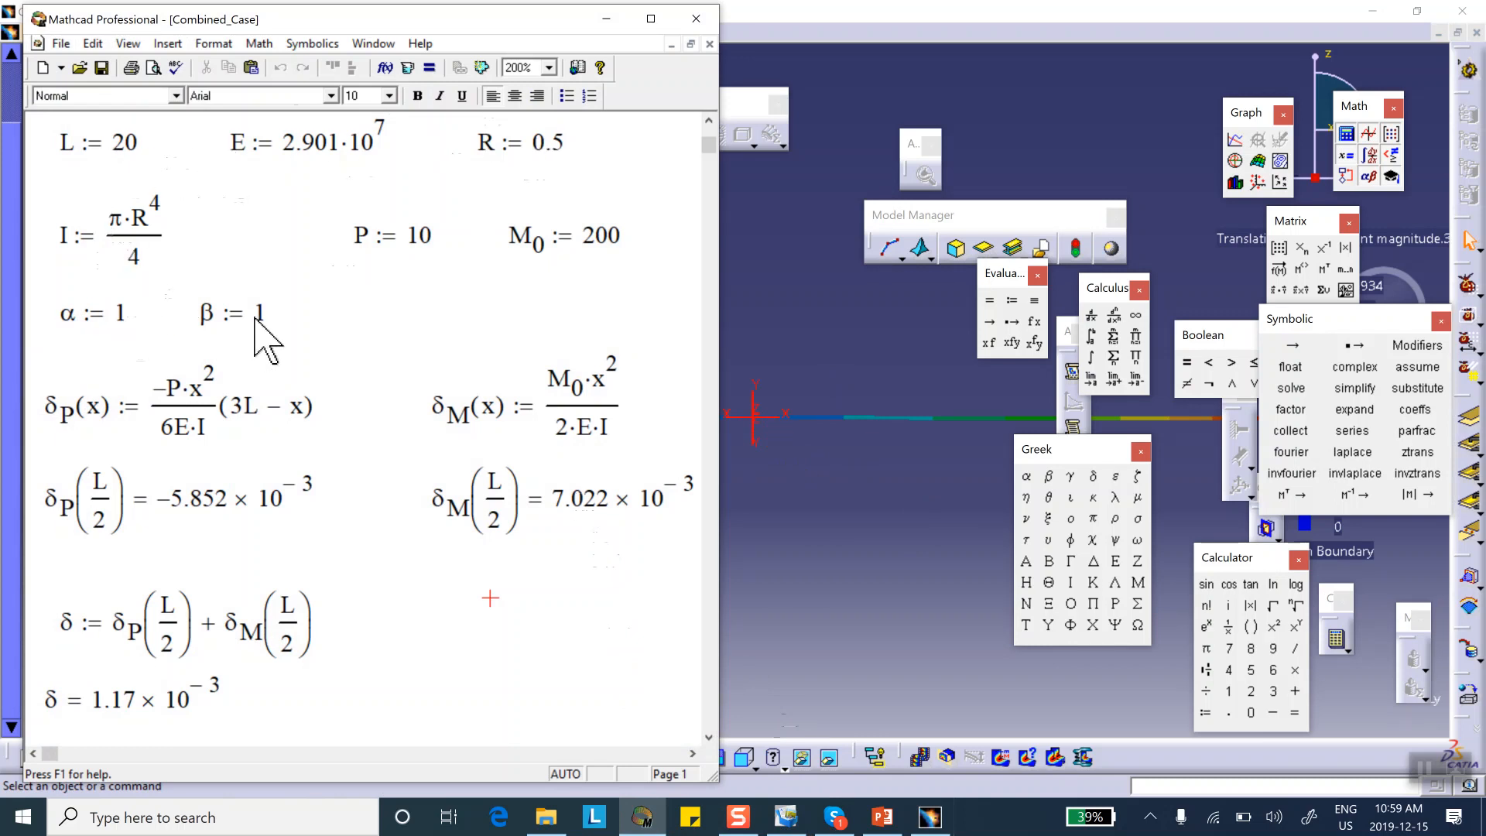
{"action": "mouse_move", "coordinate": [89, 436]}
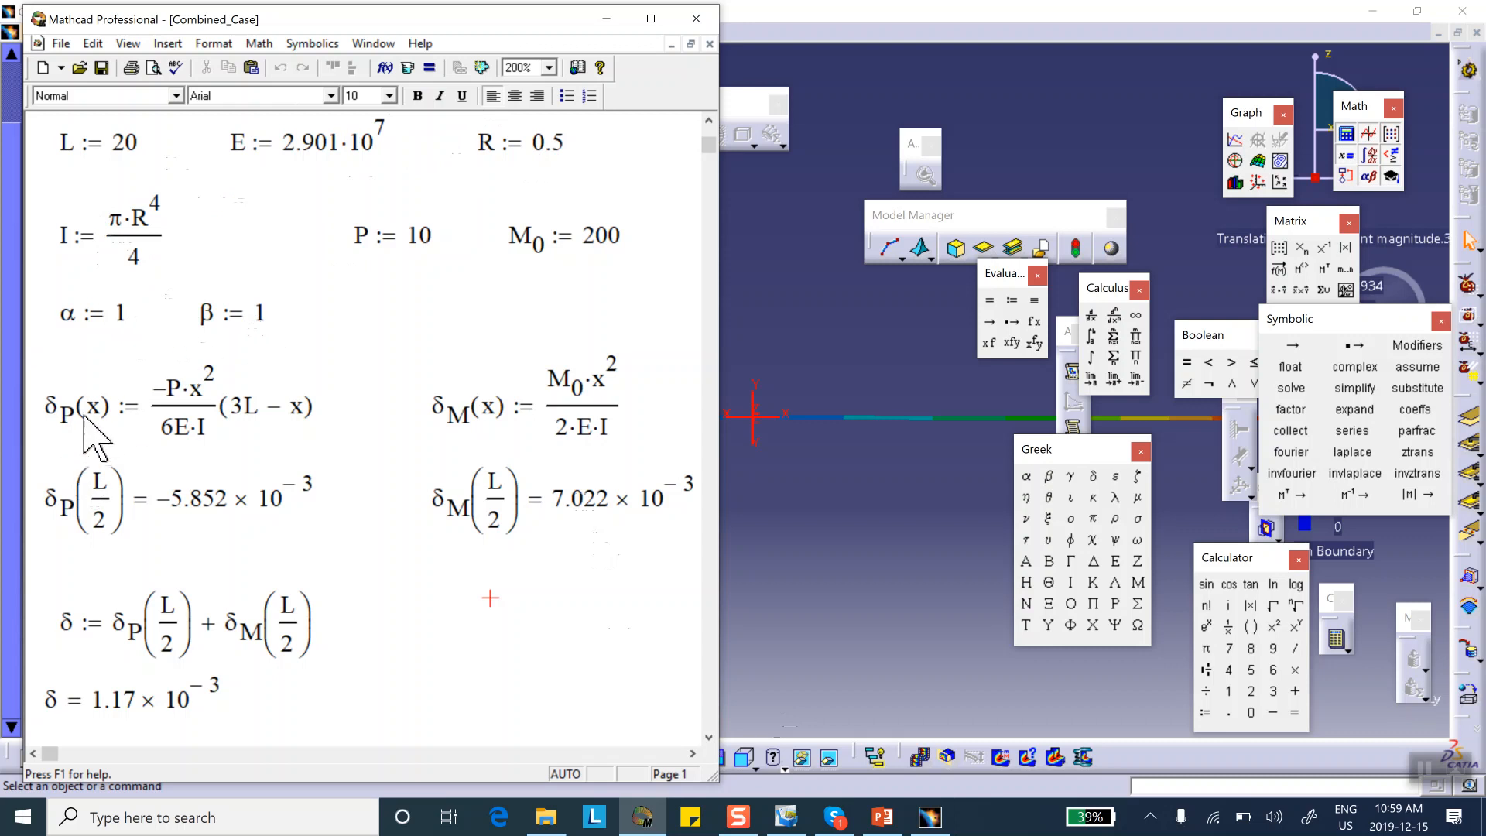
{"action": "mouse_move", "coordinate": [313, 431]}
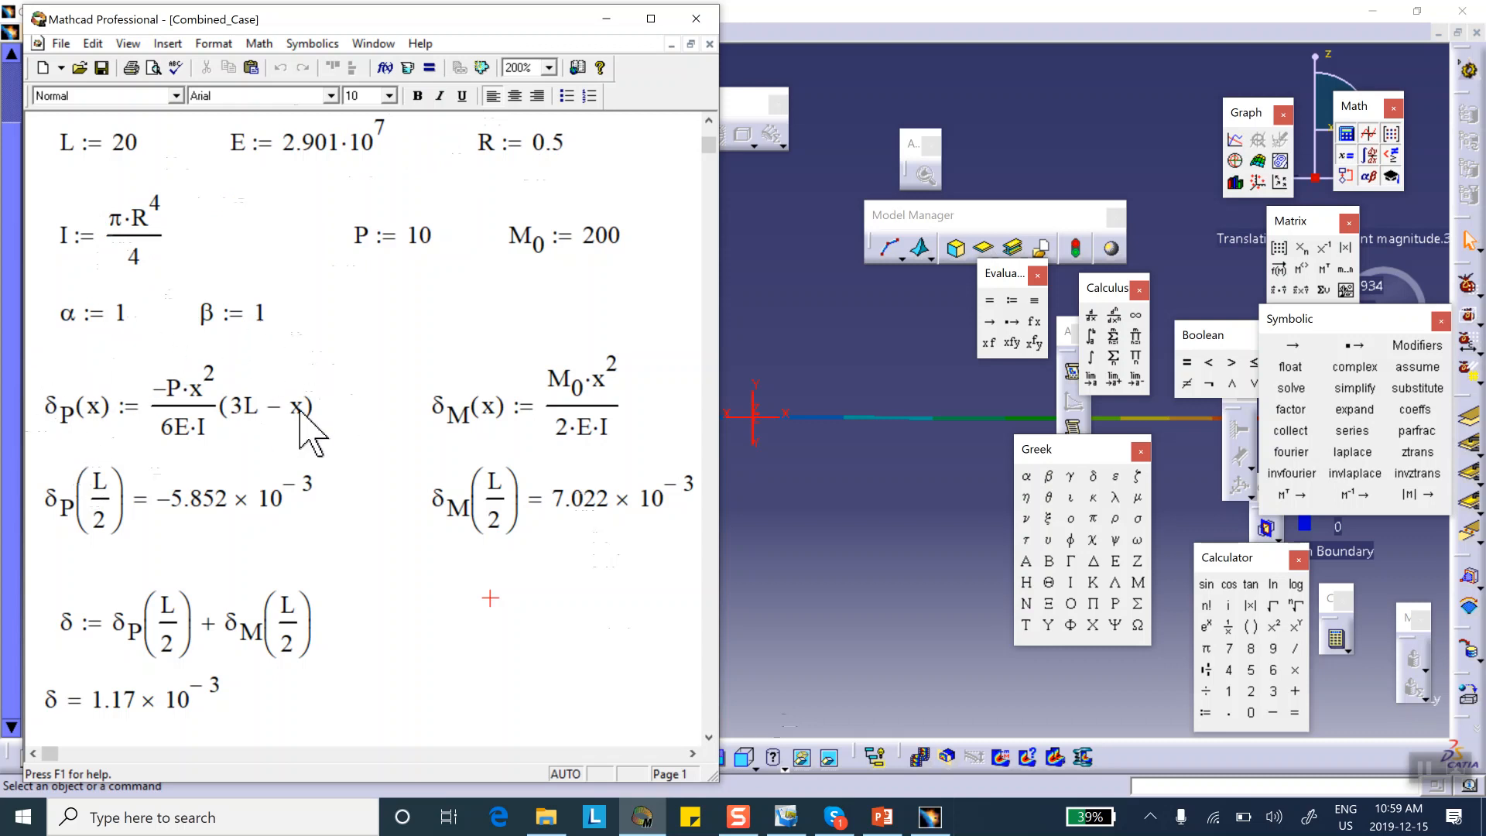
{"action": "mouse_move", "coordinate": [592, 351]}
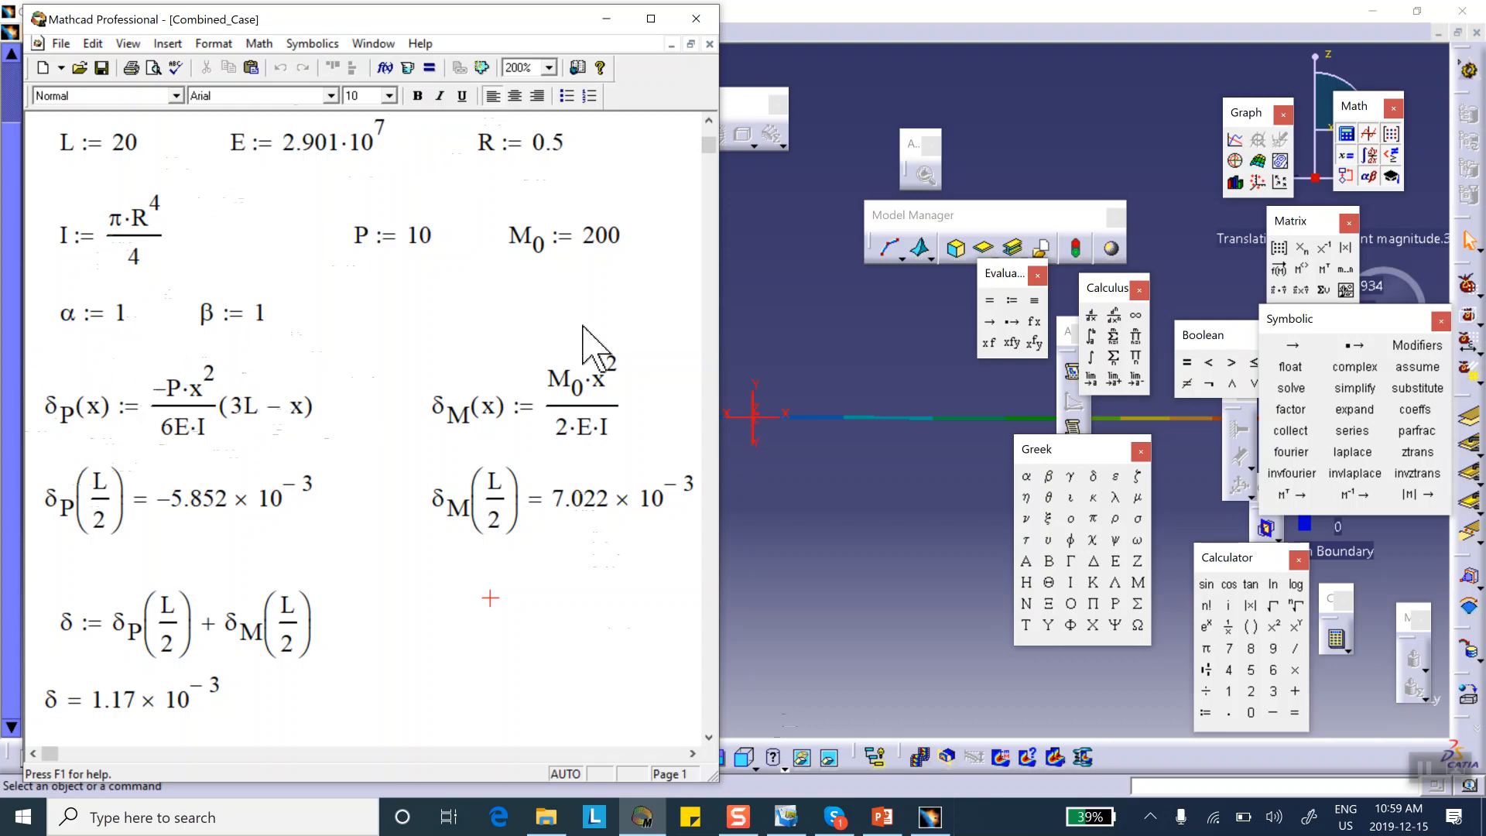
{"action": "mouse_move", "coordinate": [455, 389]}
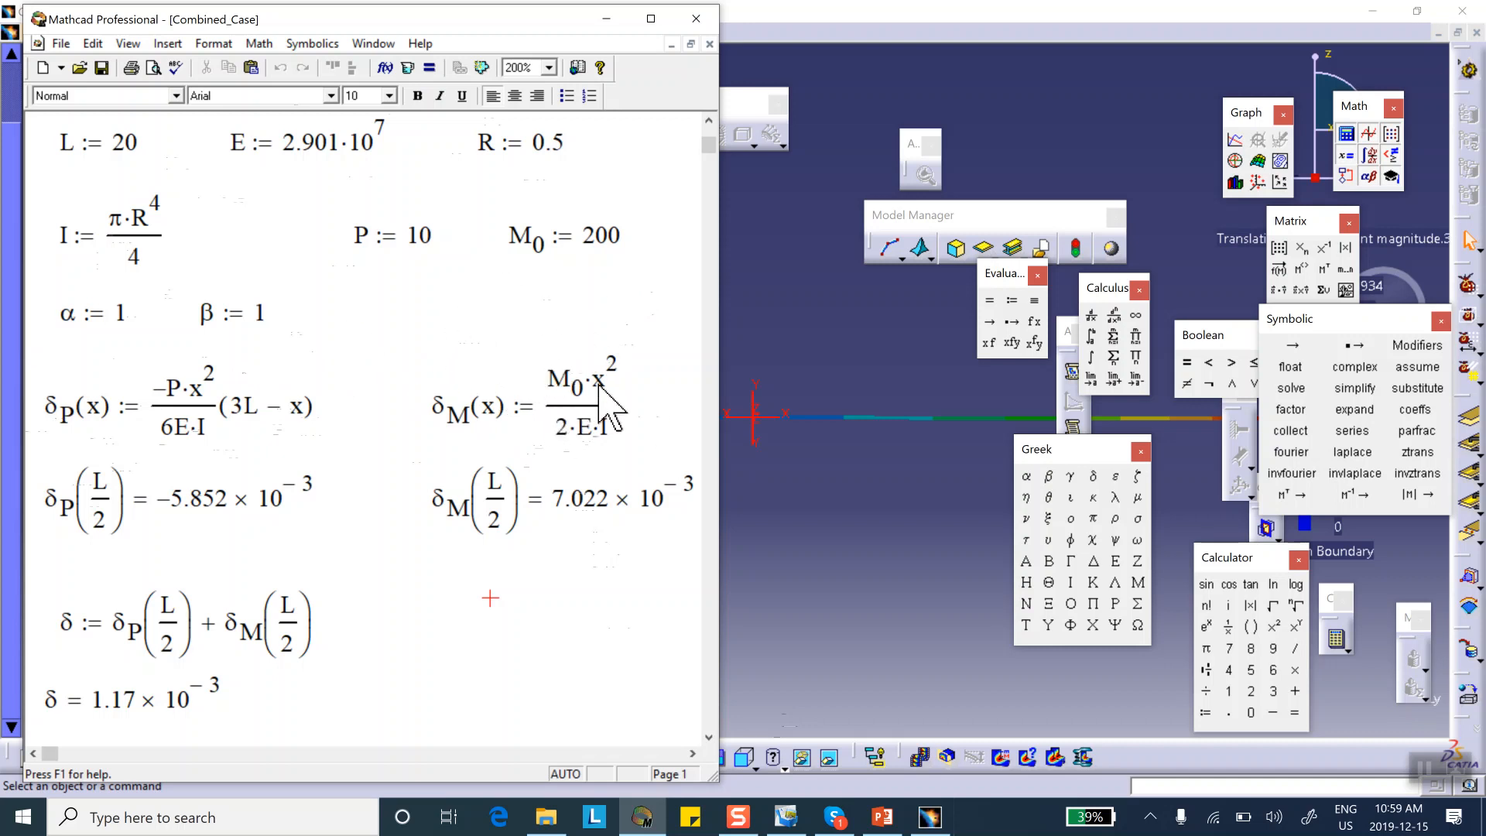
{"action": "mouse_move", "coordinate": [100, 536]}
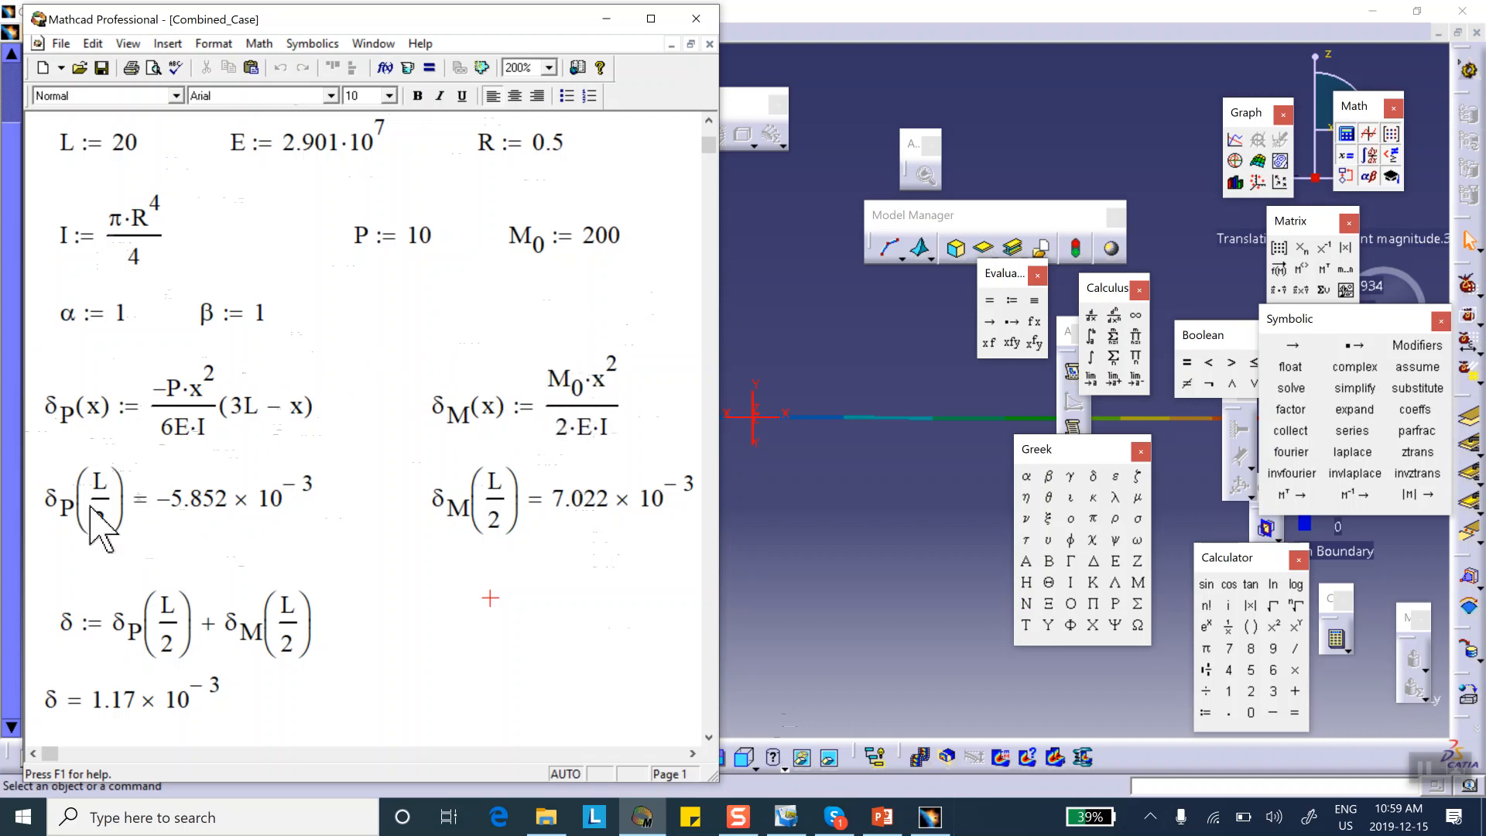
{"action": "mouse_move", "coordinate": [488, 527]}
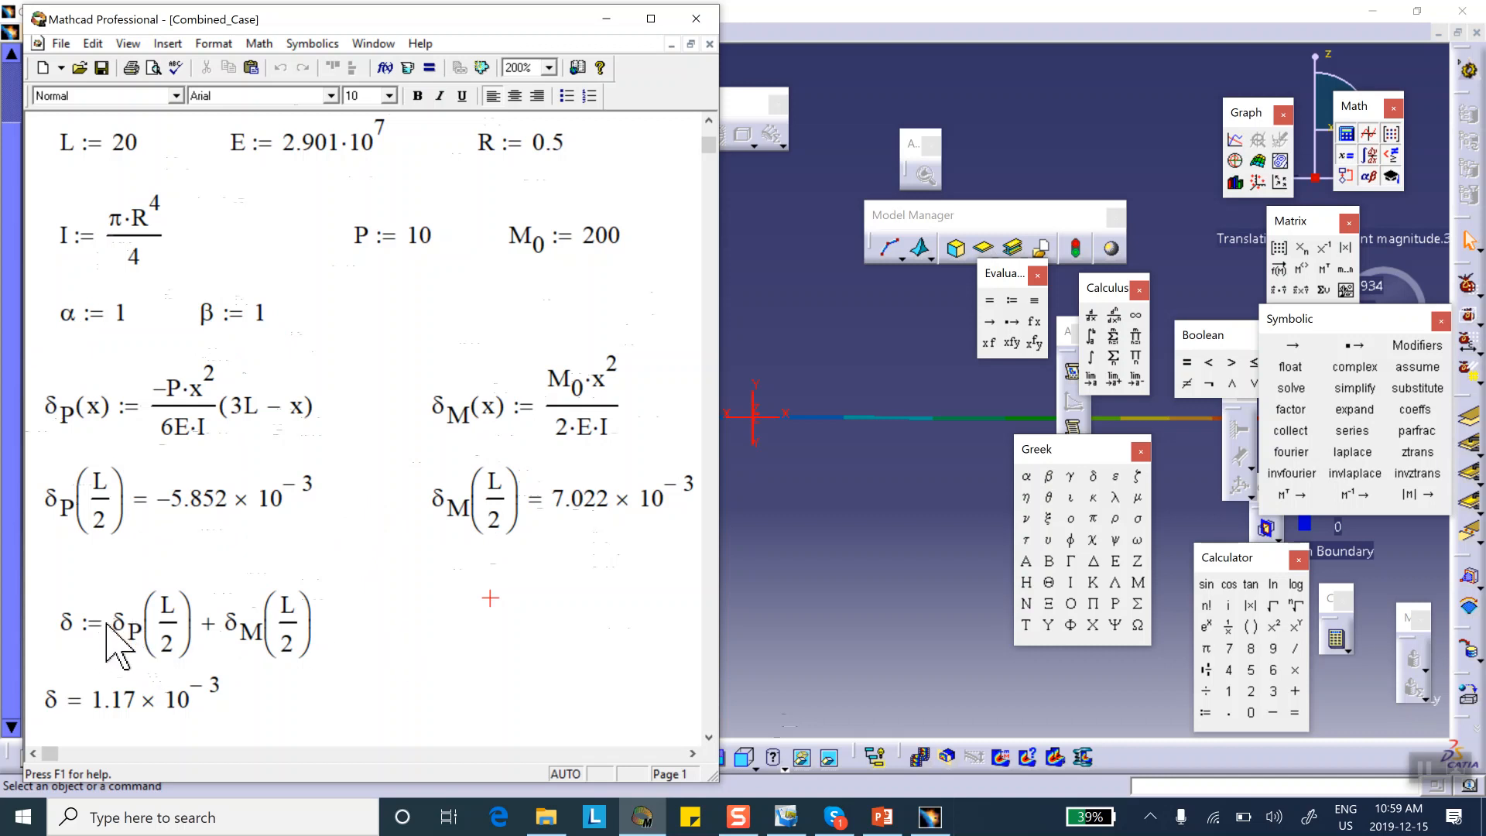
{"action": "left_click", "coordinate": [123, 625]}
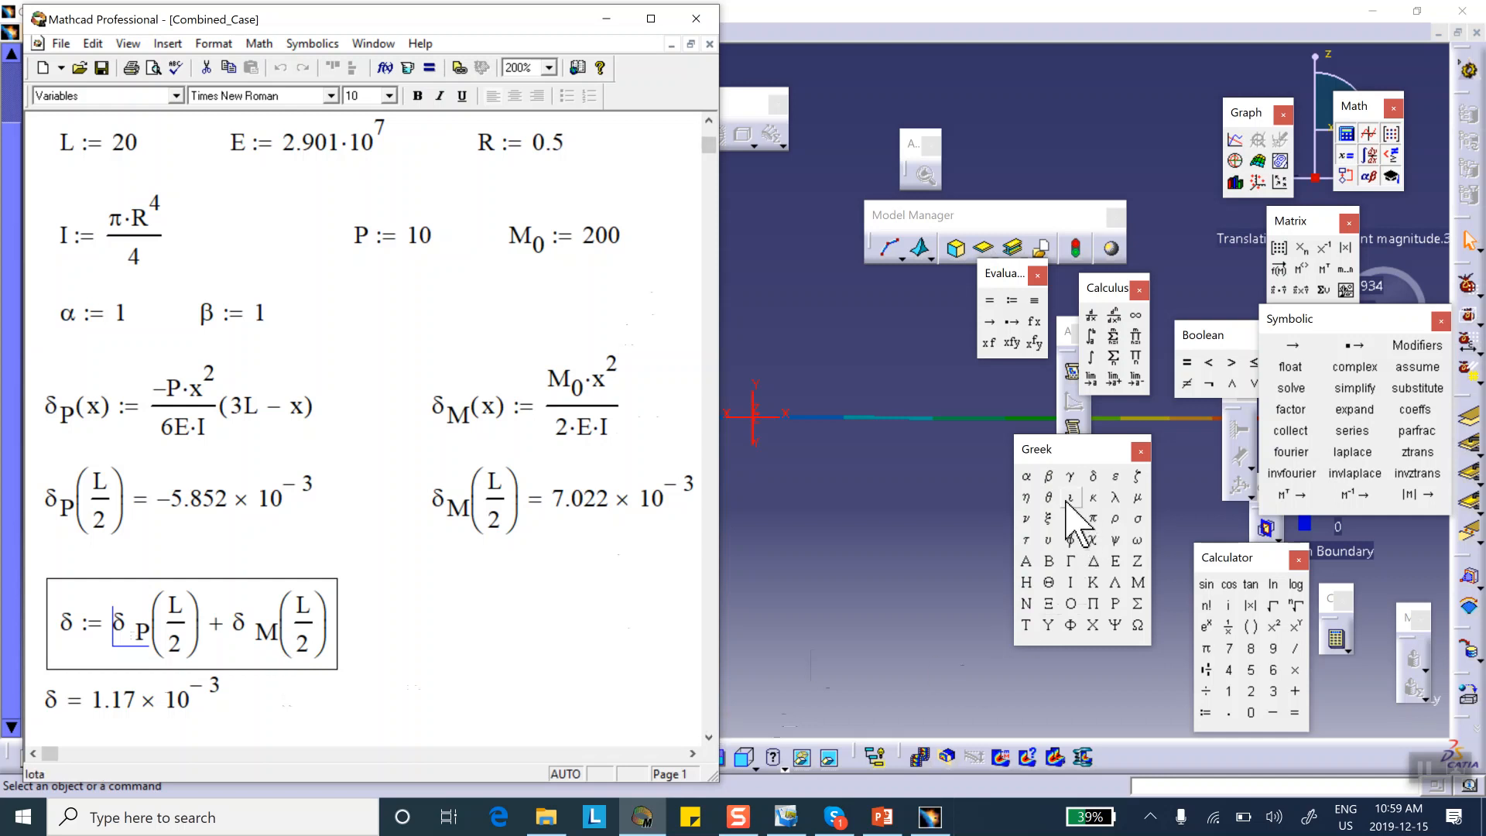
{"action": "mouse_move", "coordinate": [1132, 516]}
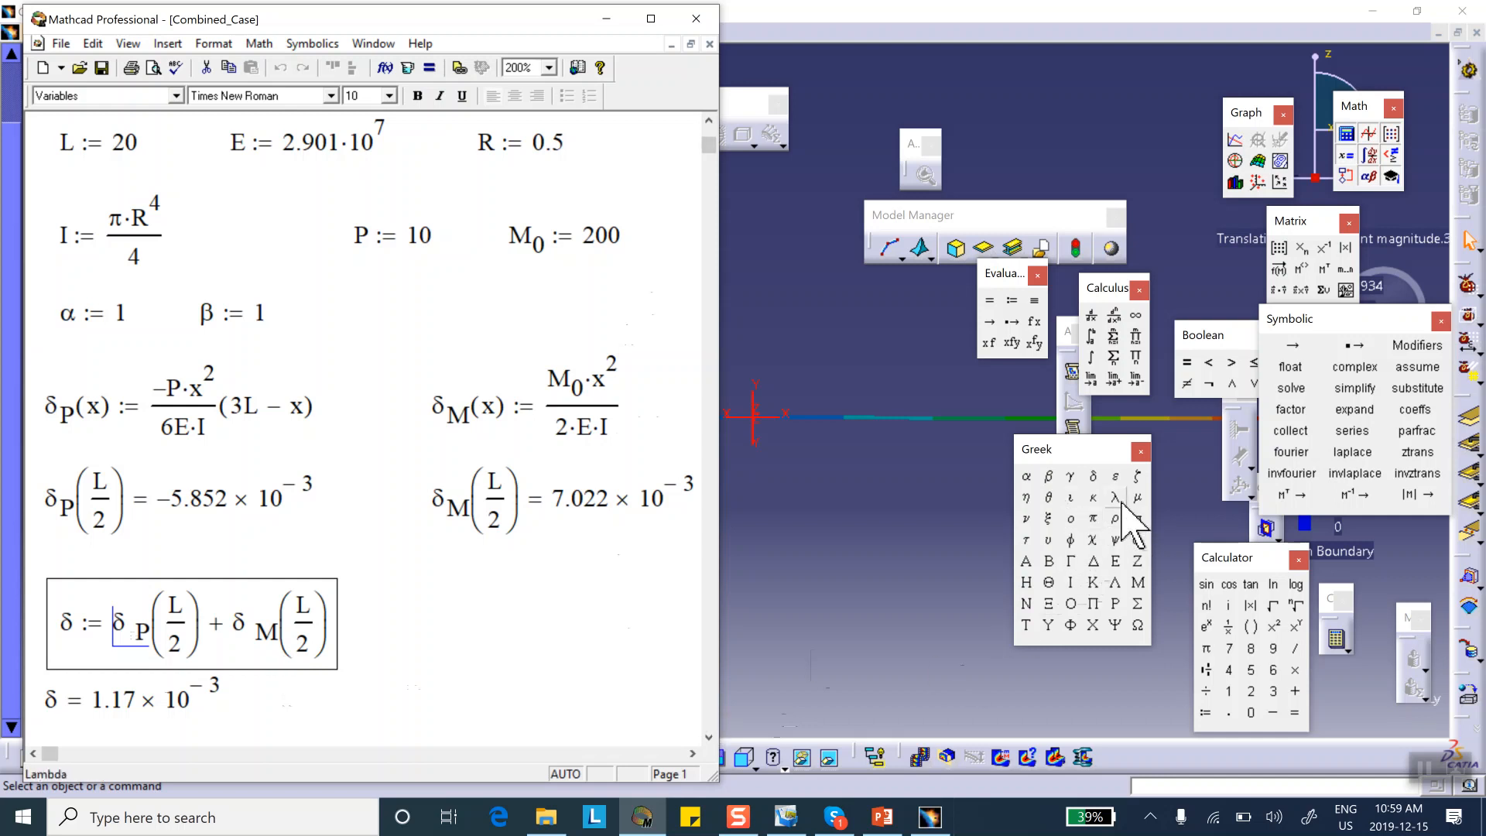
{"action": "left_click", "coordinate": [1025, 477]}
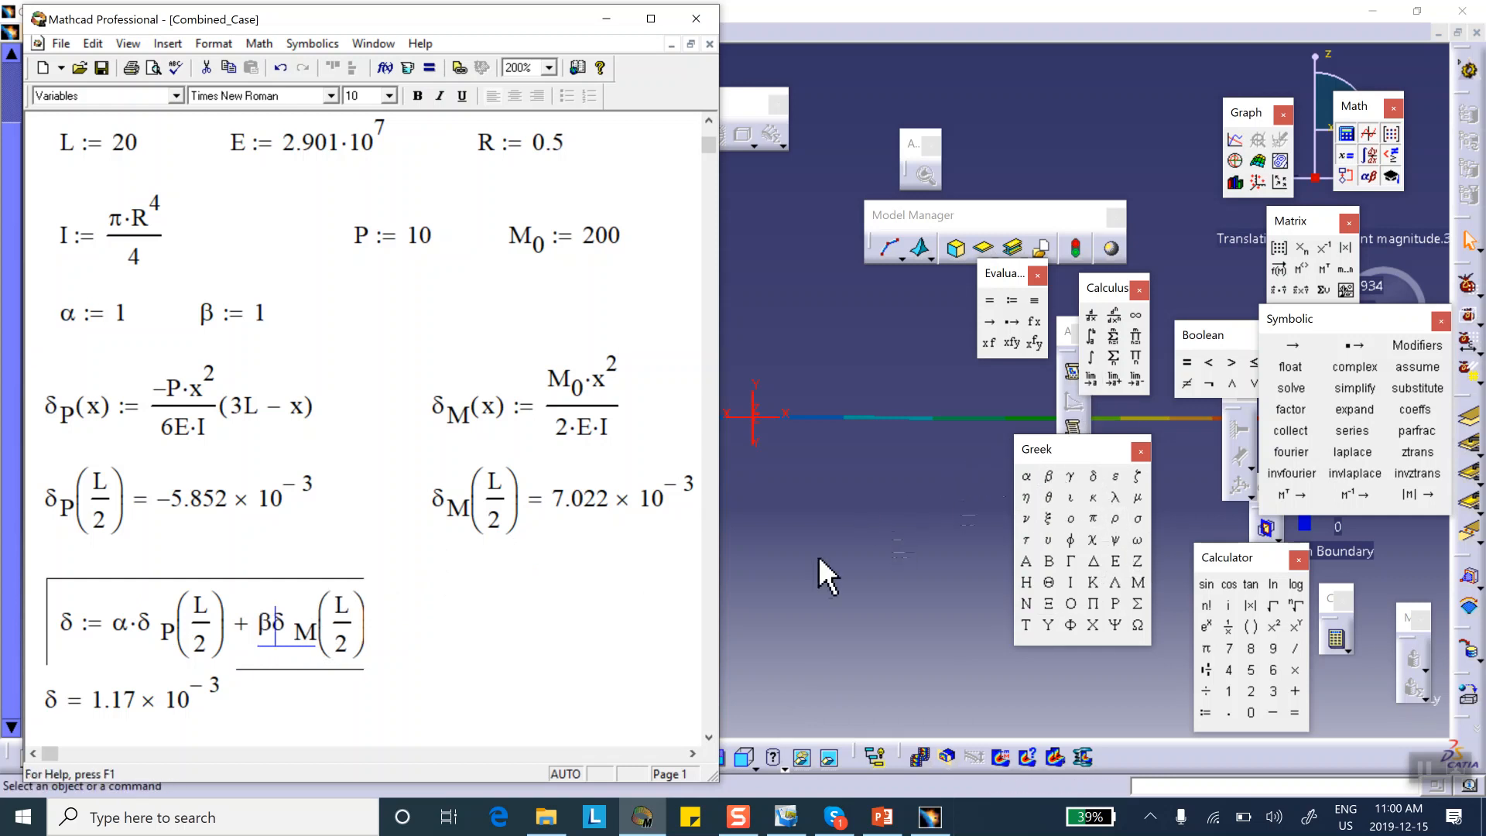
{"action": "left_click", "coordinate": [583, 613]}
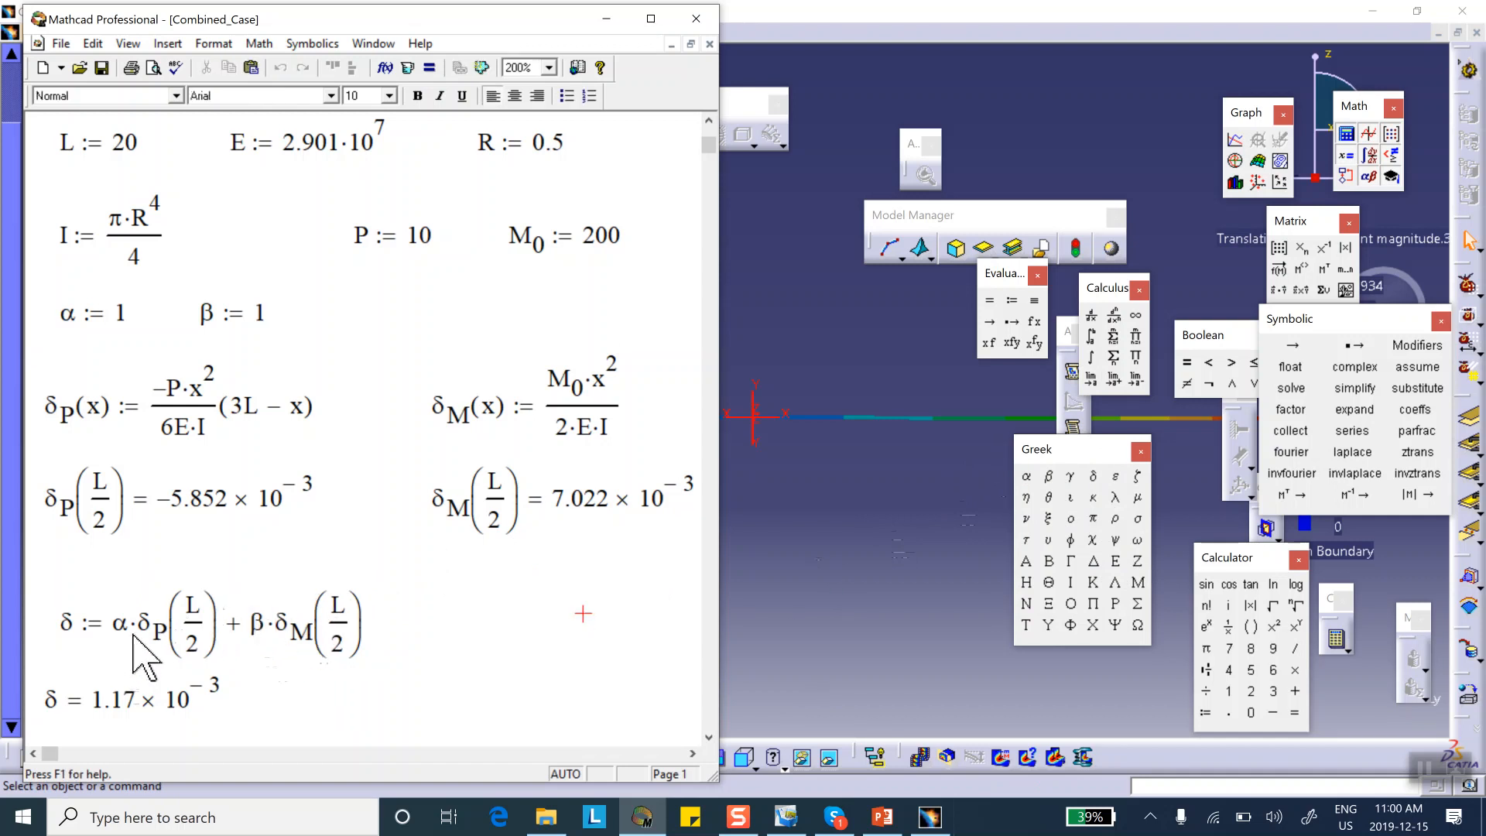
{"action": "mouse_move", "coordinate": [111, 721]}
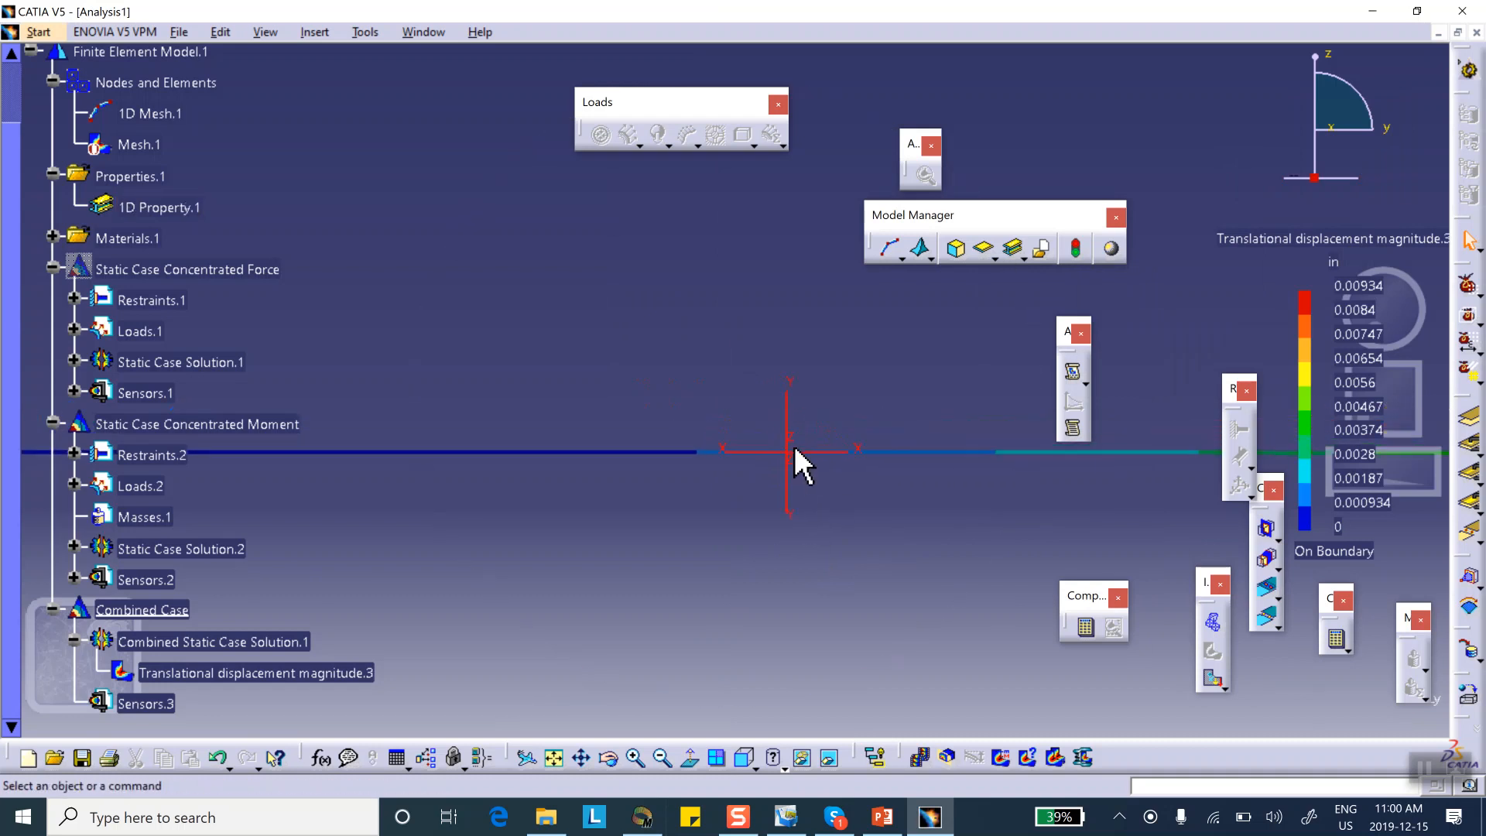
Review CATIA's 0.00934 in displacement contour via the viewer's right-click menu
{"action": "right_click", "coordinate": [791, 448]}
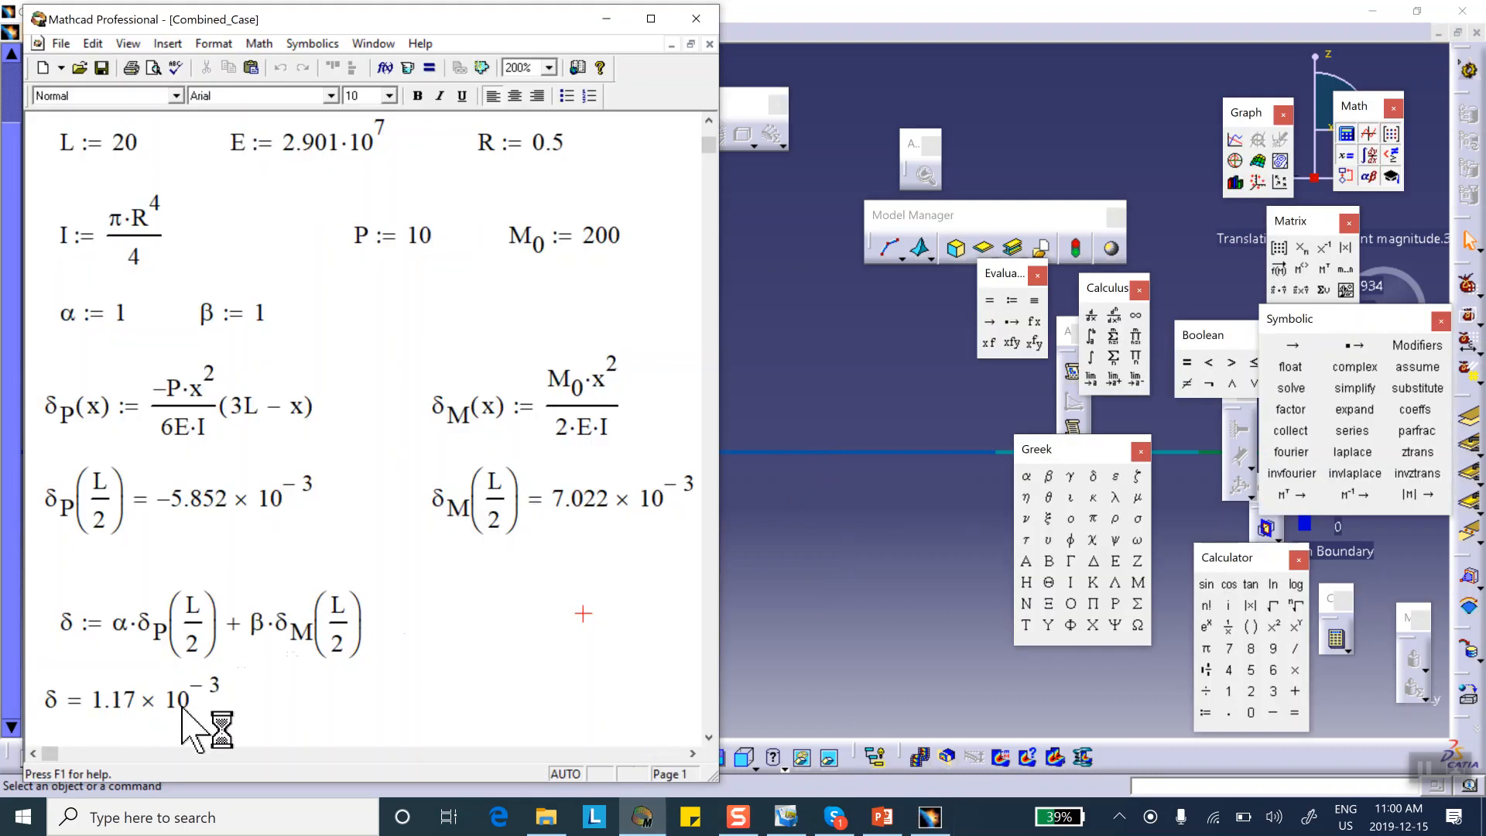
Format the δ result as a decimal, then as scientific notation with four places (1.1704×10⁻³)
{"action": "double_click", "coordinate": [114, 699]}
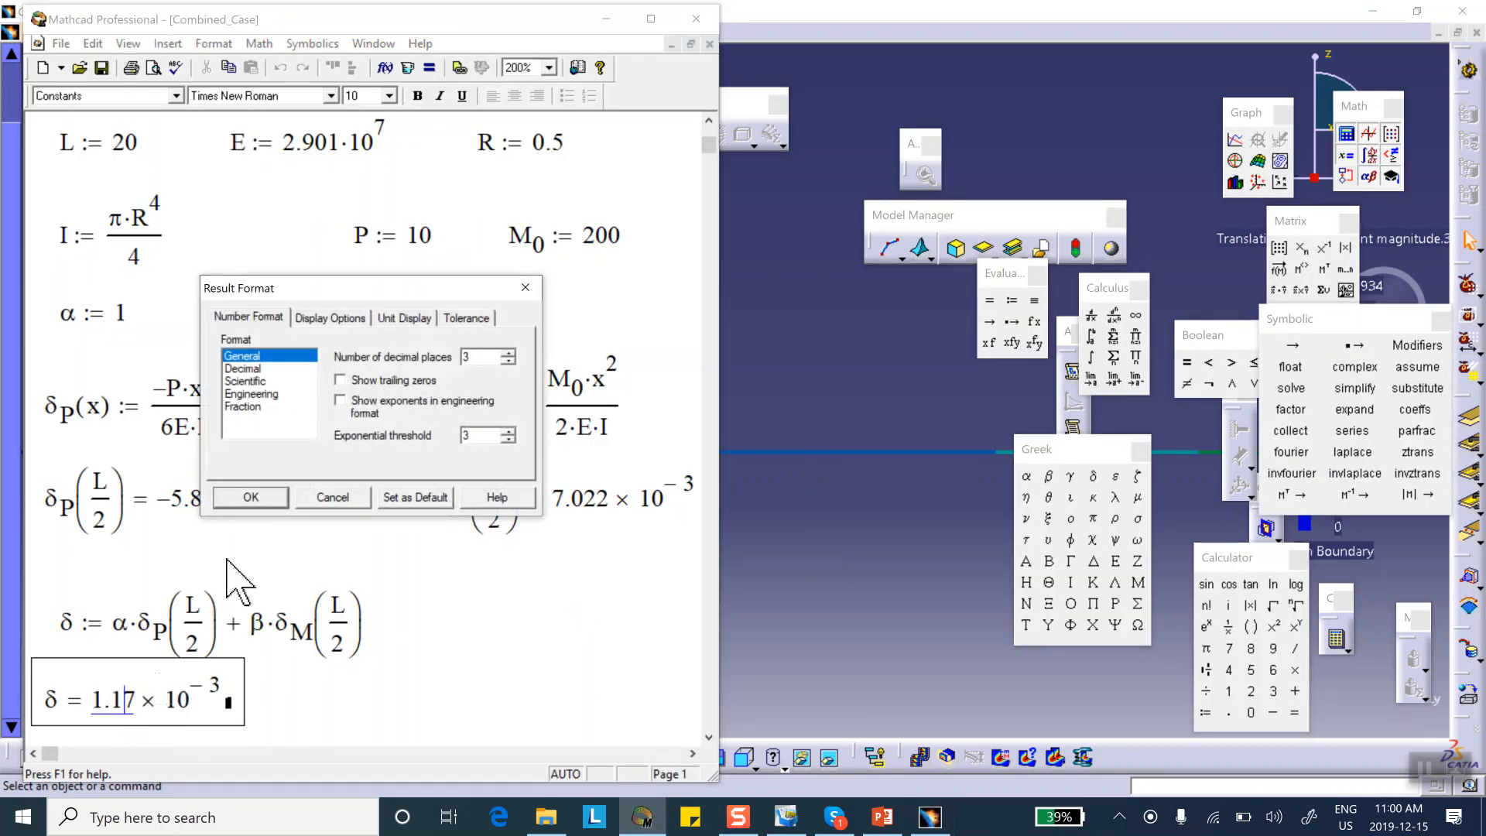
{"action": "left_click", "coordinate": [244, 367]}
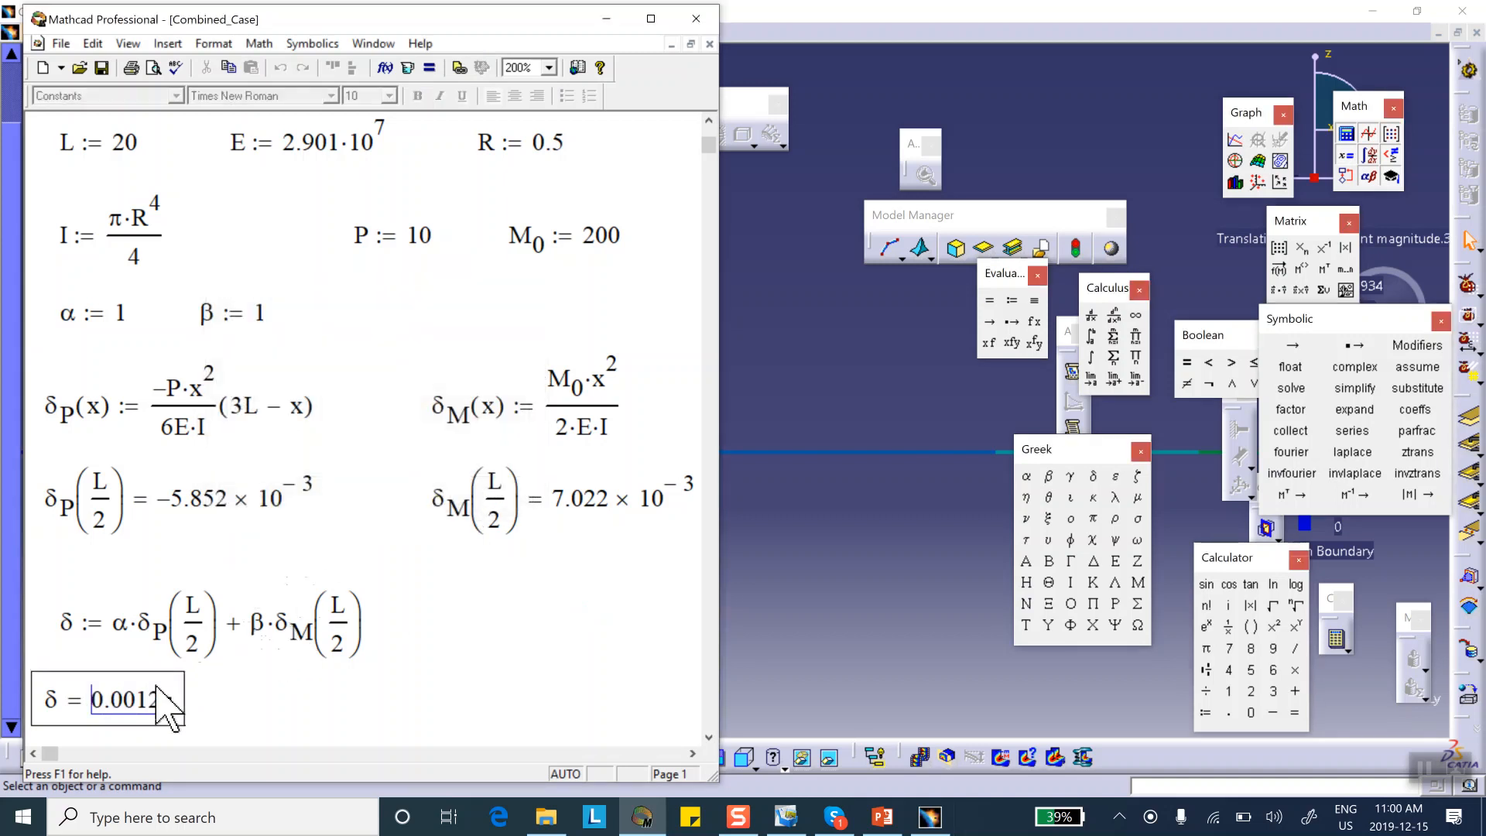
{"action": "double_click", "coordinate": [123, 700]}
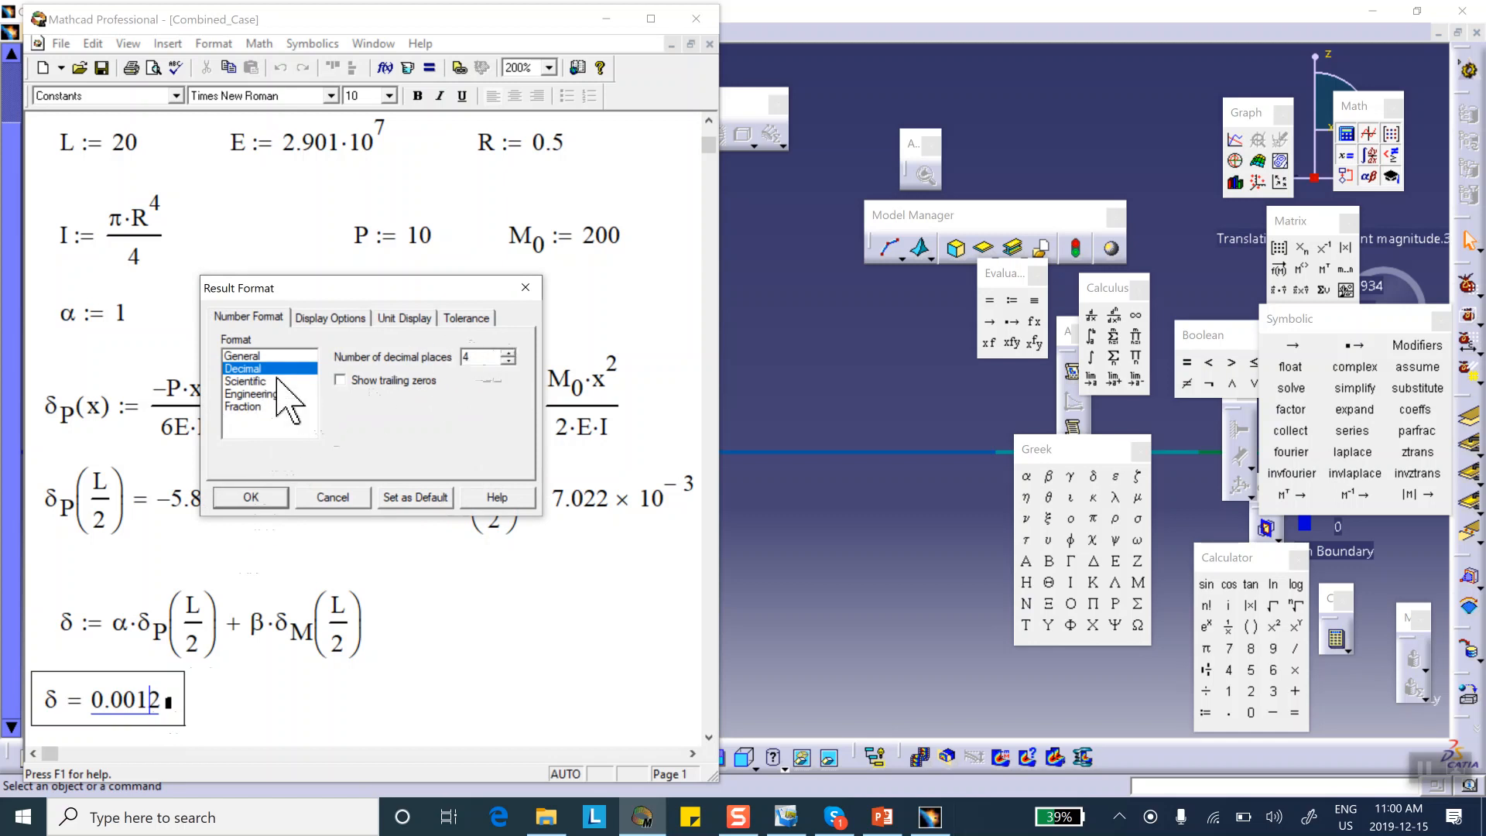
{"action": "mouse_move", "coordinate": [267, 313]}
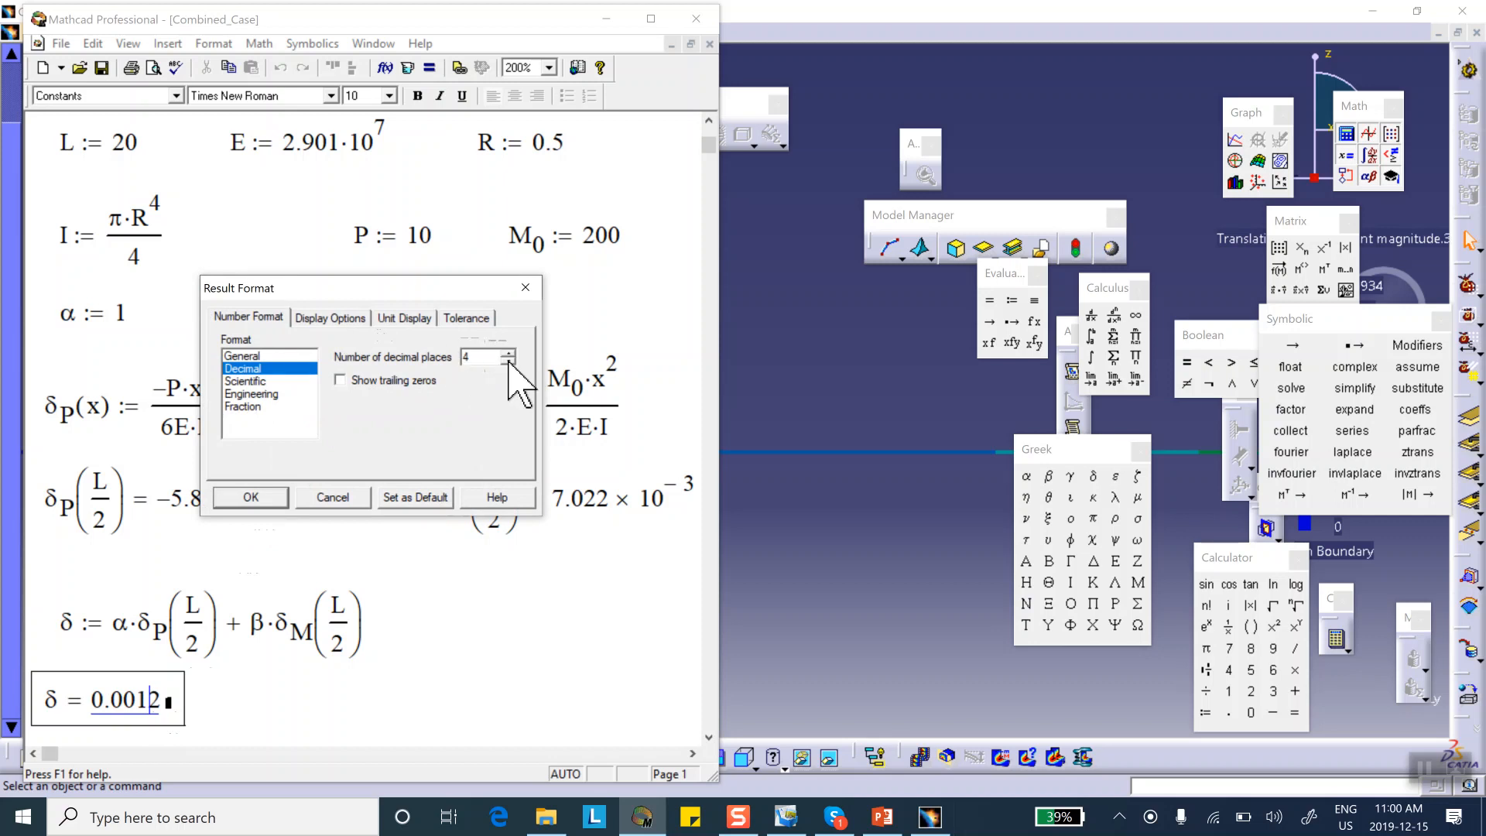
{"action": "mouse_move", "coordinate": [270, 408]}
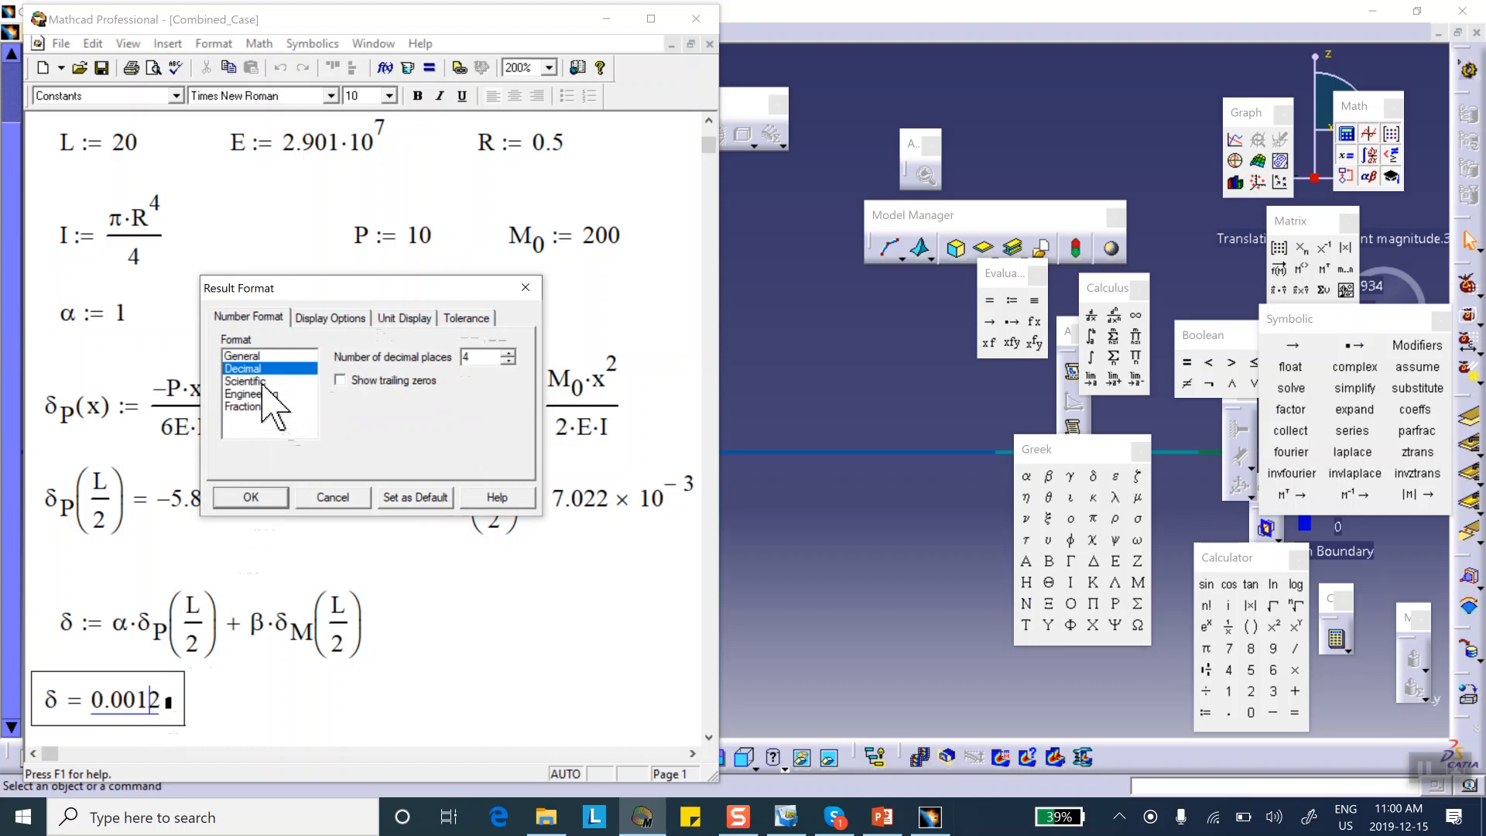
{"action": "left_click", "coordinate": [245, 380]}
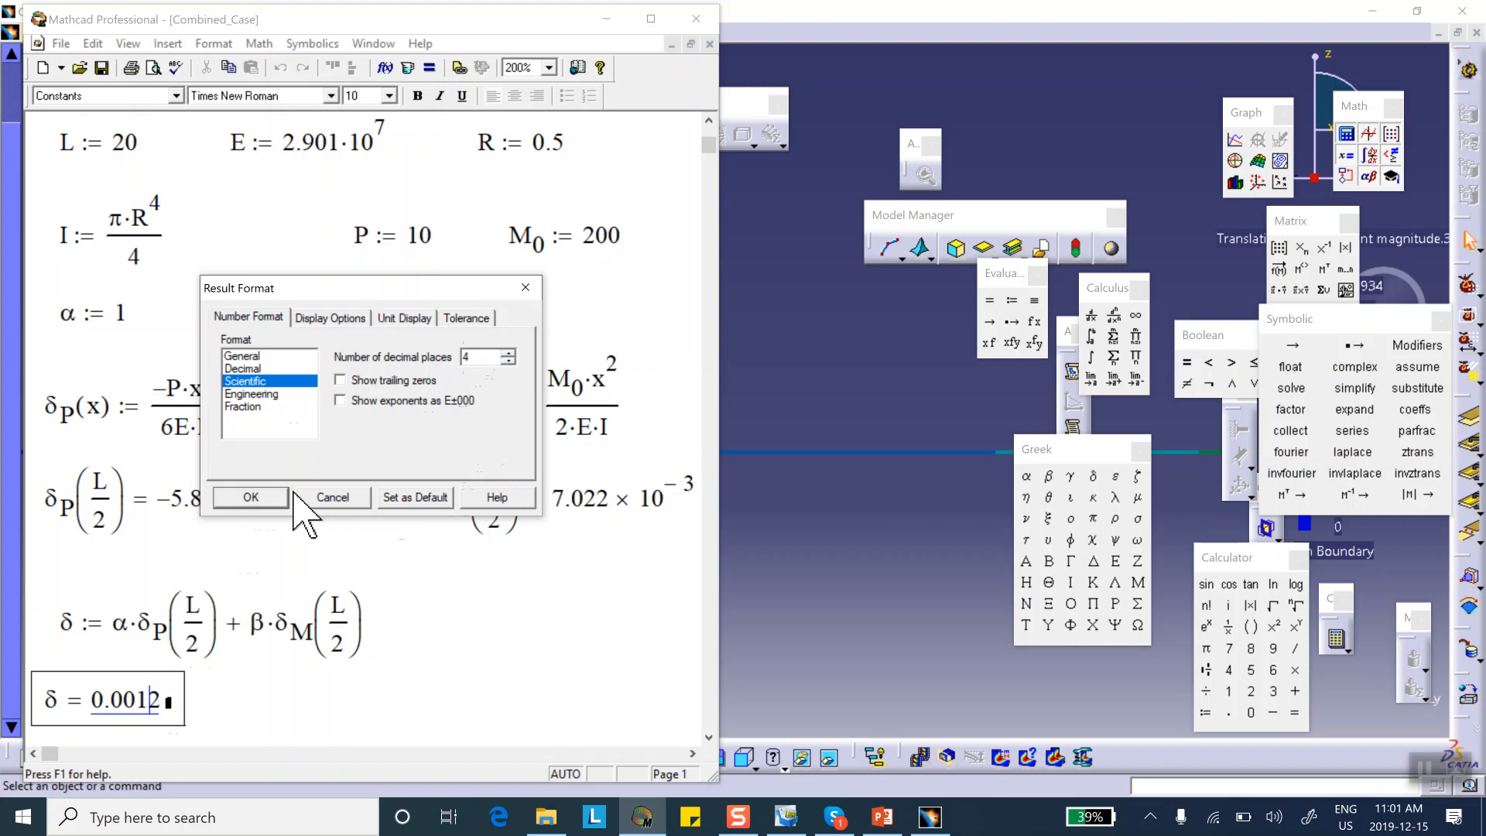
{"action": "left_click", "coordinate": [249, 497]}
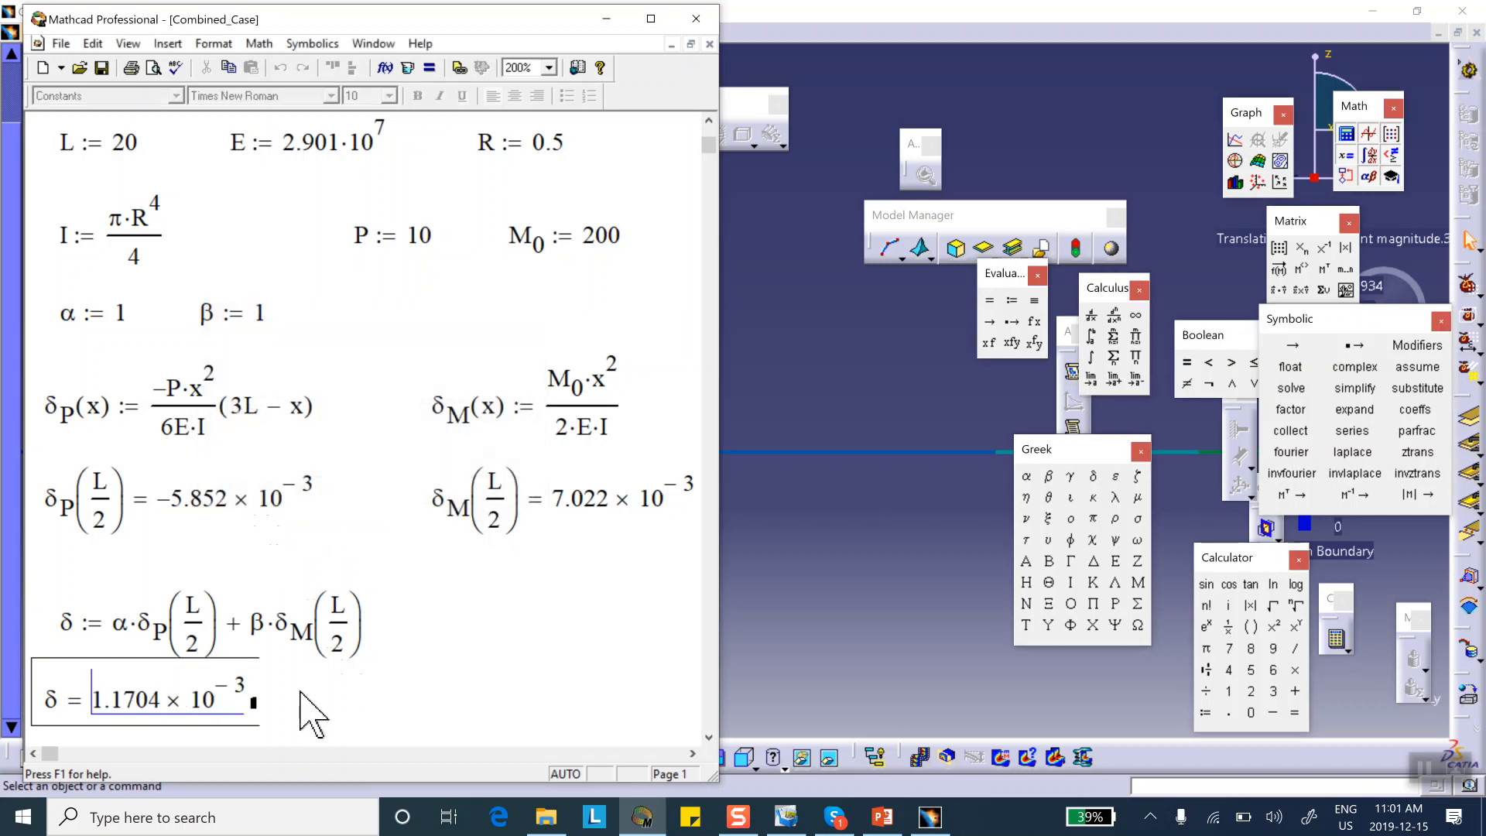
{"action": "mouse_move", "coordinate": [127, 726]}
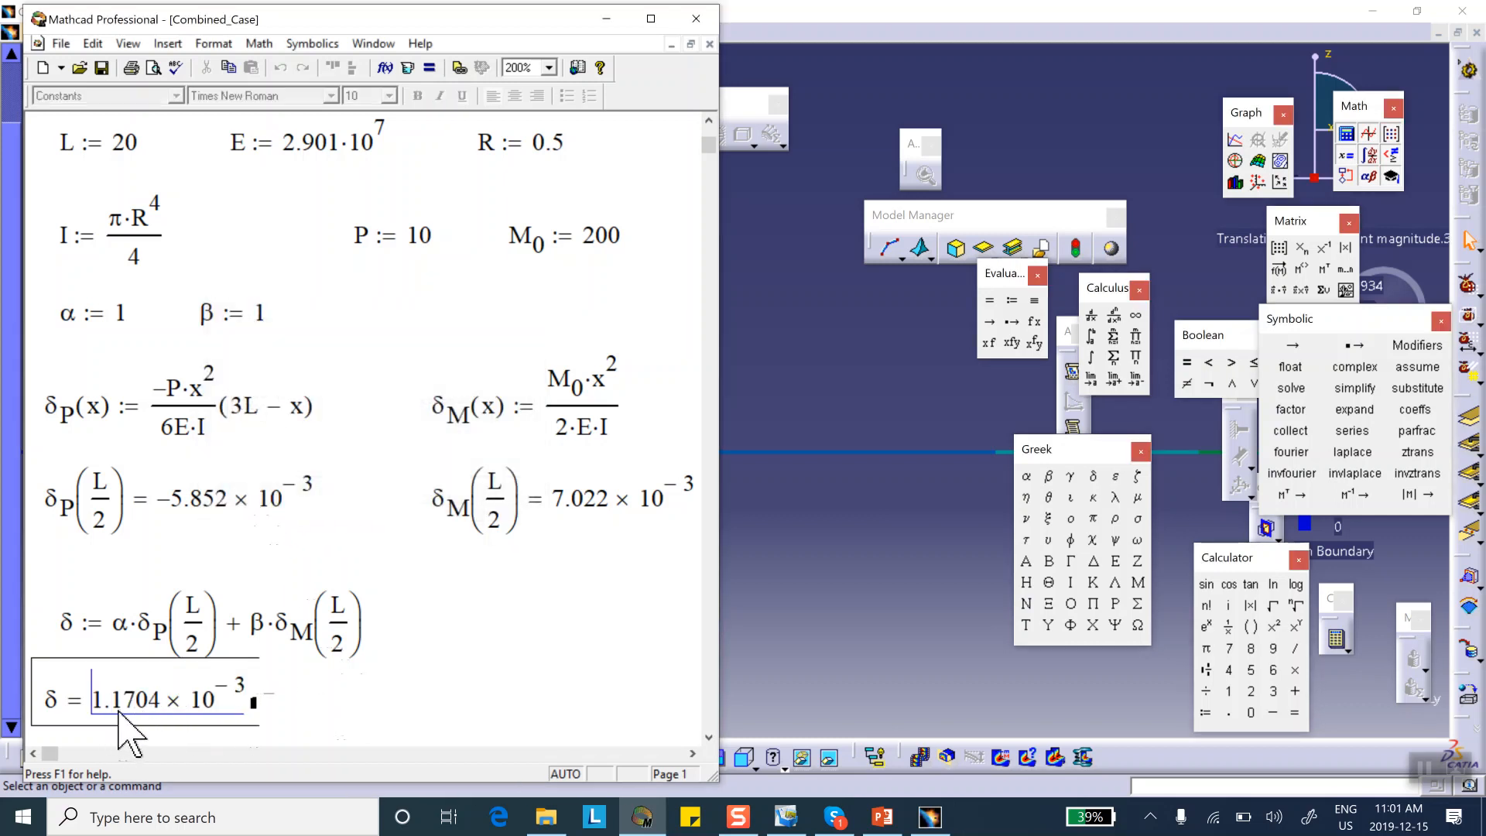
{"action": "mouse_move", "coordinate": [953, 739]}
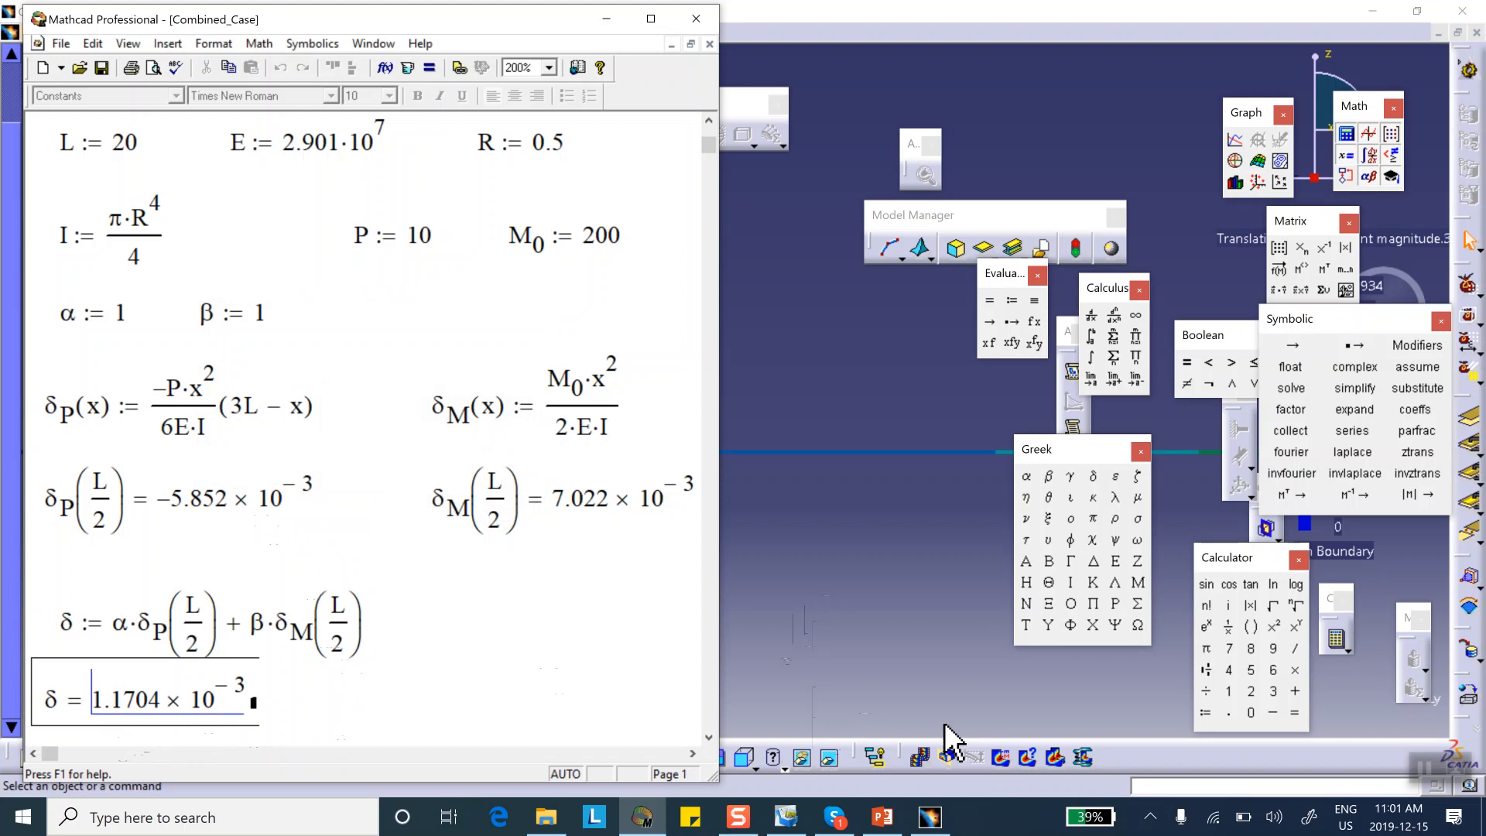
{"action": "mouse_move", "coordinate": [1000, 796]}
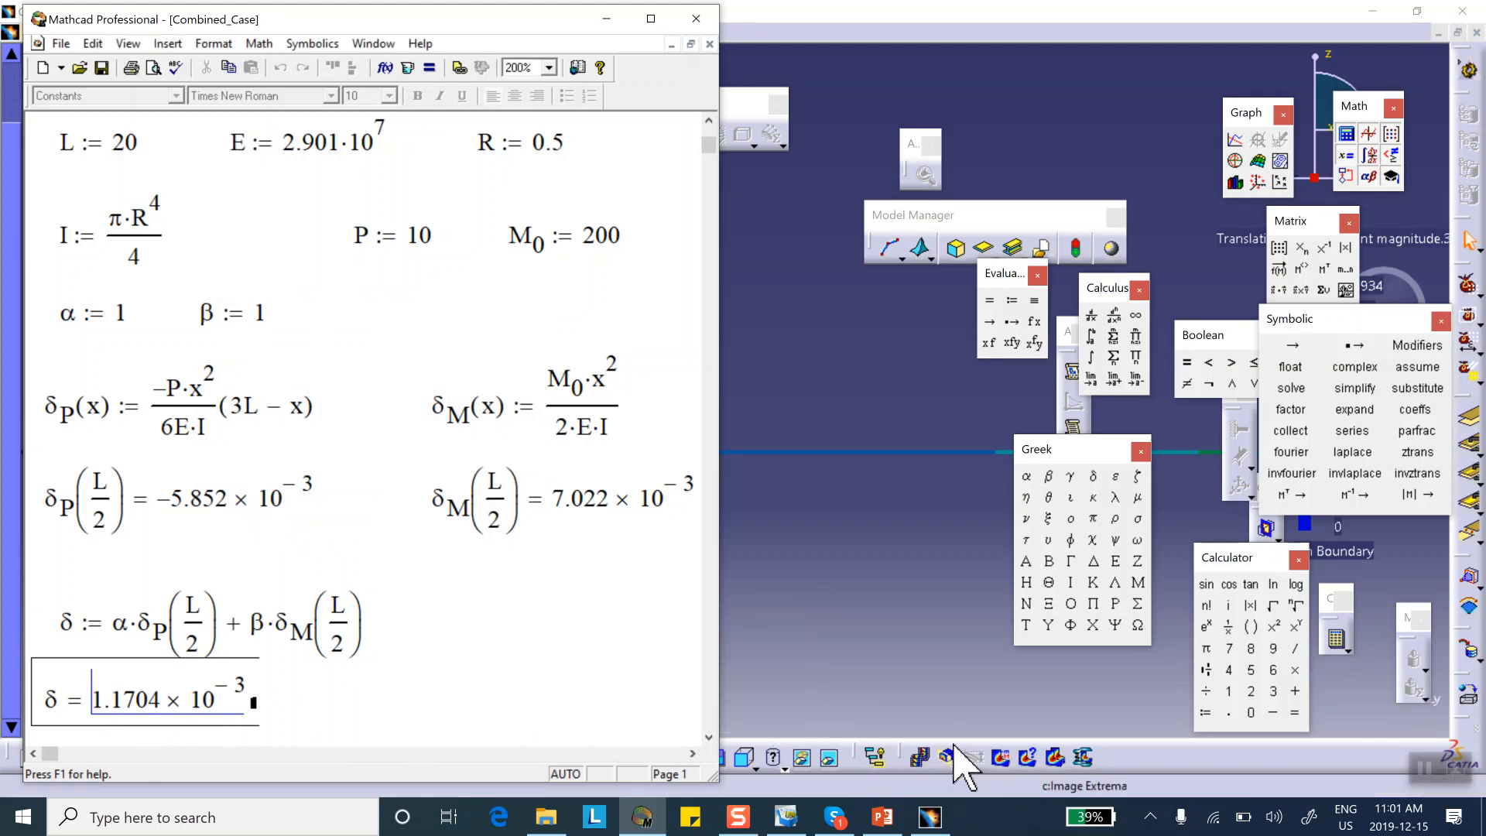
{"action": "mouse_move", "coordinate": [831, 757]}
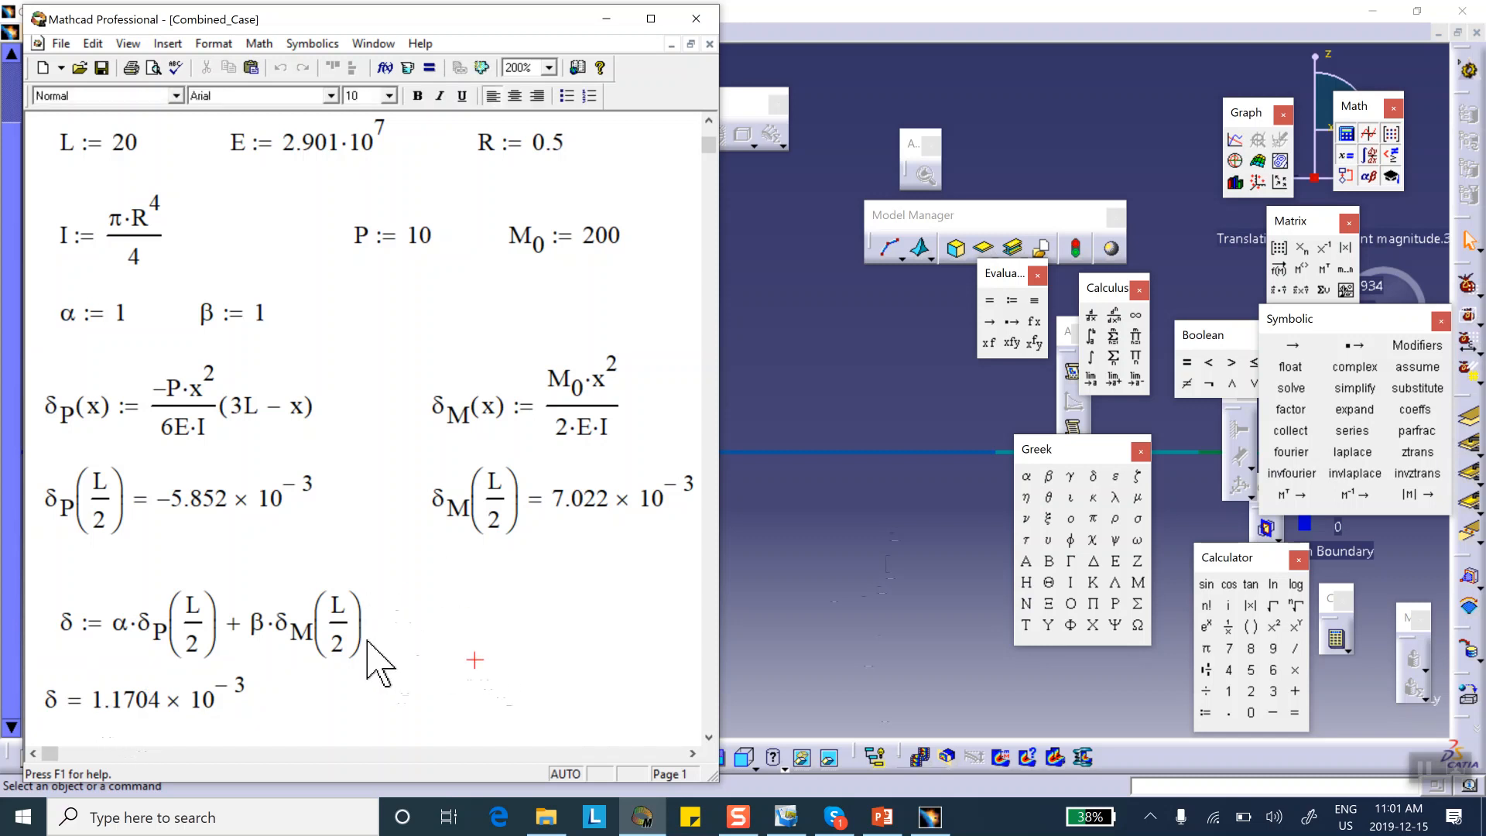
Reduce δ's result to three decimal places, showing 1.17×10⁻³
{"action": "double_click", "coordinate": [142, 700]}
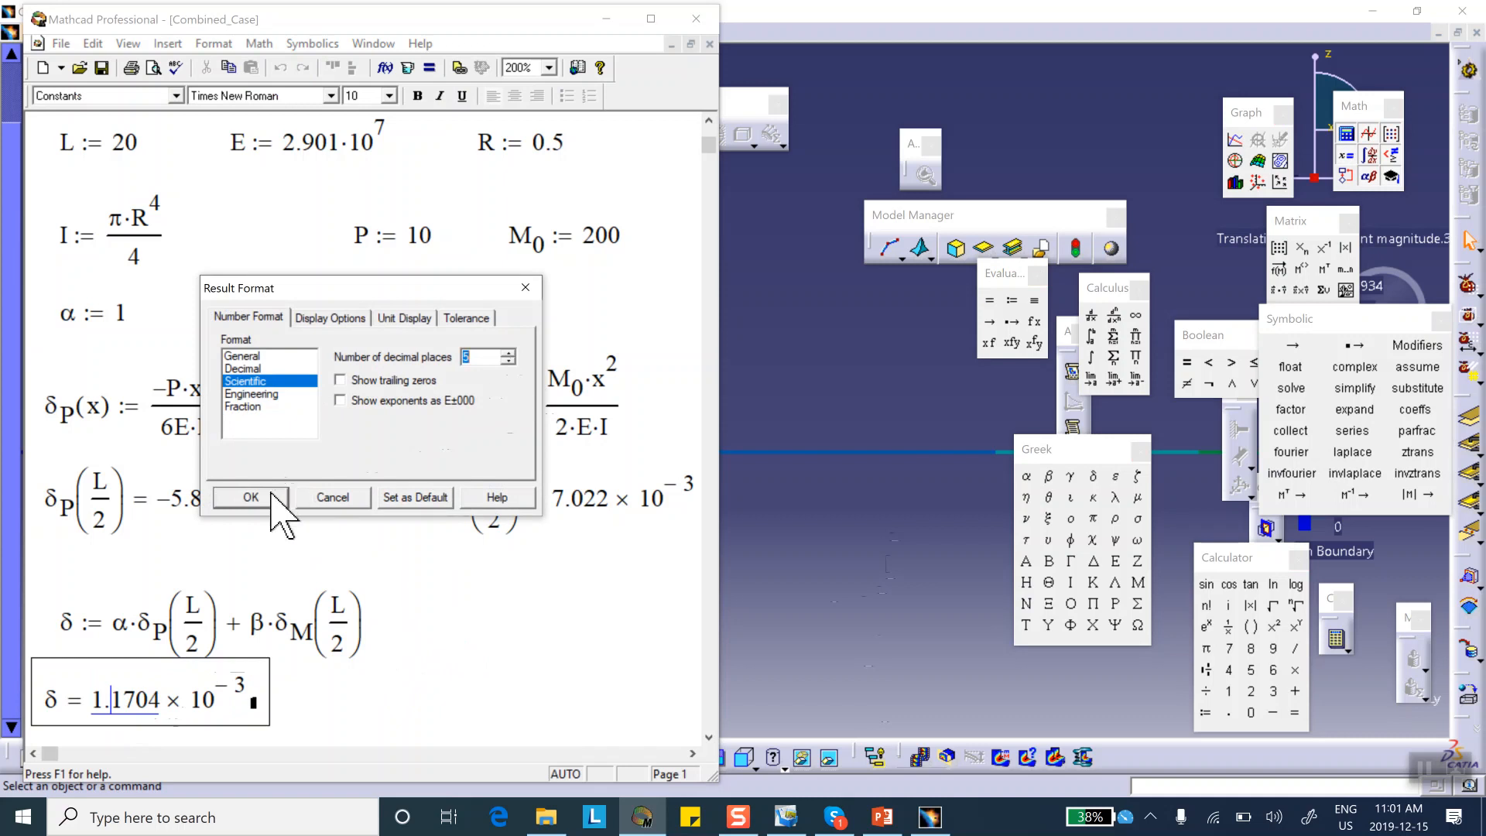
{"action": "left_click", "coordinate": [509, 362]}
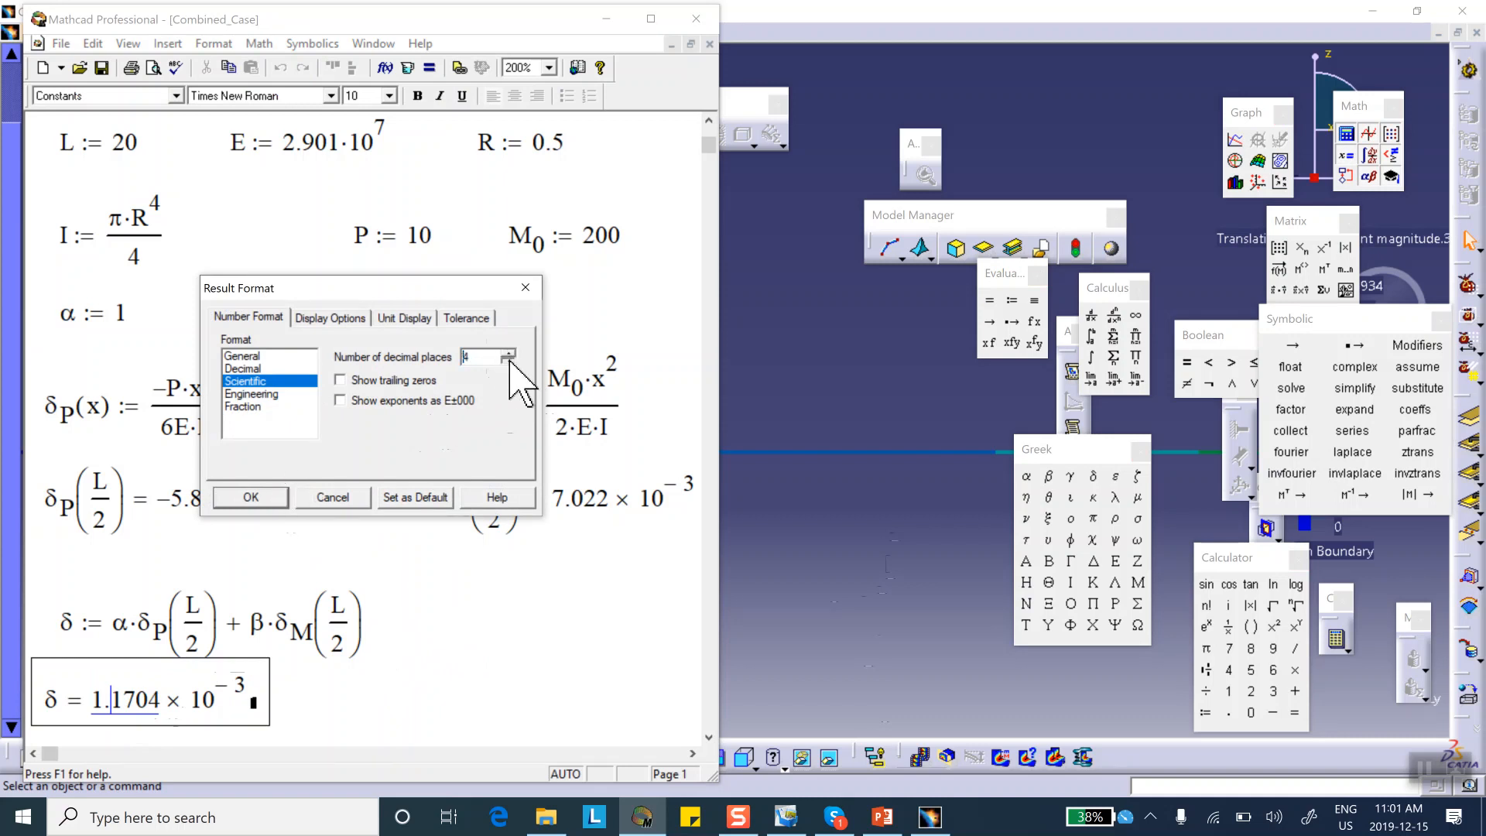
{"action": "left_click", "coordinate": [510, 361]}
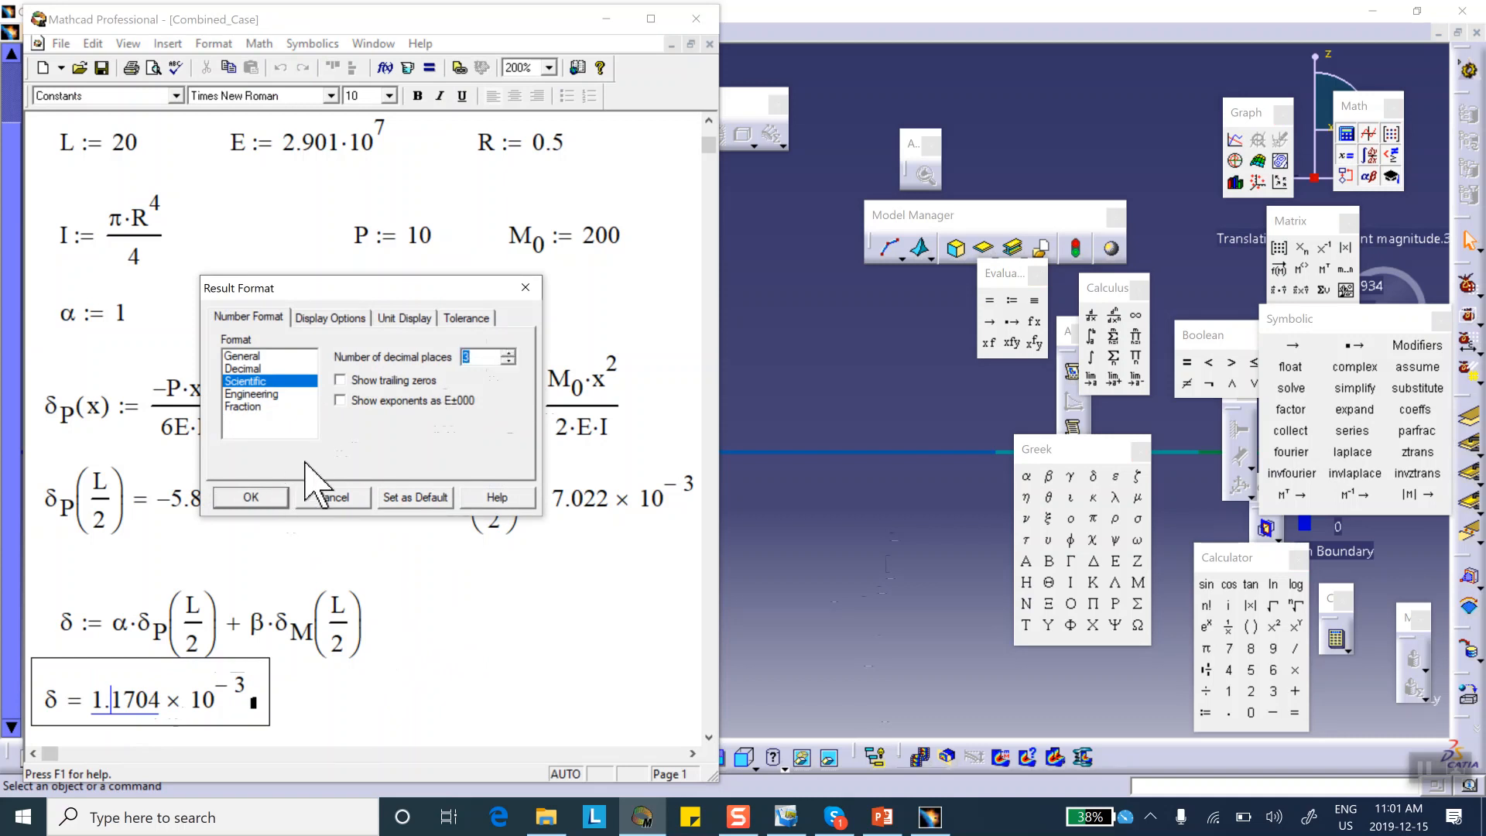
{"action": "left_click", "coordinate": [250, 496]}
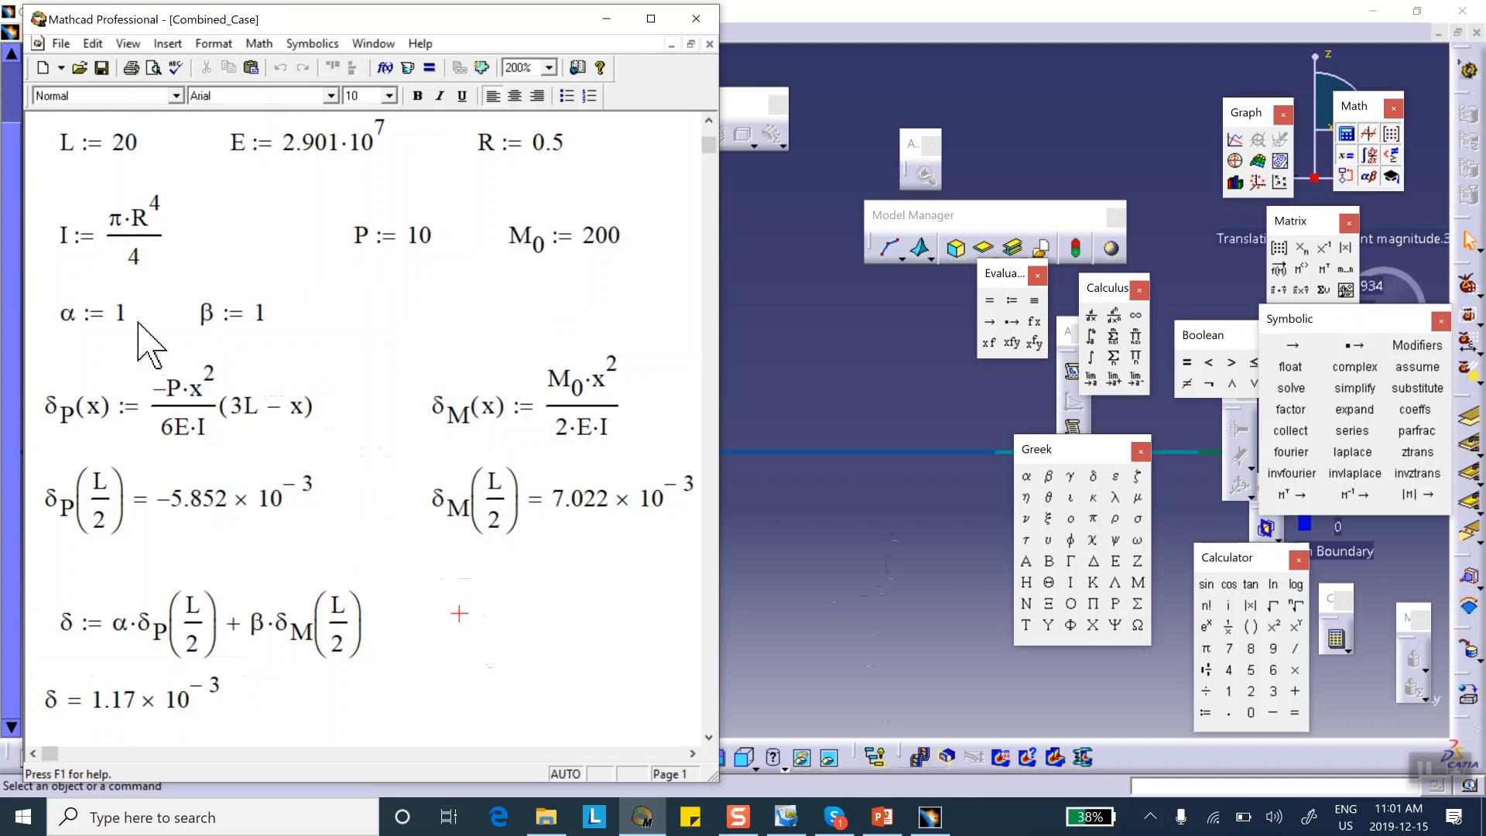
Append 00 to α, making α := 100 and δ evaluate to −5.782×10⁻¹
{"action": "left_click", "coordinate": [90, 313]}
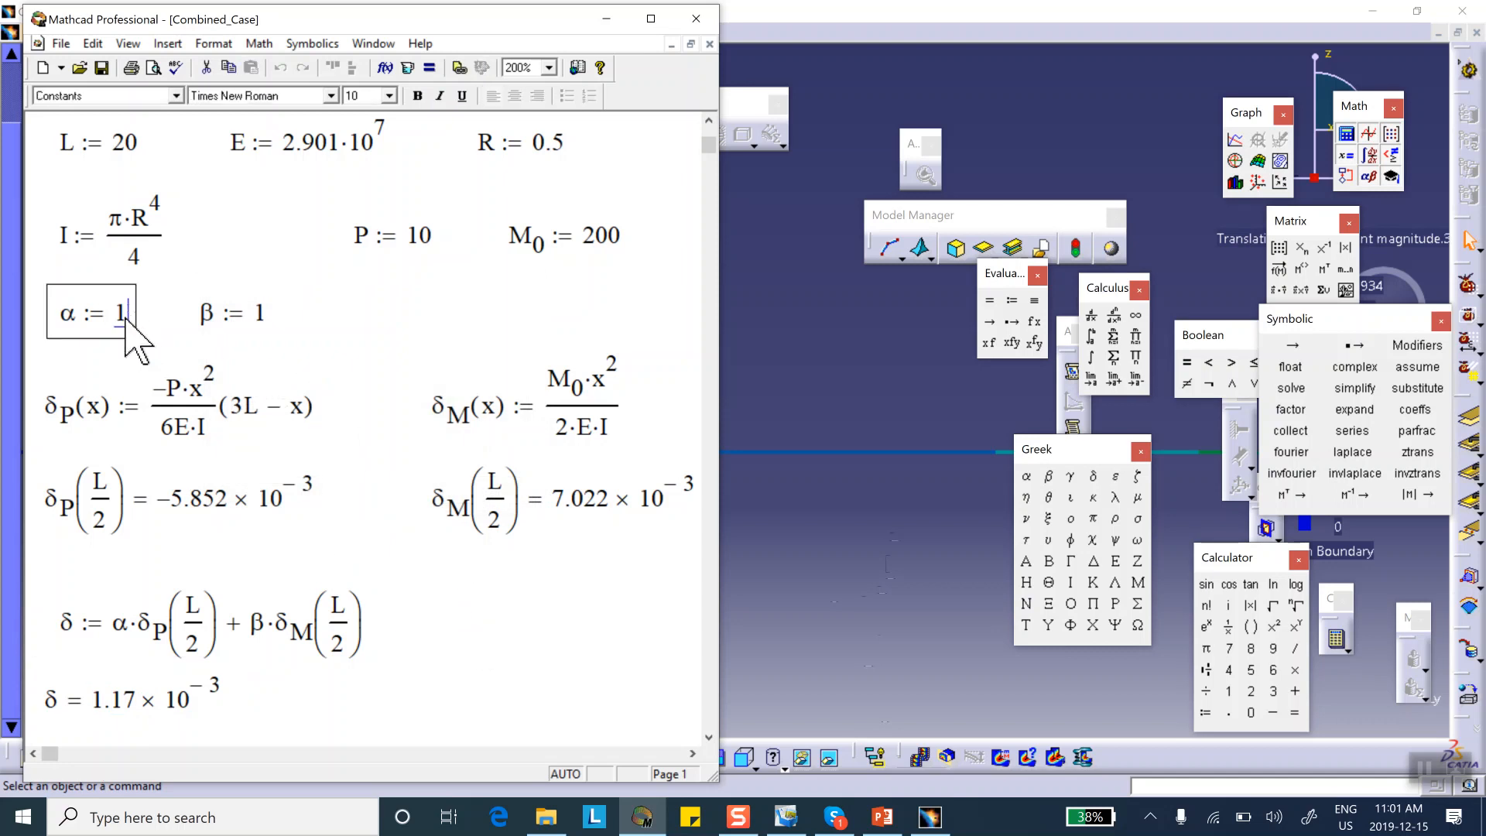
{"action": "type", "text": "00"}
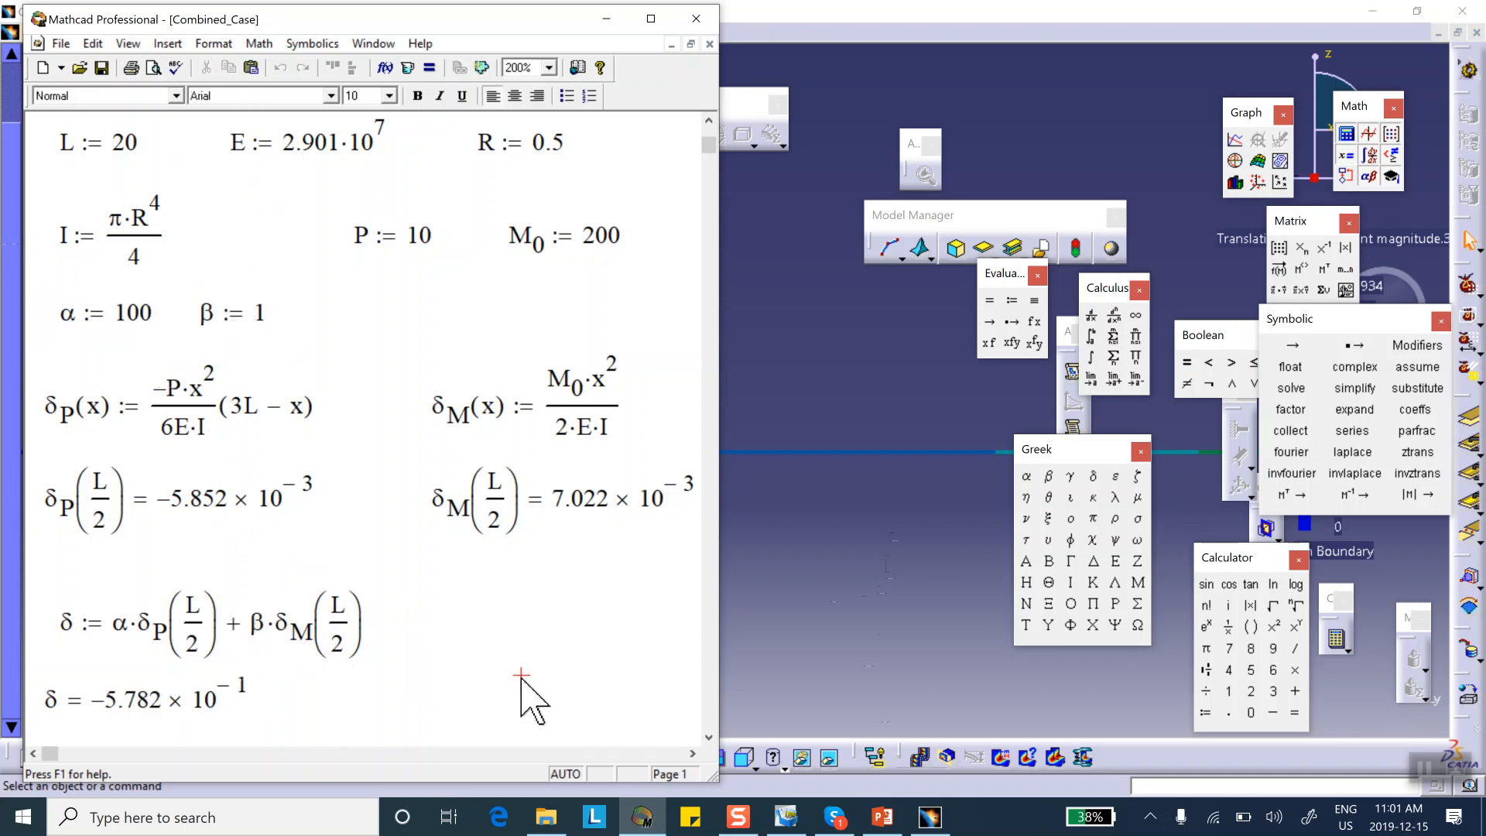
{"action": "mouse_move", "coordinate": [873, 649]}
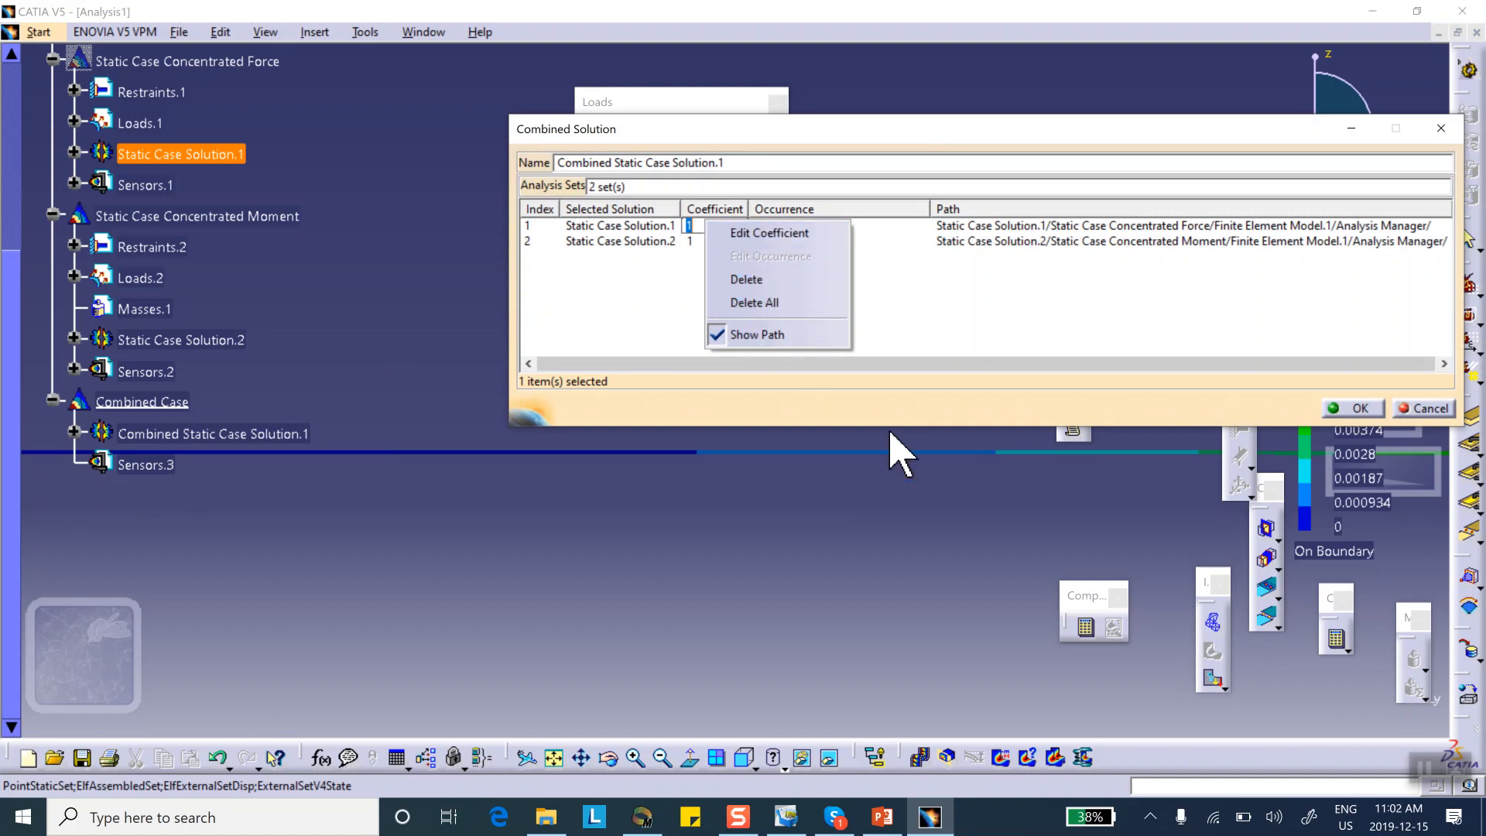
{"action": "mouse_move", "coordinate": [896, 464]}
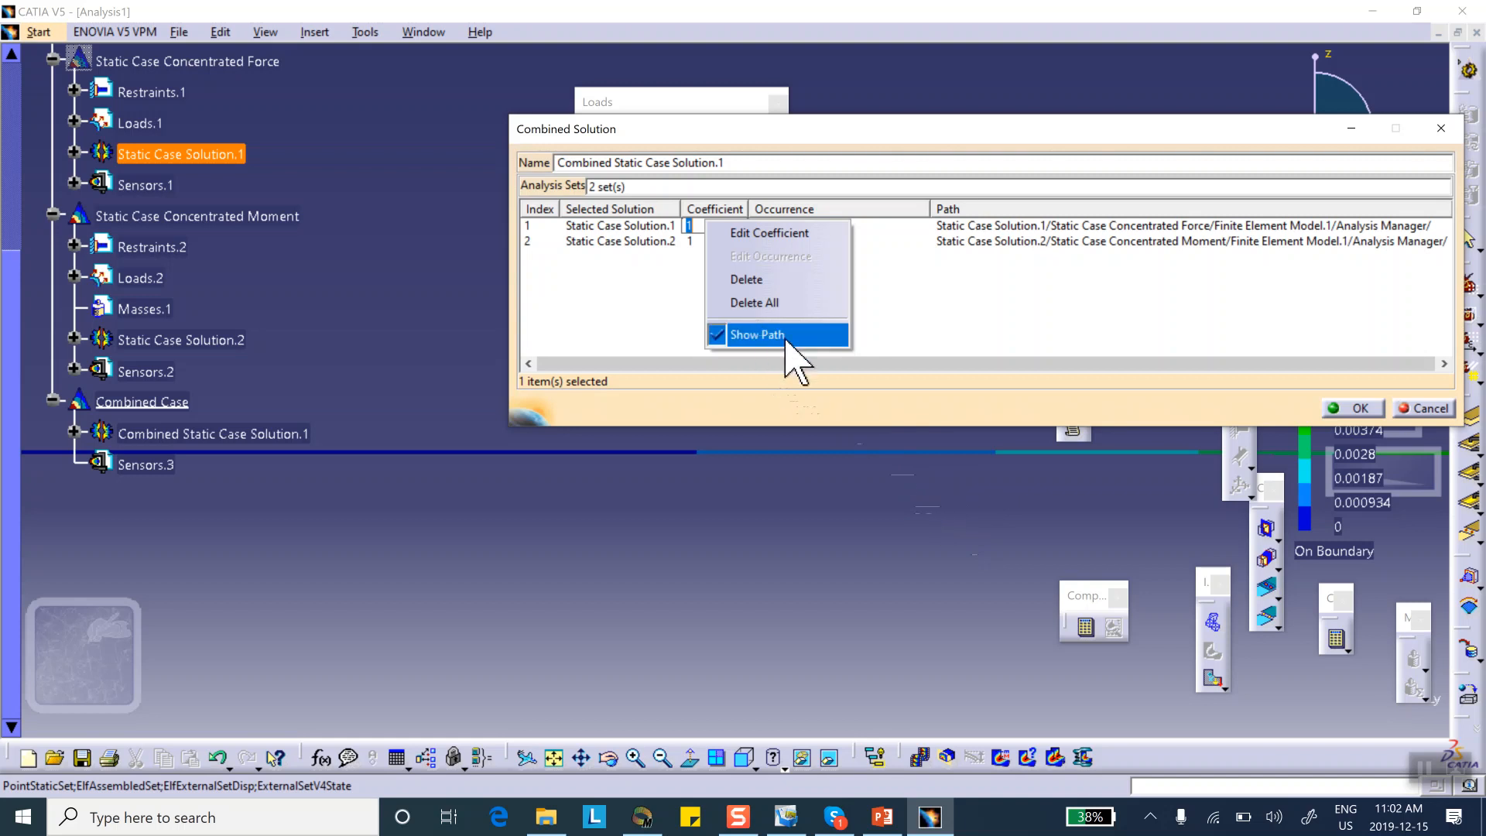
Edit Static Case Solution.1's coefficient to 100, leaving Solution.2 at 1
{"action": "left_click", "coordinate": [757, 333]}
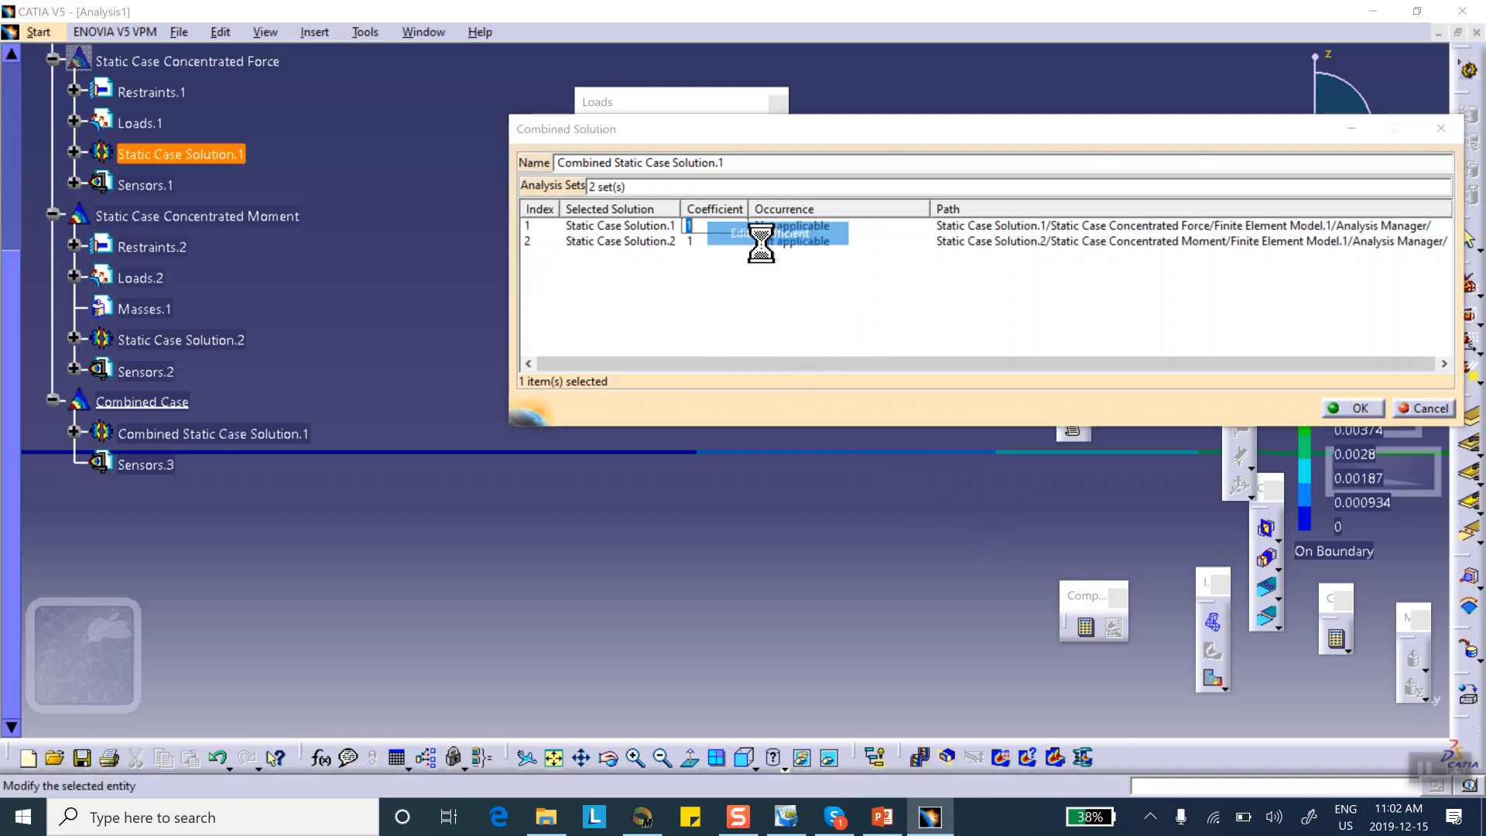
{"action": "double_click", "coordinate": [688, 225]}
{"action": "type", "text": "100"}
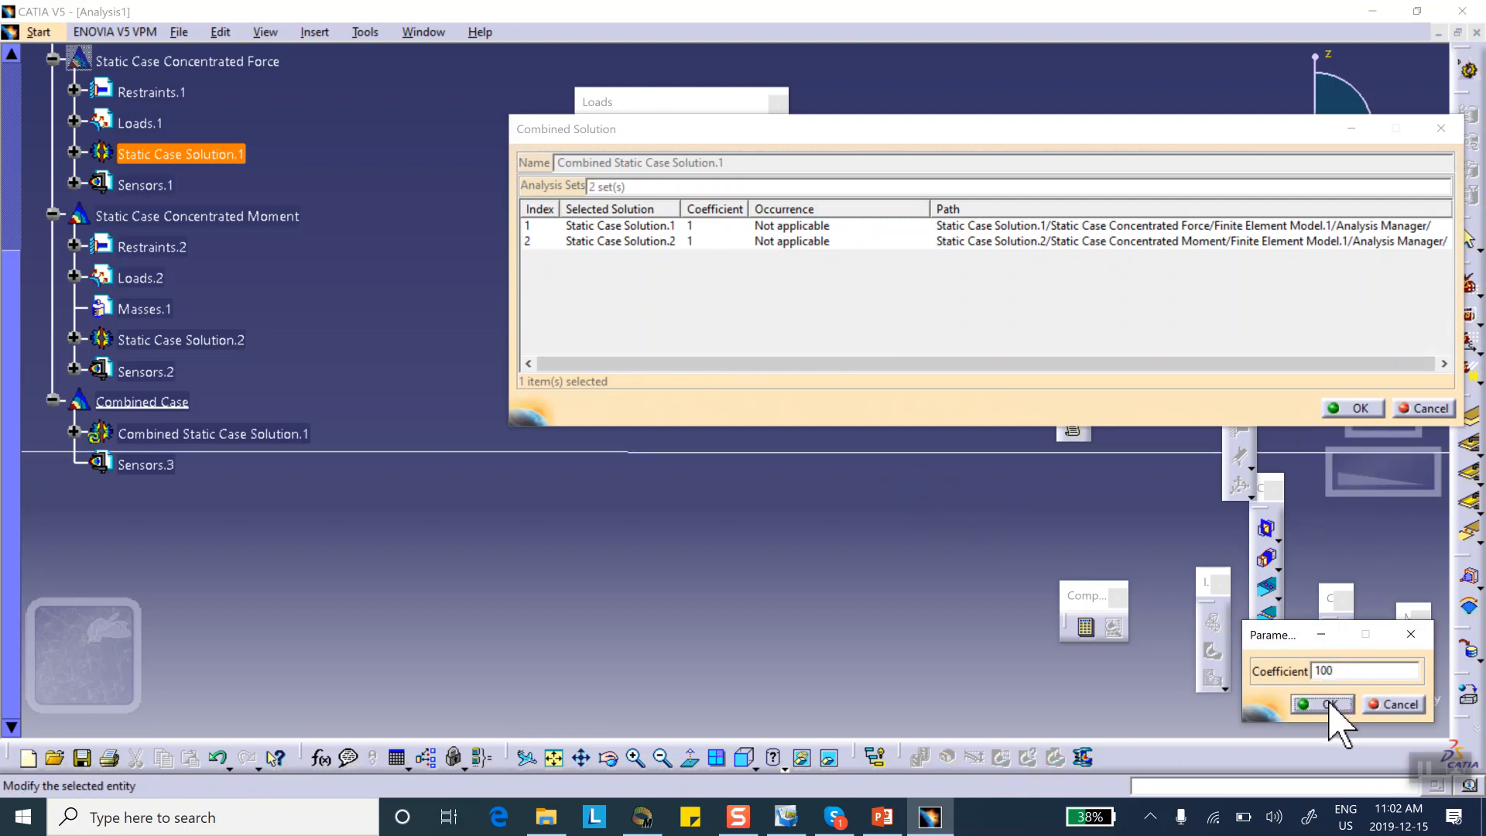
{"action": "left_click", "coordinate": [1318, 704]}
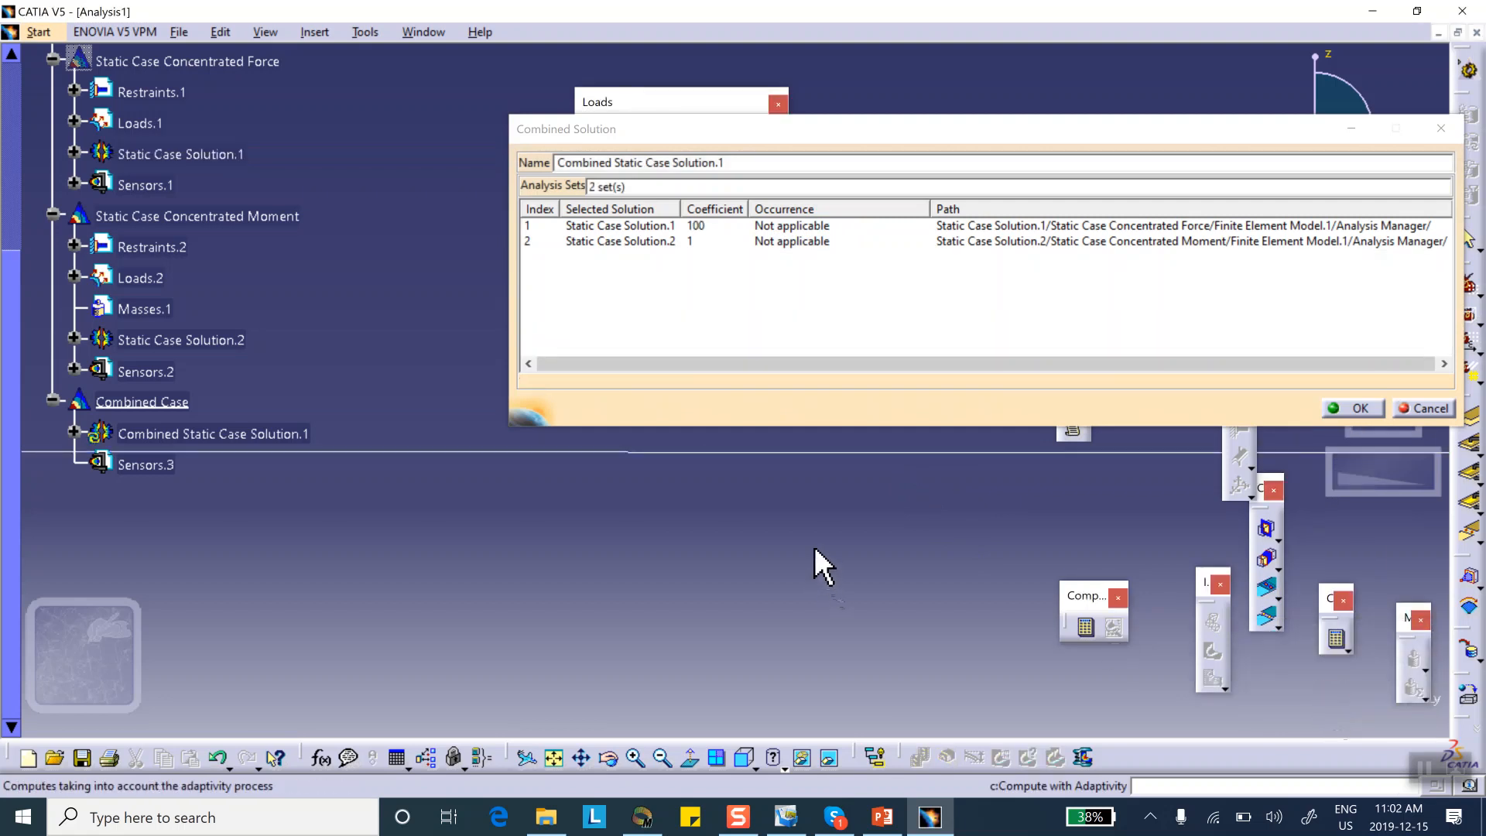
Accept the combined solution and compute, passing the resource estimate and mixed-restraint warning
{"action": "left_click", "coordinate": [1350, 408]}
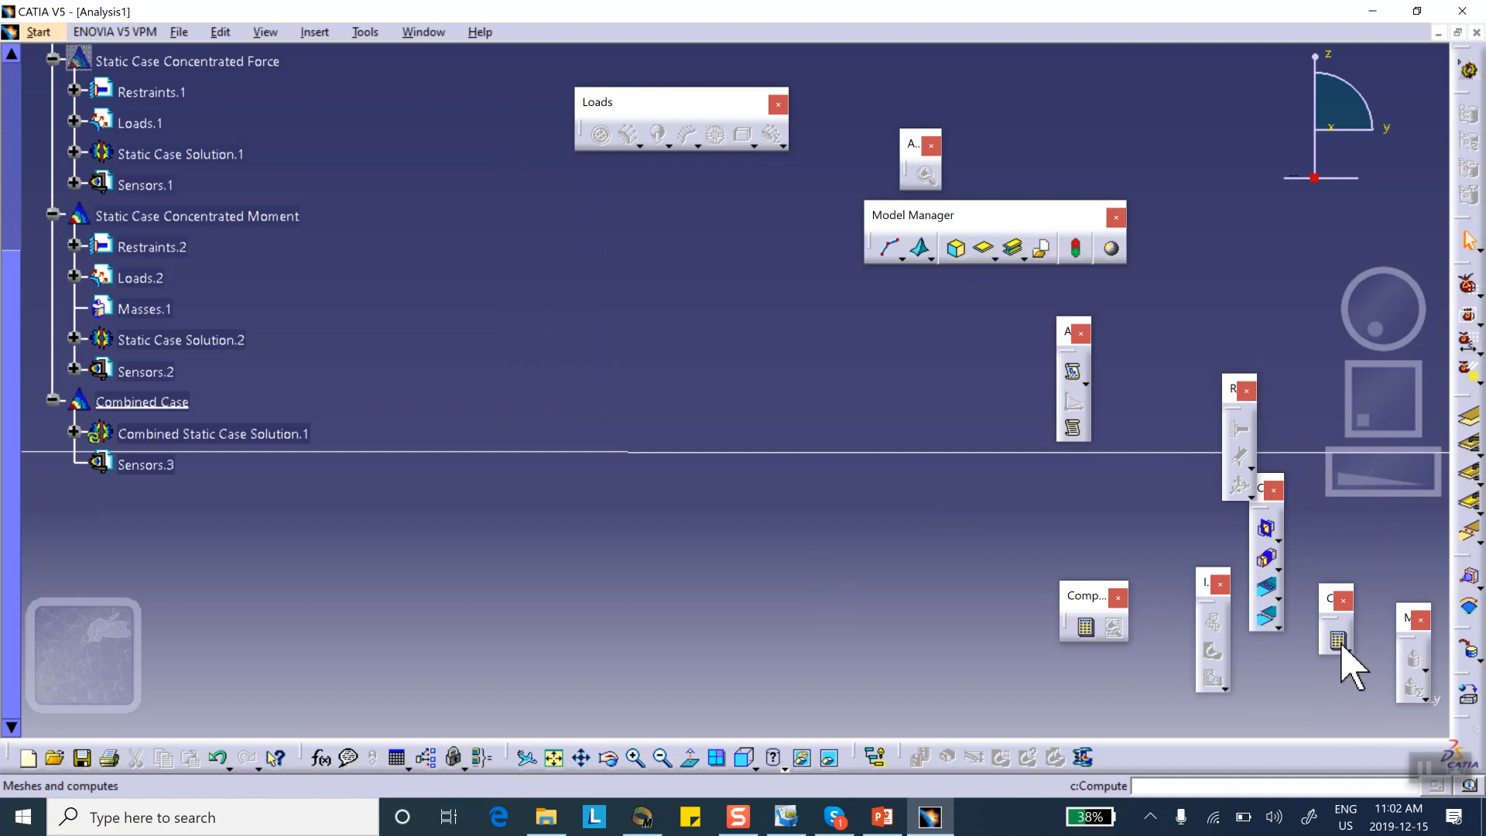
{"action": "left_click", "coordinate": [1337, 638]}
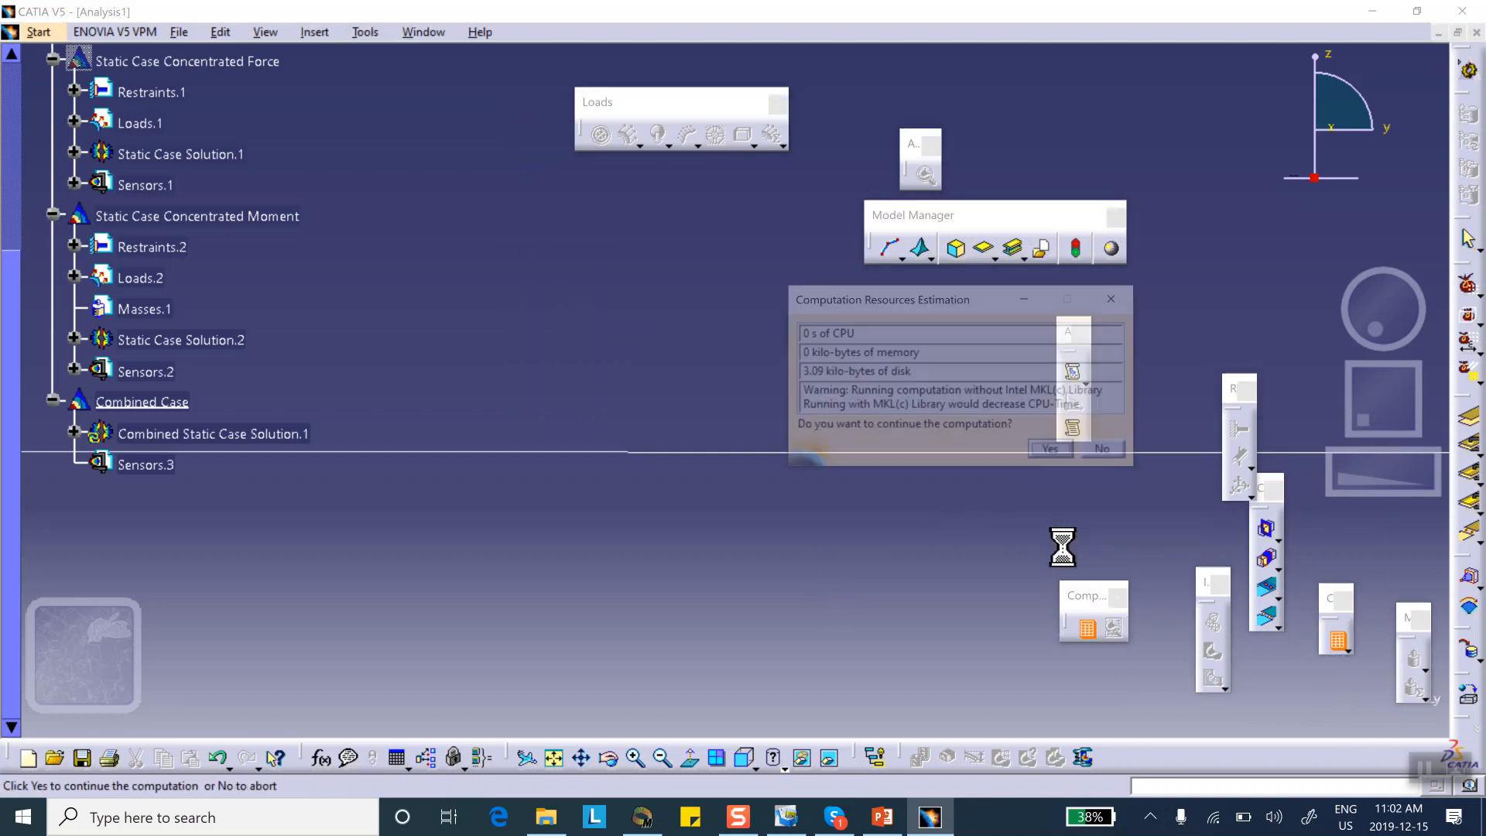
{"action": "left_click", "coordinate": [1049, 447]}
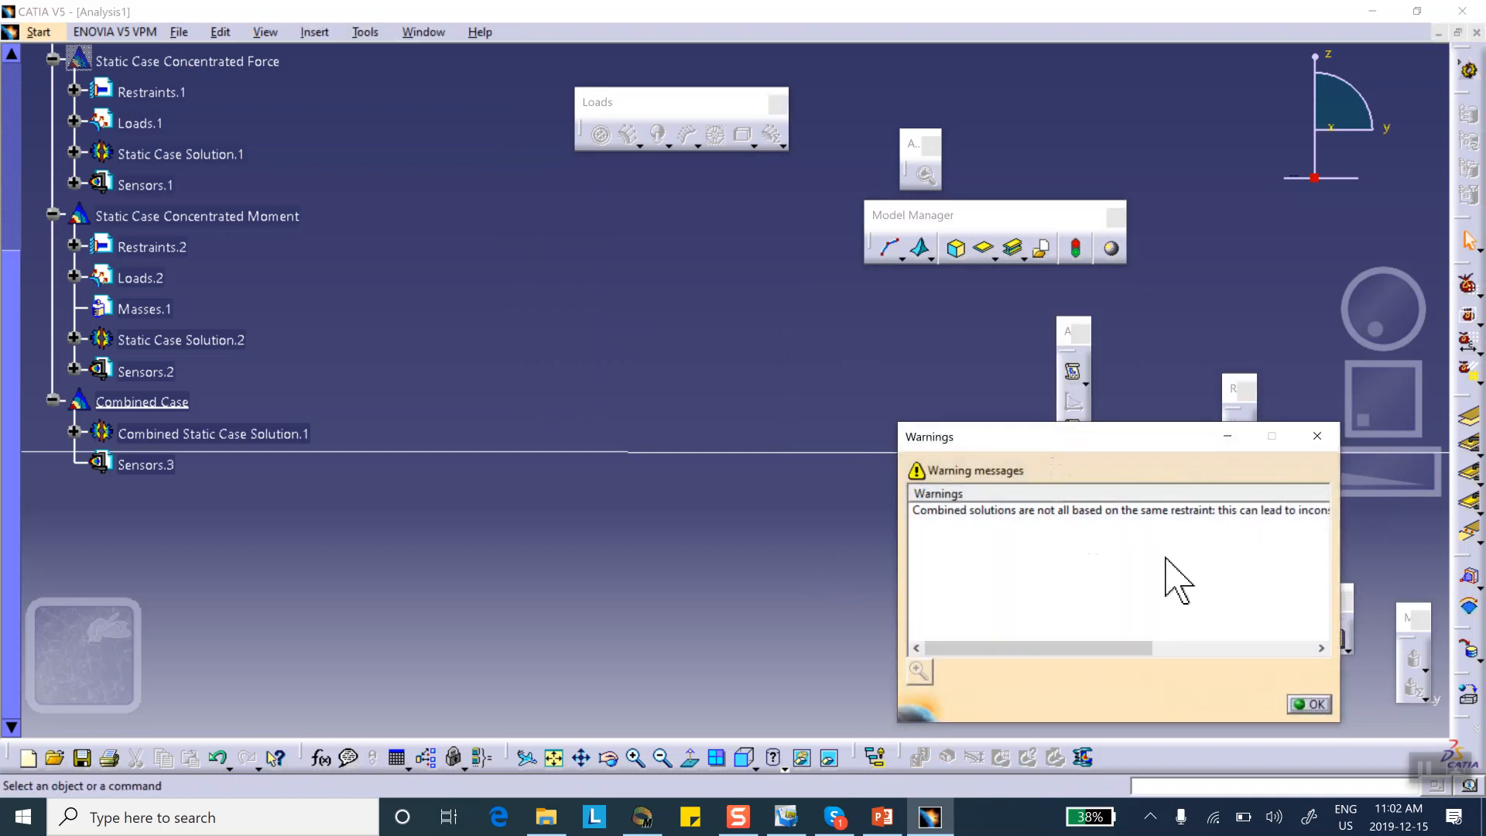
{"action": "left_click", "coordinate": [1309, 703]}
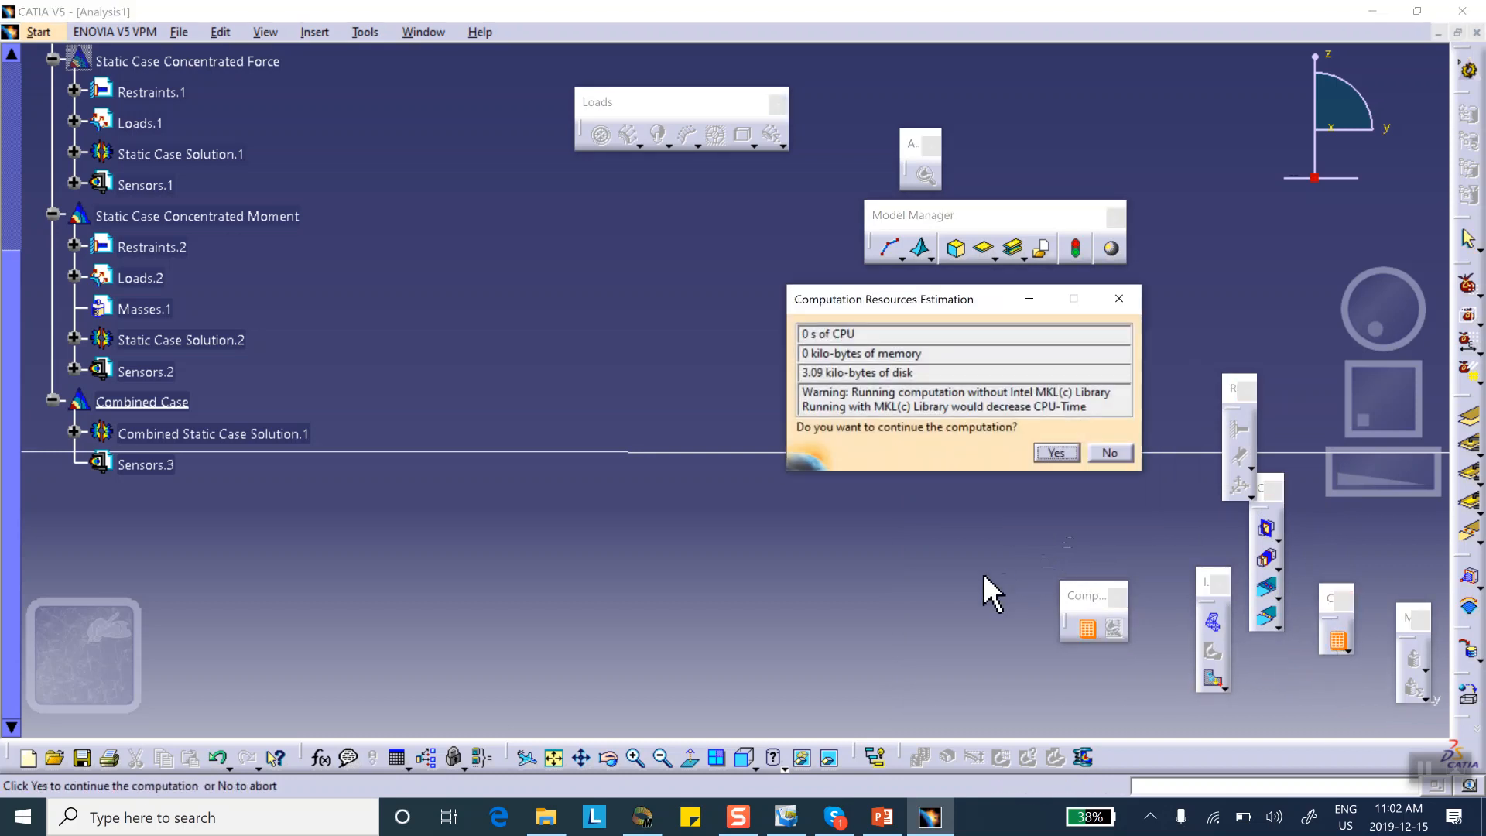
{"action": "left_click", "coordinate": [1055, 453]}
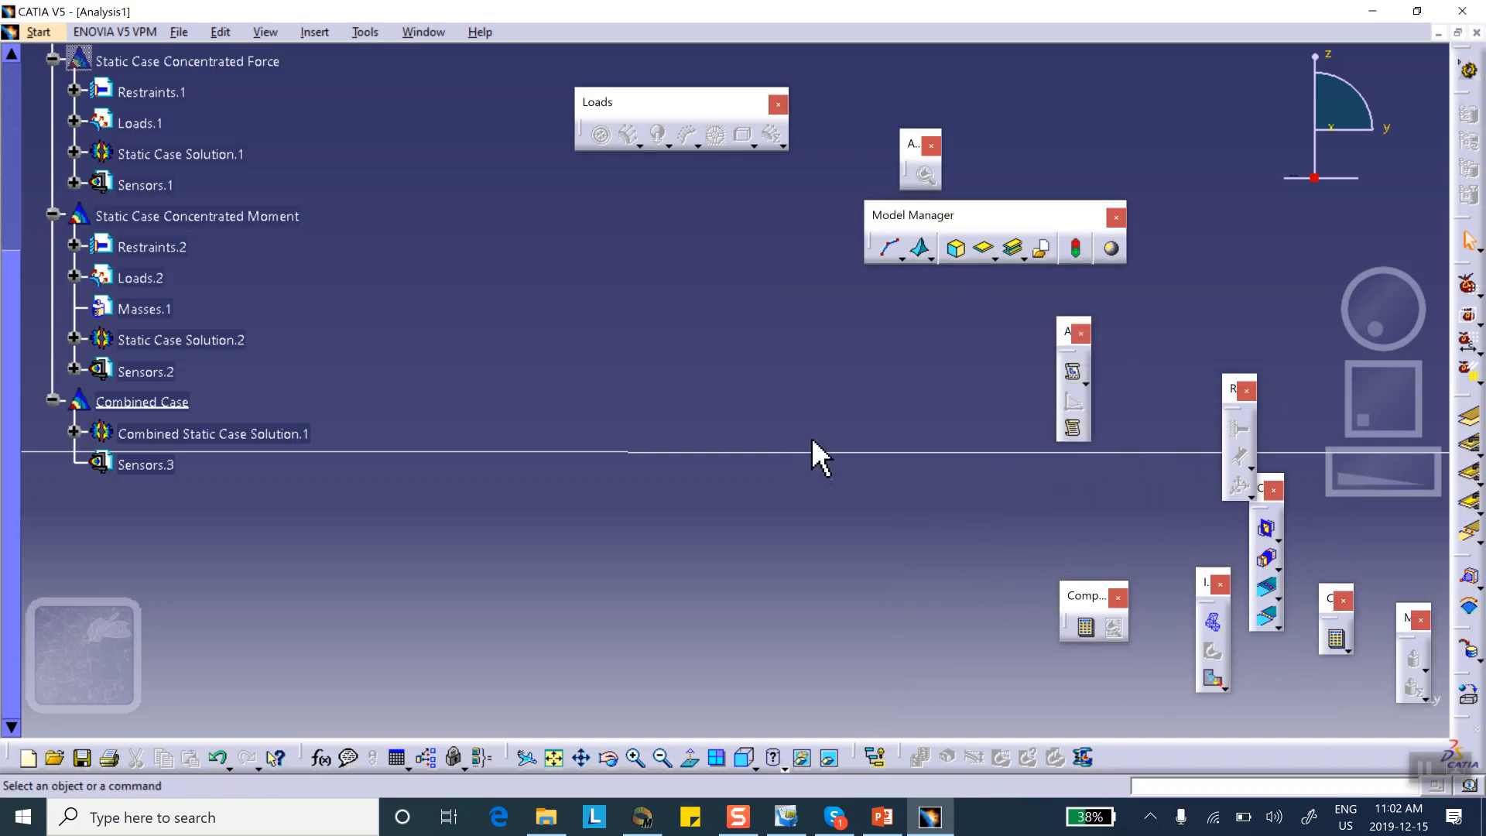
{"action": "mouse_move", "coordinate": [75, 434]}
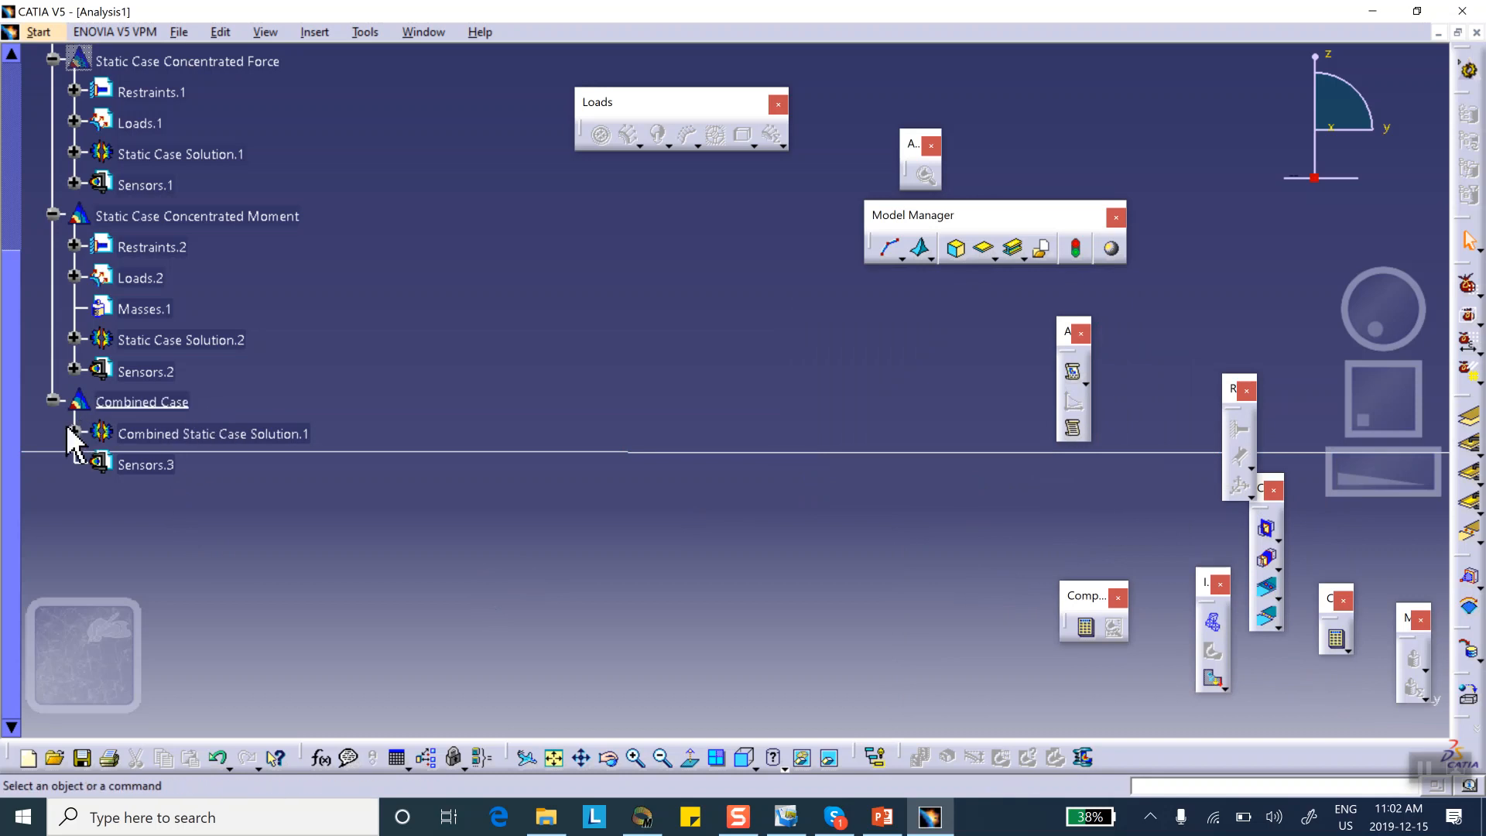
Display Translational displacement magnitude.3 (peak 1.85 in) and toggle 1D Property.1 on and off
{"action": "left_click", "coordinate": [237, 464]}
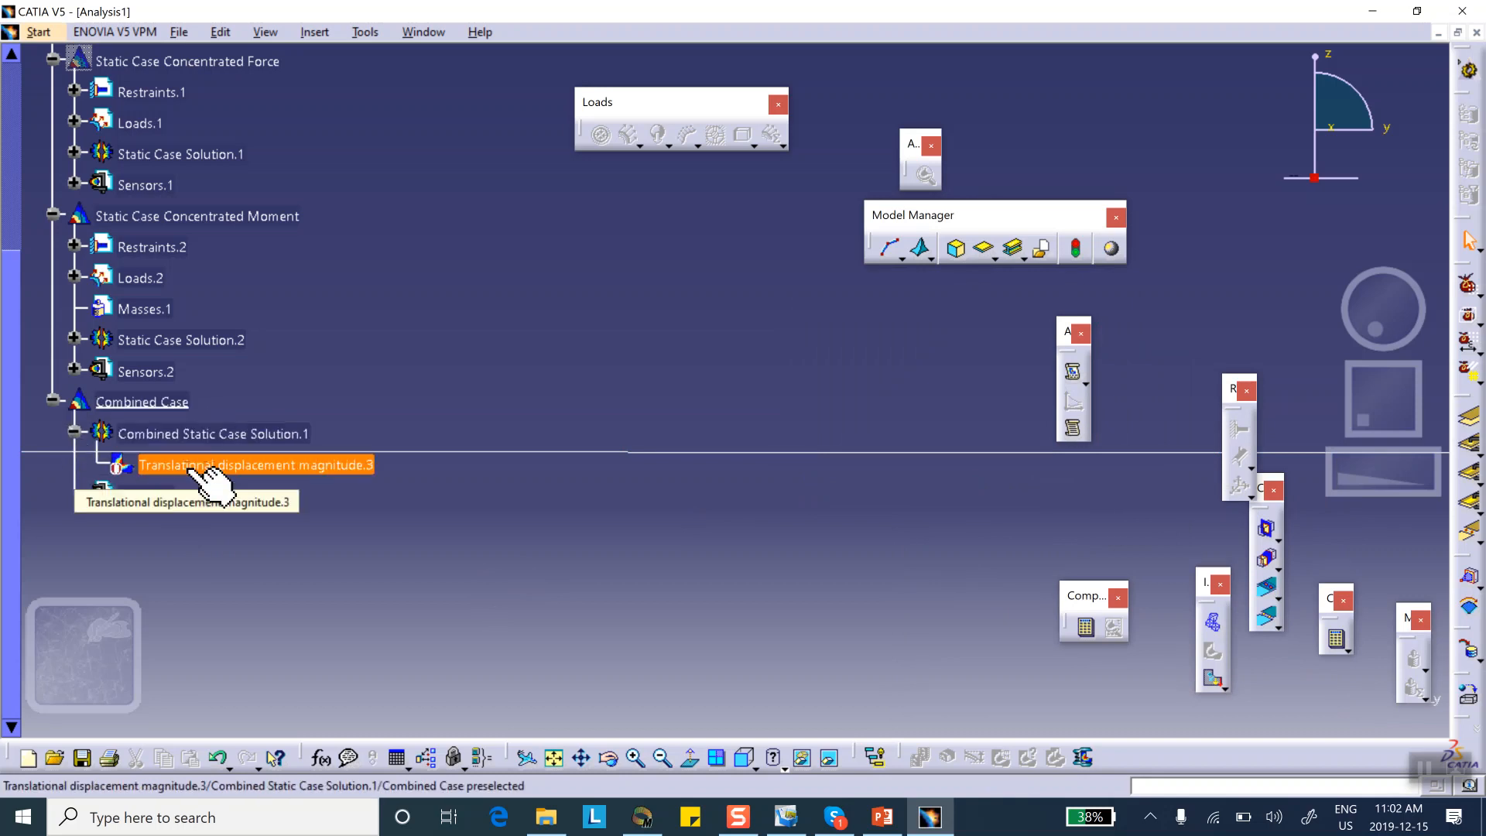
{"action": "double_click", "coordinate": [254, 464]}
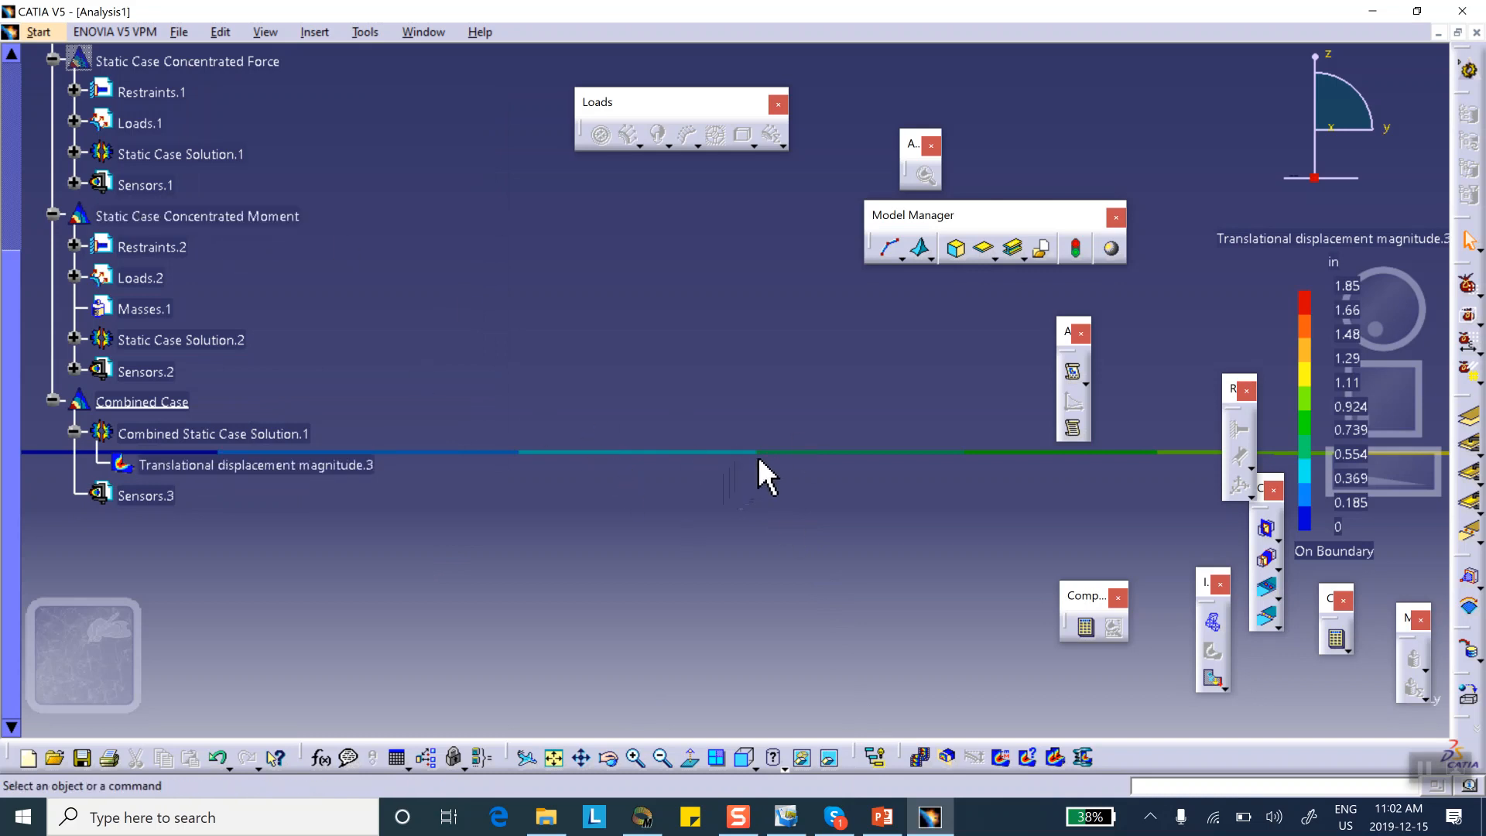
{"action": "mouse_move", "coordinate": [242, 190]}
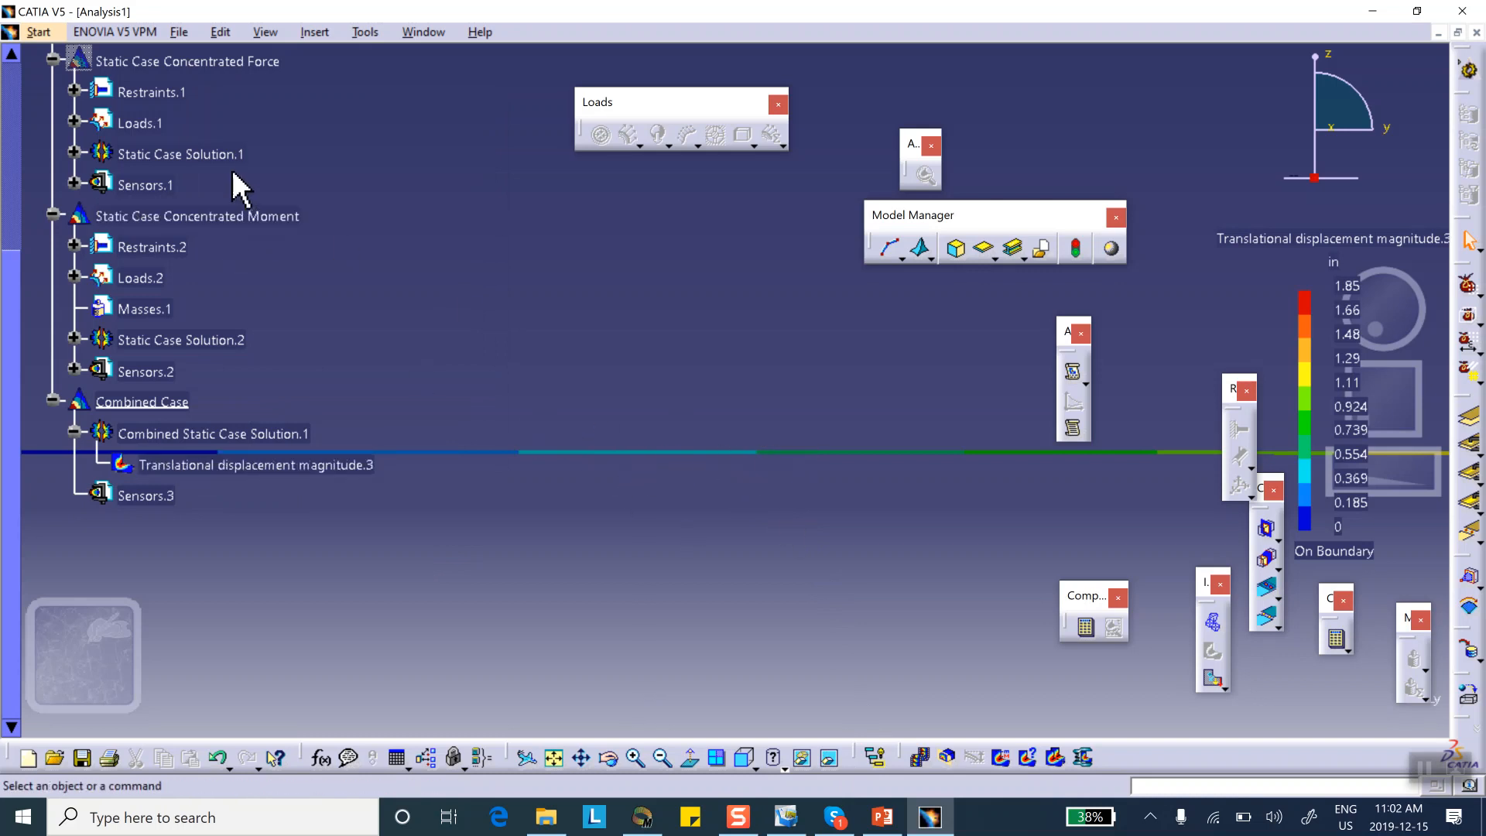
{"action": "right_click", "coordinate": [123, 134]}
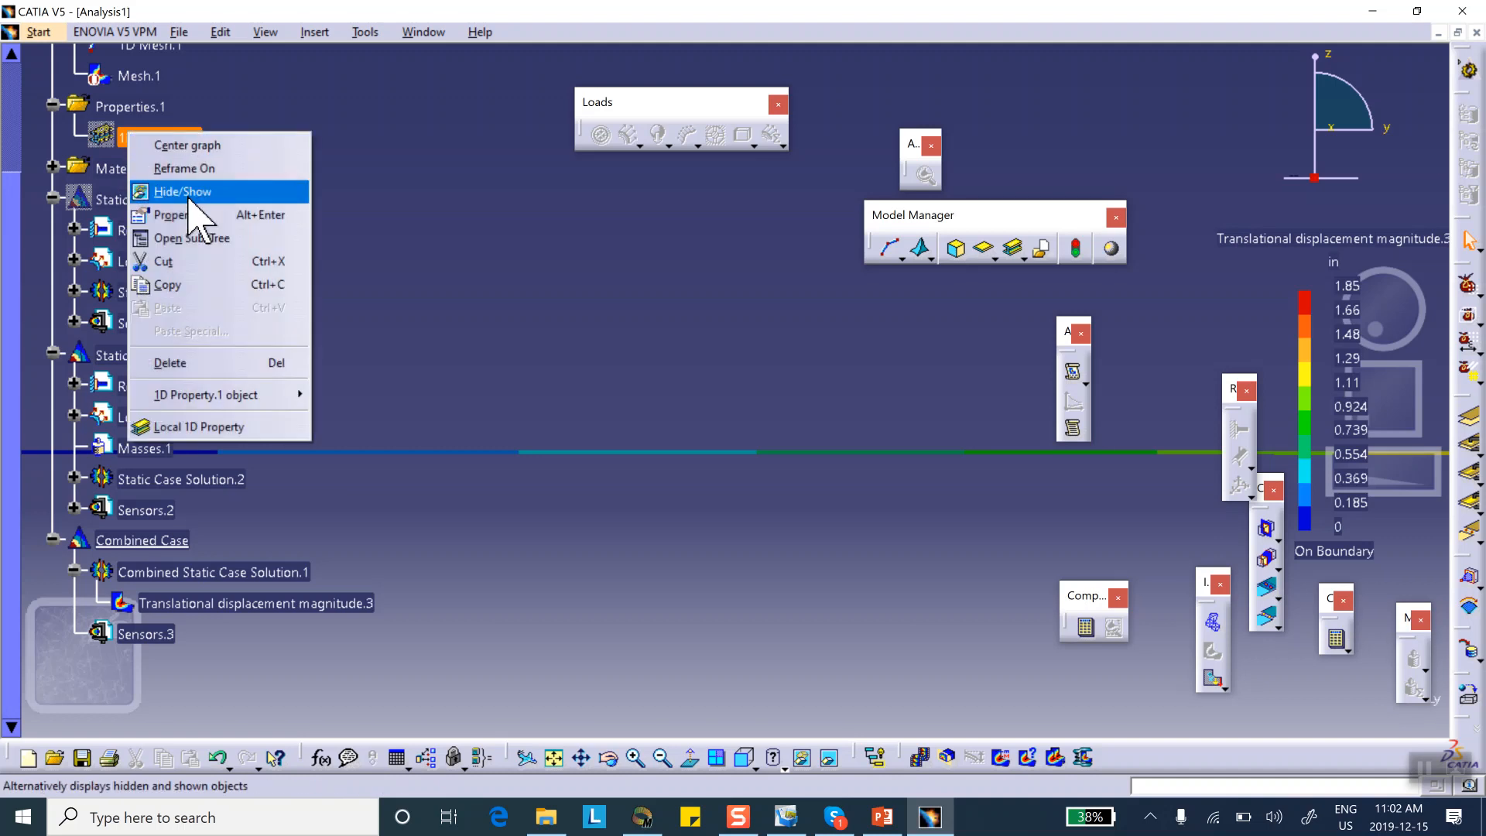
{"action": "left_click", "coordinate": [181, 191]}
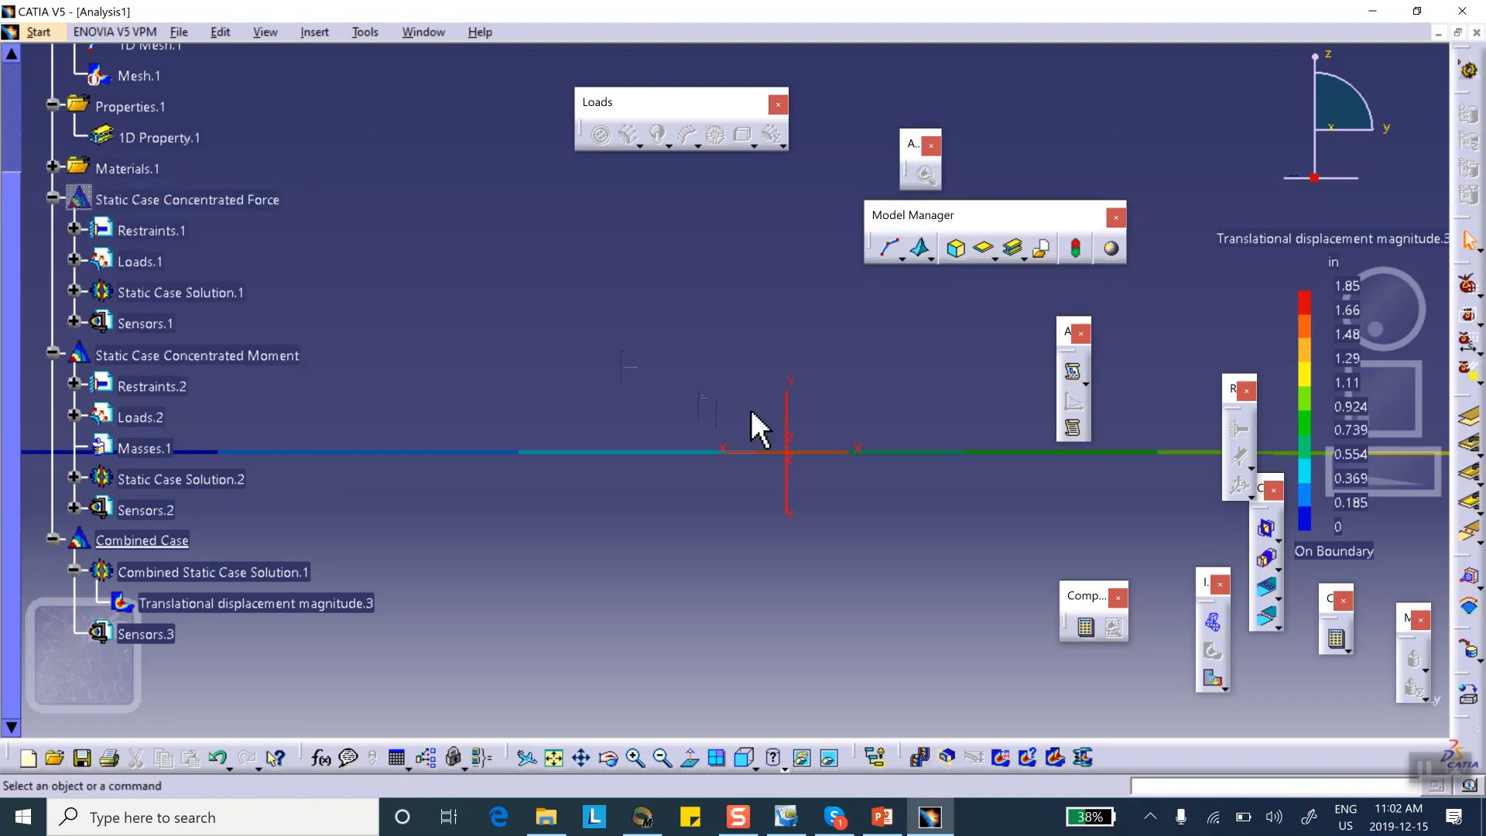
{"action": "right_click", "coordinate": [158, 138]}
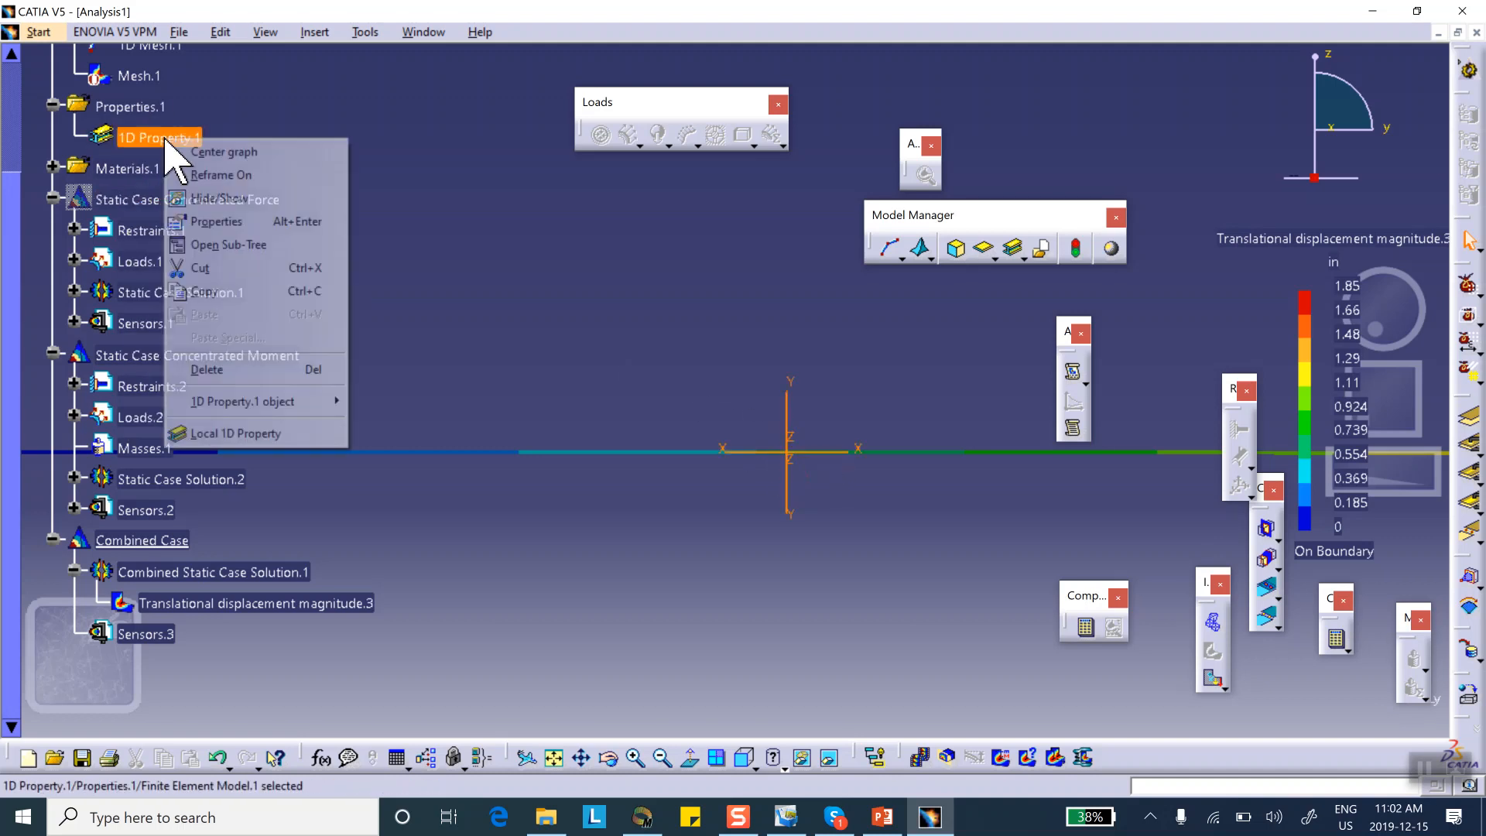
{"action": "mouse_move", "coordinate": [216, 220]}
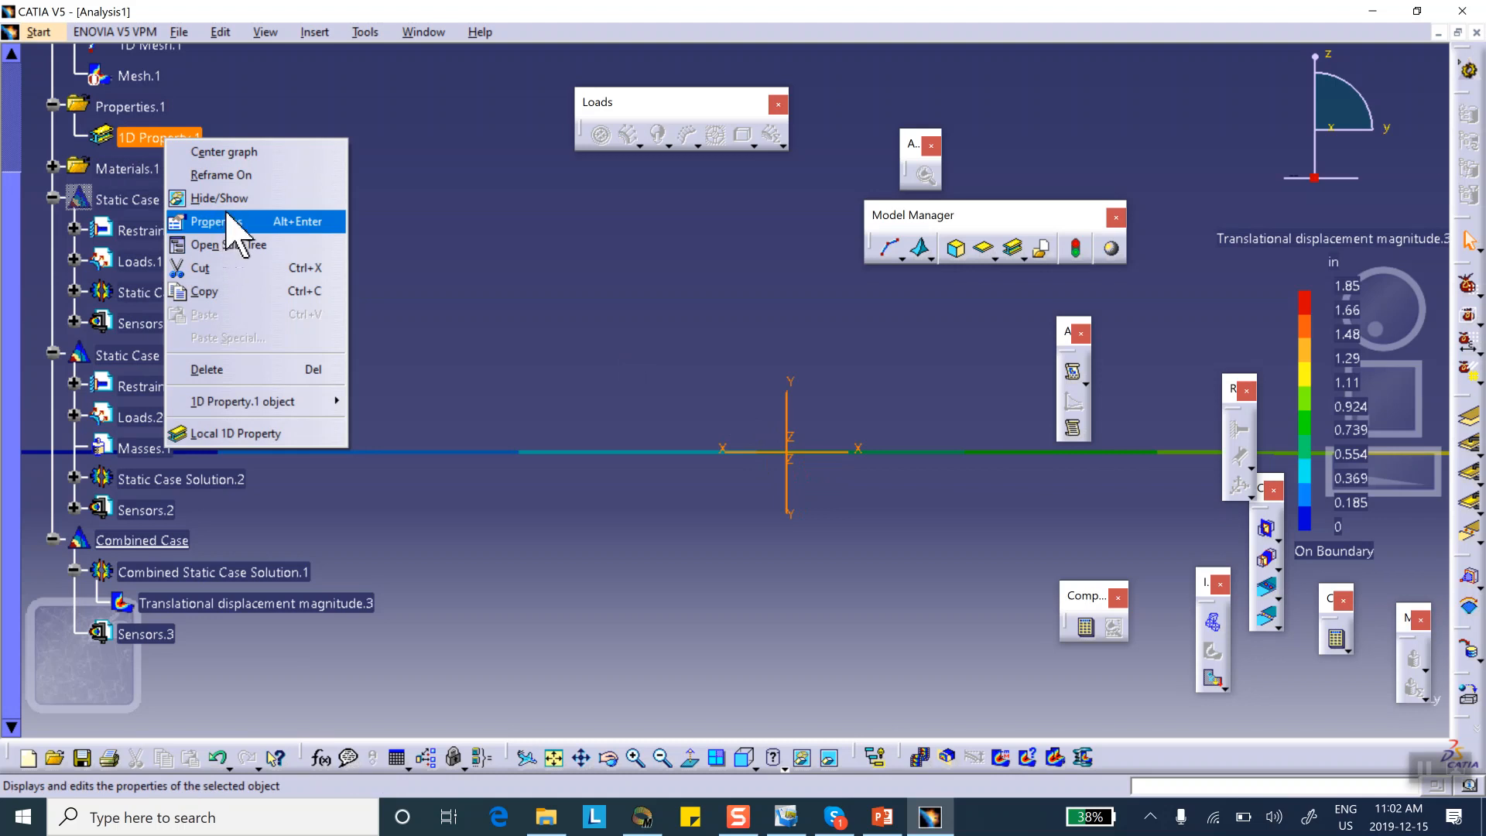
{"action": "left_click", "coordinate": [791, 469]}
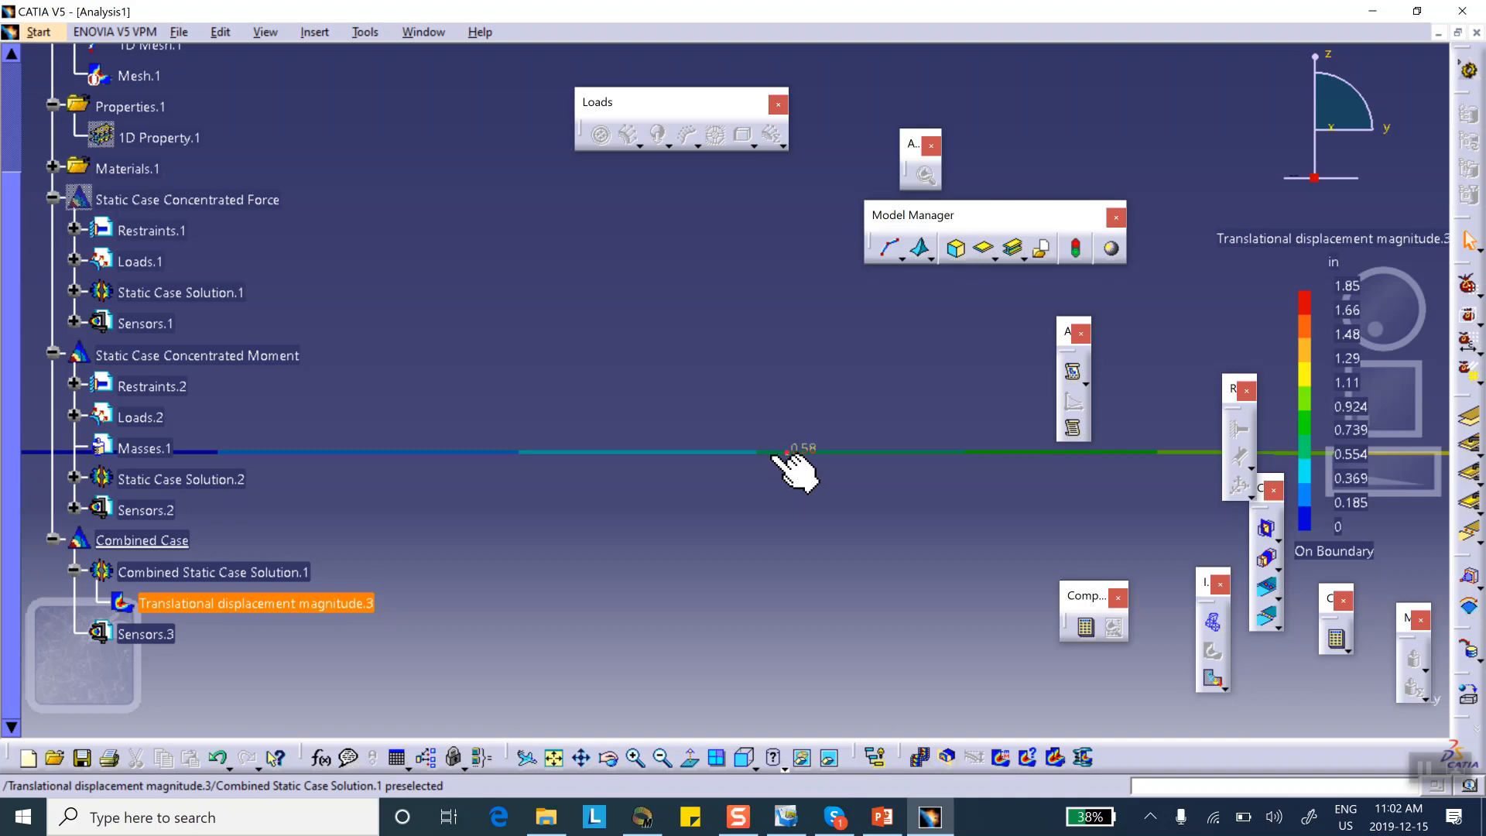
{"action": "mouse_move", "coordinate": [810, 464]}
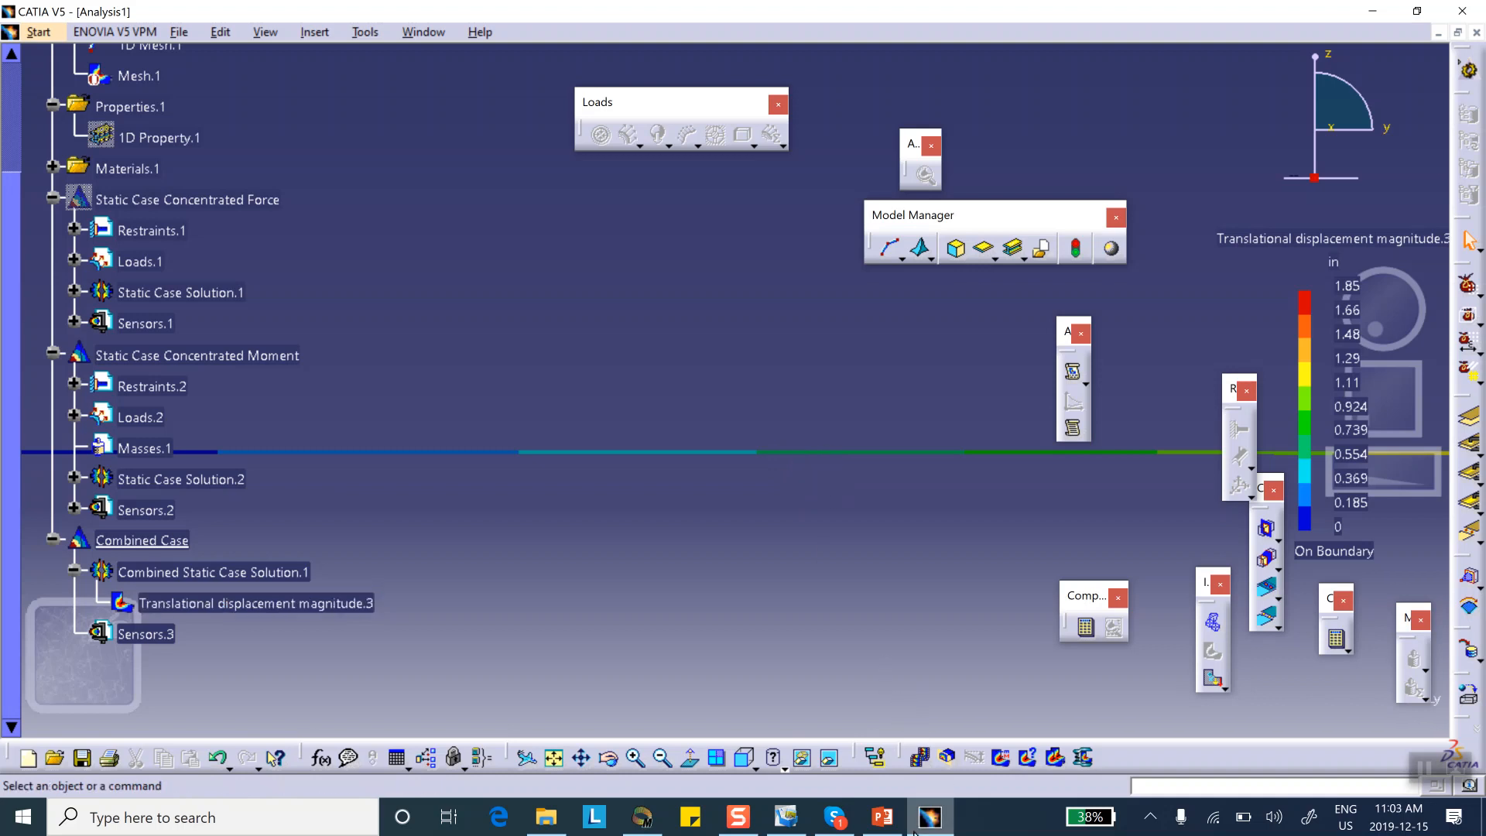
Return to the Mathcad worksheet to compare δ = −5.782×10⁻¹ with CATIA's ≈0.58 in
{"action": "left_click", "coordinate": [929, 818]}
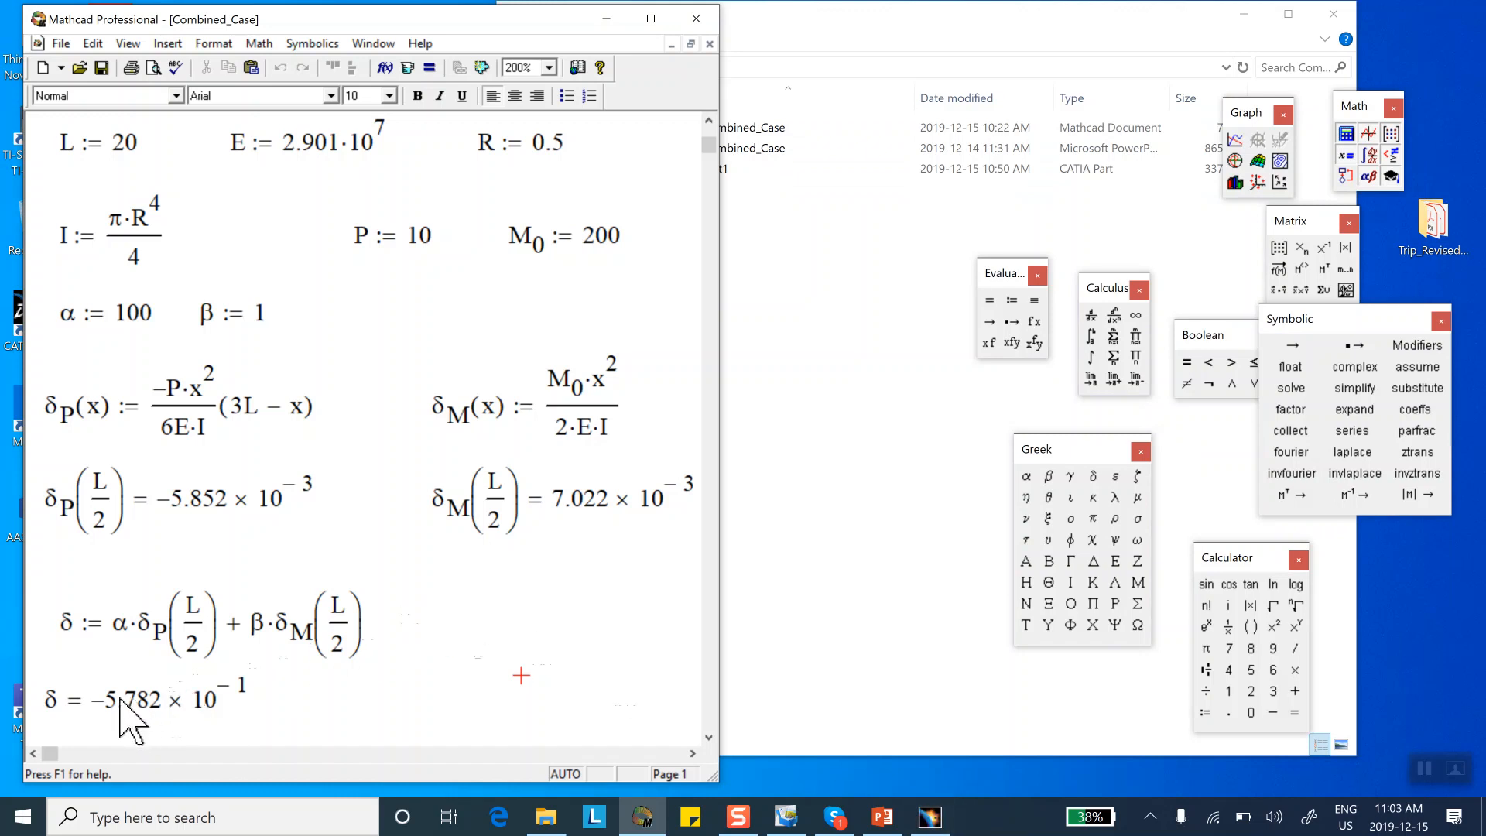
{"action": "mouse_move", "coordinate": [142, 721]}
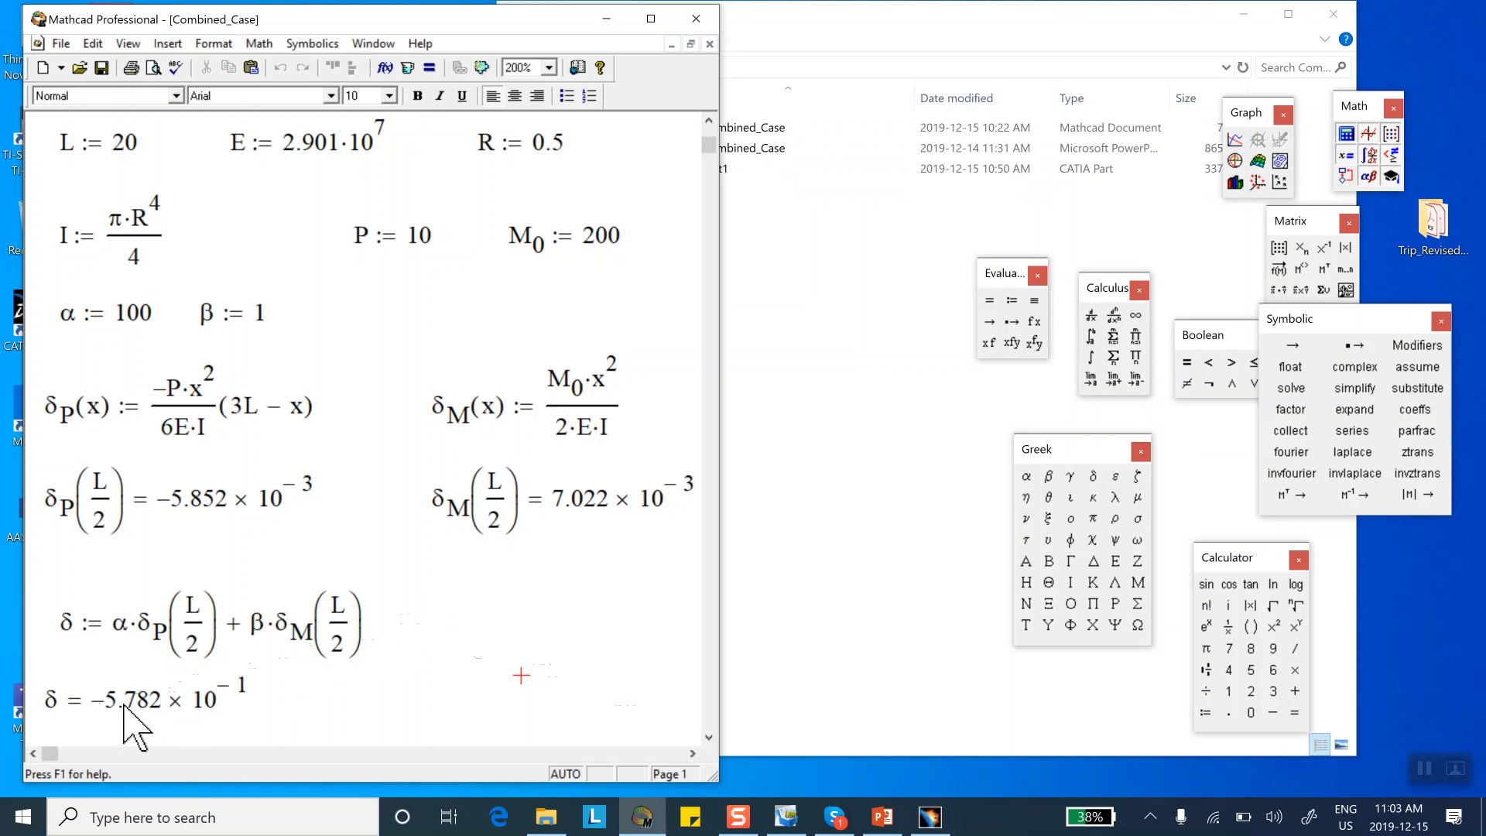
{"action": "mouse_move", "coordinate": [578, 549]}
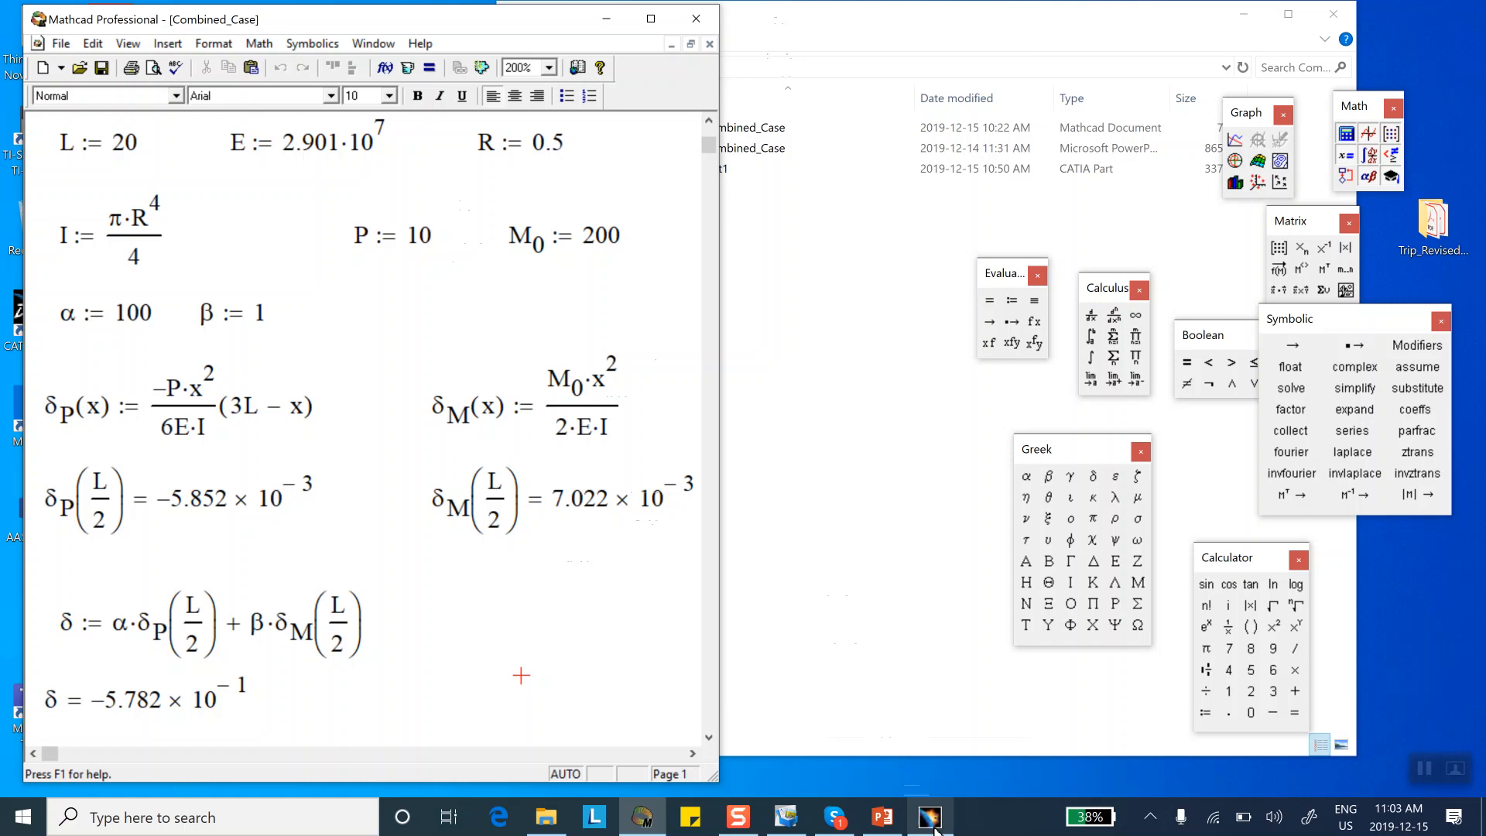
{"action": "mouse_move", "coordinate": [554, 654]}
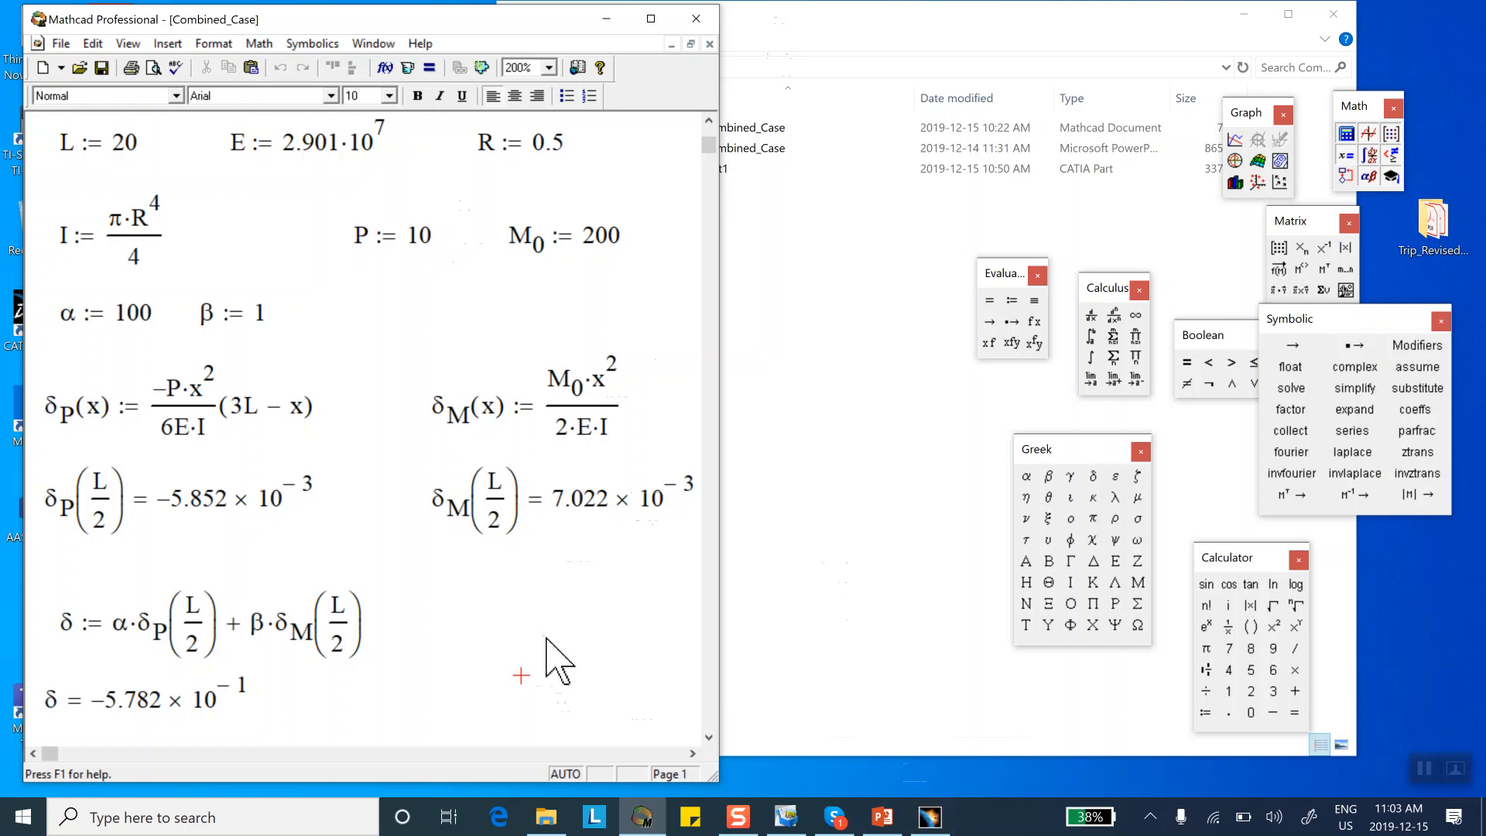
{"action": "mouse_move", "coordinate": [507, 649]}
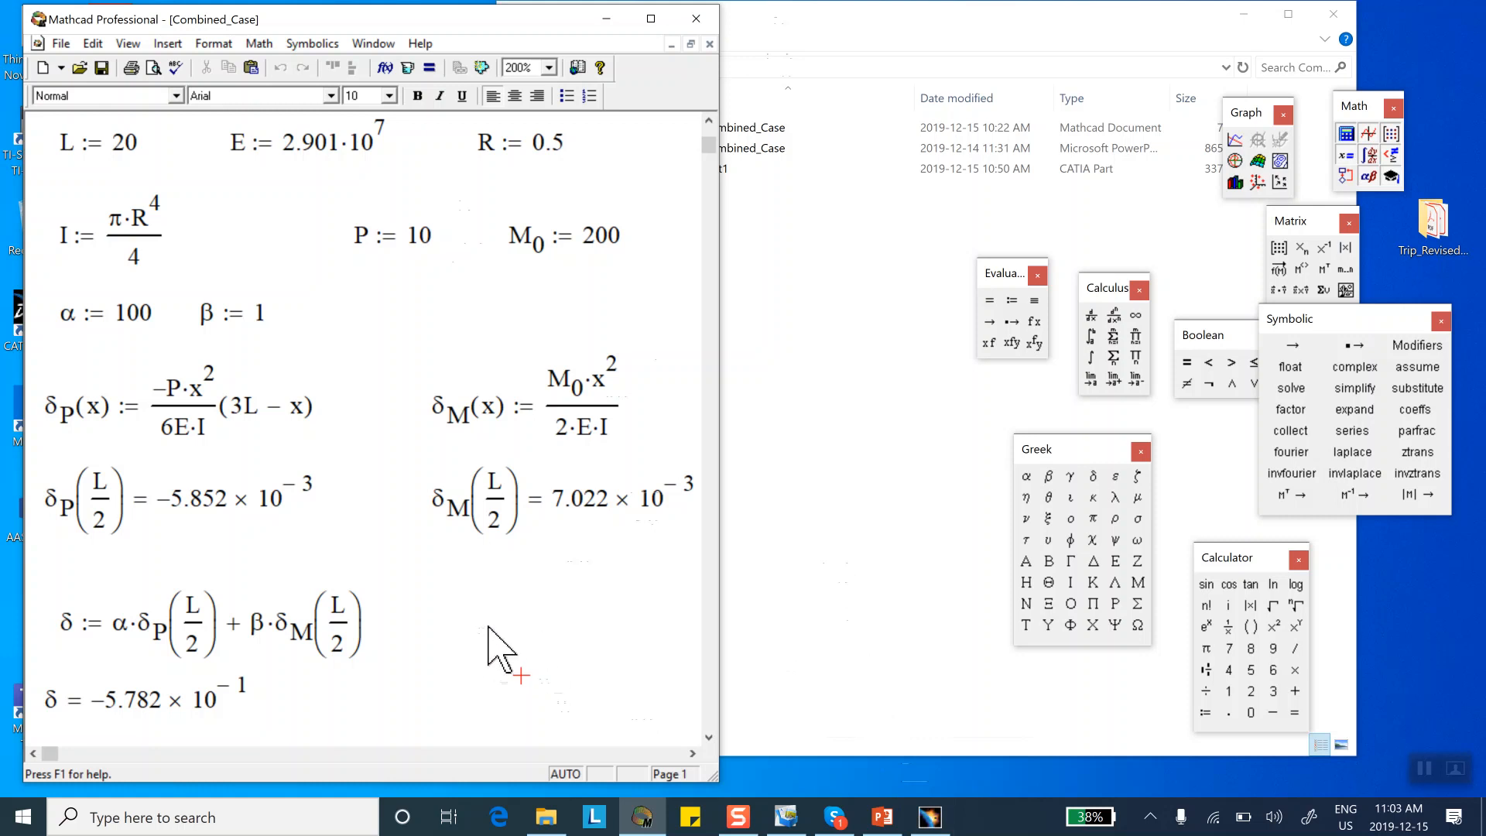
{"action": "mouse_move", "coordinate": [519, 654]}
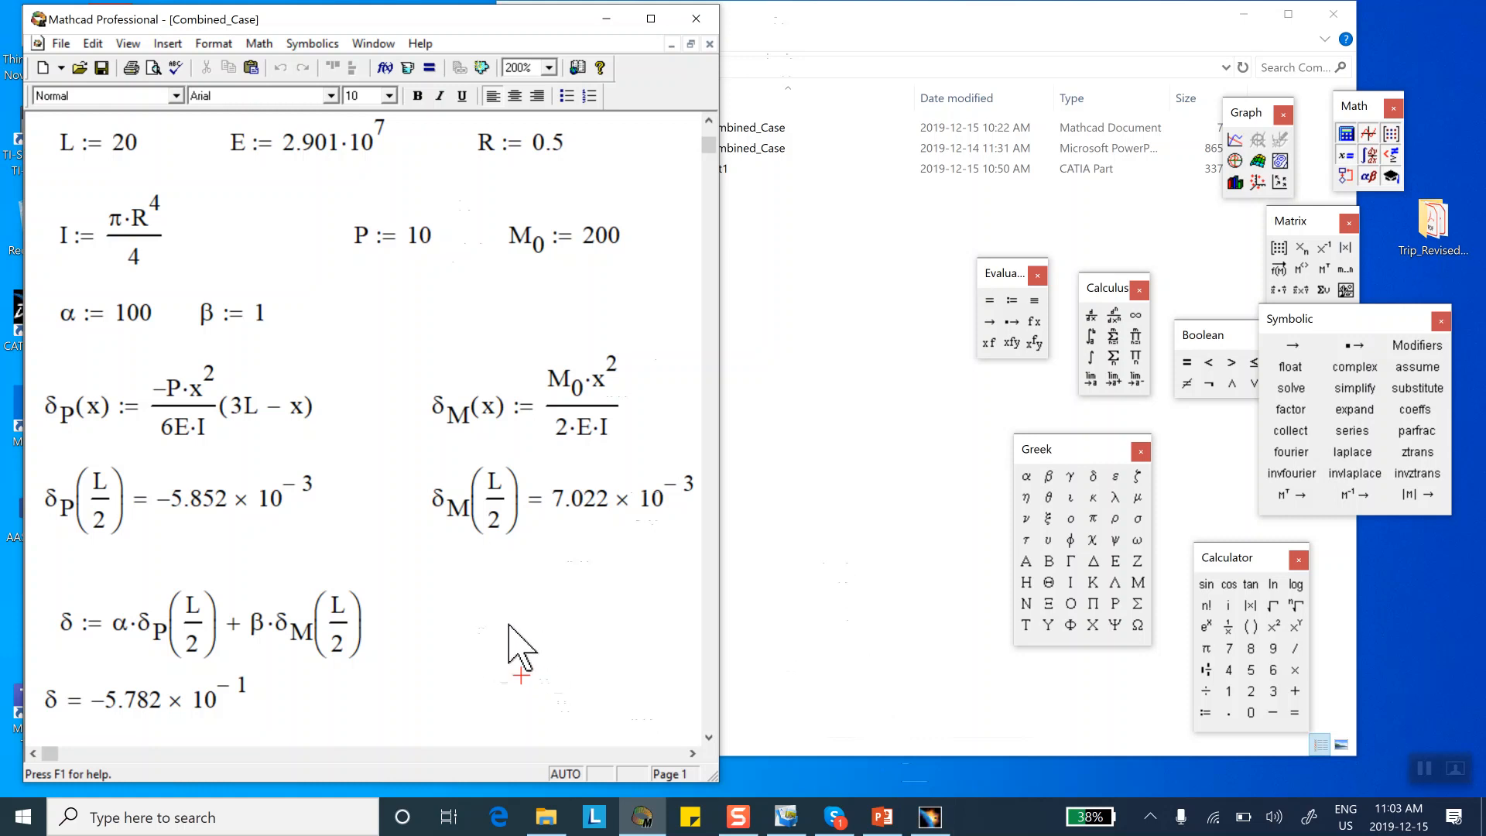
{"action": "mouse_move", "coordinate": [586, 587]}
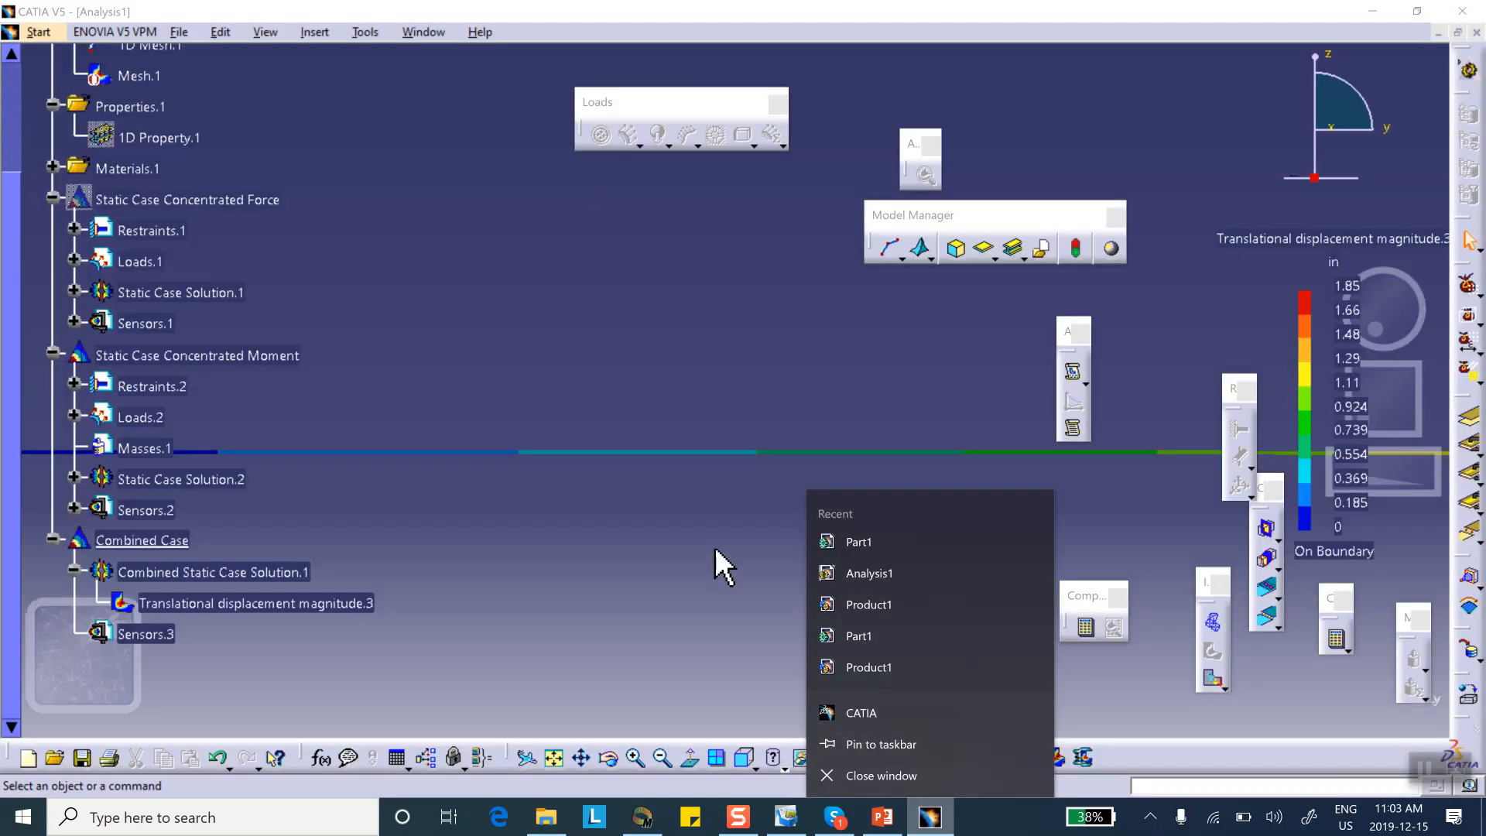
Deactivate the Translational displacement magnitude.3 contour image
{"action": "left_click", "coordinate": [726, 558]}
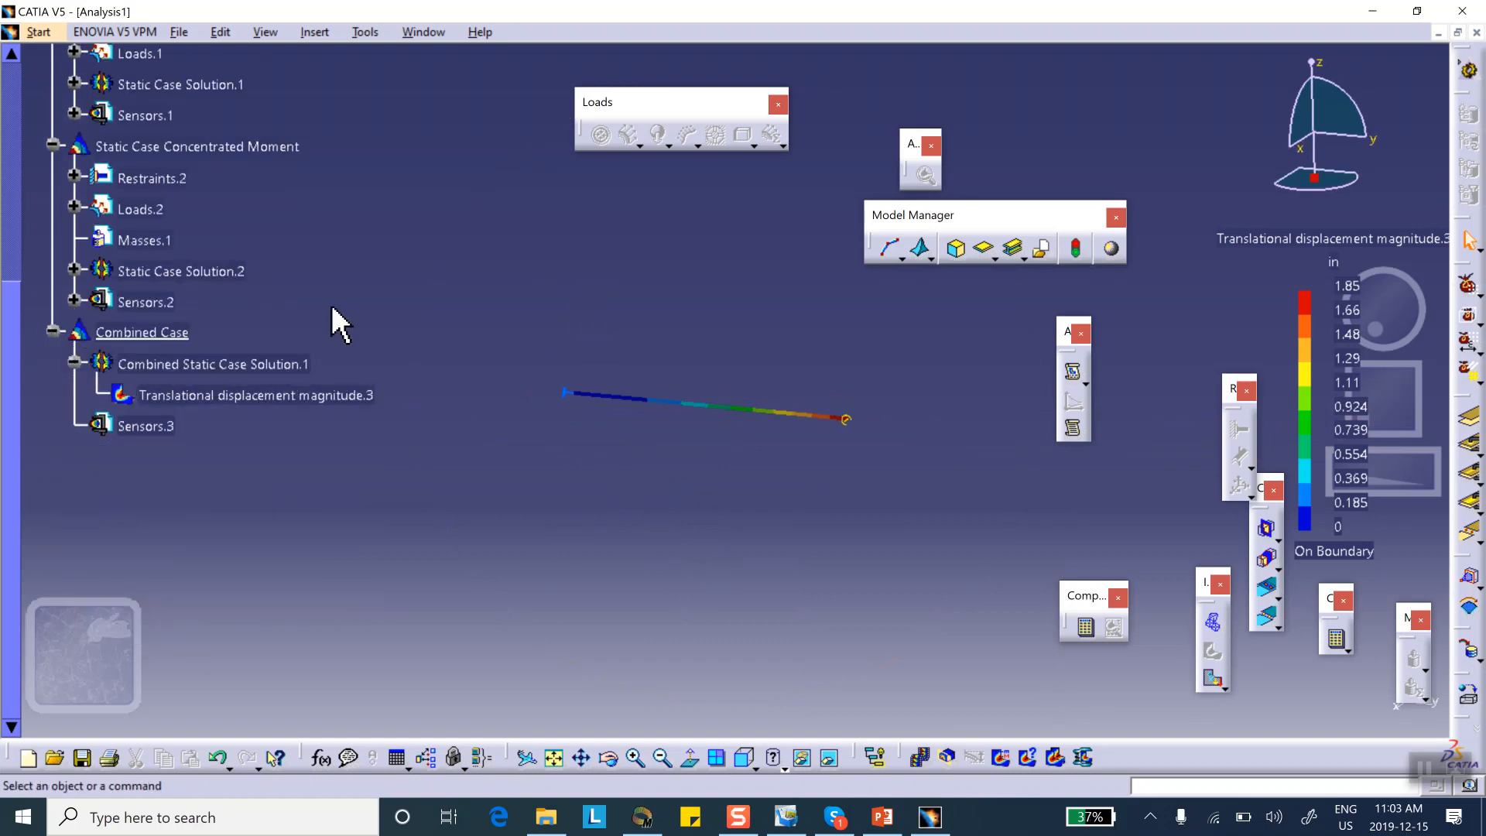
{"action": "scroll", "scroll_direction": "down", "scroll_amount": 3}
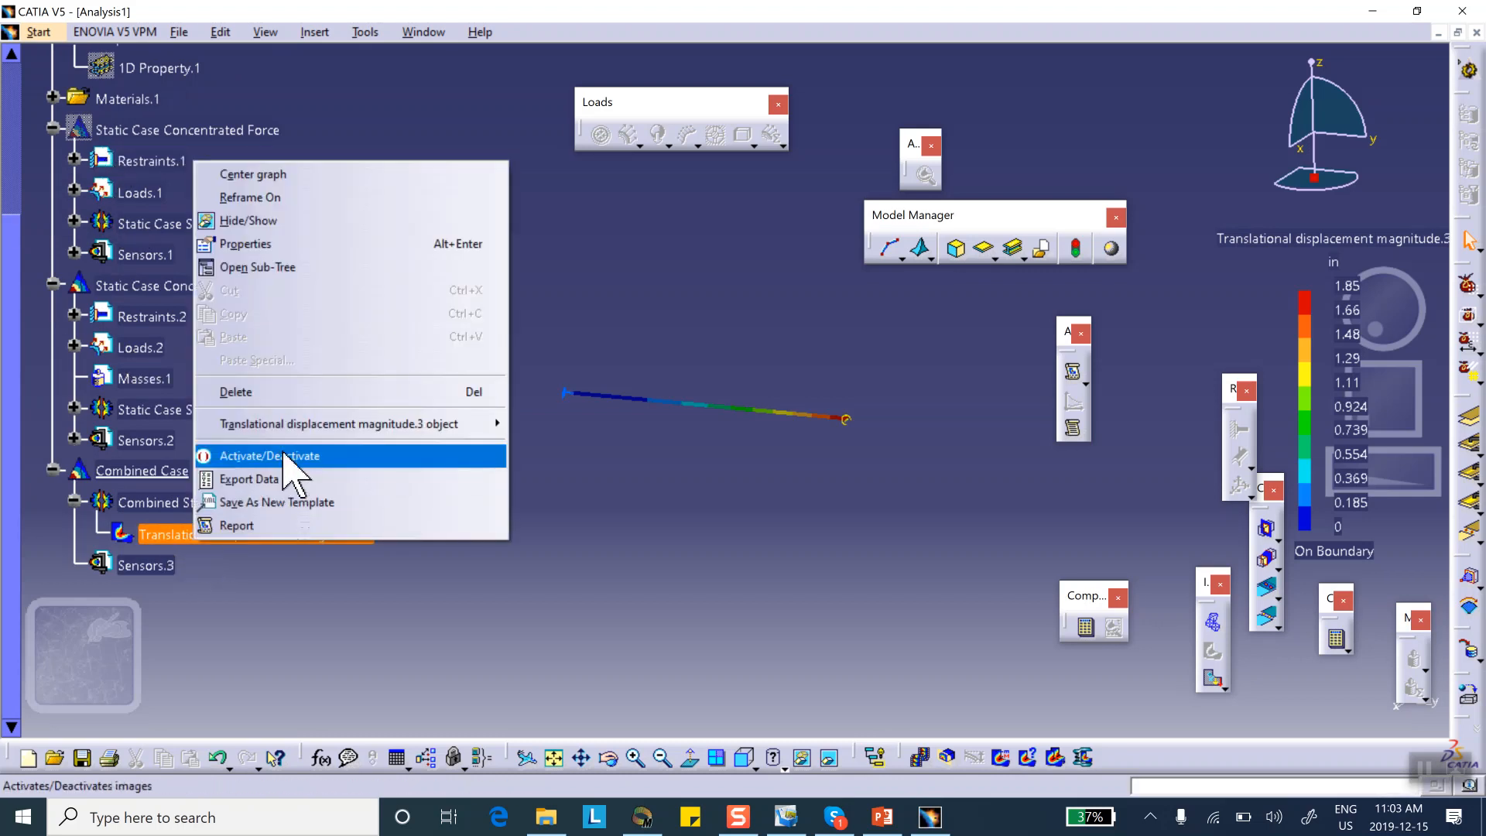
{"action": "left_click", "coordinate": [270, 455]}
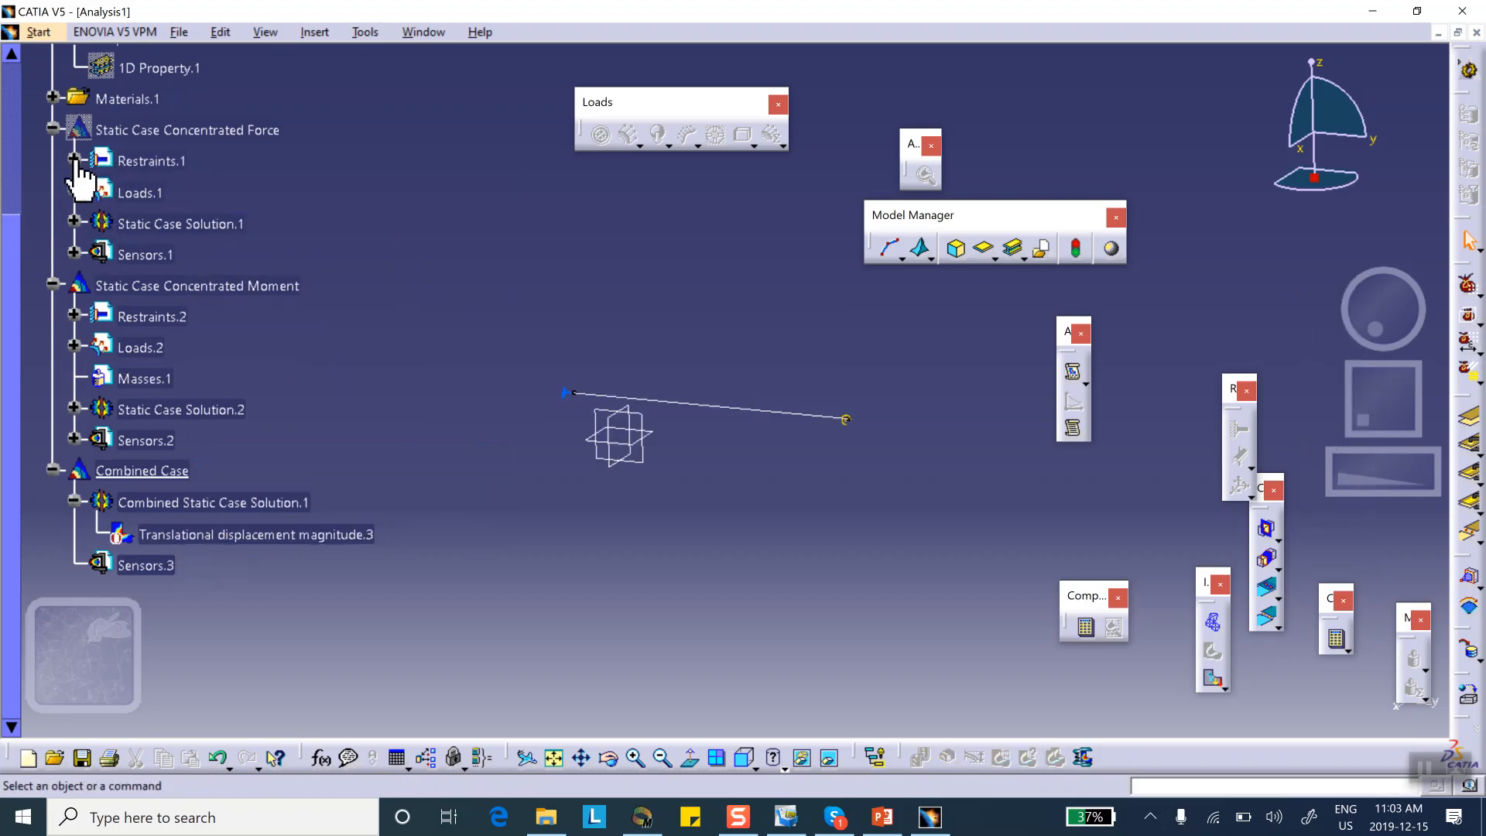
Expand the force and moment case restraints and open Clamp.2's object submenu
{"action": "left_click", "coordinate": [75, 161]}
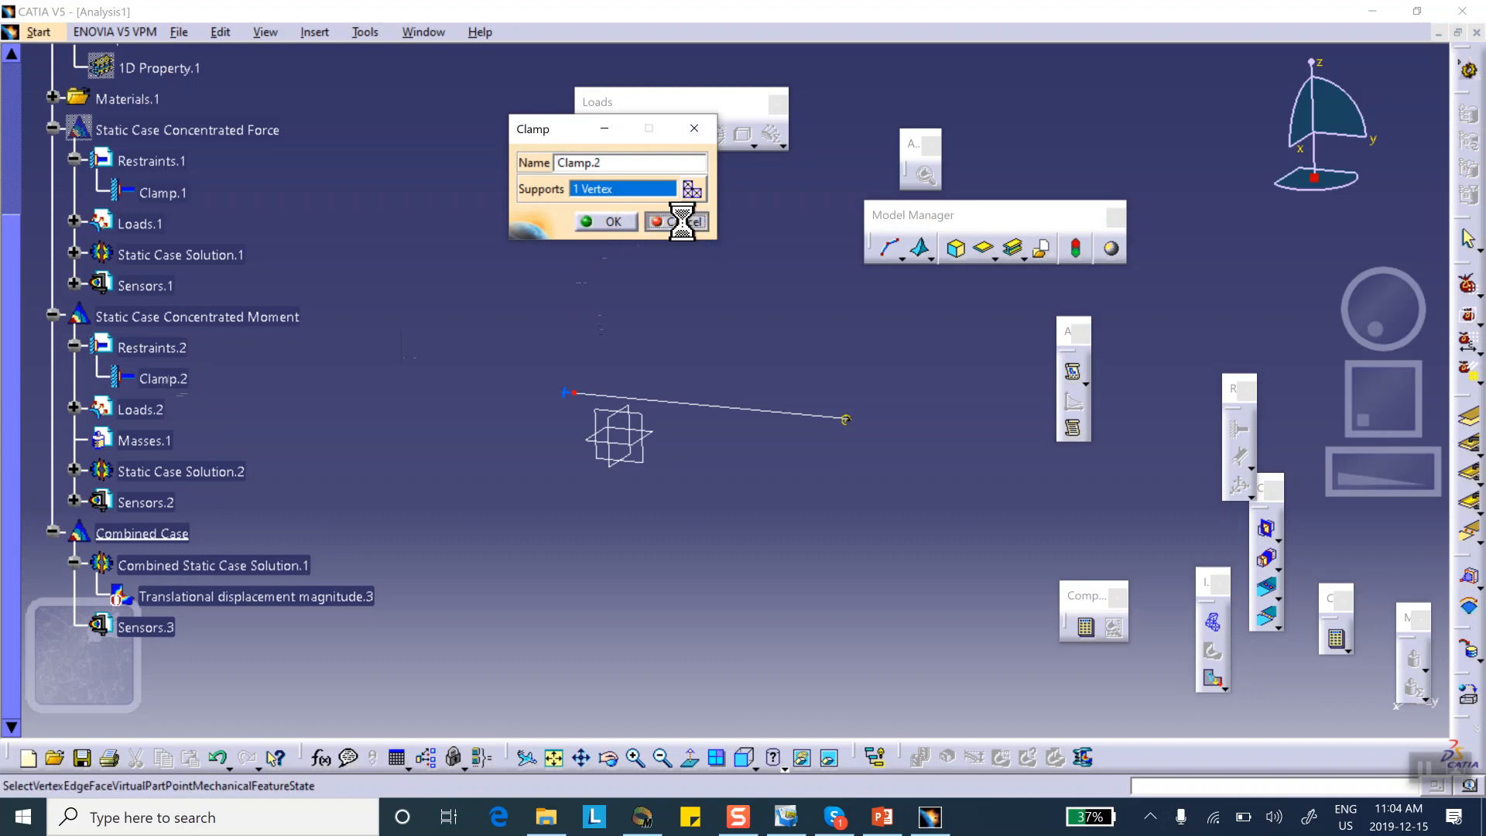
{"action": "right_click", "coordinate": [164, 378]}
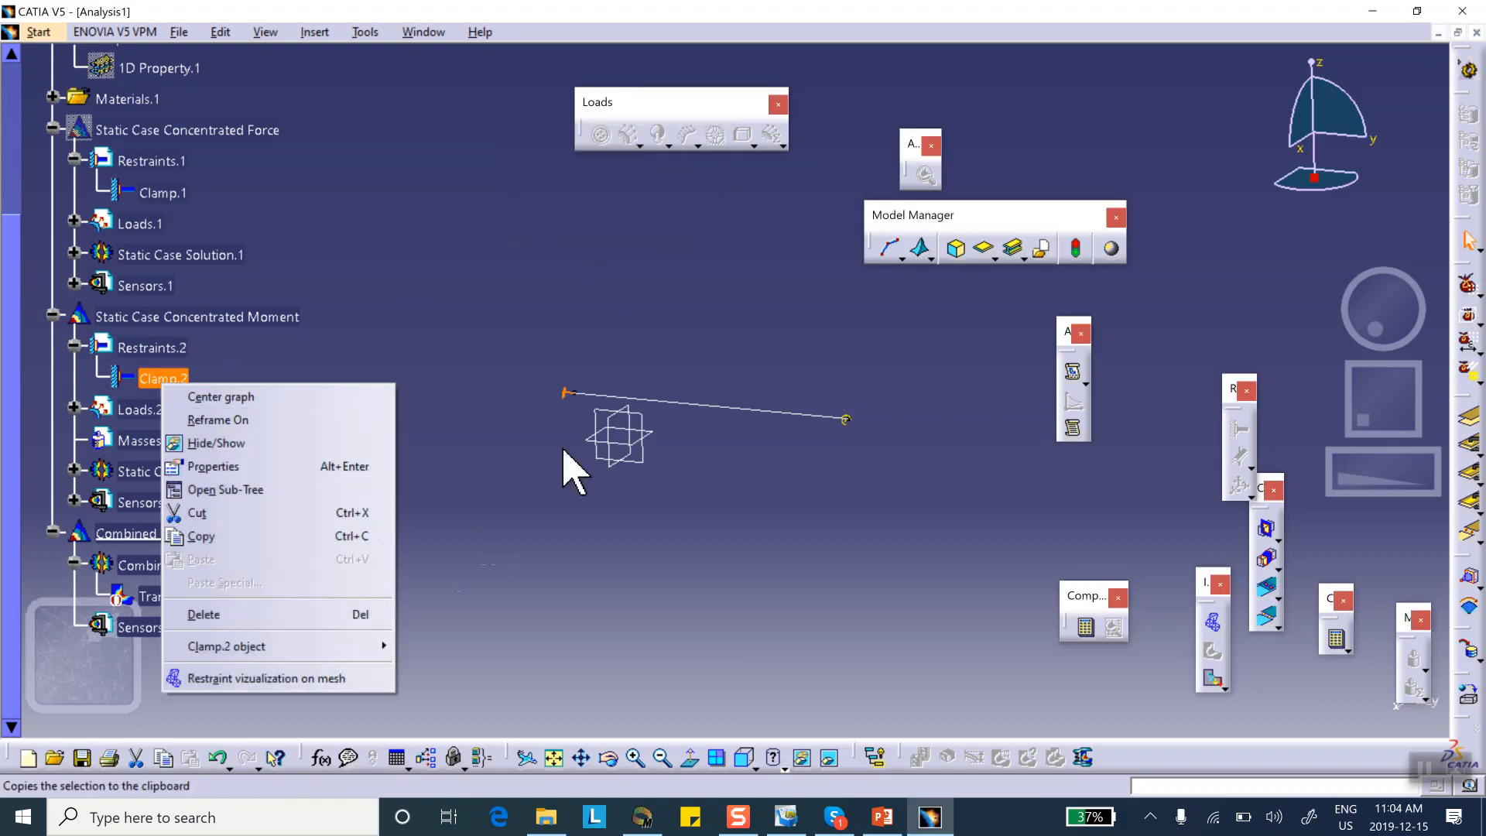
{"action": "mouse_move", "coordinate": [839, 473]}
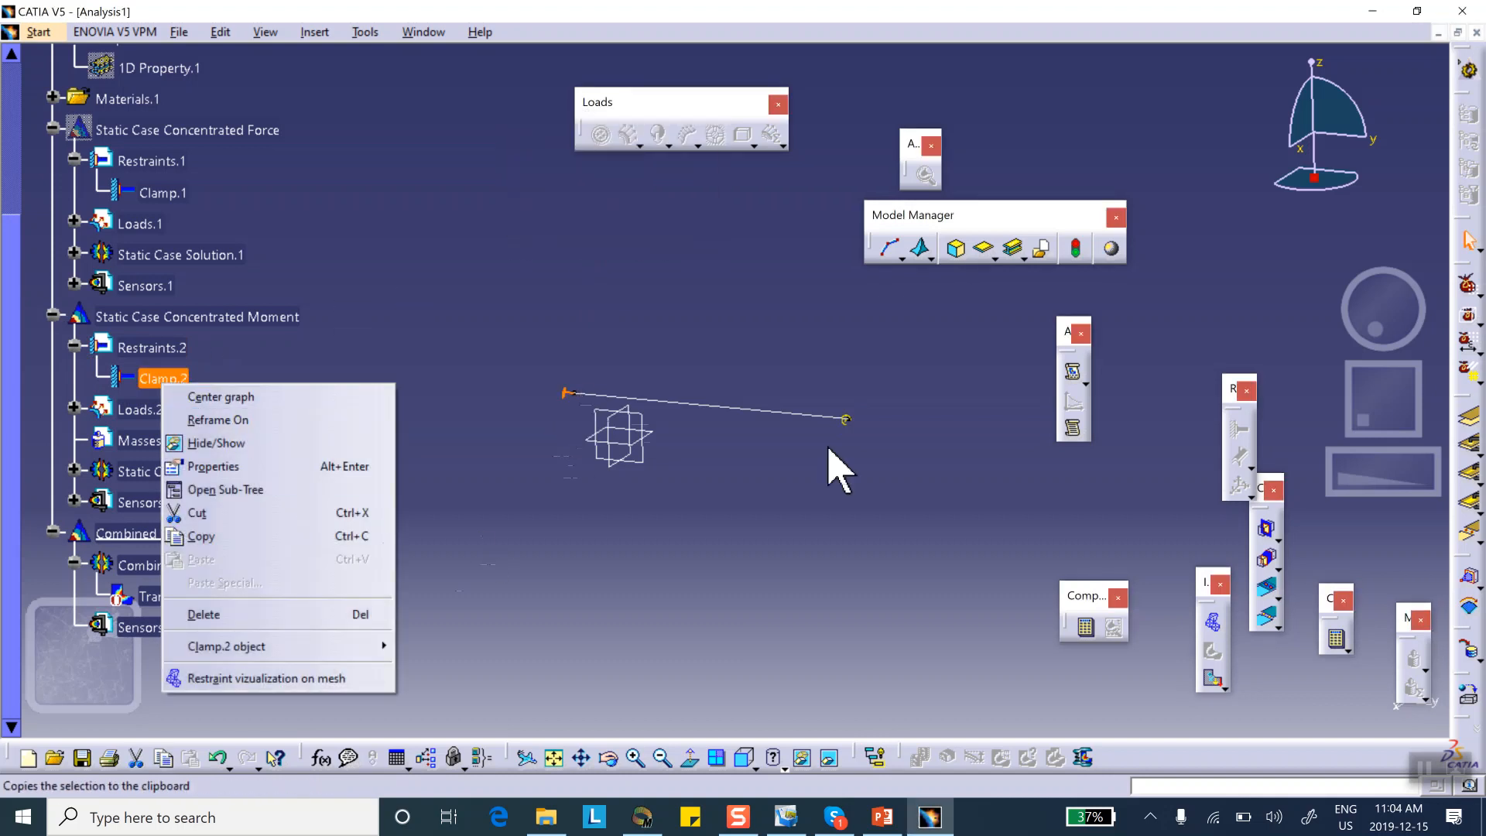
{"action": "mouse_move", "coordinate": [256, 678]}
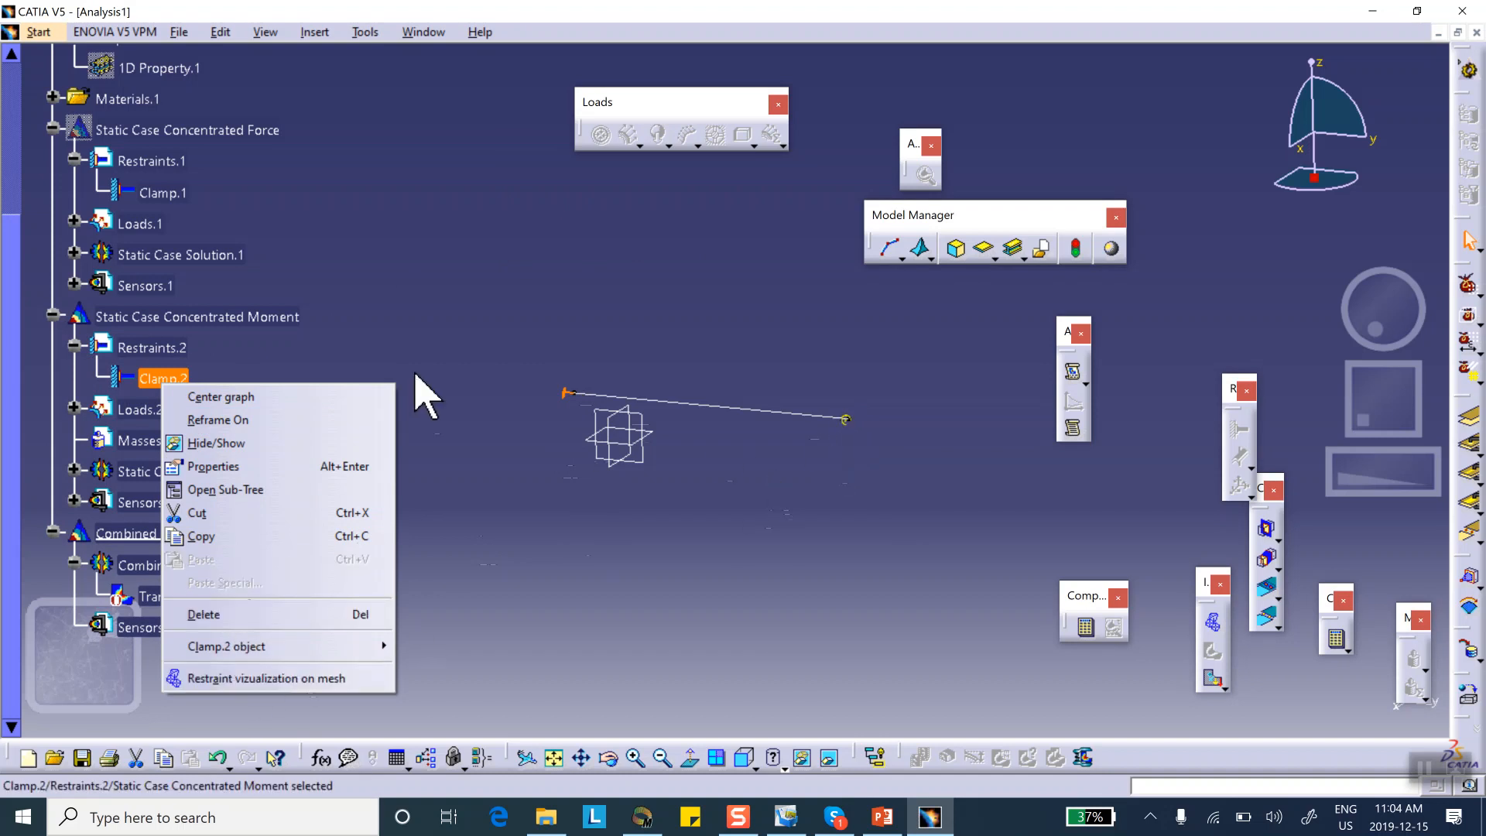
{"action": "mouse_move", "coordinate": [350, 616]}
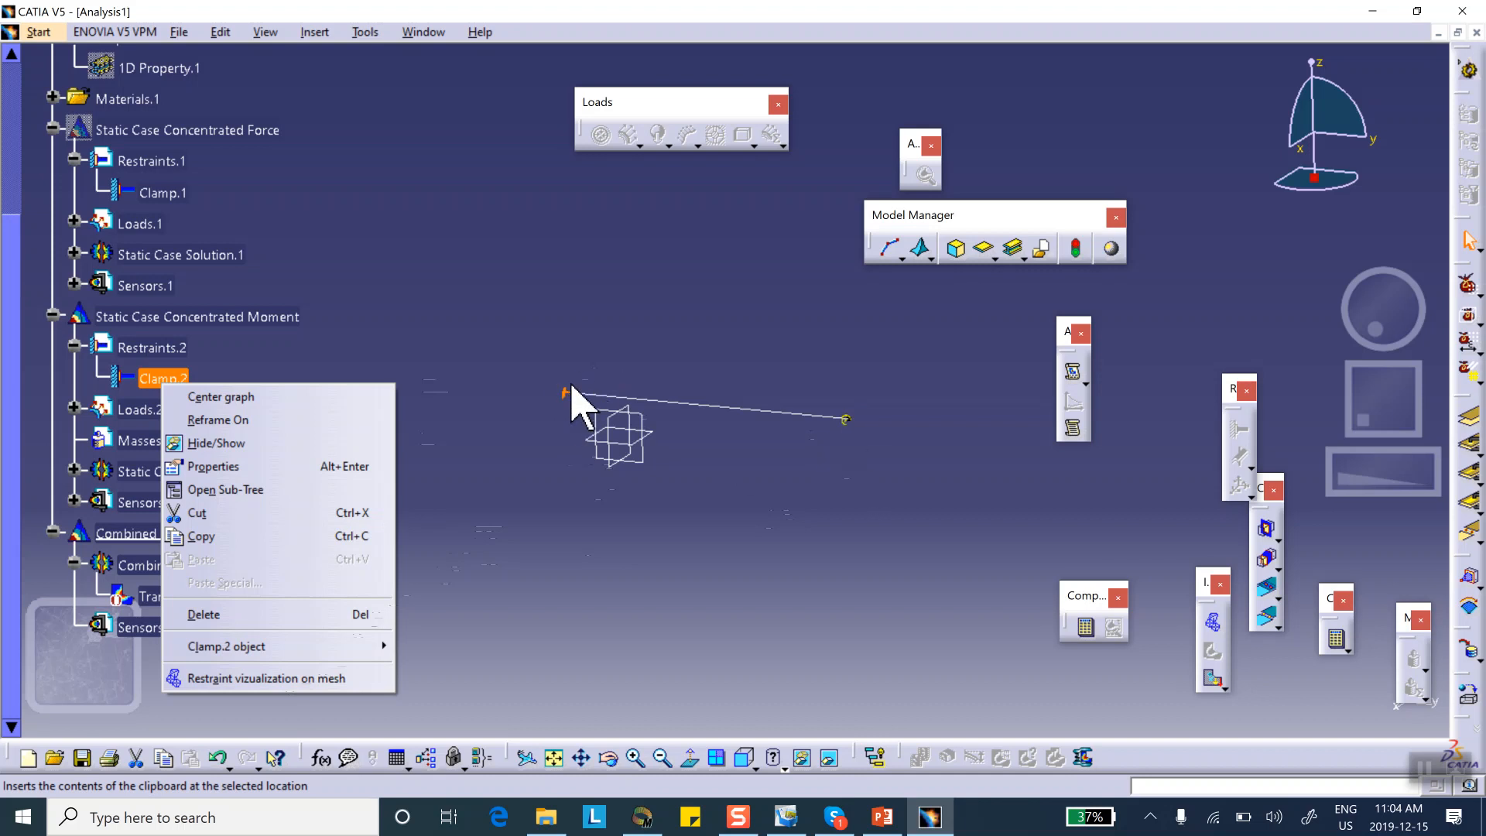
{"action": "mouse_move", "coordinate": [237, 645]}
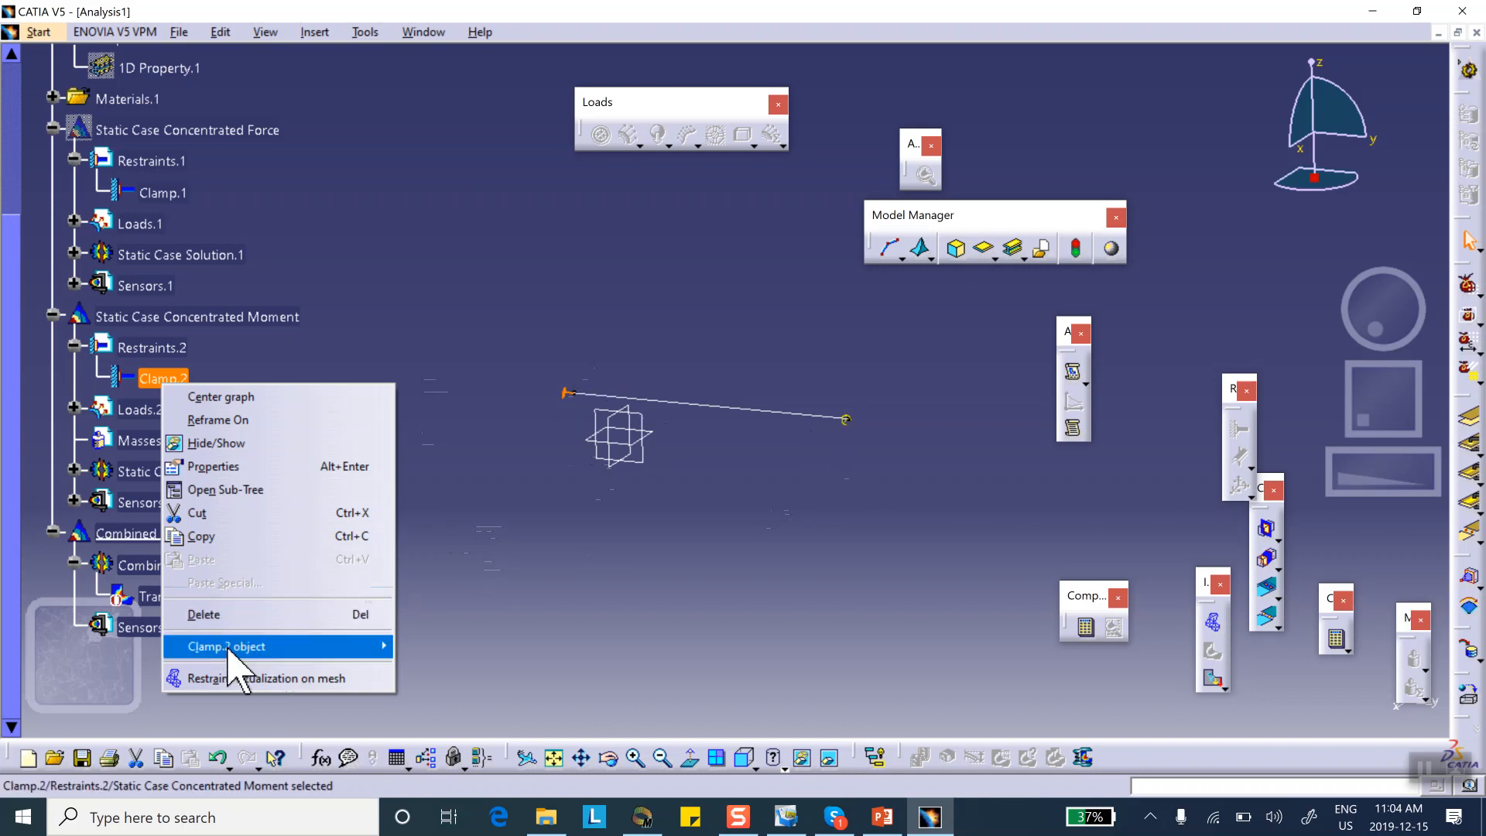
{"action": "left_click", "coordinate": [511, 559]}
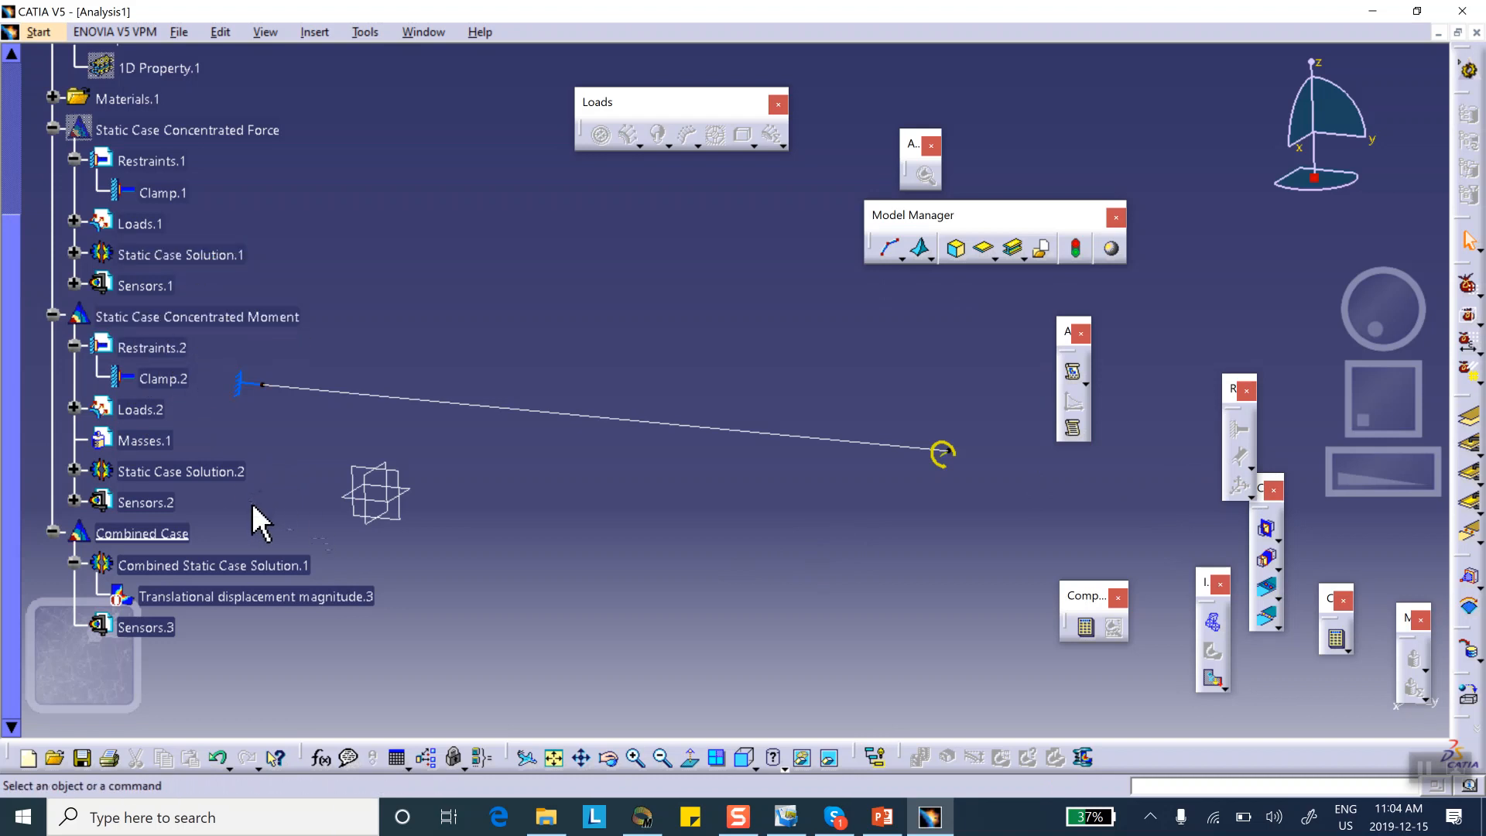
{"action": "mouse_move", "coordinate": [196, 316]}
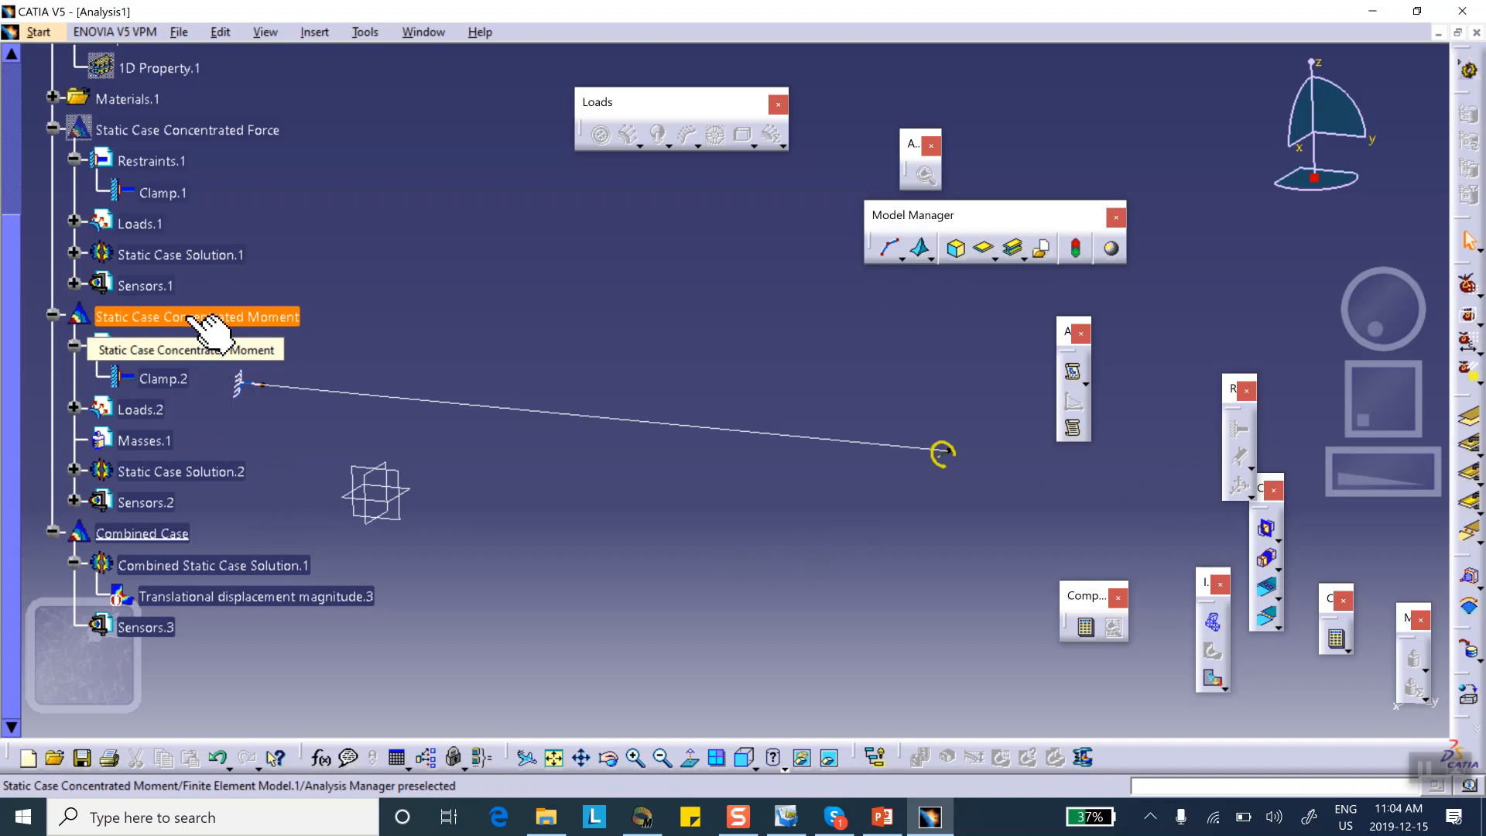
Make Concentrated Moment the current case and add a user-defined restraint blocking translations 1 and 3
{"action": "right_click", "coordinate": [196, 316]}
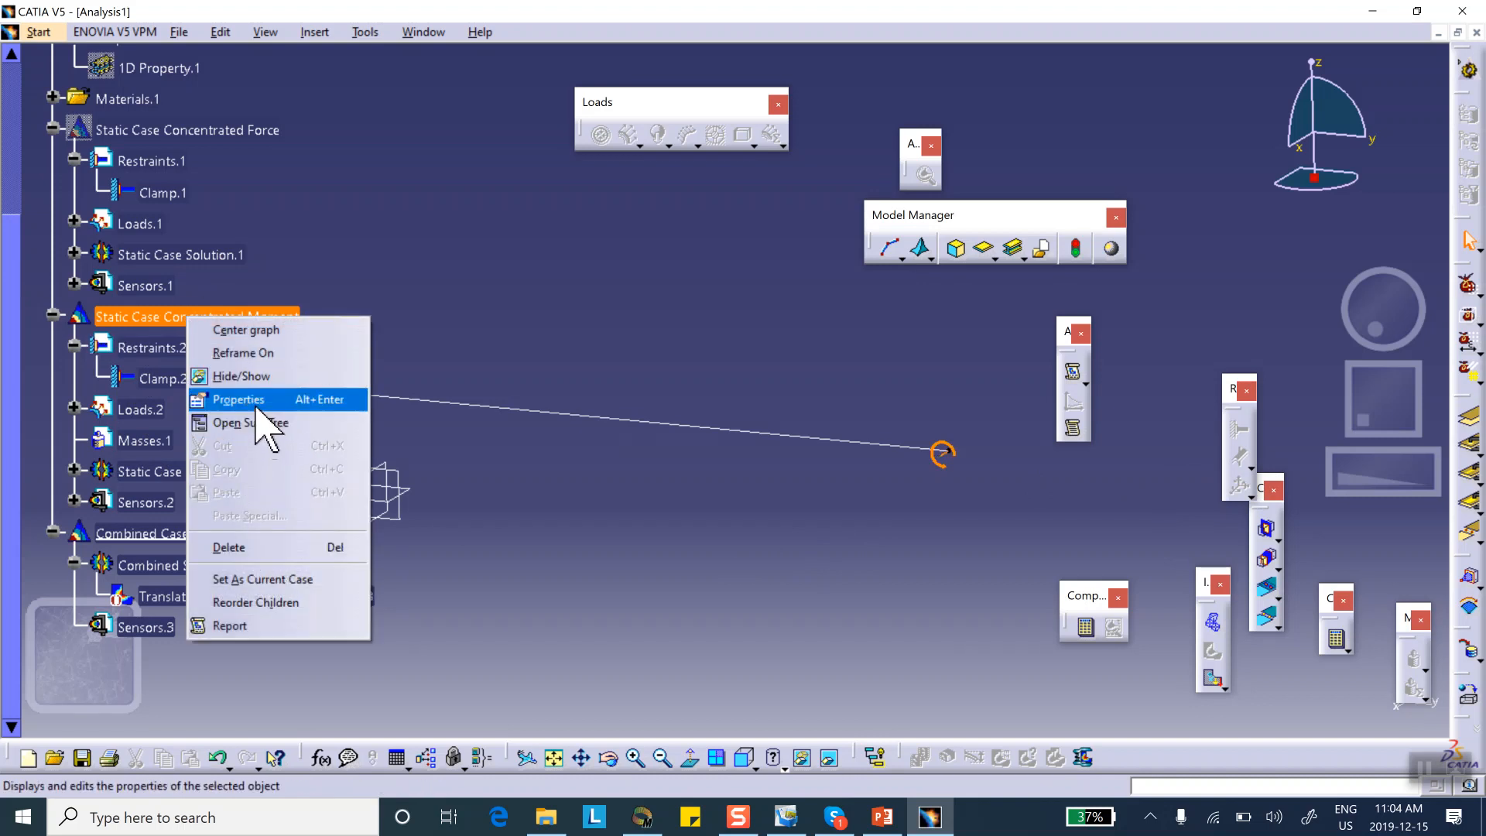
{"action": "mouse_move", "coordinate": [275, 579]}
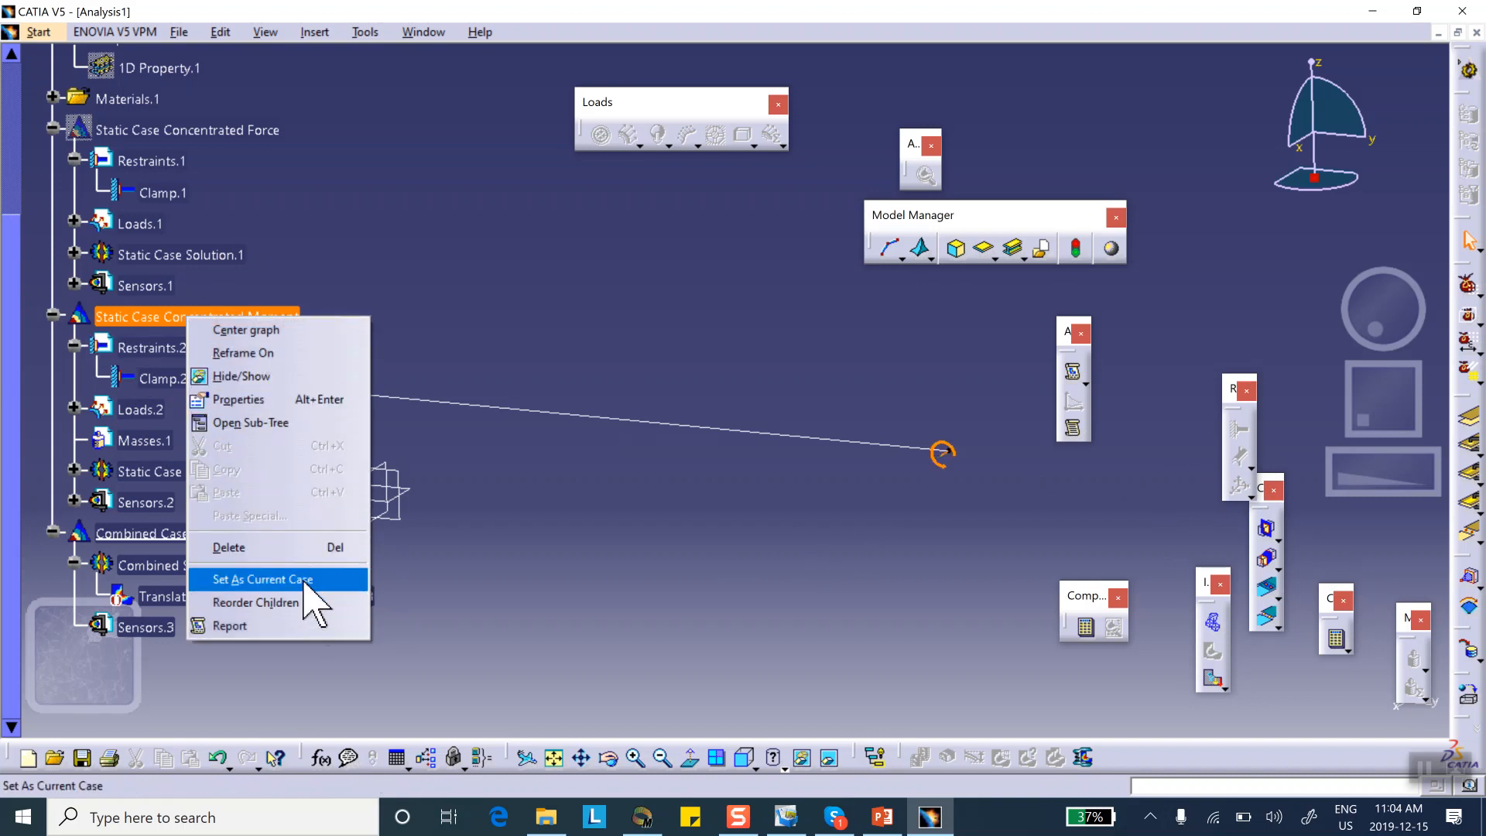
{"action": "left_click", "coordinate": [261, 579]}
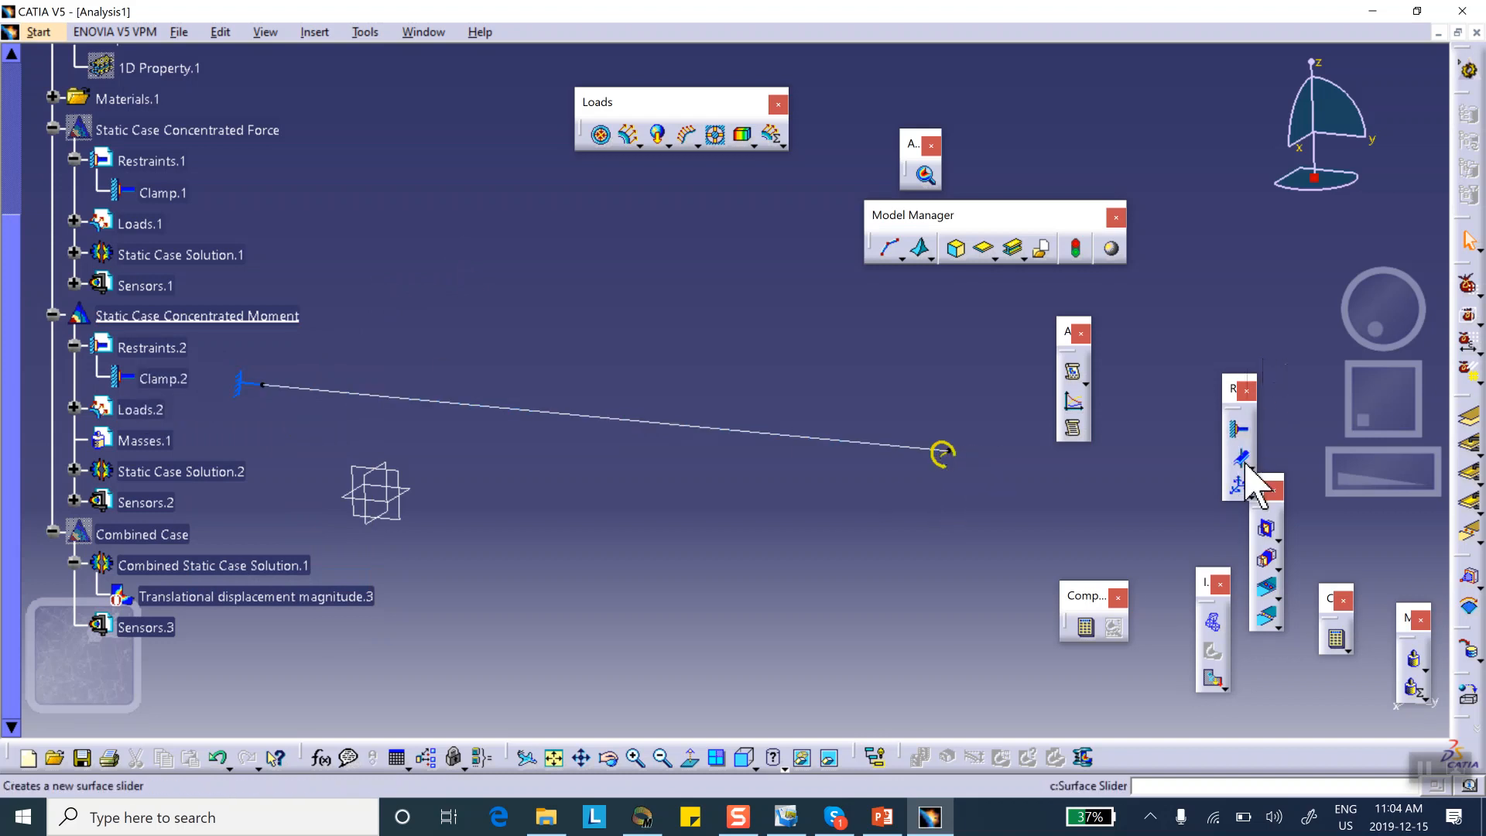
{"action": "mouse_move", "coordinate": [1265, 490]}
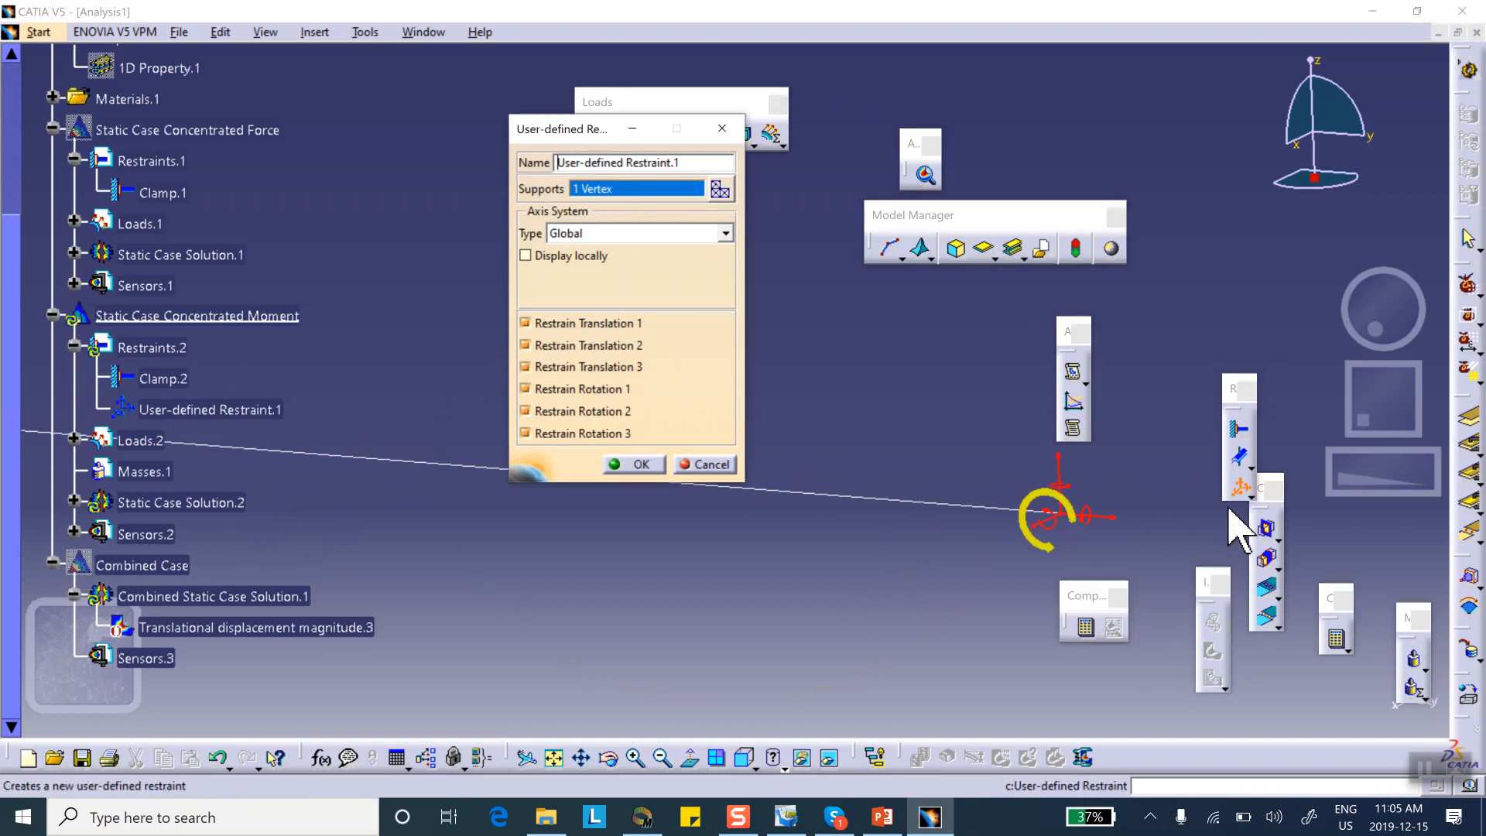
{"action": "mouse_move", "coordinate": [718, 521]}
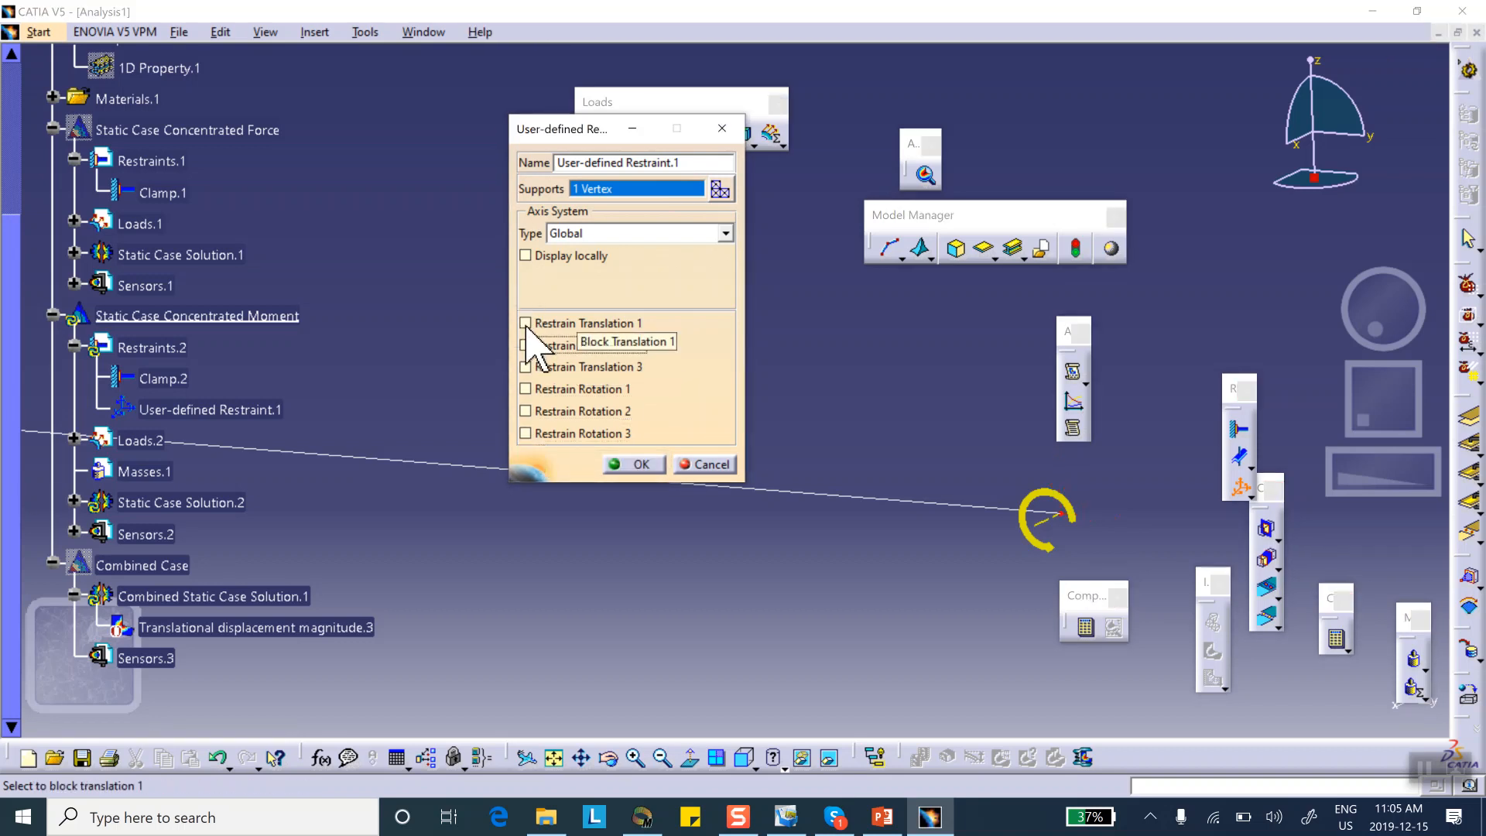
{"action": "left_click", "coordinate": [525, 324]}
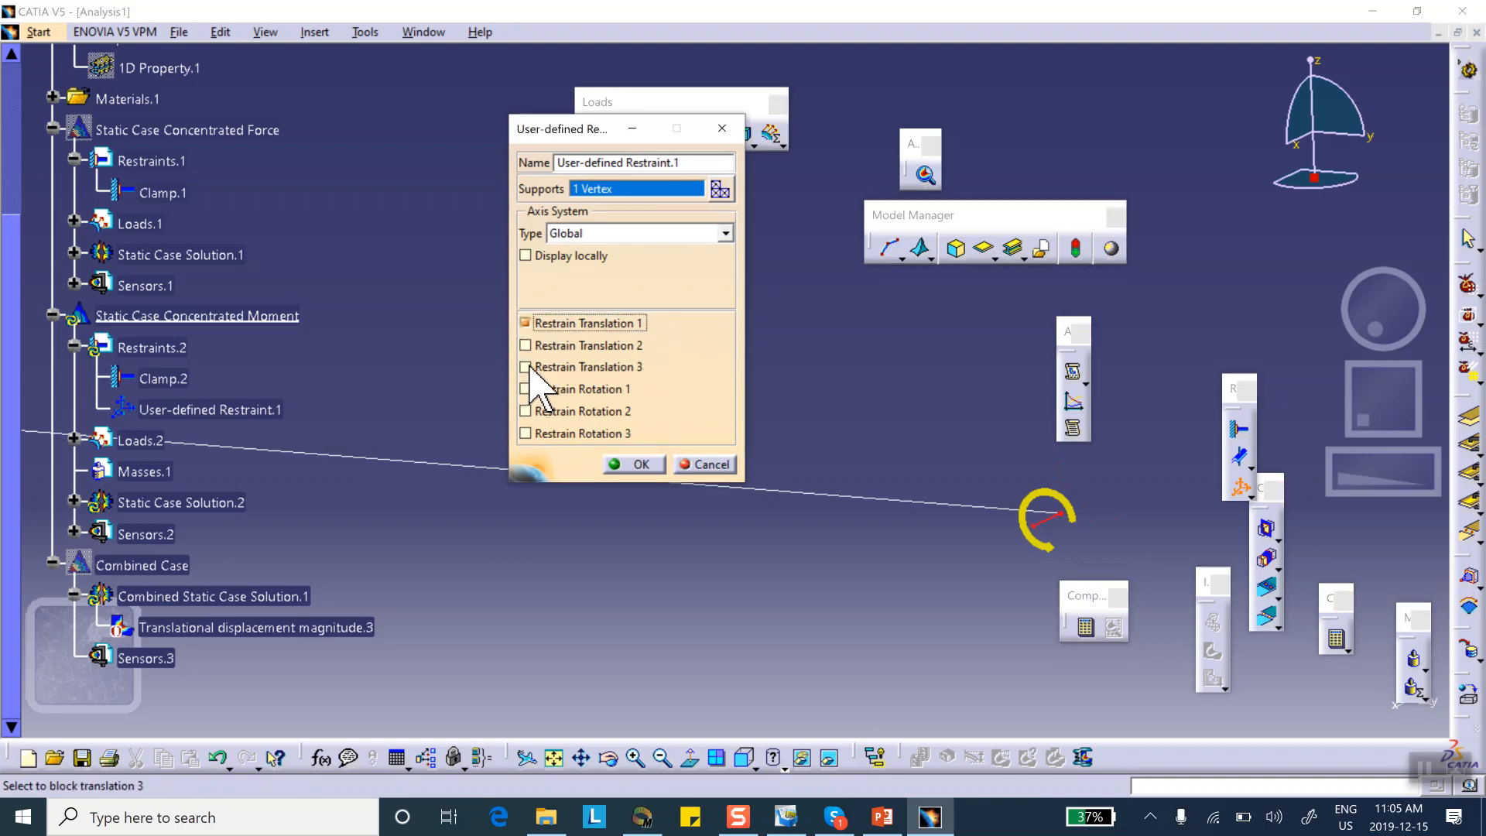
{"action": "left_click", "coordinate": [525, 366]}
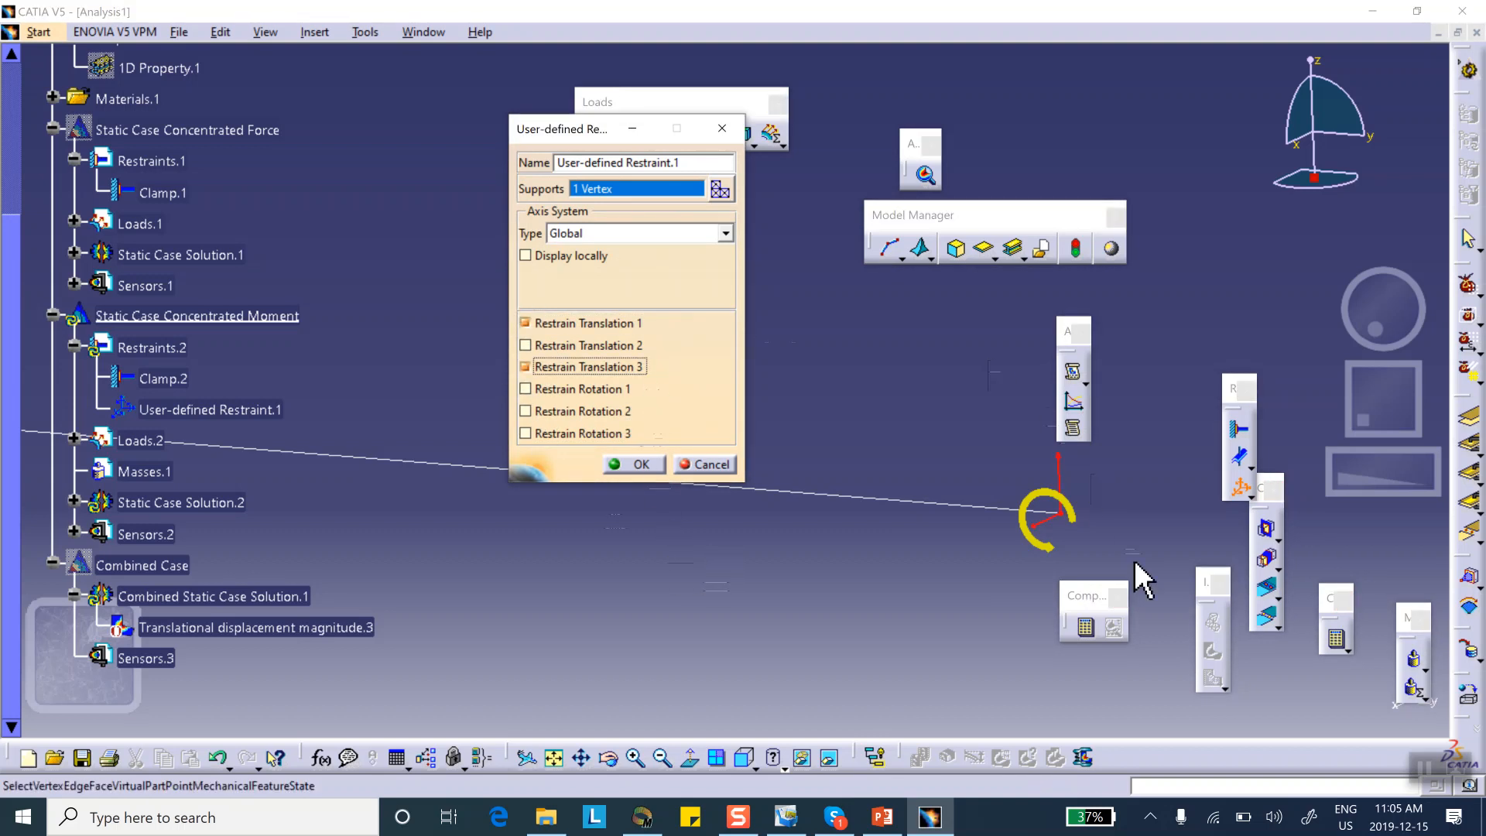
{"action": "mouse_move", "coordinate": [633, 472]}
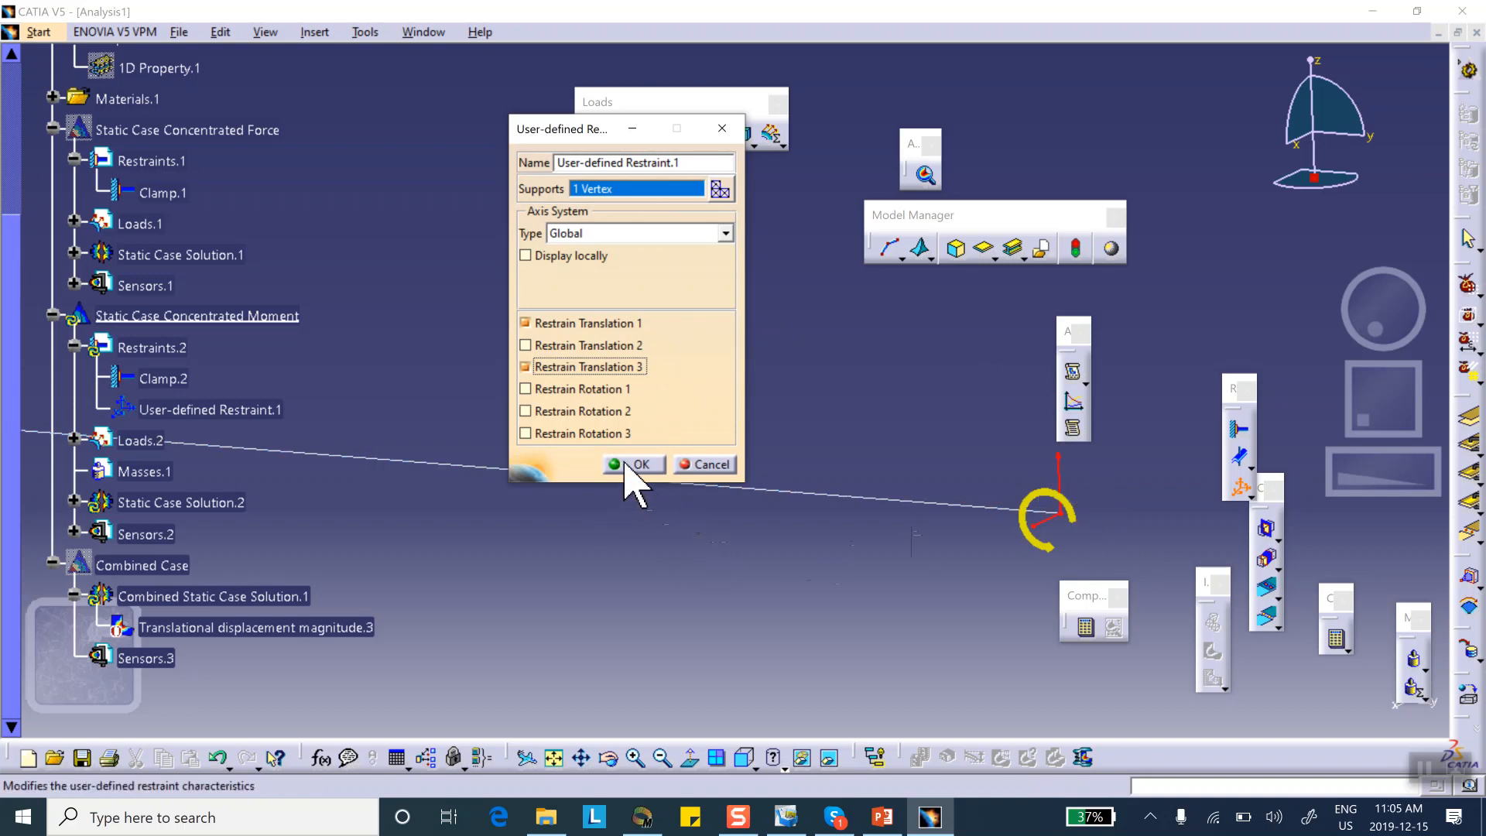
{"action": "left_click", "coordinate": [641, 464]}
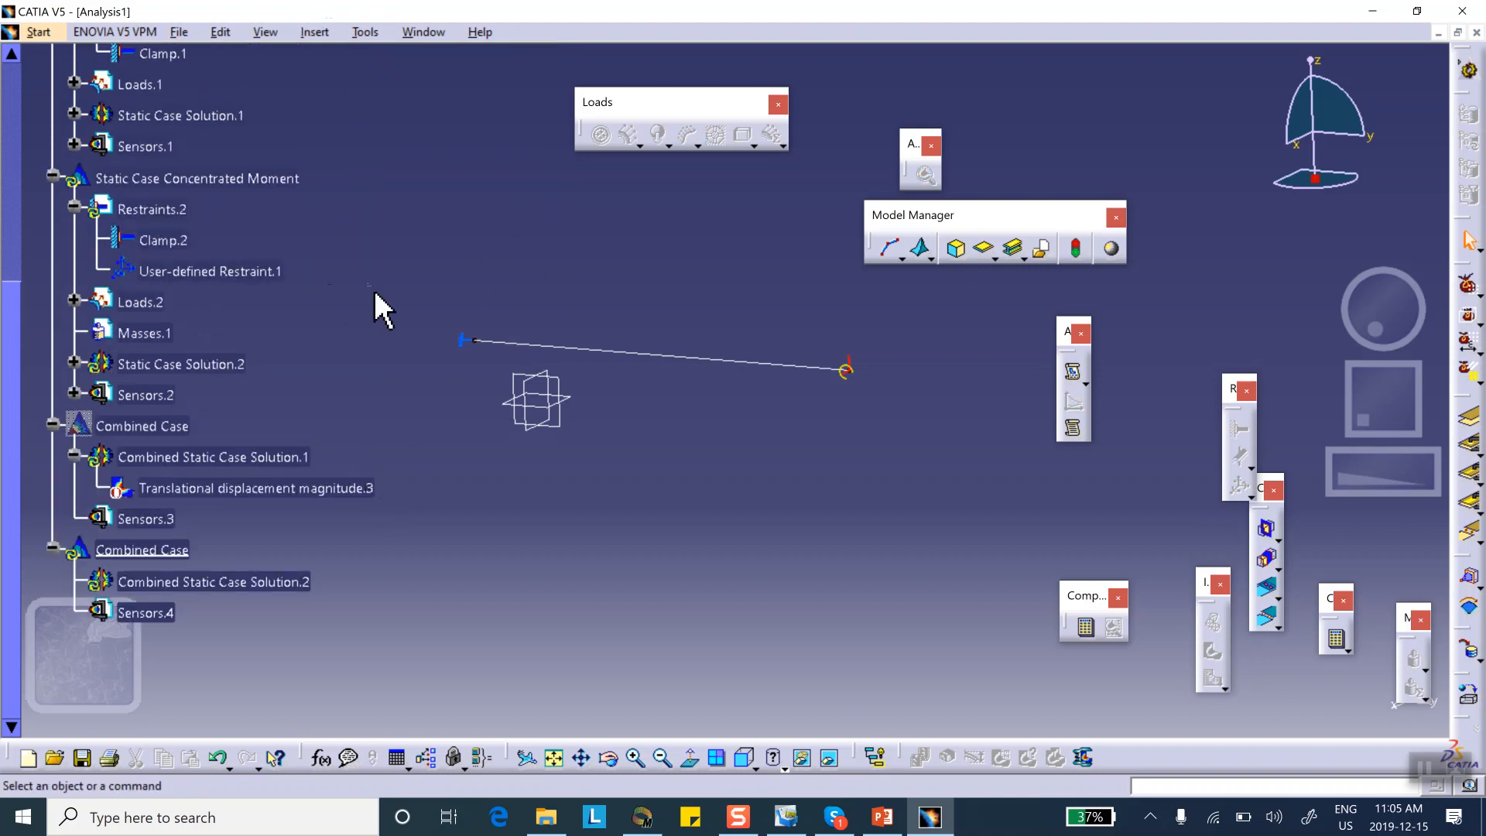
Add the force case solution to Combined Solution.2 and set the second solution's coefficient to 1
{"action": "double_click", "coordinate": [212, 581]}
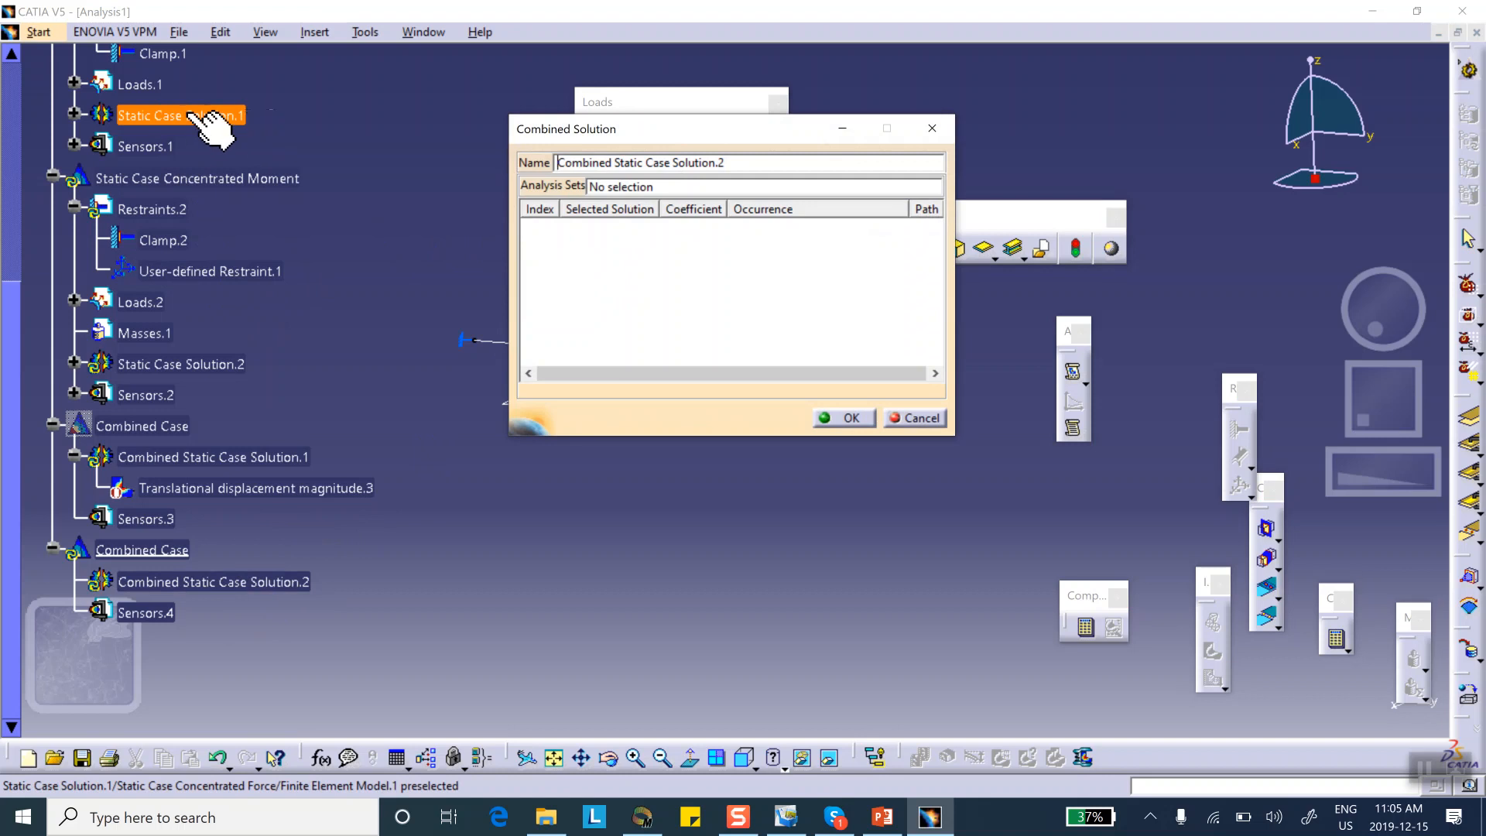
{"action": "left_click", "coordinate": [181, 114]}
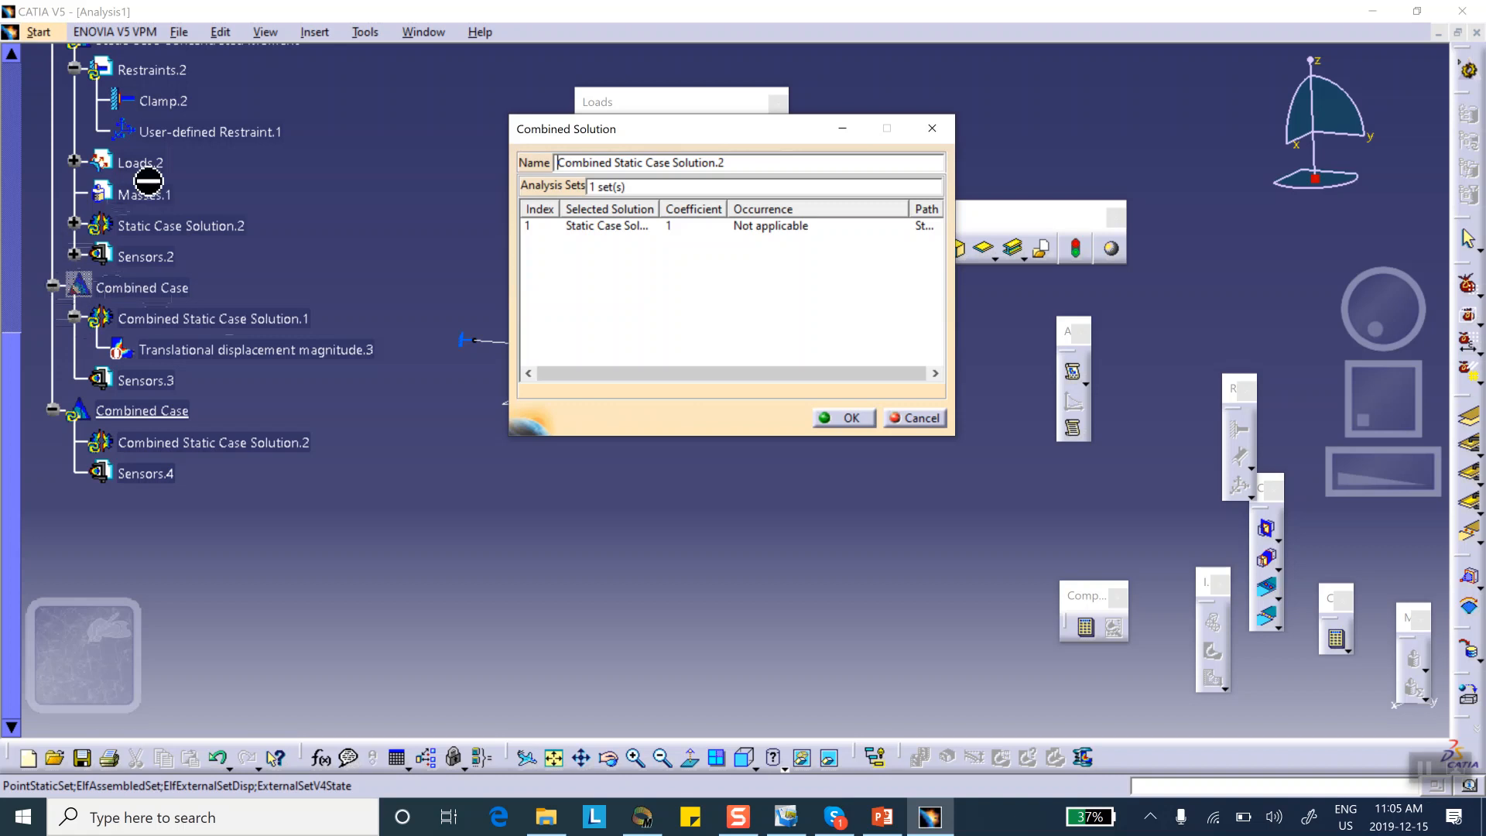
{"action": "mouse_move", "coordinate": [313, 254]}
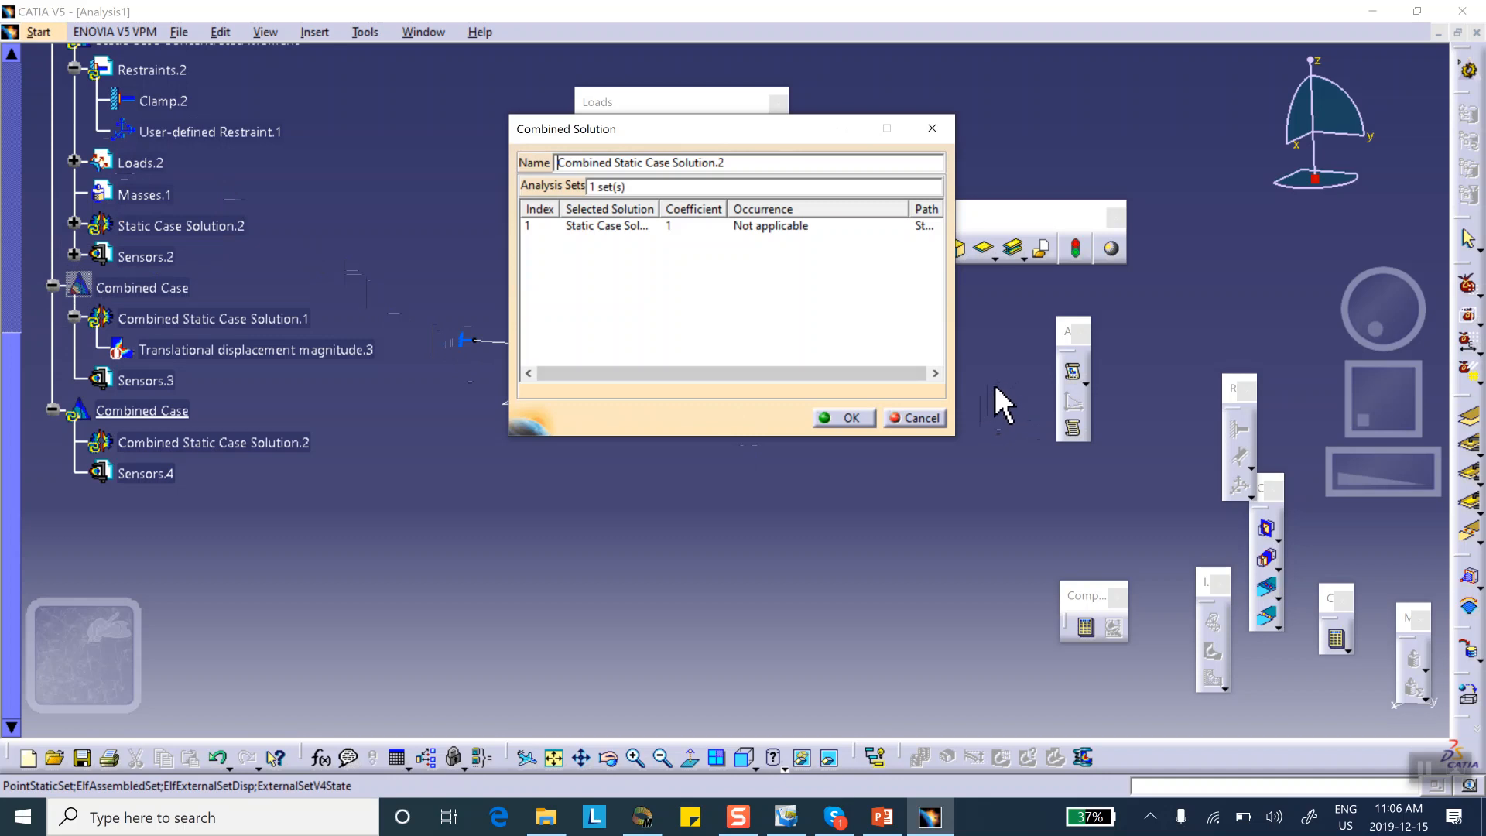
{"action": "mouse_move", "coordinate": [498, 507]}
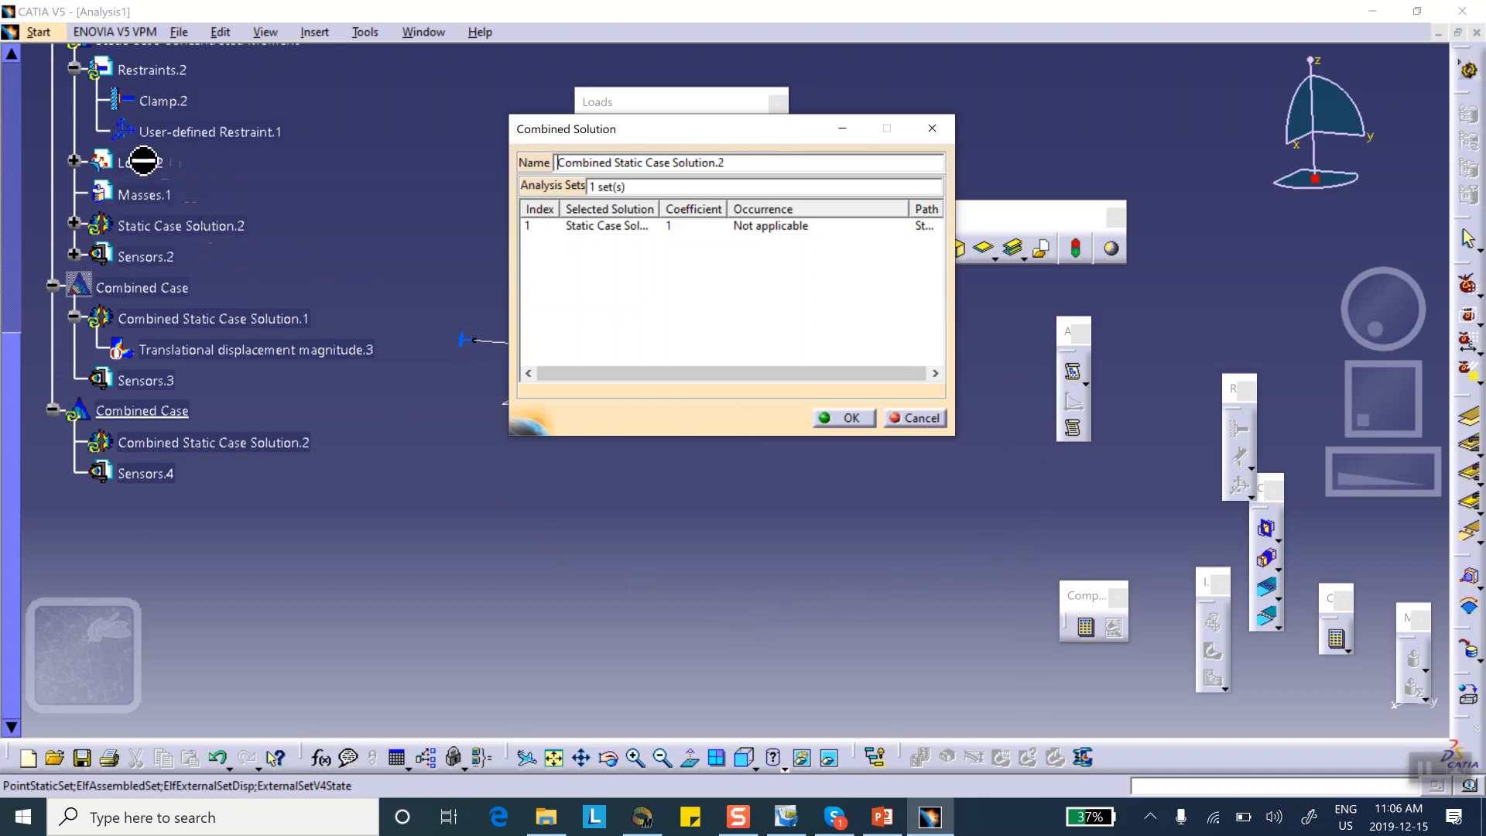
{"action": "left_click", "coordinate": [181, 225]}
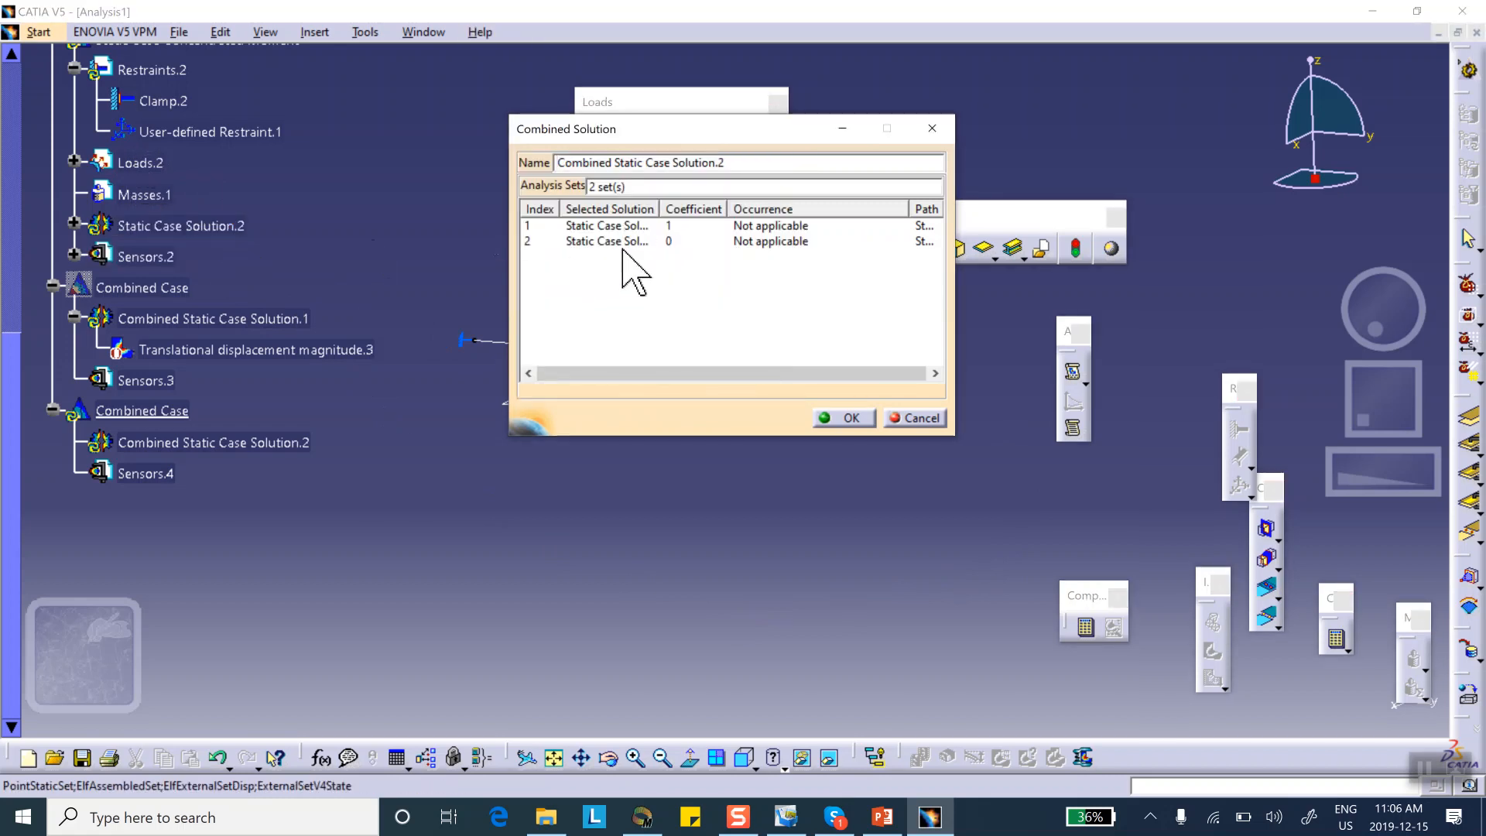
{"action": "left_click", "coordinate": [606, 241]}
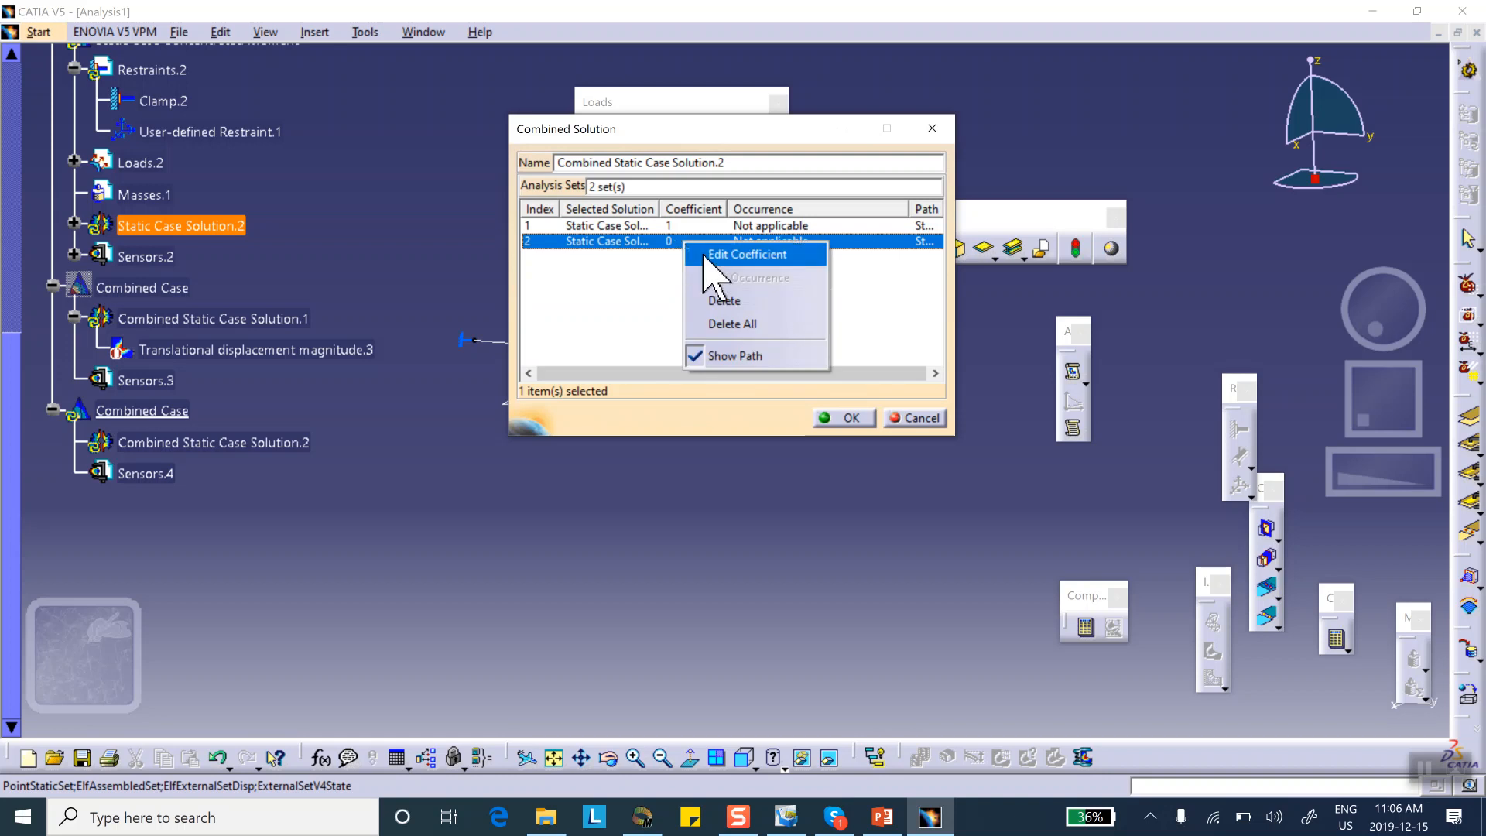
{"action": "left_click", "coordinate": [746, 253]}
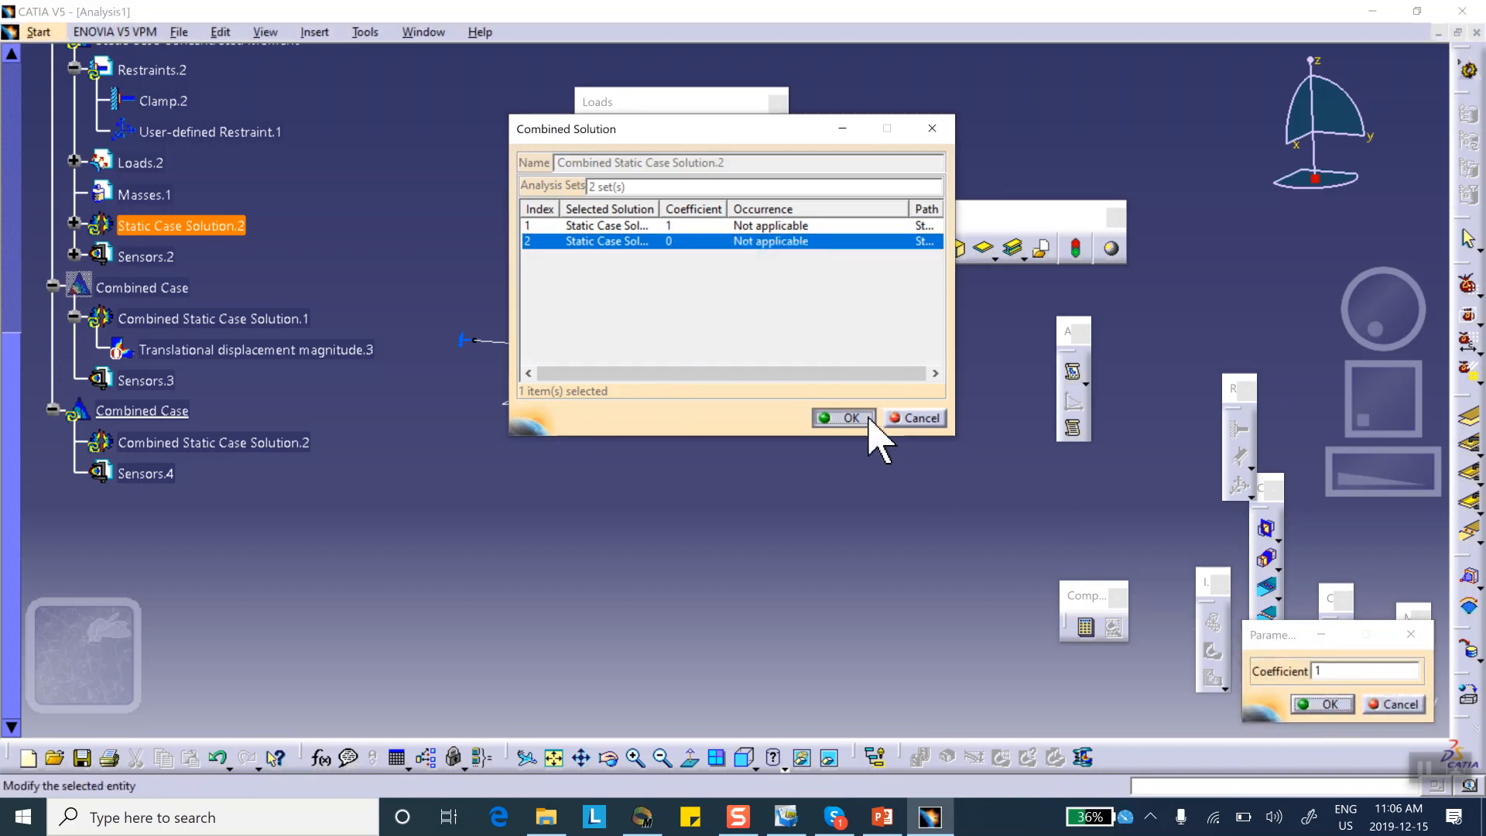
{"action": "left_click", "coordinate": [1321, 704]}
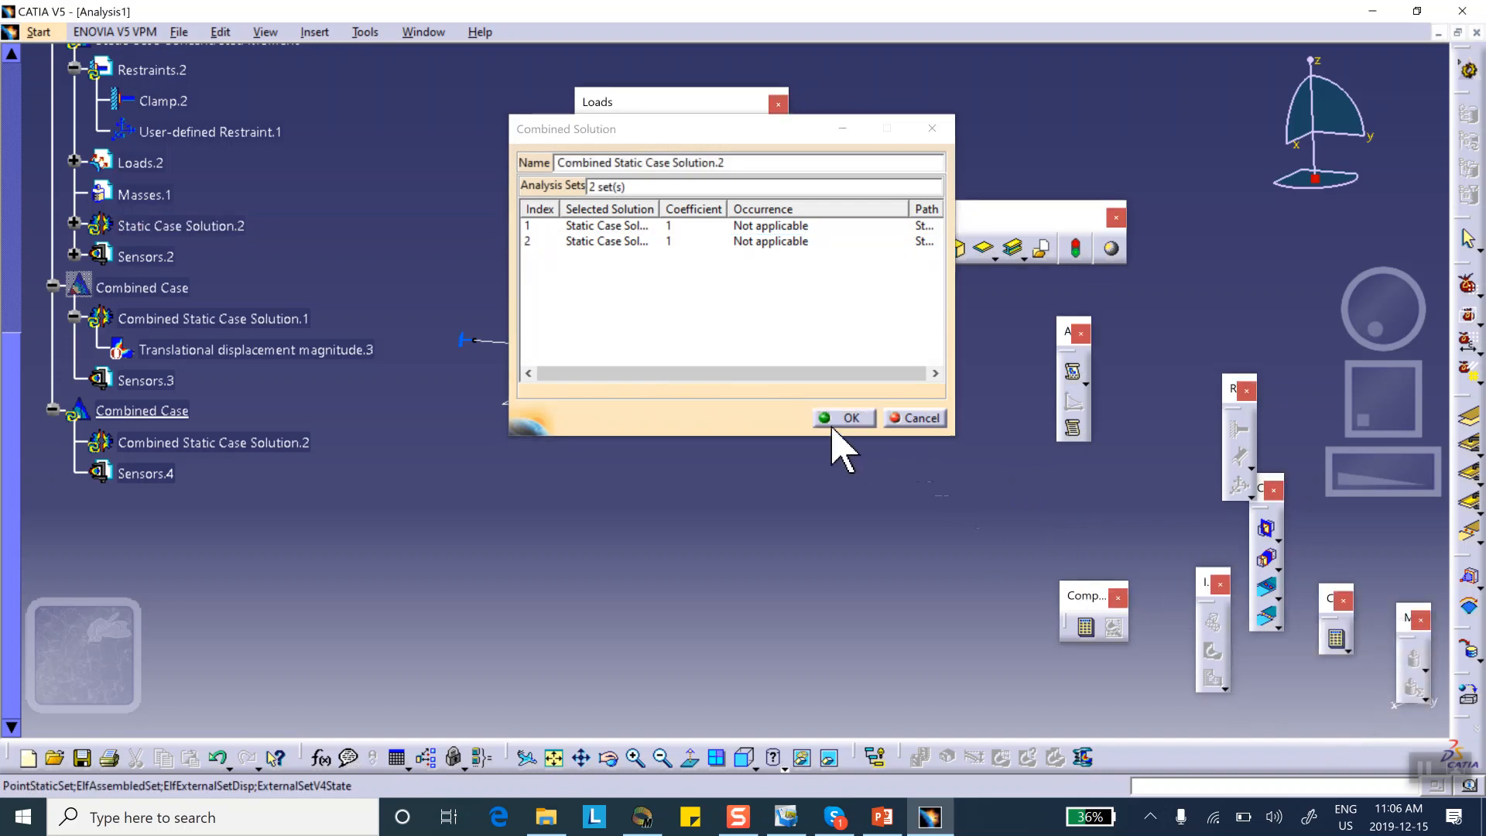
{"action": "left_click", "coordinate": [850, 417]}
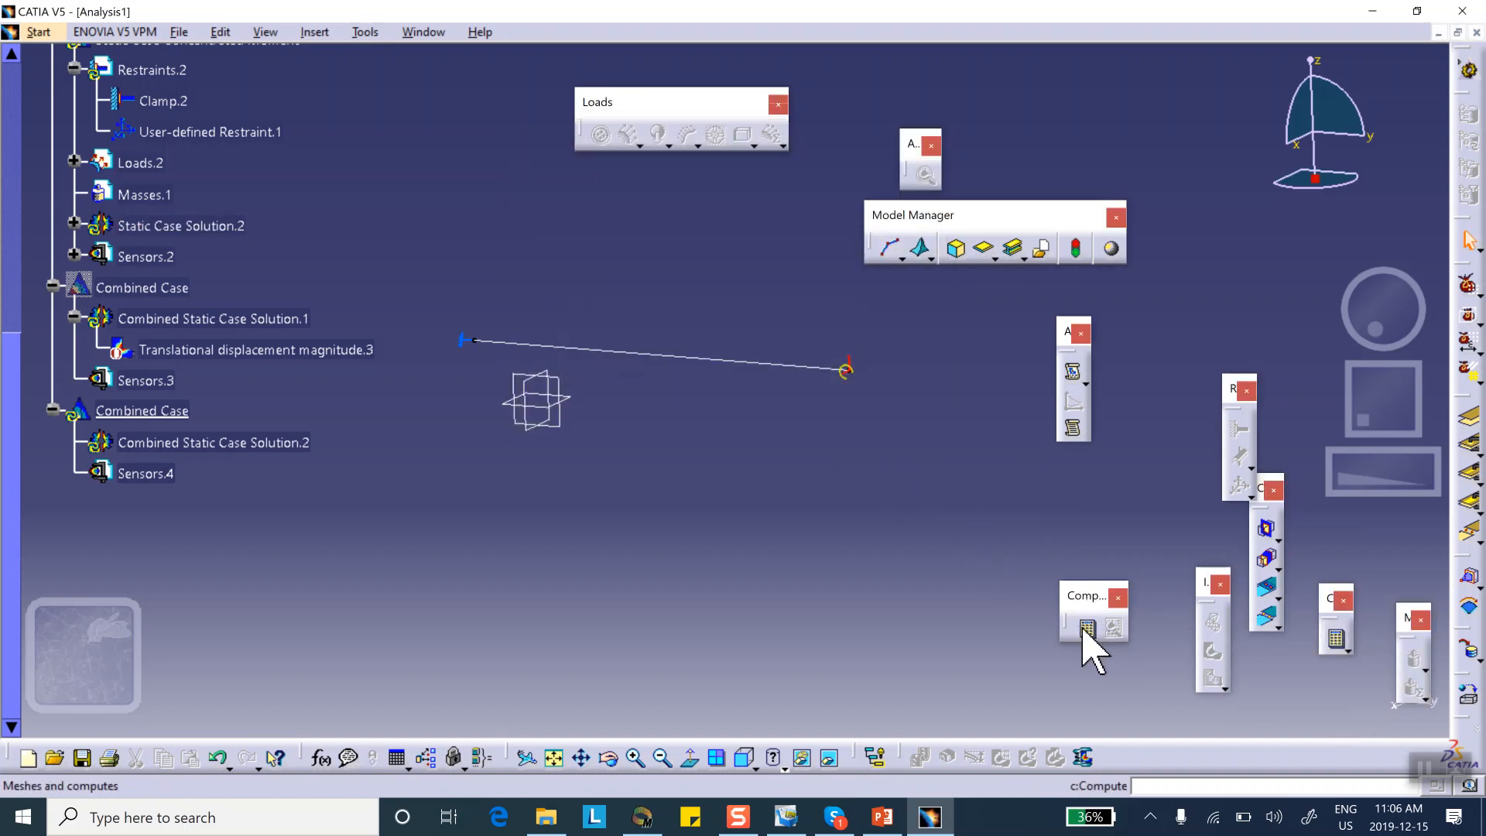
Compute all cases, accept the resource estimate, and dismiss the restraint mismatch warning
{"action": "left_click", "coordinate": [1088, 629]}
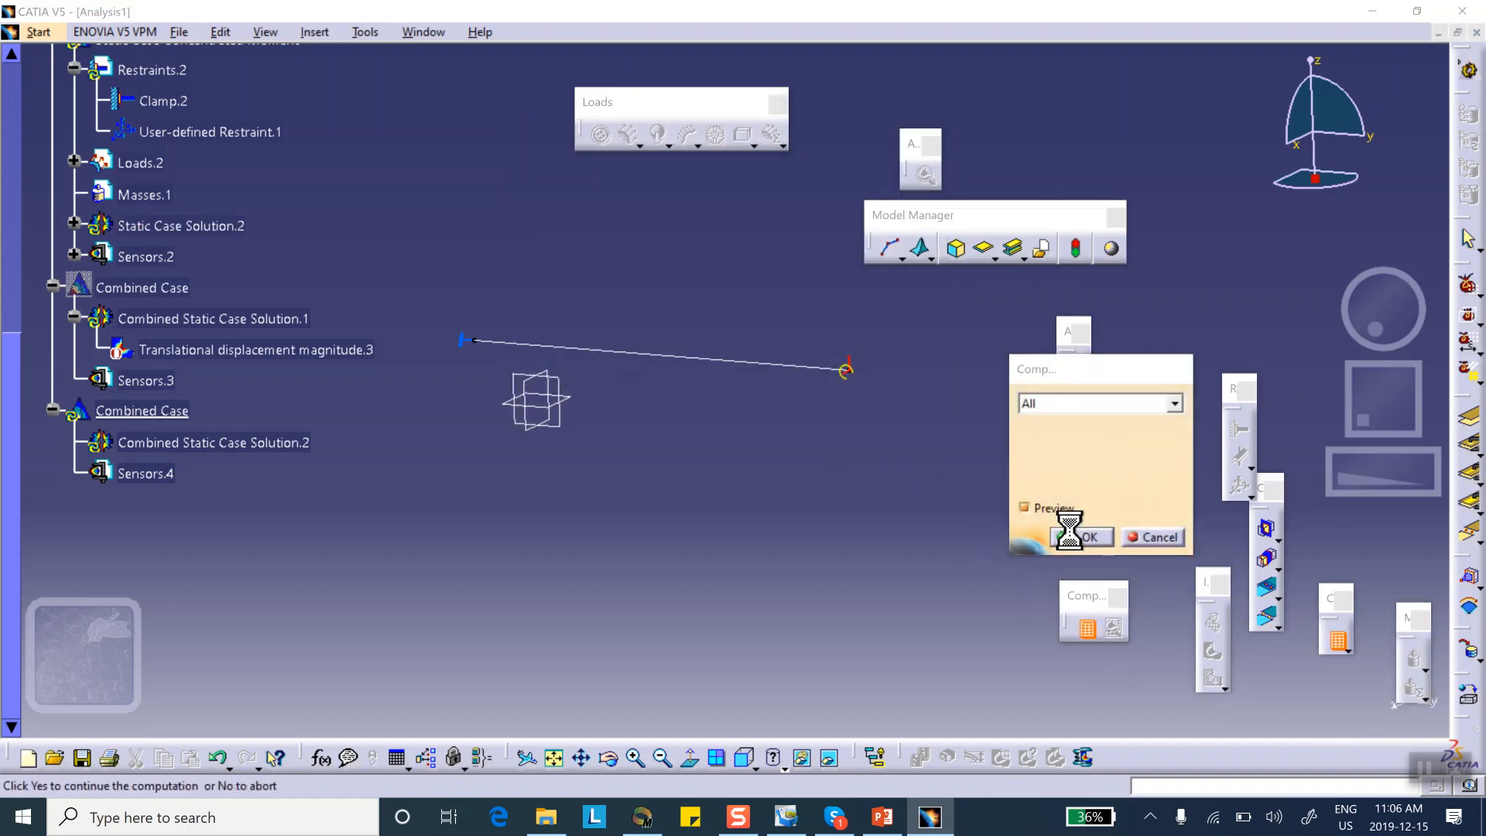
{"action": "left_click", "coordinate": [1084, 537]}
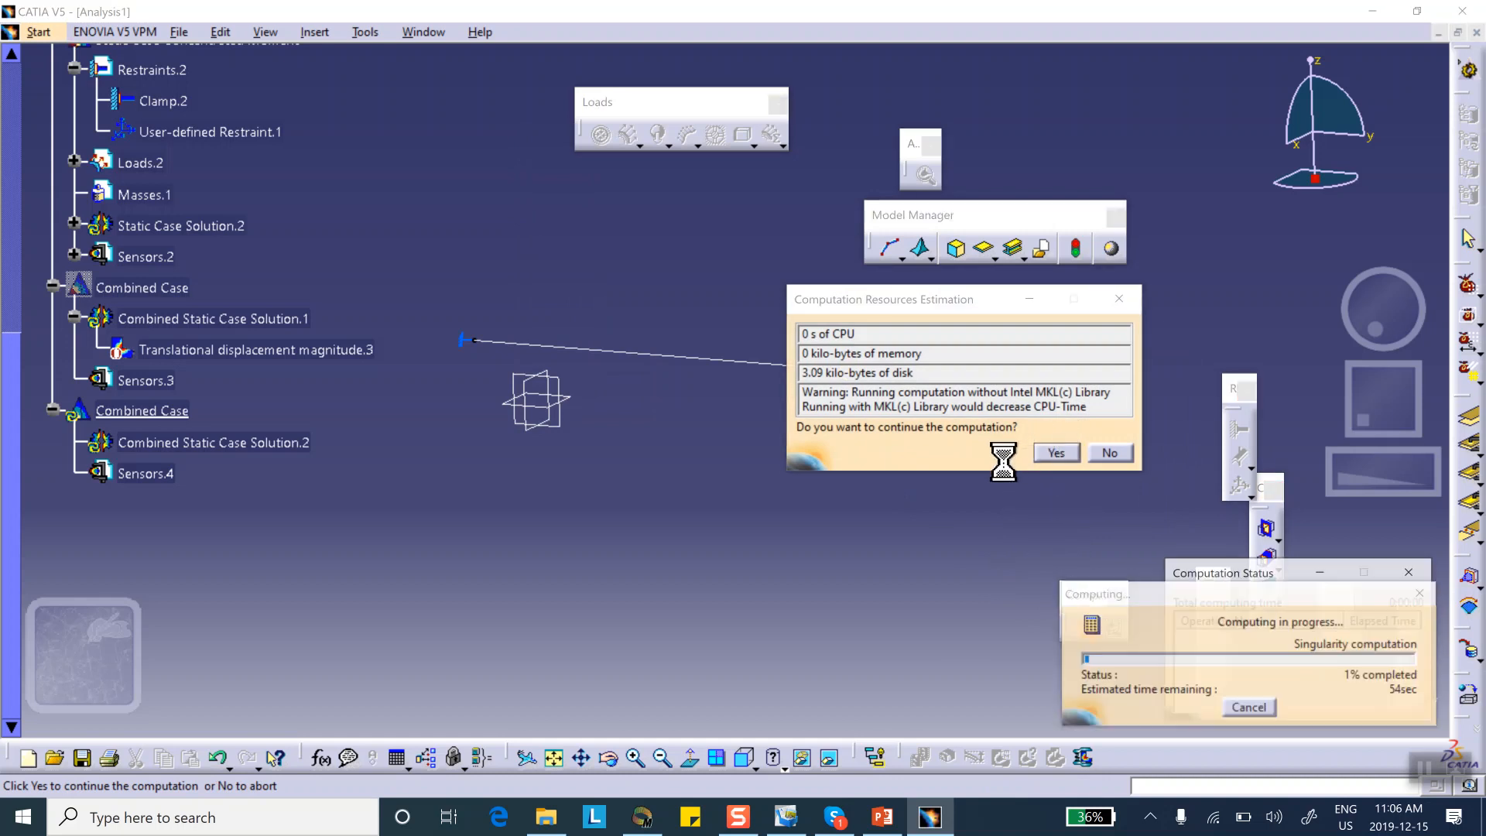
{"action": "left_click", "coordinate": [1055, 452]}
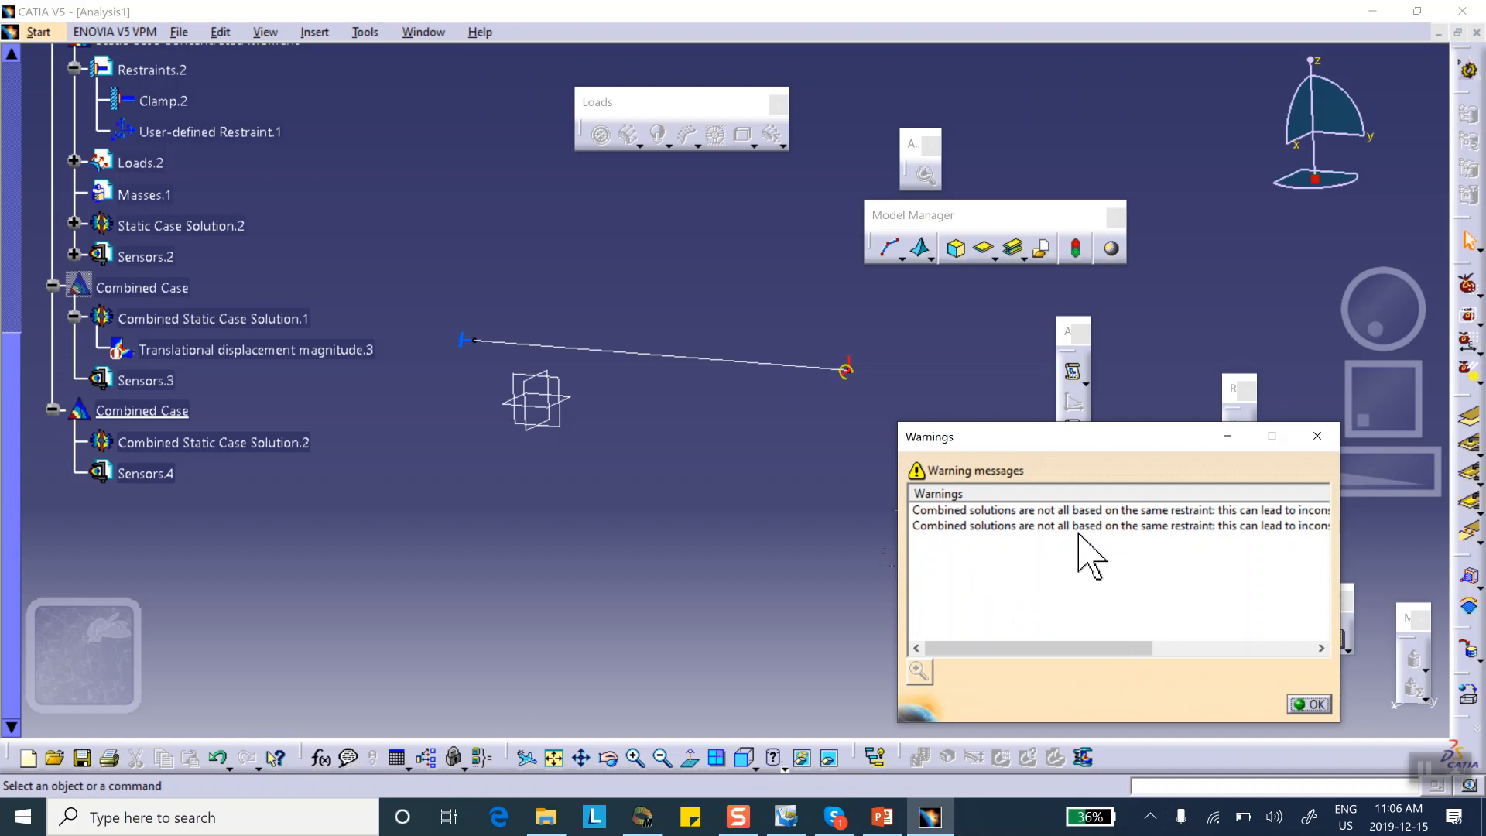
{"action": "left_click", "coordinate": [1308, 704]}
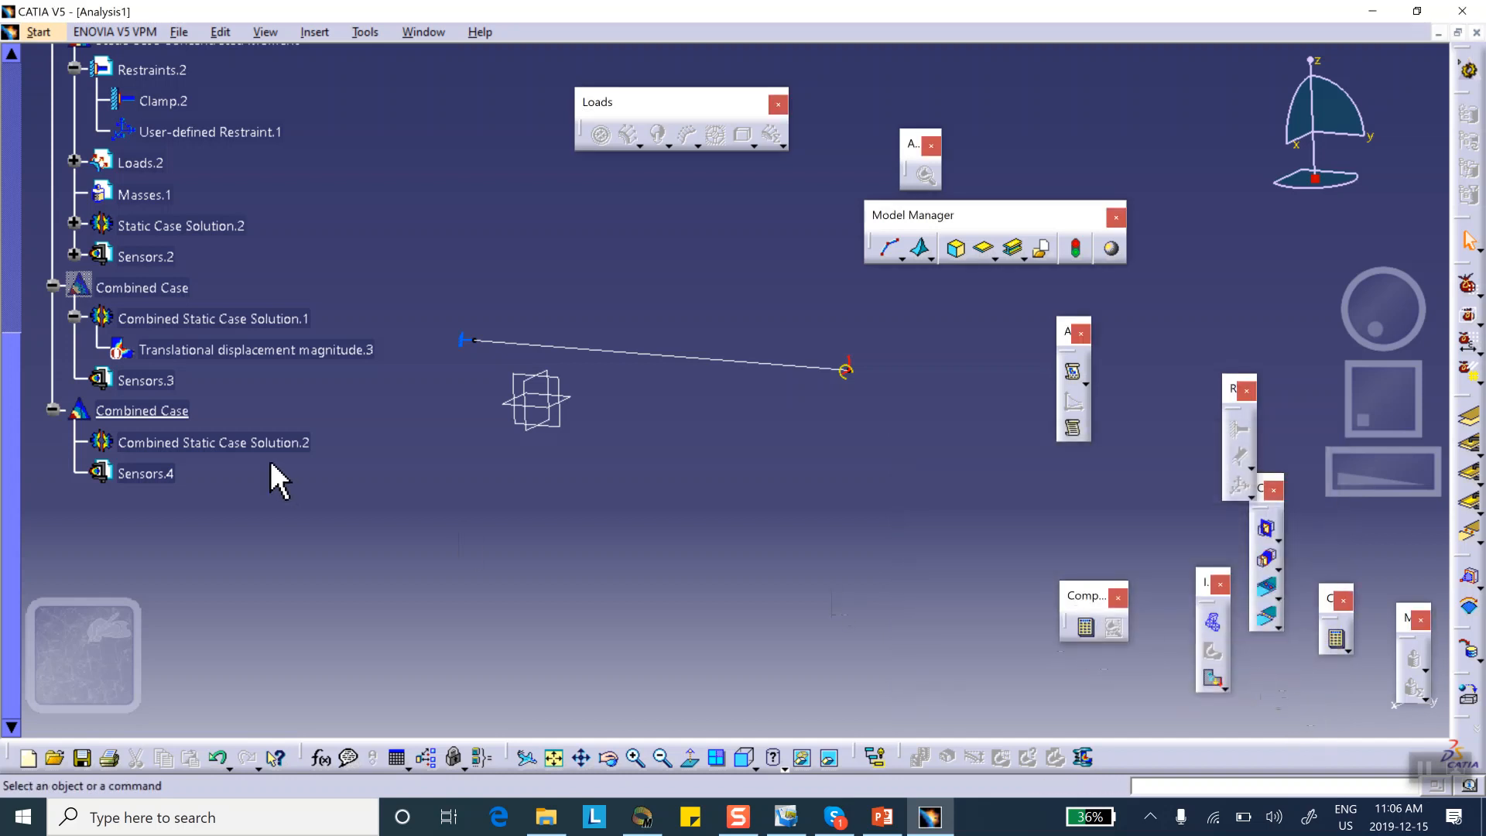
{"action": "mouse_move", "coordinate": [1161, 588]}
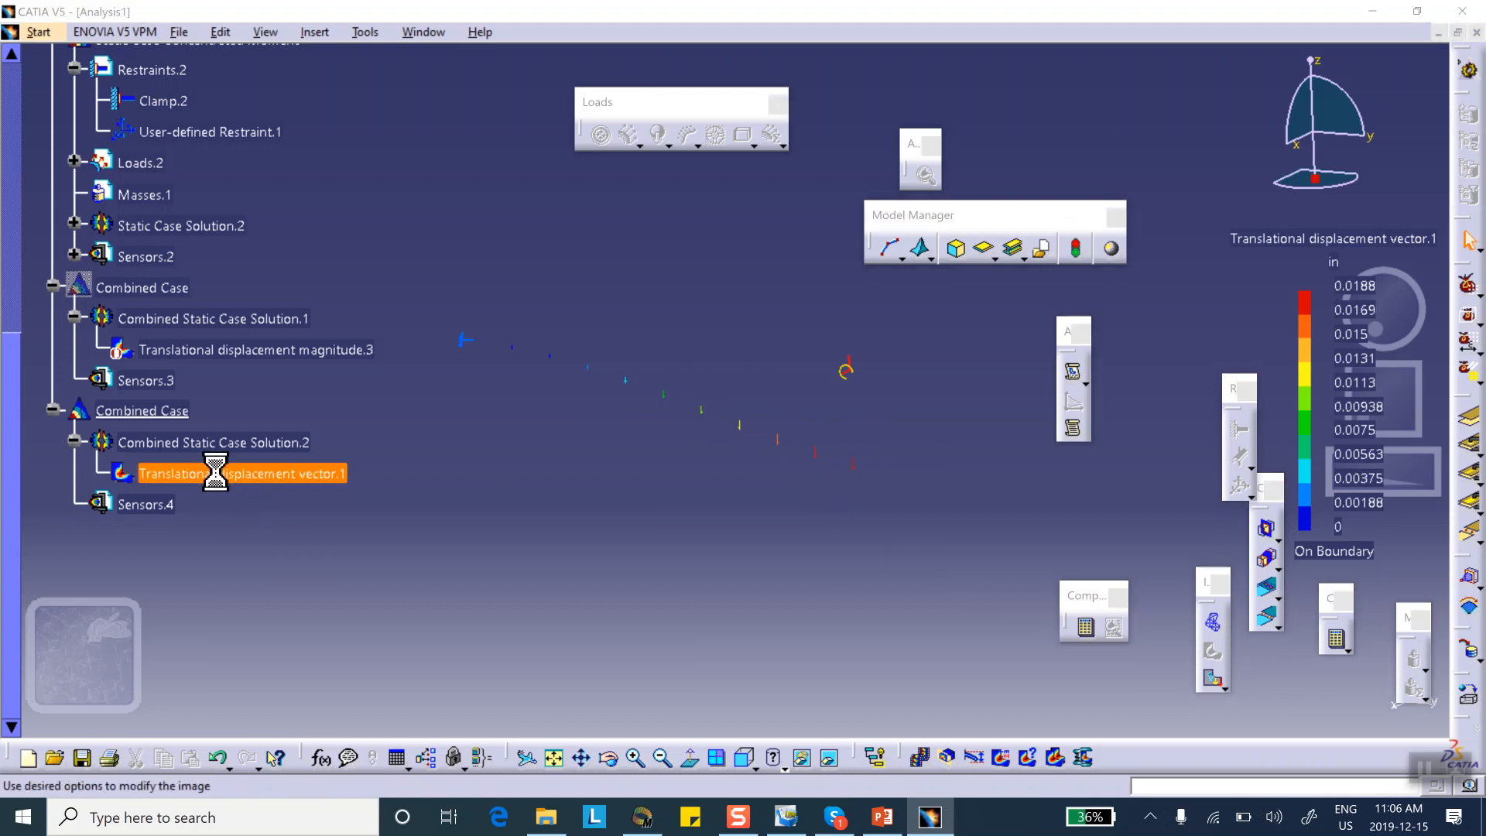
Display the displacement result as an Average iso contour
{"action": "double_click", "coordinate": [241, 473]}
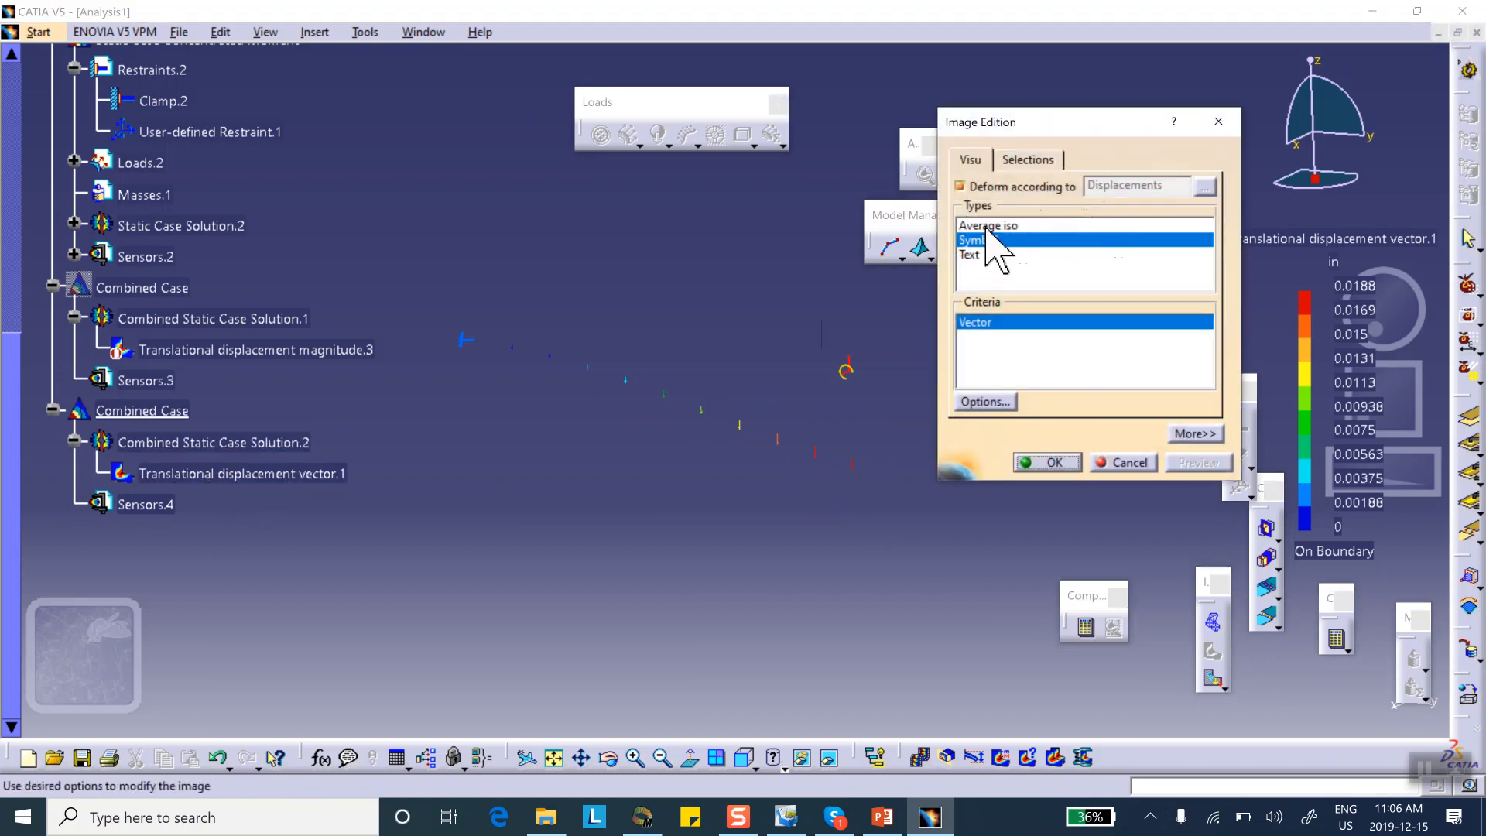
{"action": "left_click", "coordinate": [988, 225]}
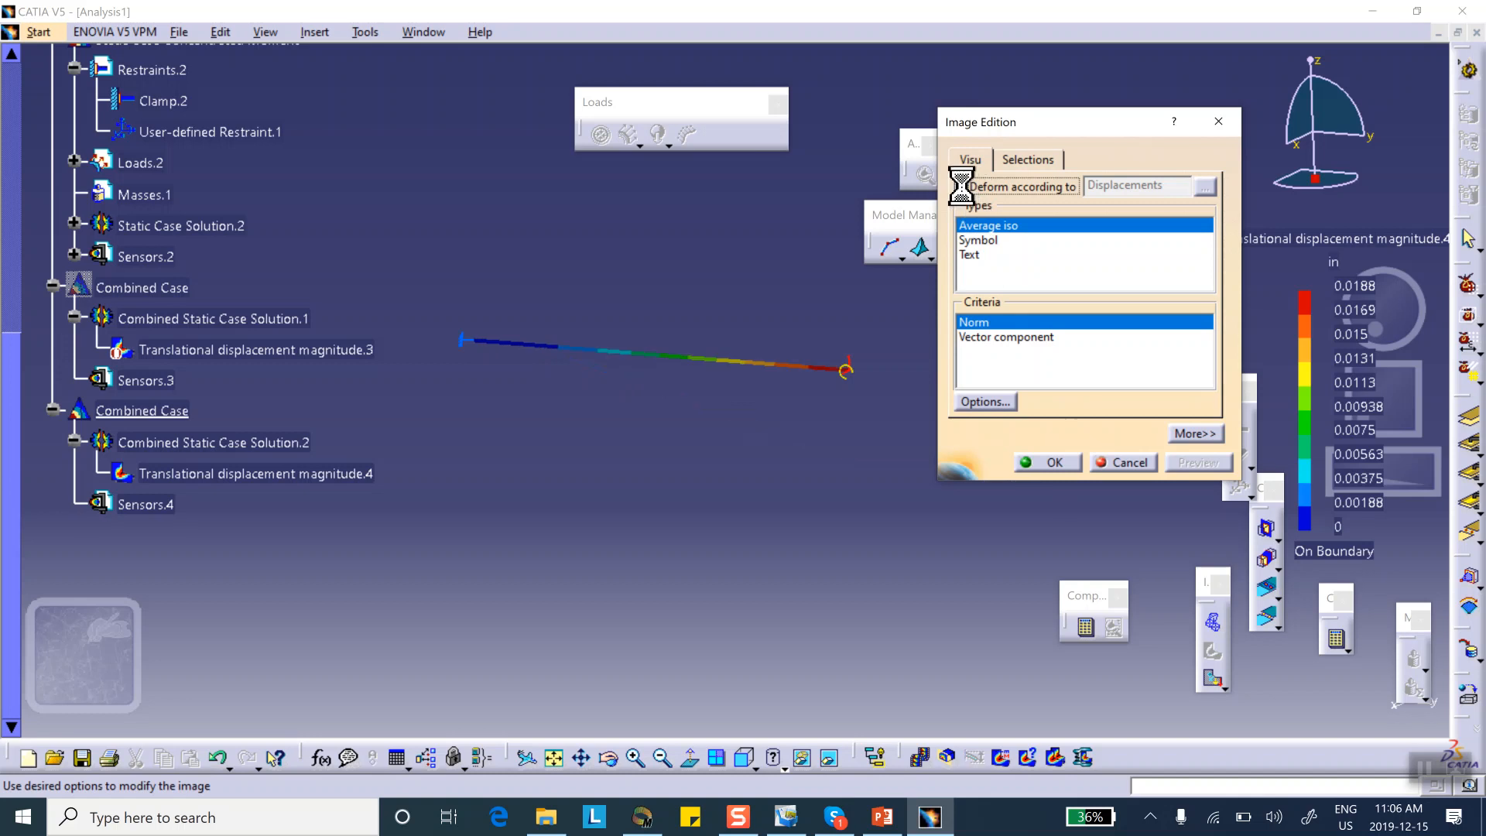
{"action": "left_click", "coordinate": [960, 186]}
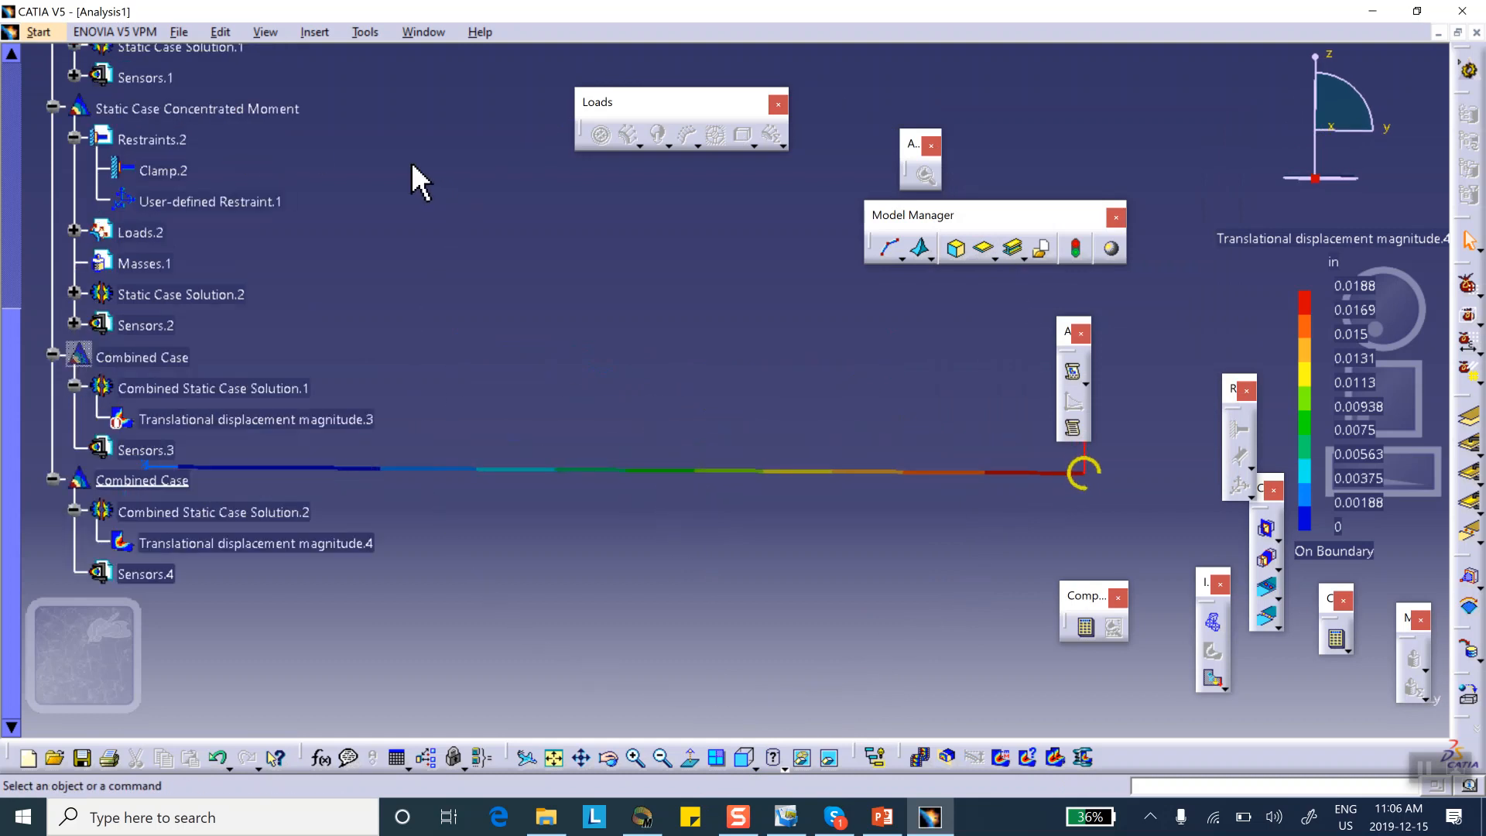
Switch to front view and hide the 1D Property.1 symbol on the beam
{"action": "right_click", "coordinate": [151, 65]}
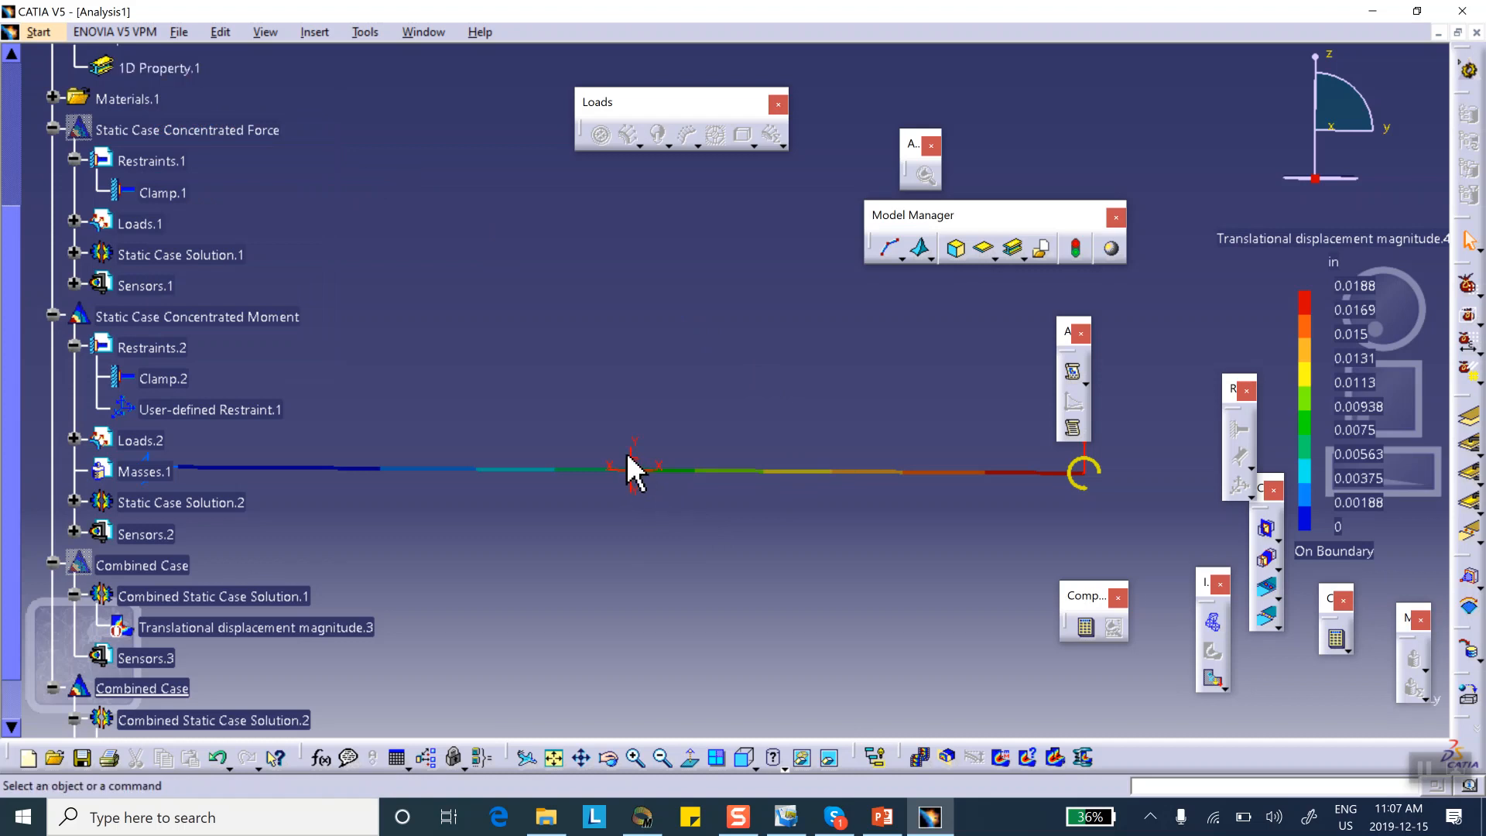
{"action": "right_click", "coordinate": [633, 466]}
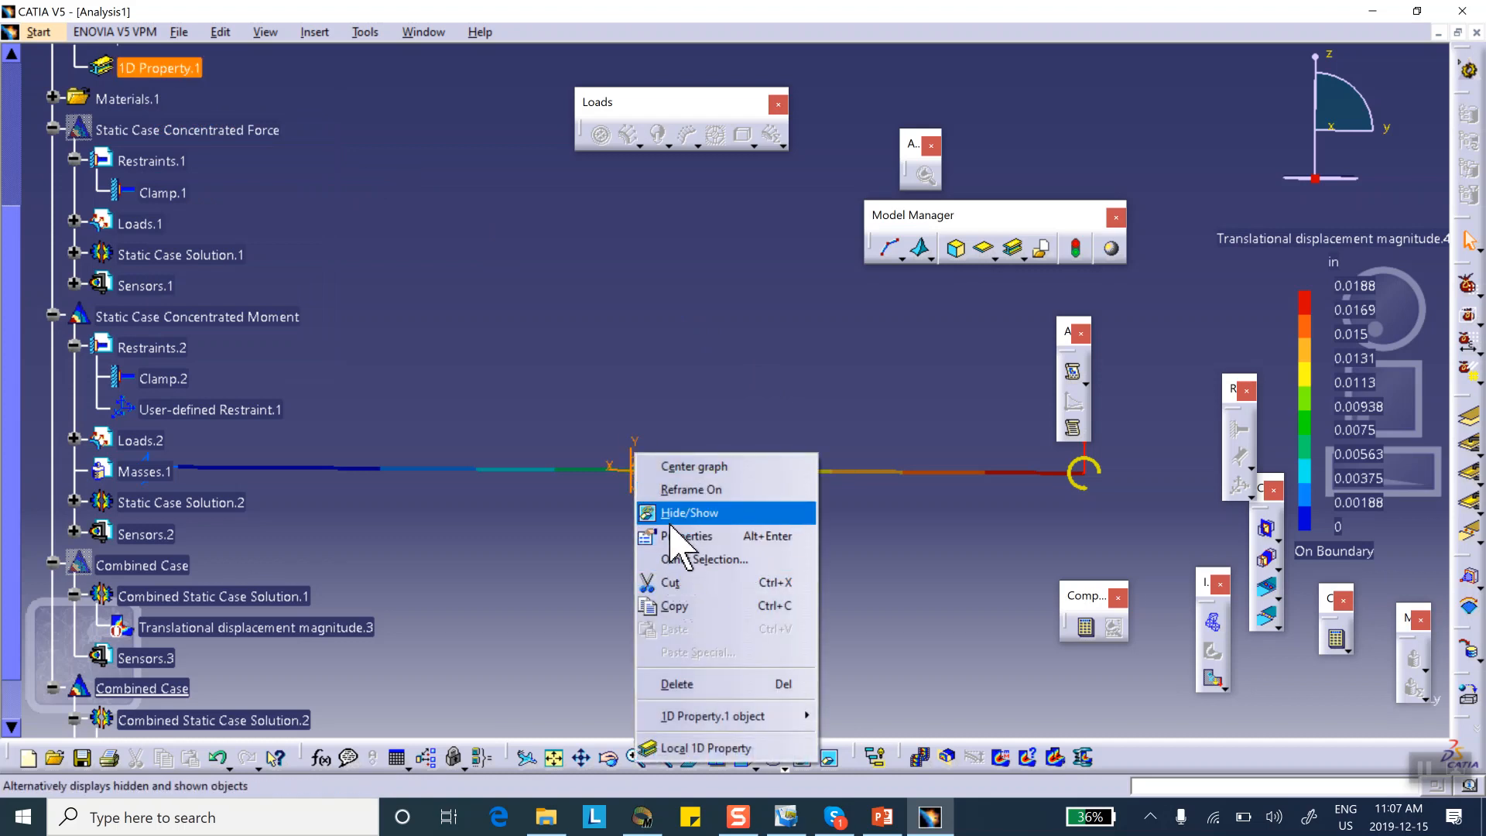
{"action": "left_click", "coordinate": [688, 512]}
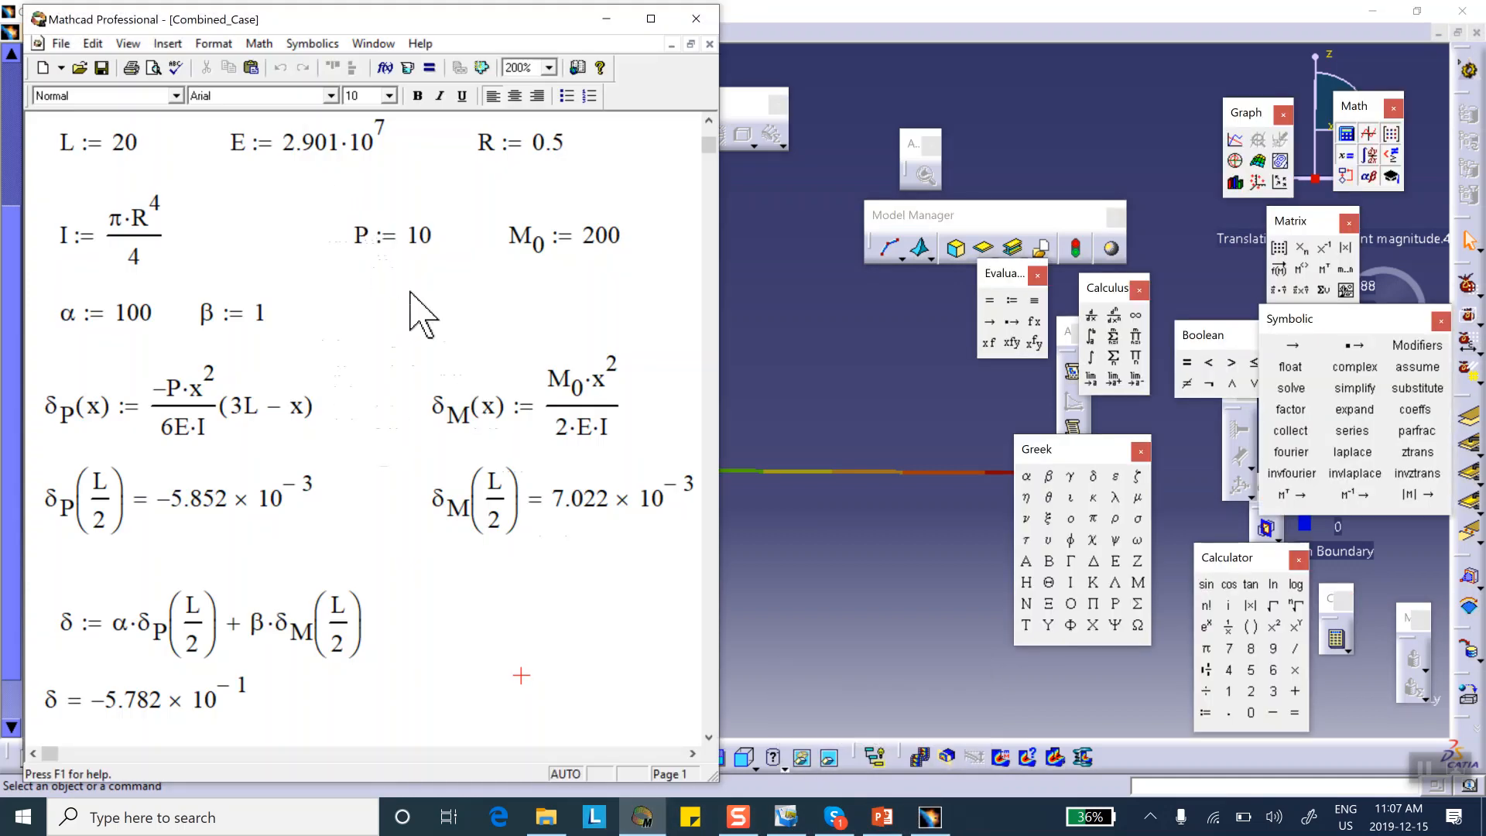
{"action": "mouse_move", "coordinate": [363, 268]}
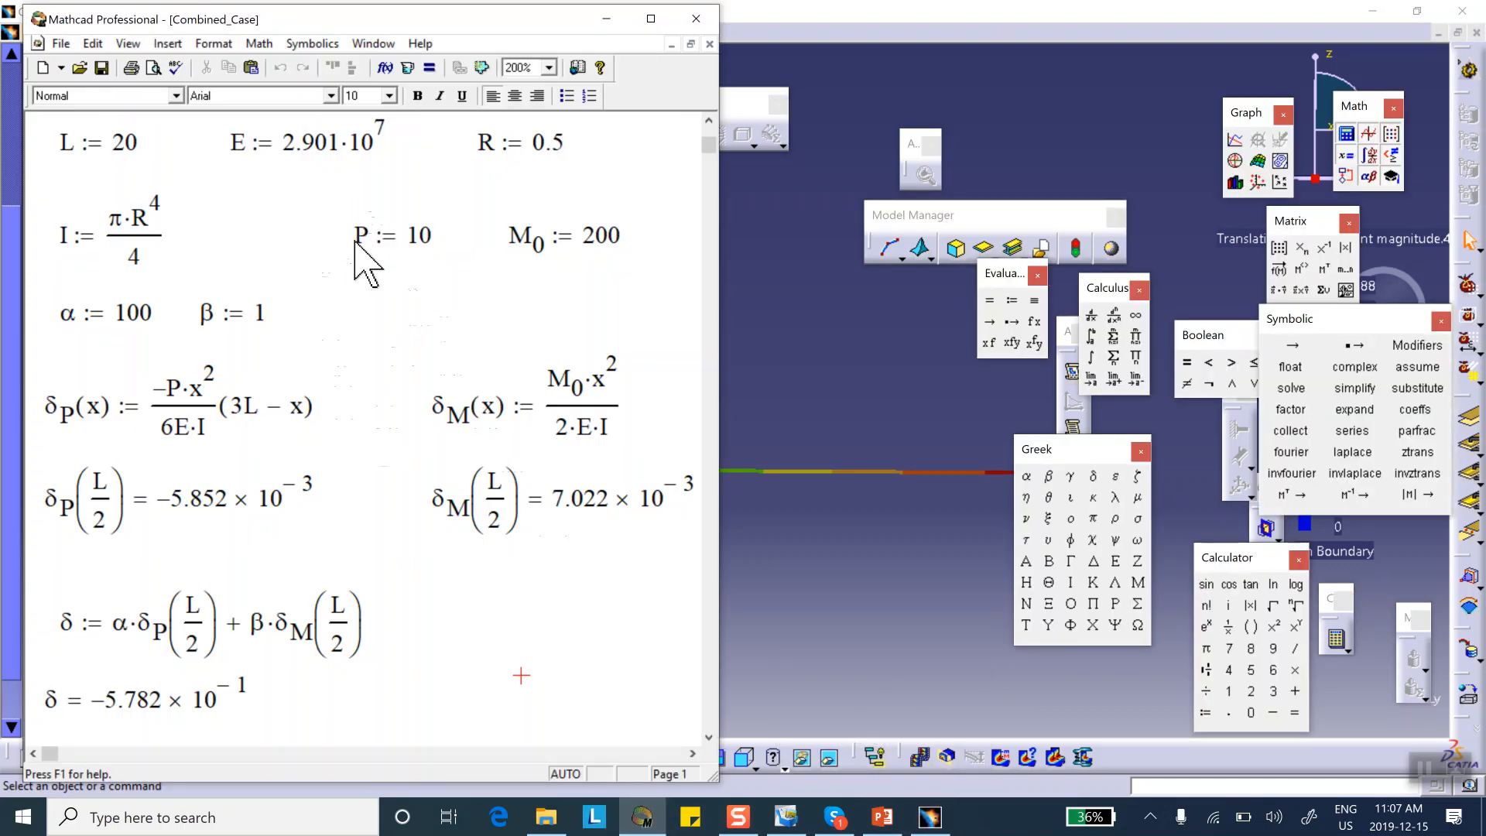
{"action": "mouse_move", "coordinate": [367, 284]}
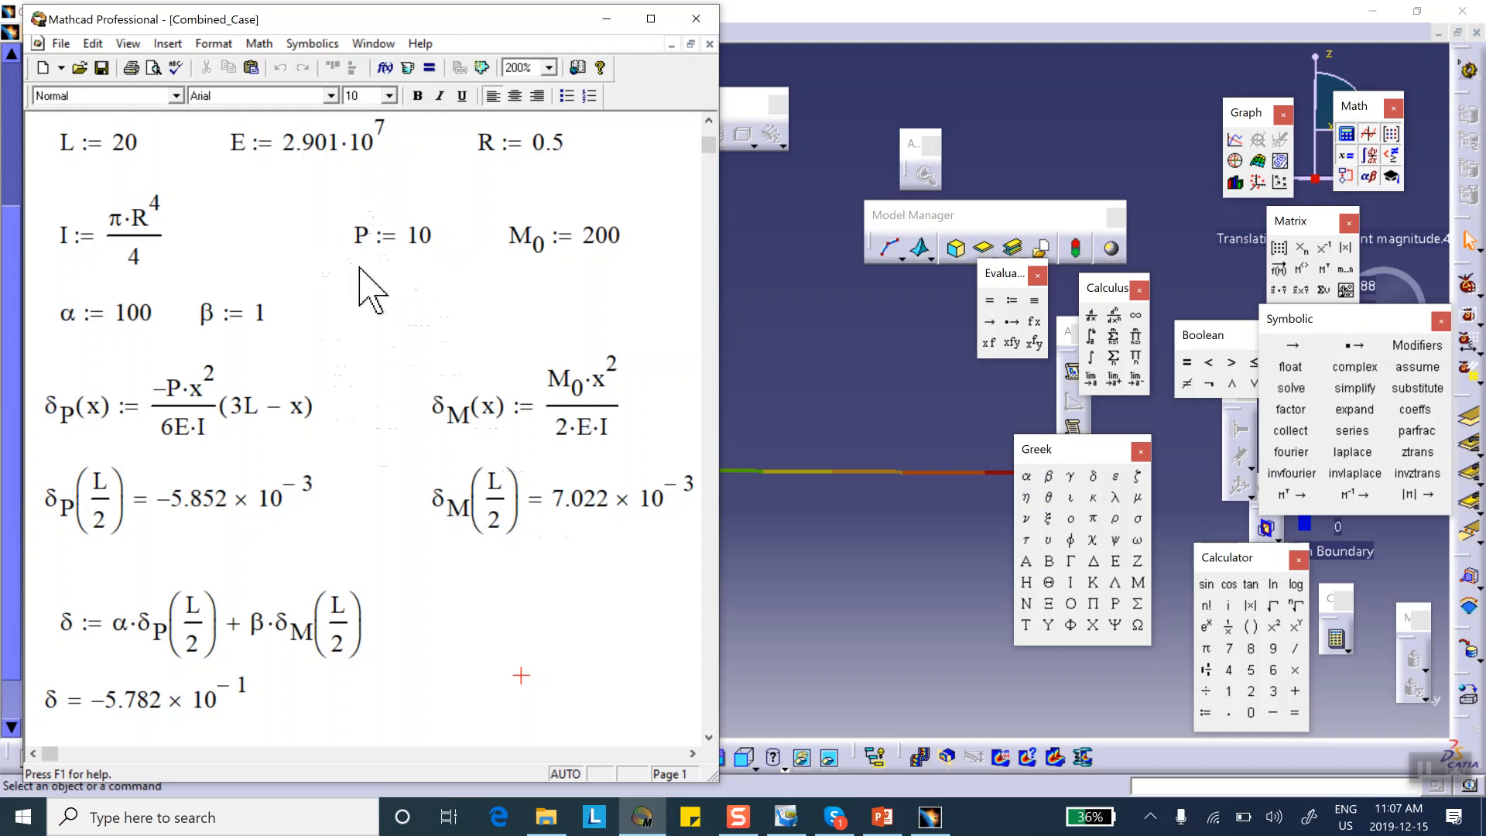
{"action": "mouse_move", "coordinate": [307, 339]}
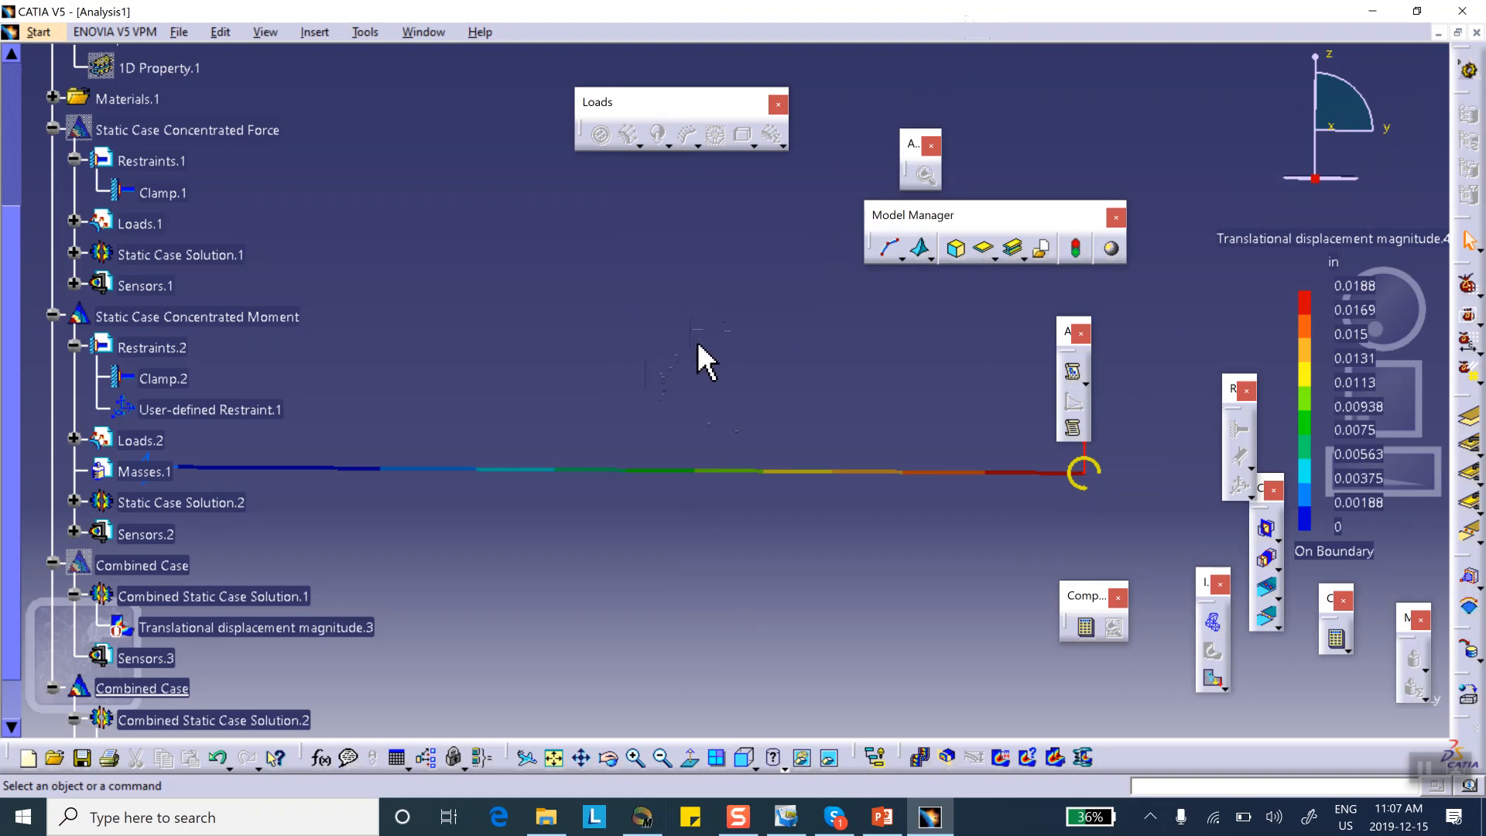
{"action": "mouse_move", "coordinate": [673, 322]}
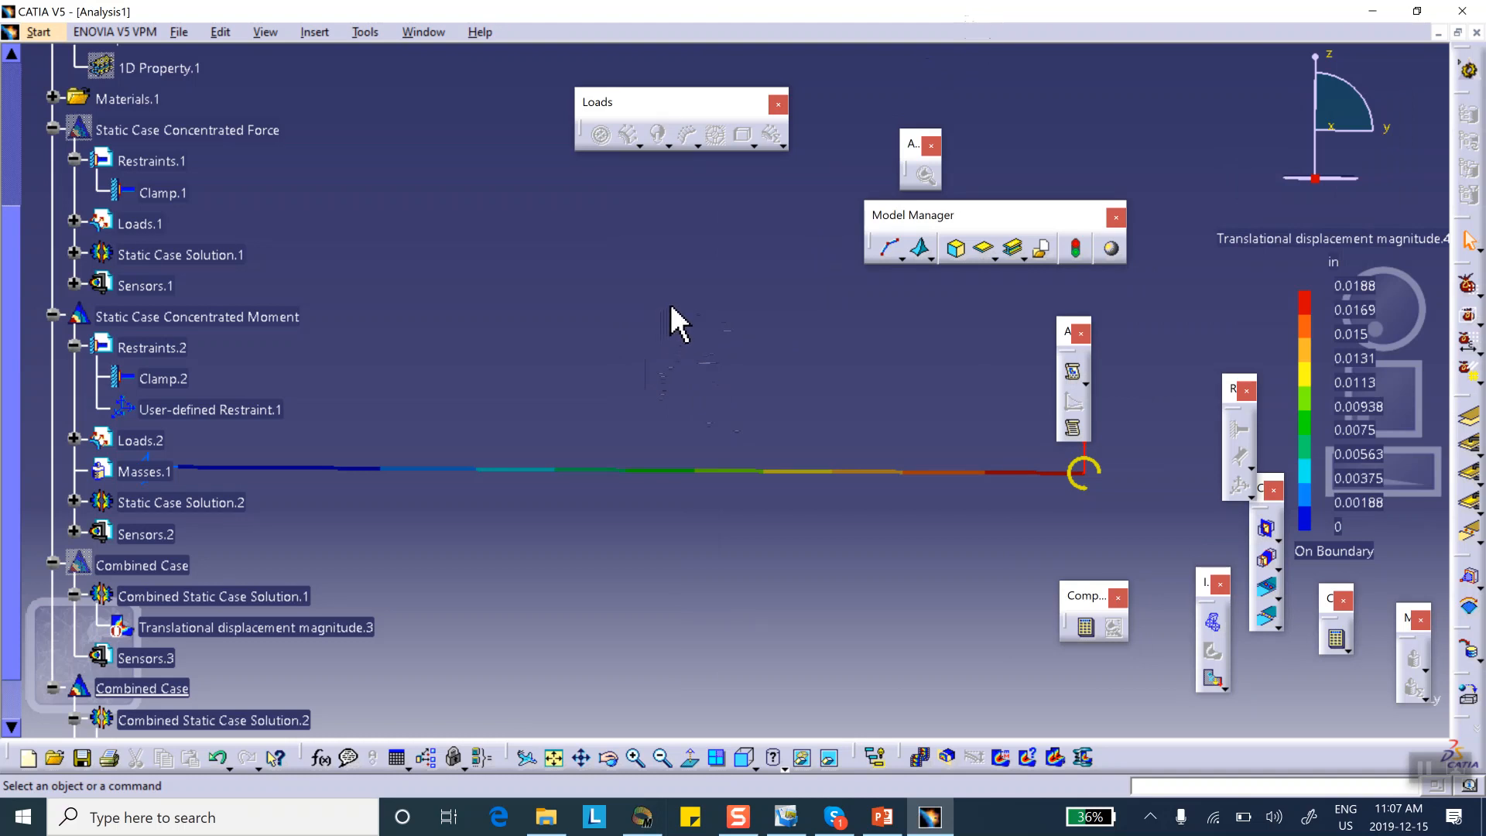
{"action": "mouse_move", "coordinate": [666, 317]}
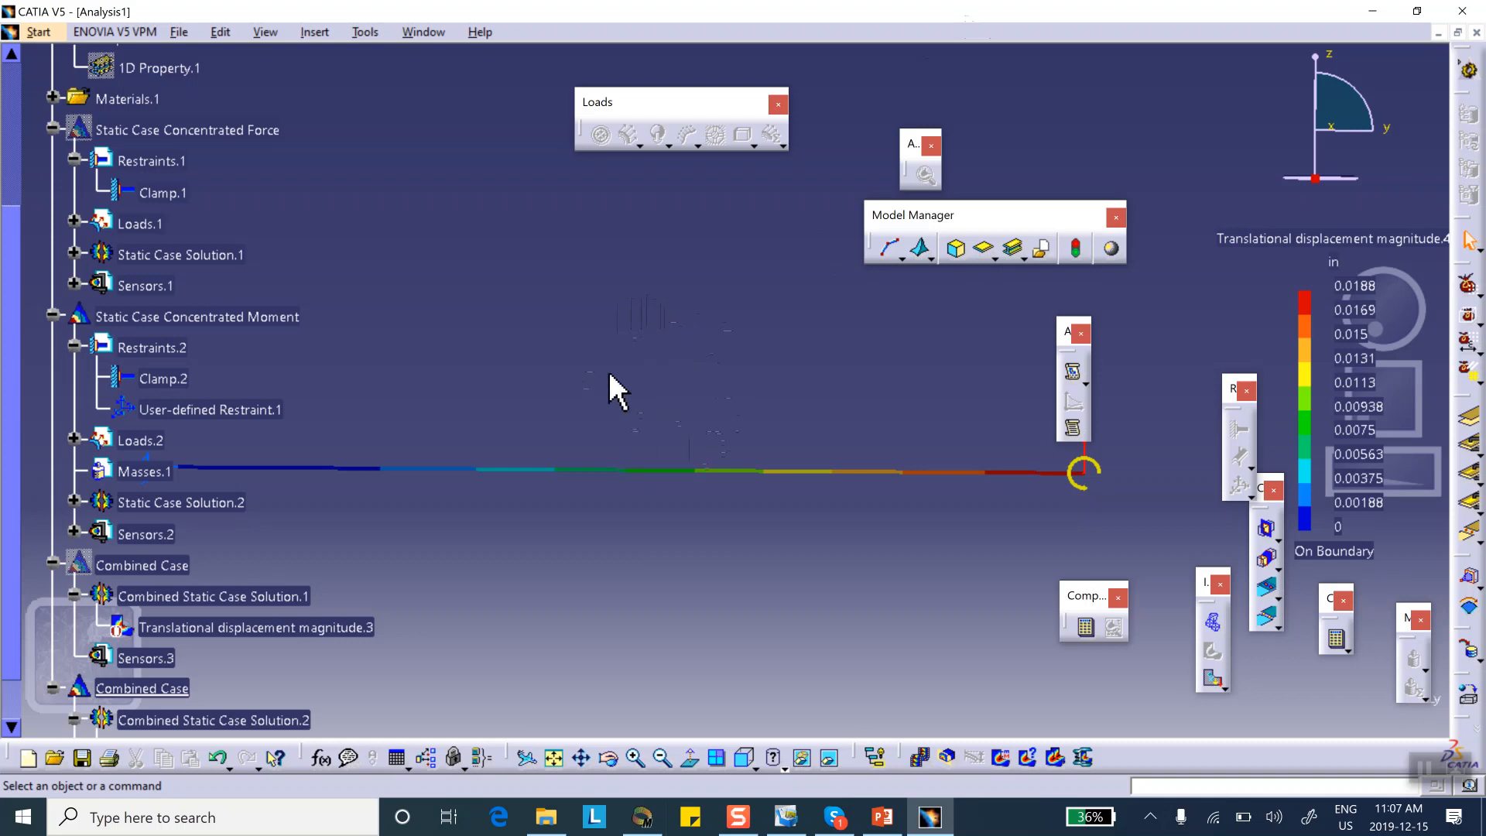
{"action": "mouse_move", "coordinate": [683, 379]}
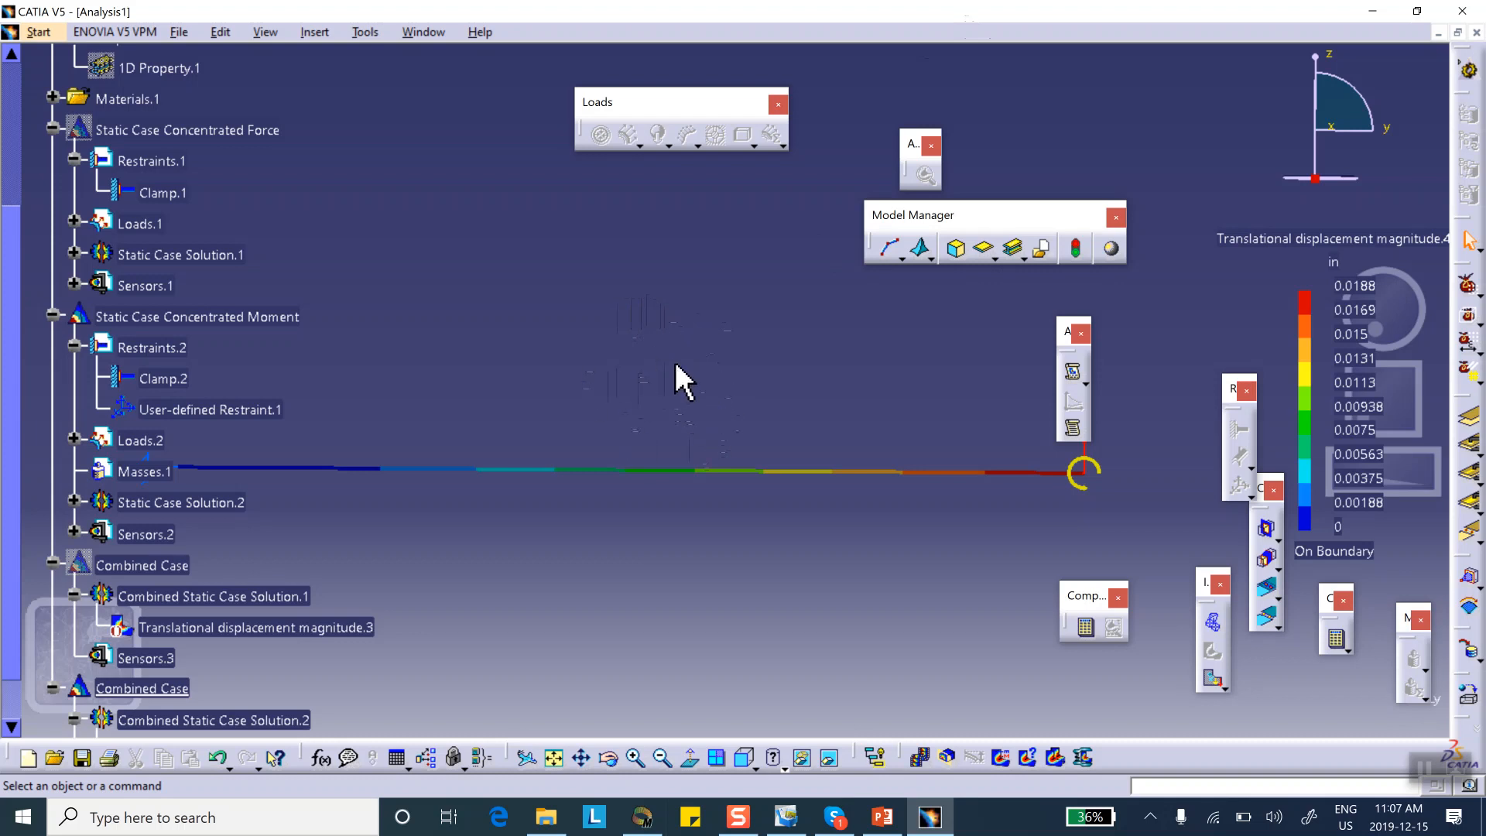
{"action": "mouse_move", "coordinate": [1393, 786]}
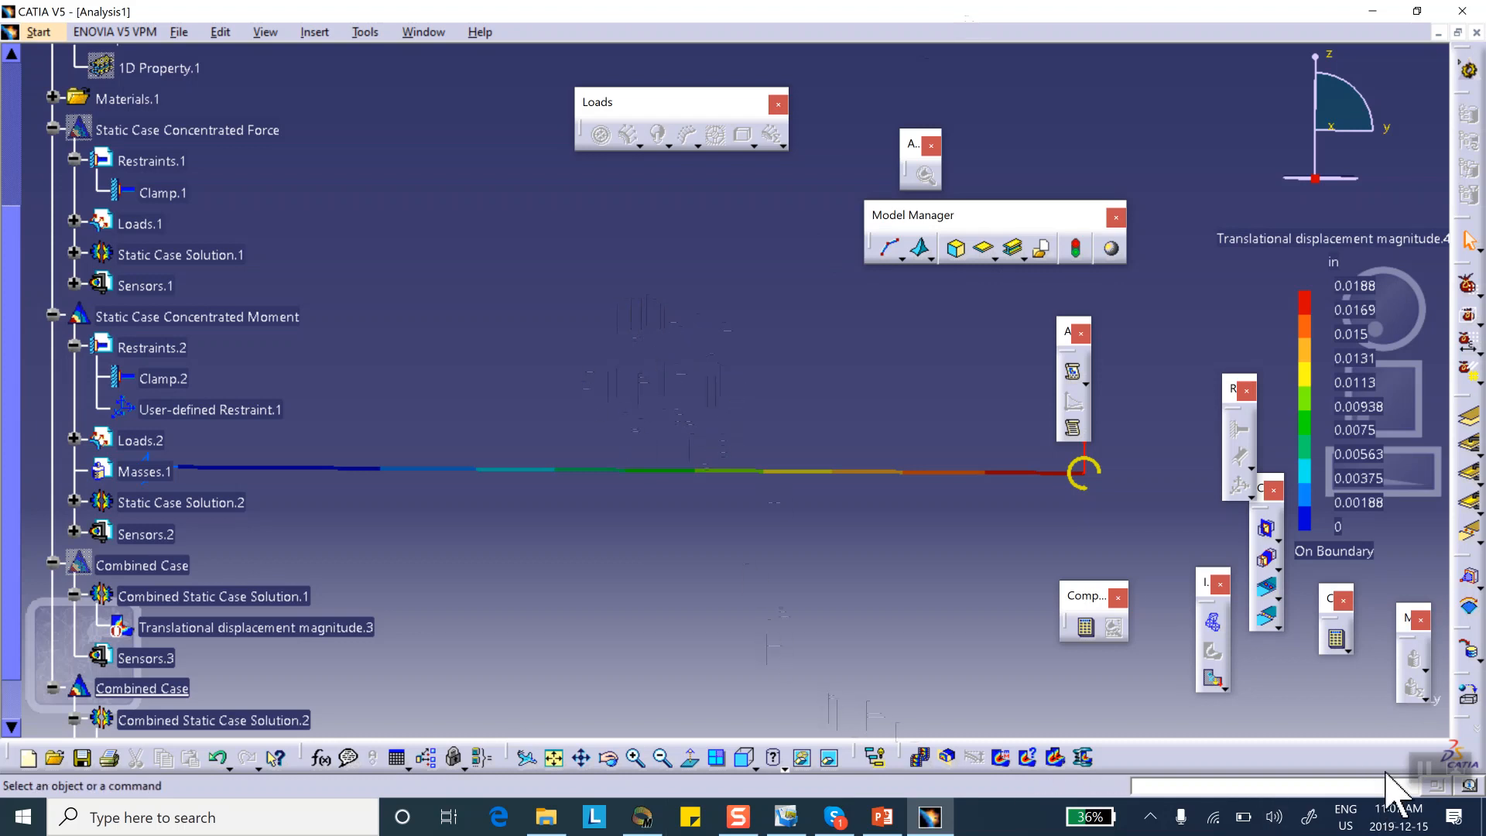